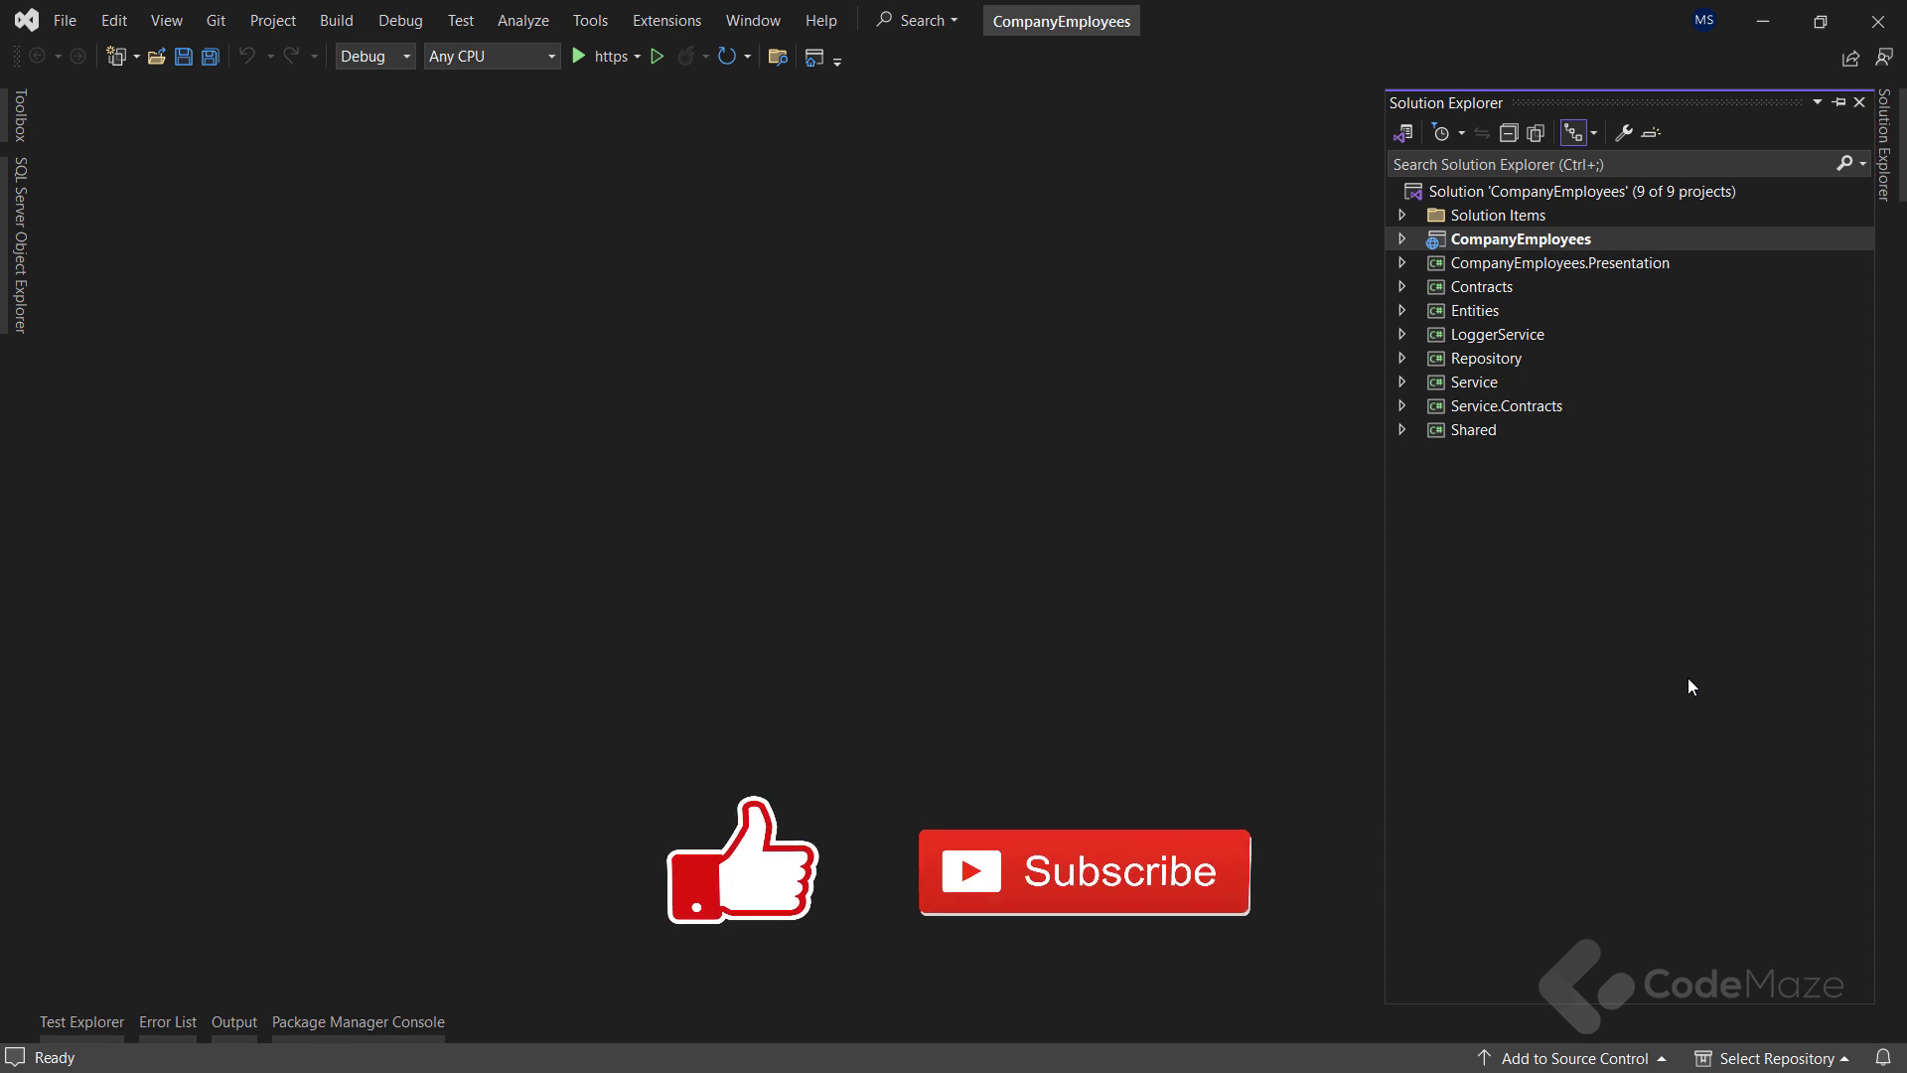
Open ServiceExtensions.cs and scroll through the existing ConfigureJWT method
{"action": "left_click", "coordinate": [1403, 239]}
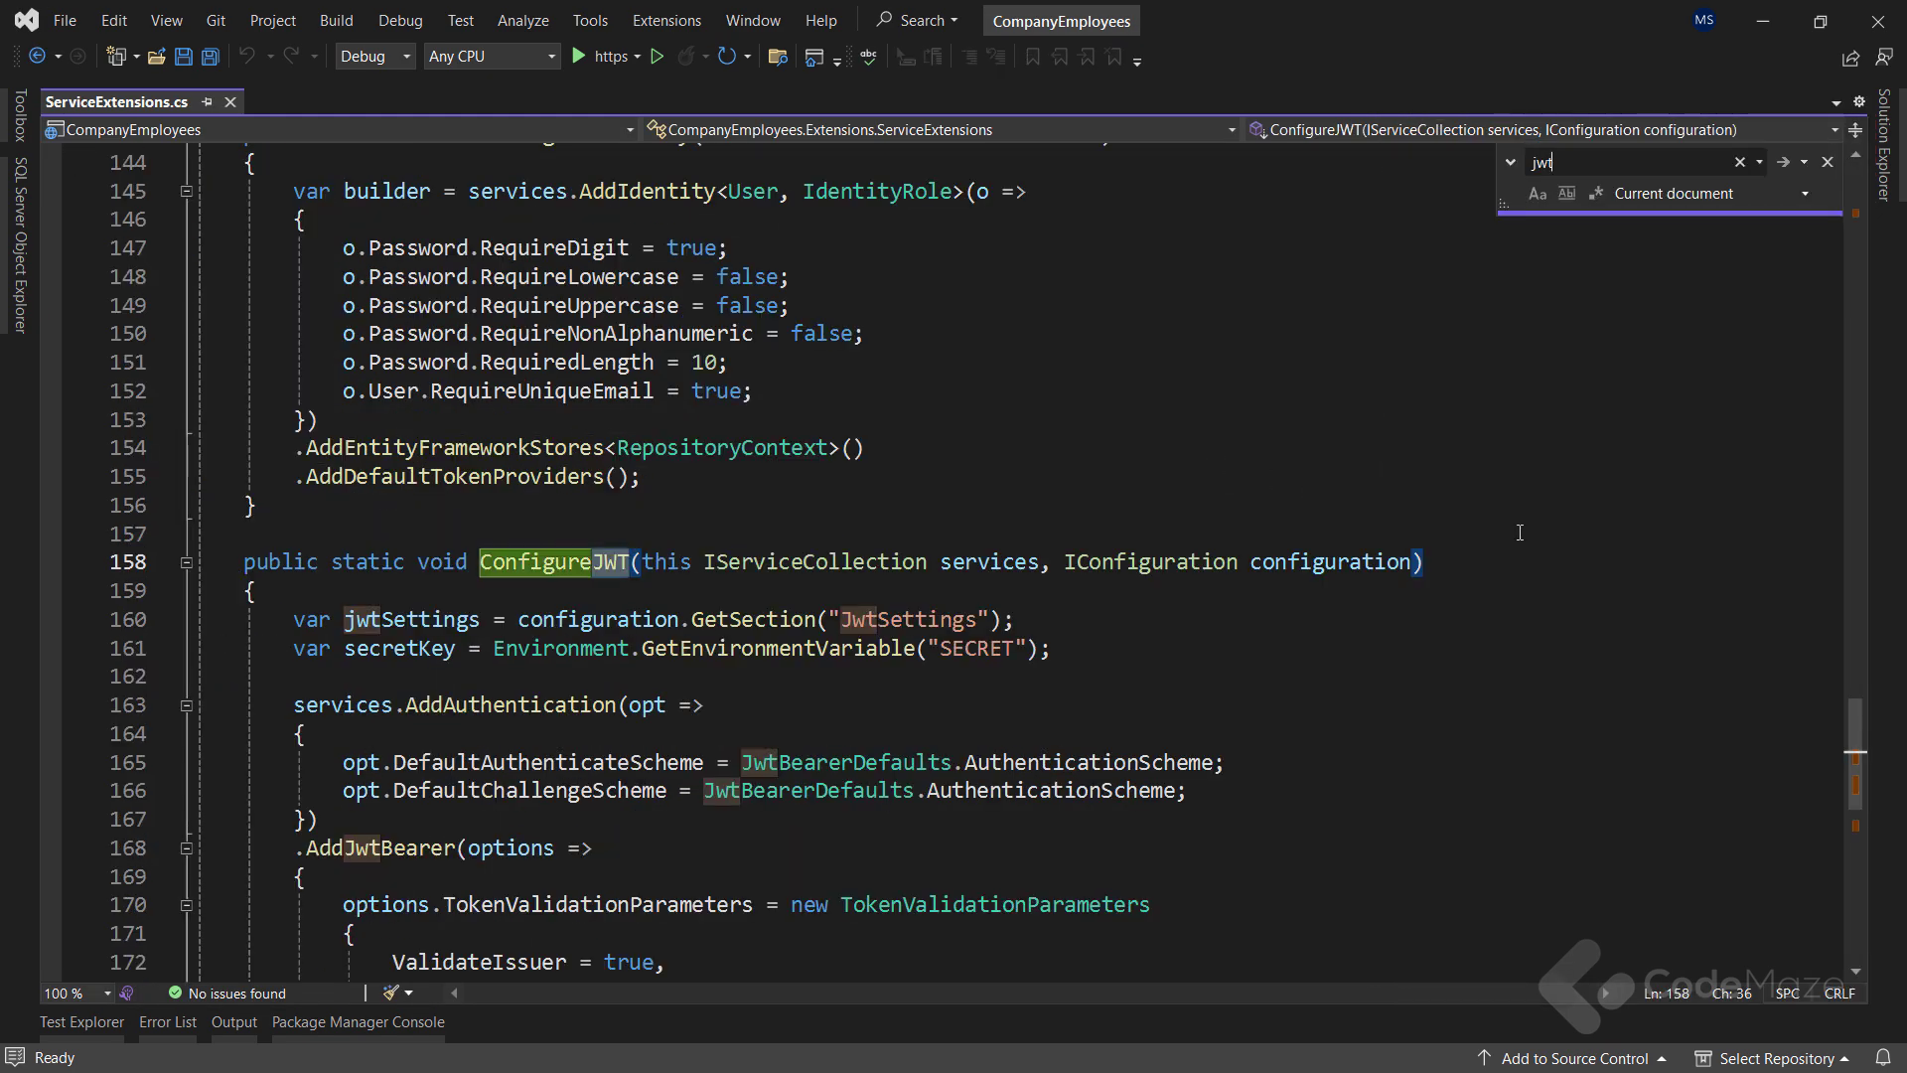
{"action": "scroll", "scroll_direction": "down", "scroll_amount": 3}
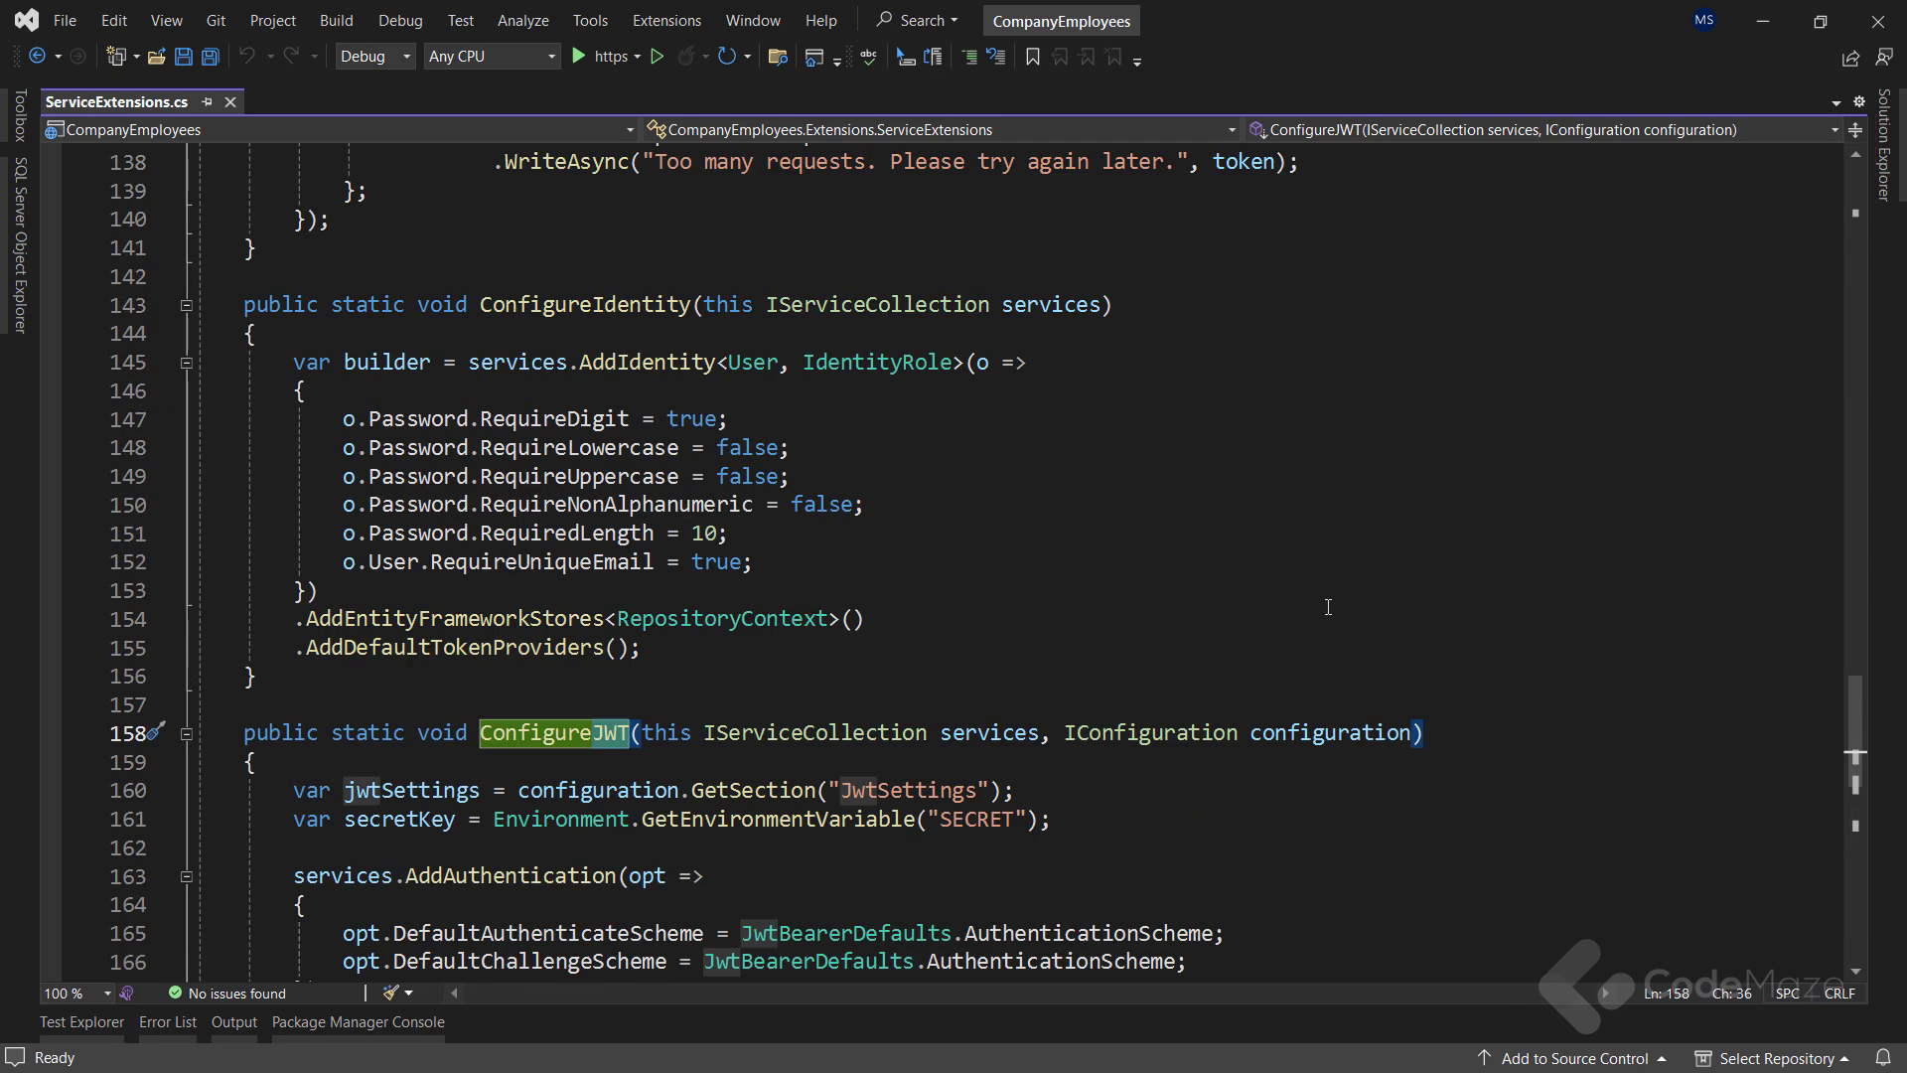
{"action": "mouse_move", "coordinate": [1537, 684]}
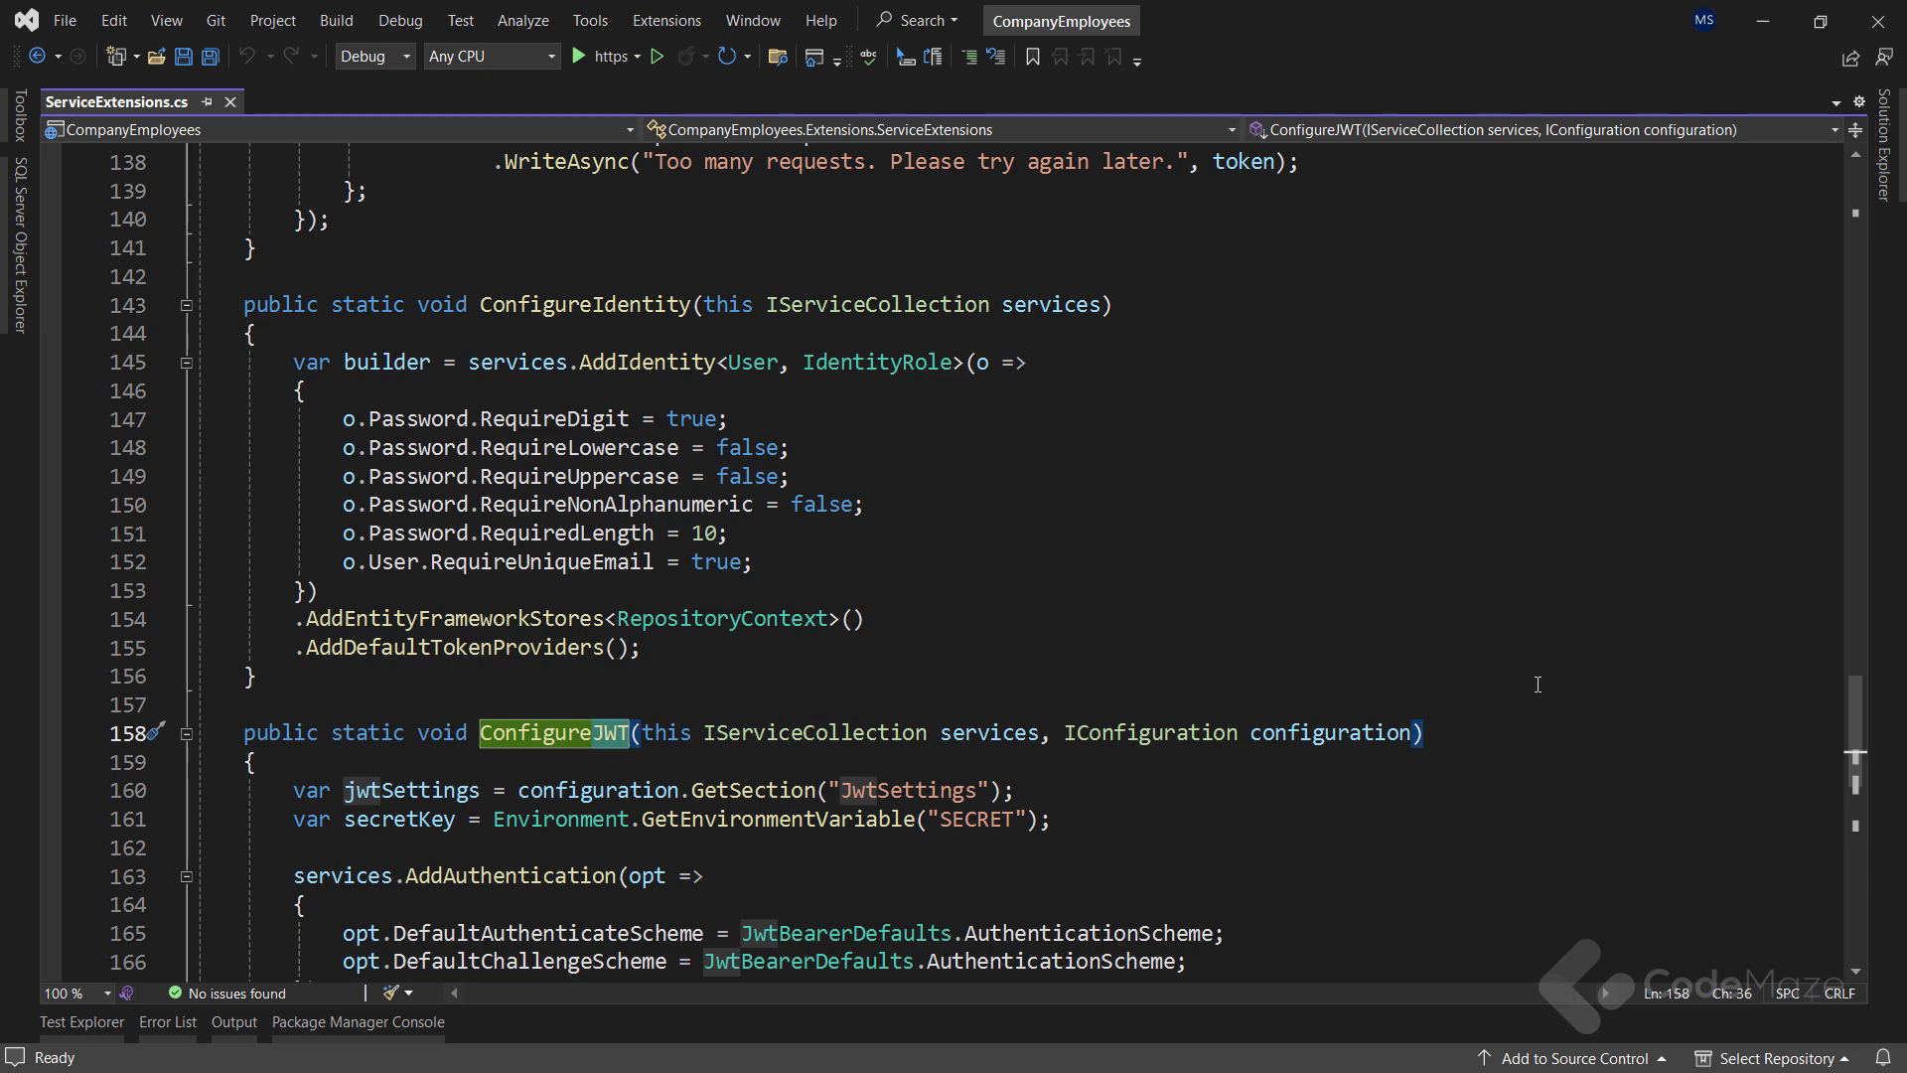
{"action": "scroll", "scroll_direction": "down", "scroll_amount": 3}
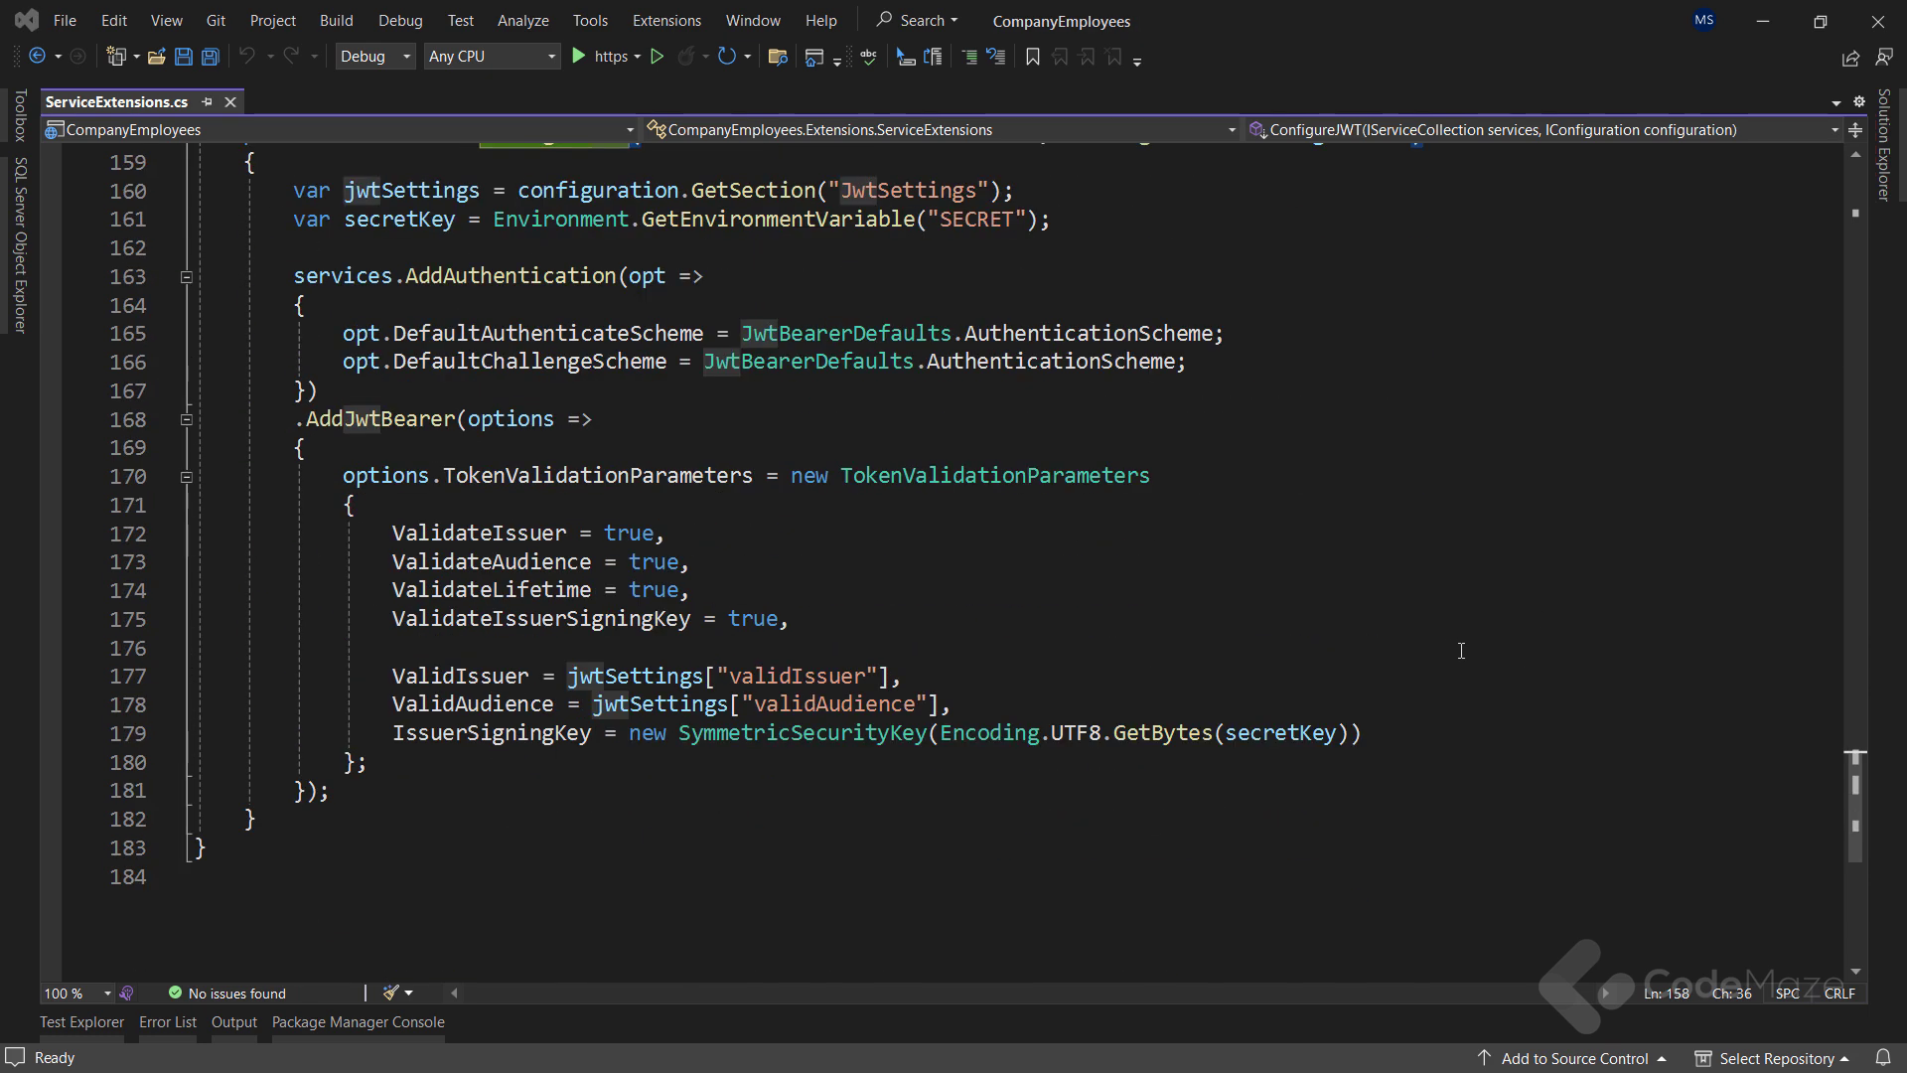
{"action": "scroll", "scroll_direction": "up", "scroll_amount": 3}
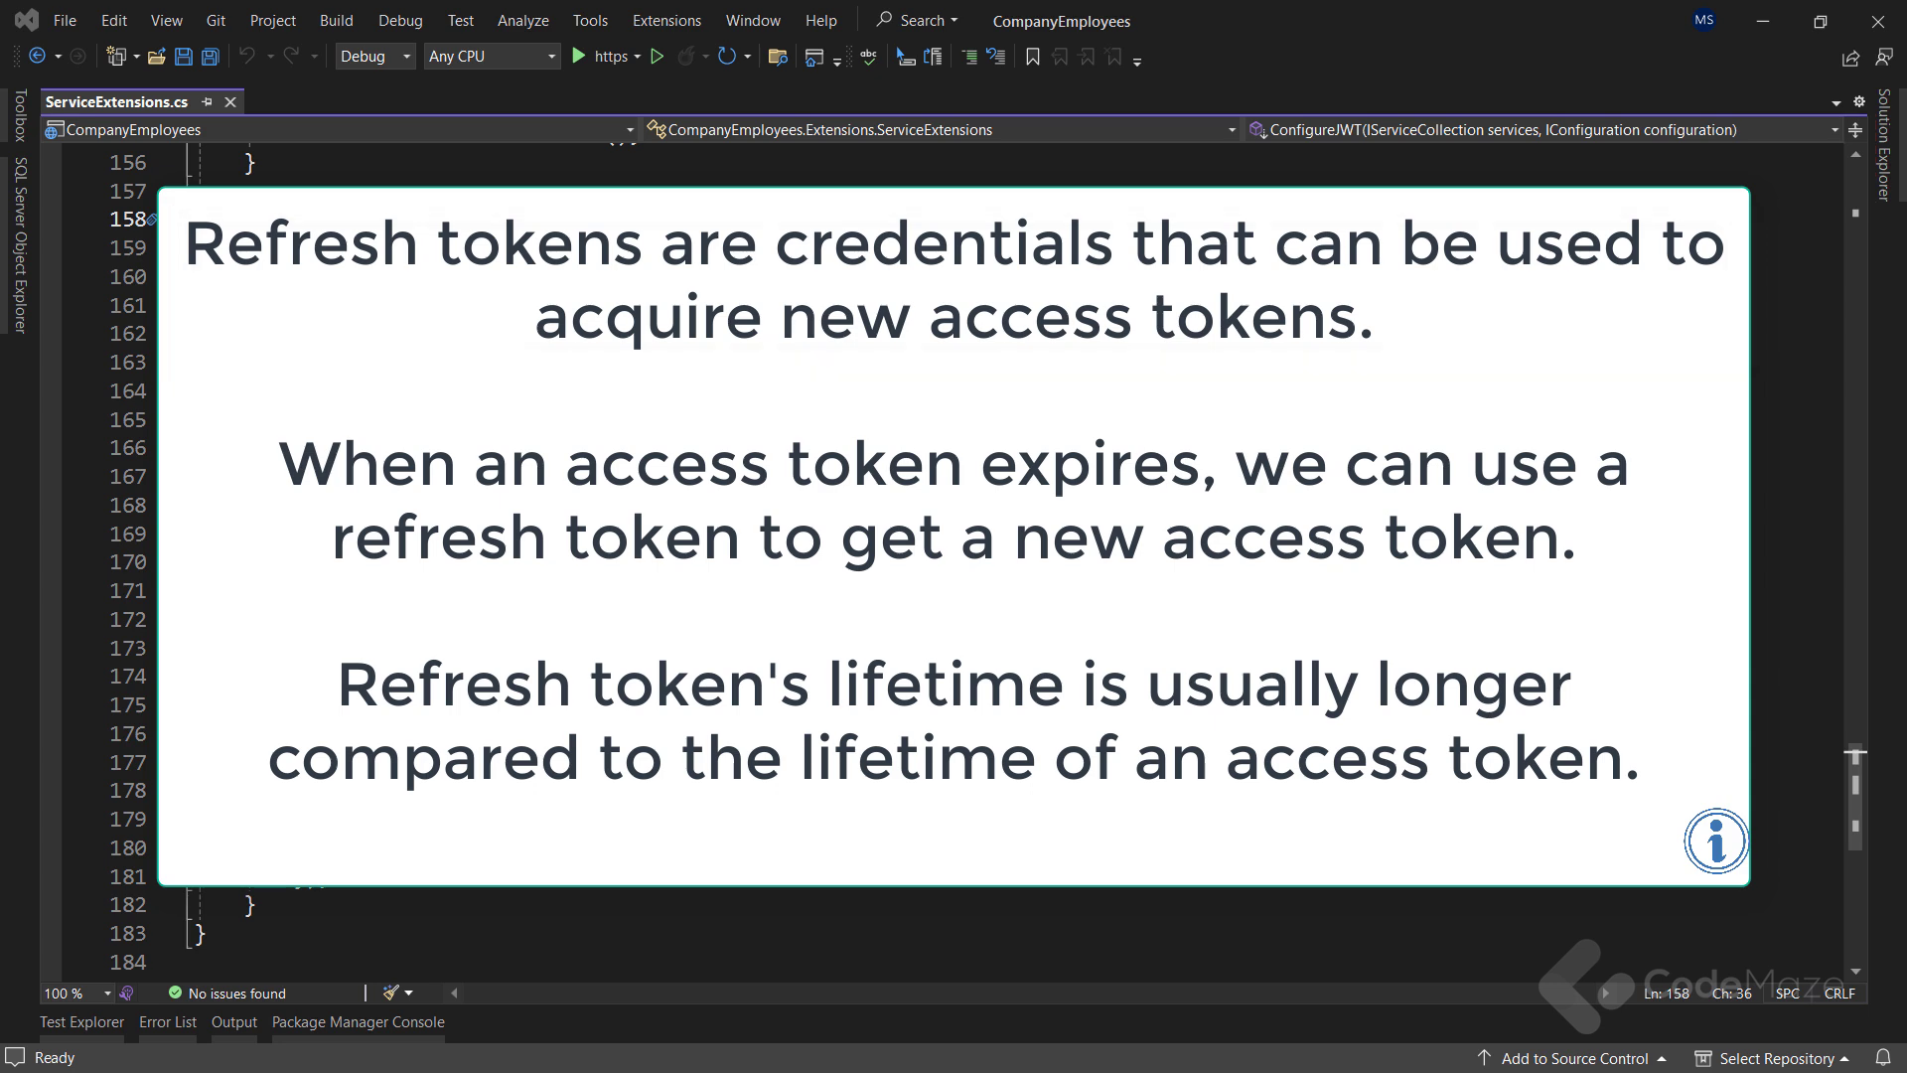
{"action": "left_click", "coordinate": [953, 498]}
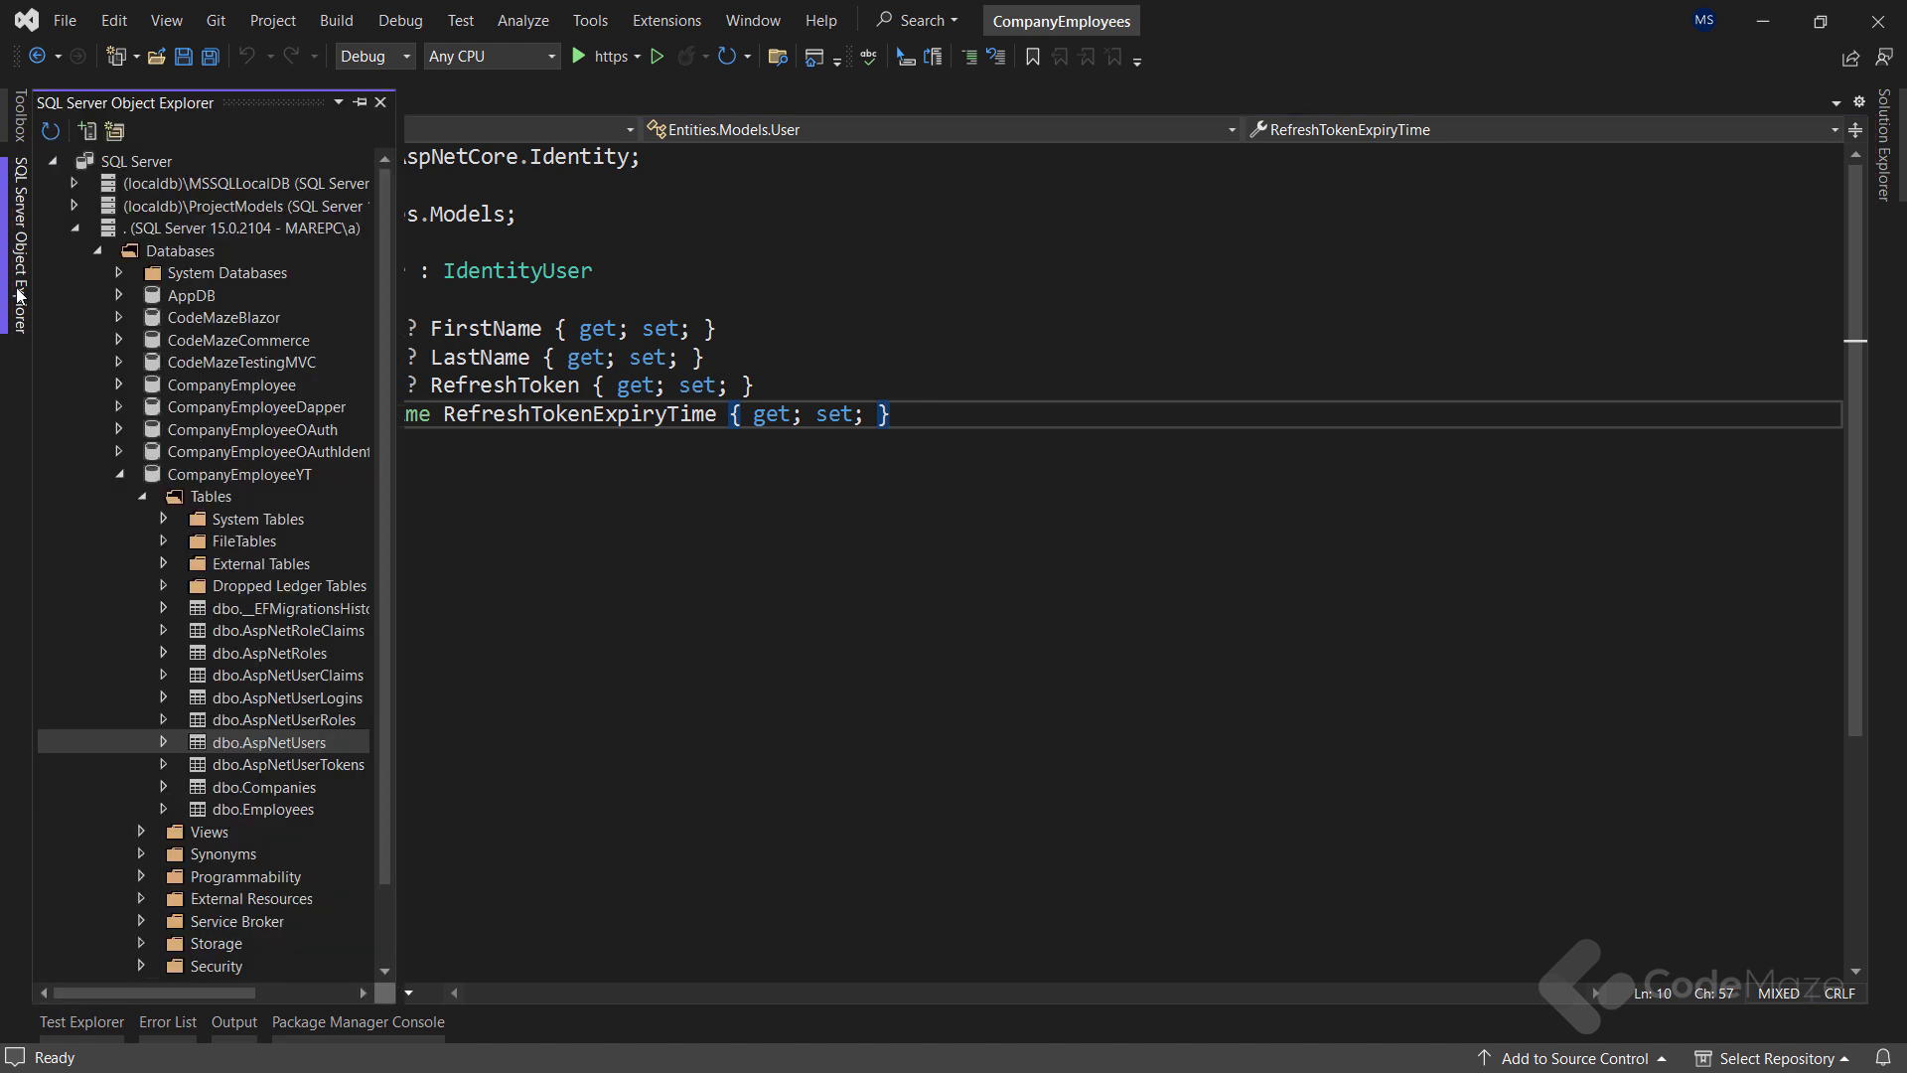
View the stored rows of dbo.AspNetUsers in CompanyEmployeeYT
{"action": "right_click", "coordinate": [269, 742]}
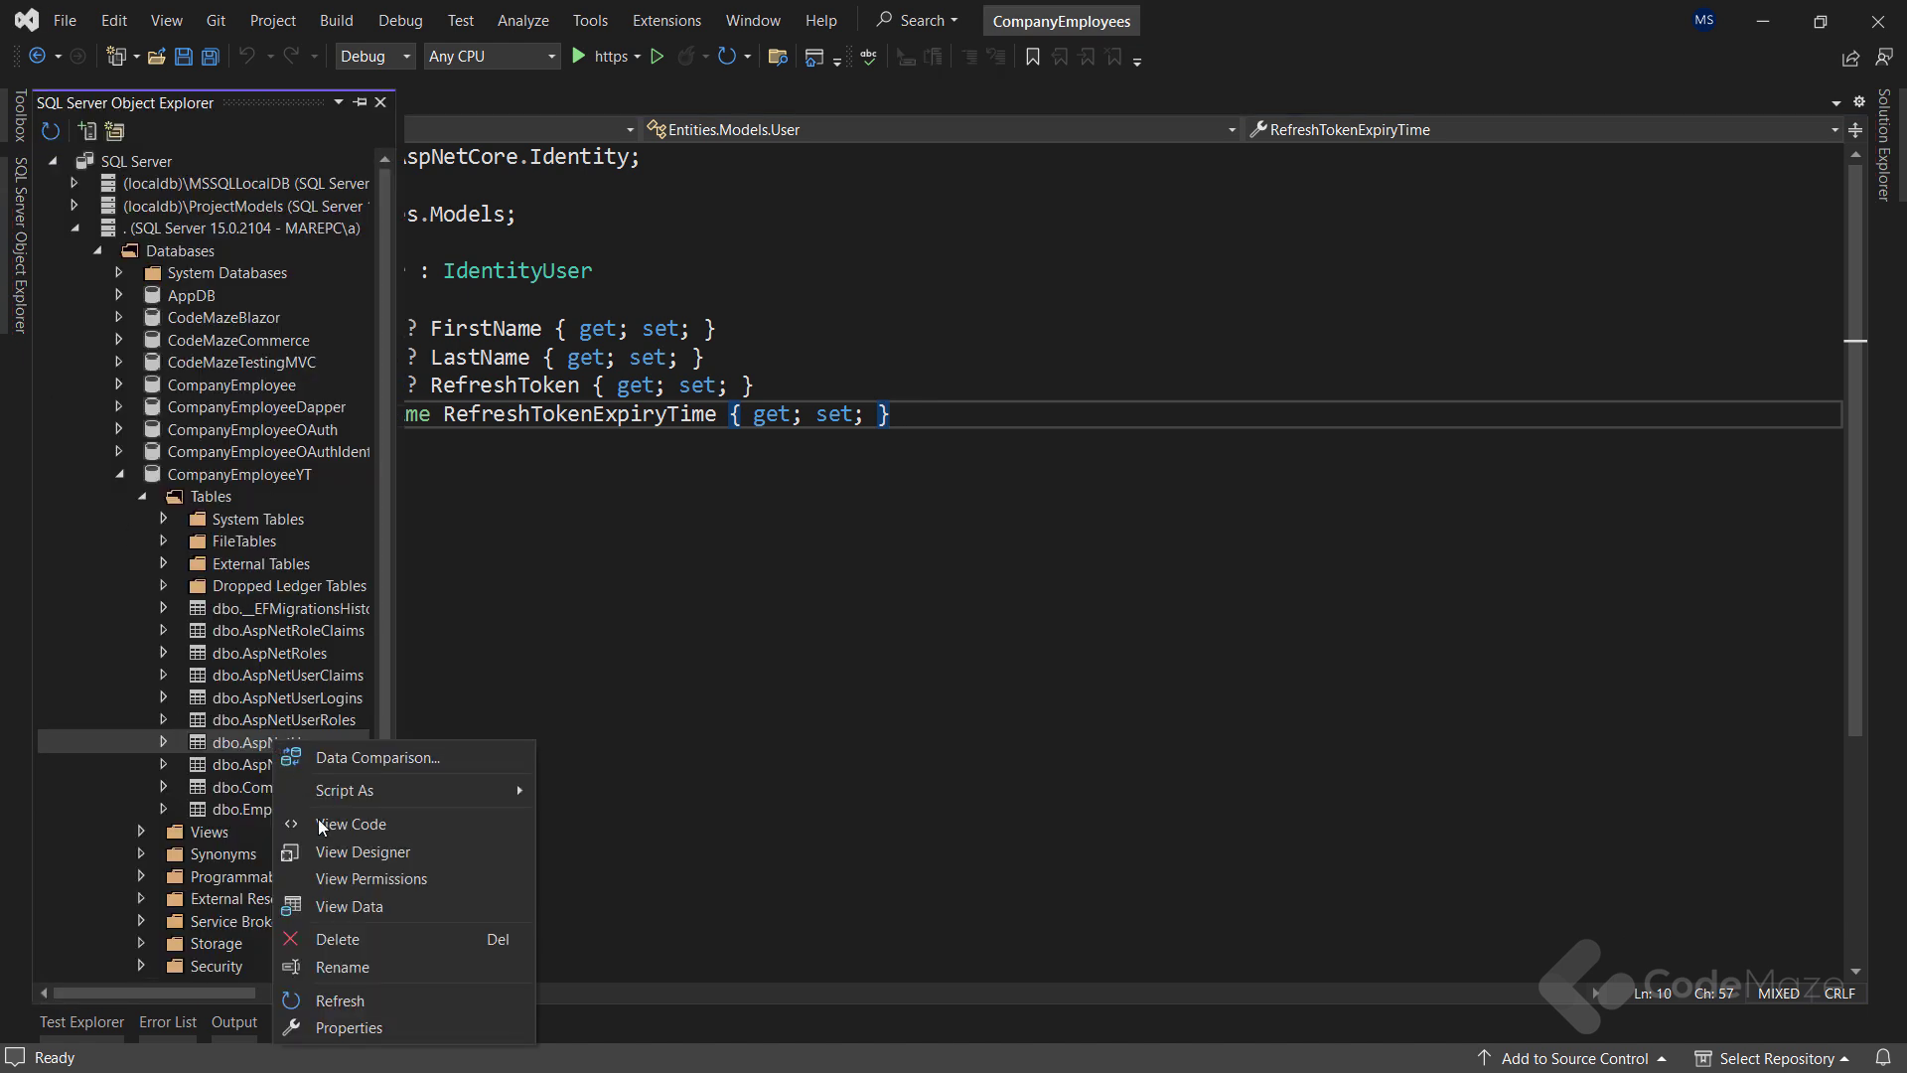
{"action": "left_click", "coordinate": [349, 906]}
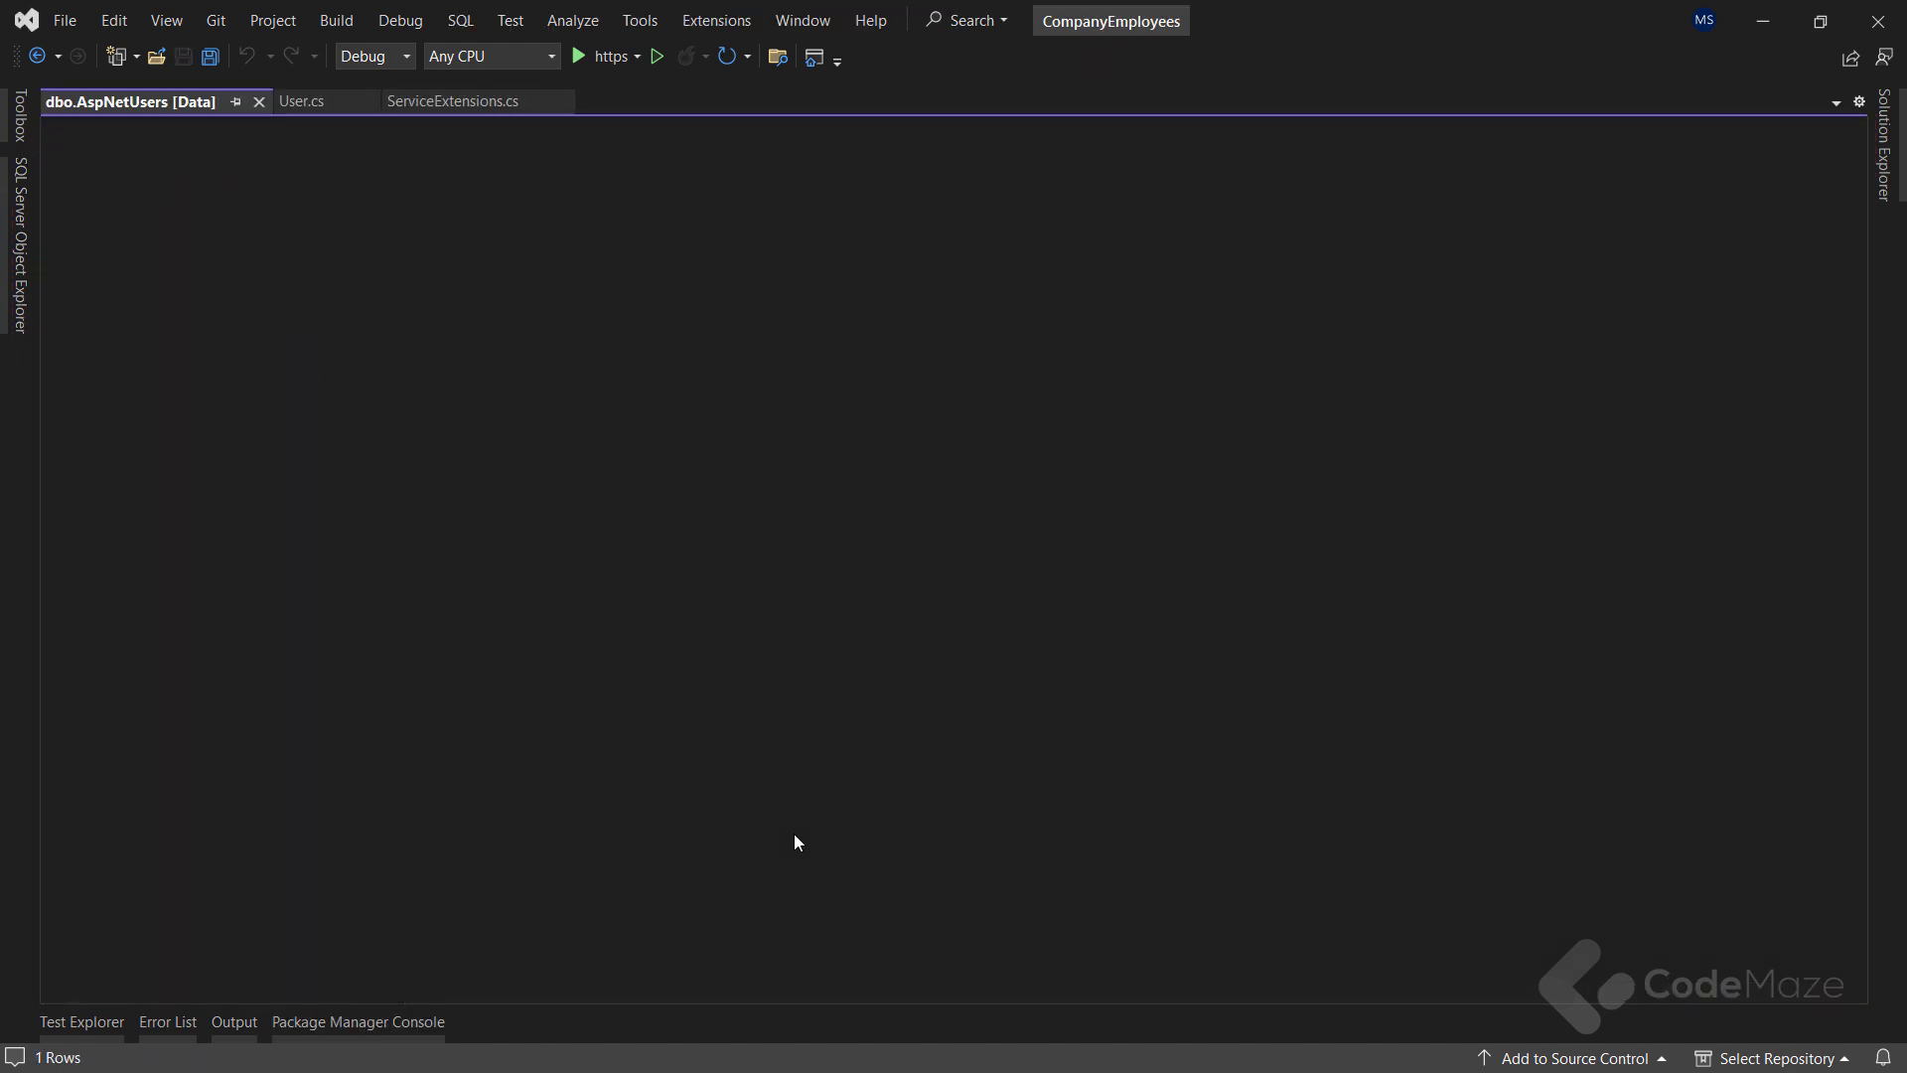
{"action": "left_click", "coordinate": [186, 131]}
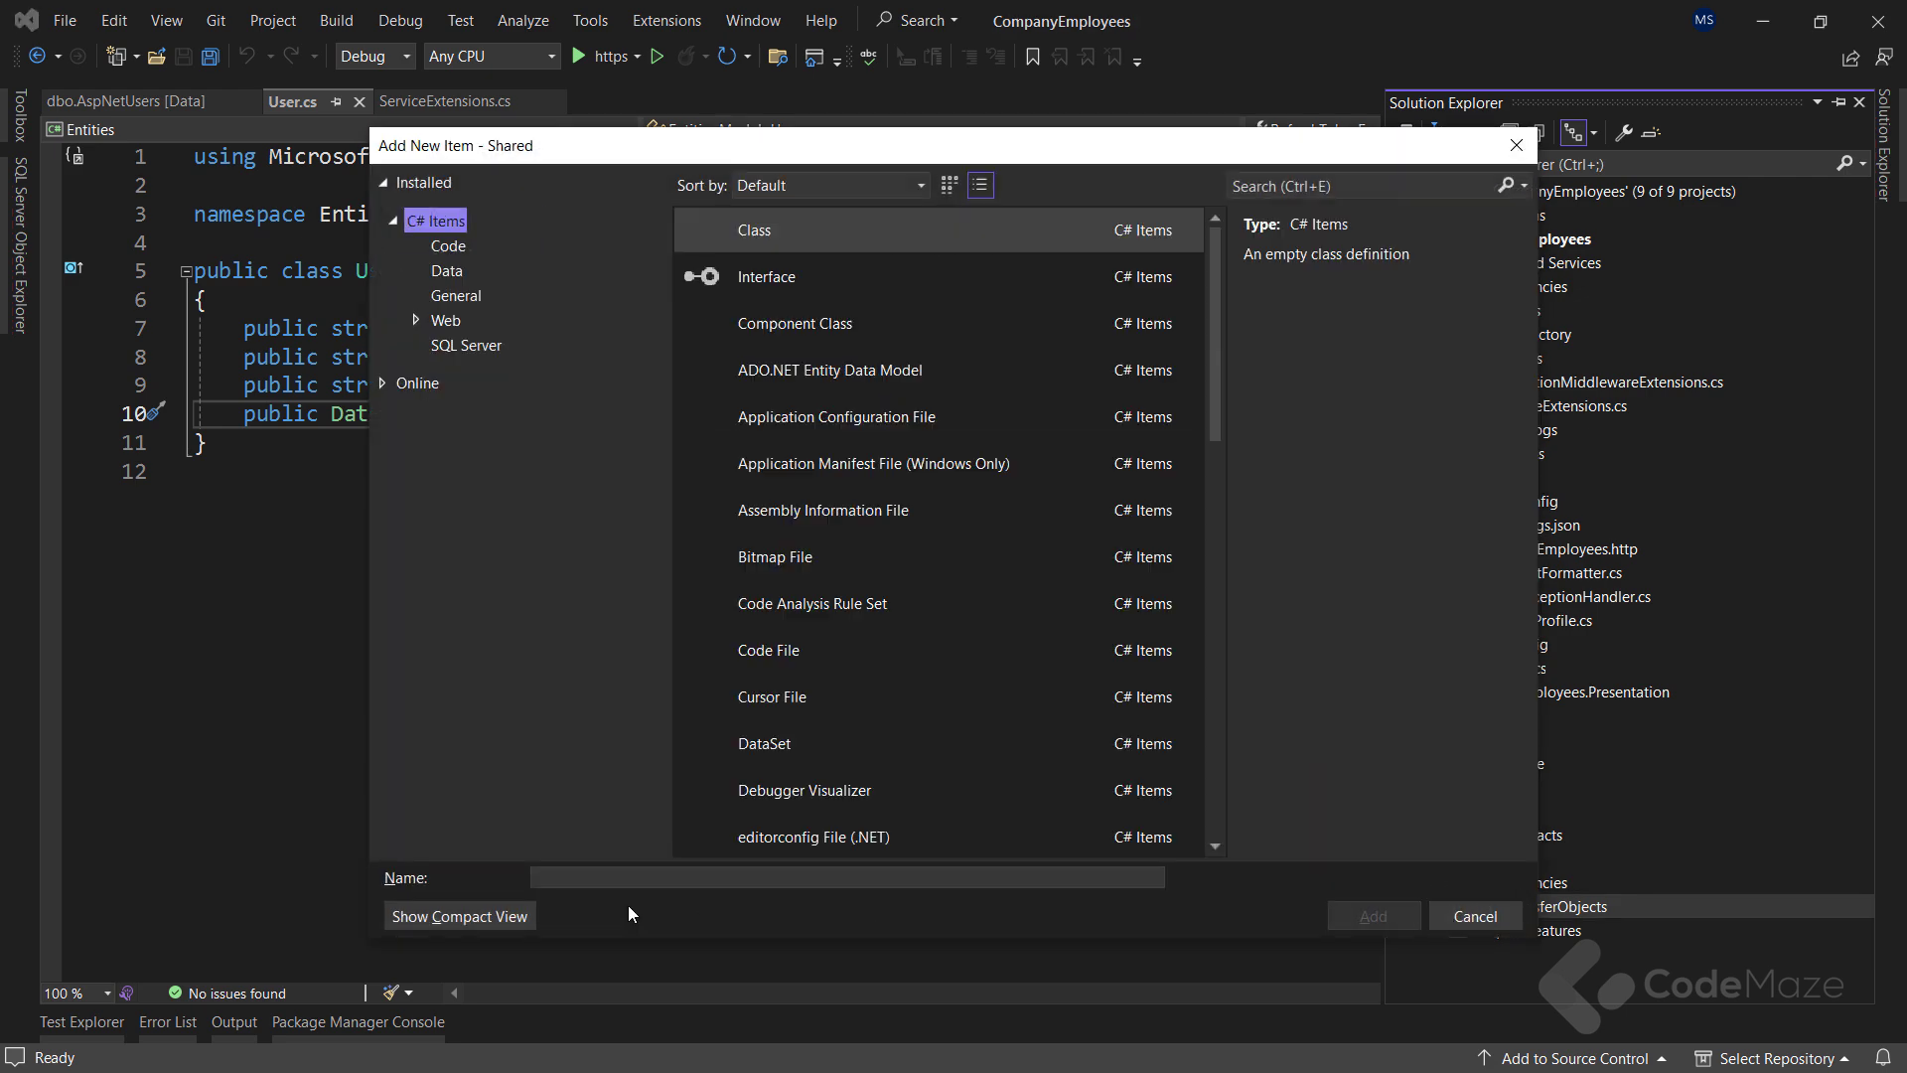
Add a new class file named TokenDto to the Shared project
{"action": "left_click", "coordinate": [754, 230]}
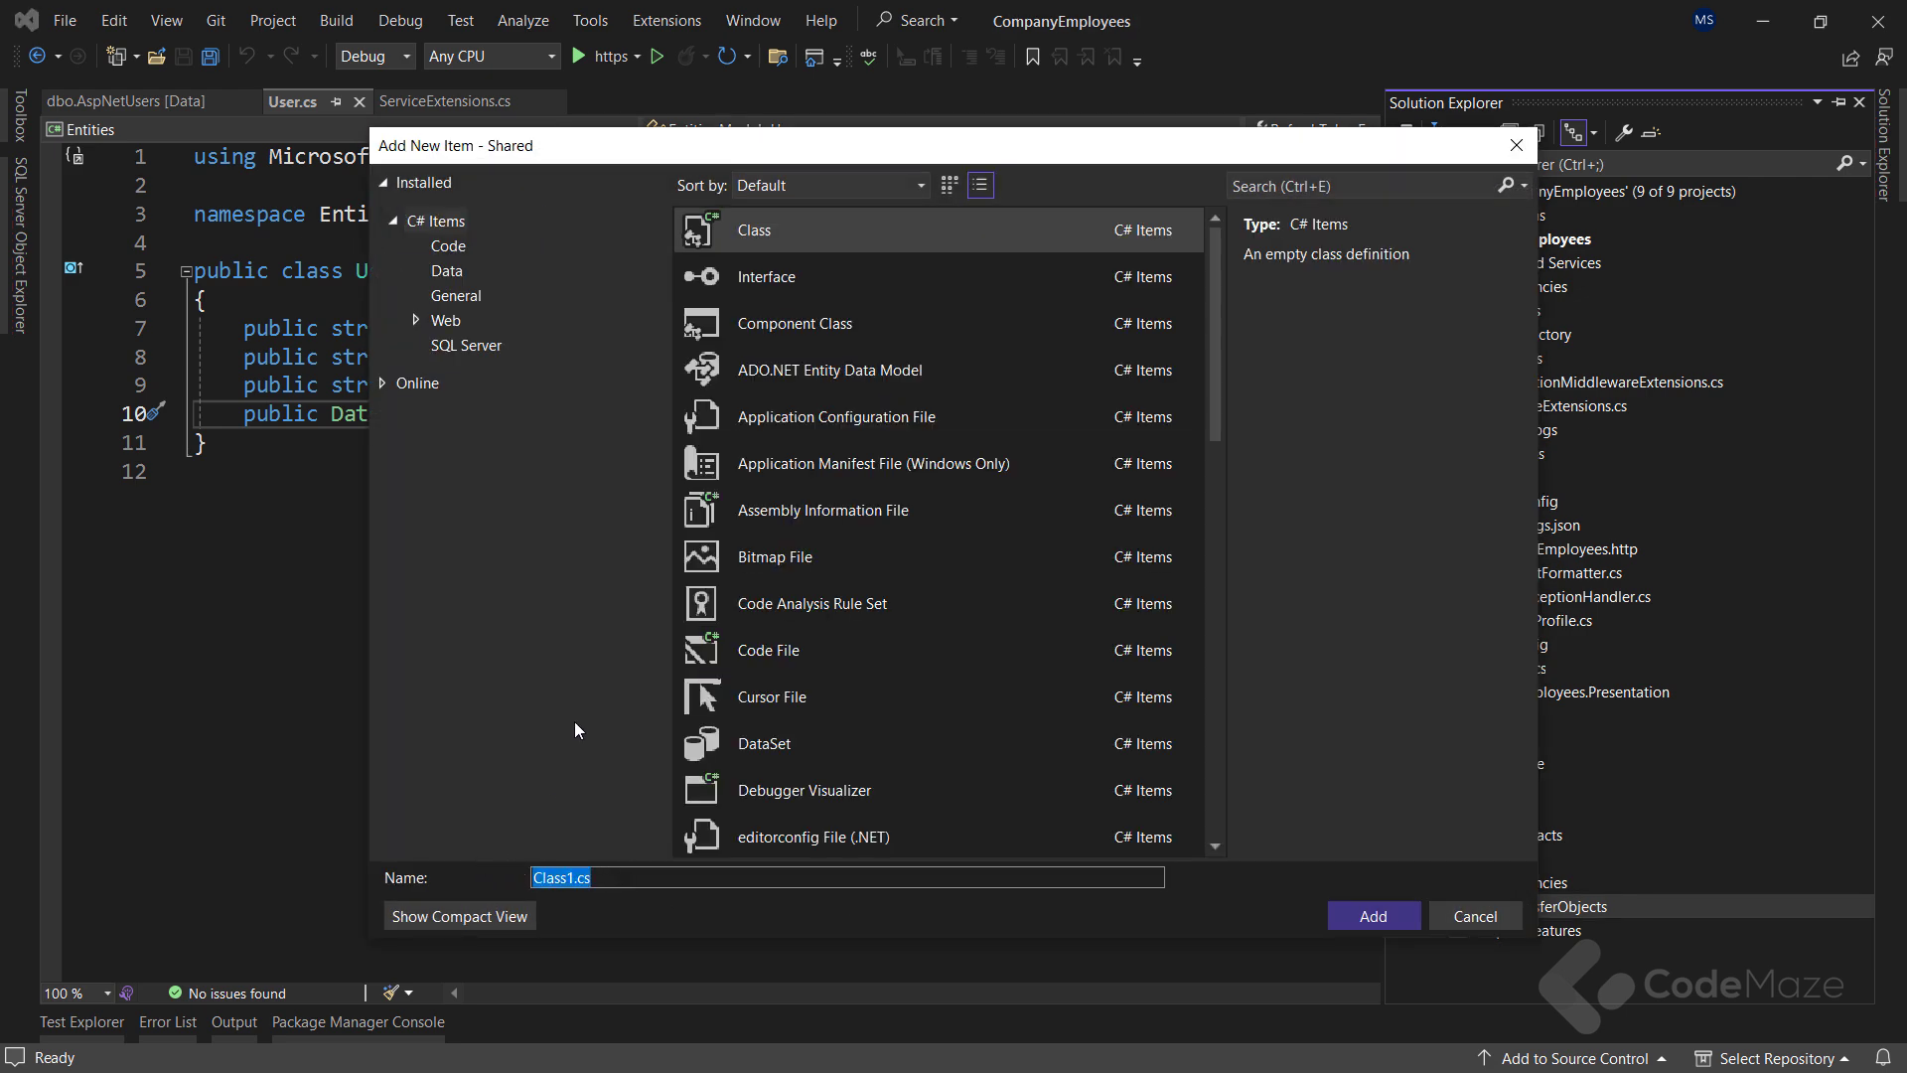
{"action": "type", "text": "TokenDt"}
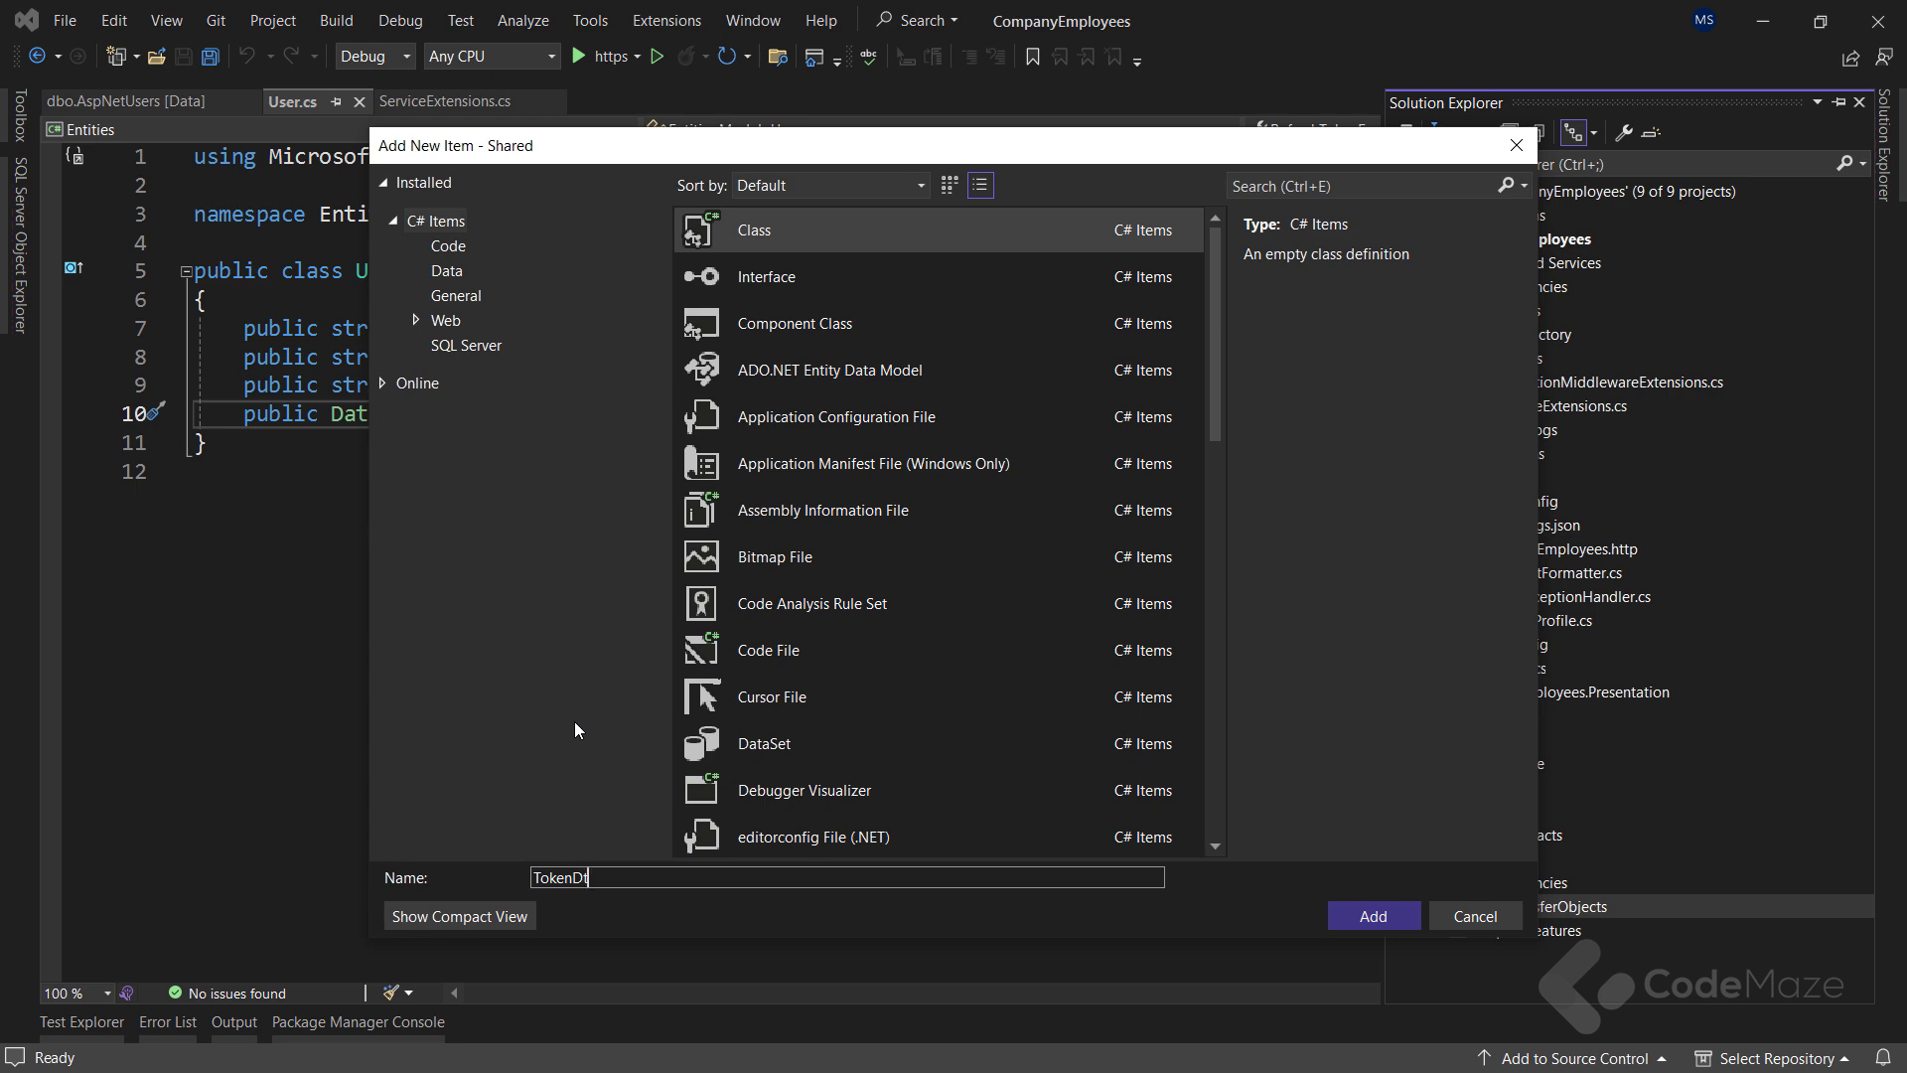
{"action": "left_click", "coordinate": [1370, 916]}
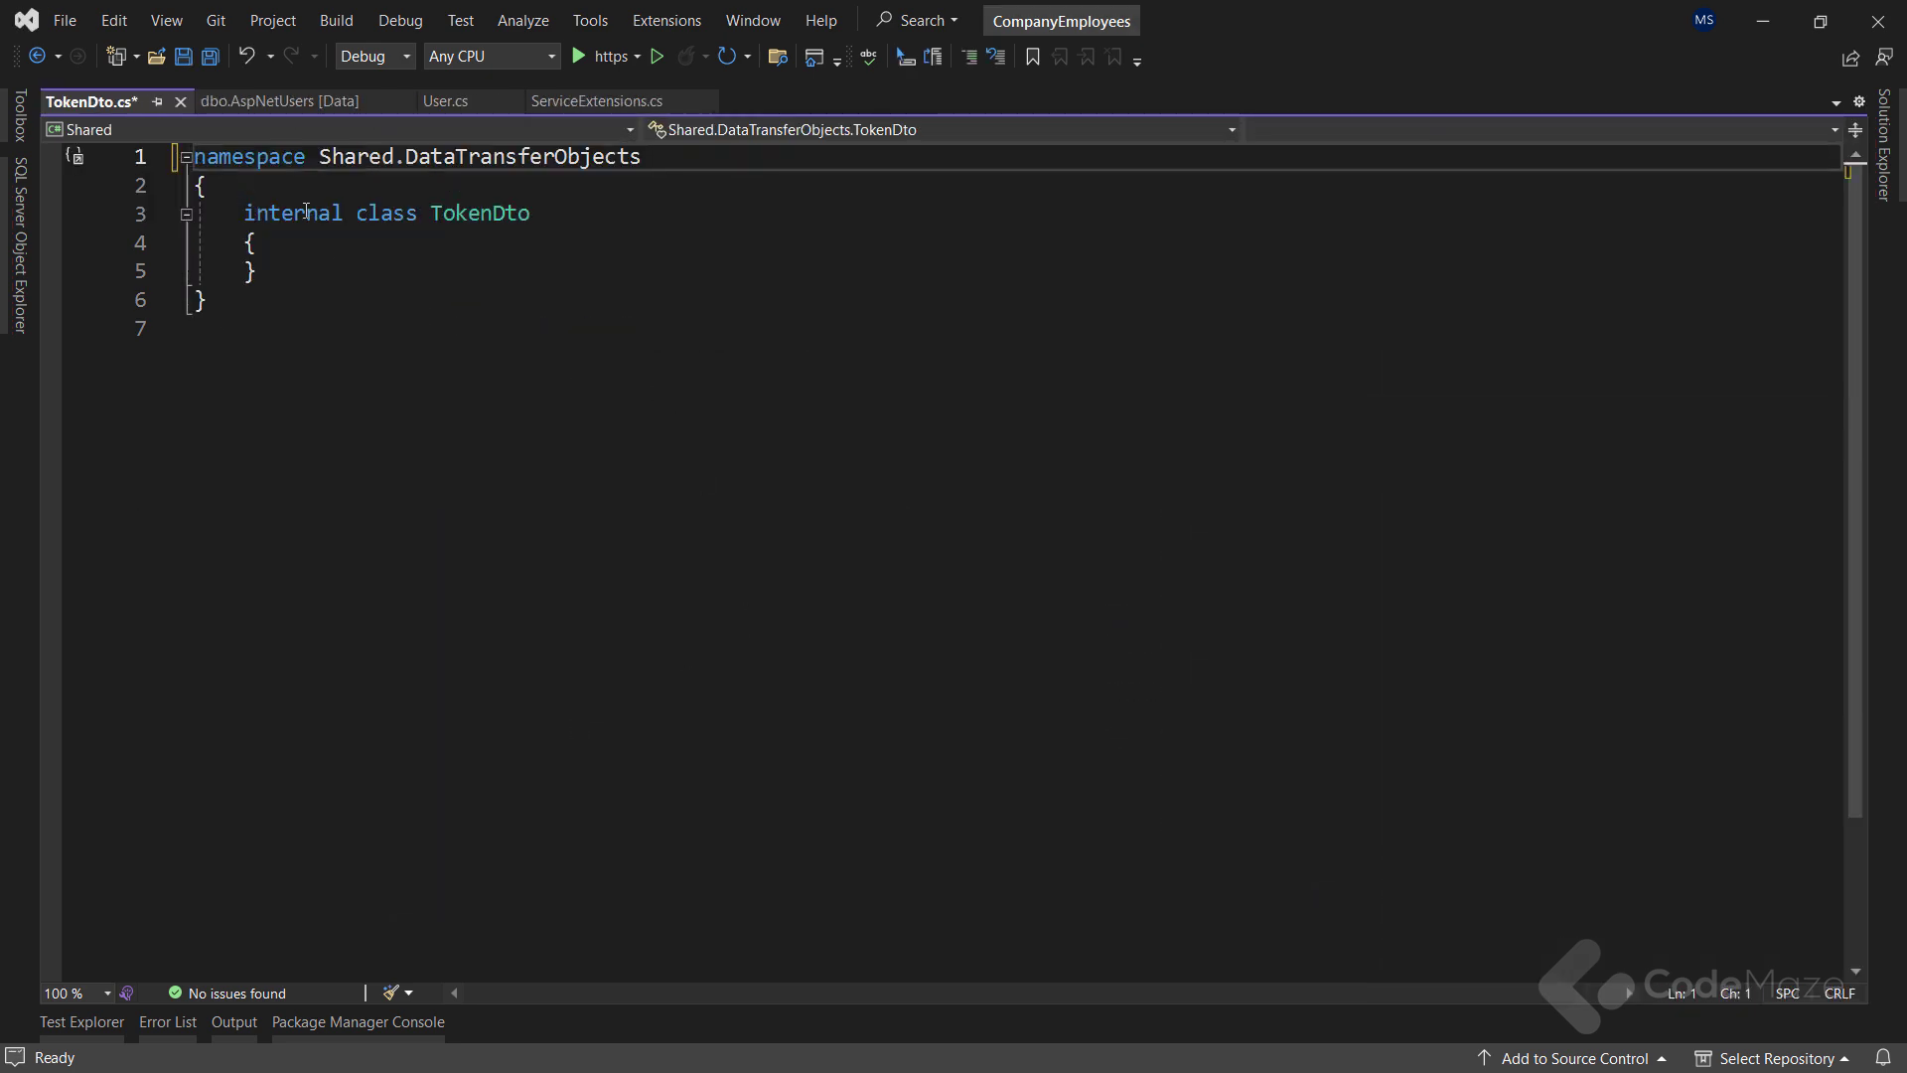
Declare it as public record TokenDto(string AccessToken, string RefreshToken)
{"action": "type", "text": "public record"}
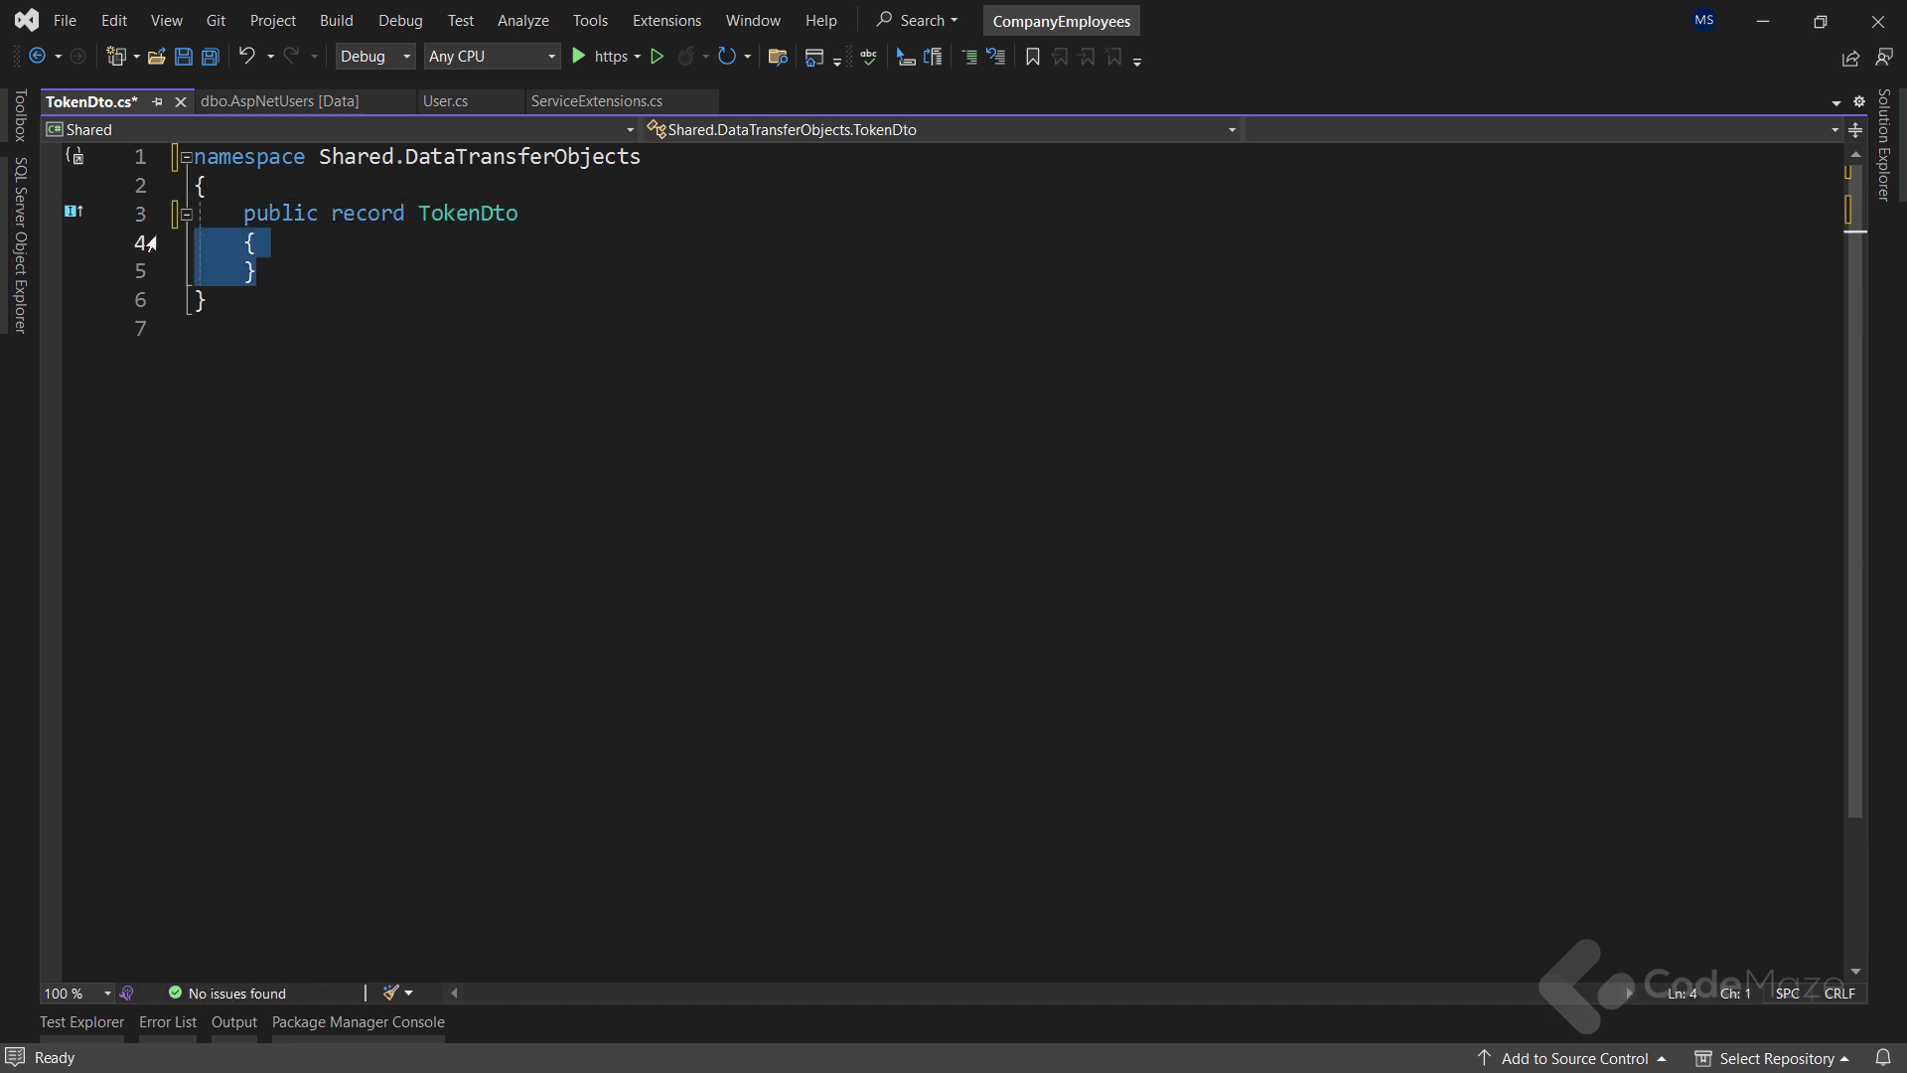
{"action": "type", "text": "(strin"}
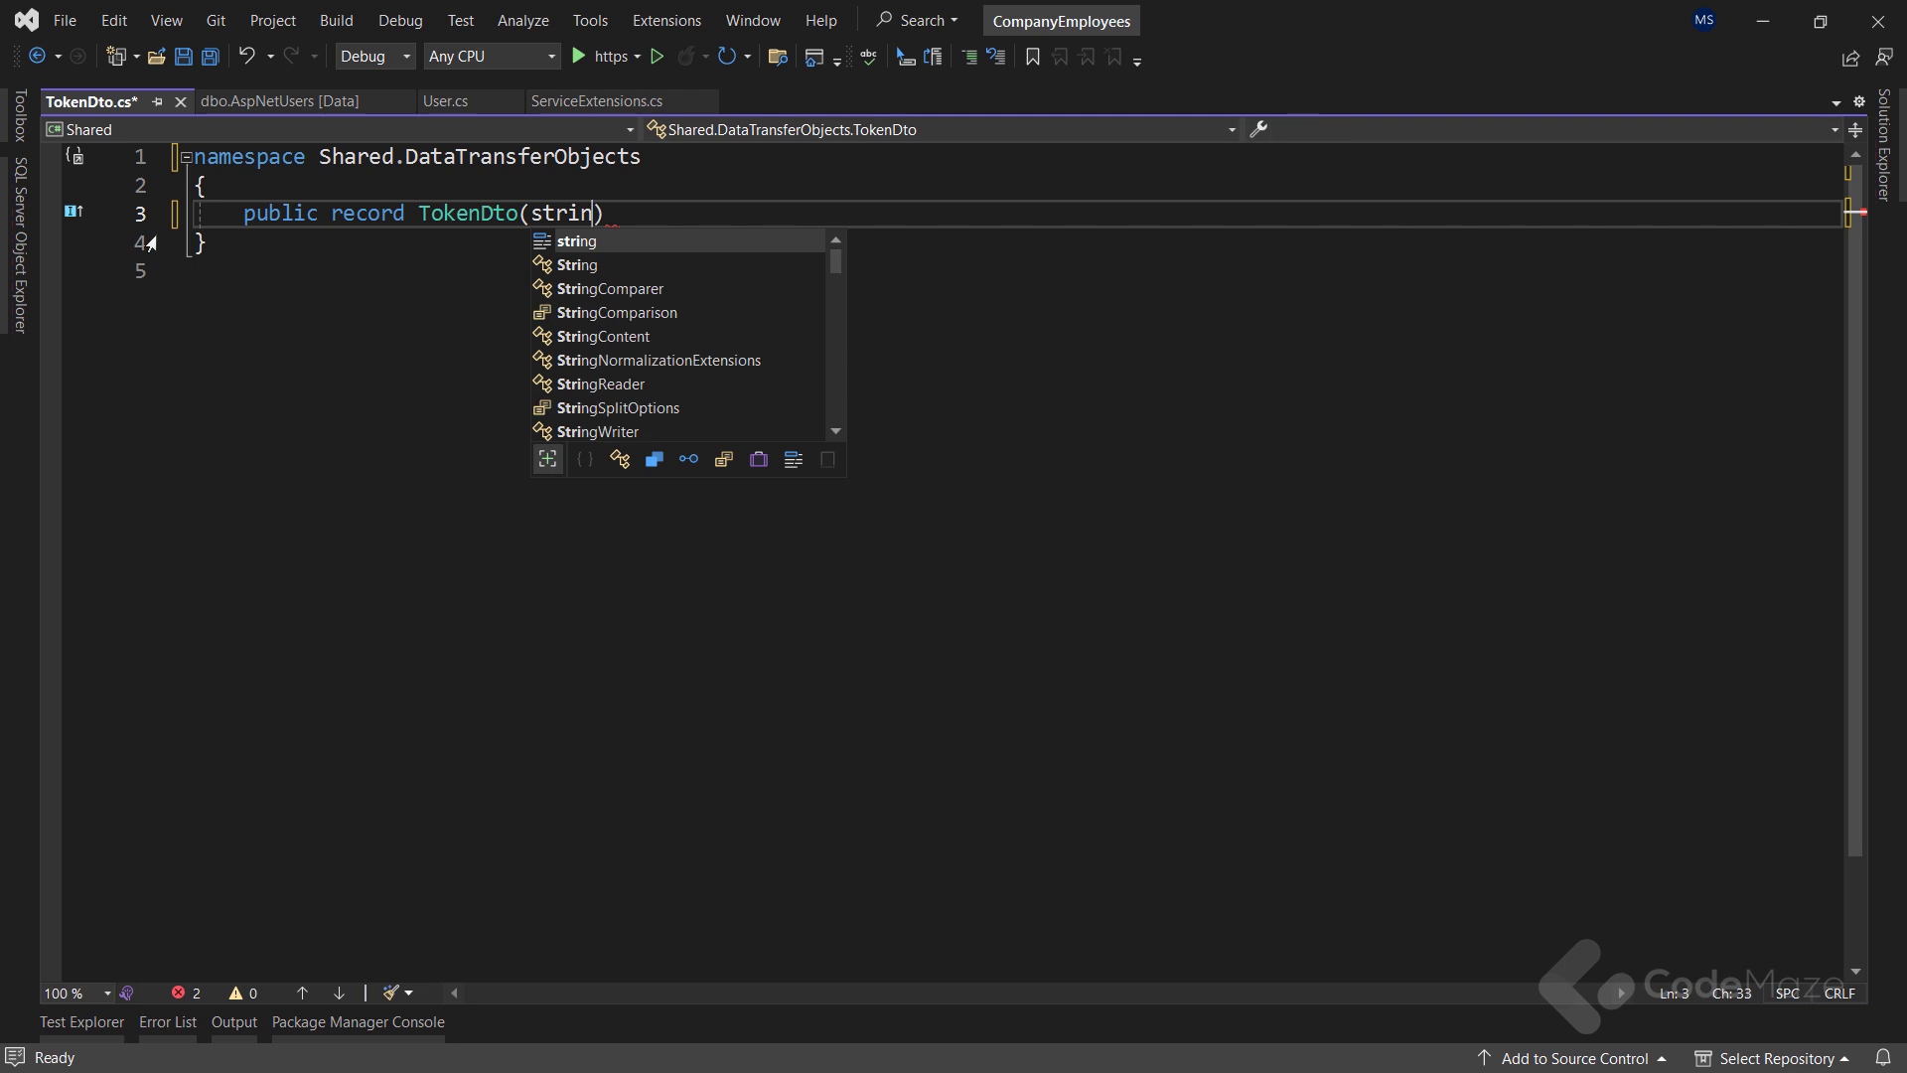
{"action": "type", "text": "AccessToke"}
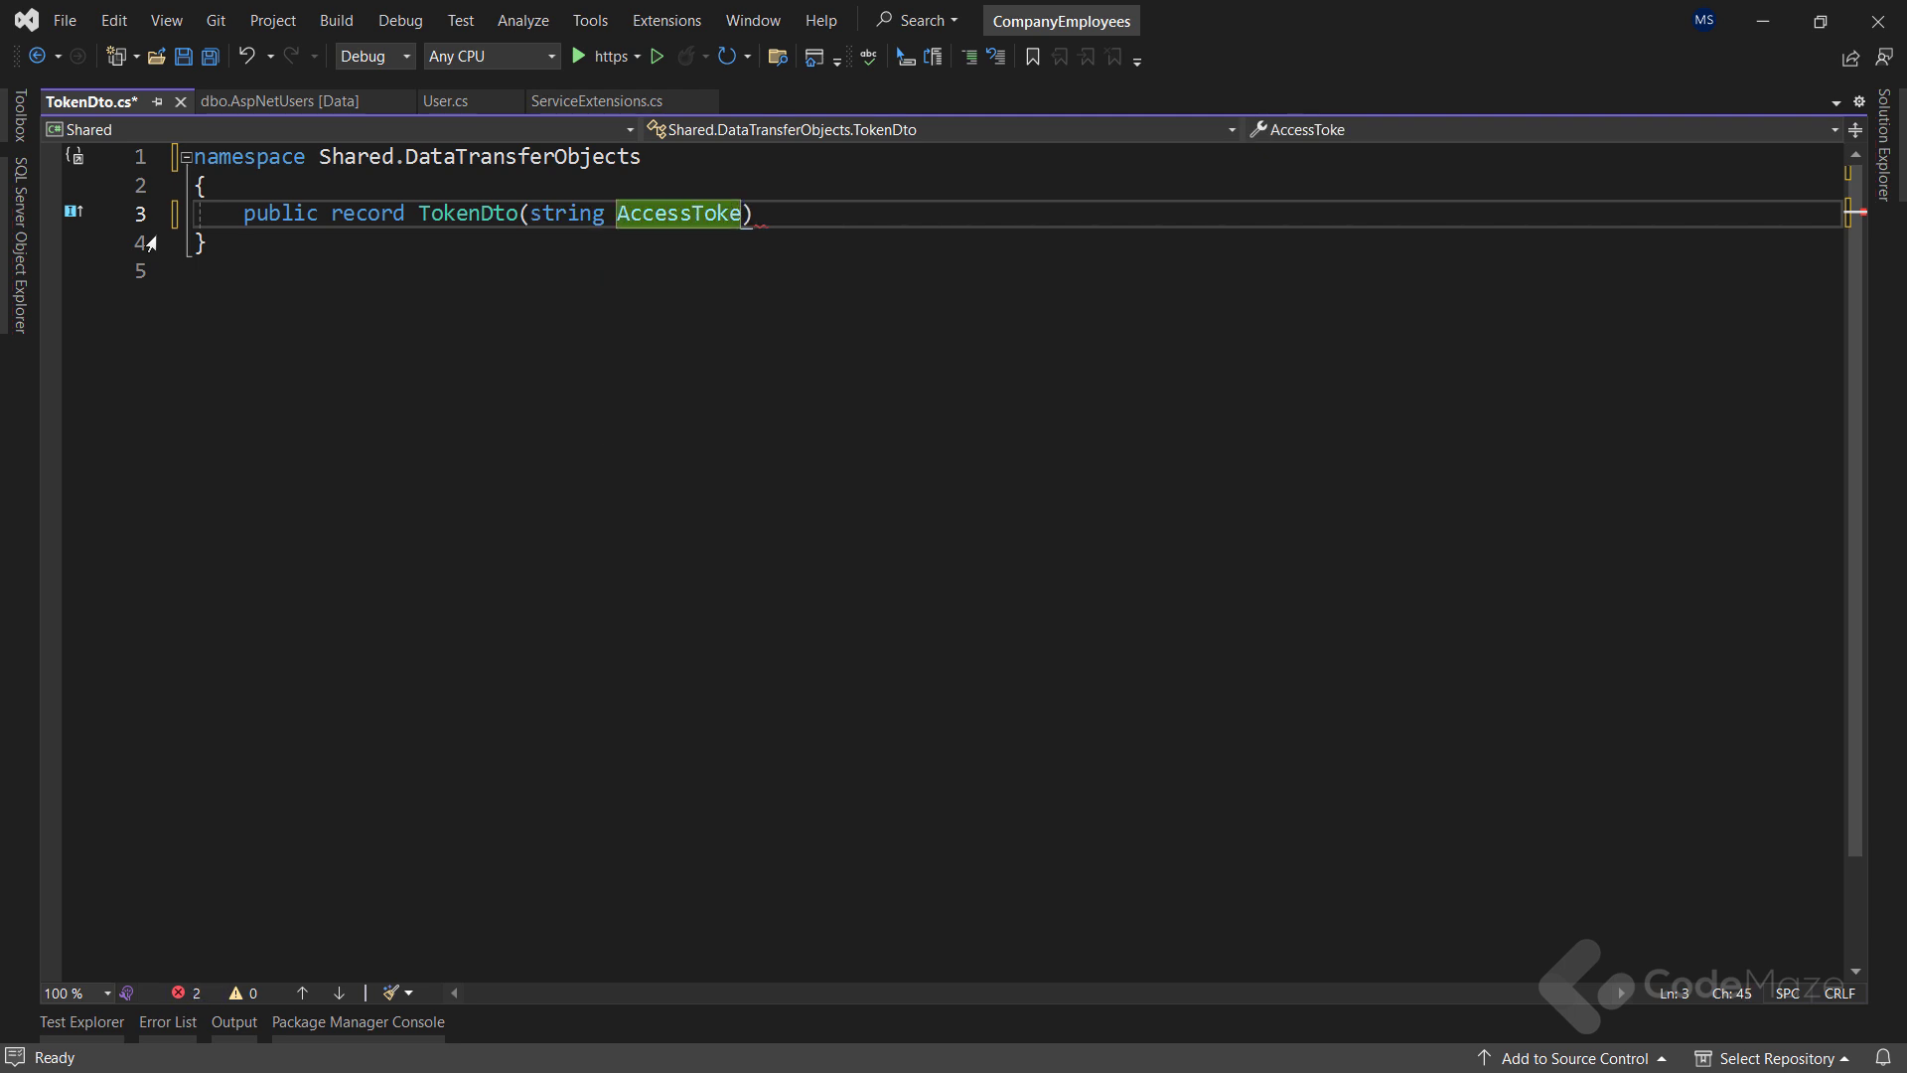
{"action": "type", "text": "n, string Re"}
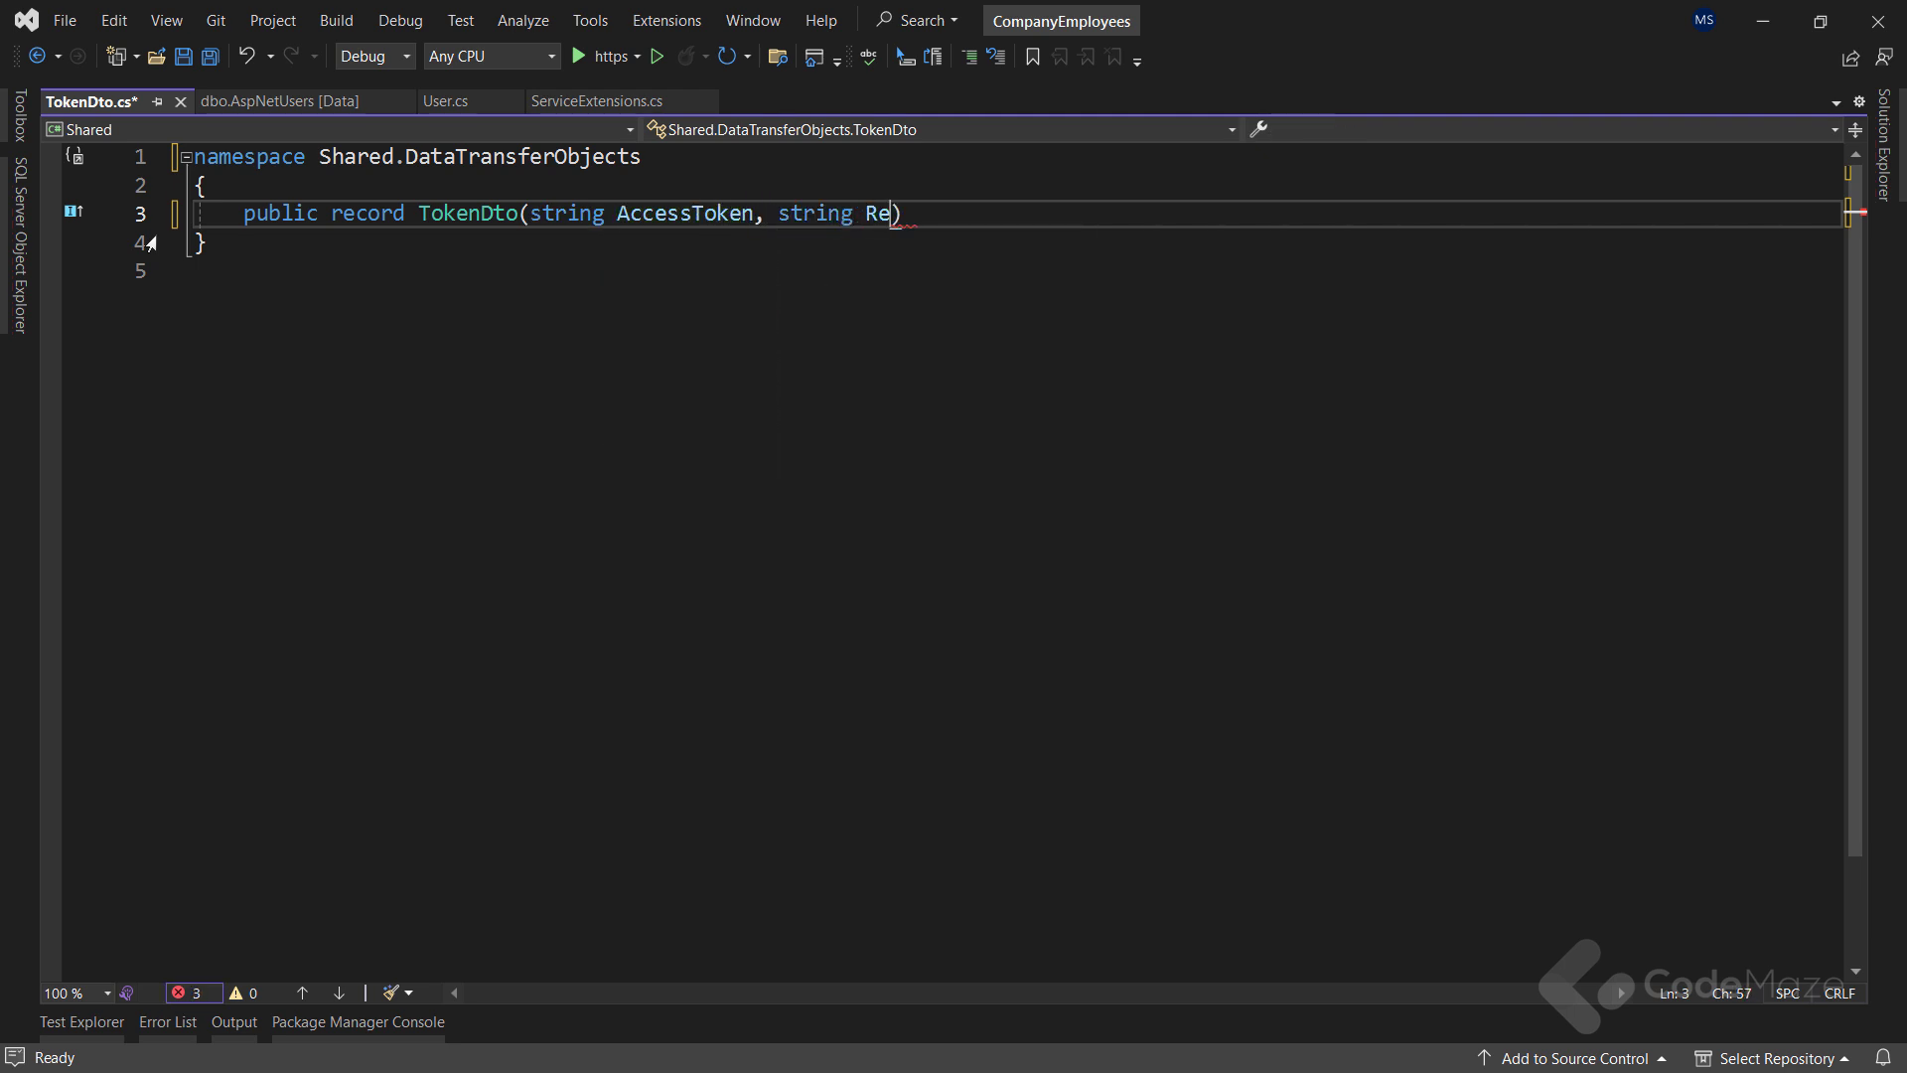
{"action": "type", "text": "freshToken"}
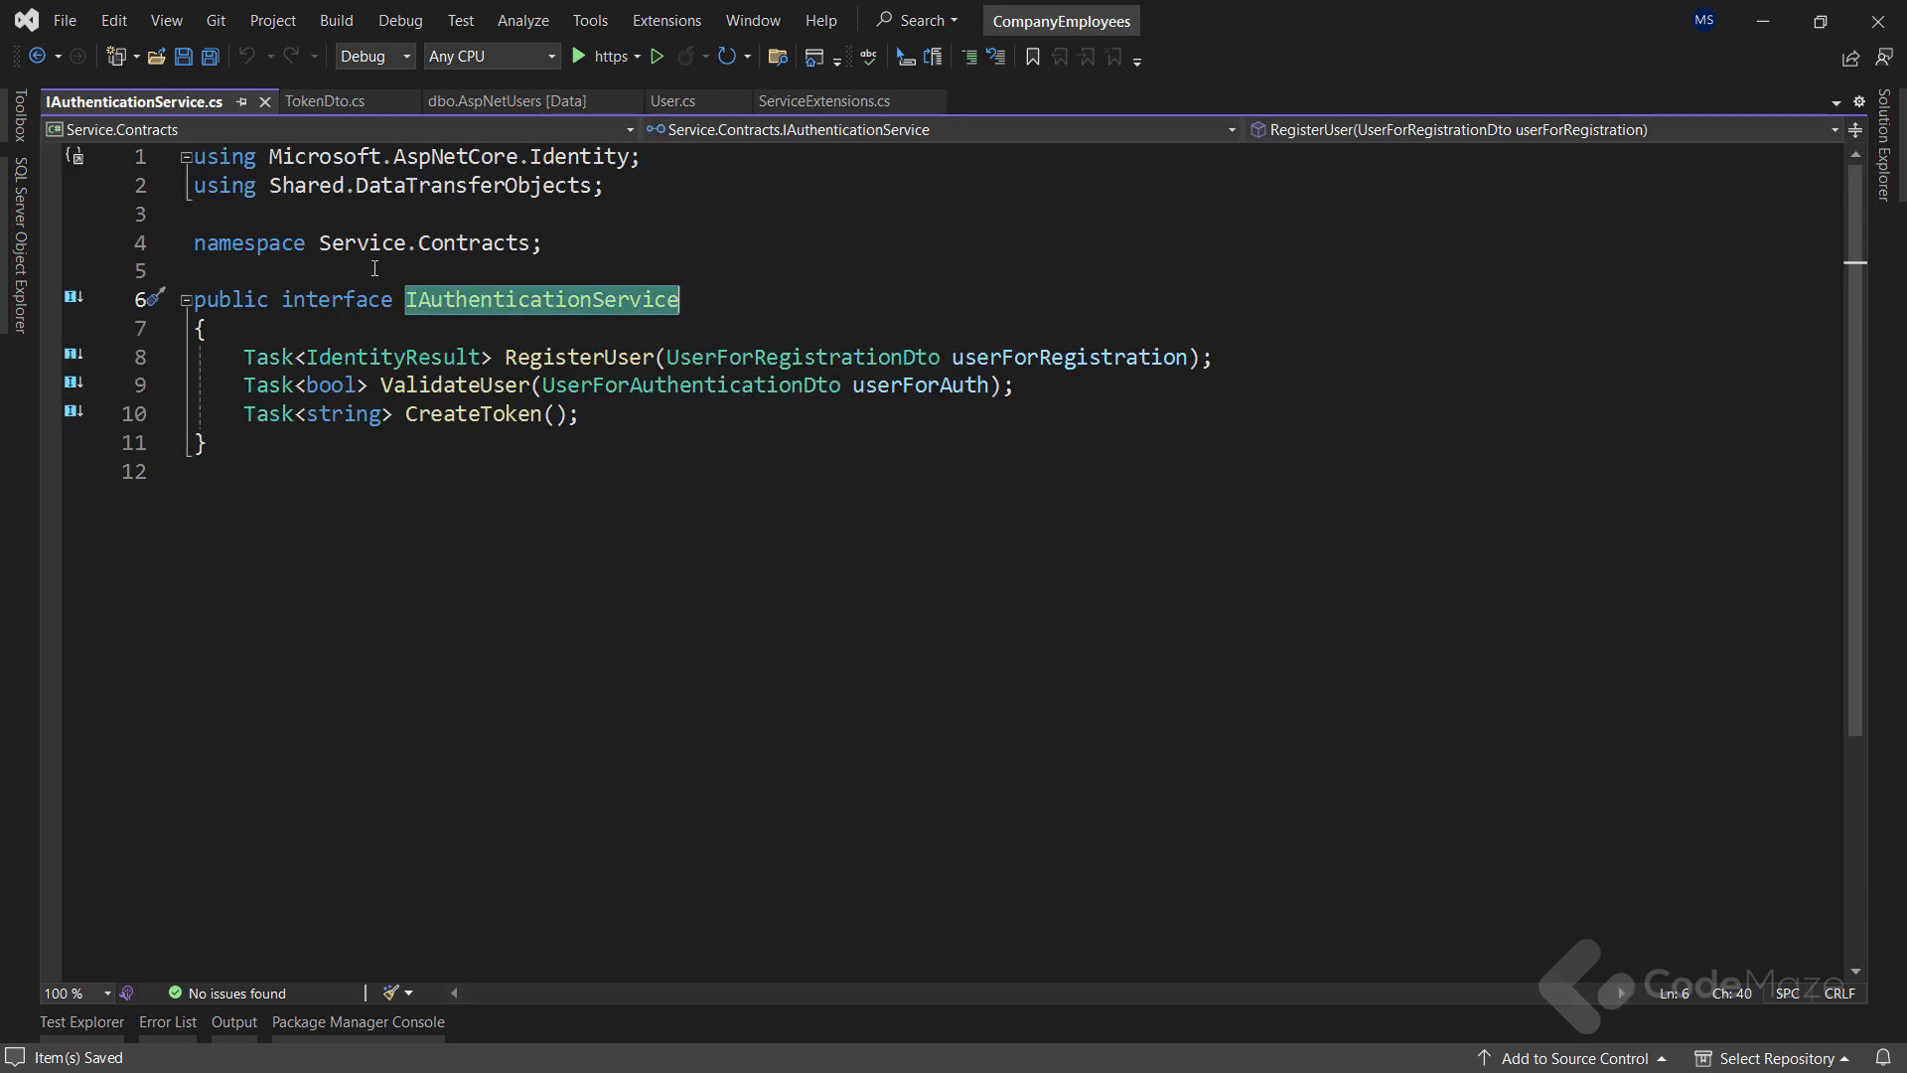
Change the signature to Task<TokenDto> CreateToken(bool populateExp) in IAuthenticationService
{"action": "type", "text": "TokenDto"}
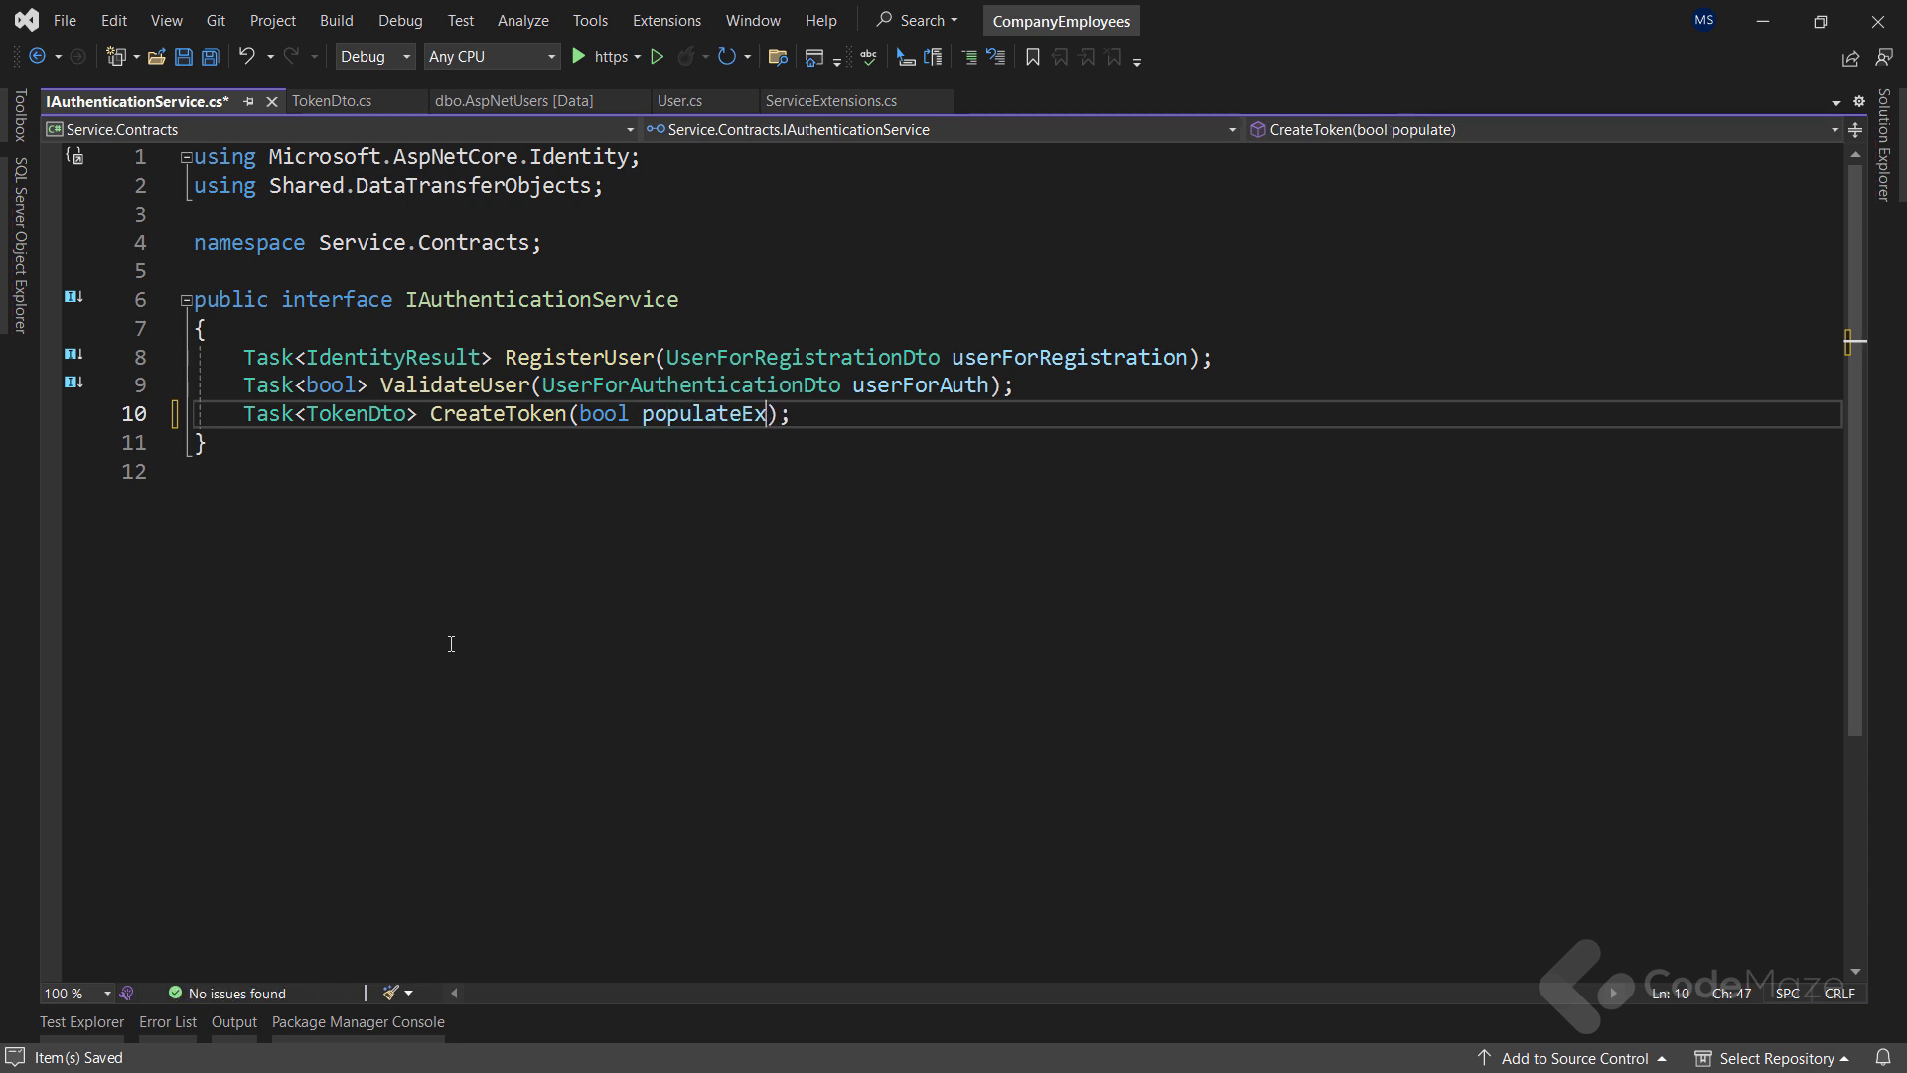
{"action": "type", "text": "p"}
{"action": "type", "text": "authservice"}
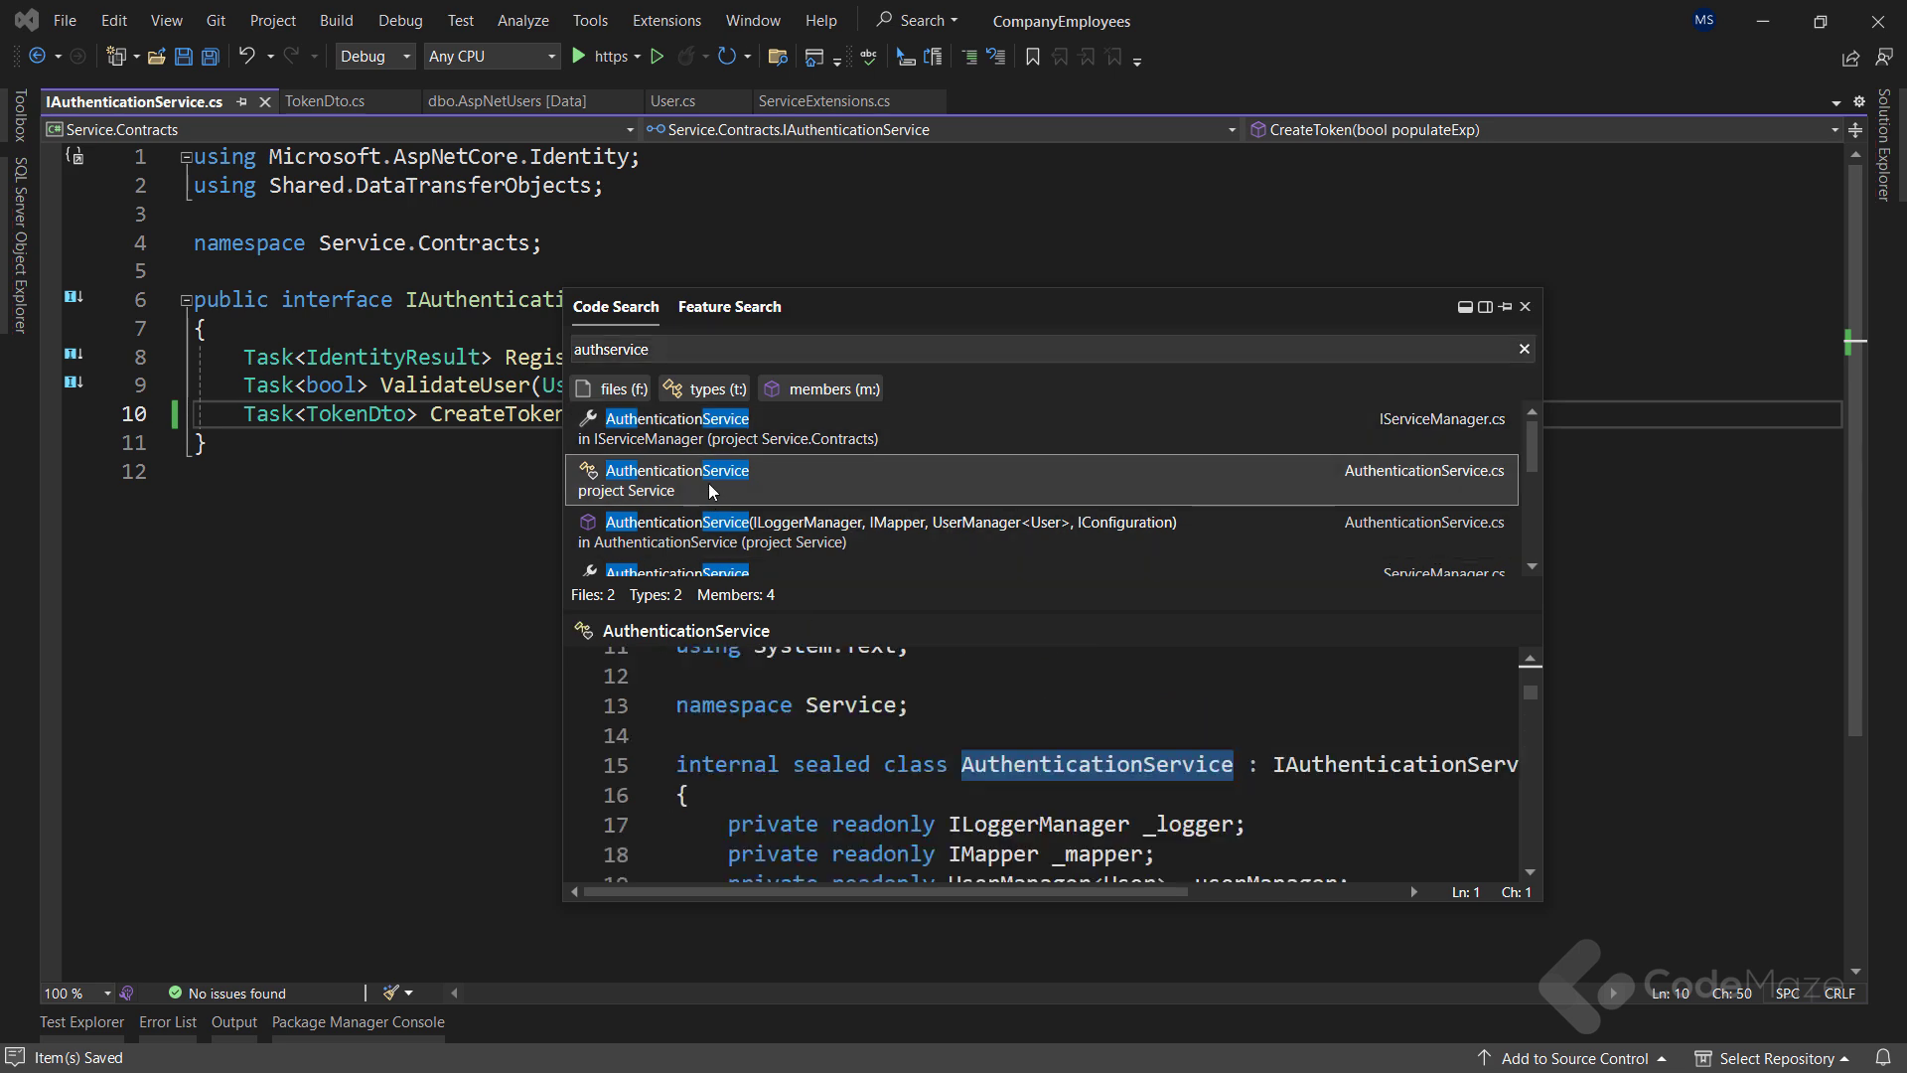
In AuthenticationService, start GenerateRefreshToken with a 32-byte randomNumber array
{"action": "left_click", "coordinate": [677, 479]}
{"action": "type", "text": "private string"}
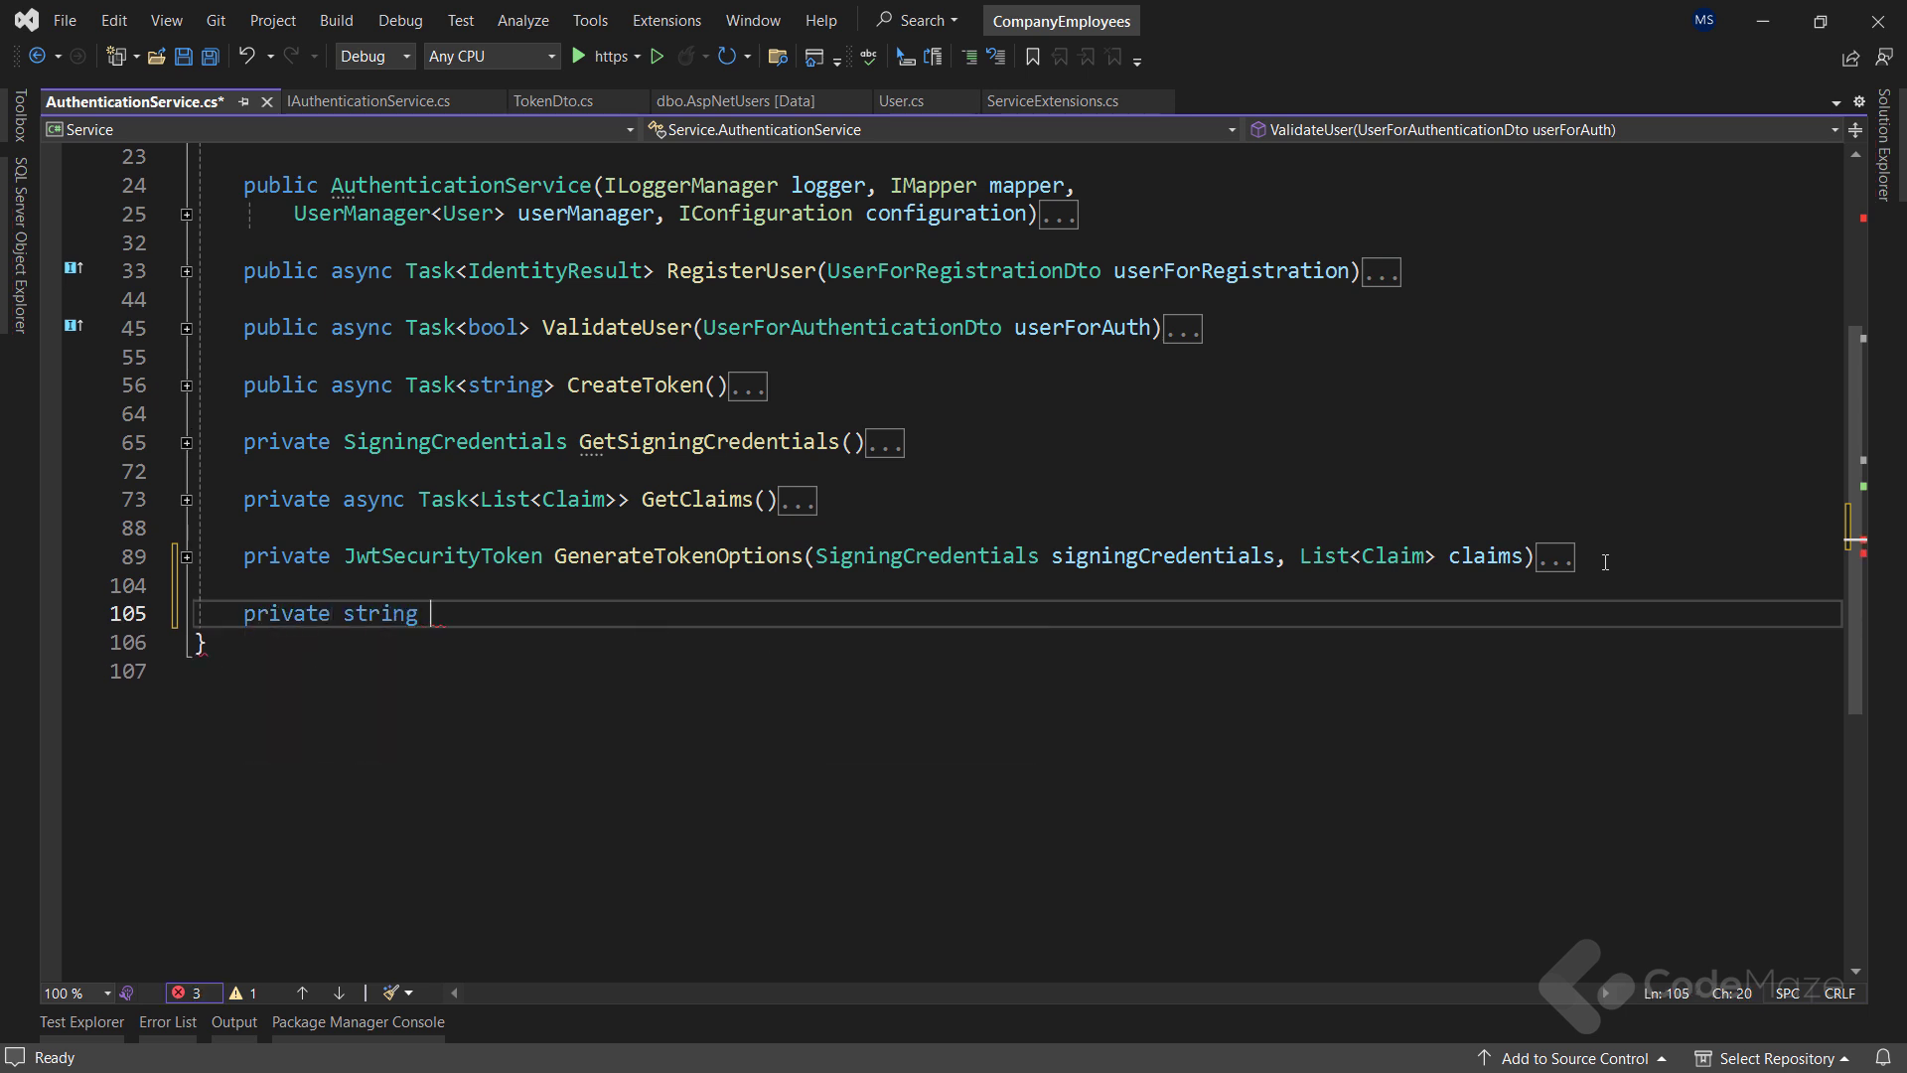
{"action": "type", "text": "GenerateRe"}
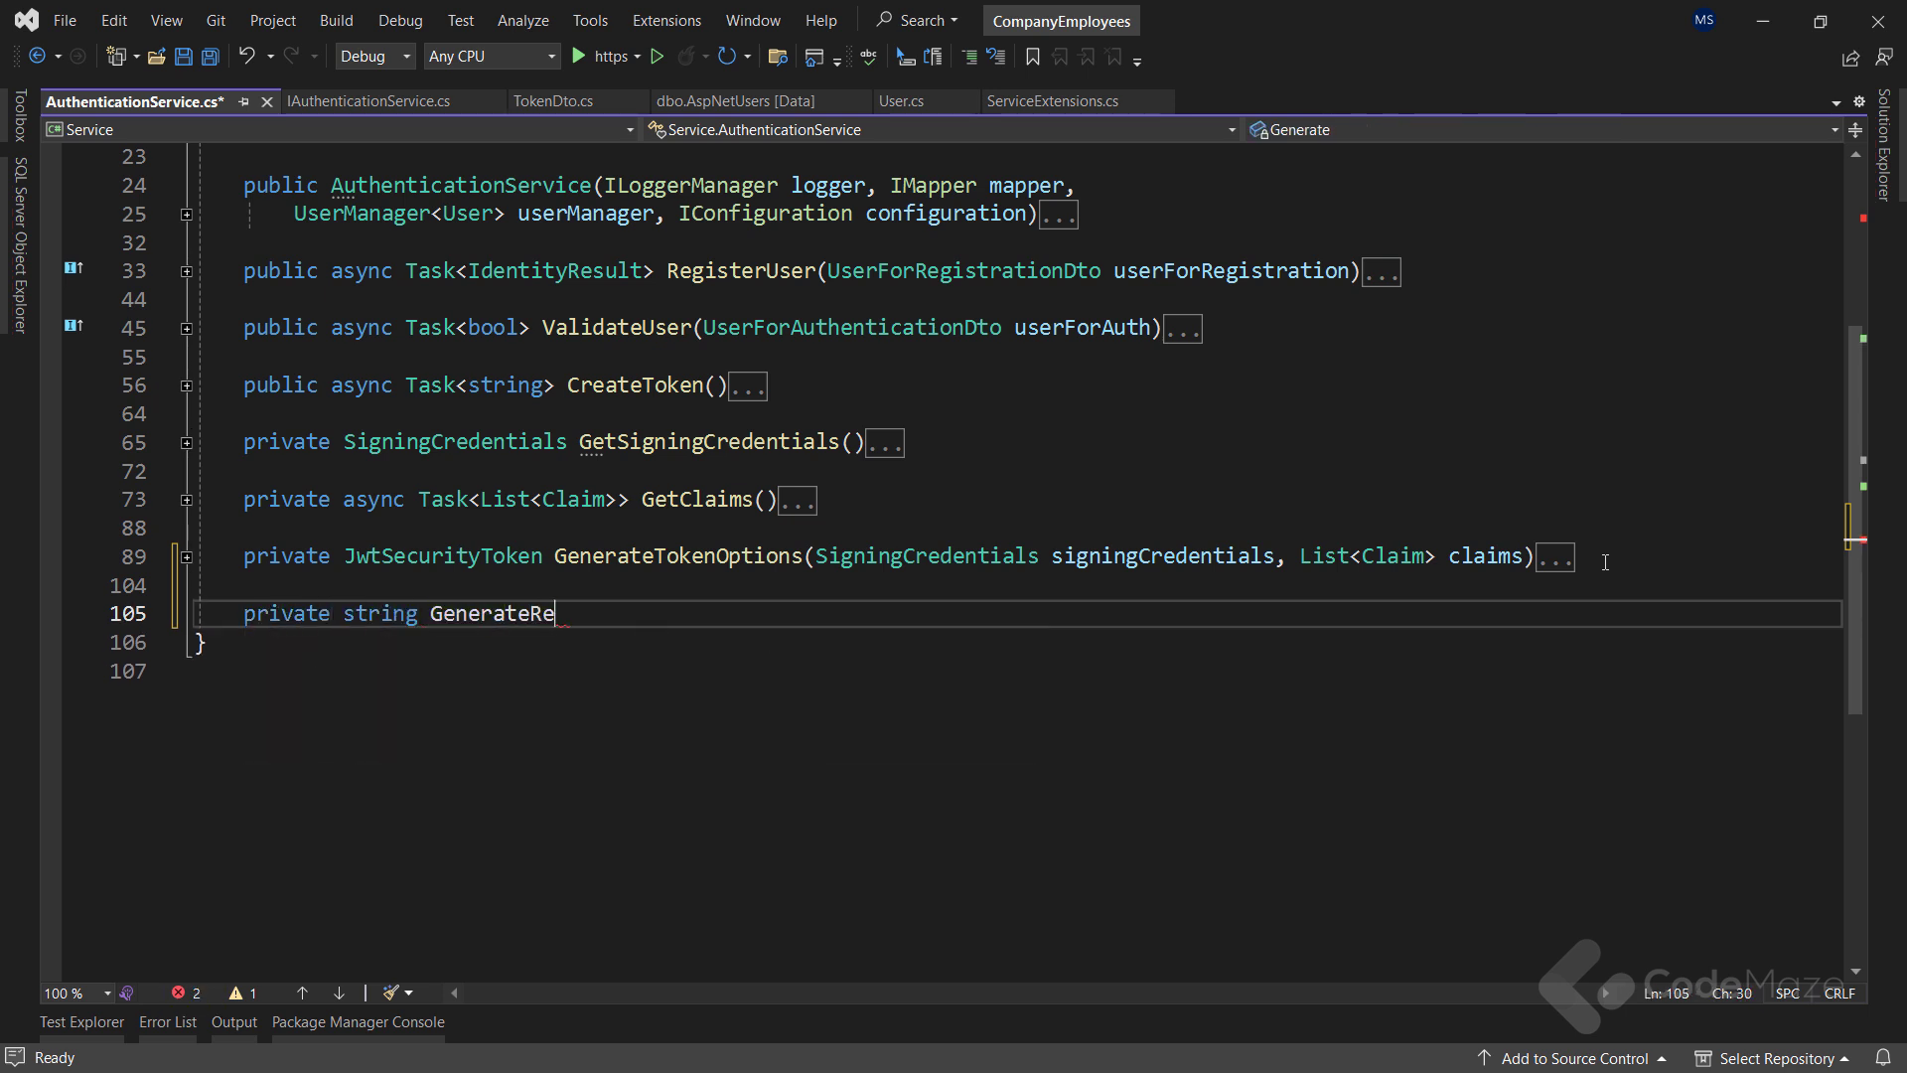
{"action": "type", "text": "freshToken("}
{"action": "type", "text": "{ "}
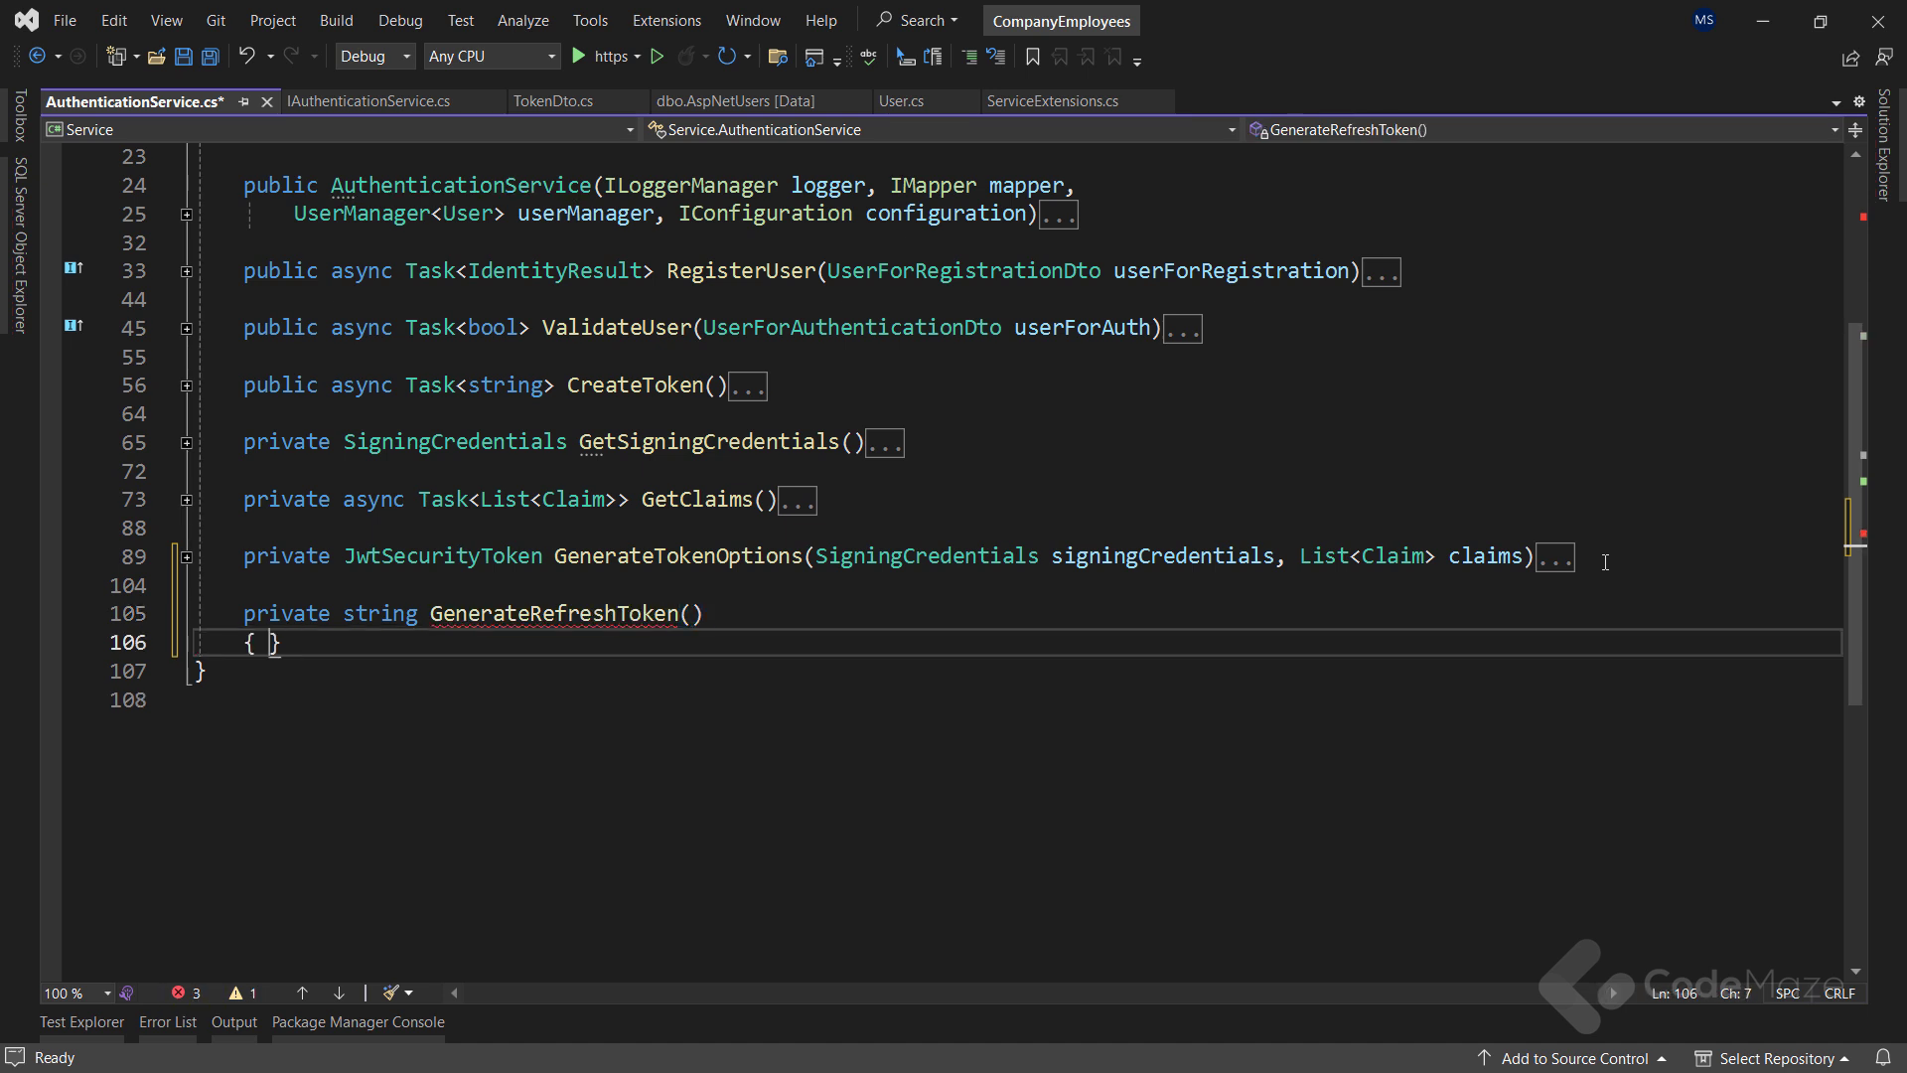
{"action": "type", "text": "var"}
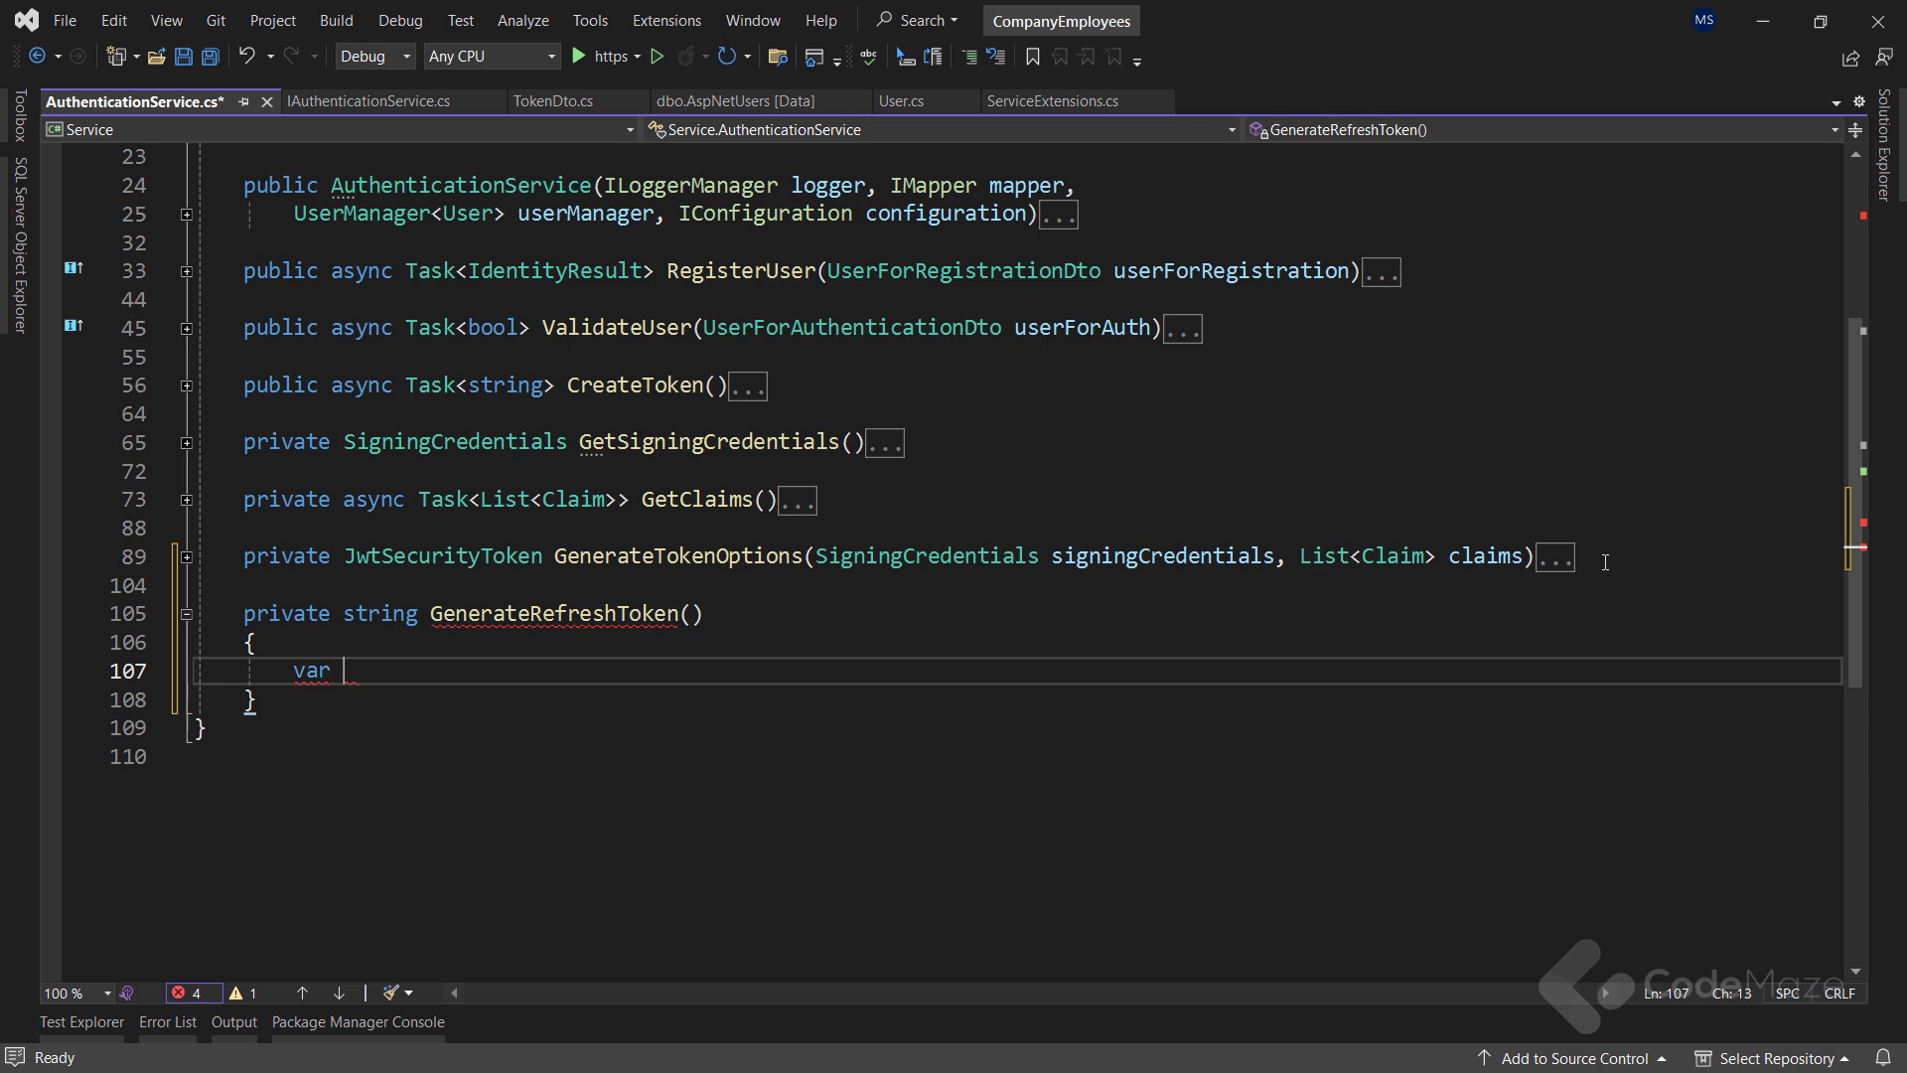
{"action": "type", "text": "randomNumber"}
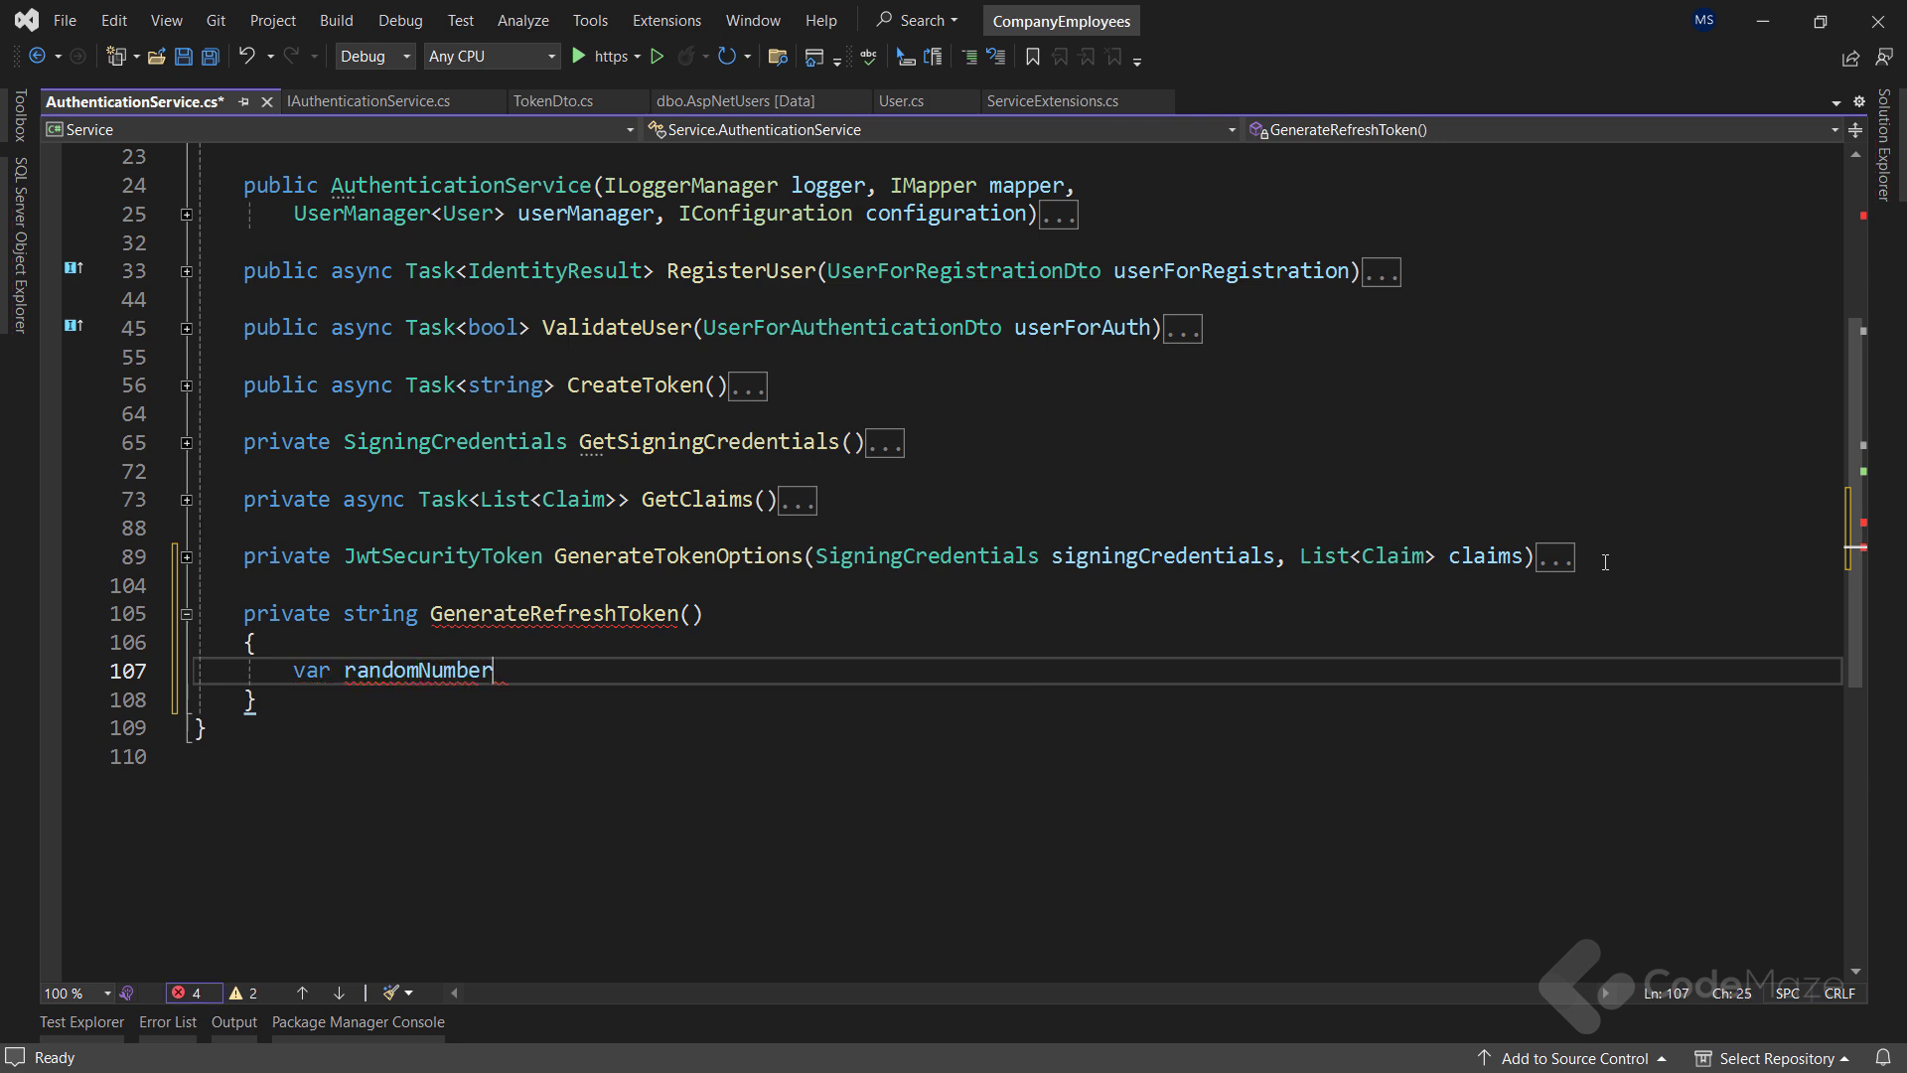
{"action": "type", "text": "= new byte"}
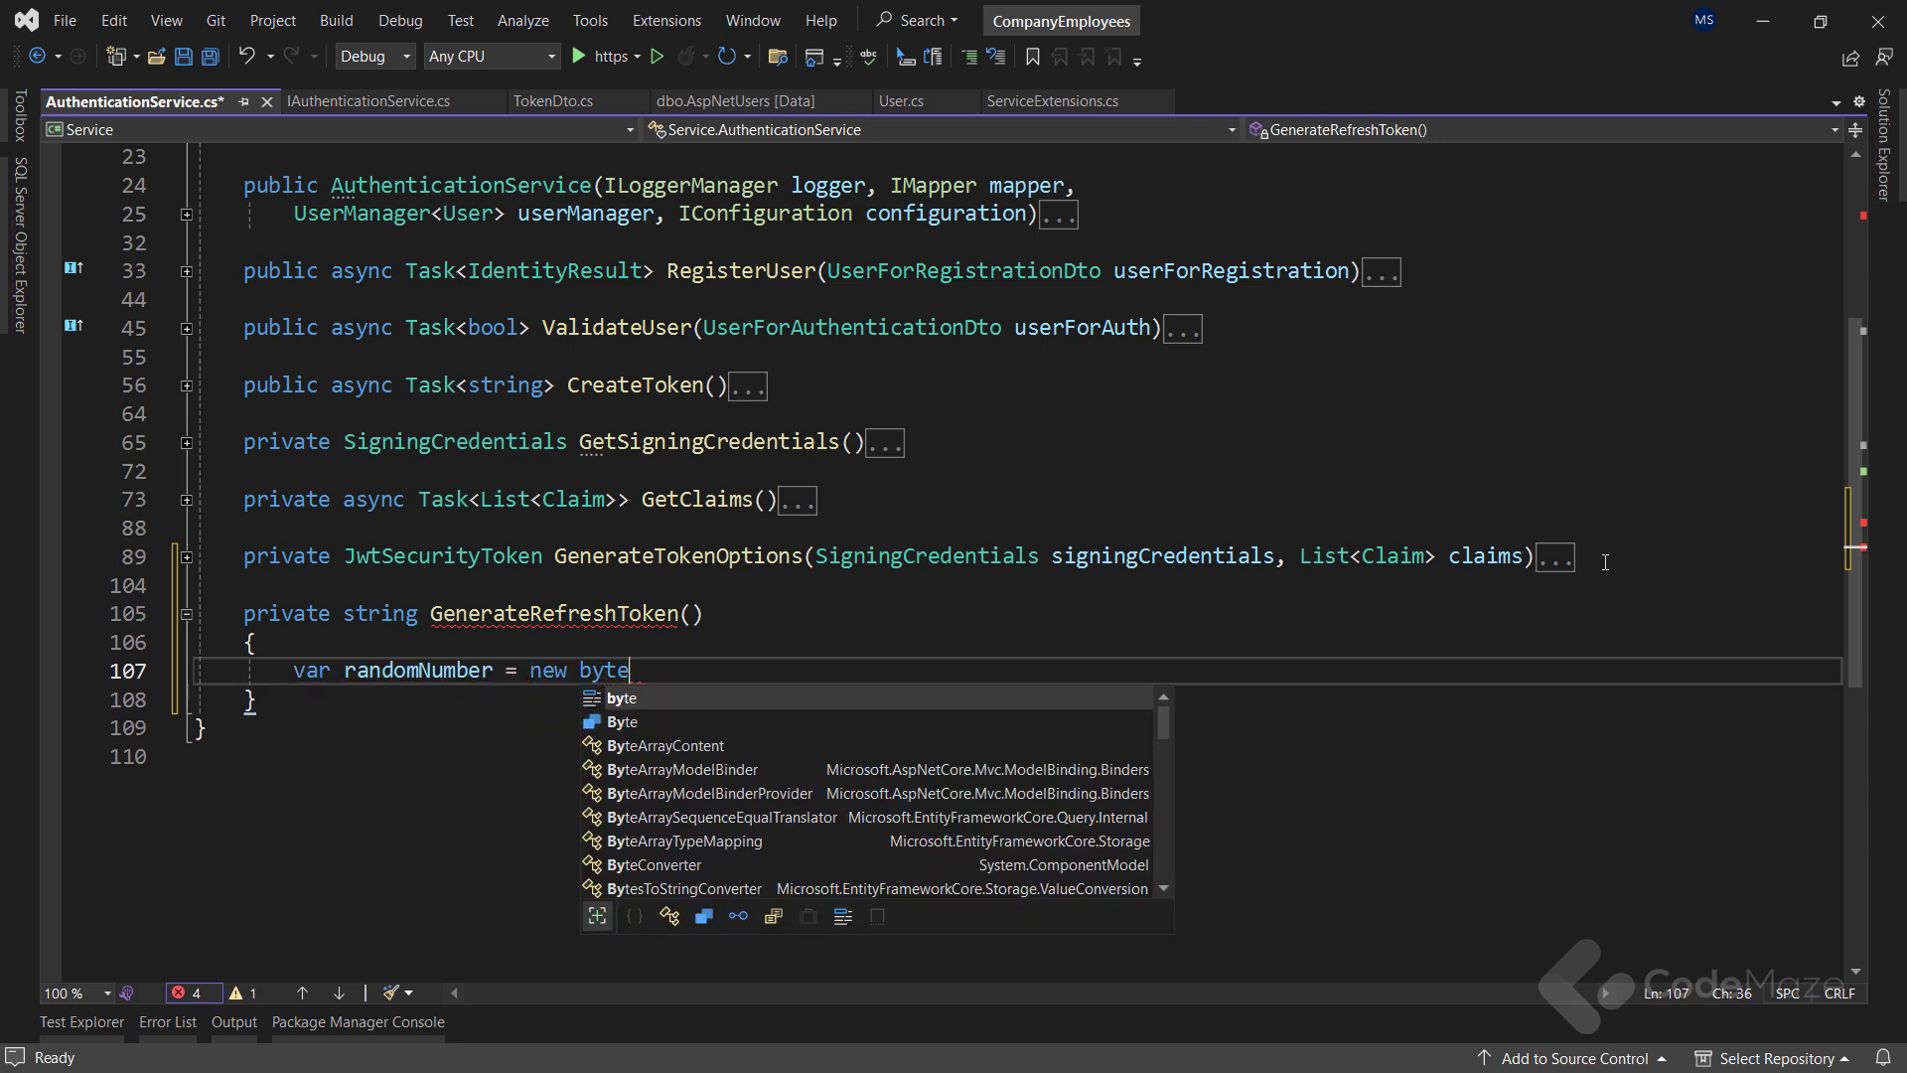
{"action": "type", "text": "[32]"}
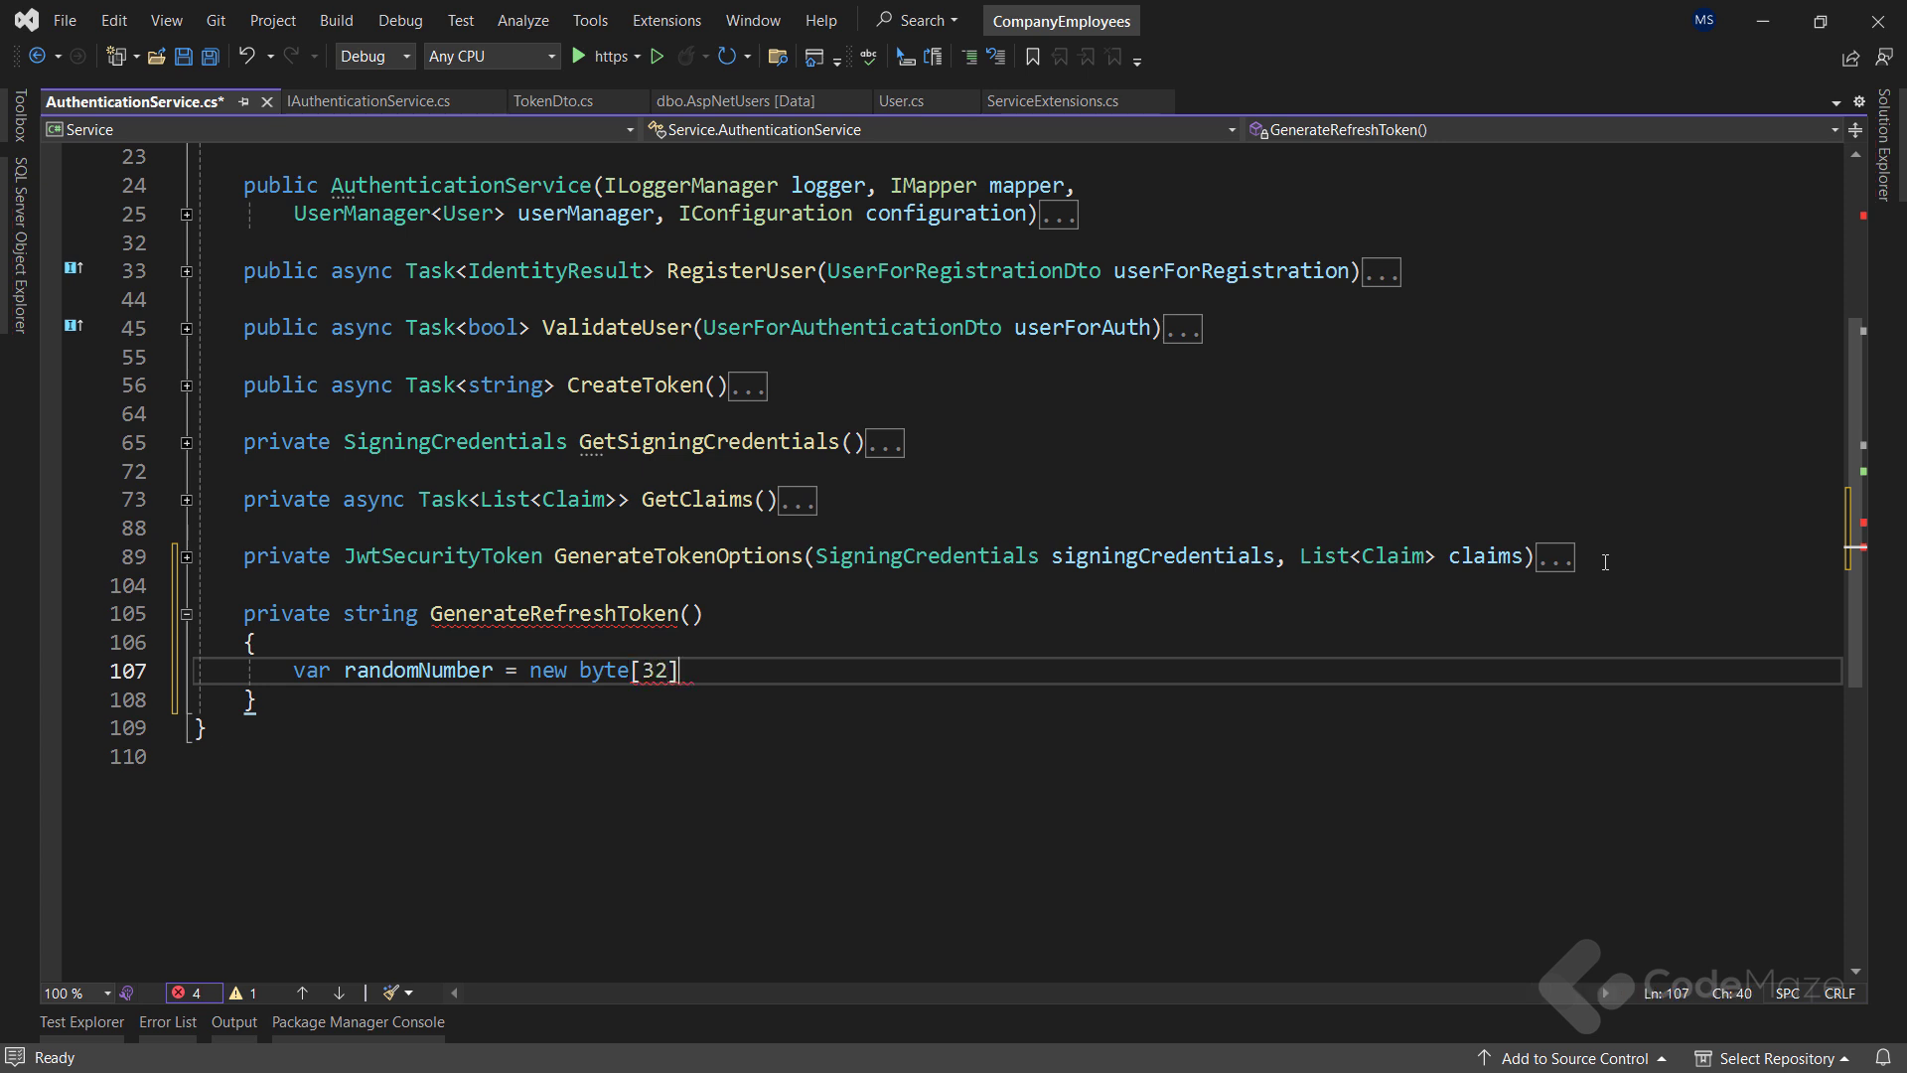
{"action": "key", "text": "Enter"}
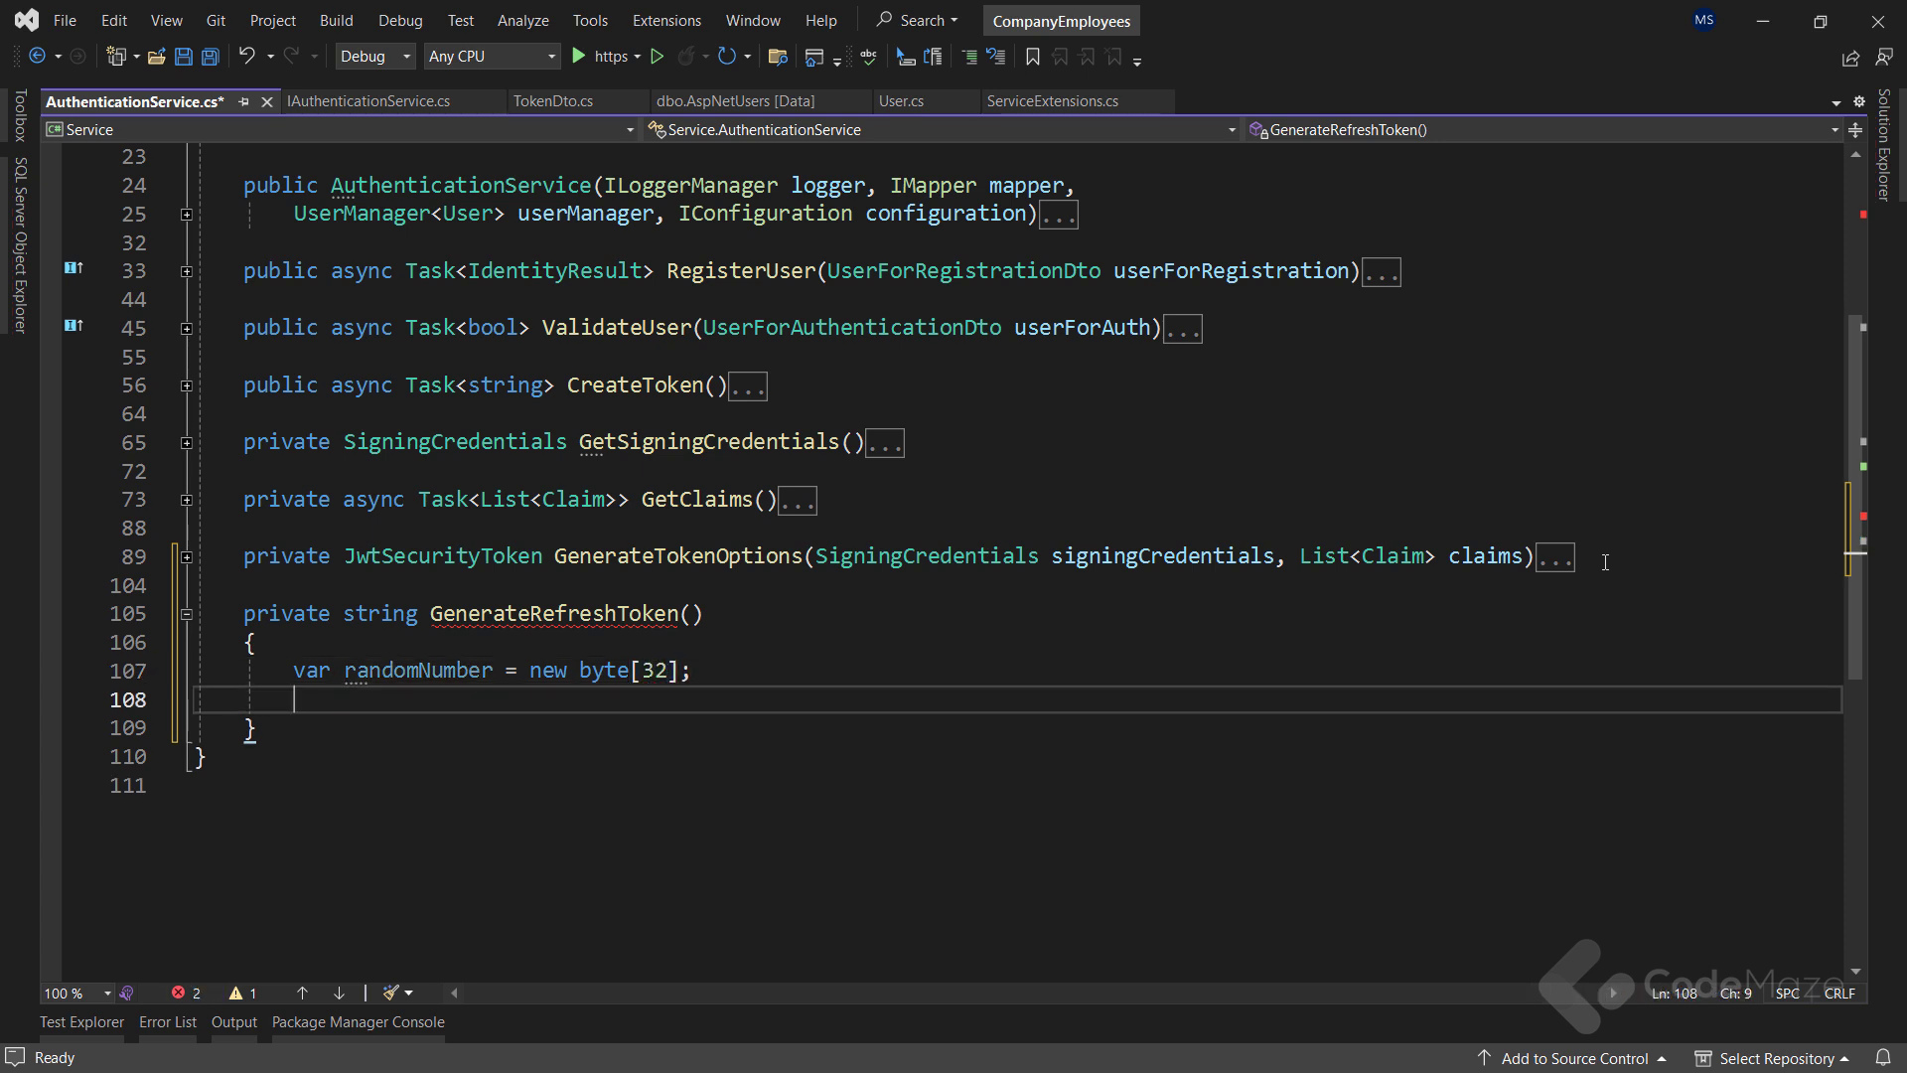
Fill the bytes using RandomNumberGenerator.Create() and return Convert.ToBase64String(randomNumber)
{"action": "type", "text": "using (resource)"}
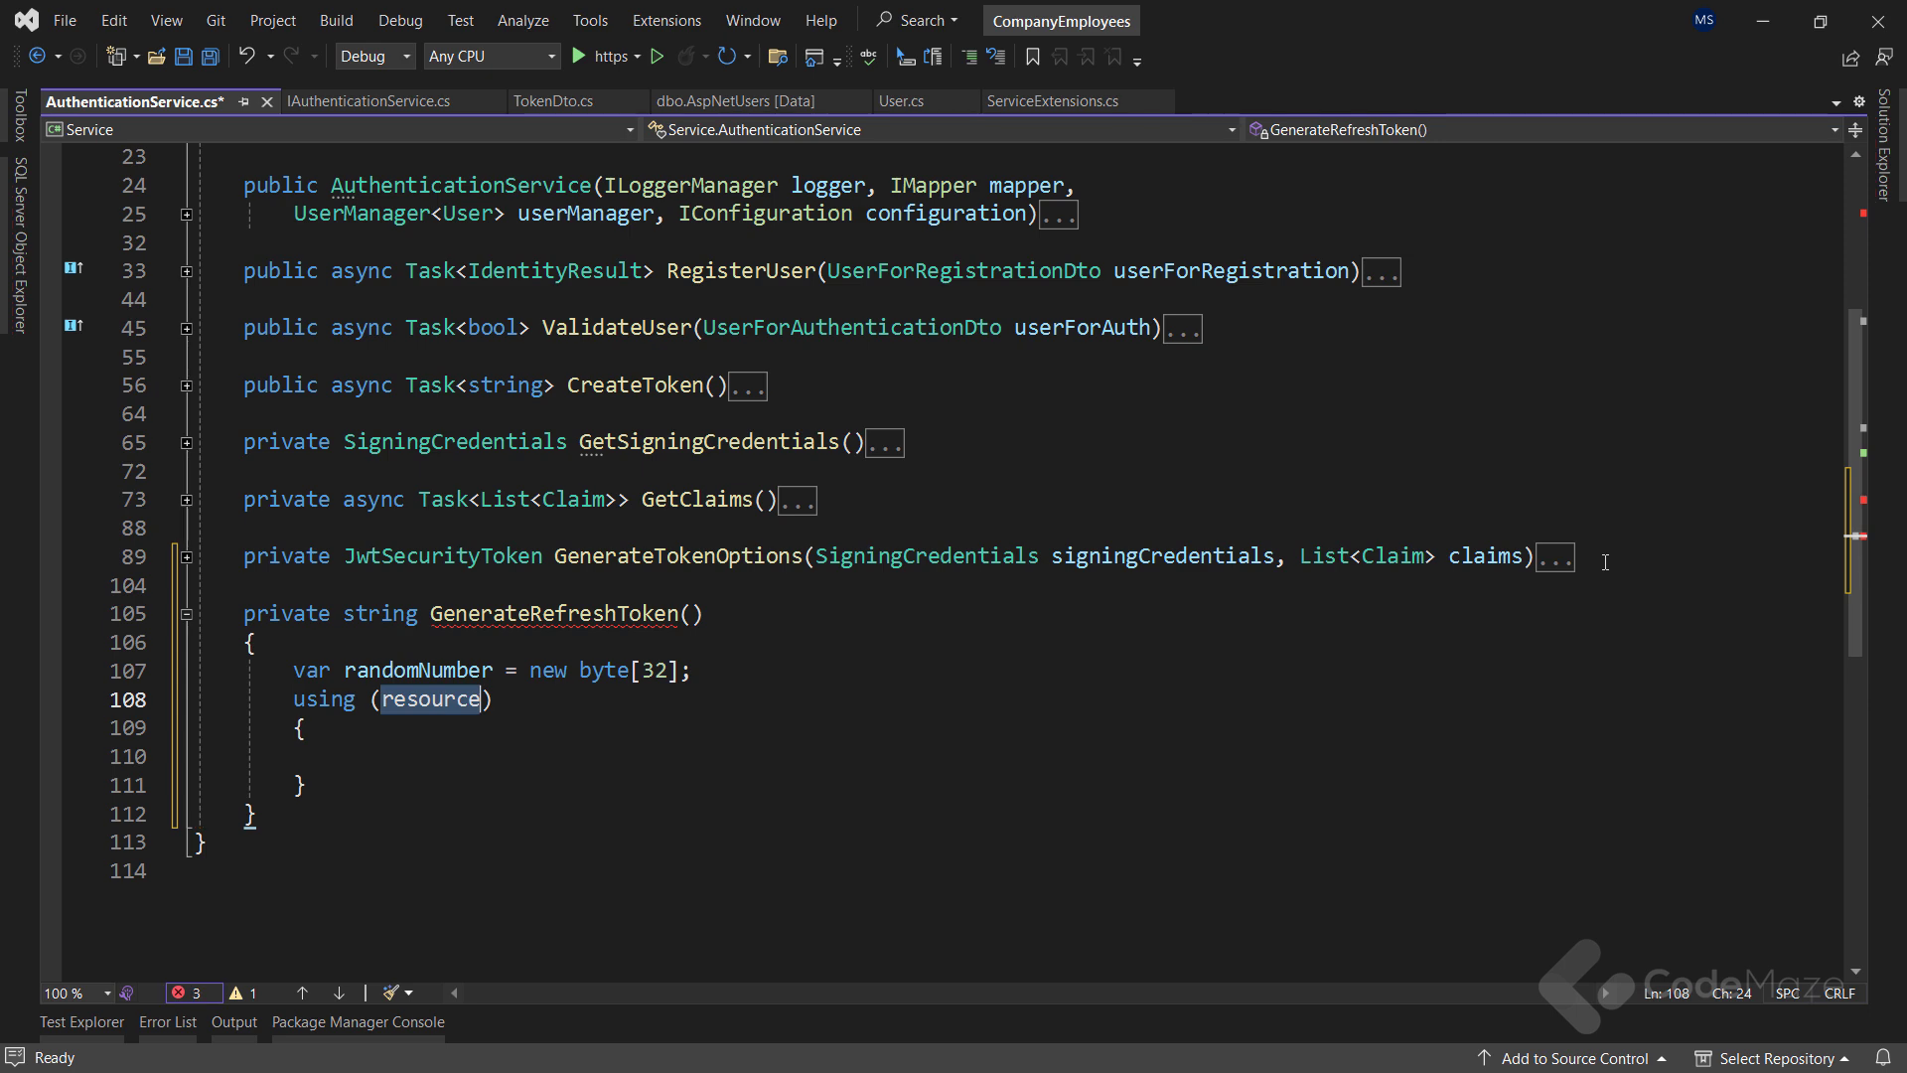
{"action": "type", "text": "var rng"}
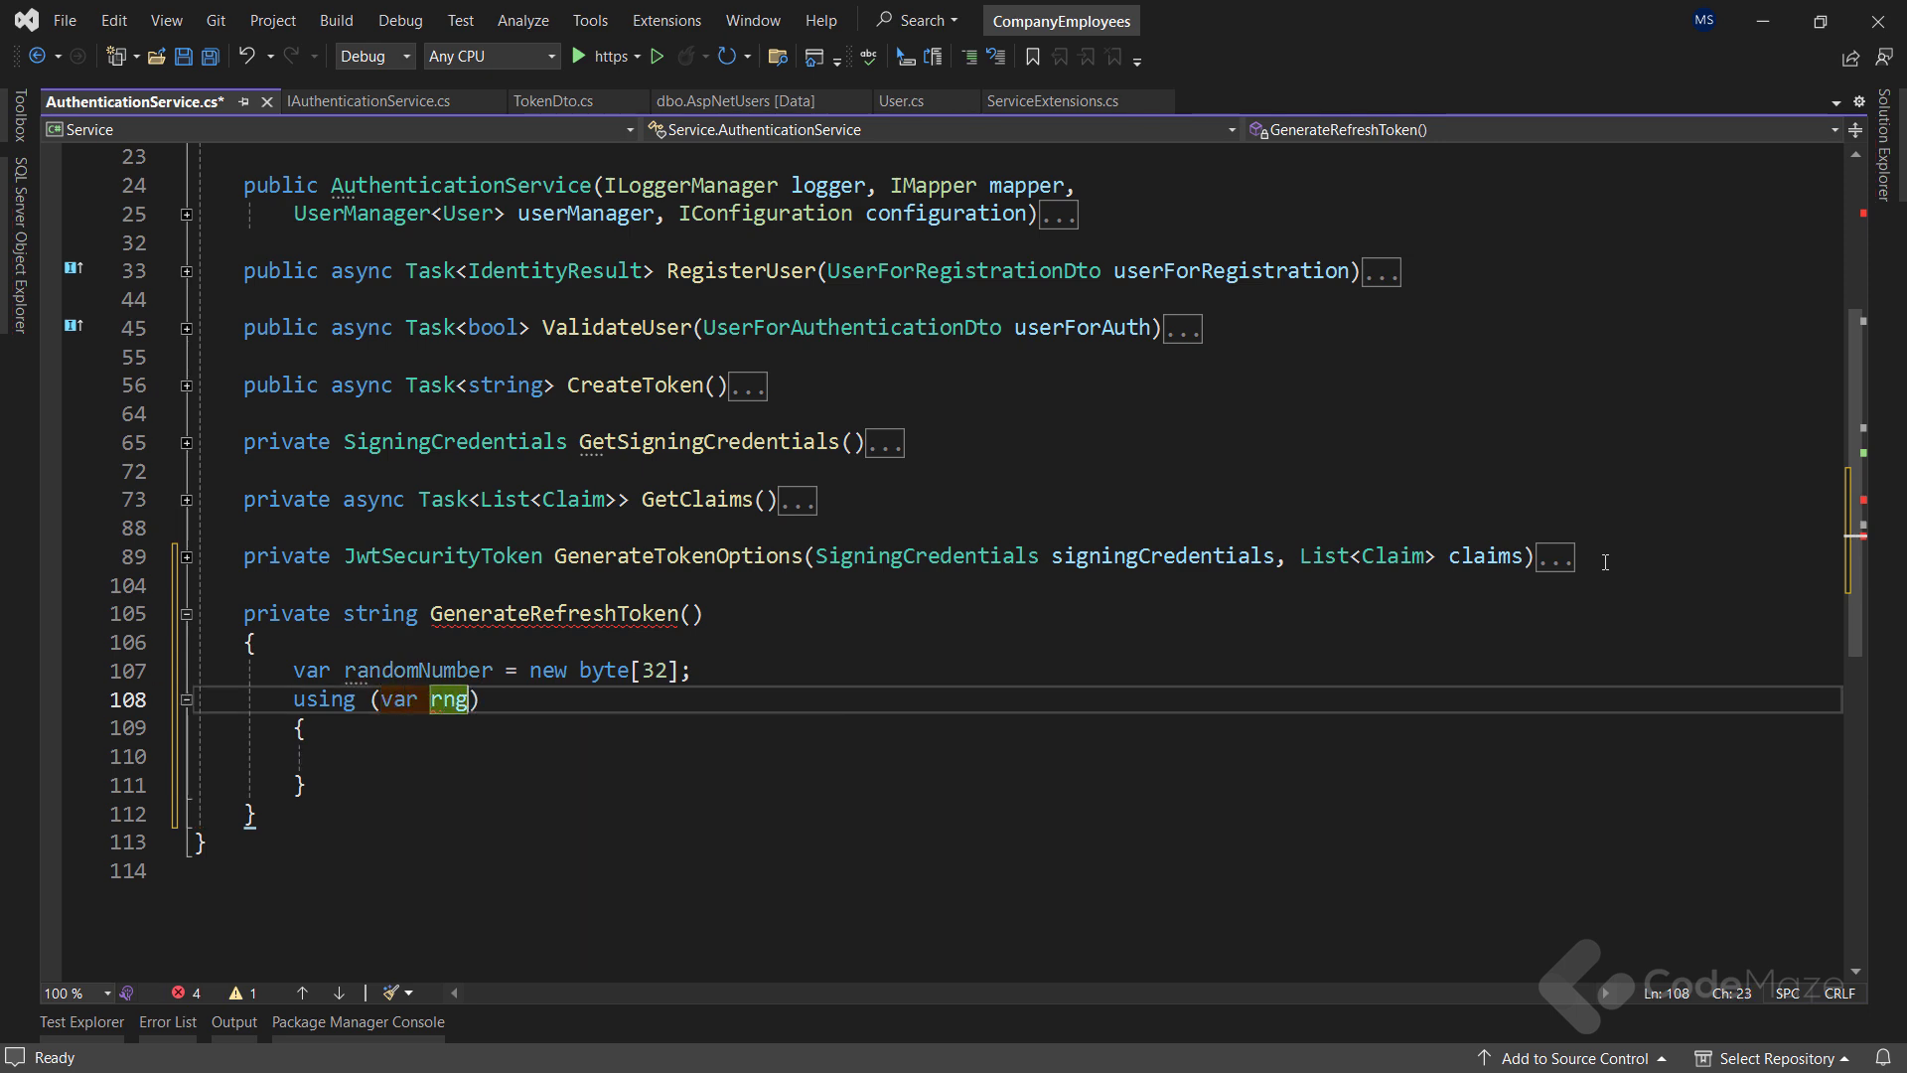
{"action": "type", "text": "= Rando"}
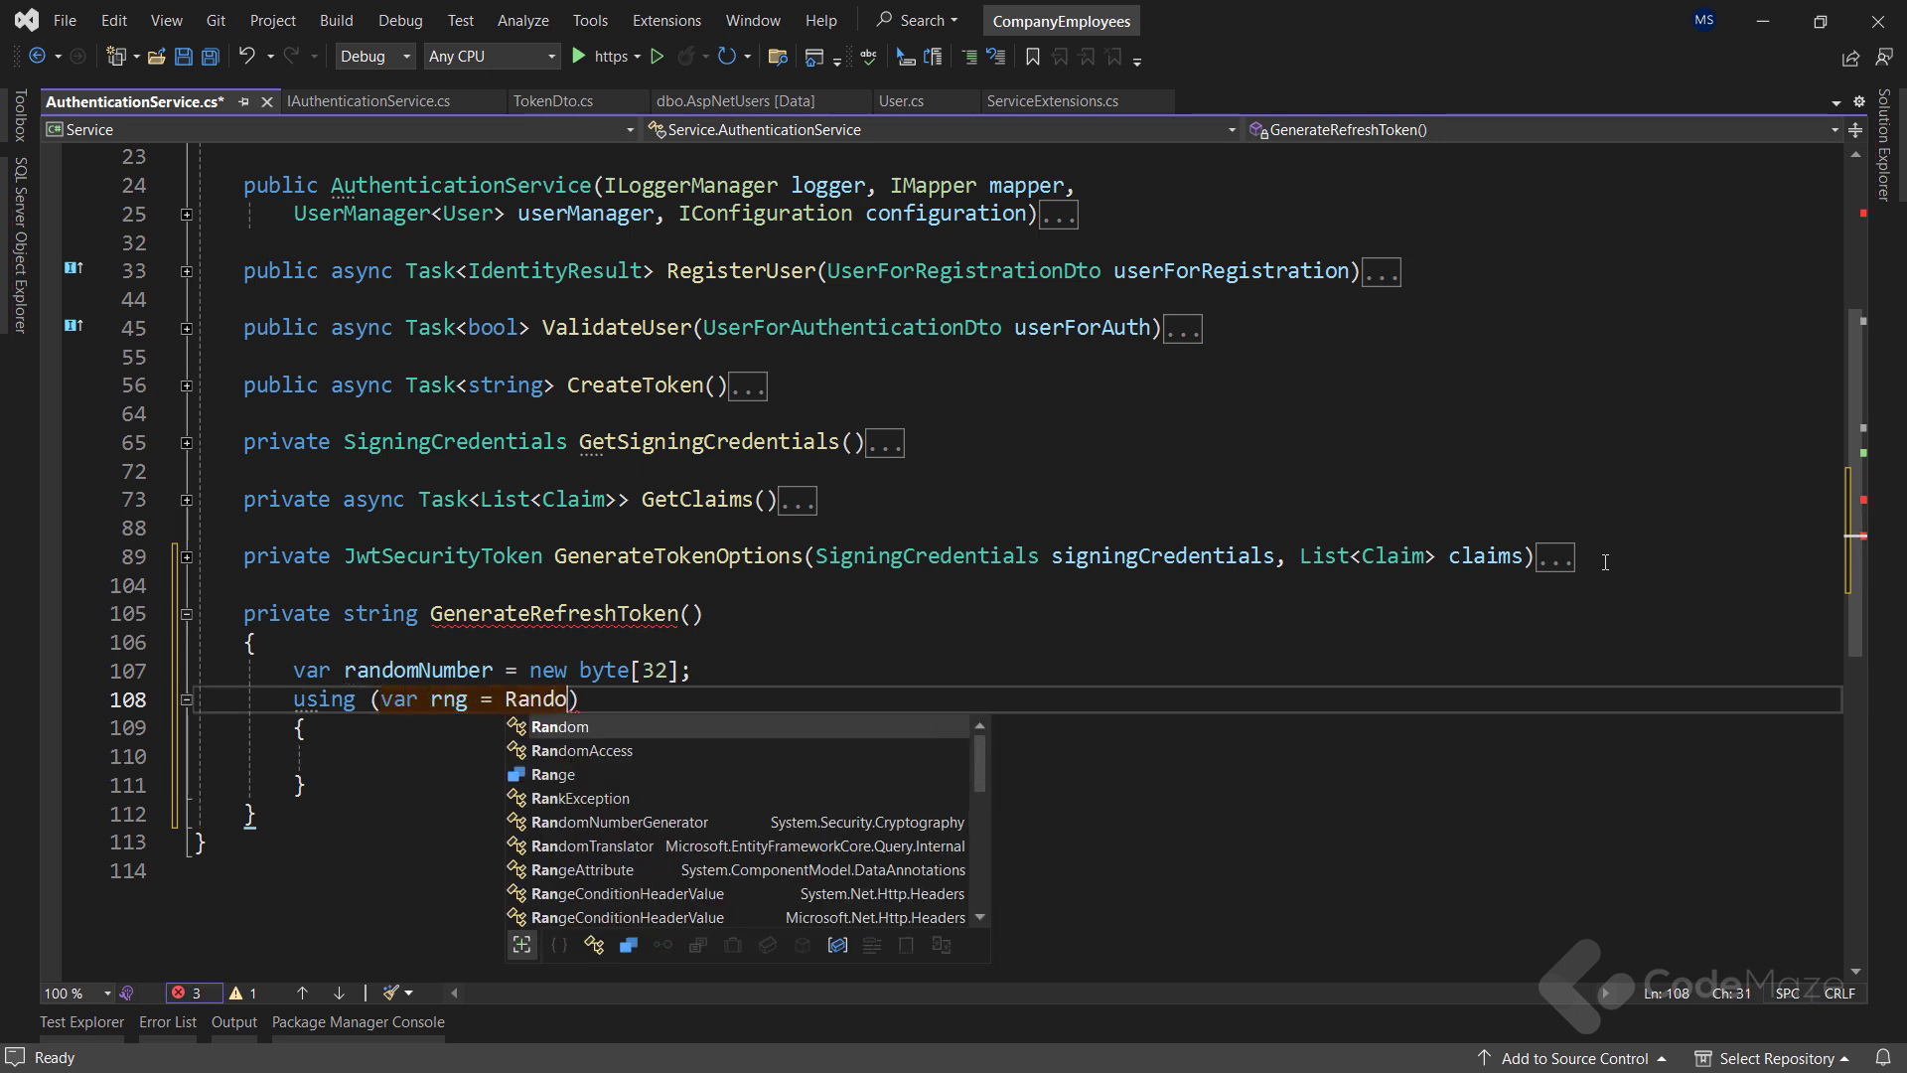
{"action": "type", "text": "Number"}
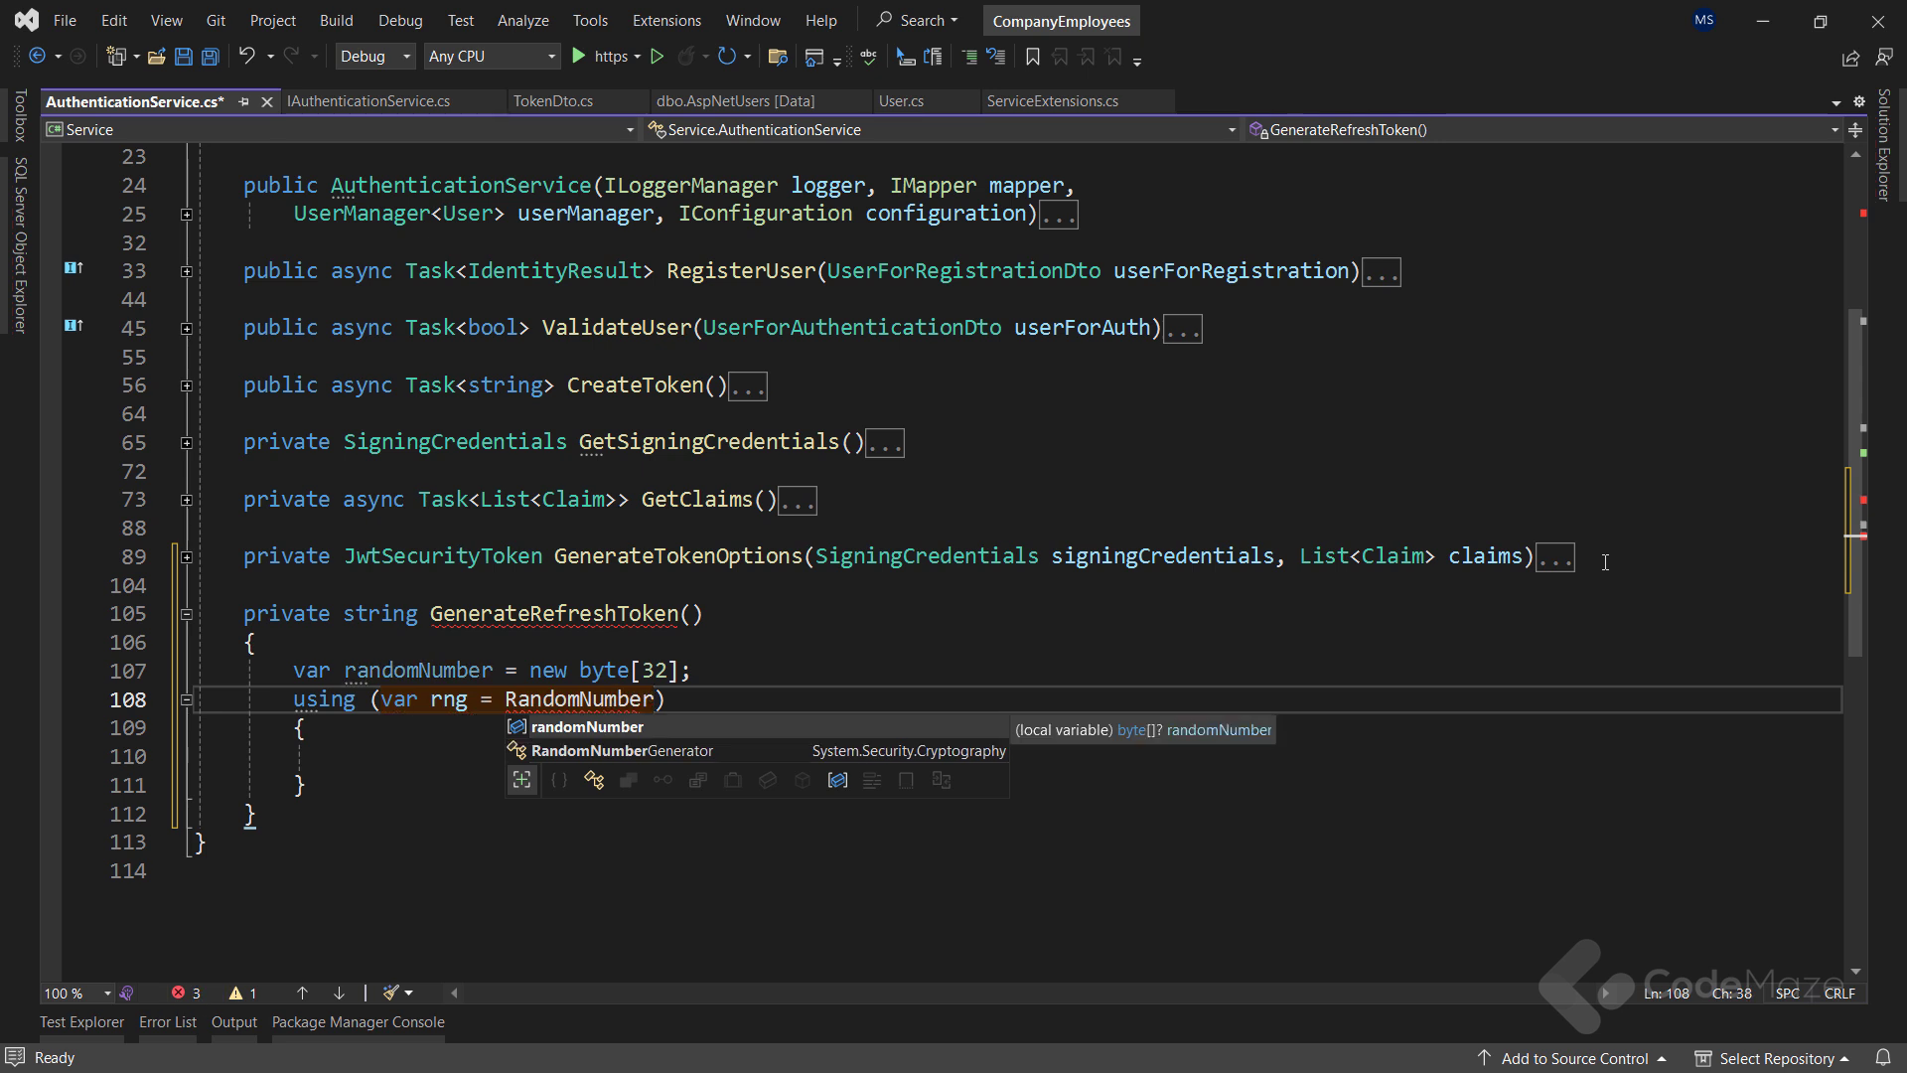
{"action": "type", "text": "Generator.Create("}
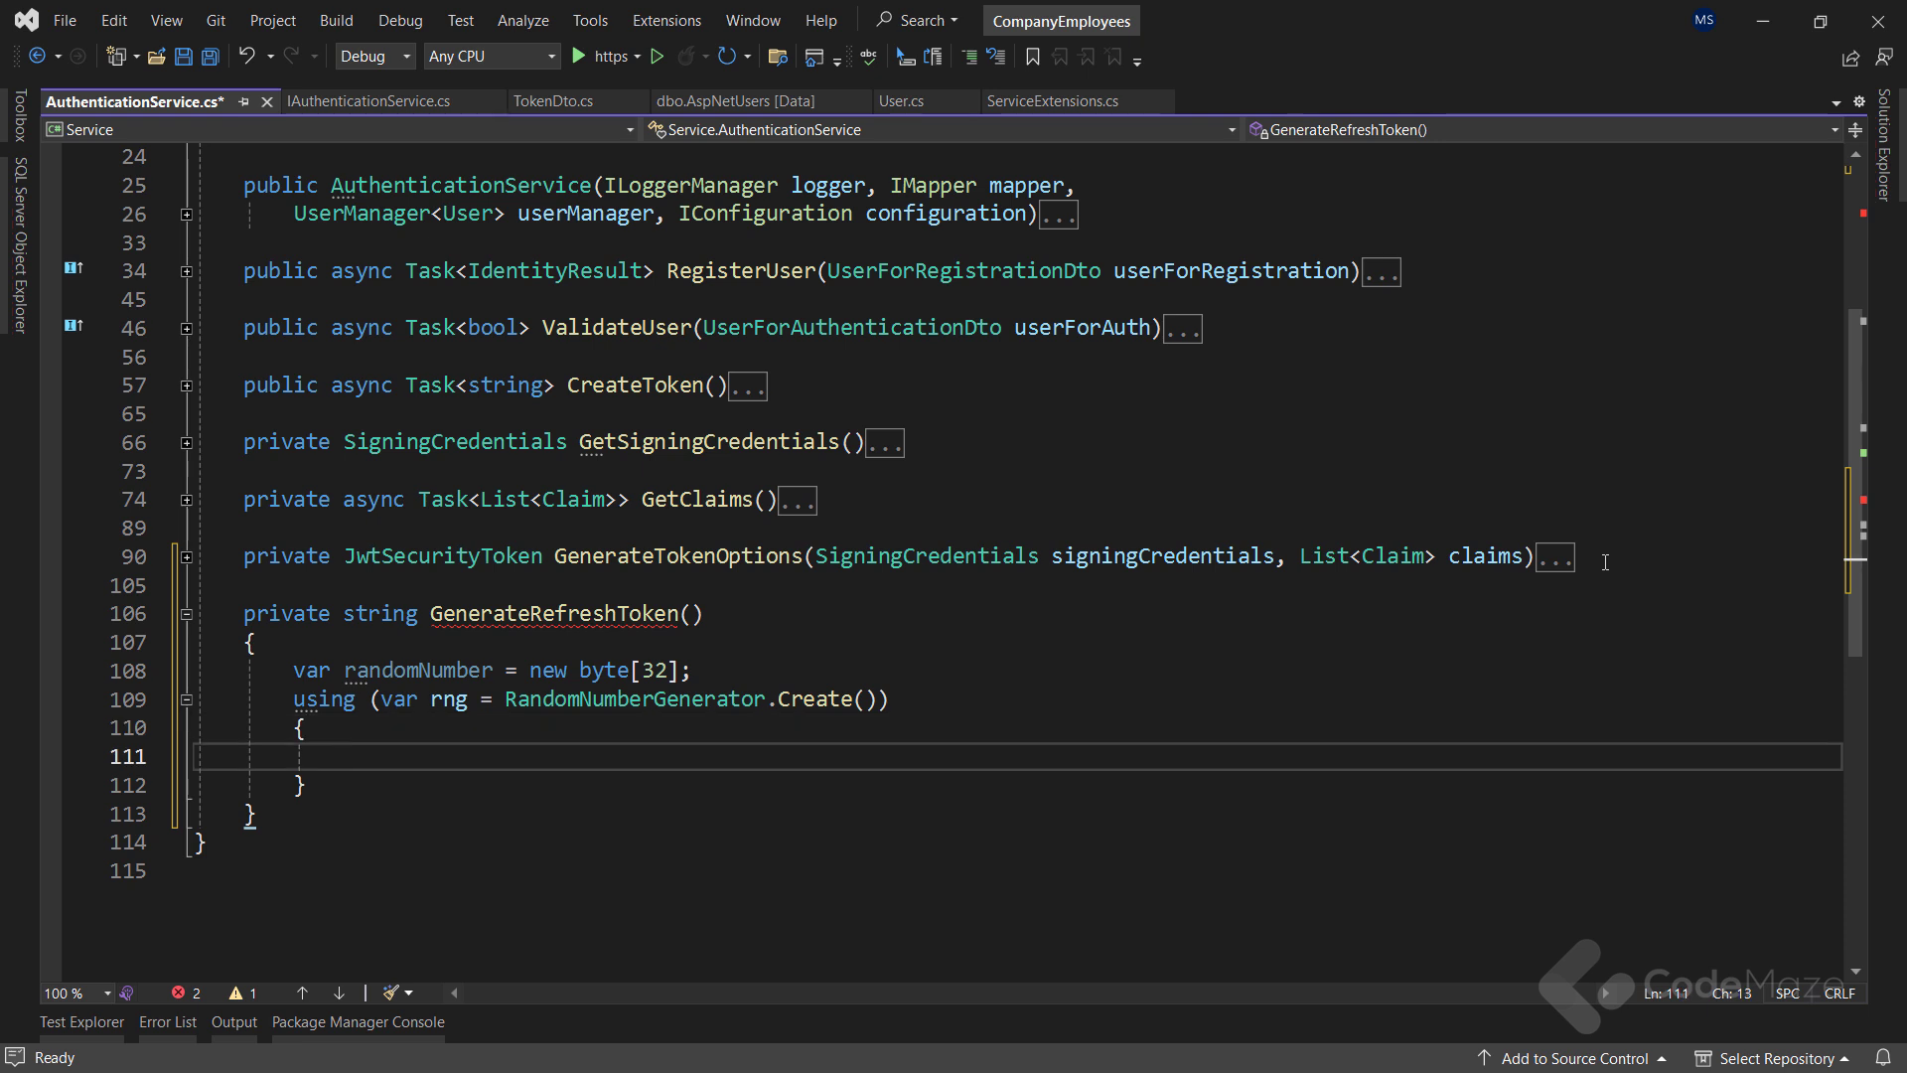
{"action": "type", "text": "rng.GetBytes(randomNumber);"}
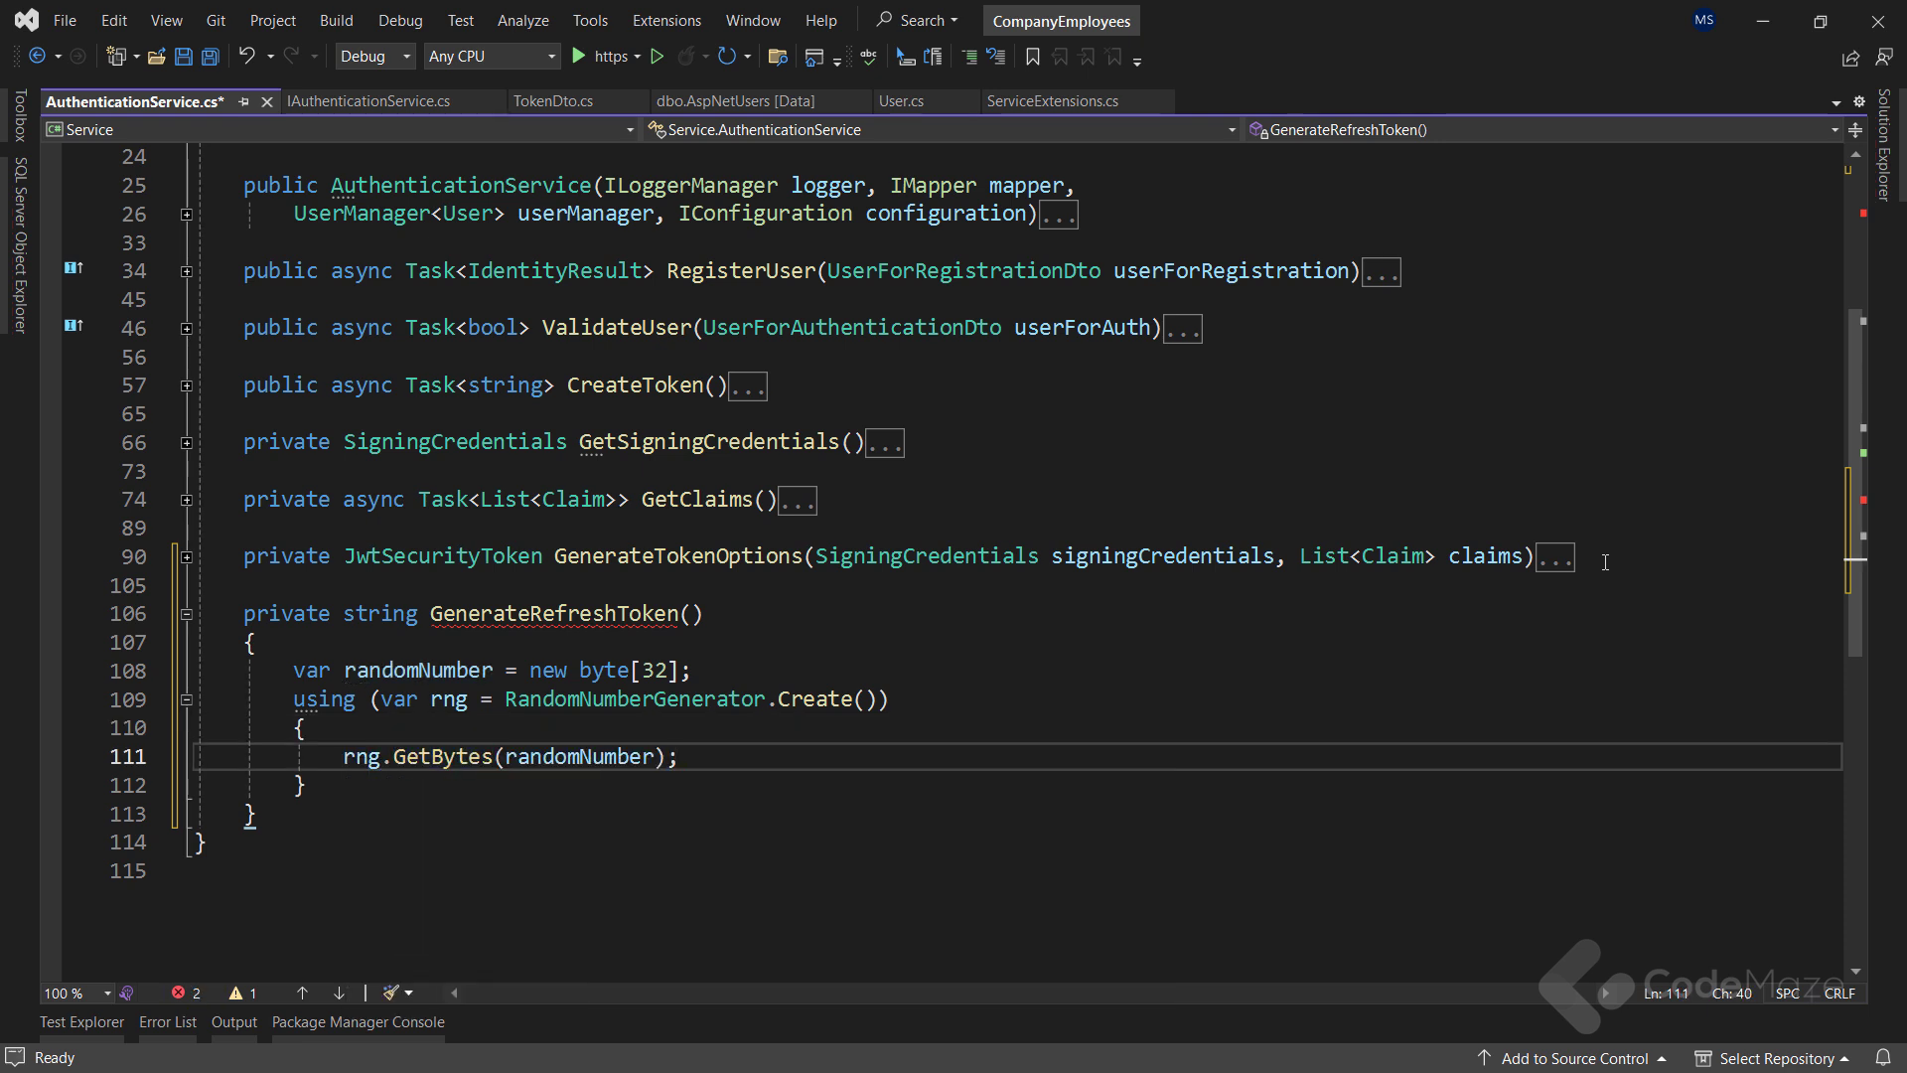
{"action": "type", "text": "return C"}
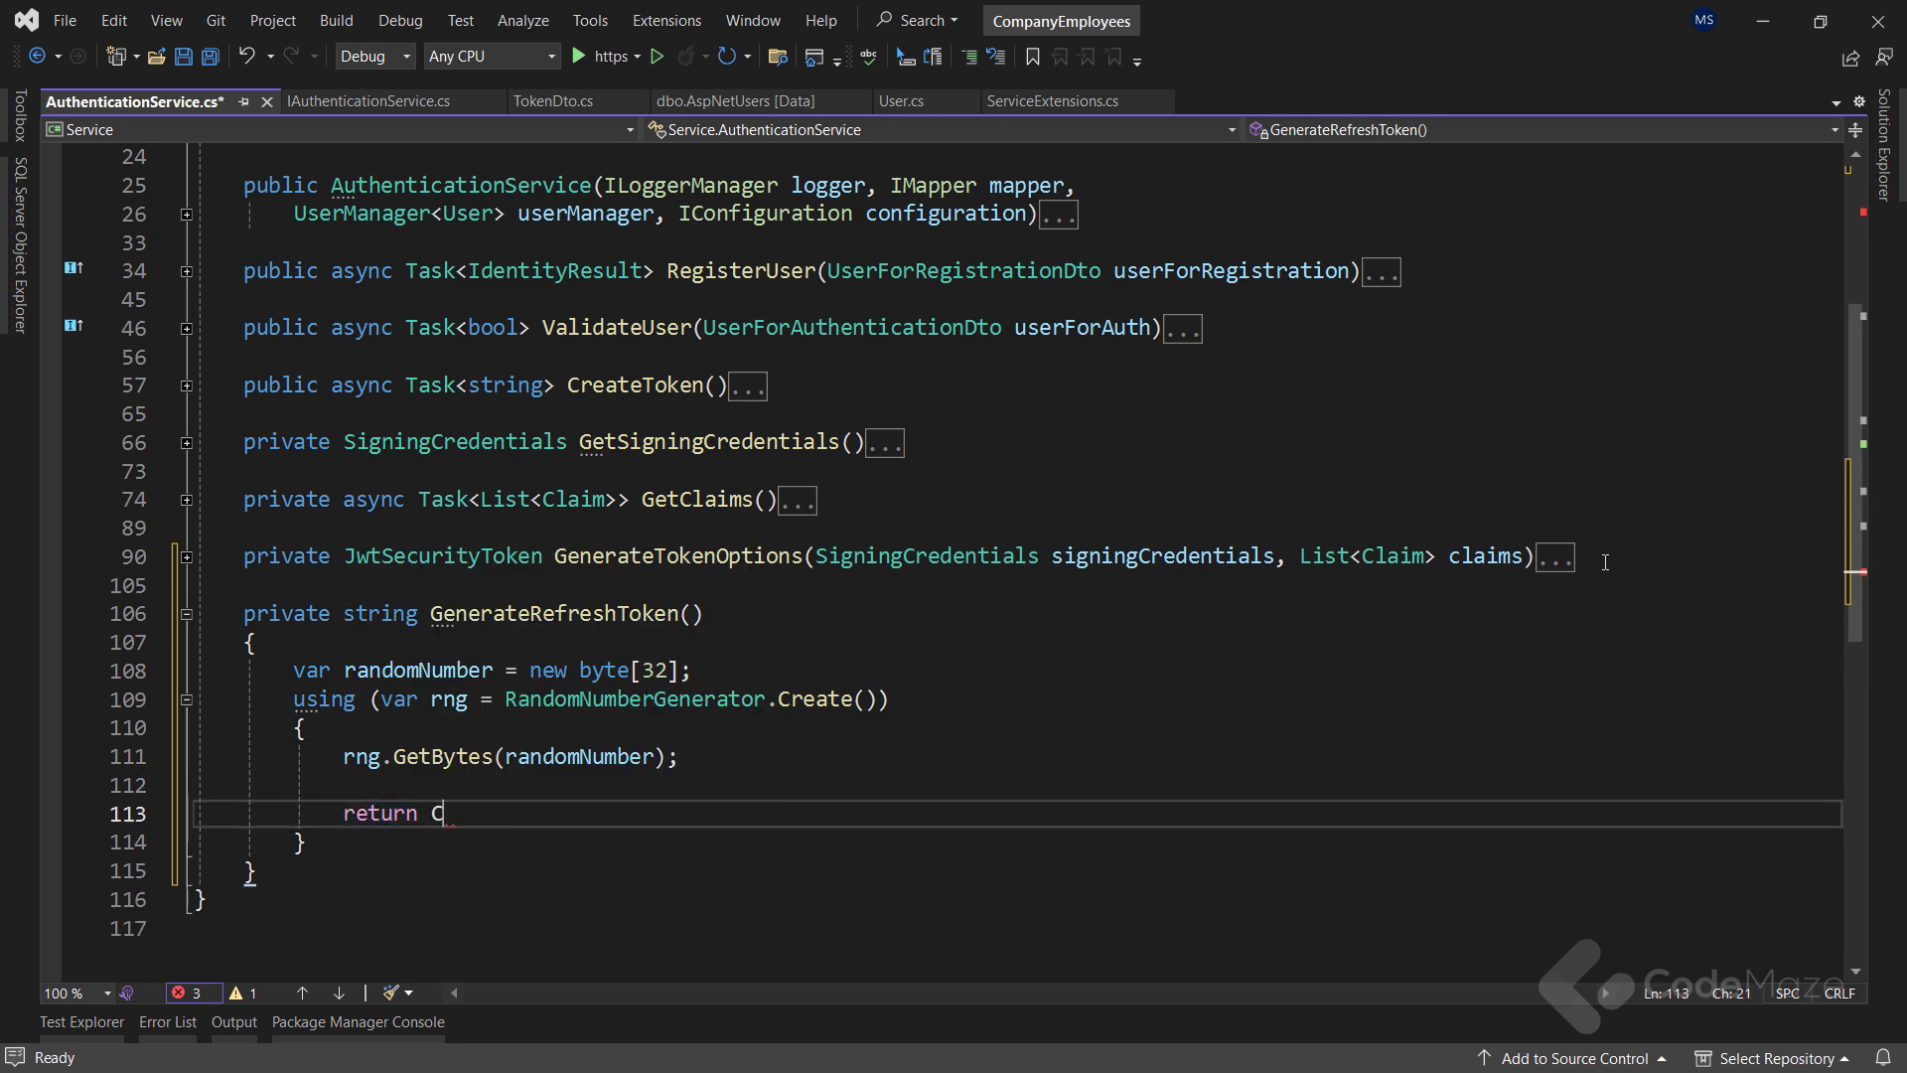
{"action": "type", "text": "onvert.ToBase64String(randomNumber);"}
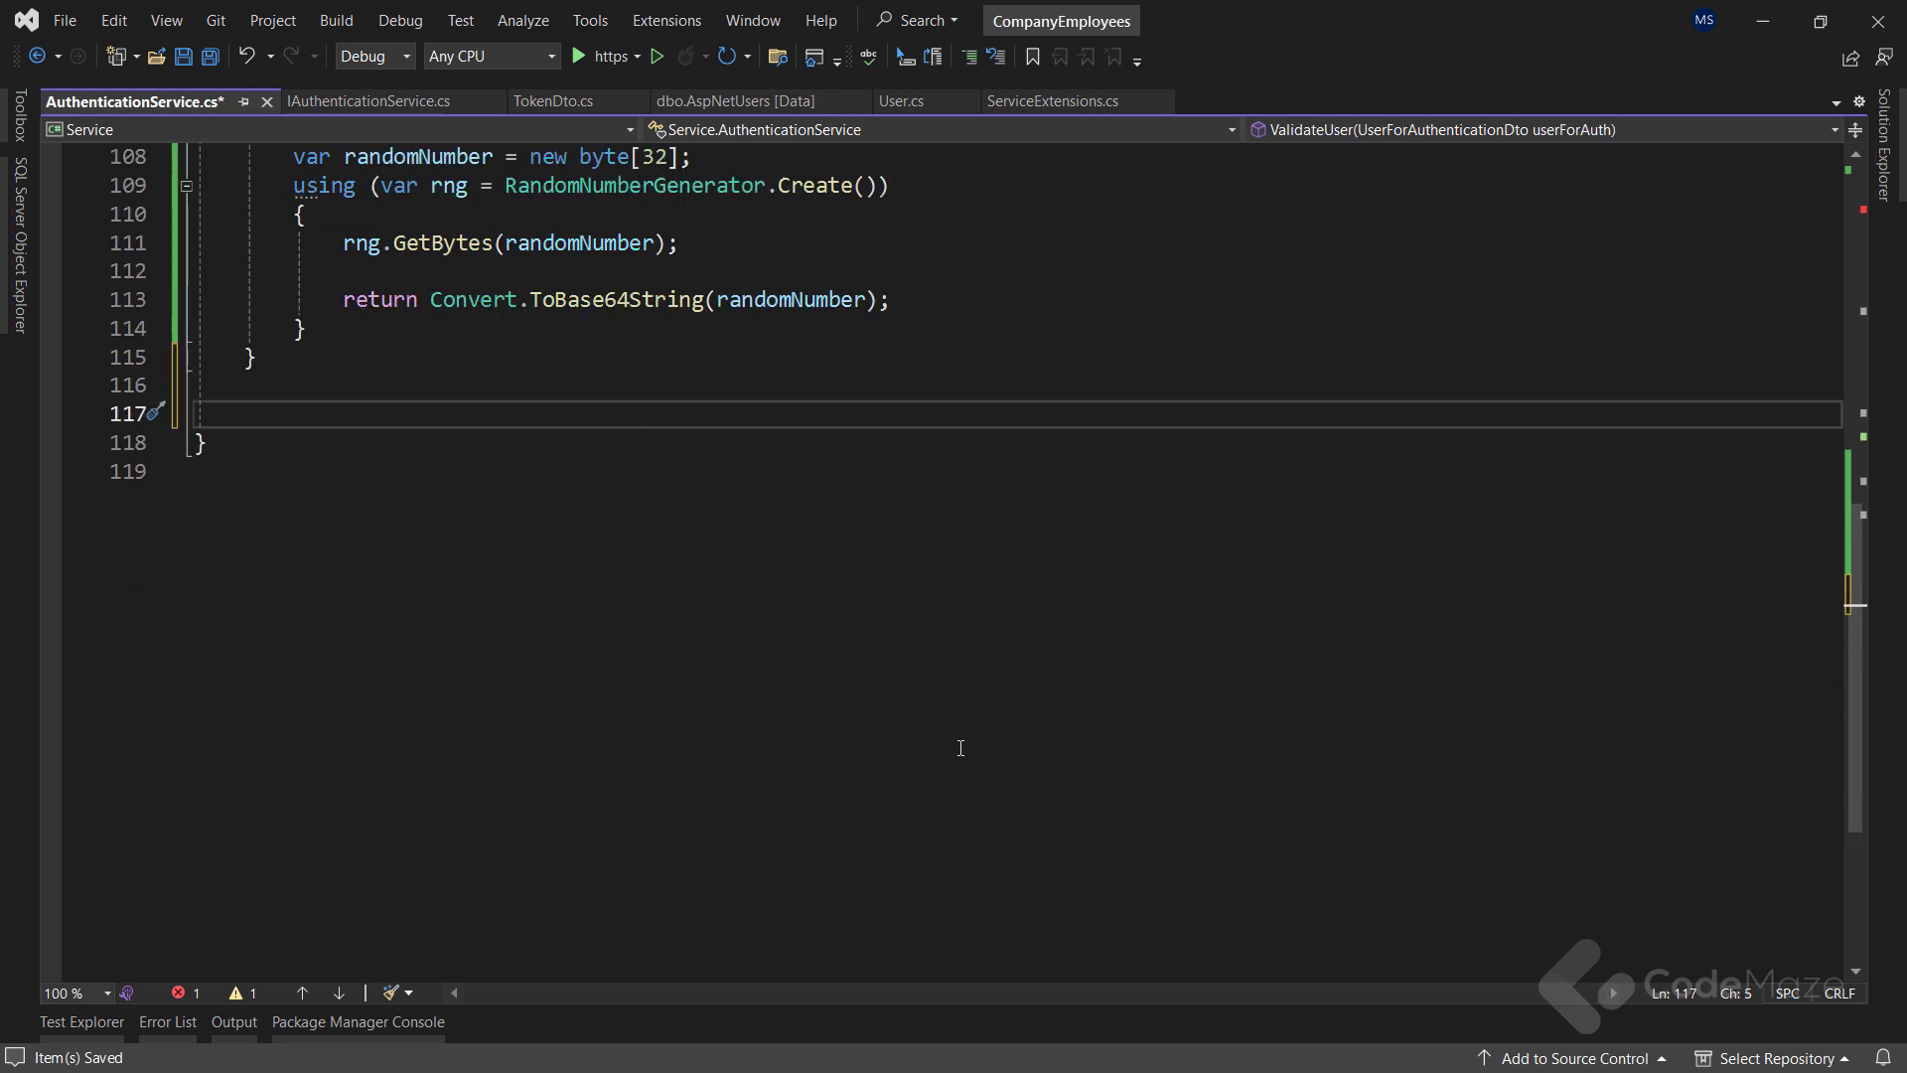
Write GetPrincipalFromExpiredToken(string token) reading the JwtSettings section, and open appsettings.json
{"action": "type", "text": "private claimsPrincipal"}
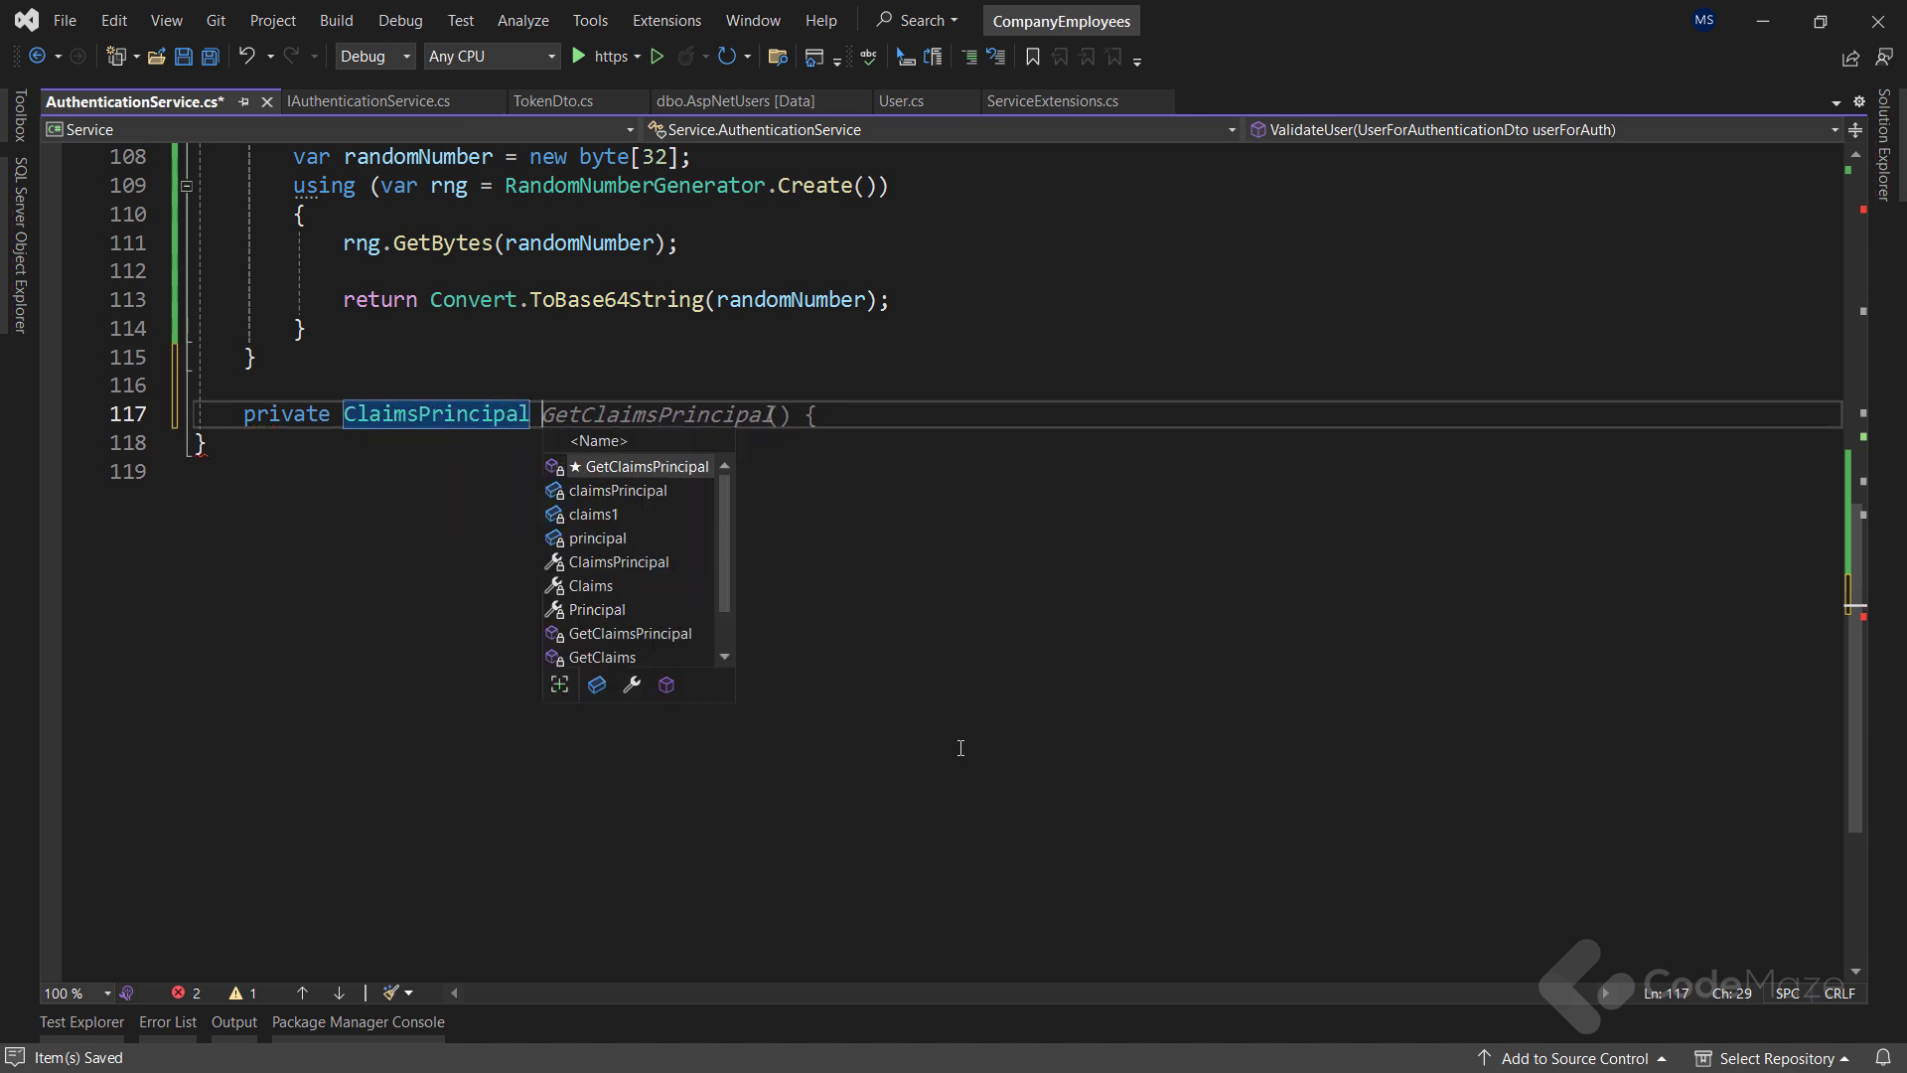
{"action": "type", "text": "GetPrincipalFro"}
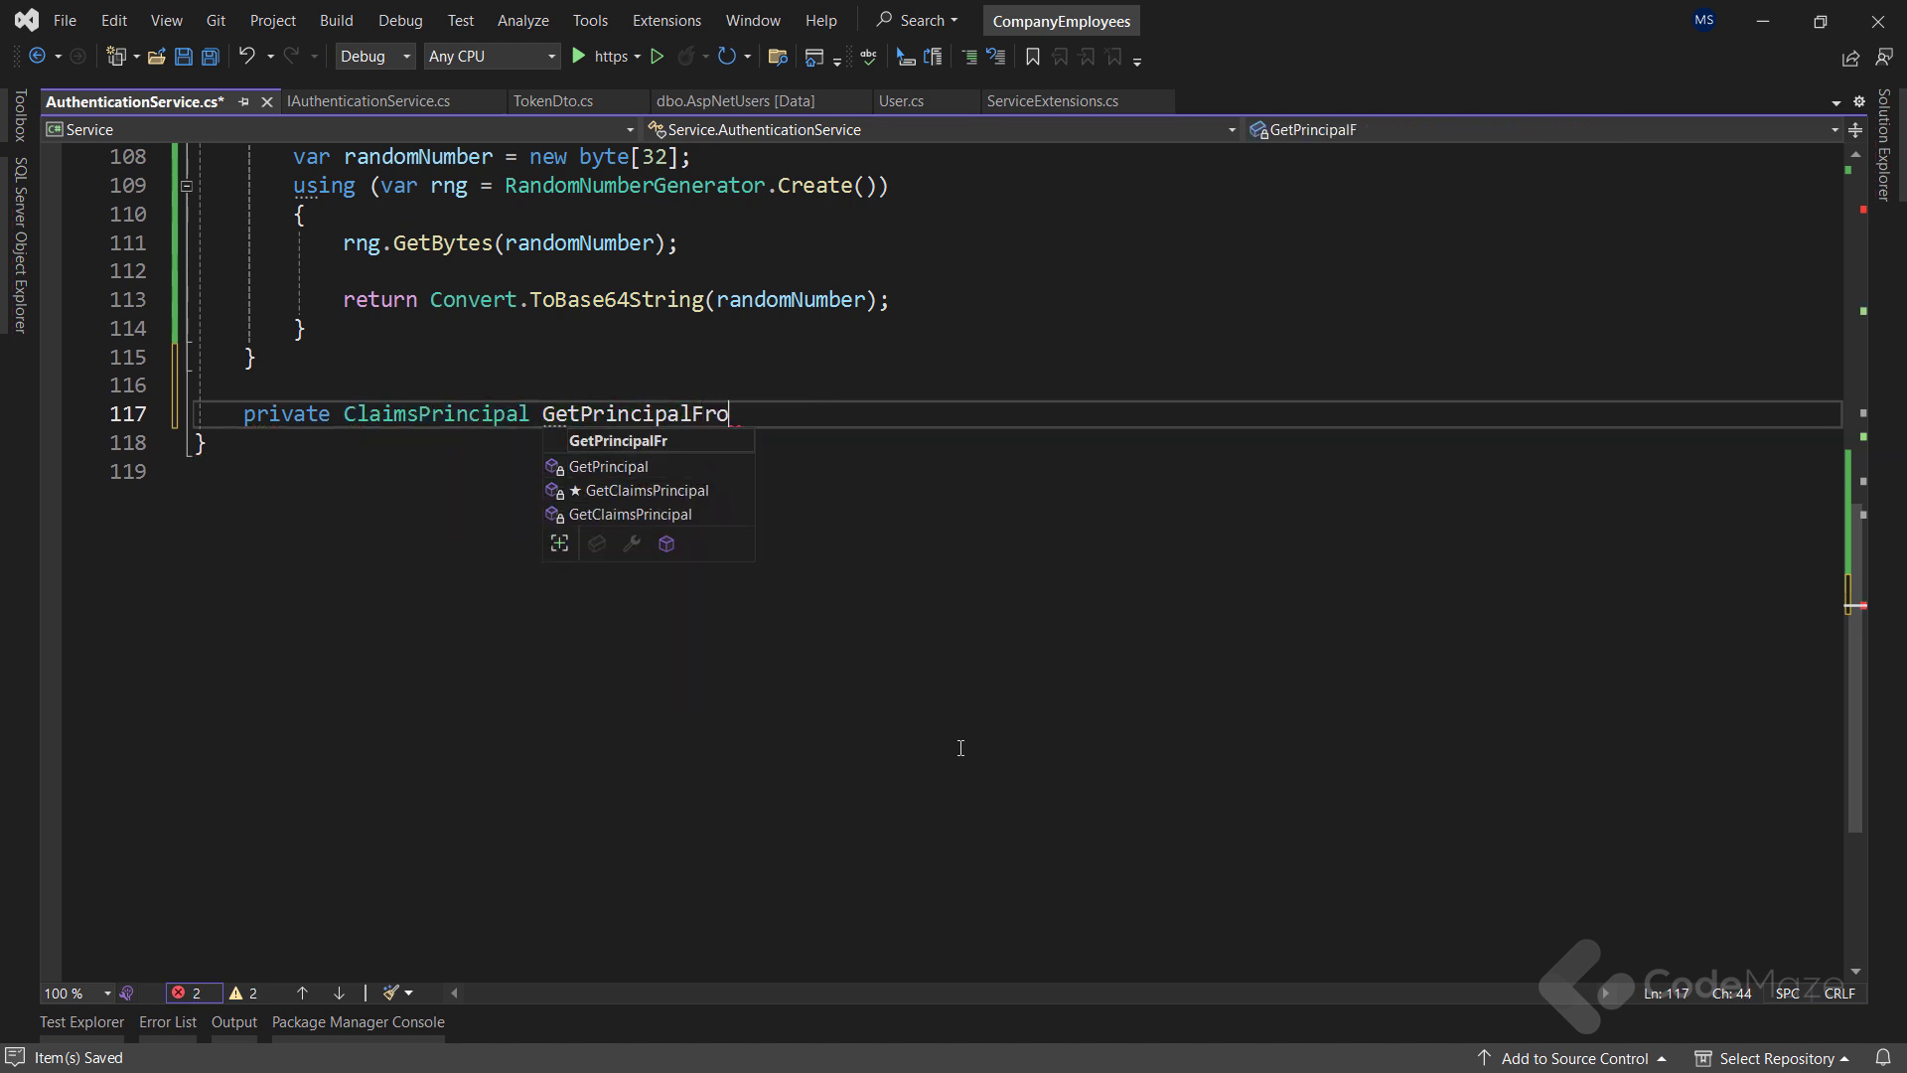
{"action": "type", "text": "mExpiredToken"}
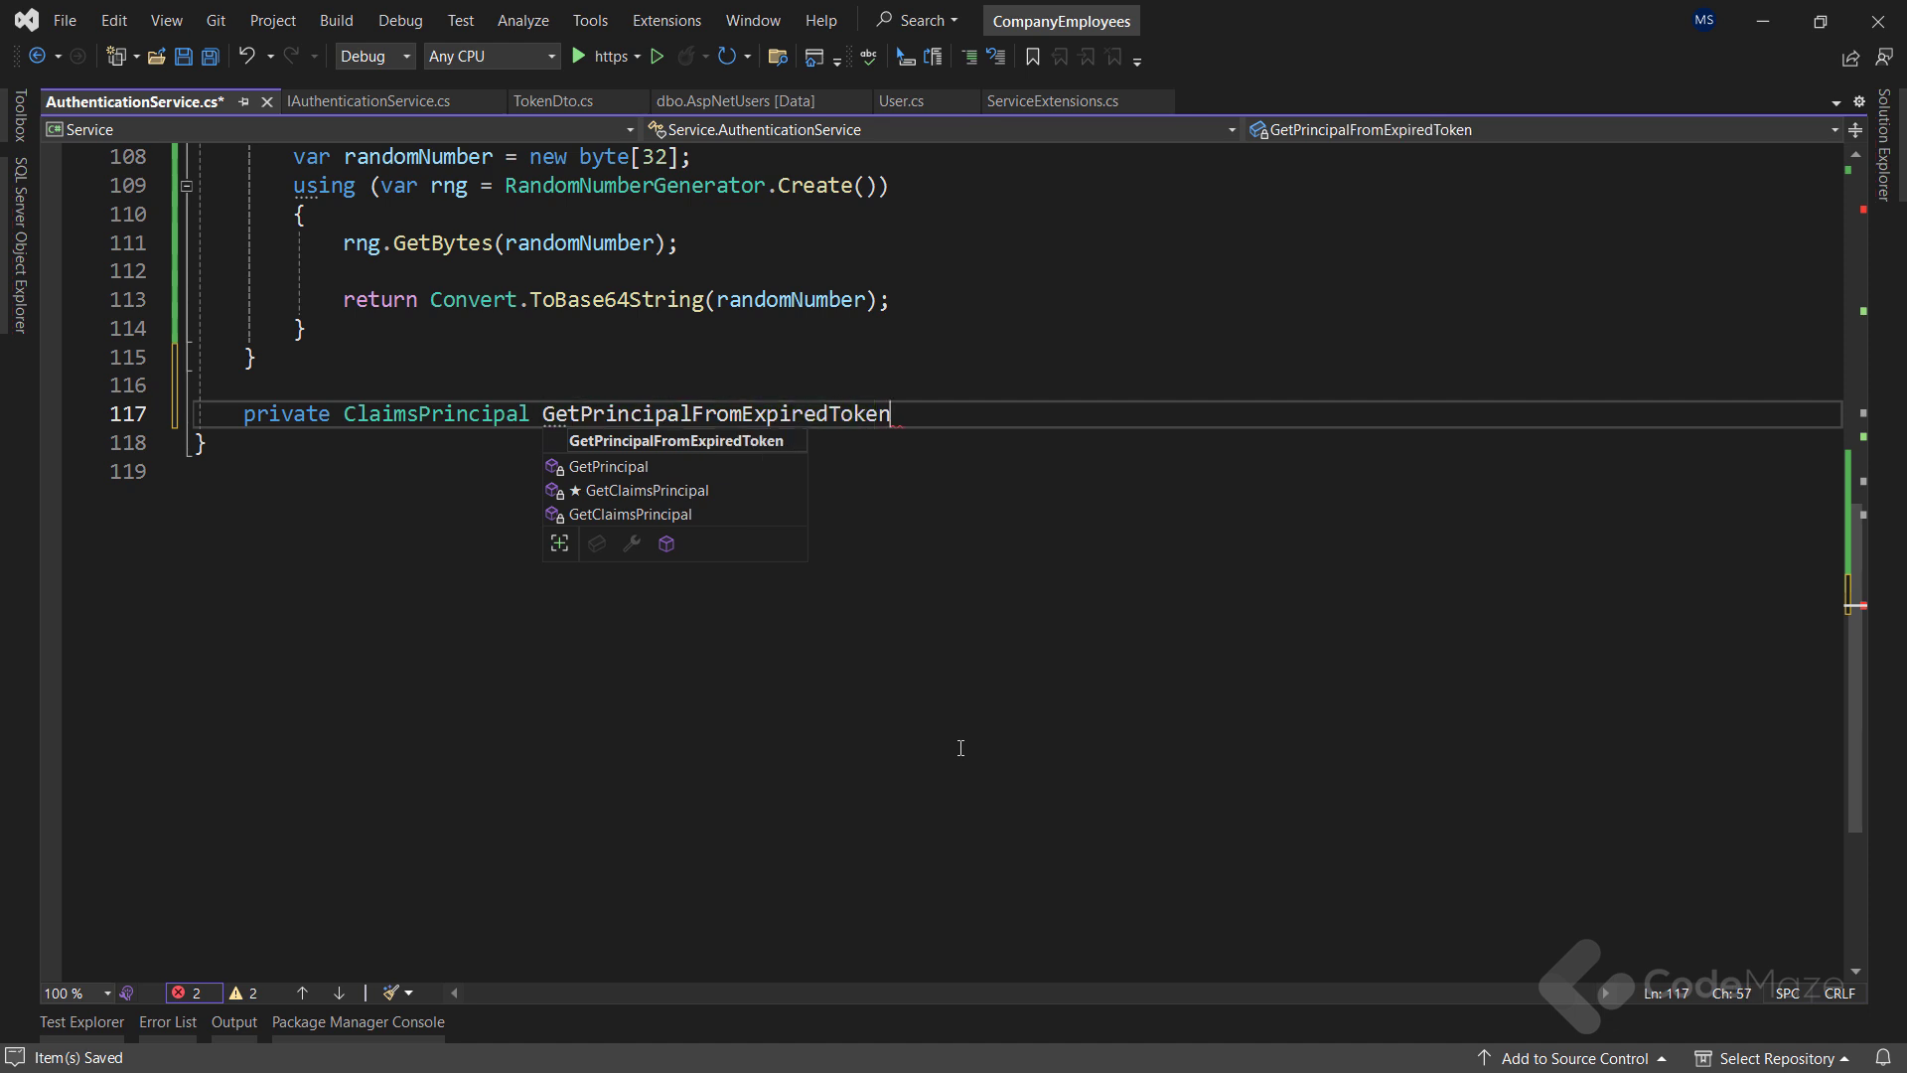
{"action": "type", "text": "(s"}
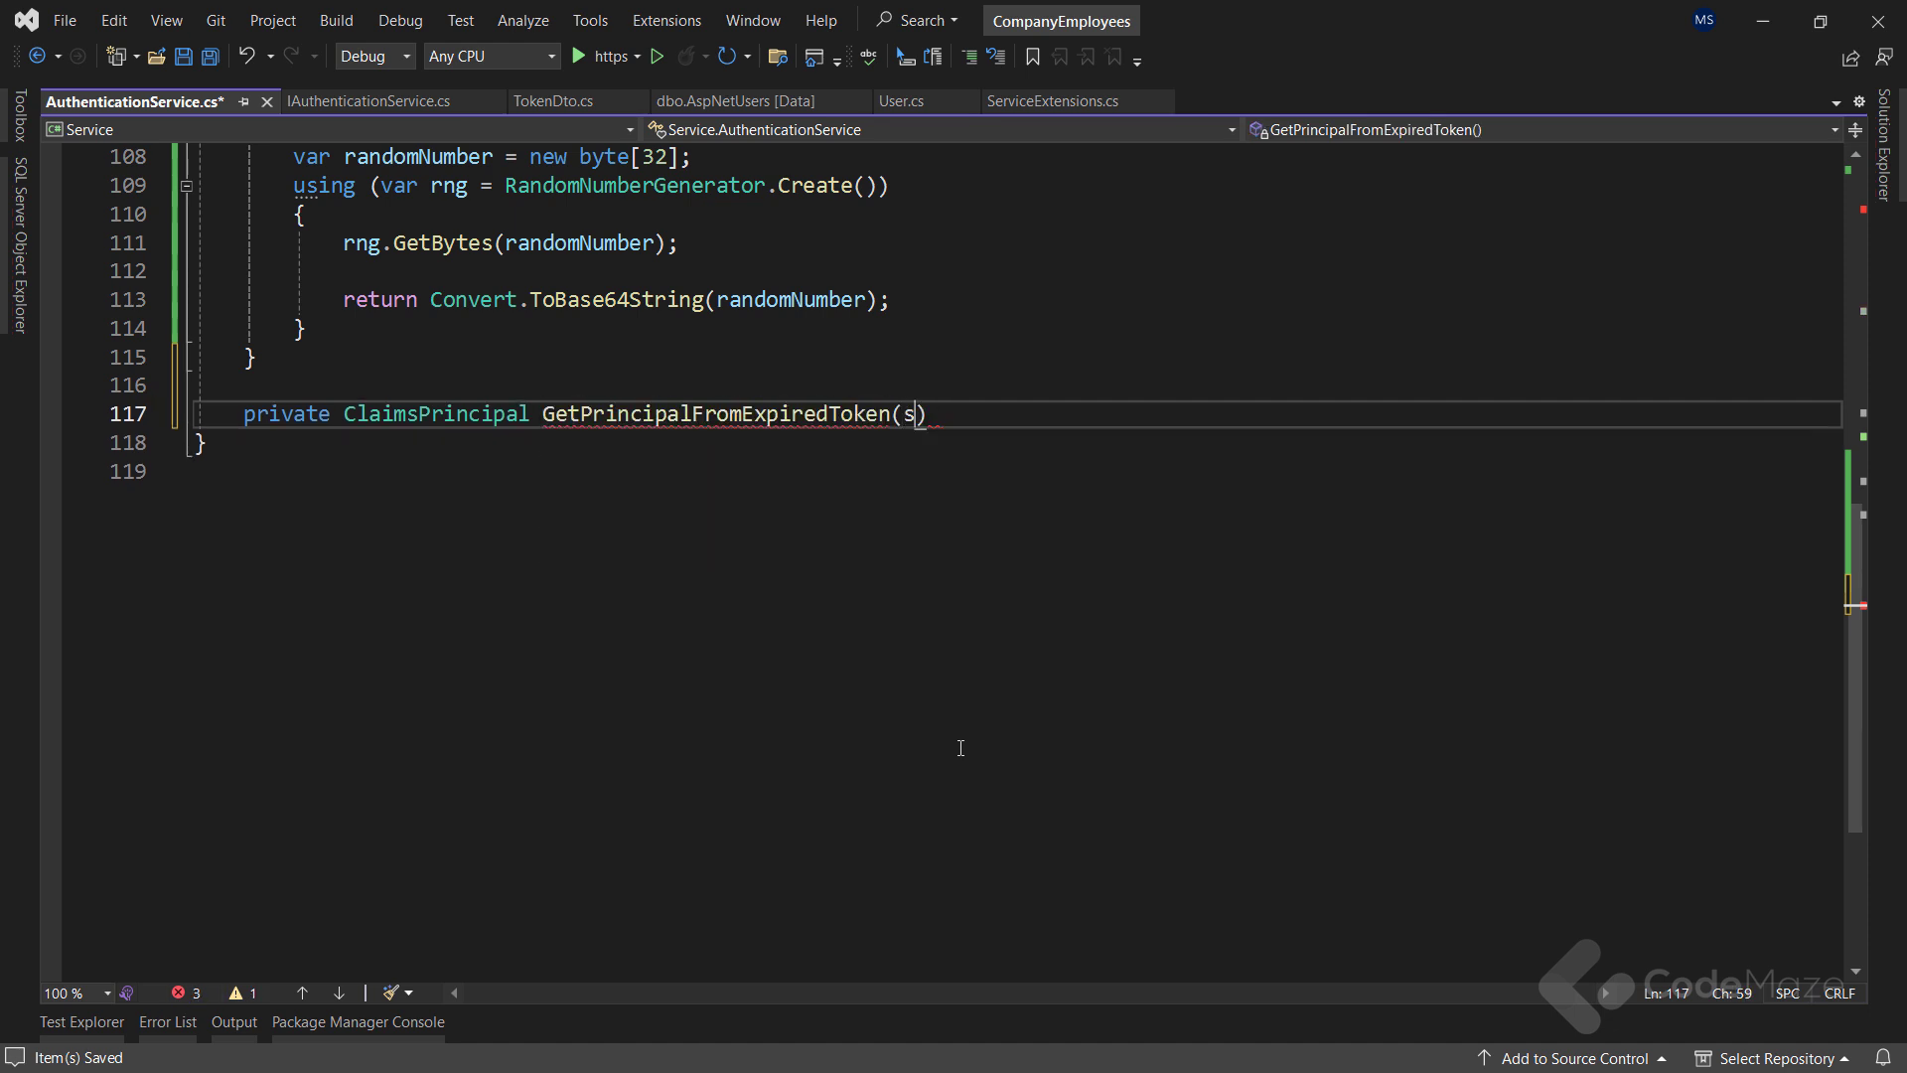
{"action": "type", "text": "tring token"}
{"action": "type", "text": "var jwt"}
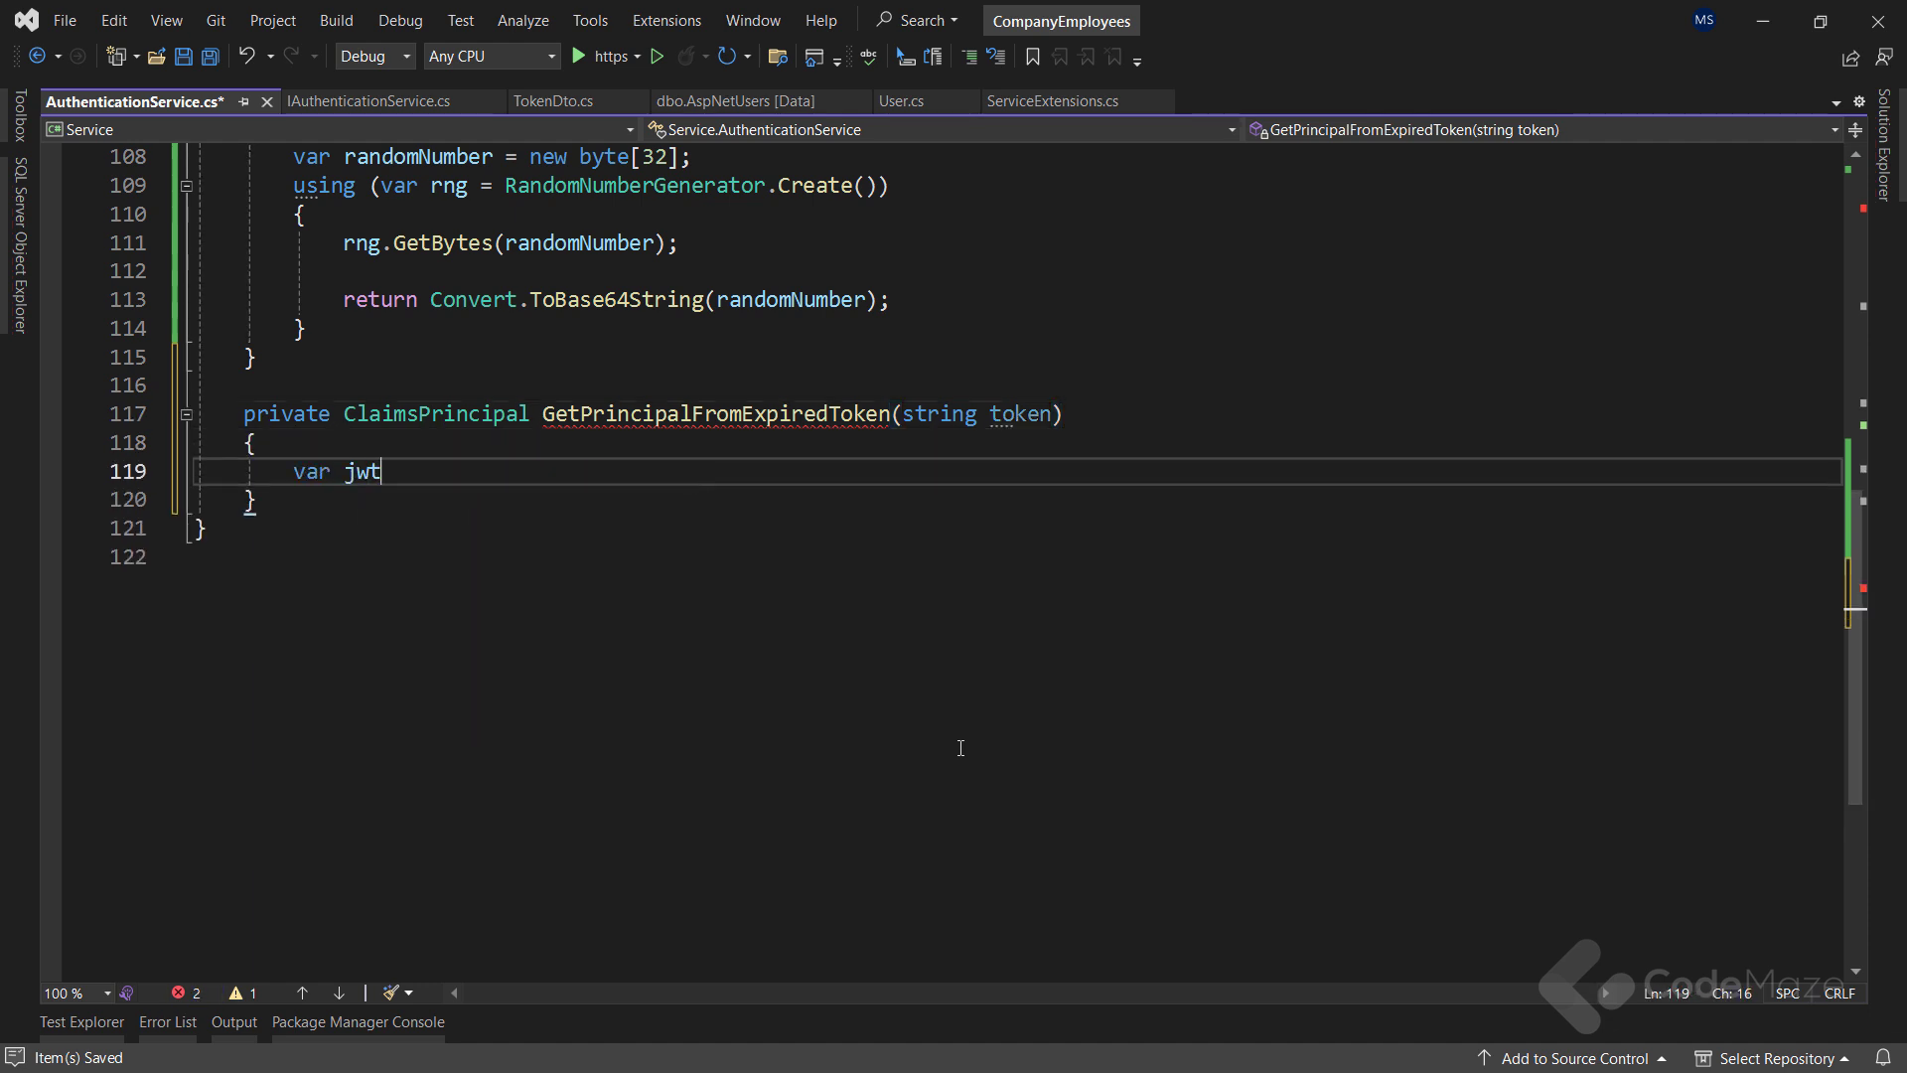
{"action": "type", "text": "Settings"}
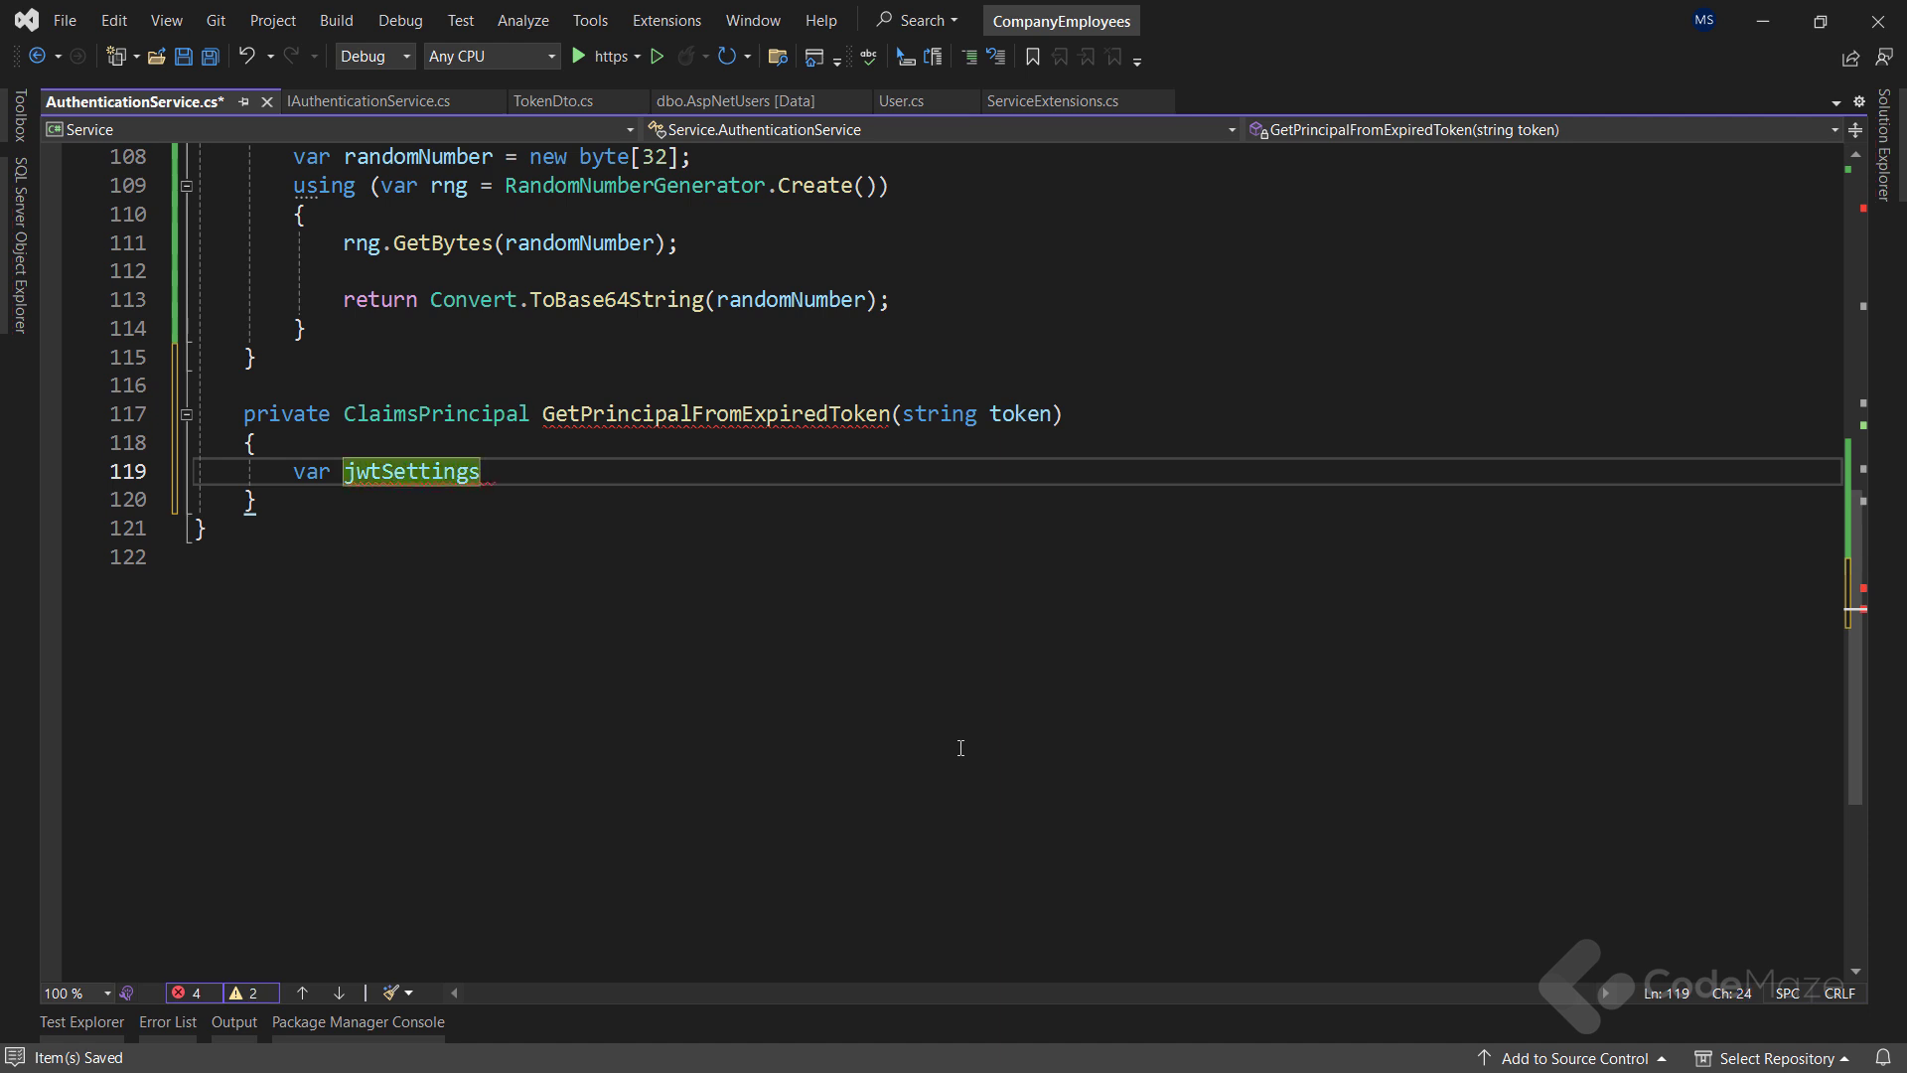
{"action": "type", "text": "= _configuration"}
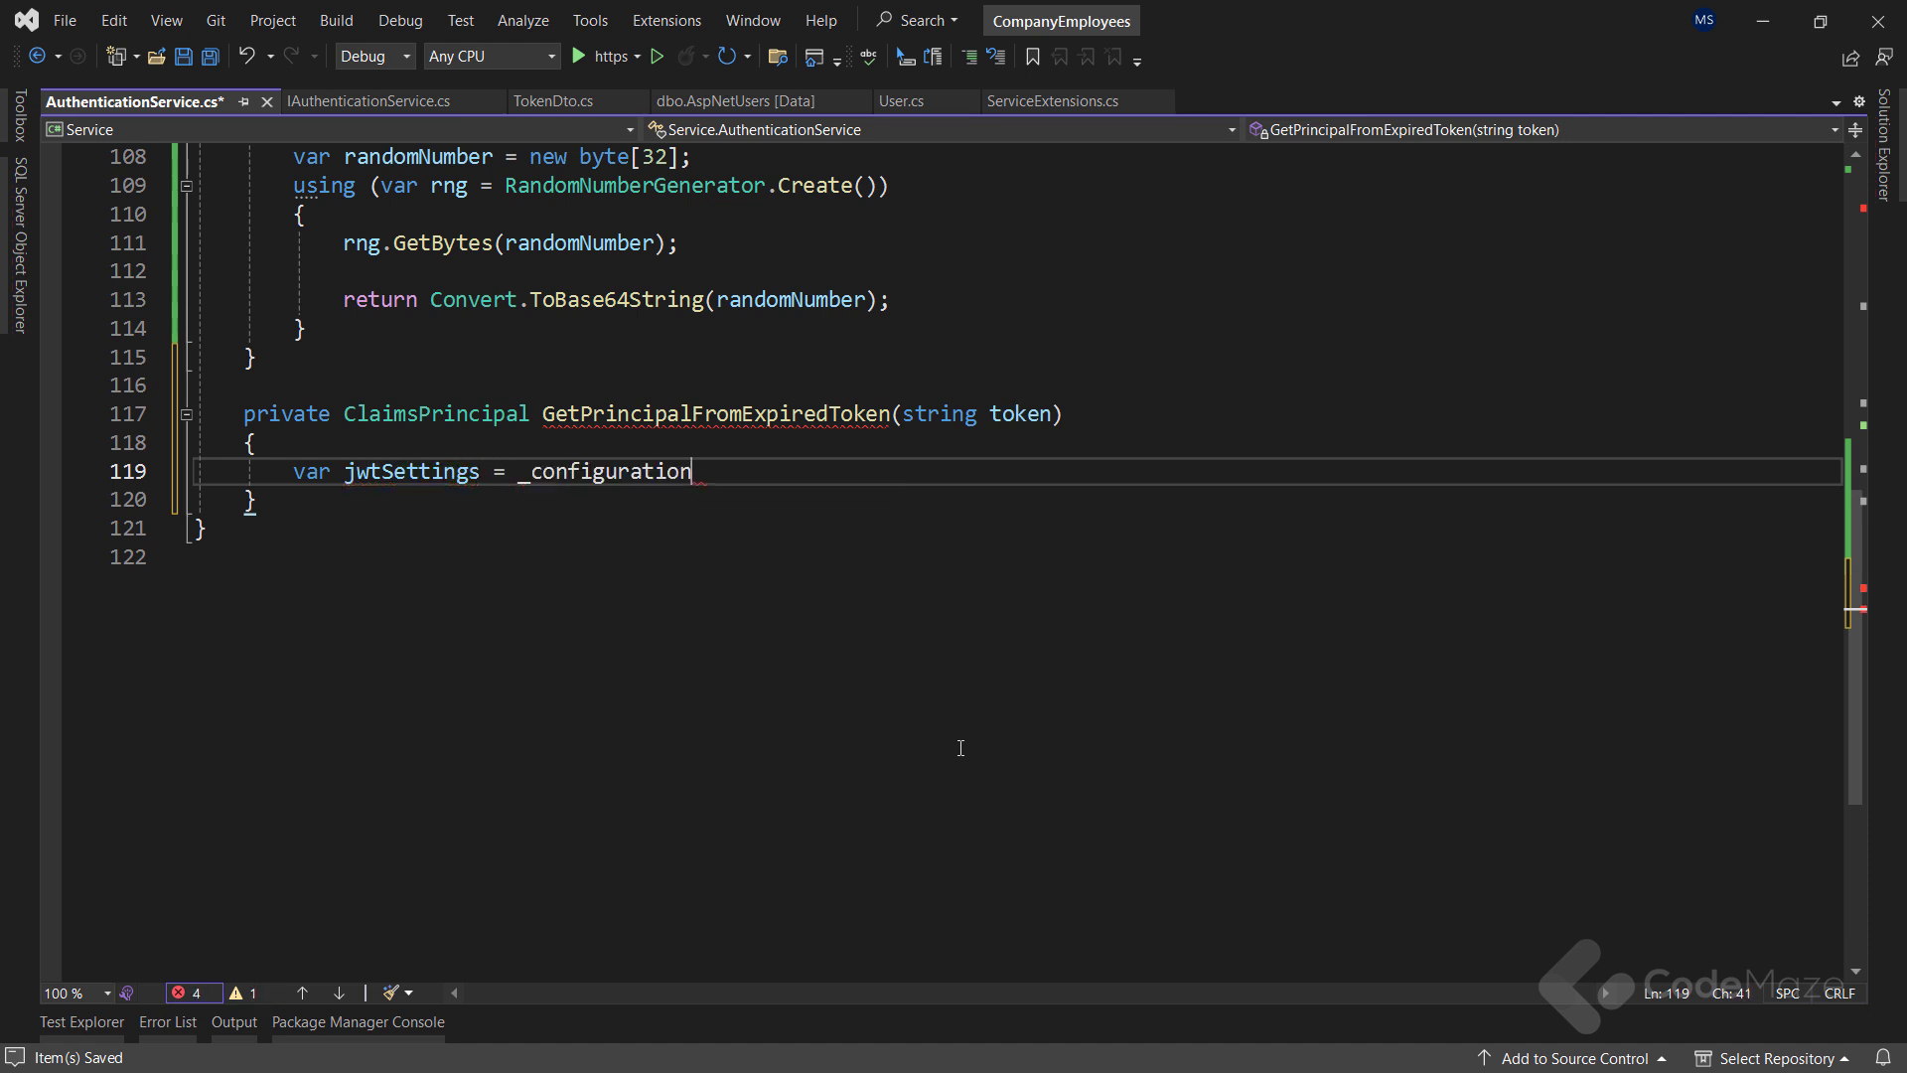
{"action": "type", "text": ".Getse"}
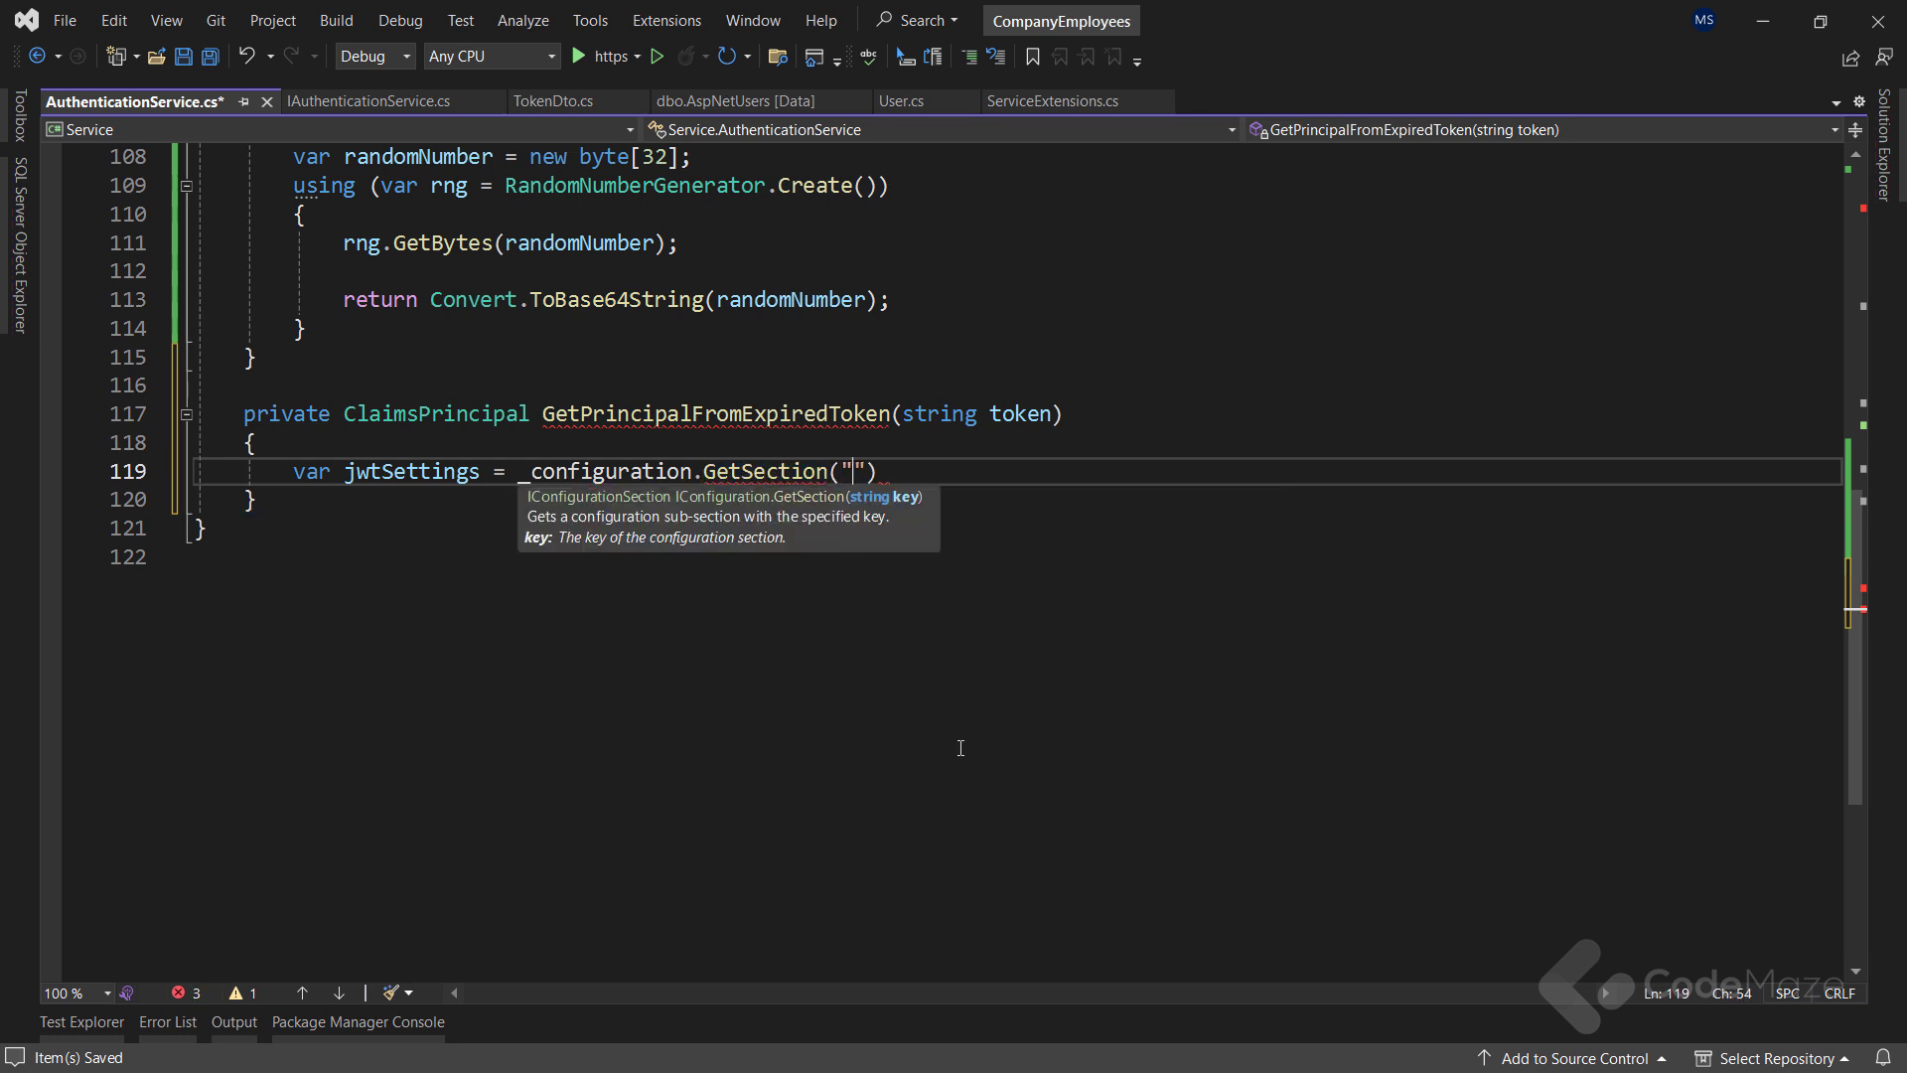
{"action": "type", "text": "JwtSettings = _cor"}
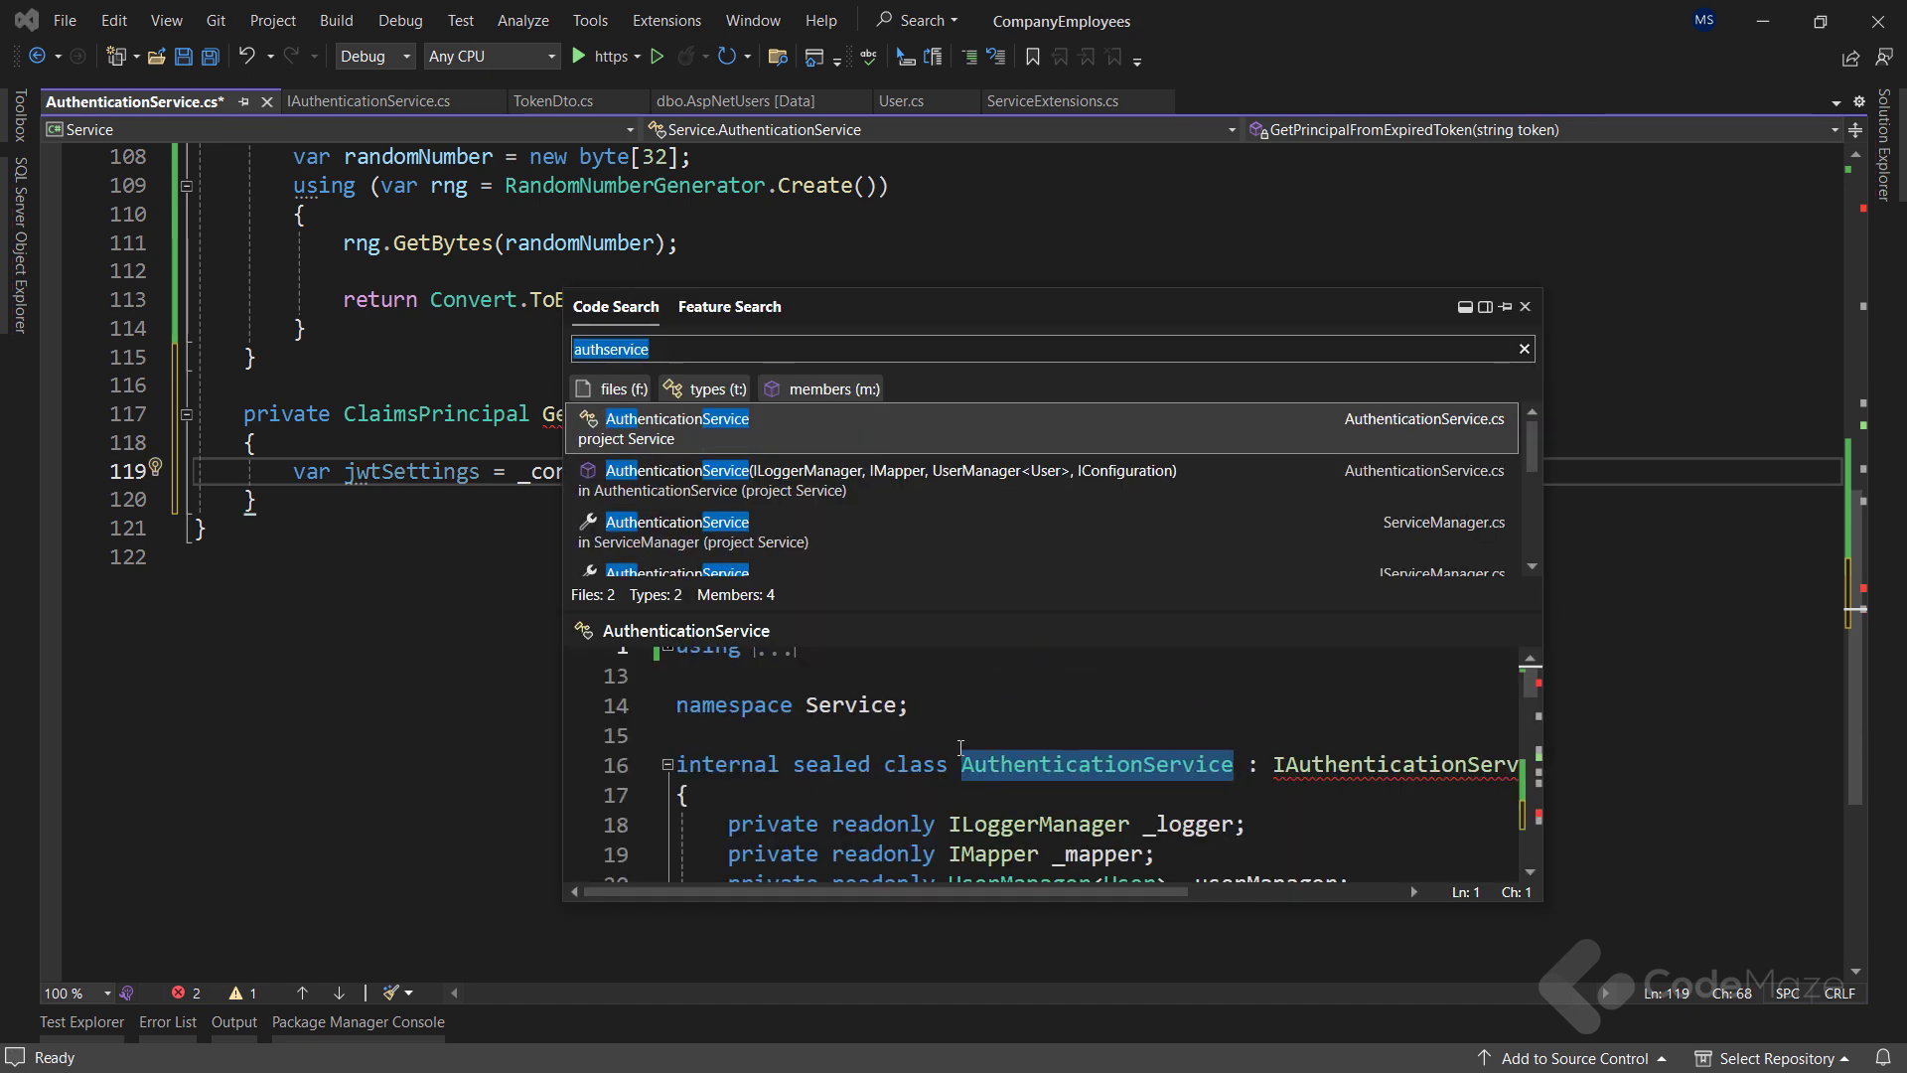
{"action": "type", "text": "appsett"}
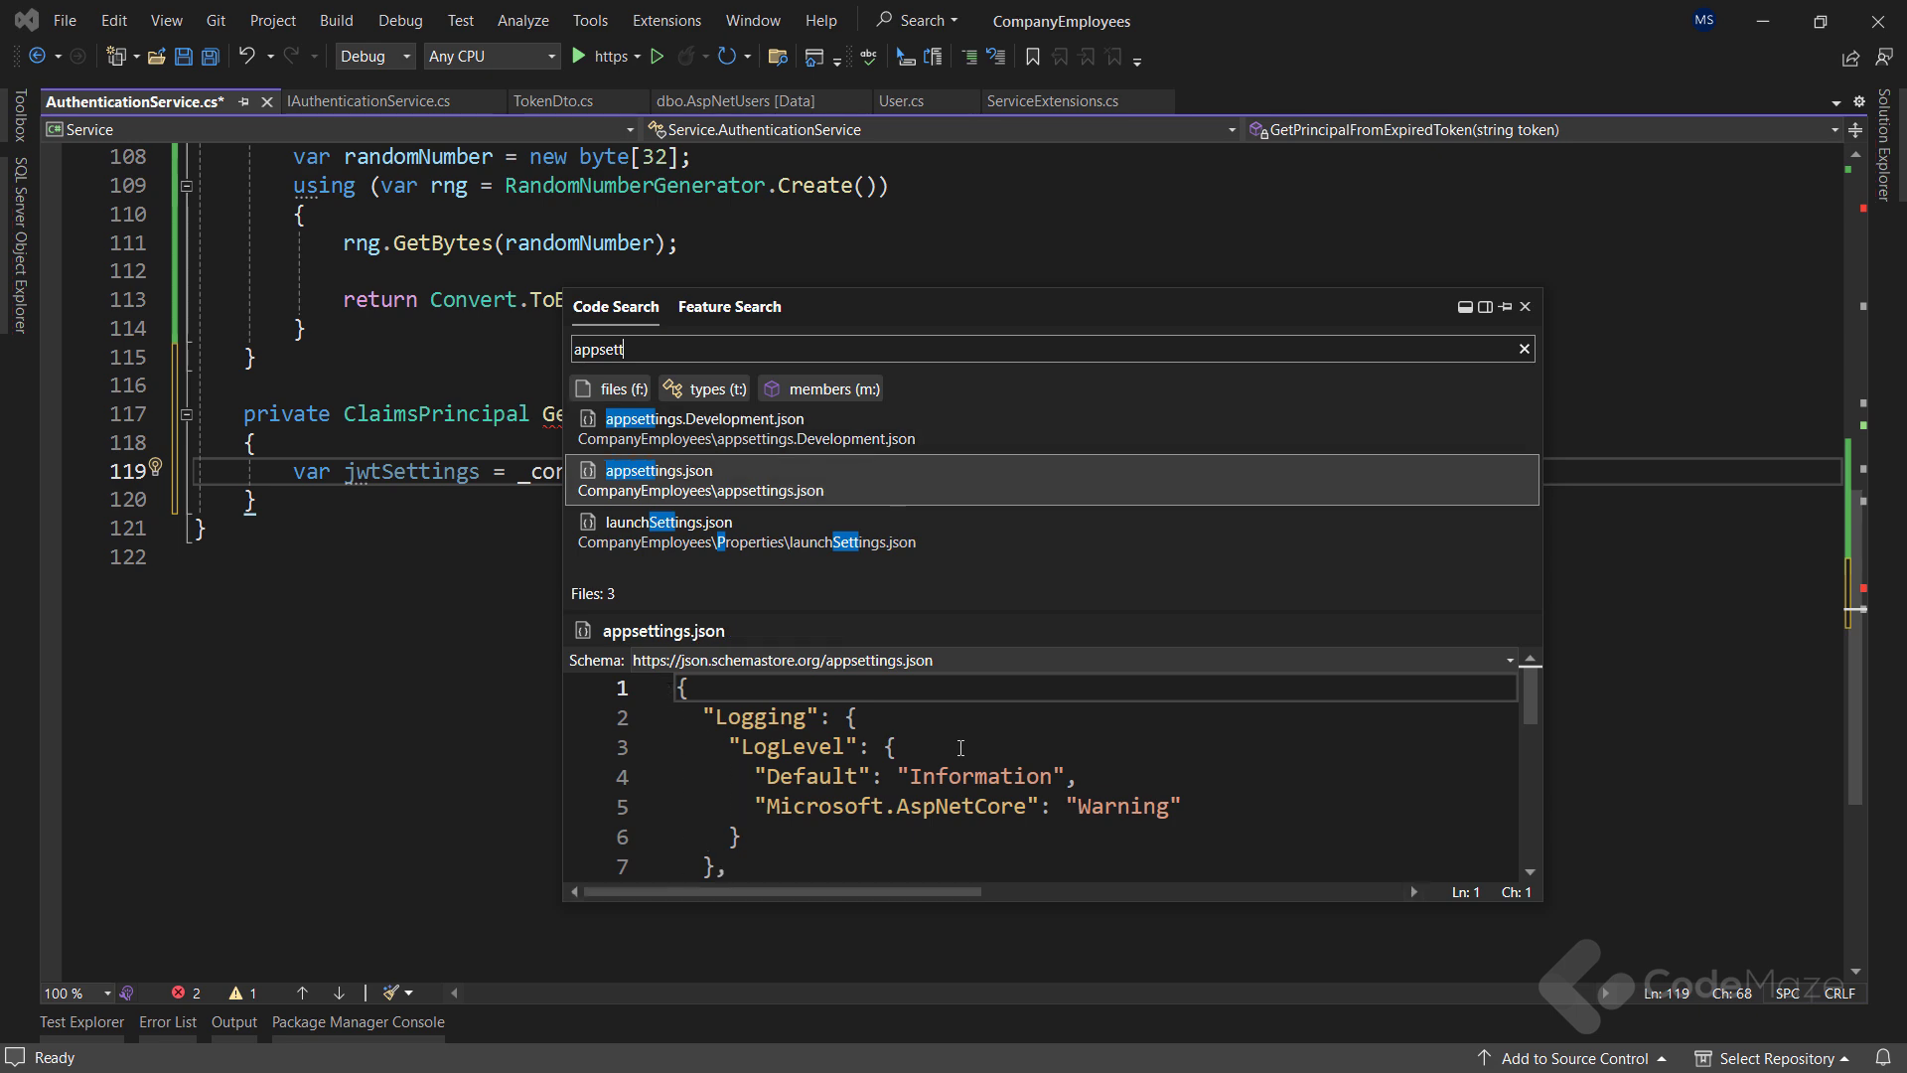
{"action": "left_click", "coordinate": [657, 479]}
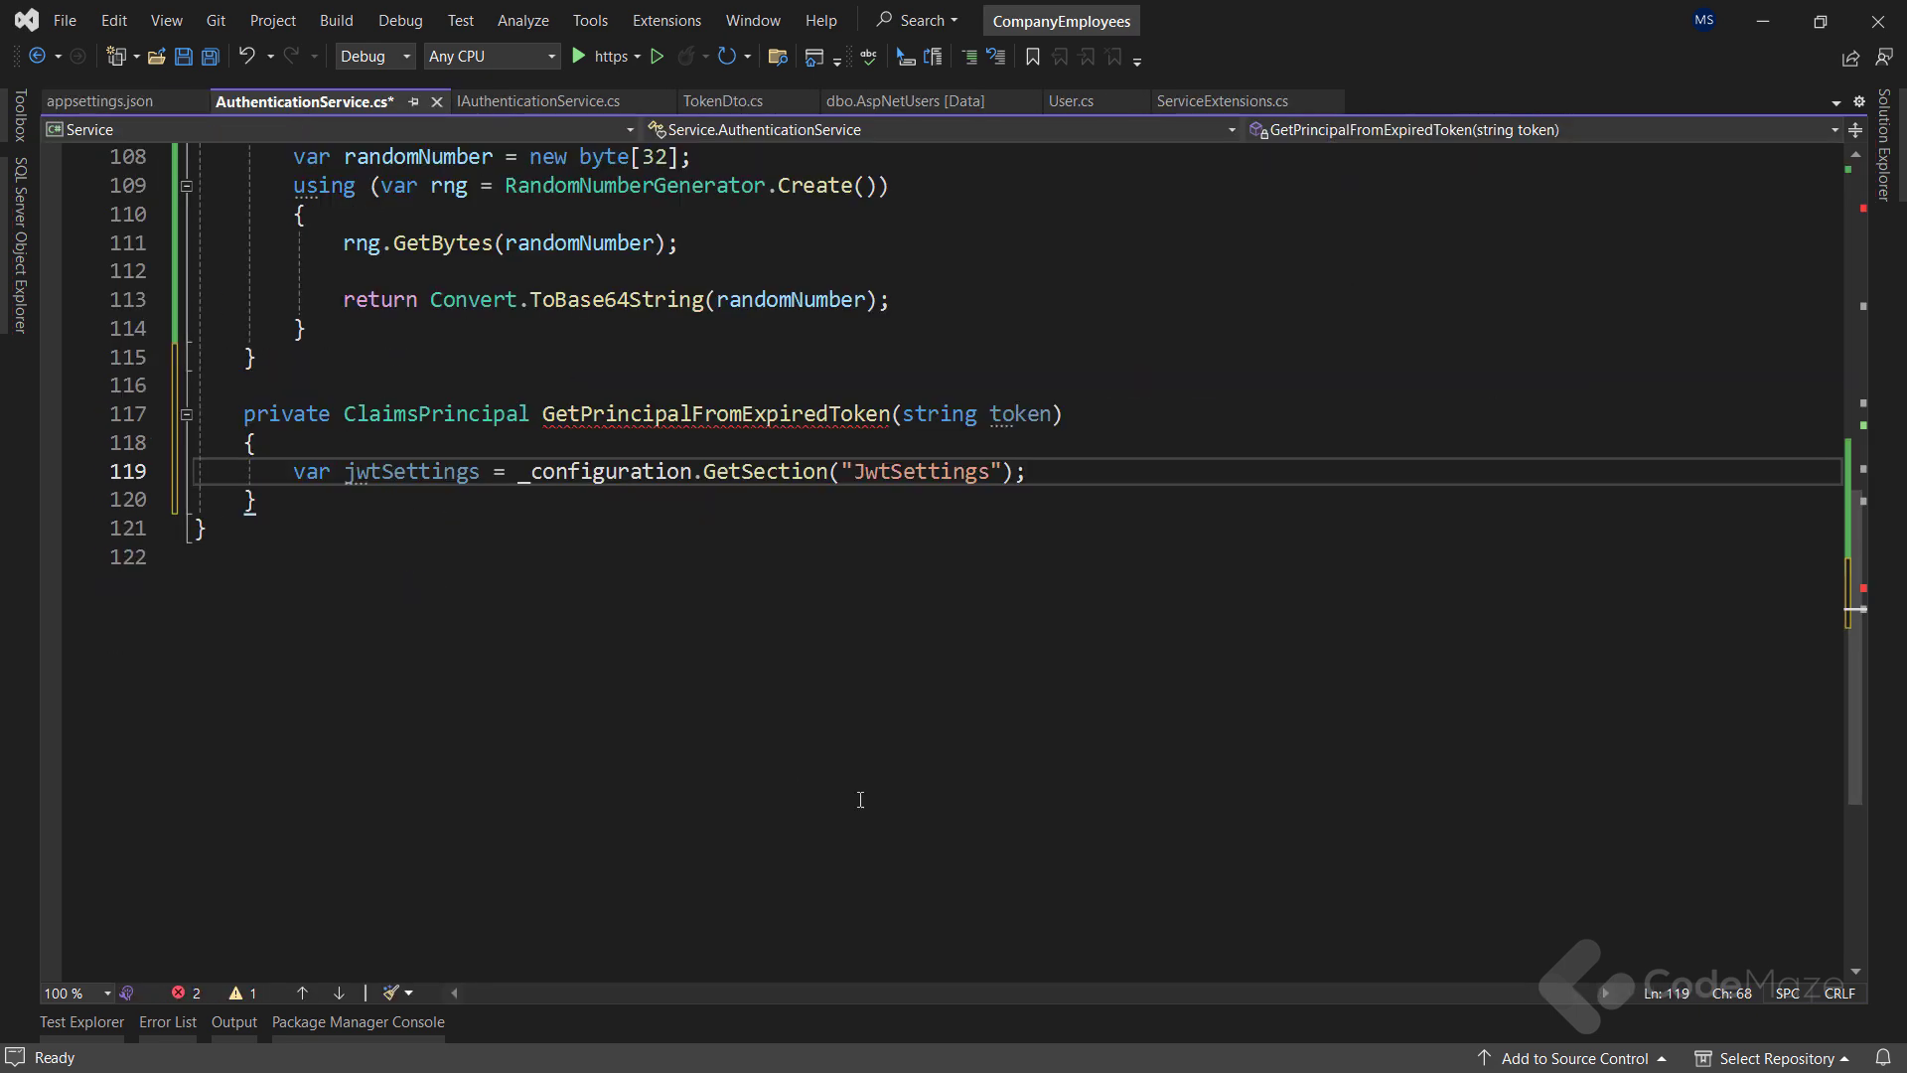
Start a TokenValidationParameters object, then view ServiceExtensions' ConfigureJWT for comparison
{"action": "type", "text": "var to"}
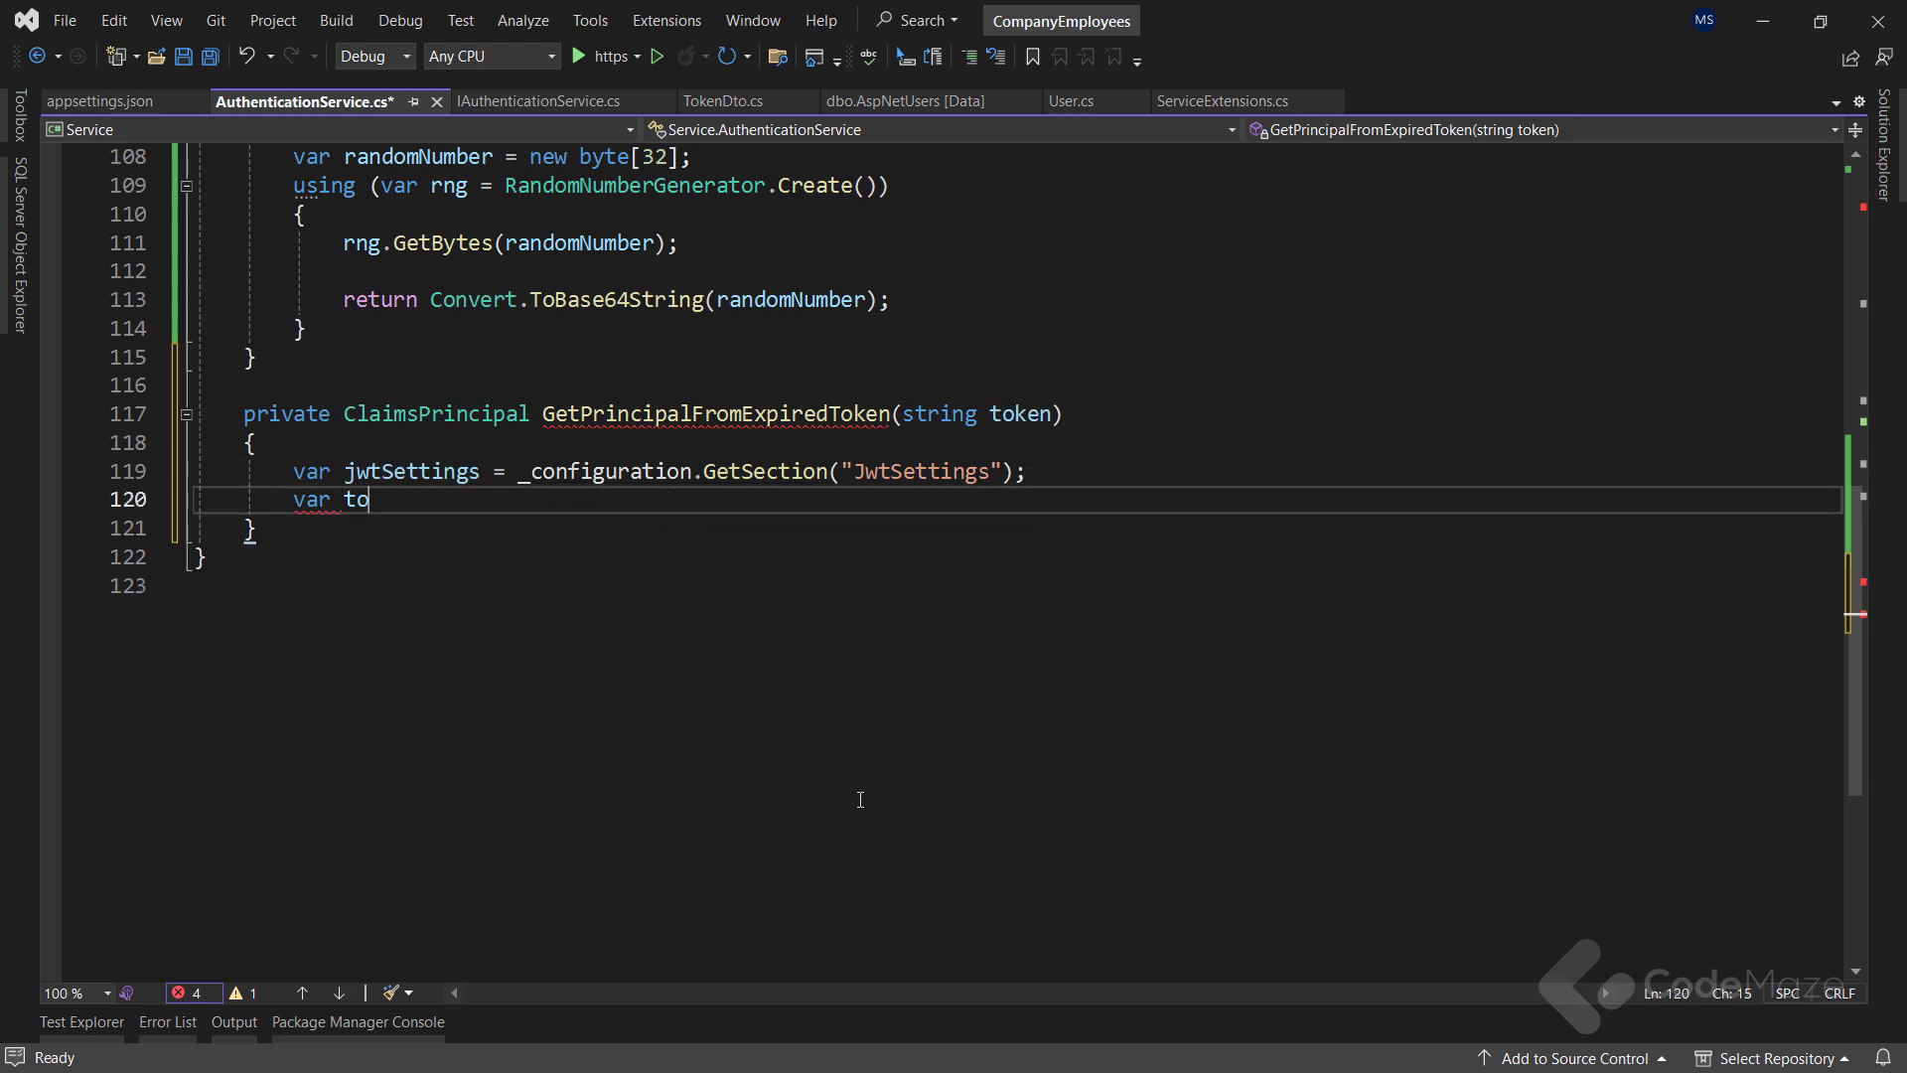
{"action": "type", "text": "kenValidationParameters = new TokenValidationParameters"}
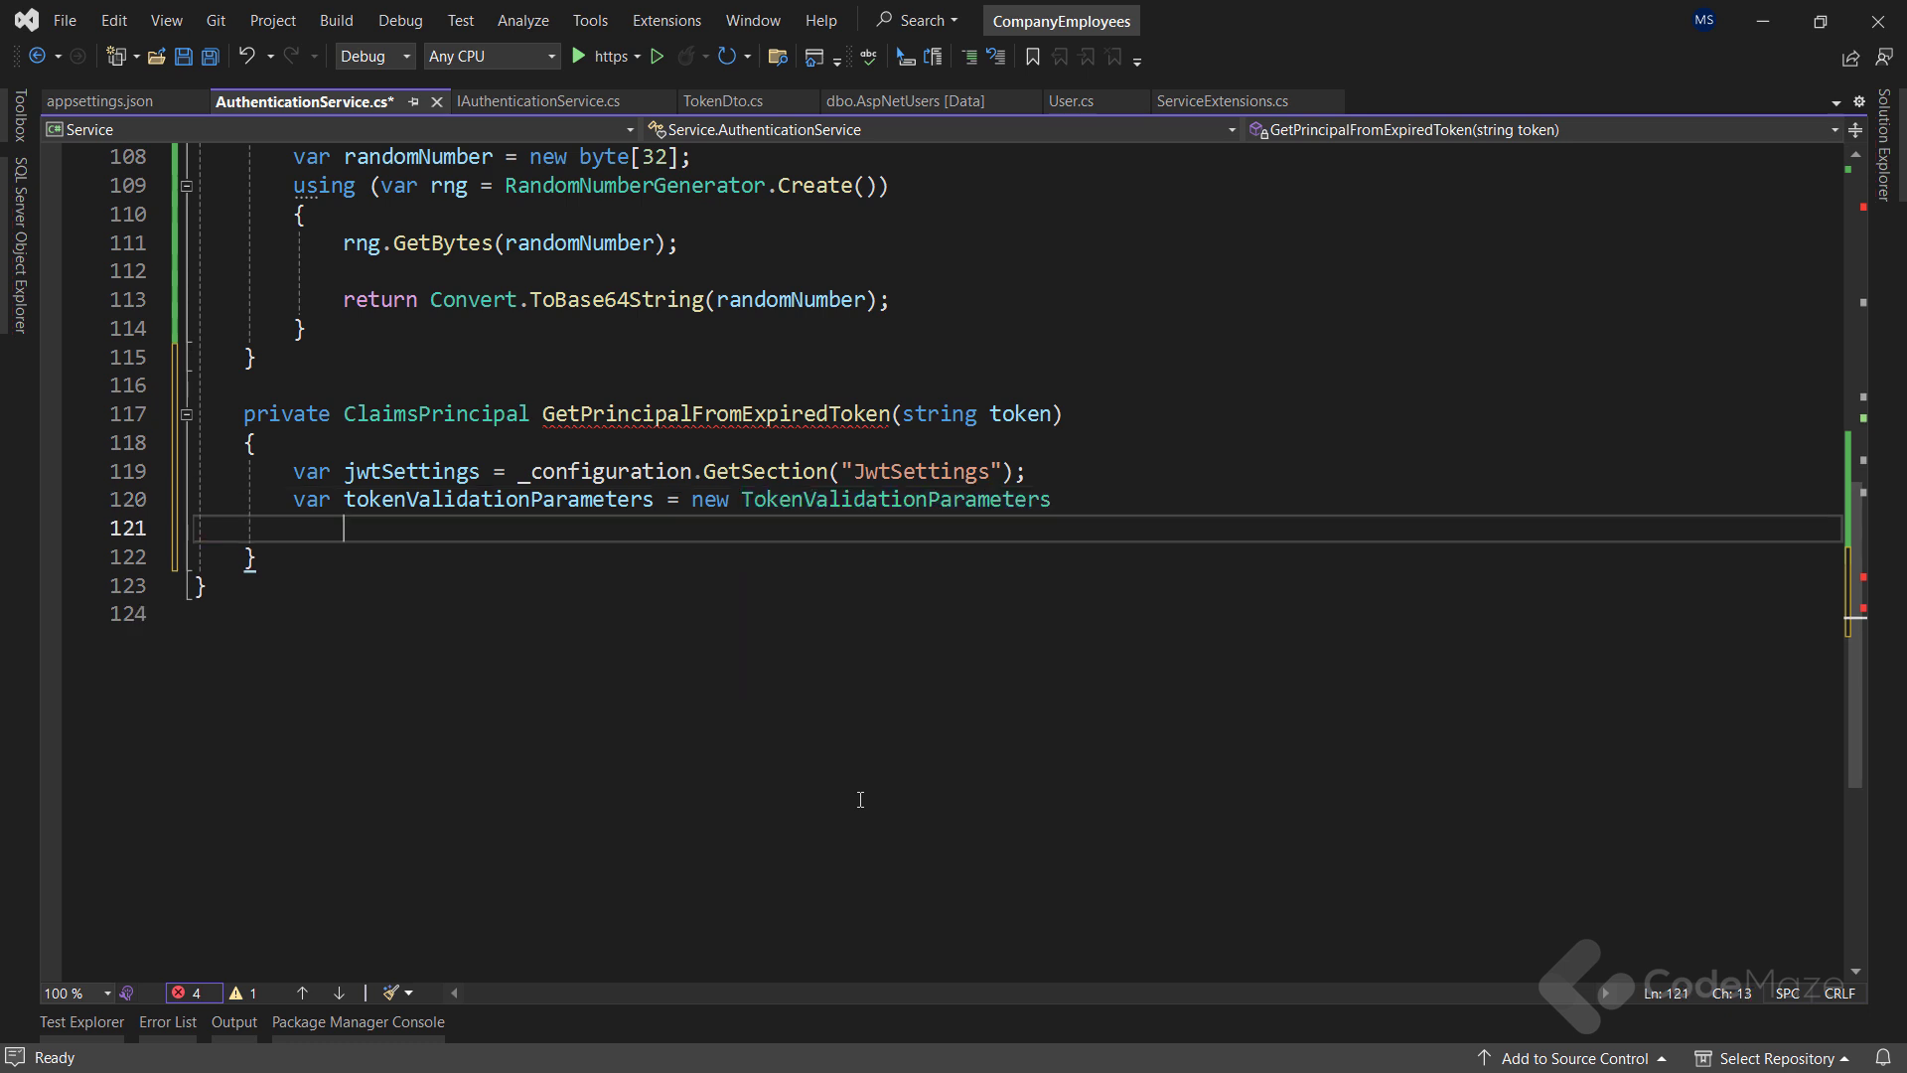
{"action": "type", "text": "{"}
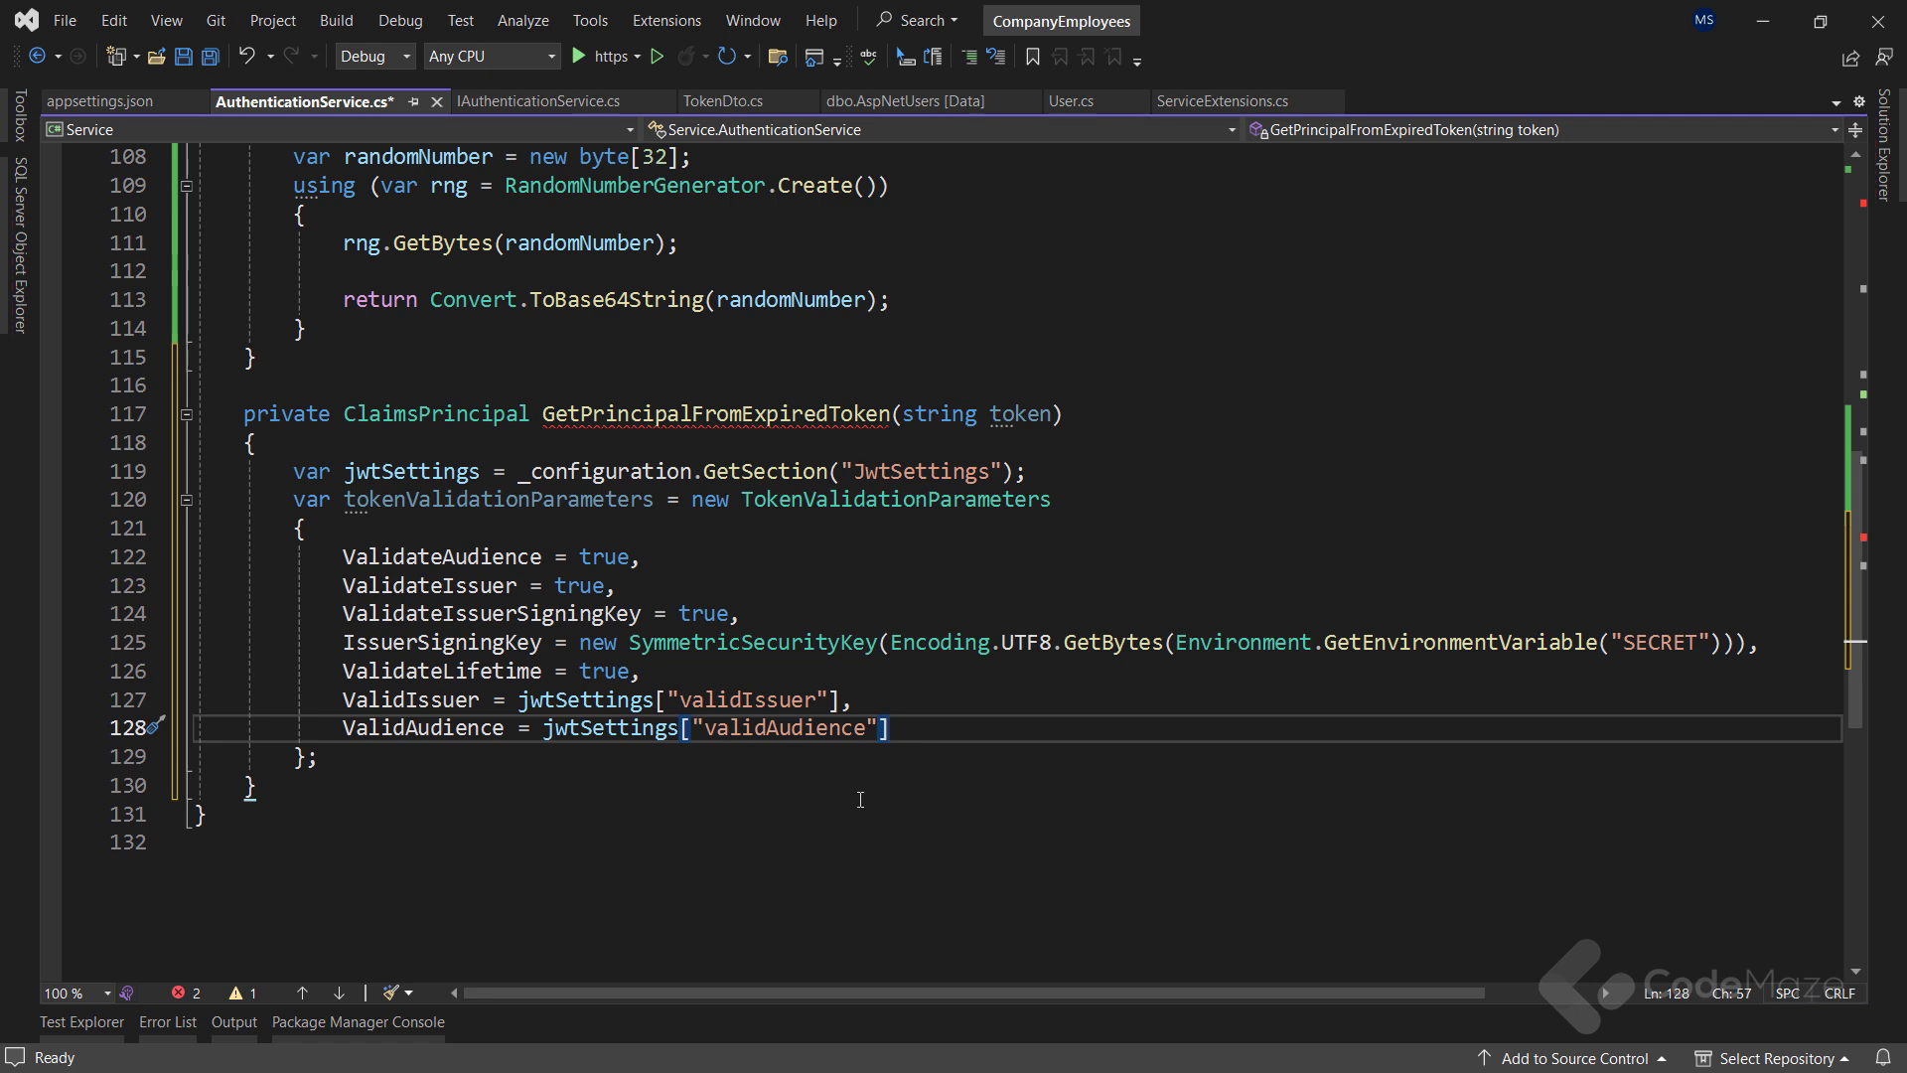
{"action": "left_click", "coordinate": [1216, 102]}
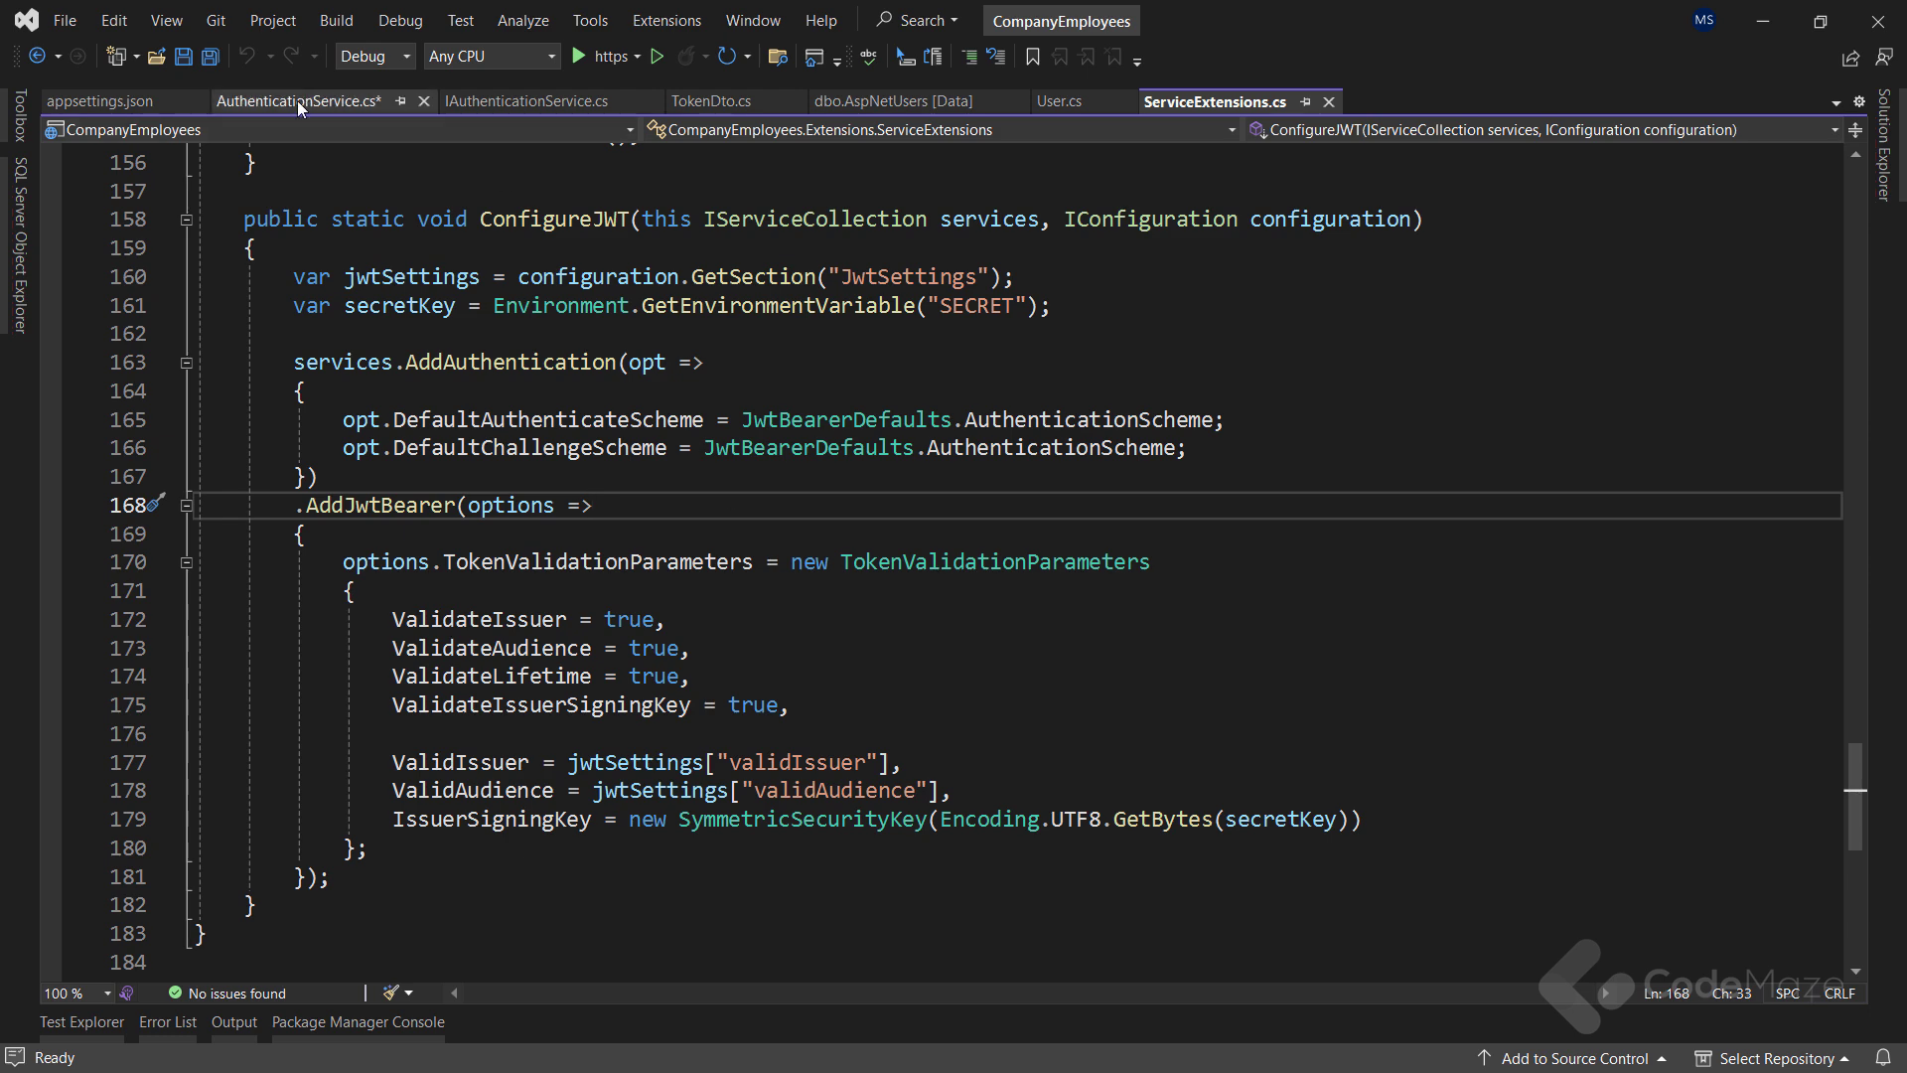
Switch back to the AuthenticationService.cs tab with the TokenValidationParameters block
{"action": "left_click", "coordinate": [298, 101]}
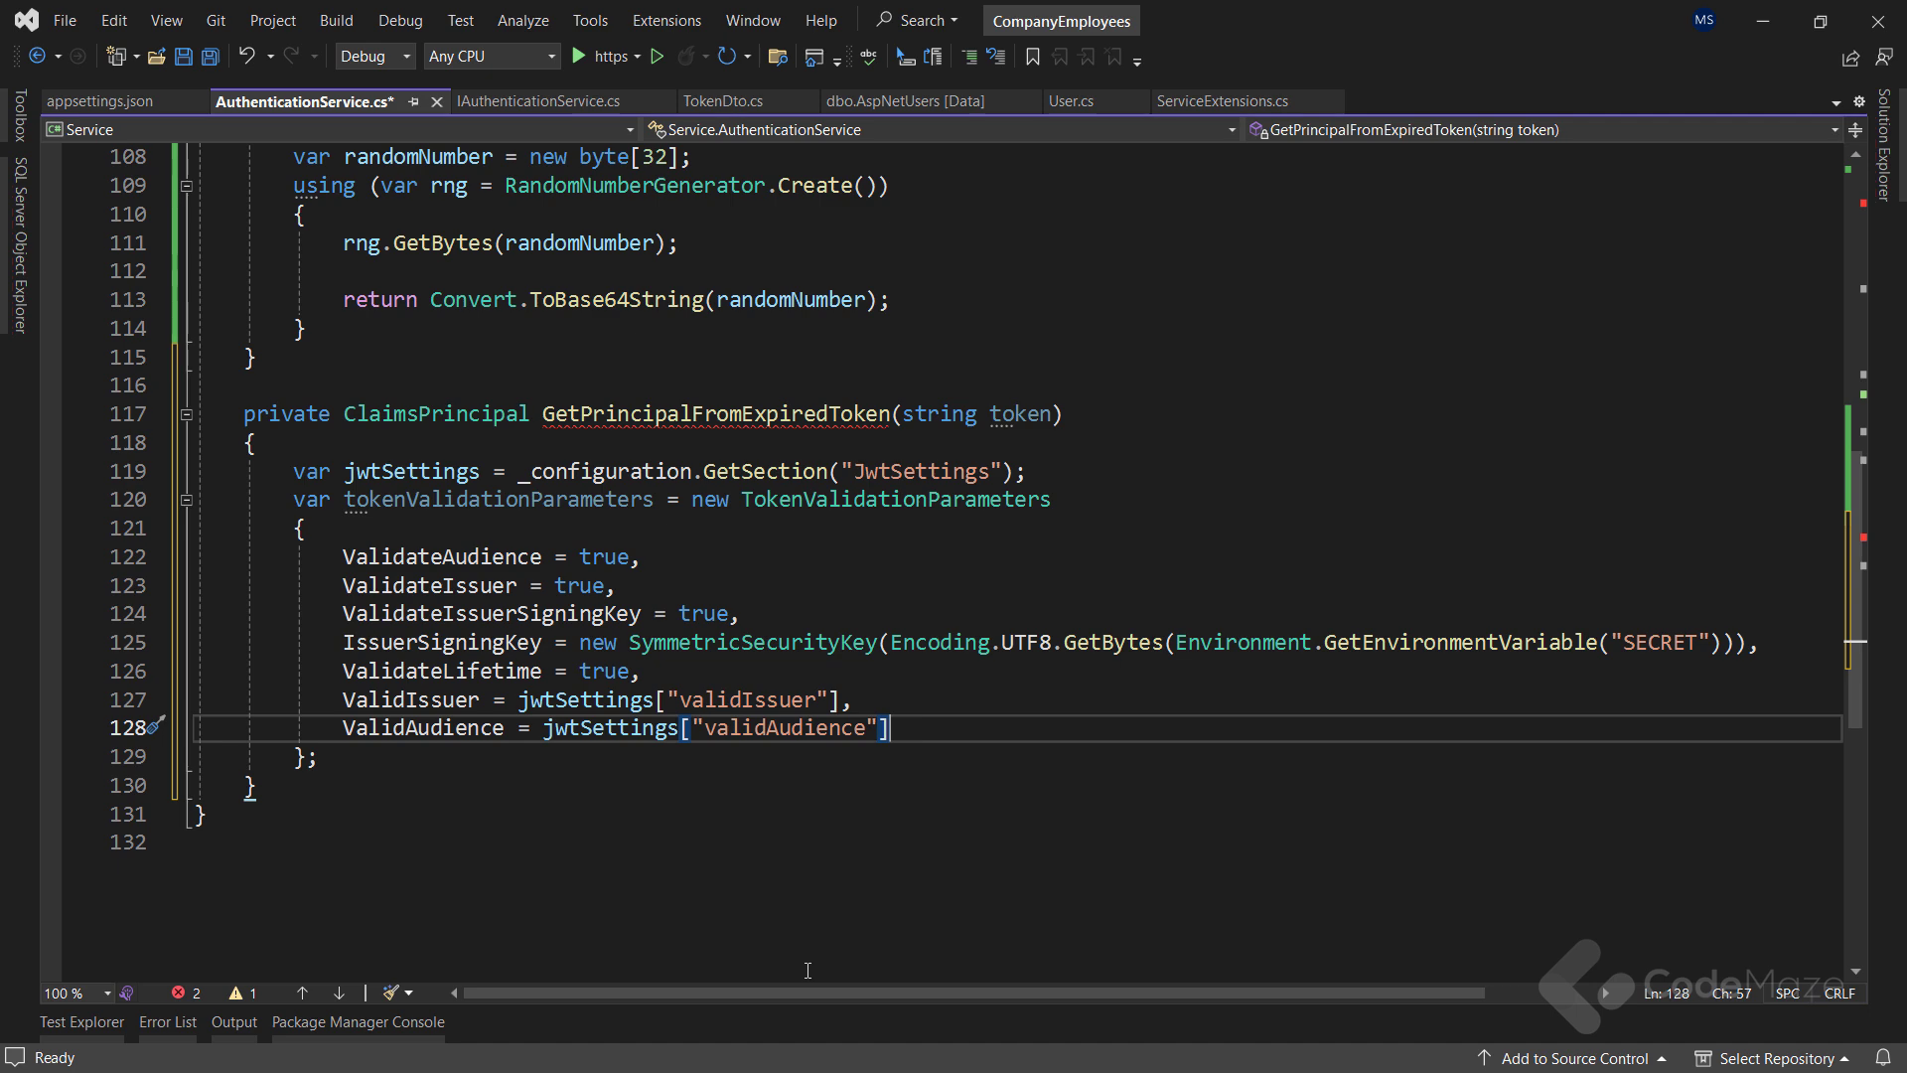
Create a JwtSecurityTokenHandler and assign ValidateToken(token, tokenValidationParameters, out securityToken) to principal
{"action": "type", "text": "var to"}
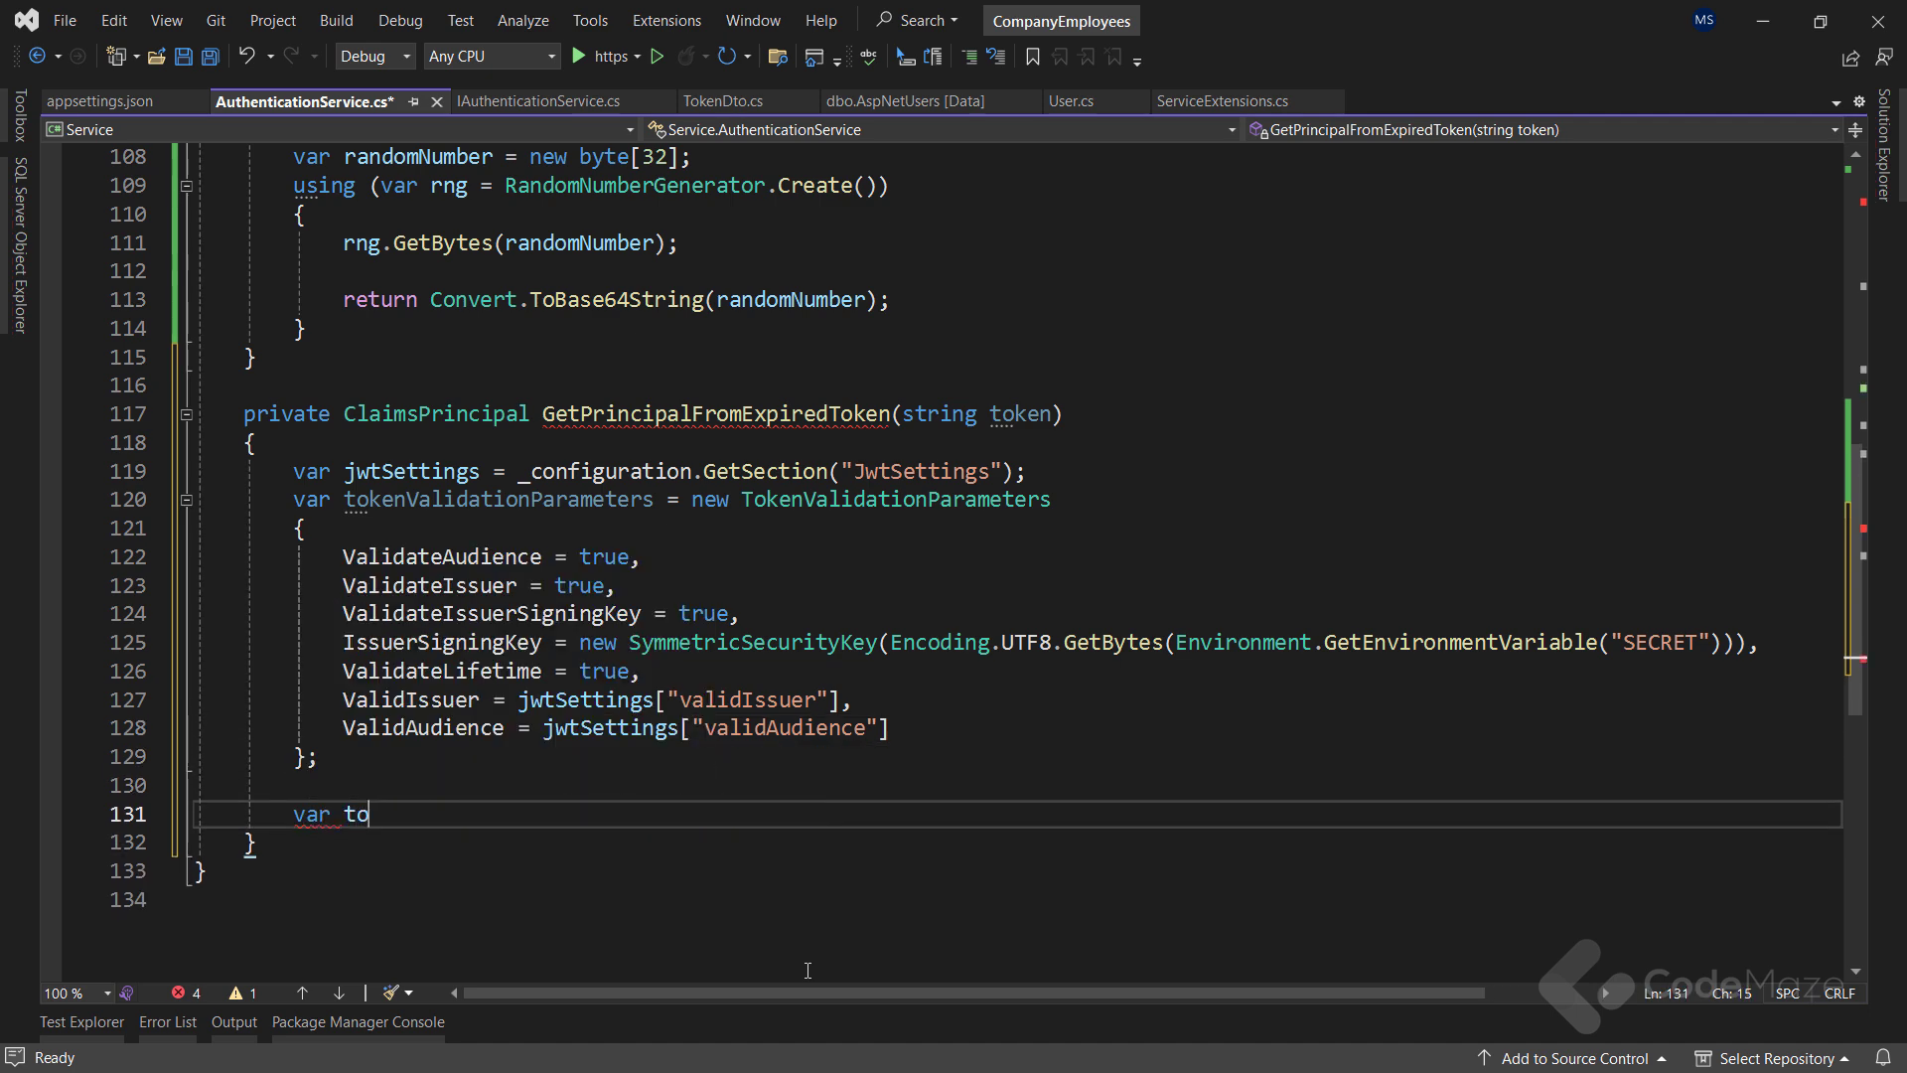
{"action": "type", "text": "kenHandler = new JwtSecurityTokenHandler();"}
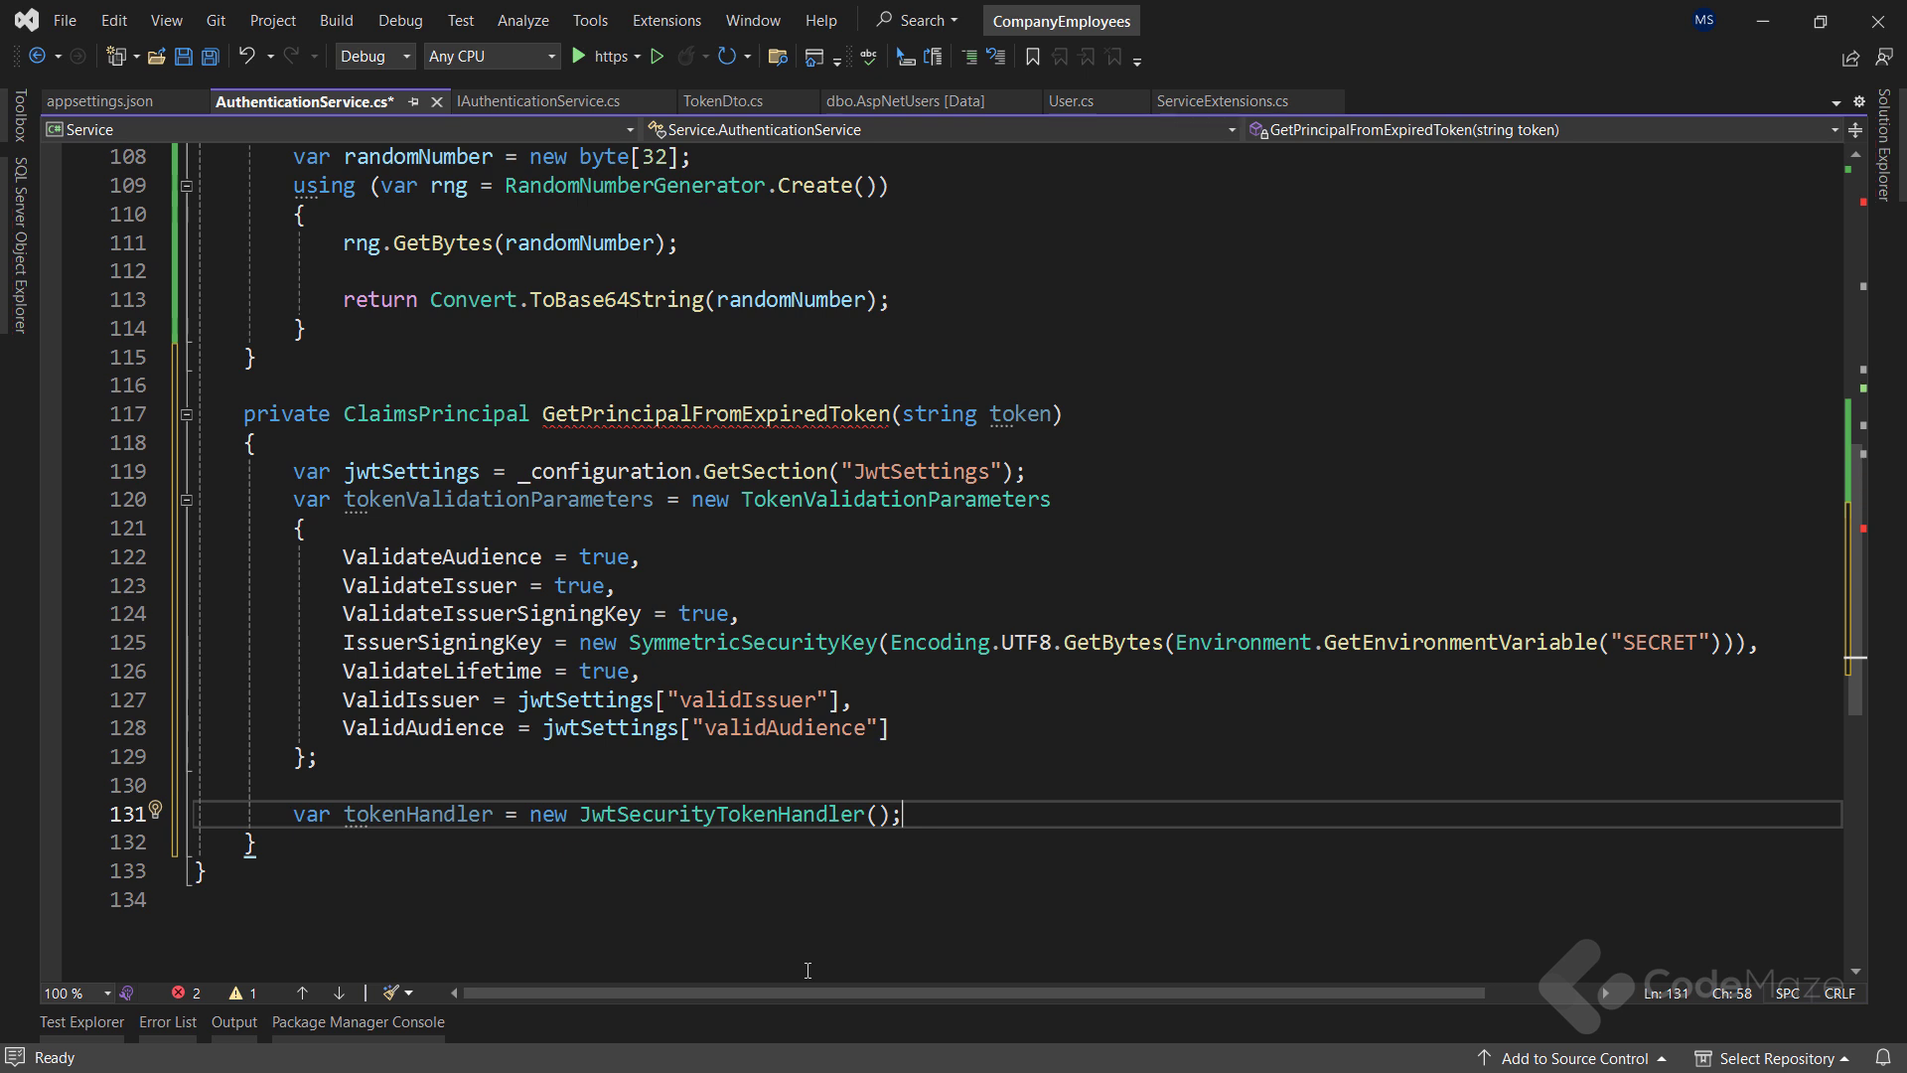
{"action": "type", "text": "SecurityToken securityToken"}
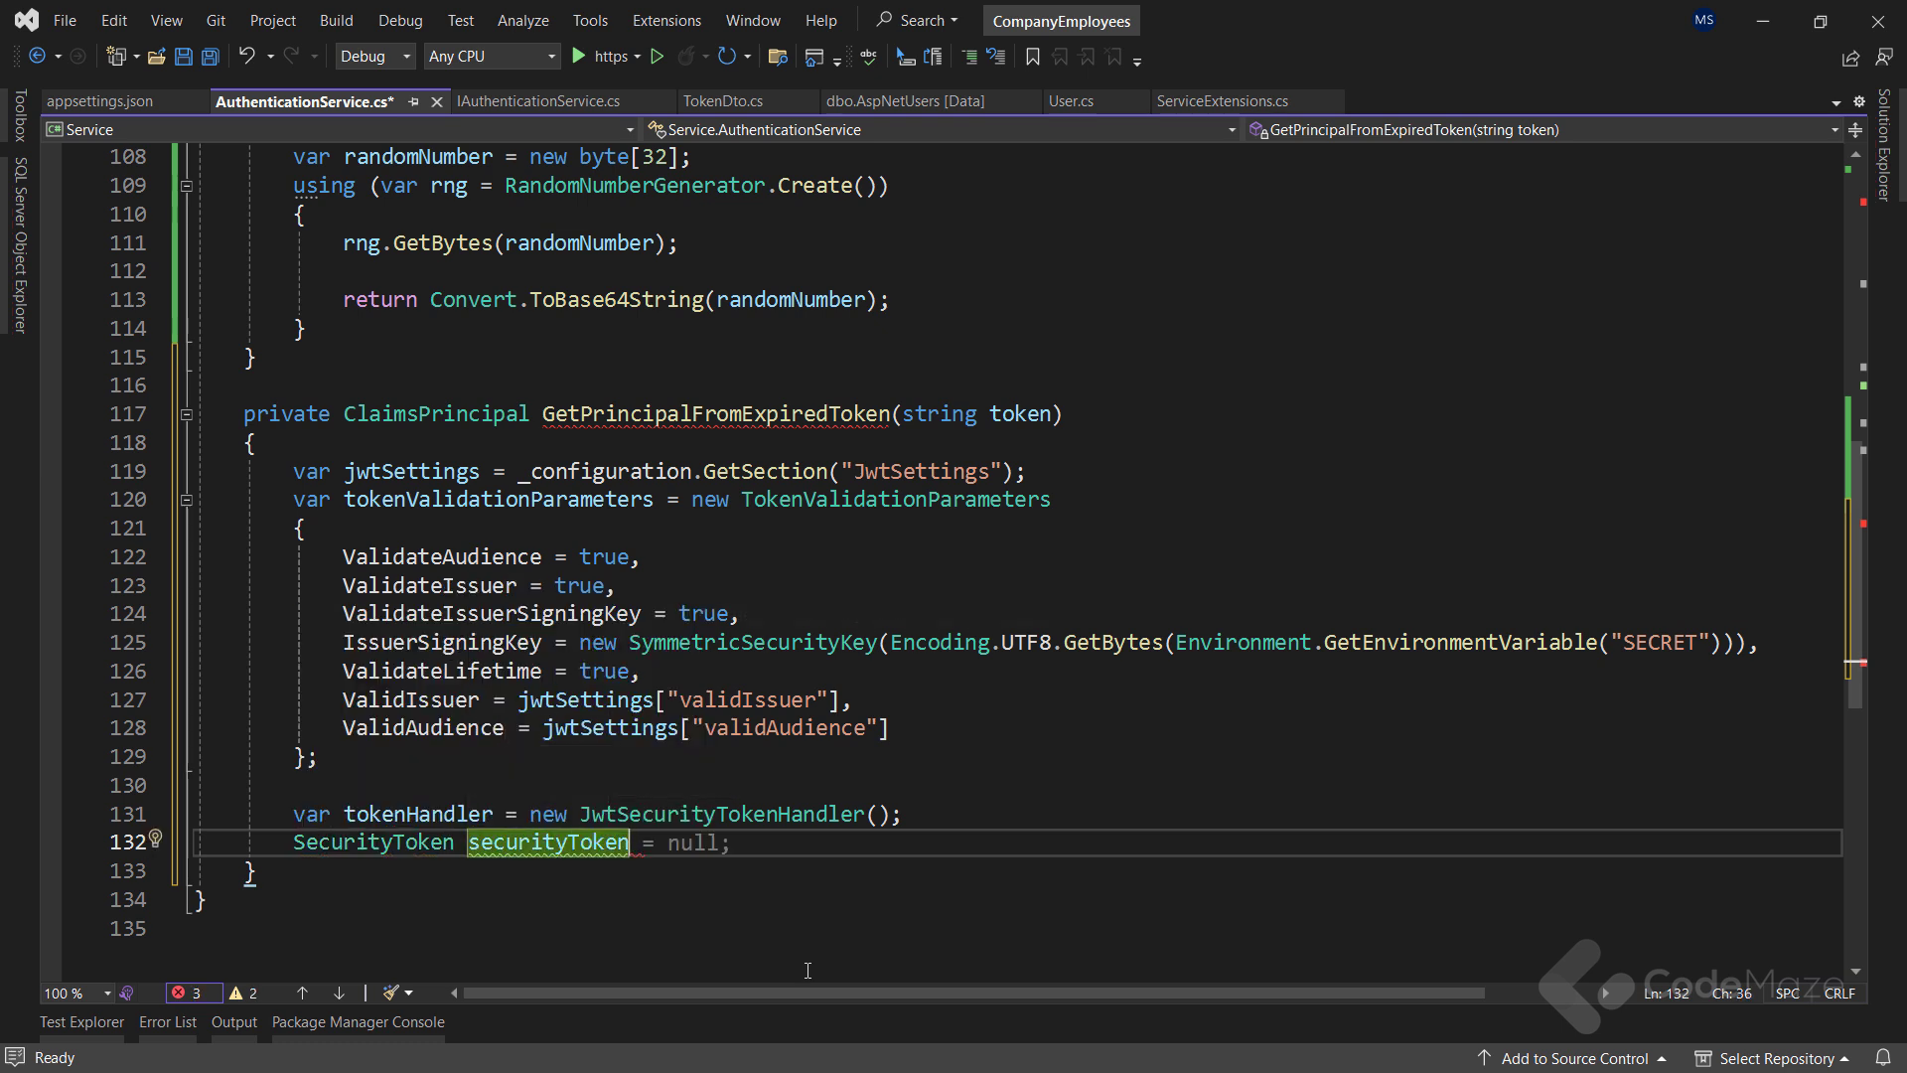
{"action": "type", "text": "var"}
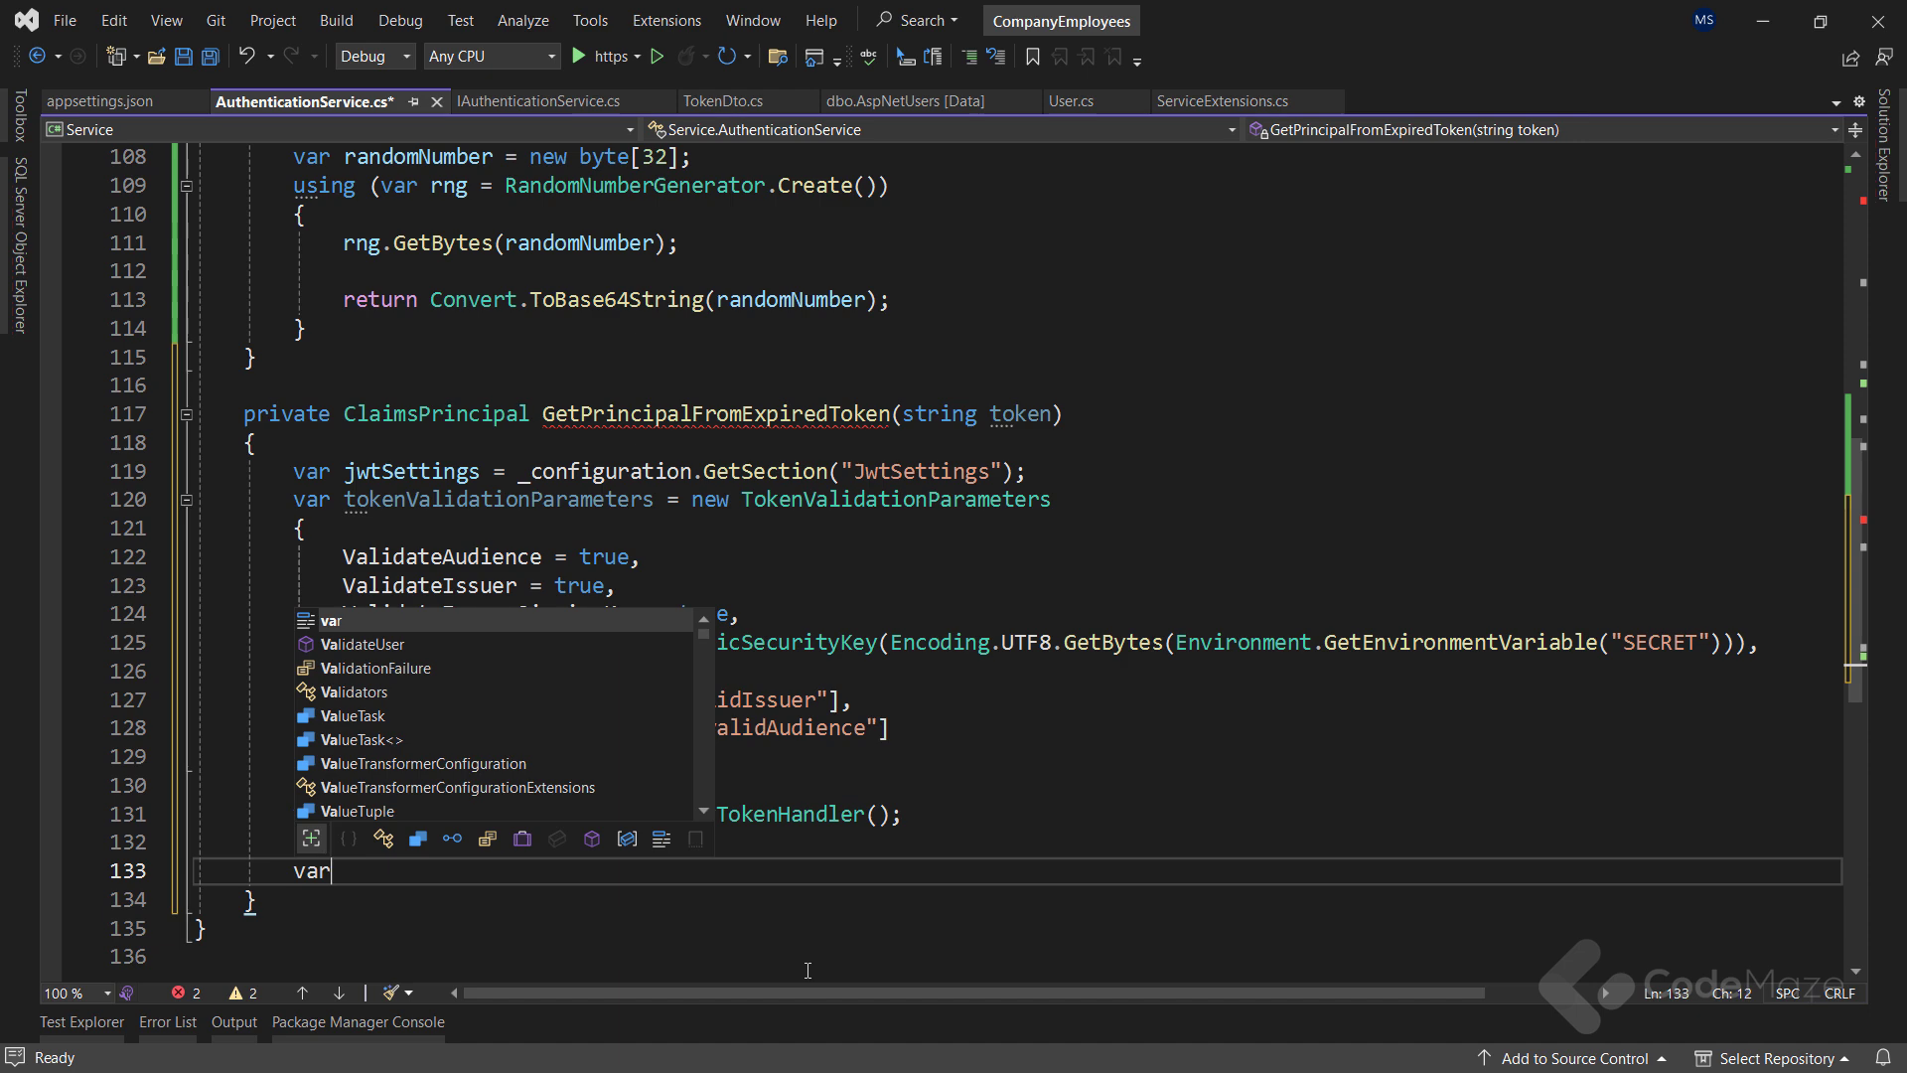
{"action": "type", "text": "principal"}
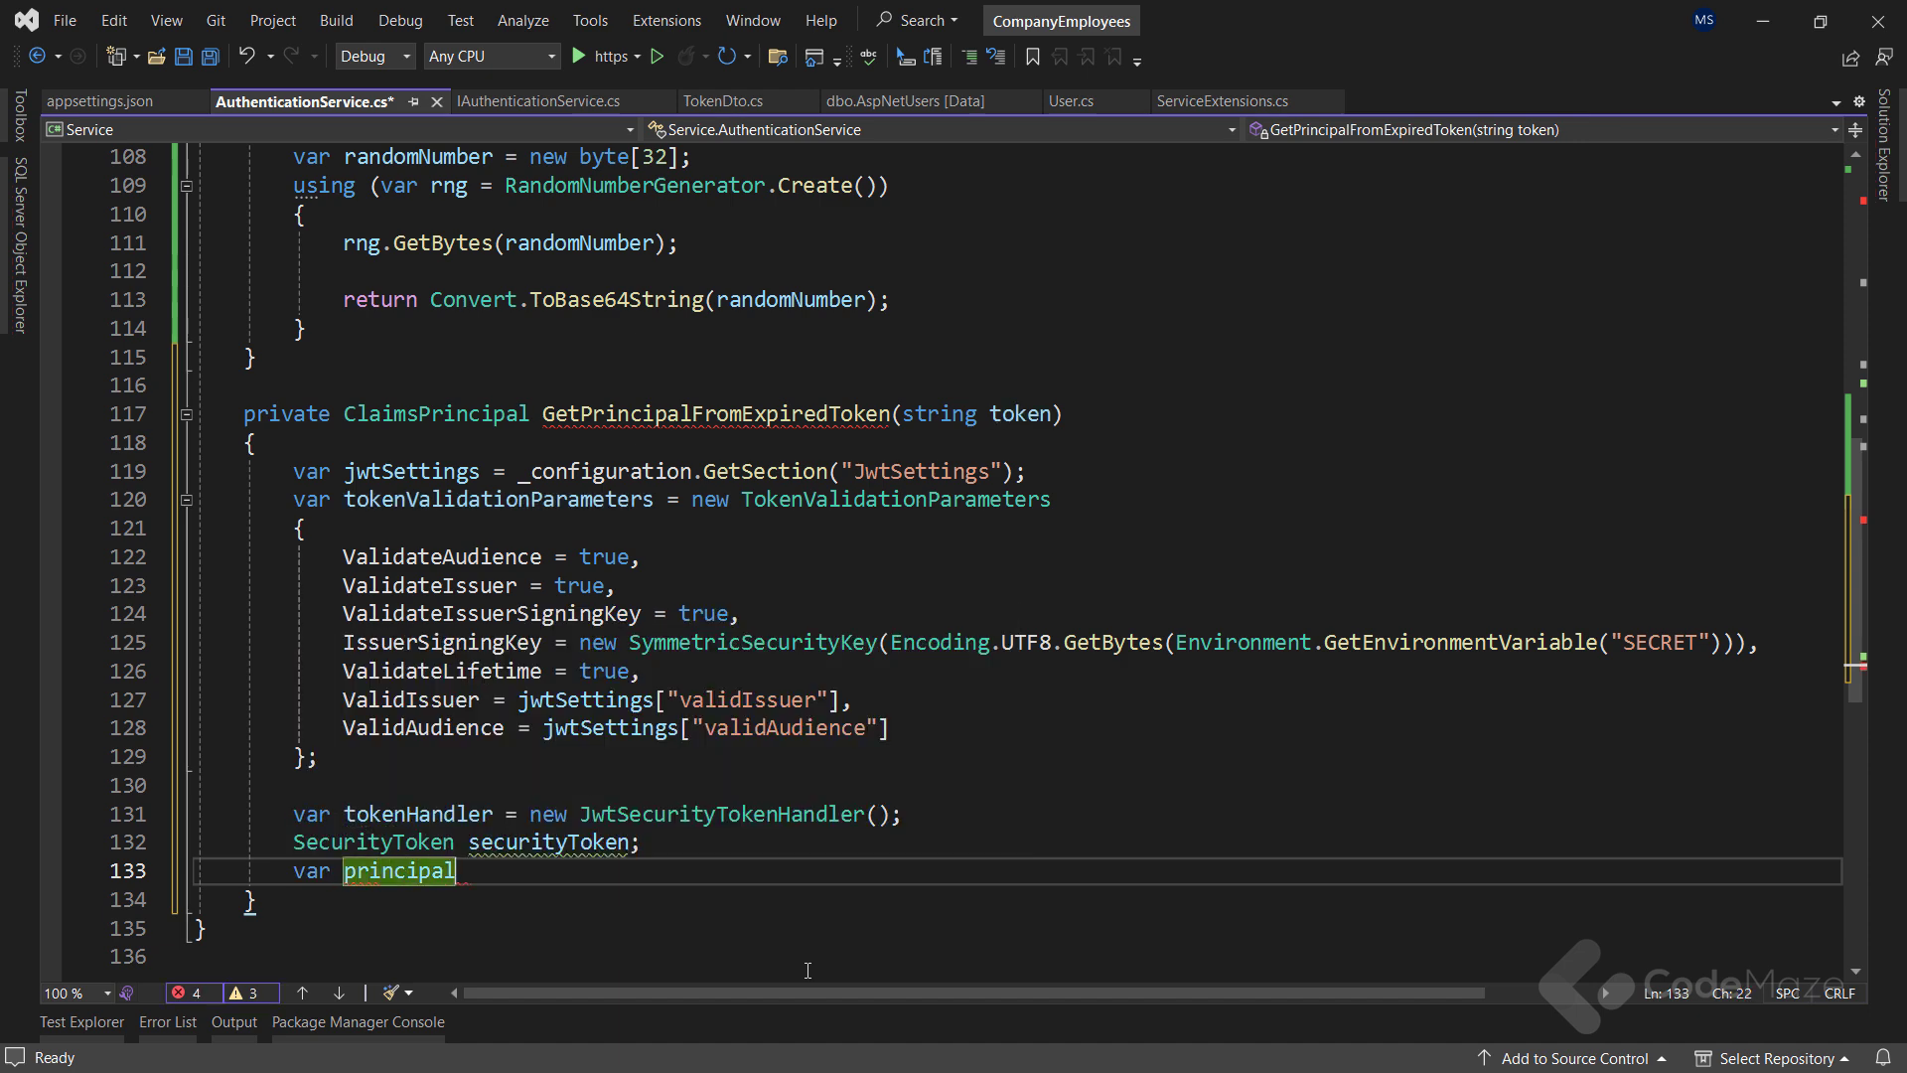
{"action": "type", "text": "= token"}
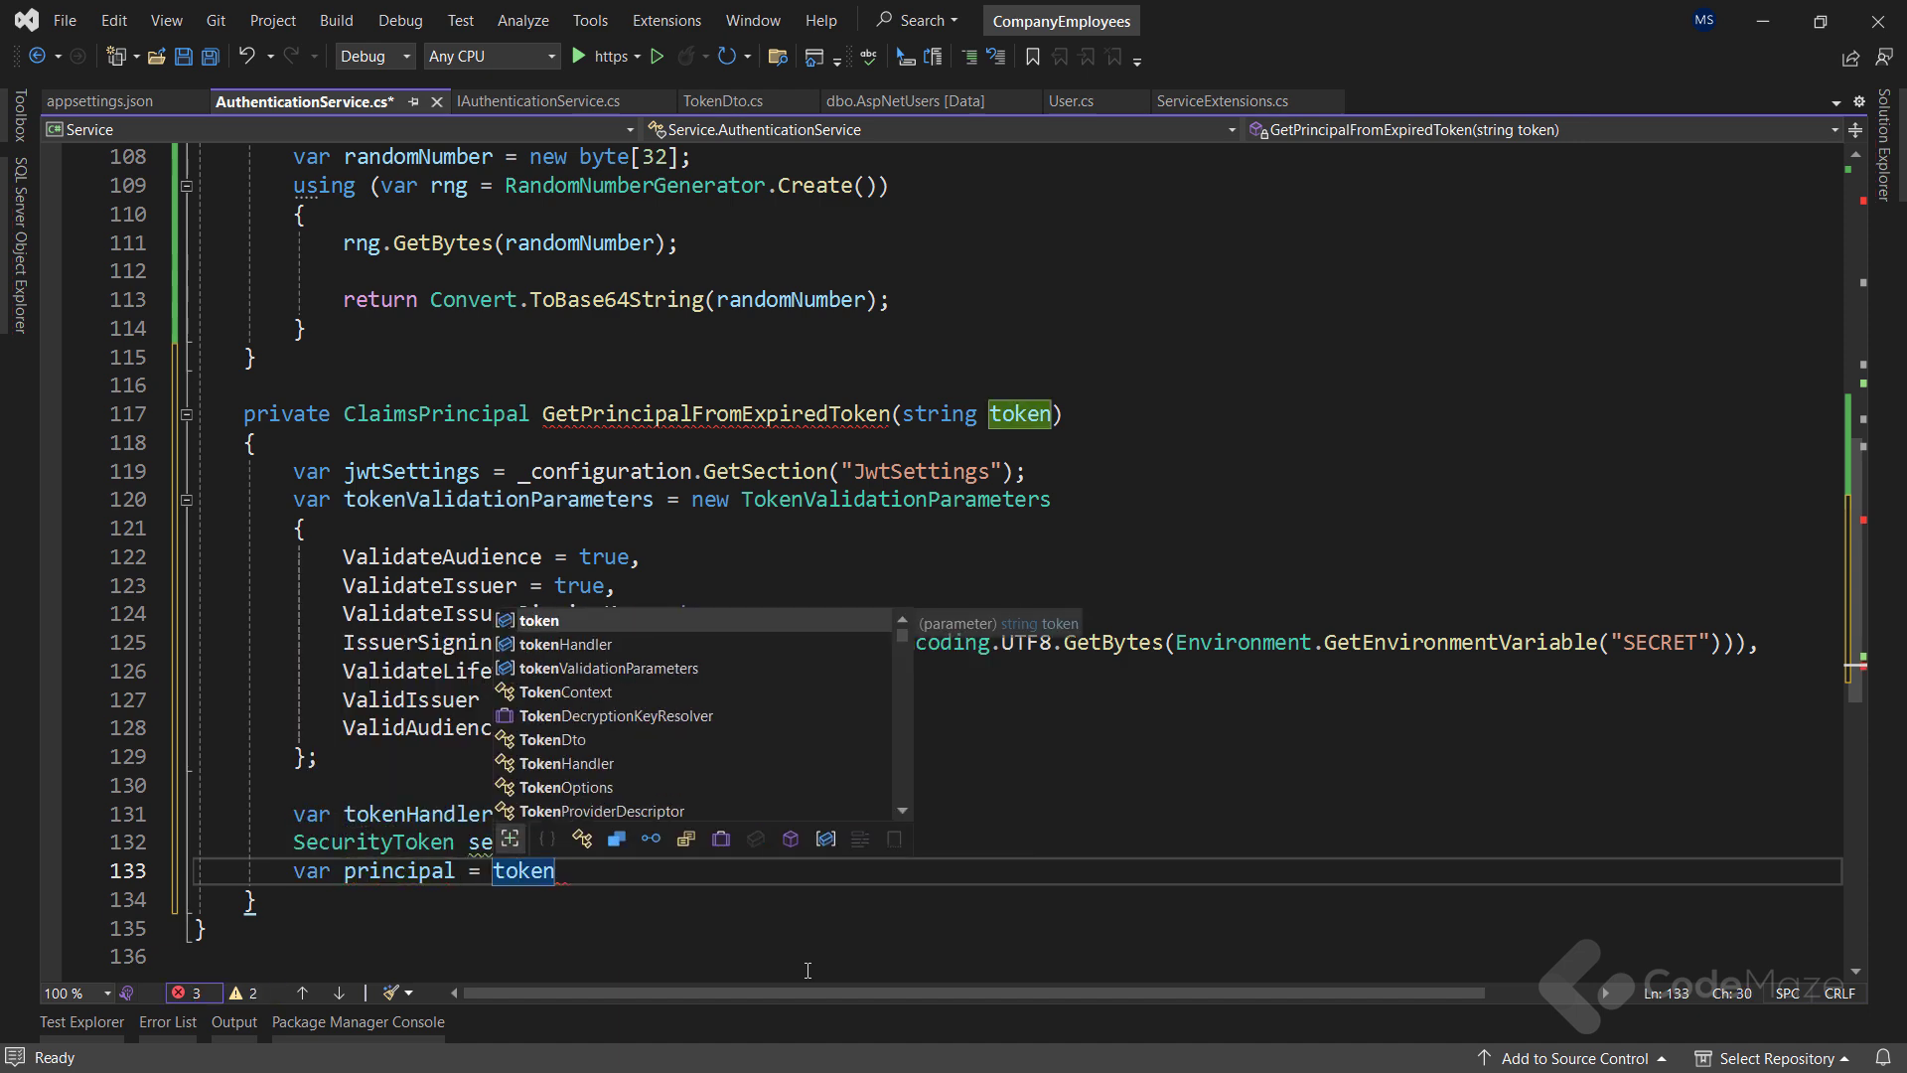
{"action": "type", "text": "Handler.validateToken("}
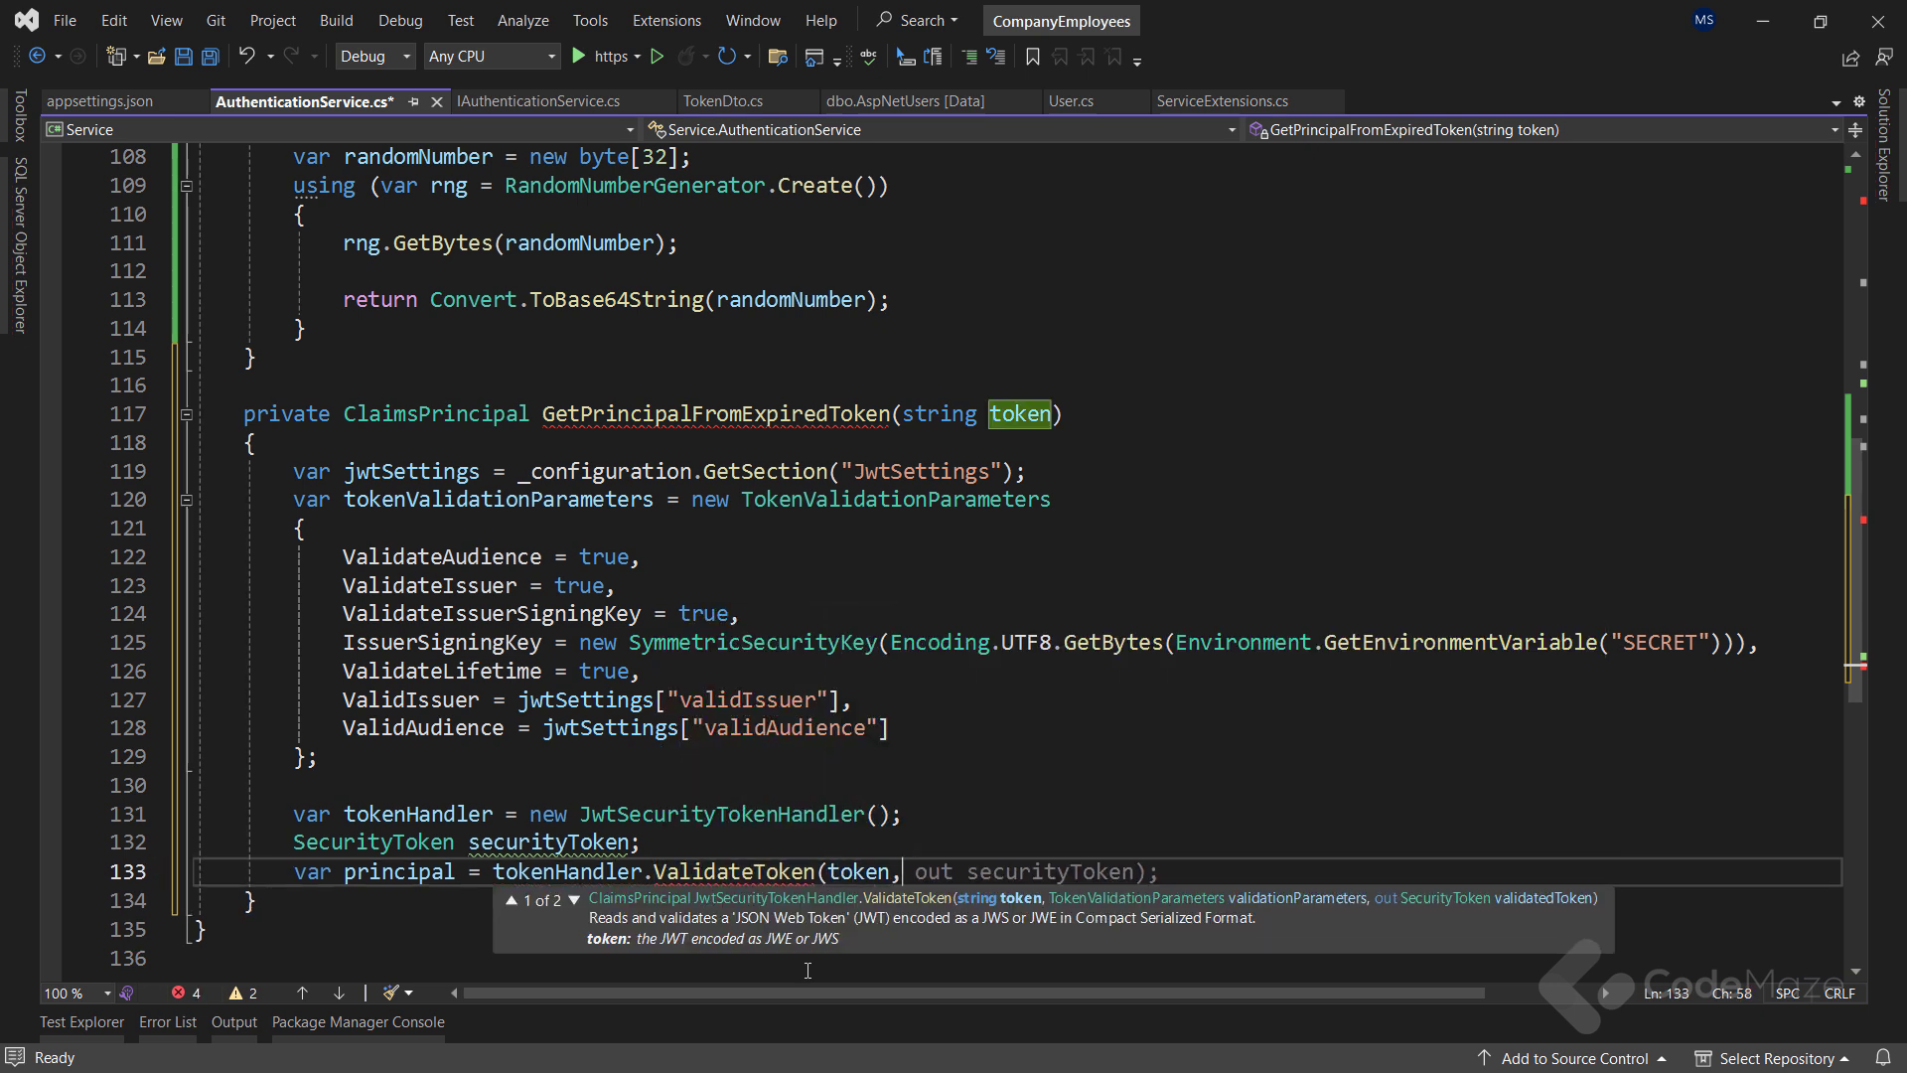
{"action": "type", "text": "token"}
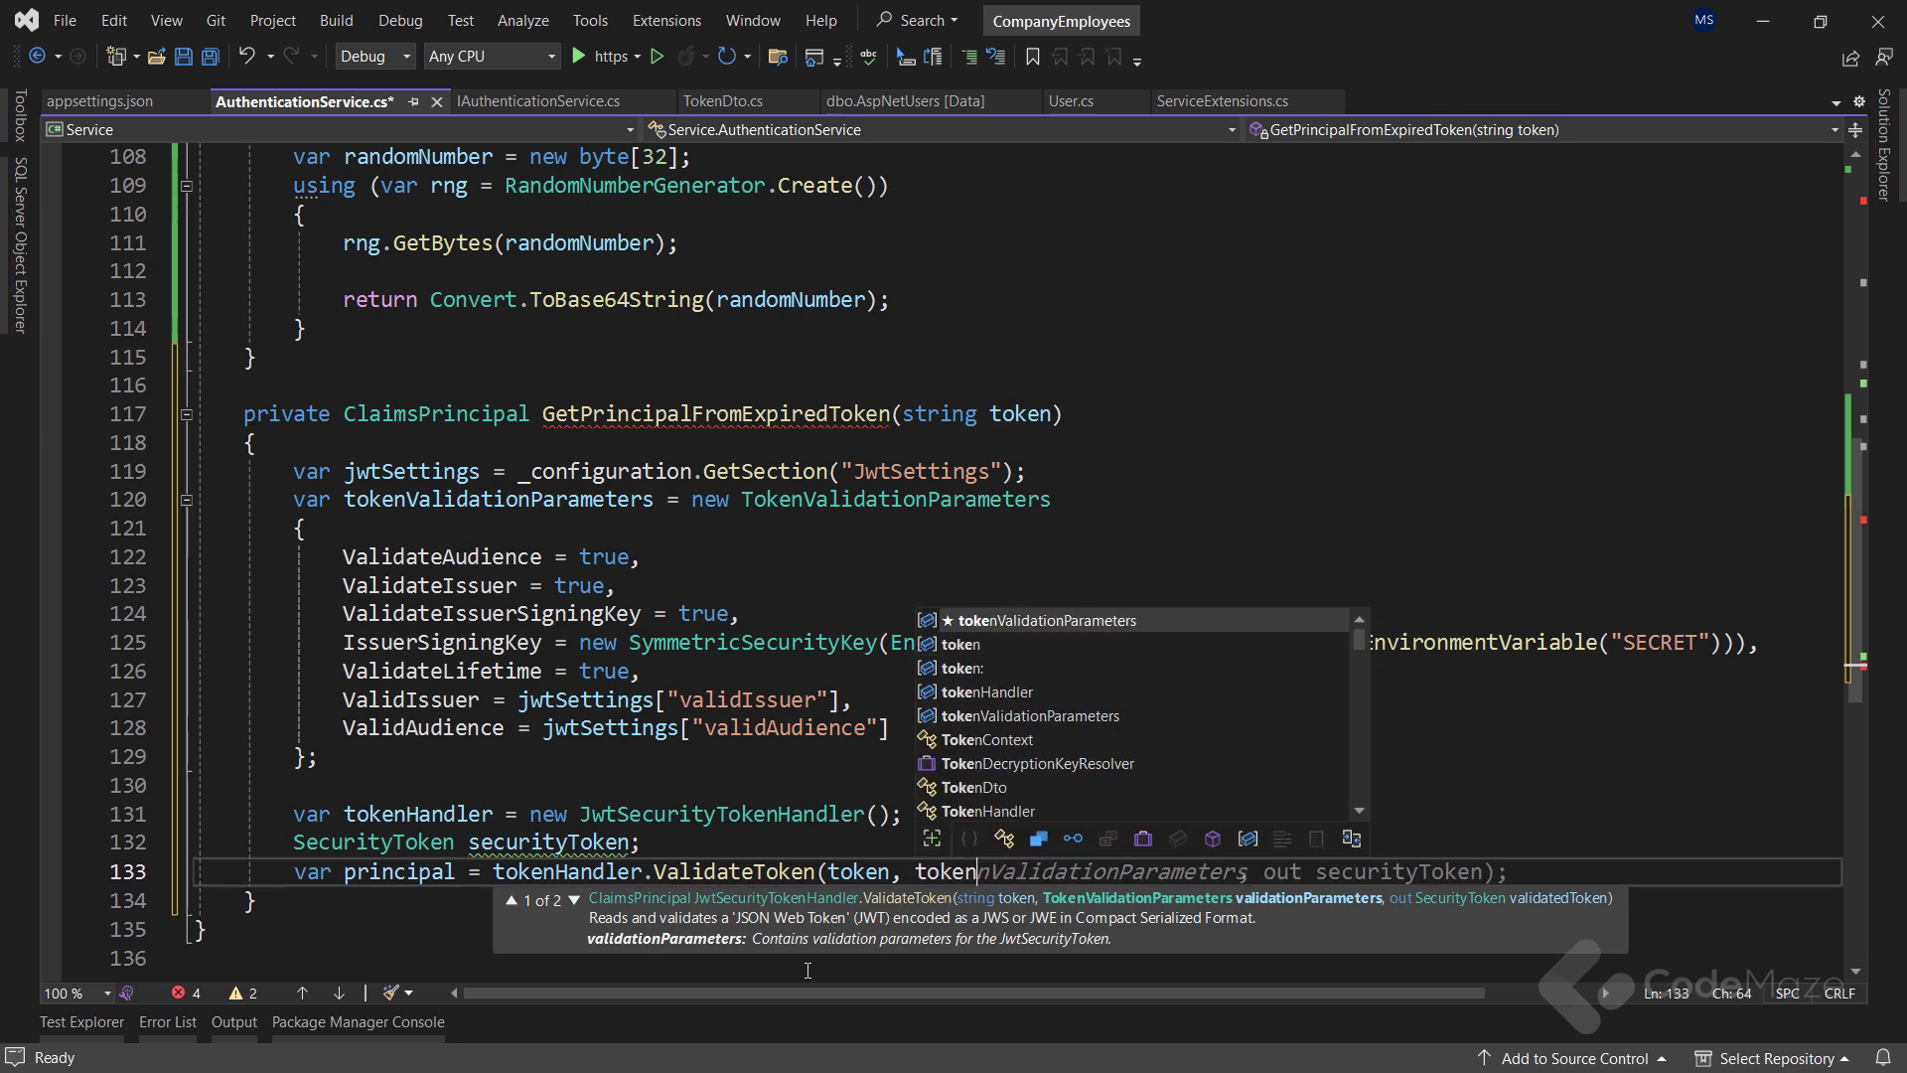
{"action": "key", "text": "Tab"}
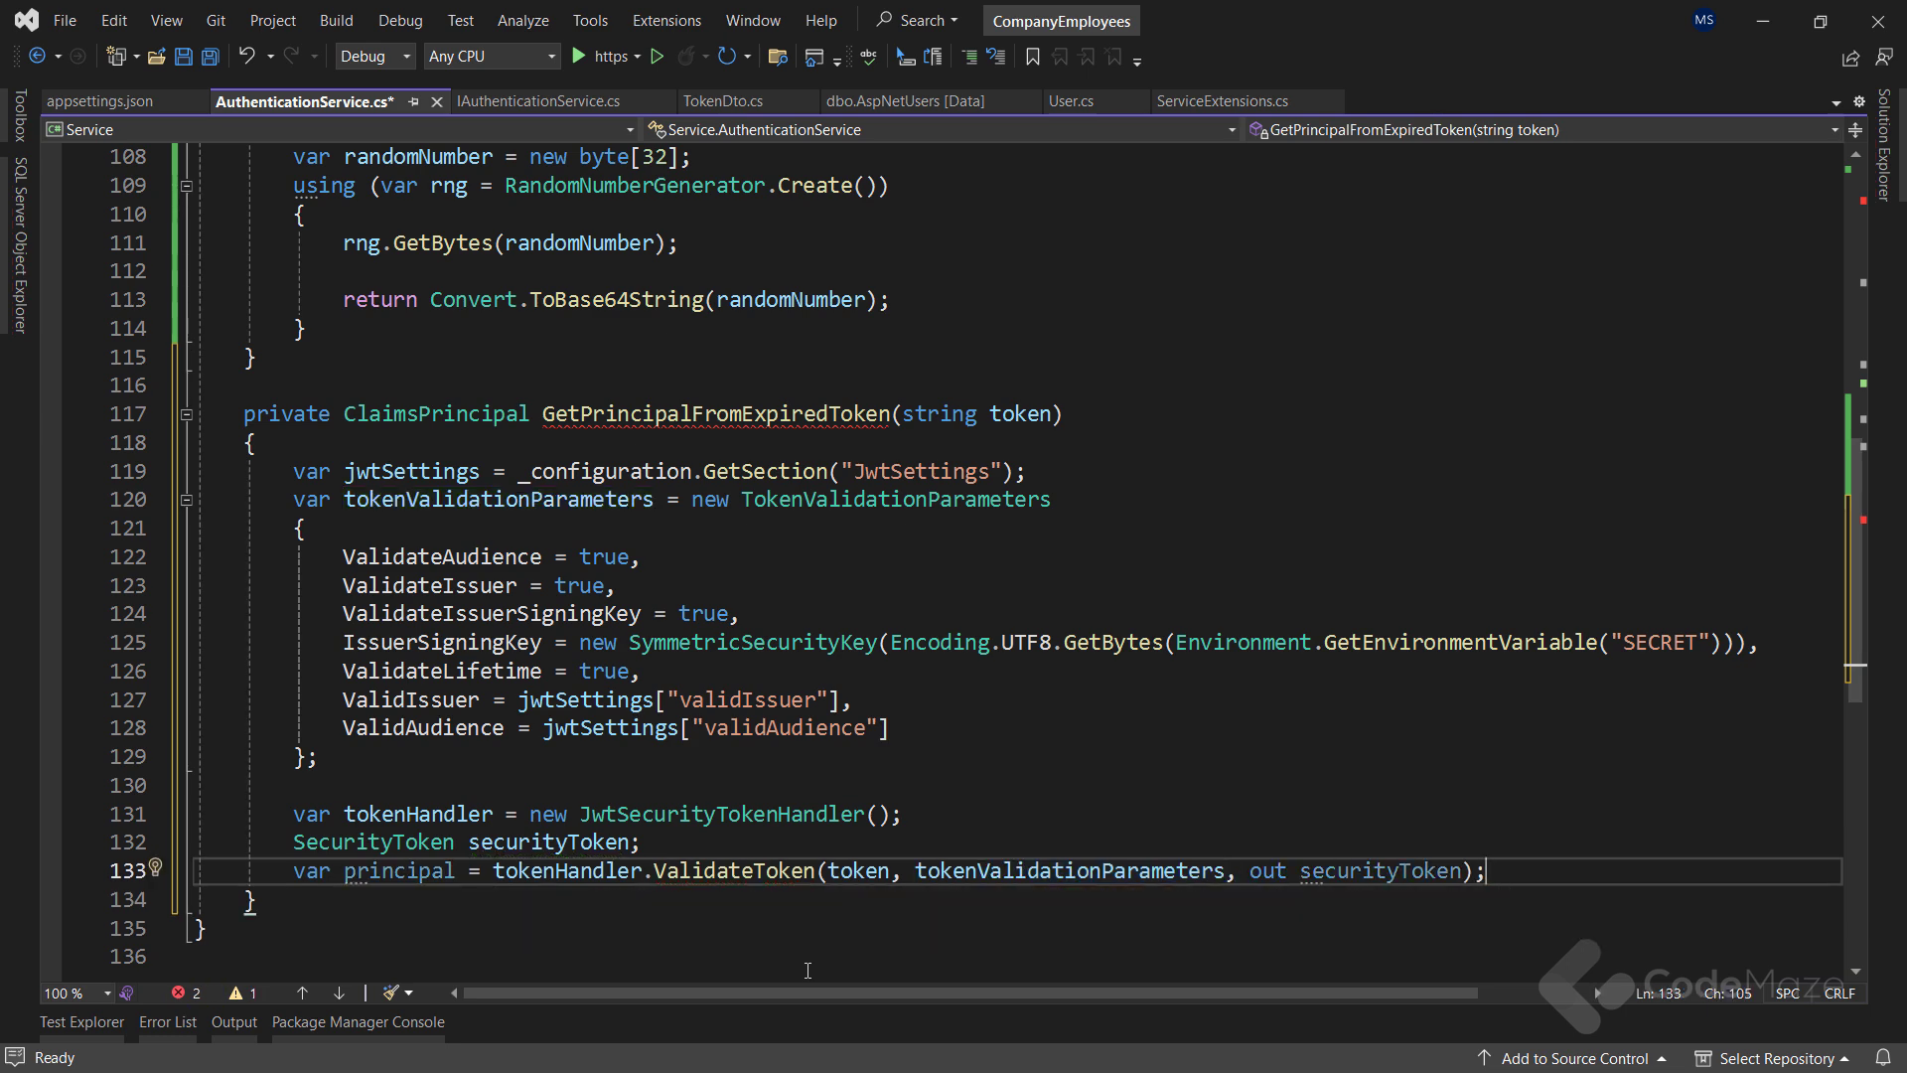
{"action": "scroll", "scroll_direction": "down", "scroll_amount": 3}
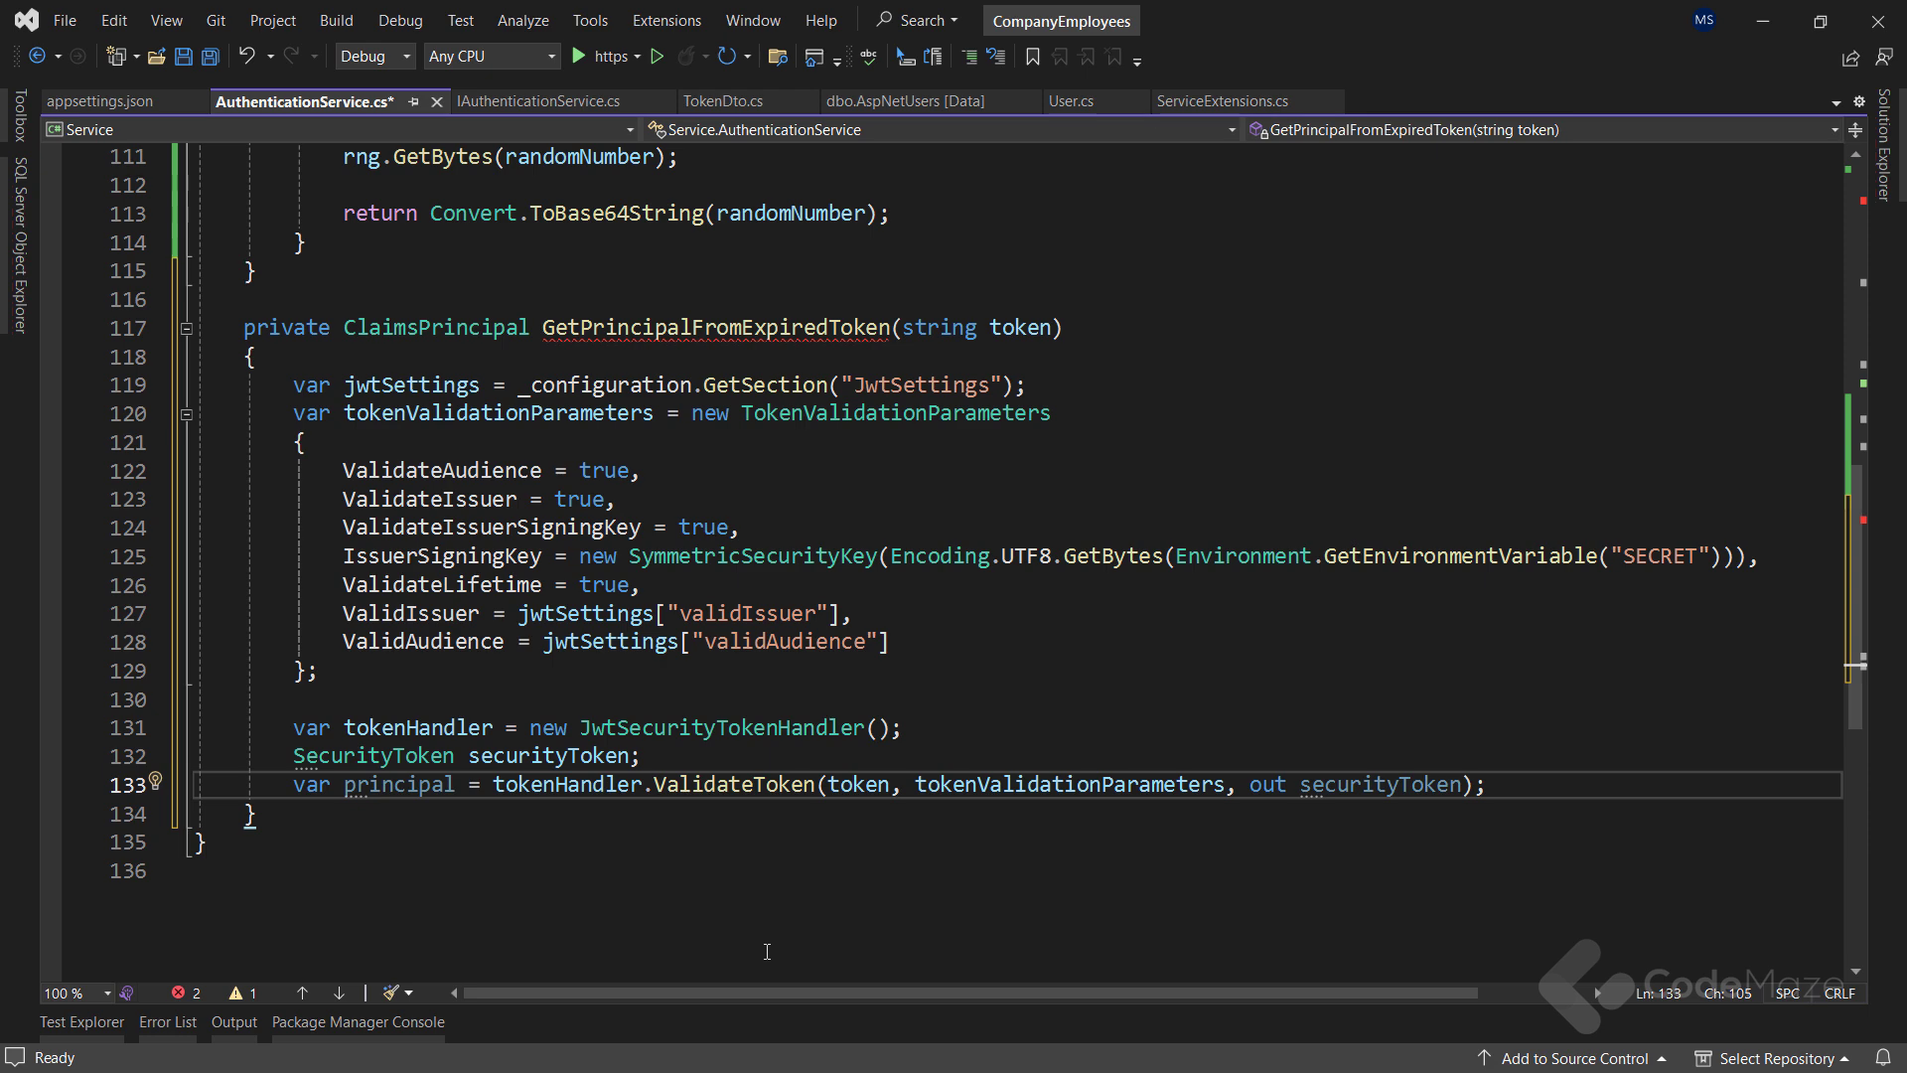
Cast securityToken to JwtSecurityToken and open an if (jwtSecurityToken != null) block
{"action": "type", "text": "var"}
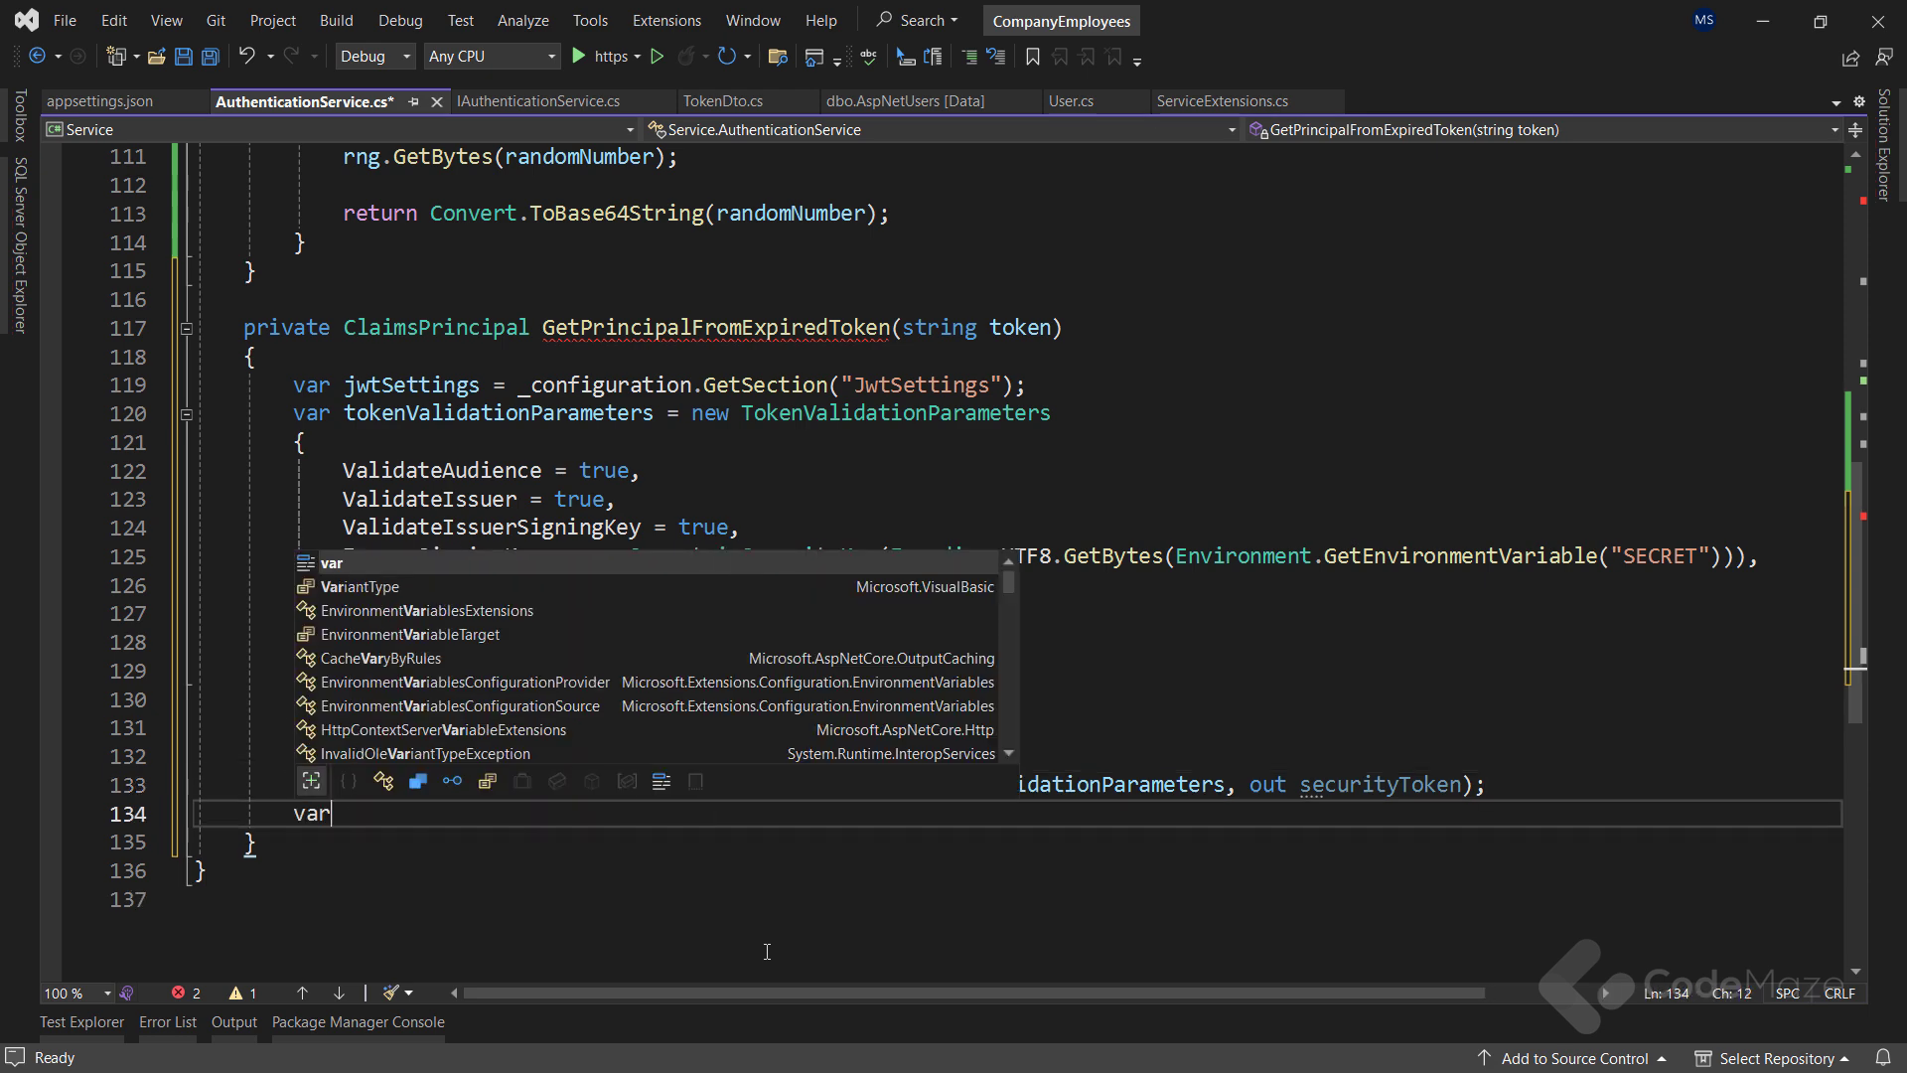
{"action": "type", "text": "jwtSecurity"}
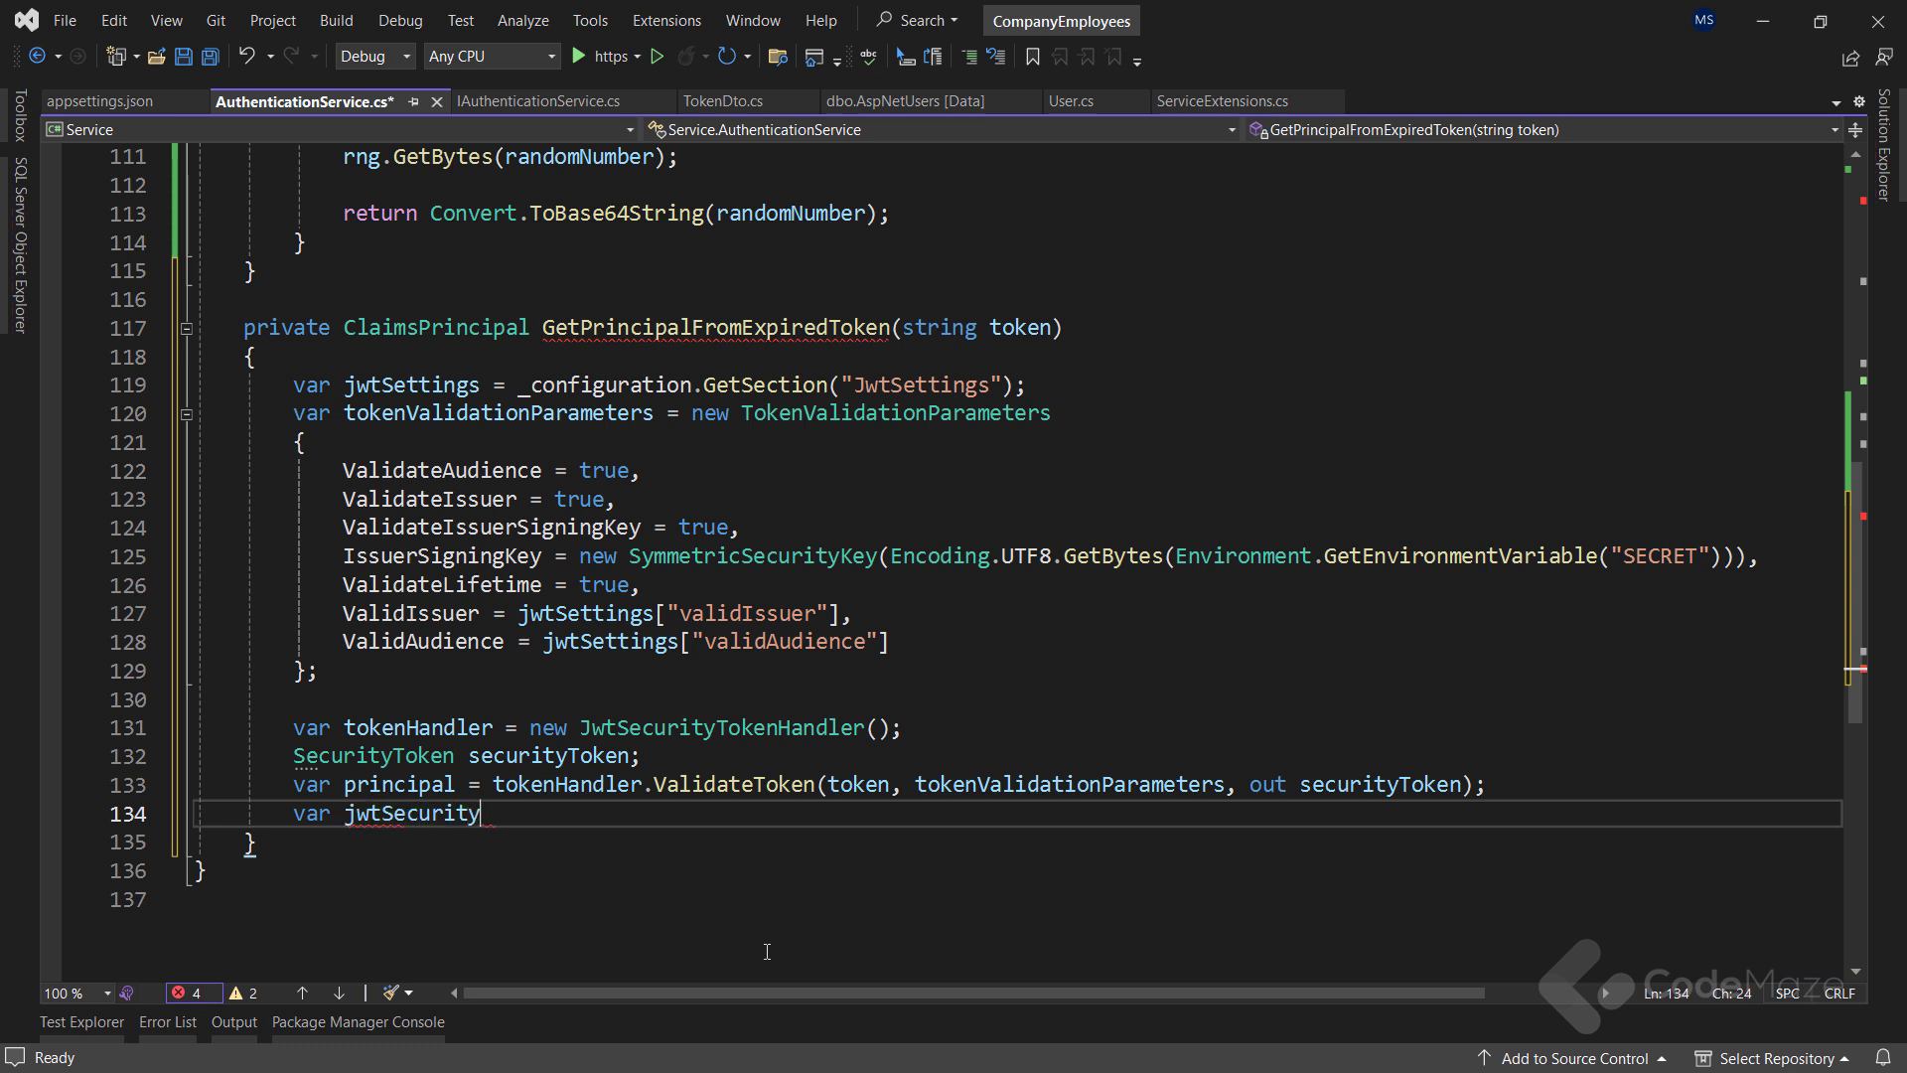
{"action": "type", "text": "Token = new JwtSecurityToken("}
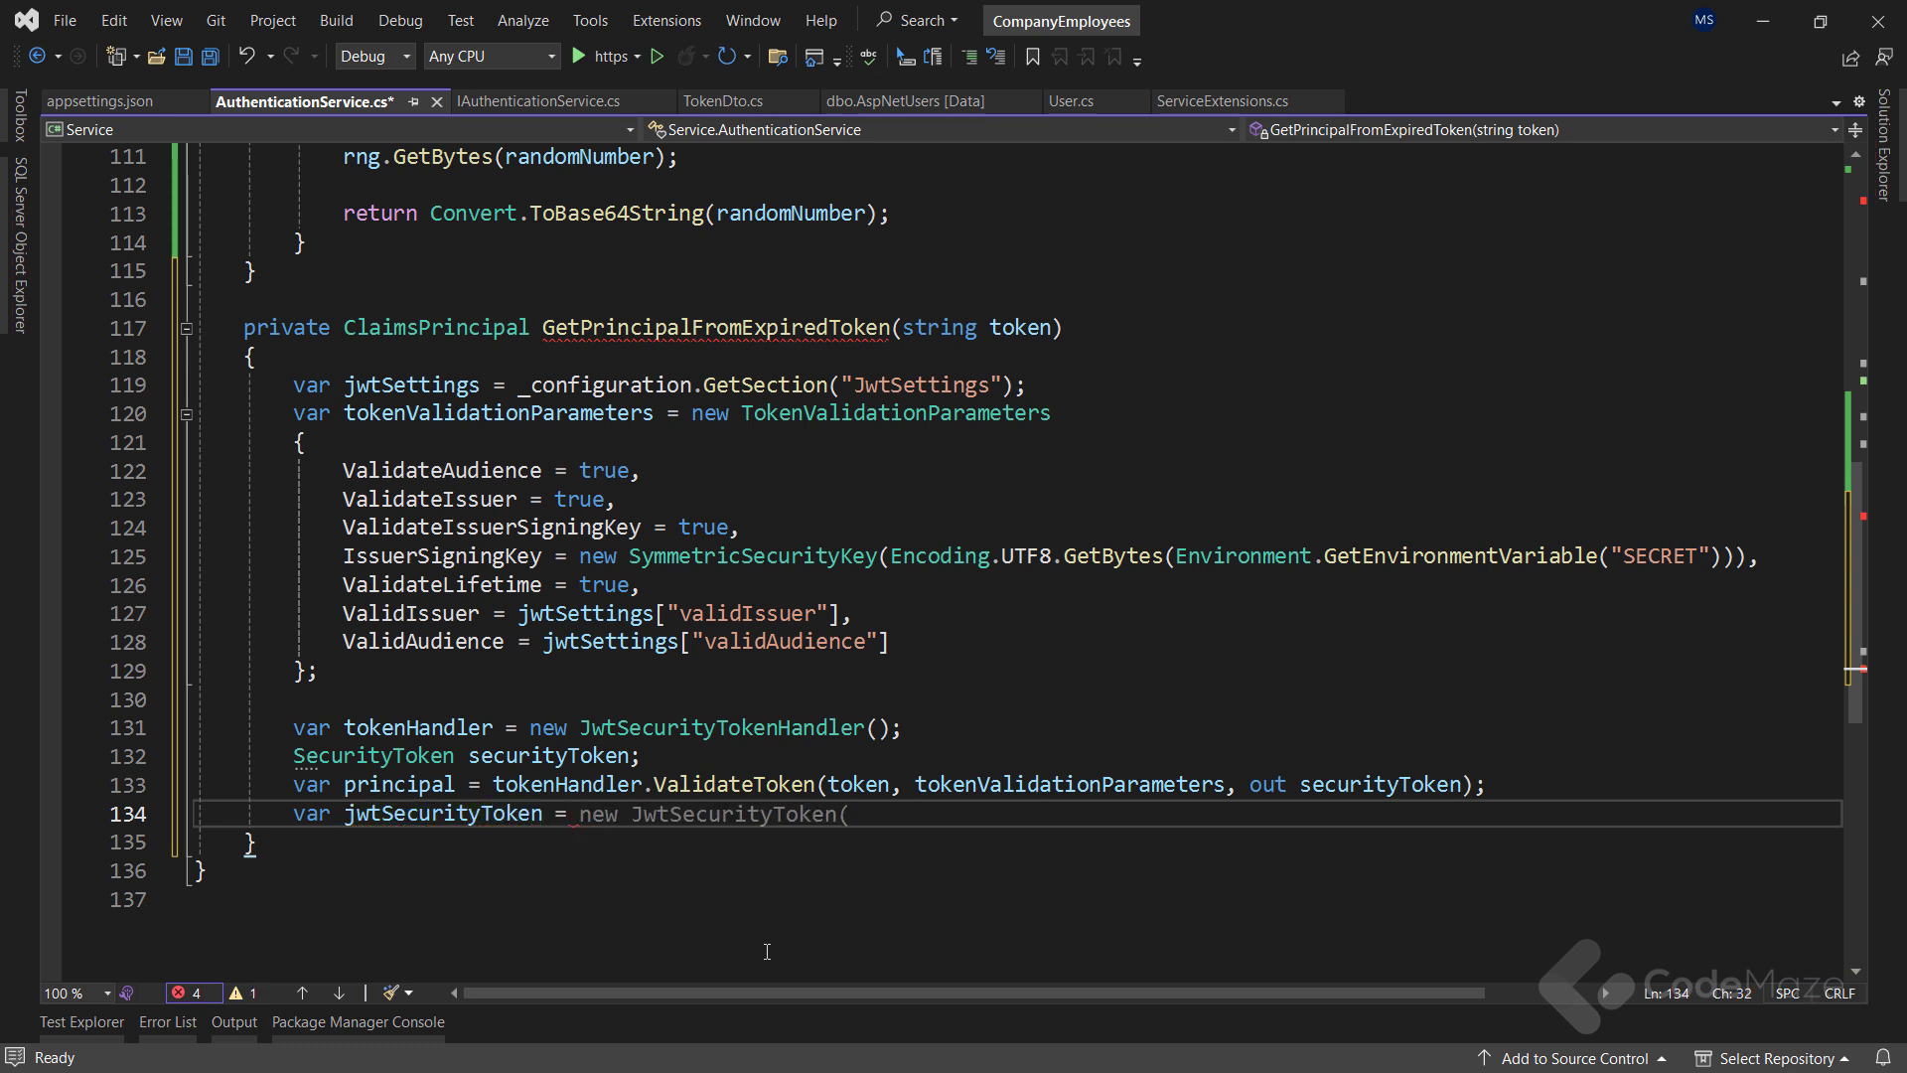
{"action": "type", "text": "securityToken as JwtSecurityToken;"}
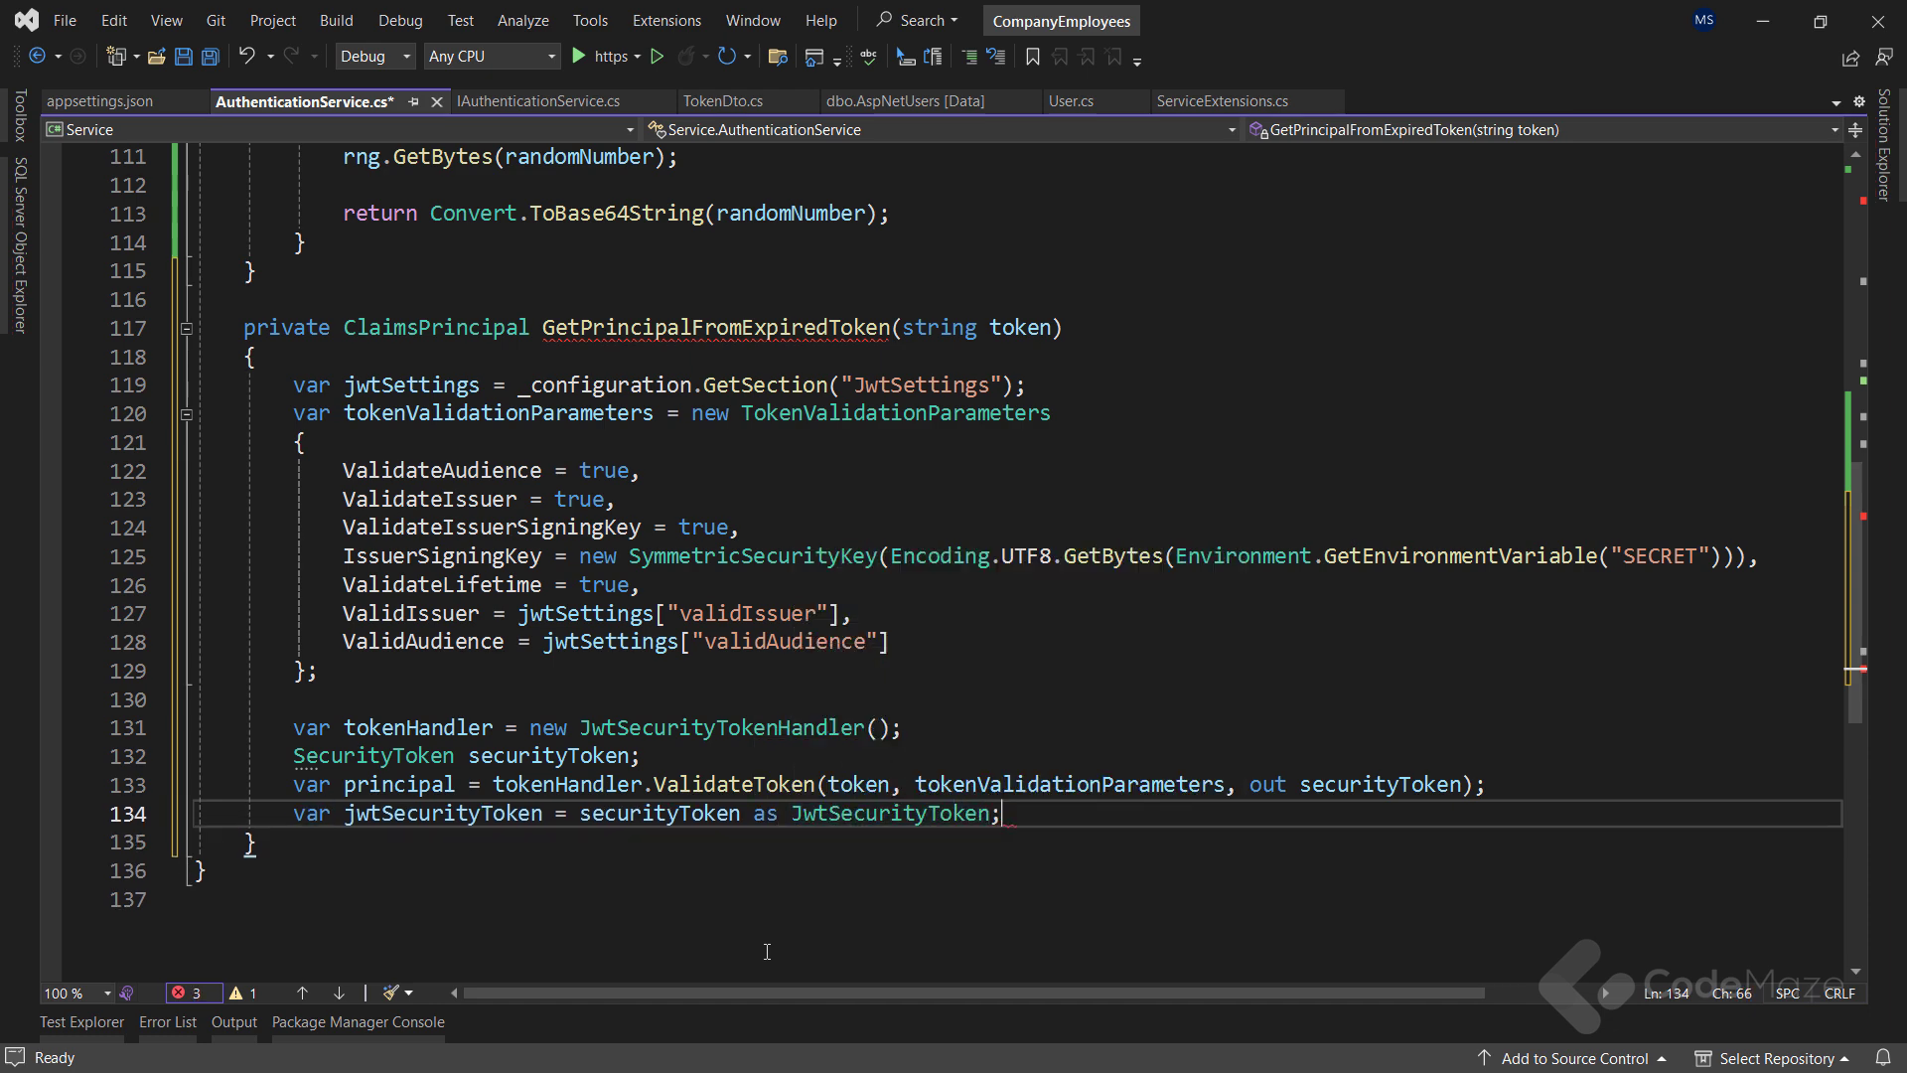
{"action": "type", "text": "if (jwtSecurityToken != null) {"}
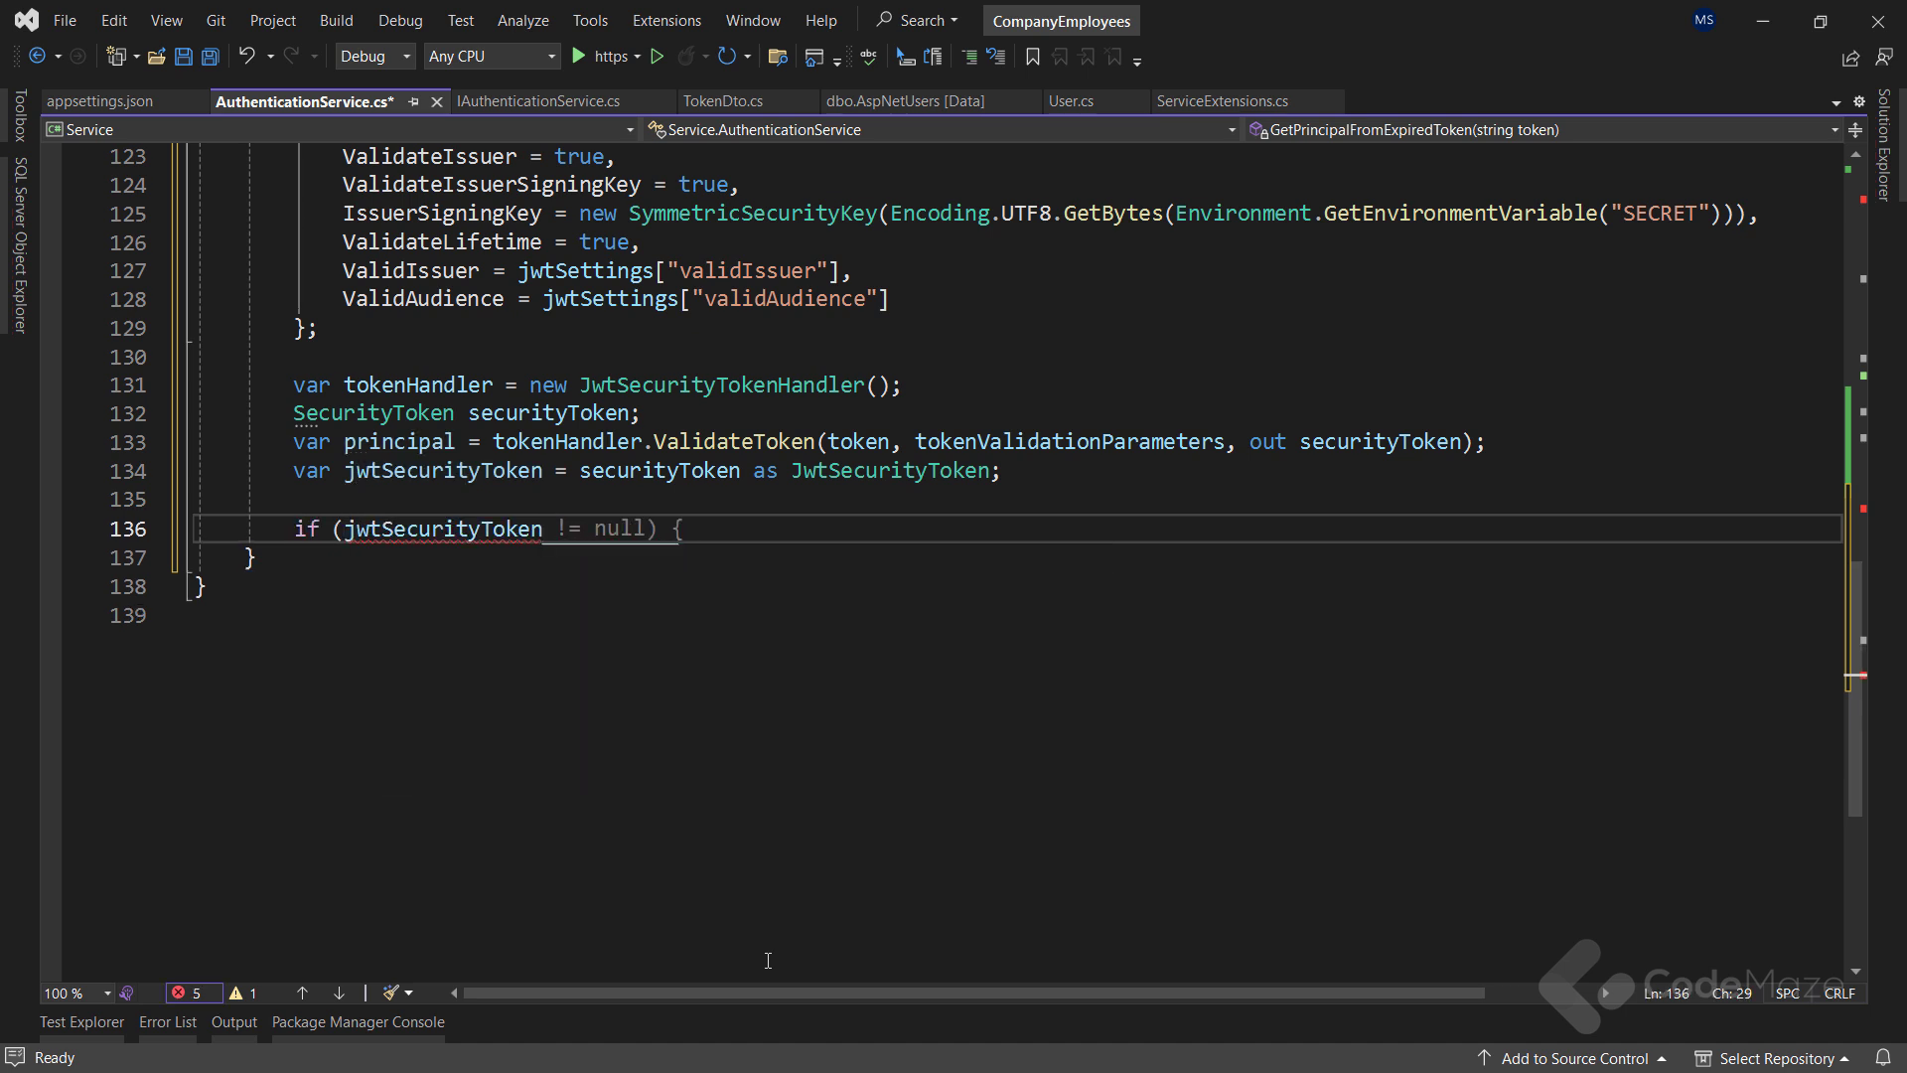
Extend the if condition to catch null tokens or non-HmacSha256 algorithms, ignoring case
{"action": "type", "text": "is null ) {"}
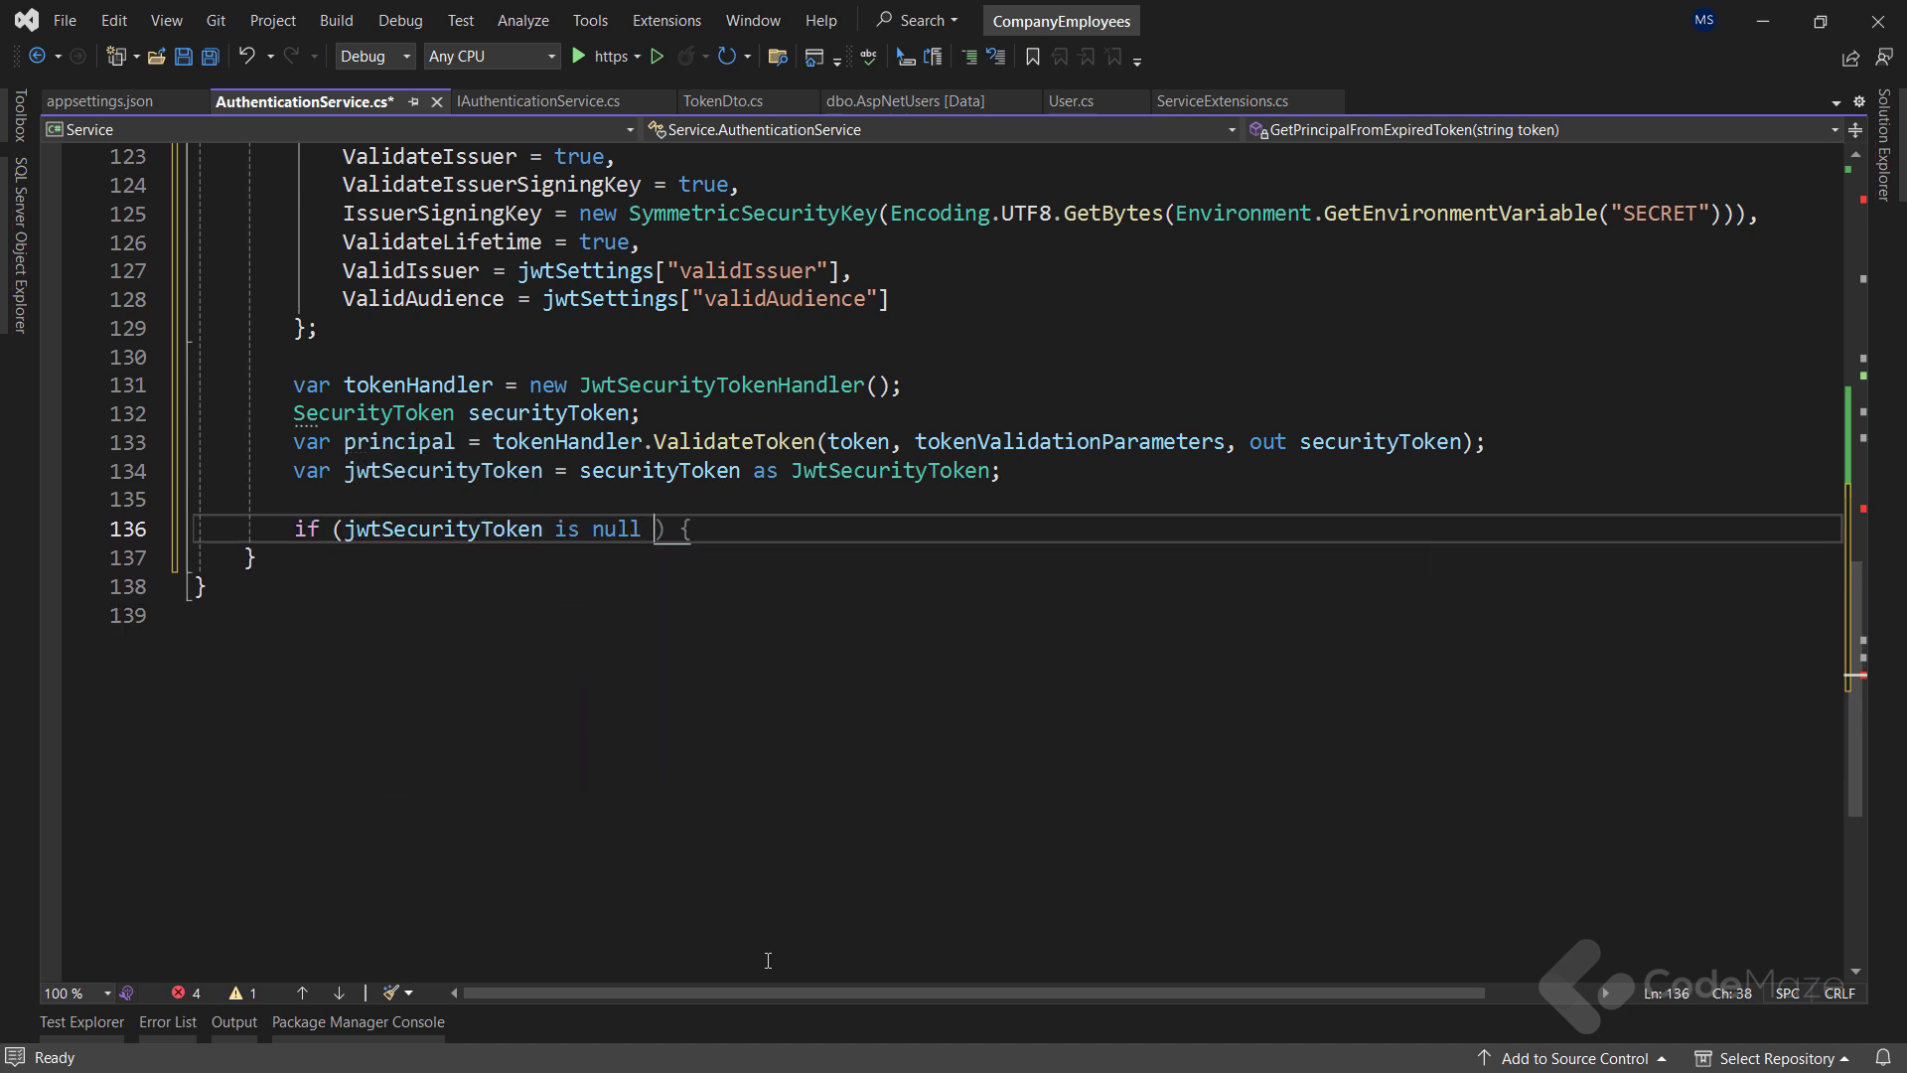
{"action": "type", "text": "|| !jwtSecurityToken.Header."}
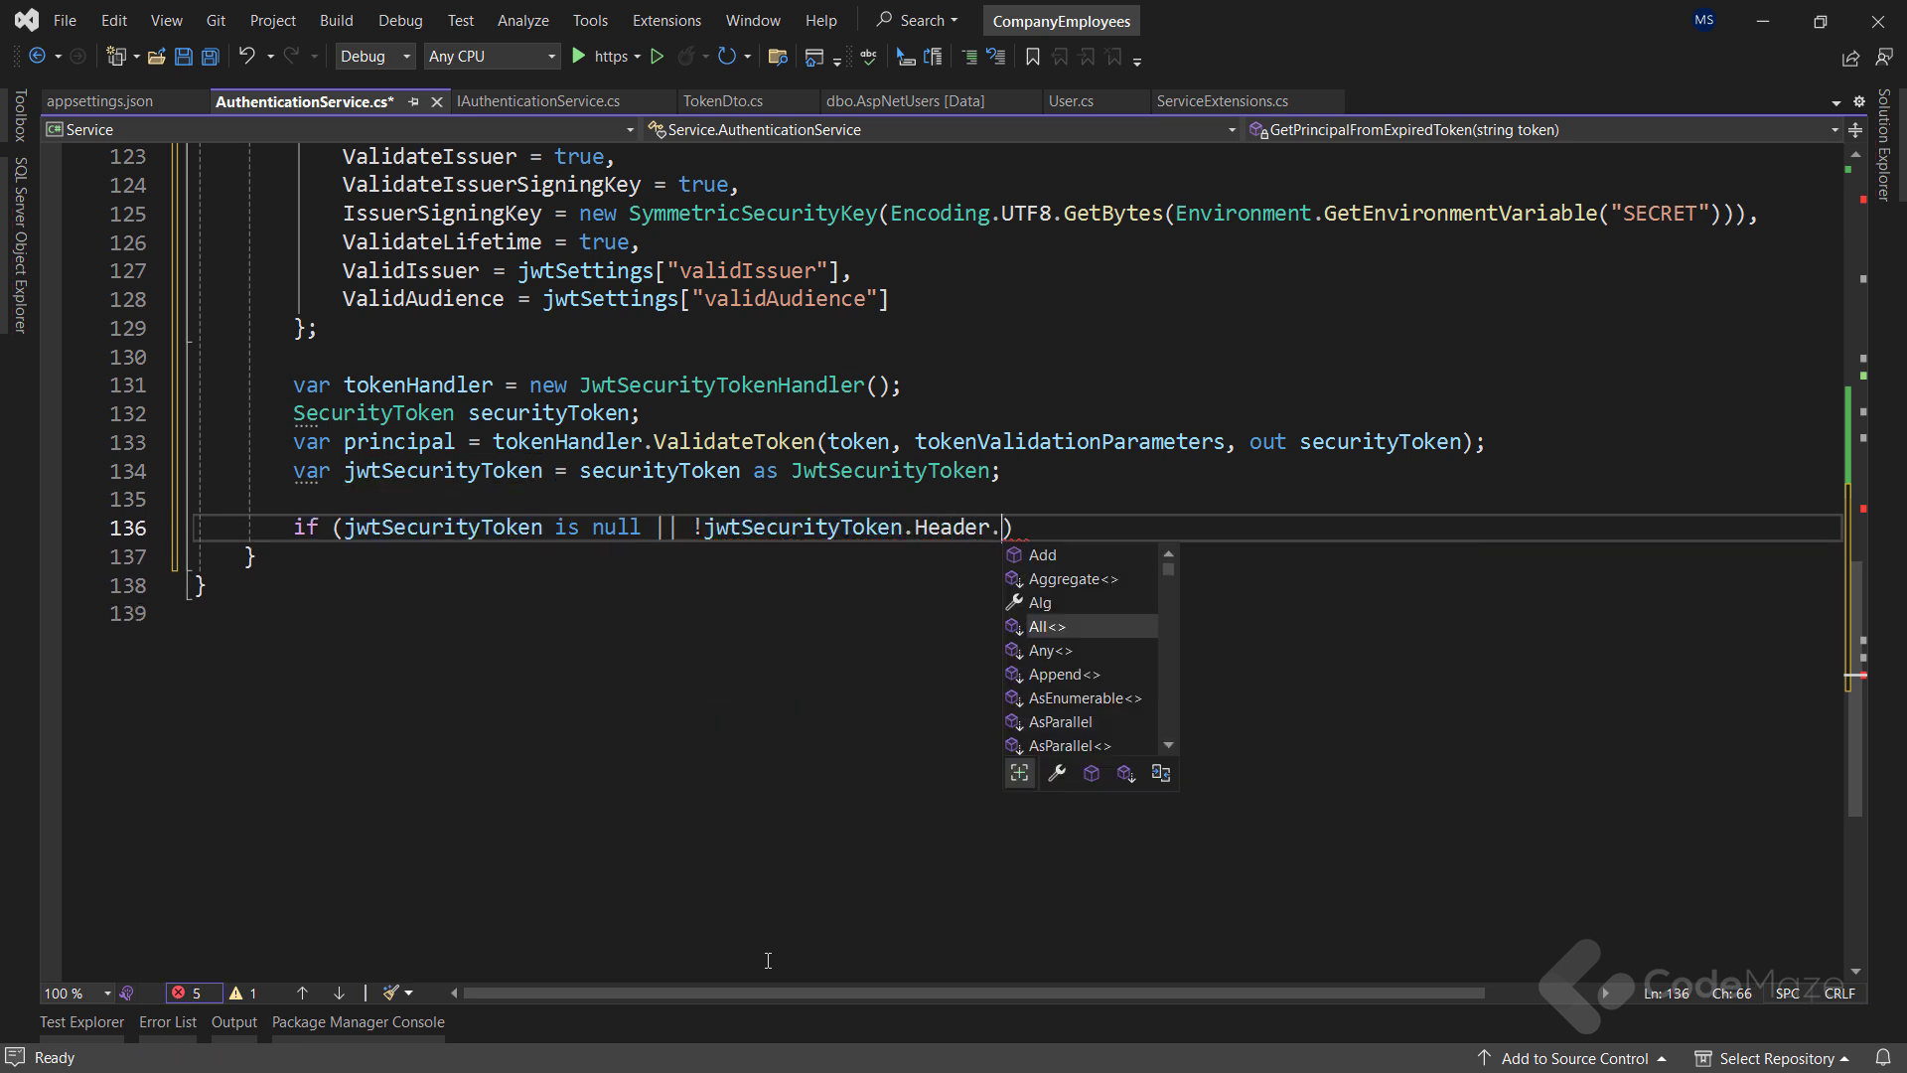
{"action": "type", "text": "Alg"}
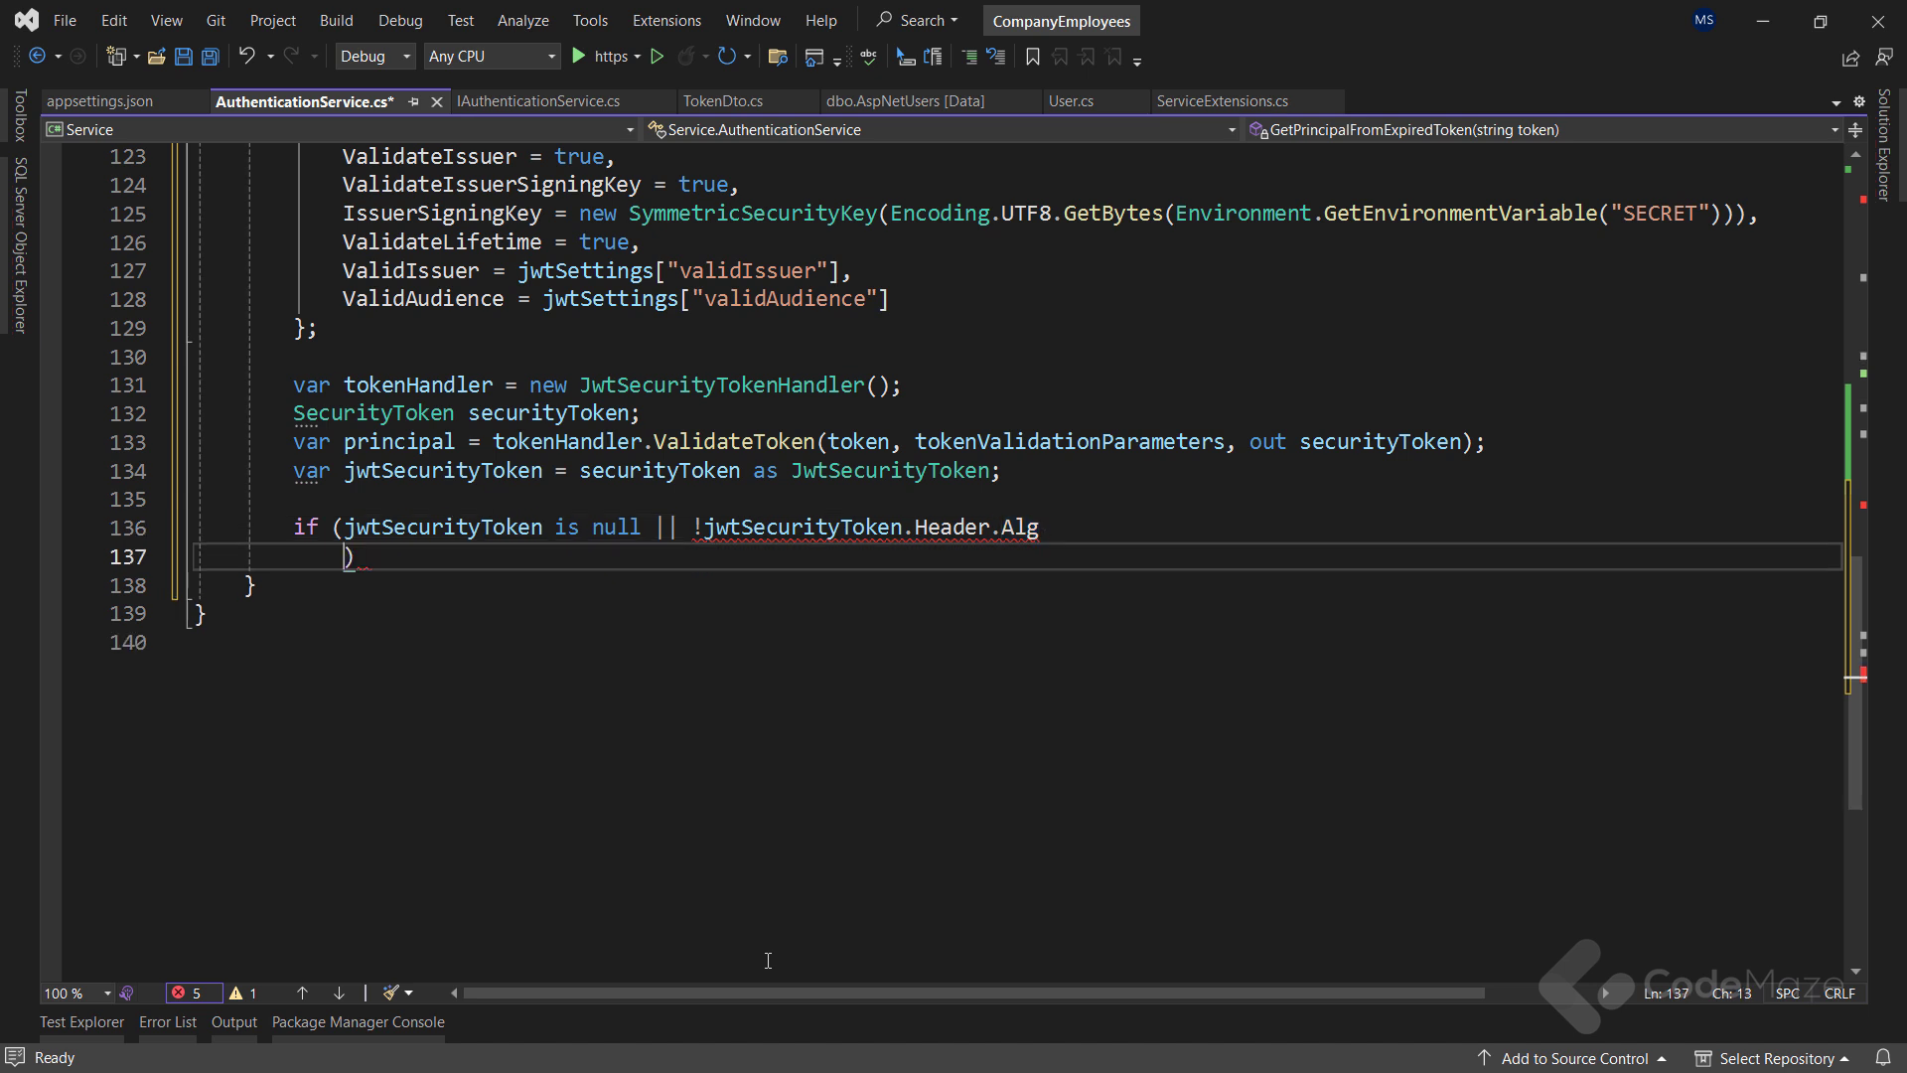
{"action": "type", "text": ".Equals(S"}
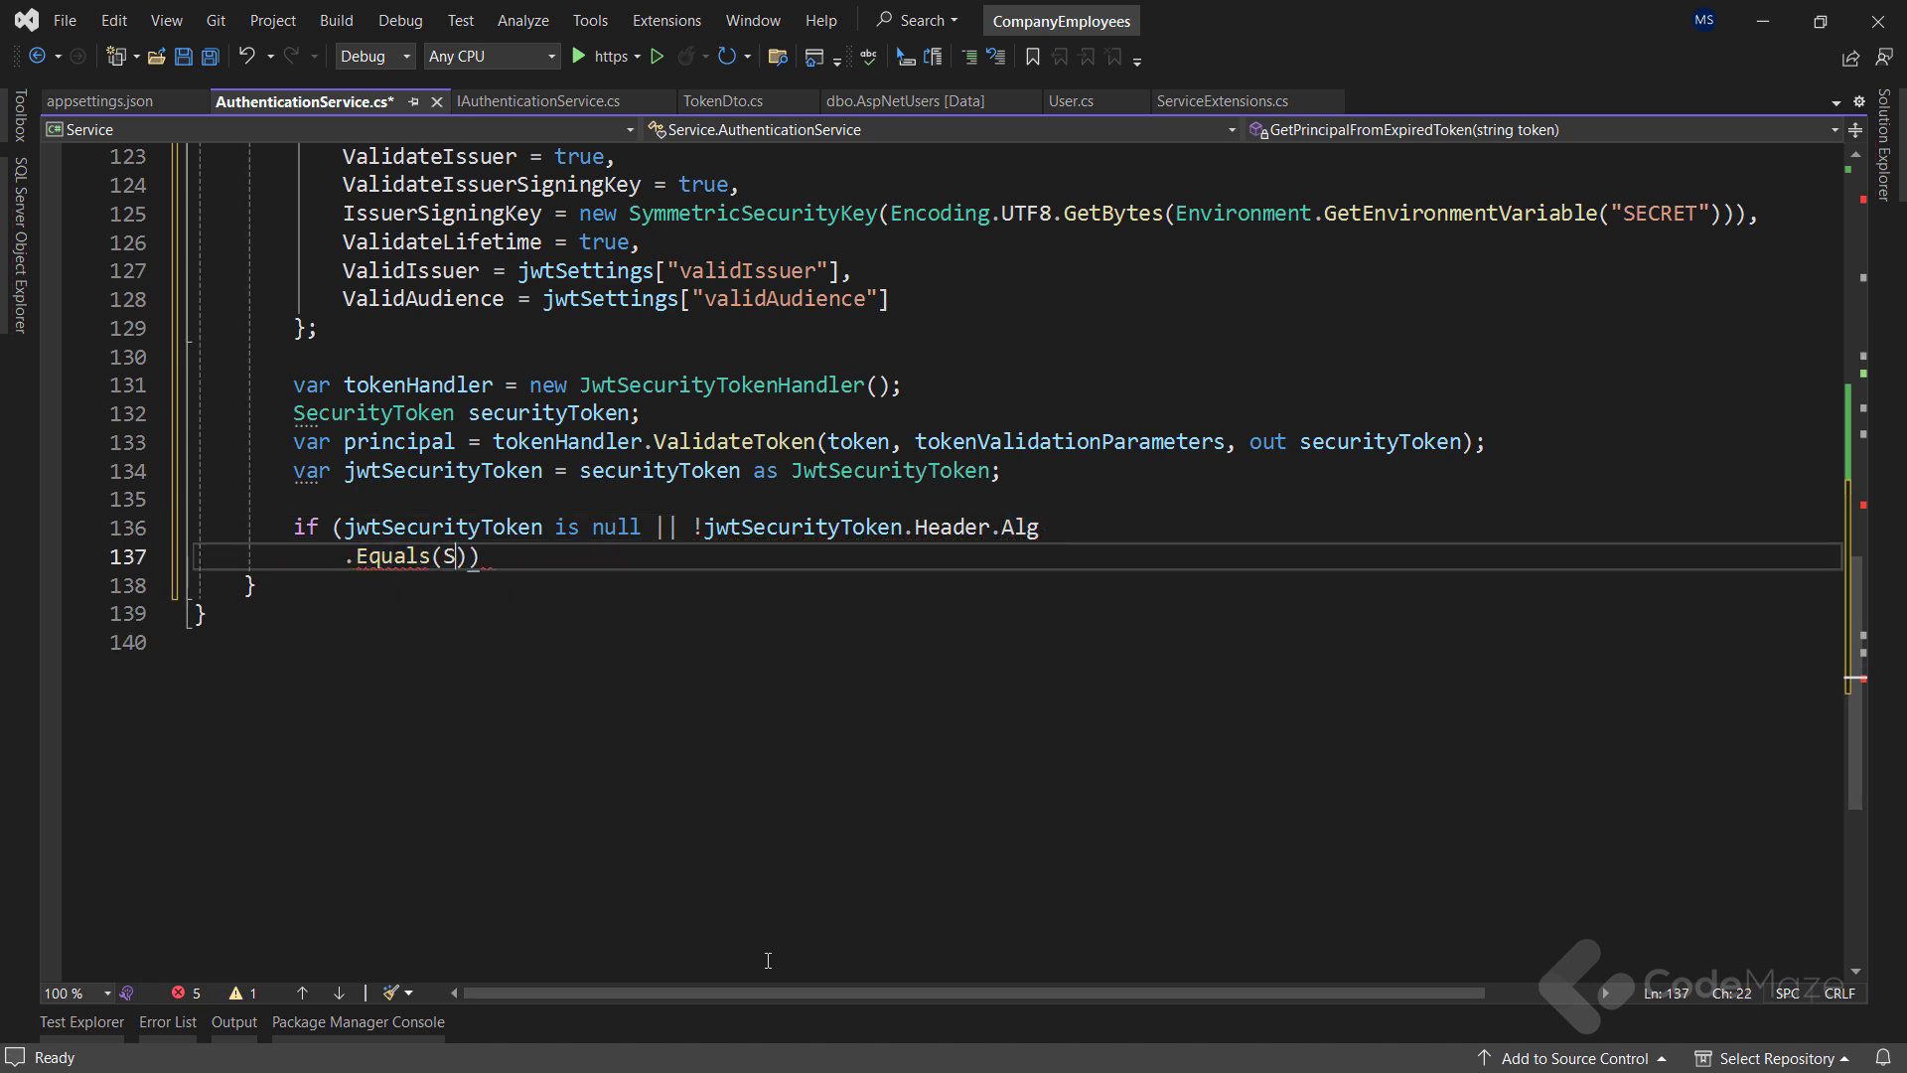
{"action": "type", "text": "ecurityAlgorithms.HmacSha256"}
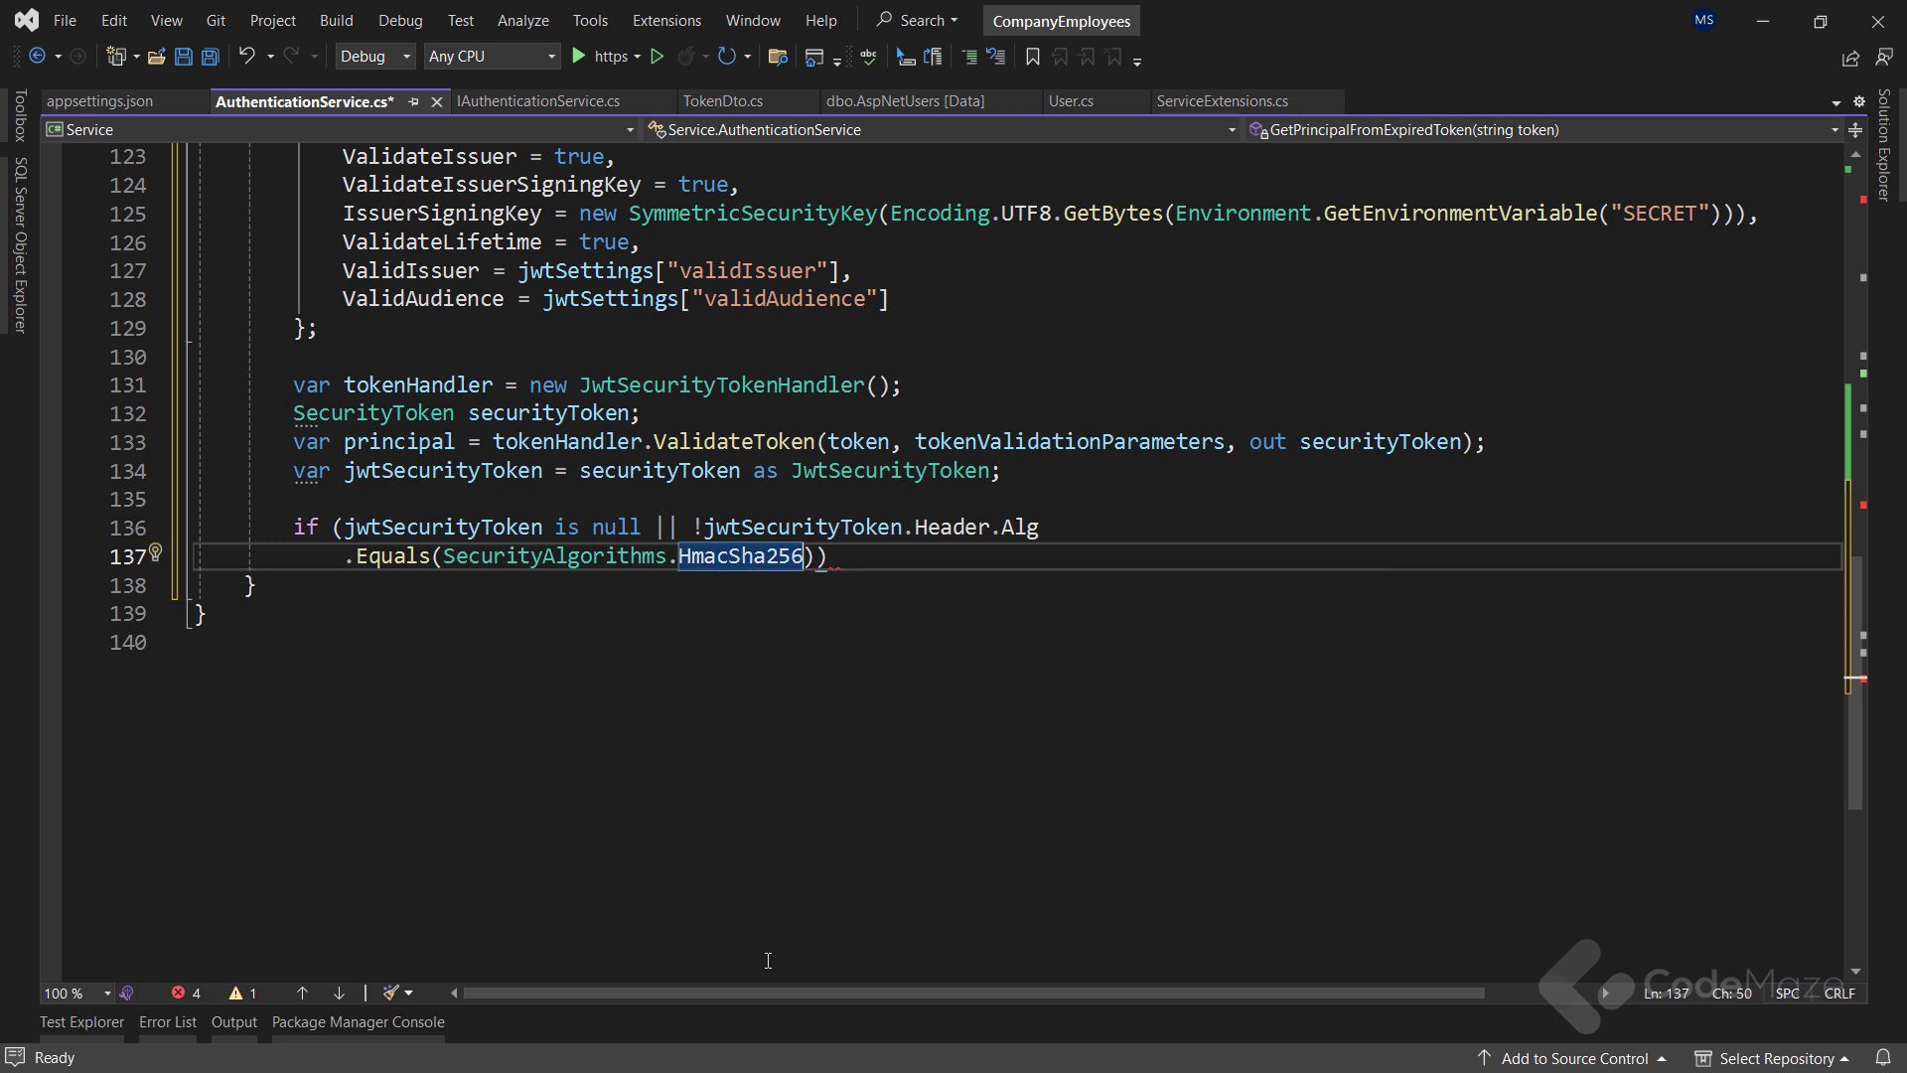
{"action": "type", "text": ", S"}
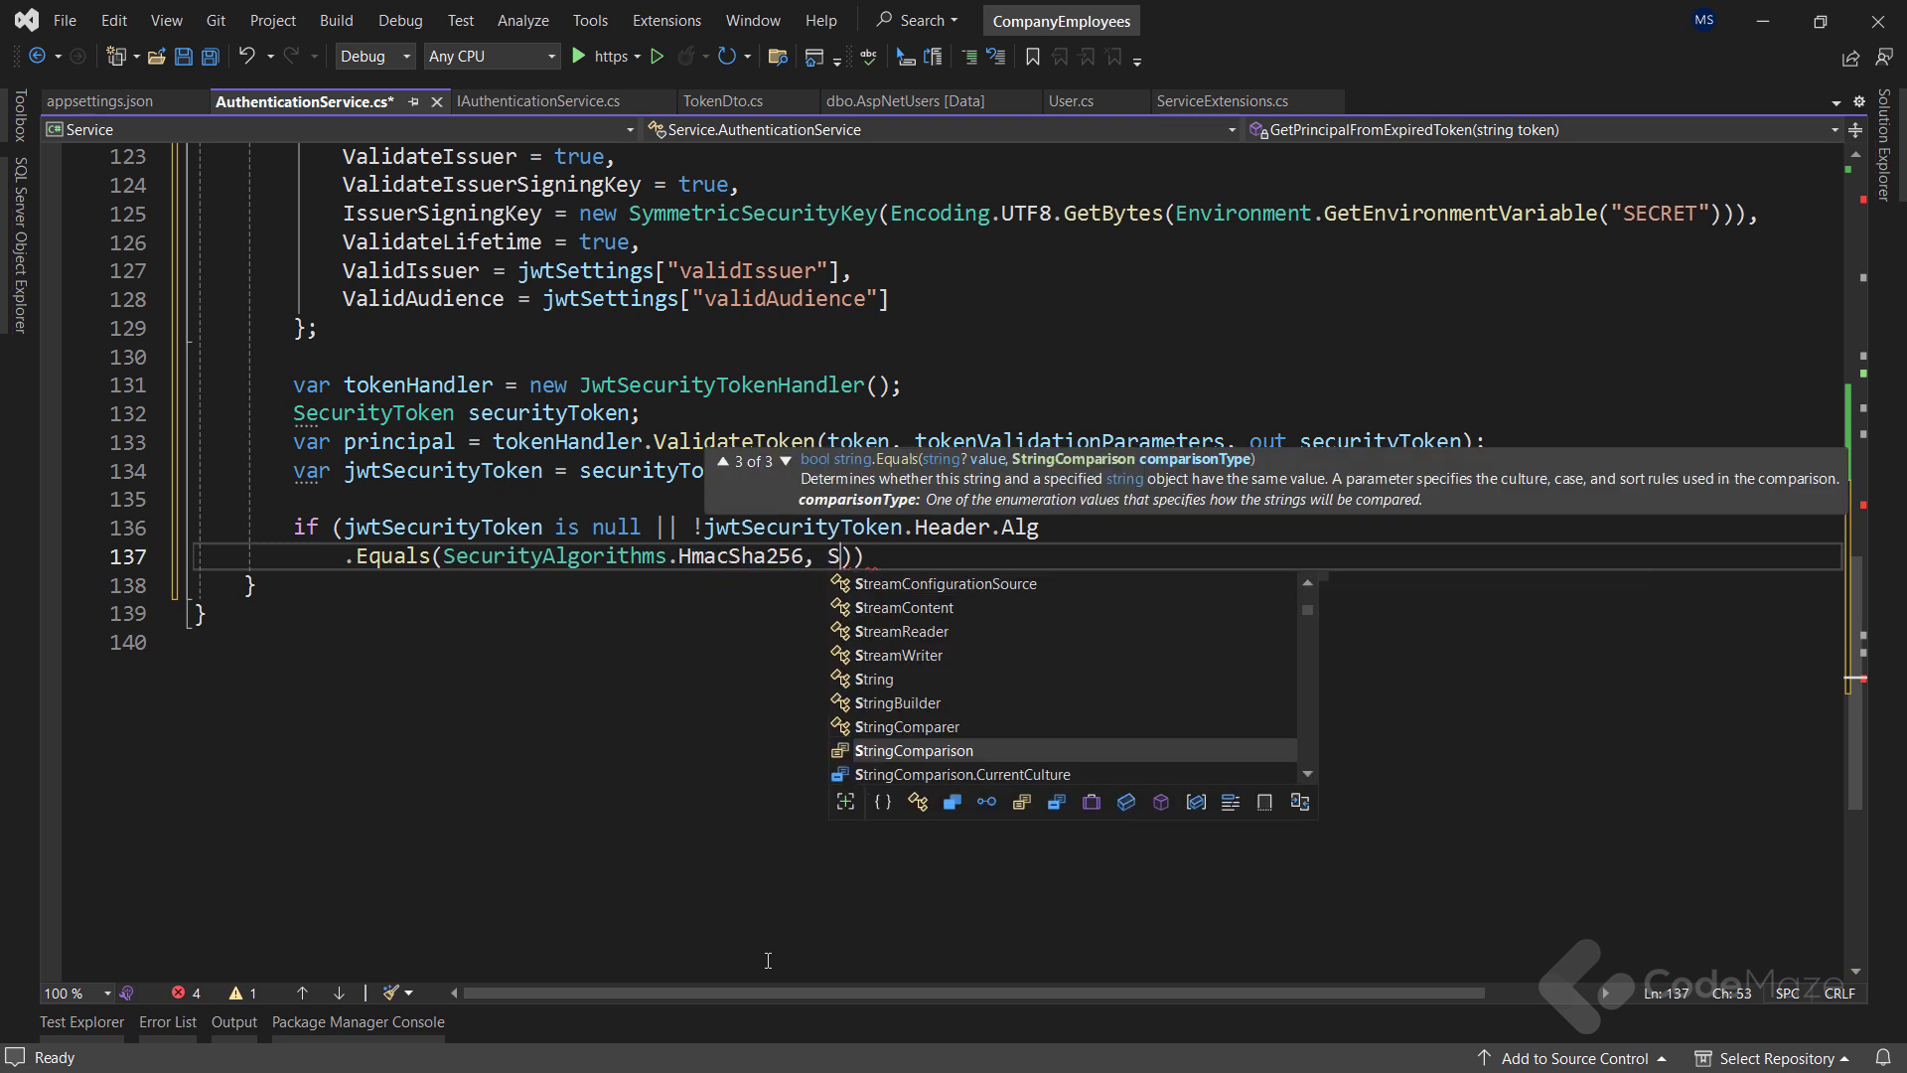
{"action": "type", "text": "tringComparison.invariantCultureIgnoreCase"}
{"action": "type", "text": "{"}
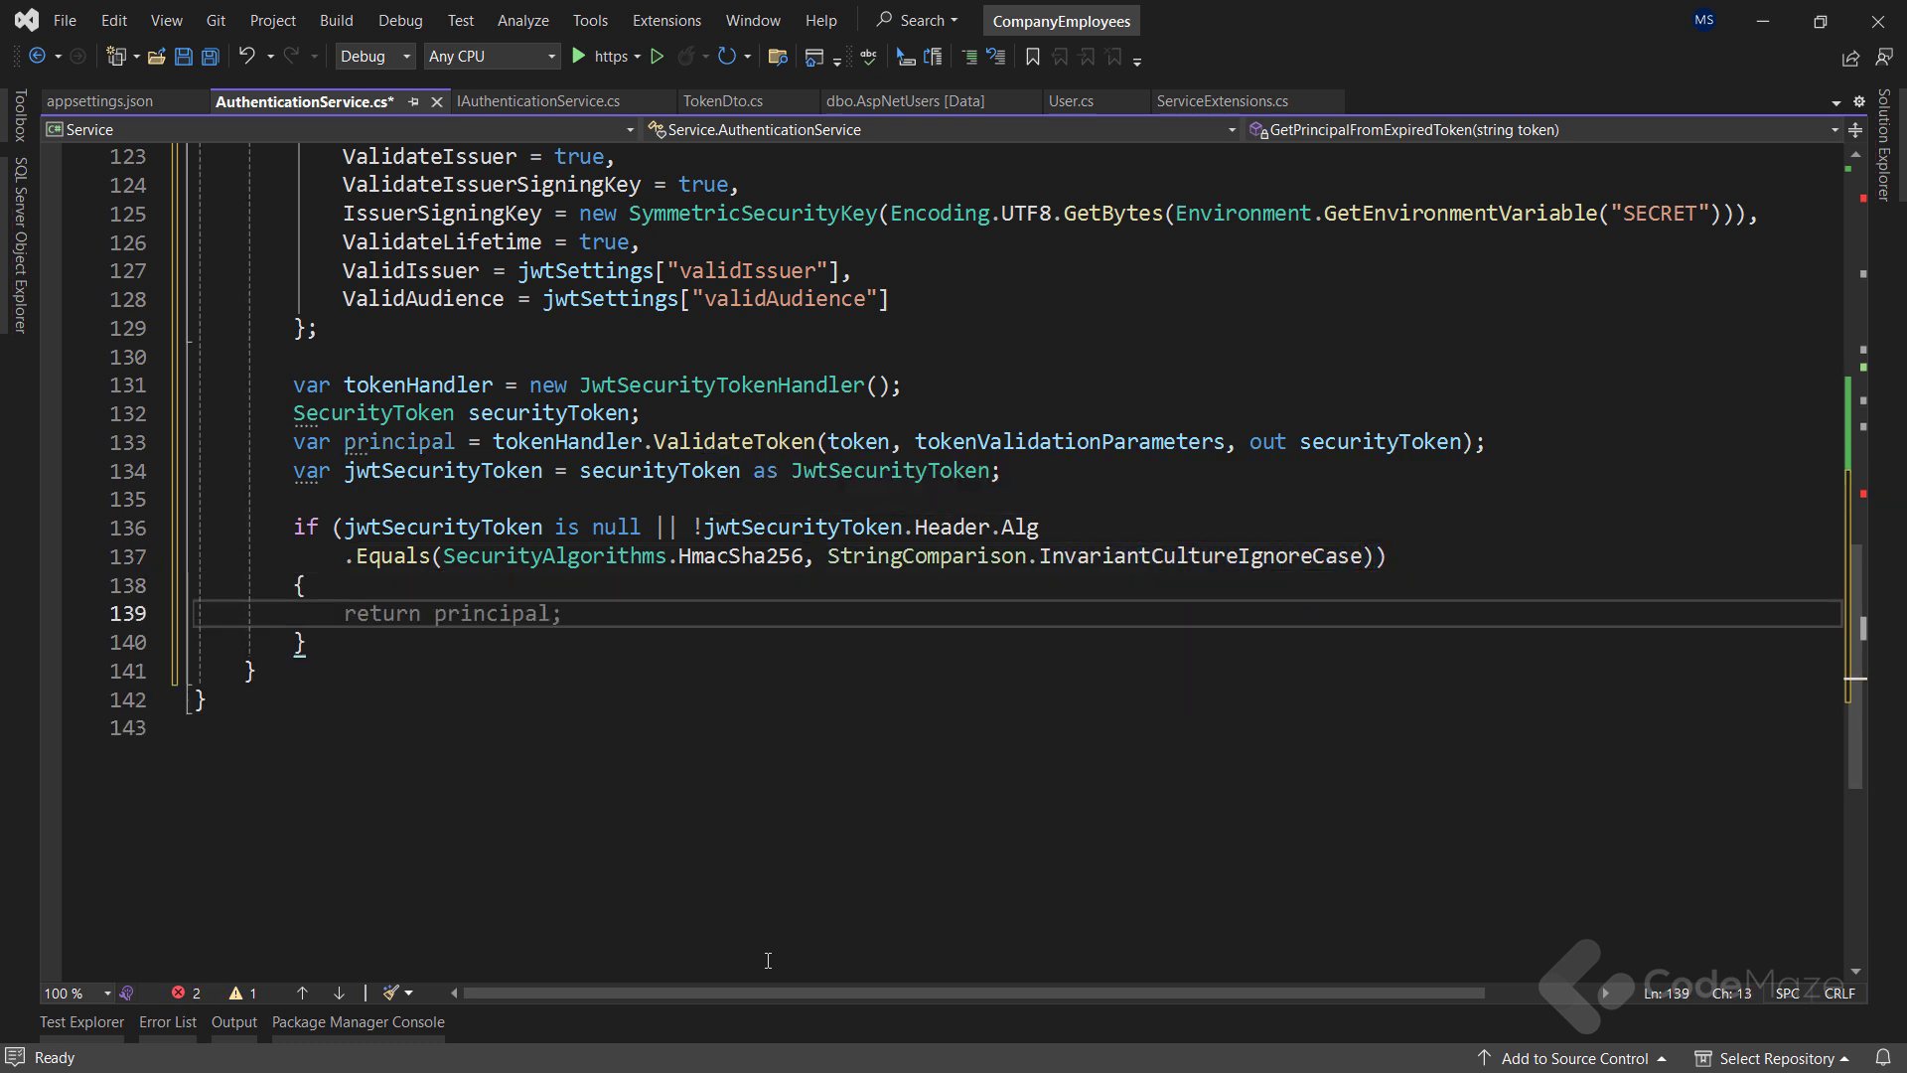
Throw SecurityTokenException("Invalid Token"), return principal, and save AuthenticationService.cs
{"action": "type", "text": "throw new S"}
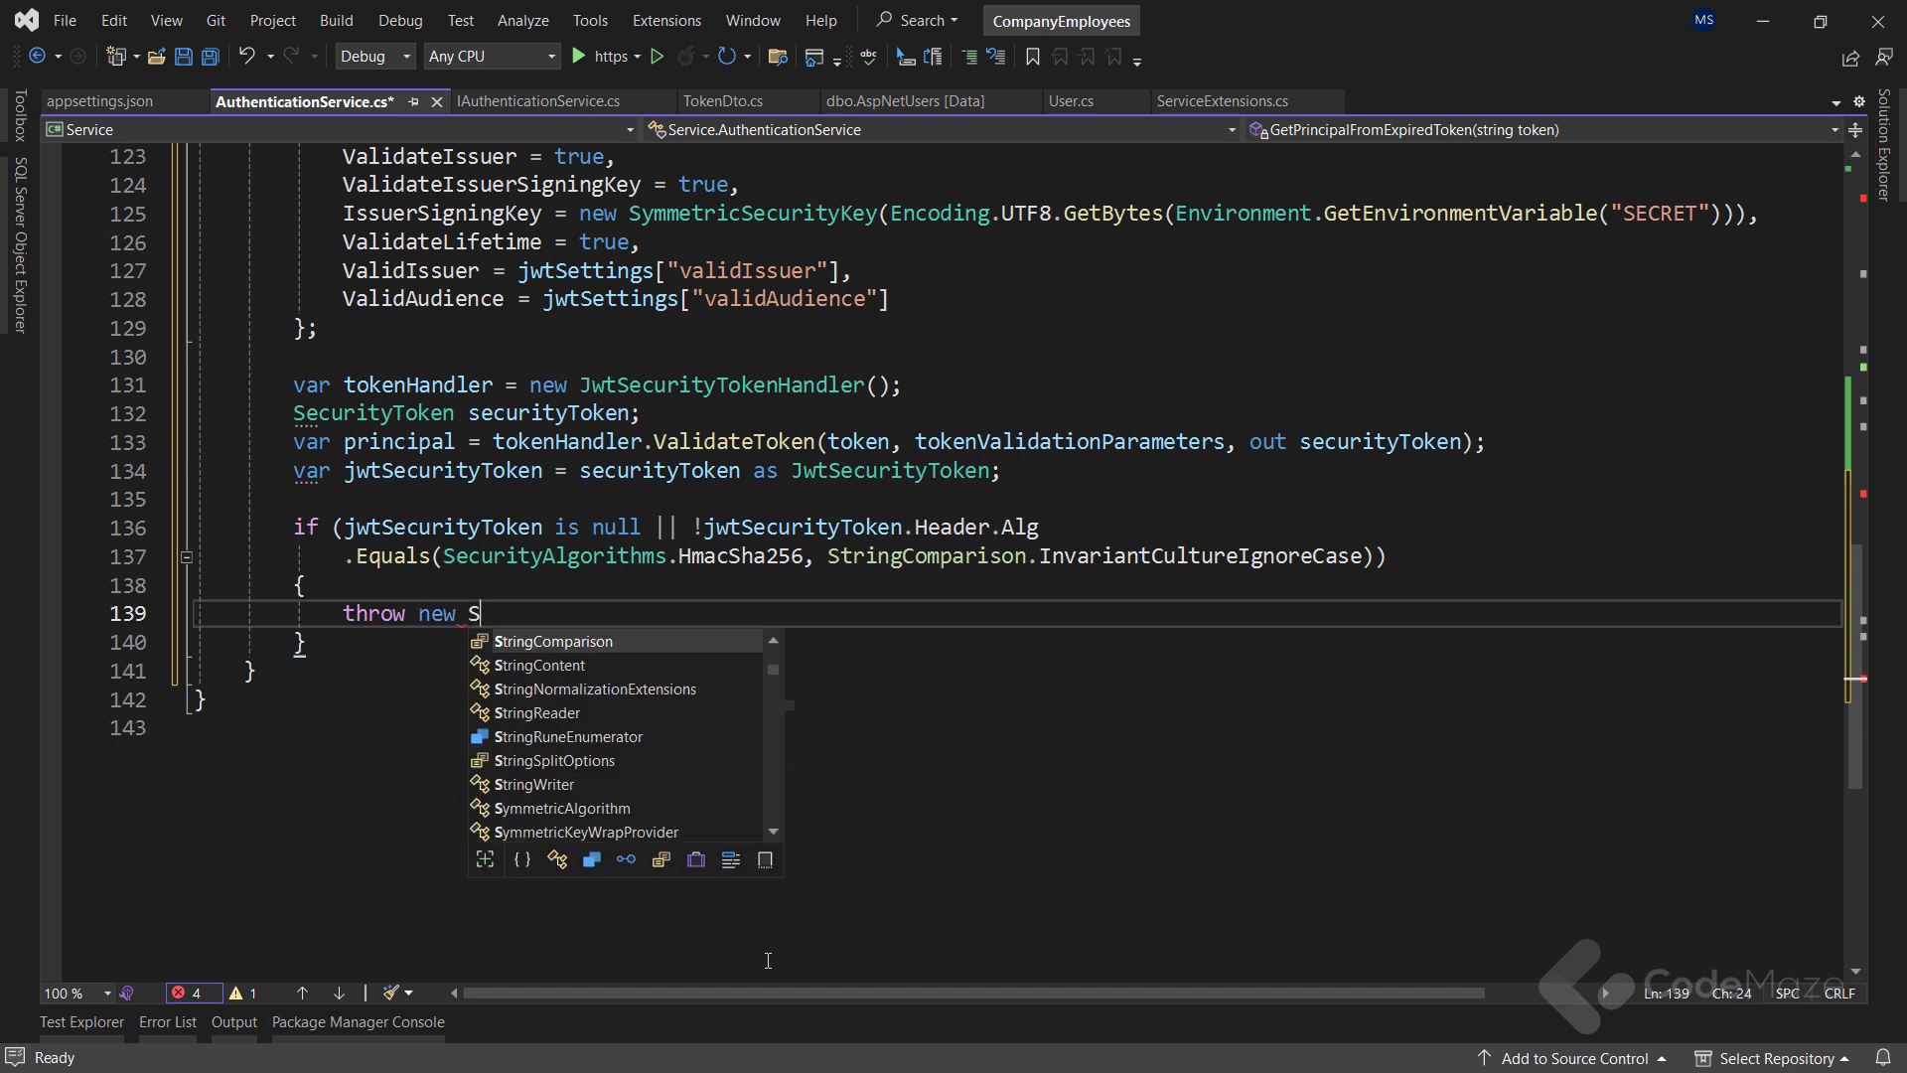
{"action": "type", "text": "ecuritytokene"}
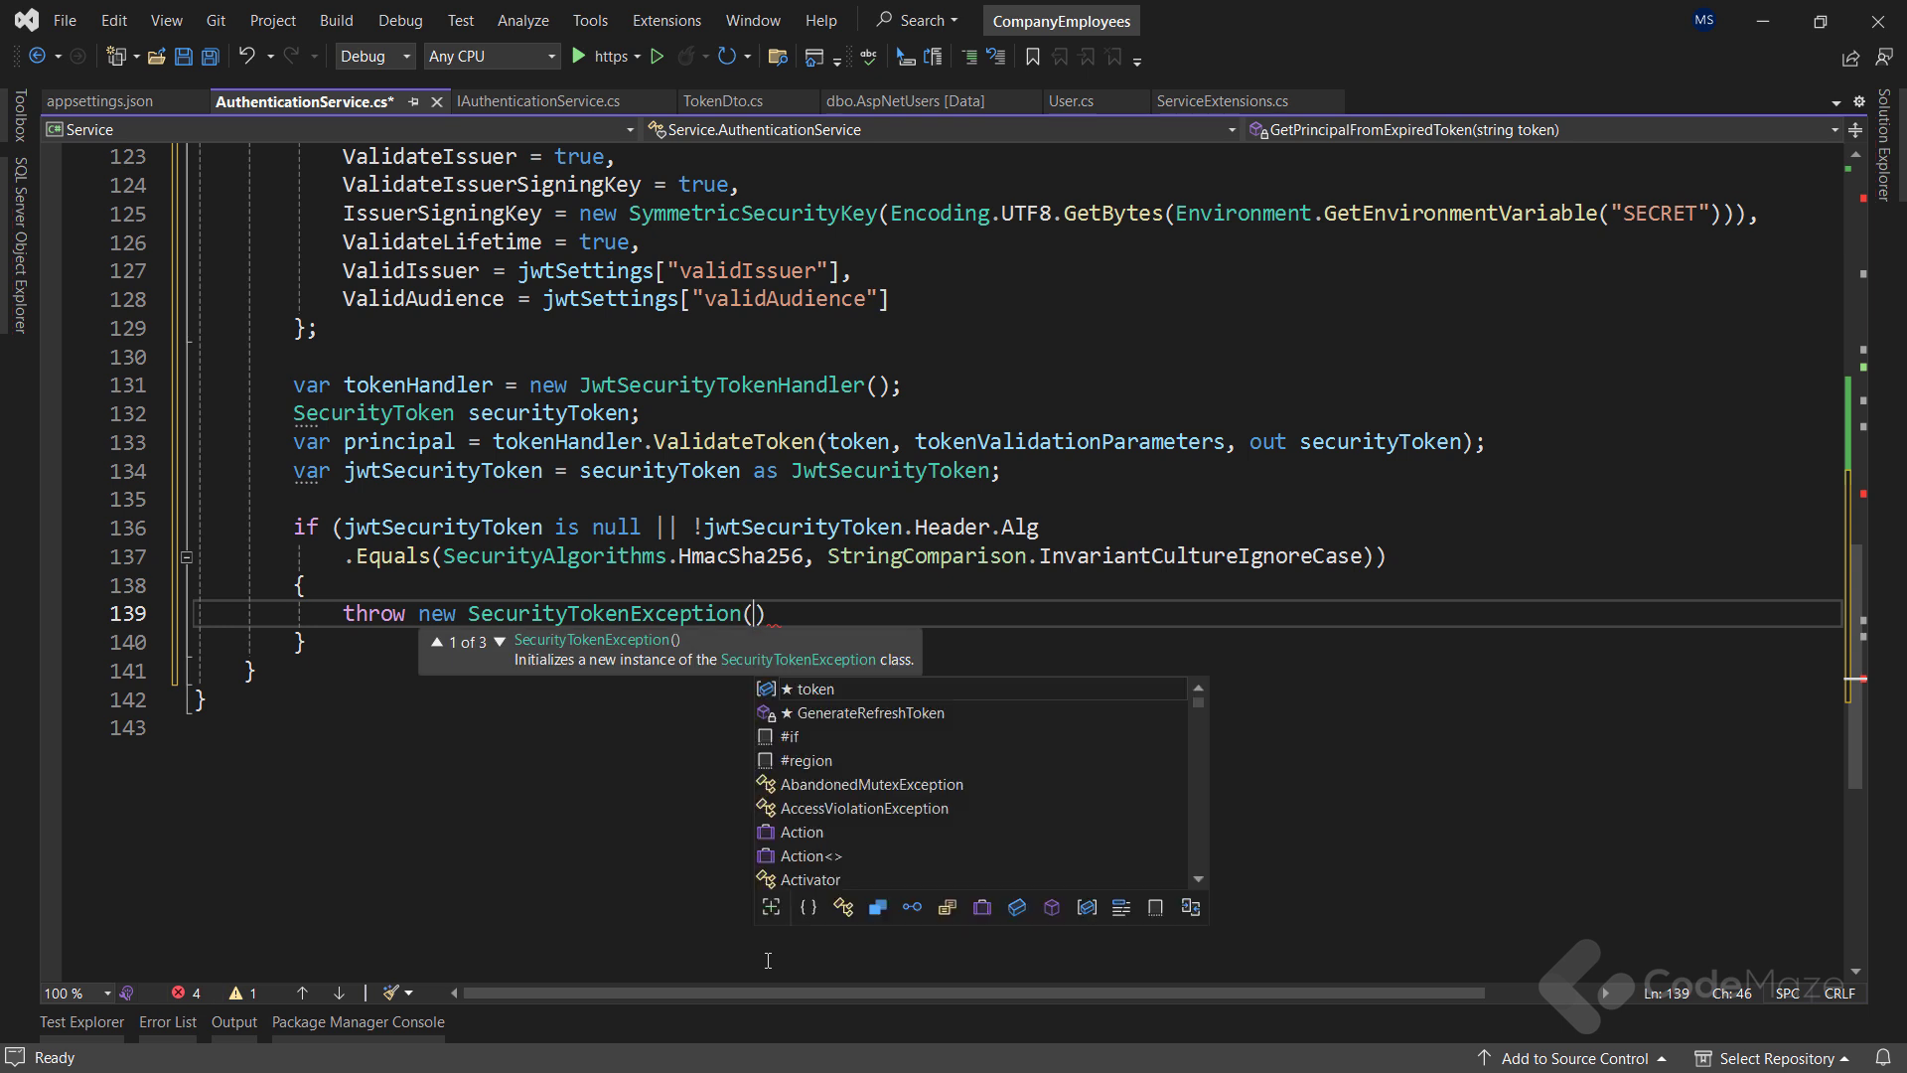
{"action": "type", "text": "\"Invalid Toke\""}
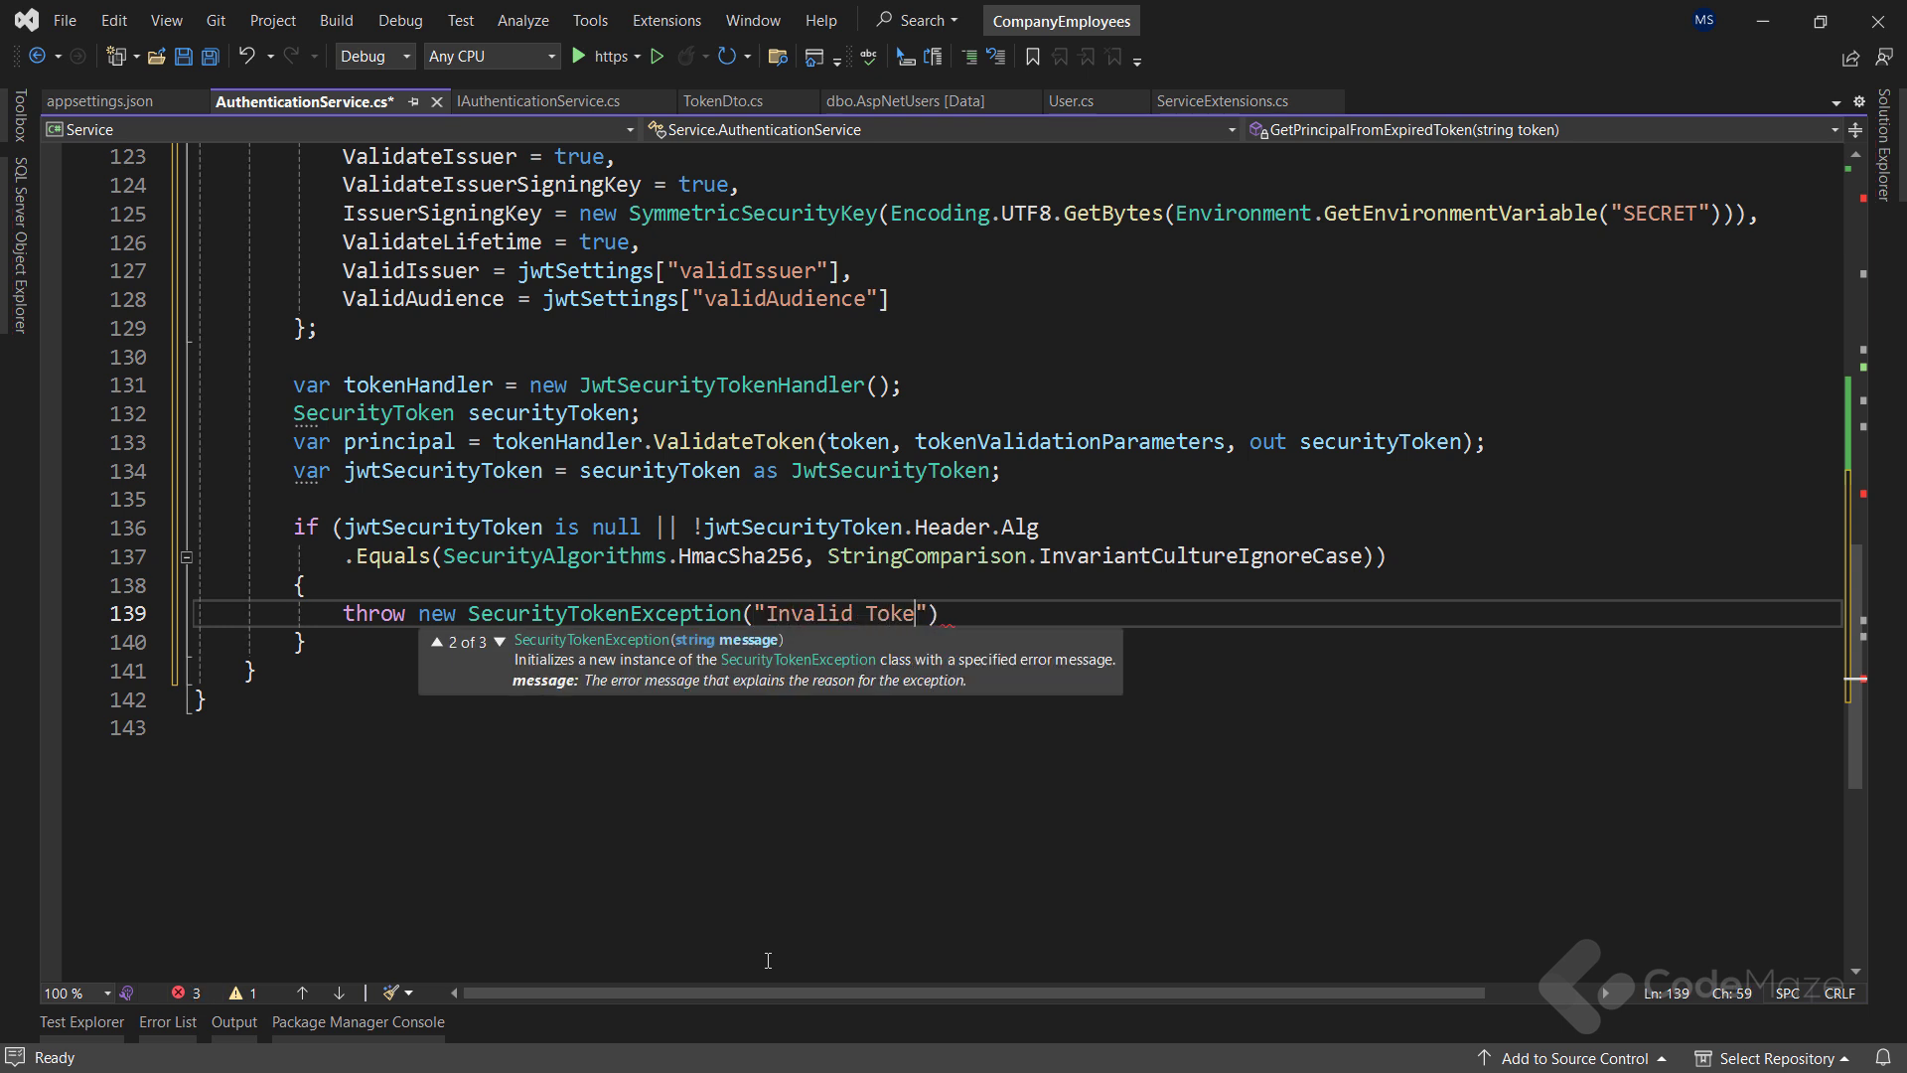
{"action": "type", "text": "n\");"}
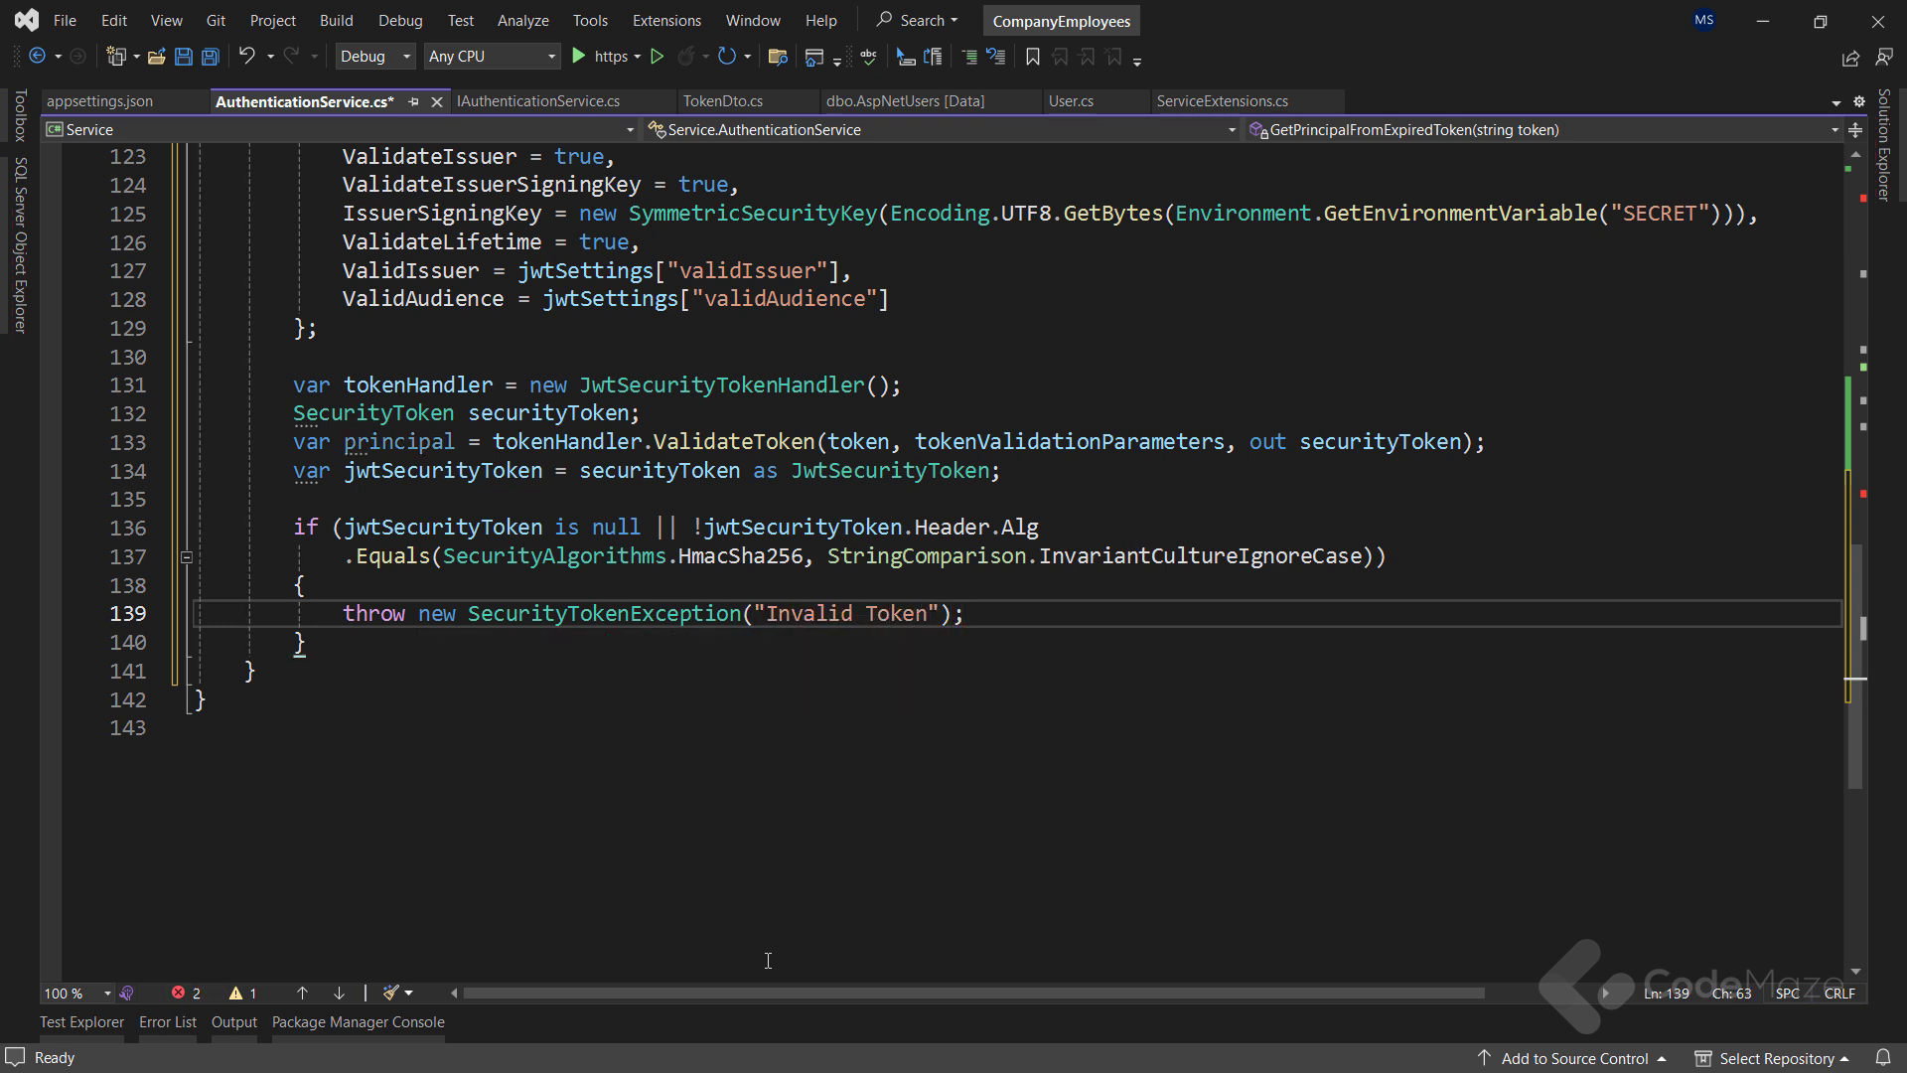
{"action": "type", "text": "return principal;"}
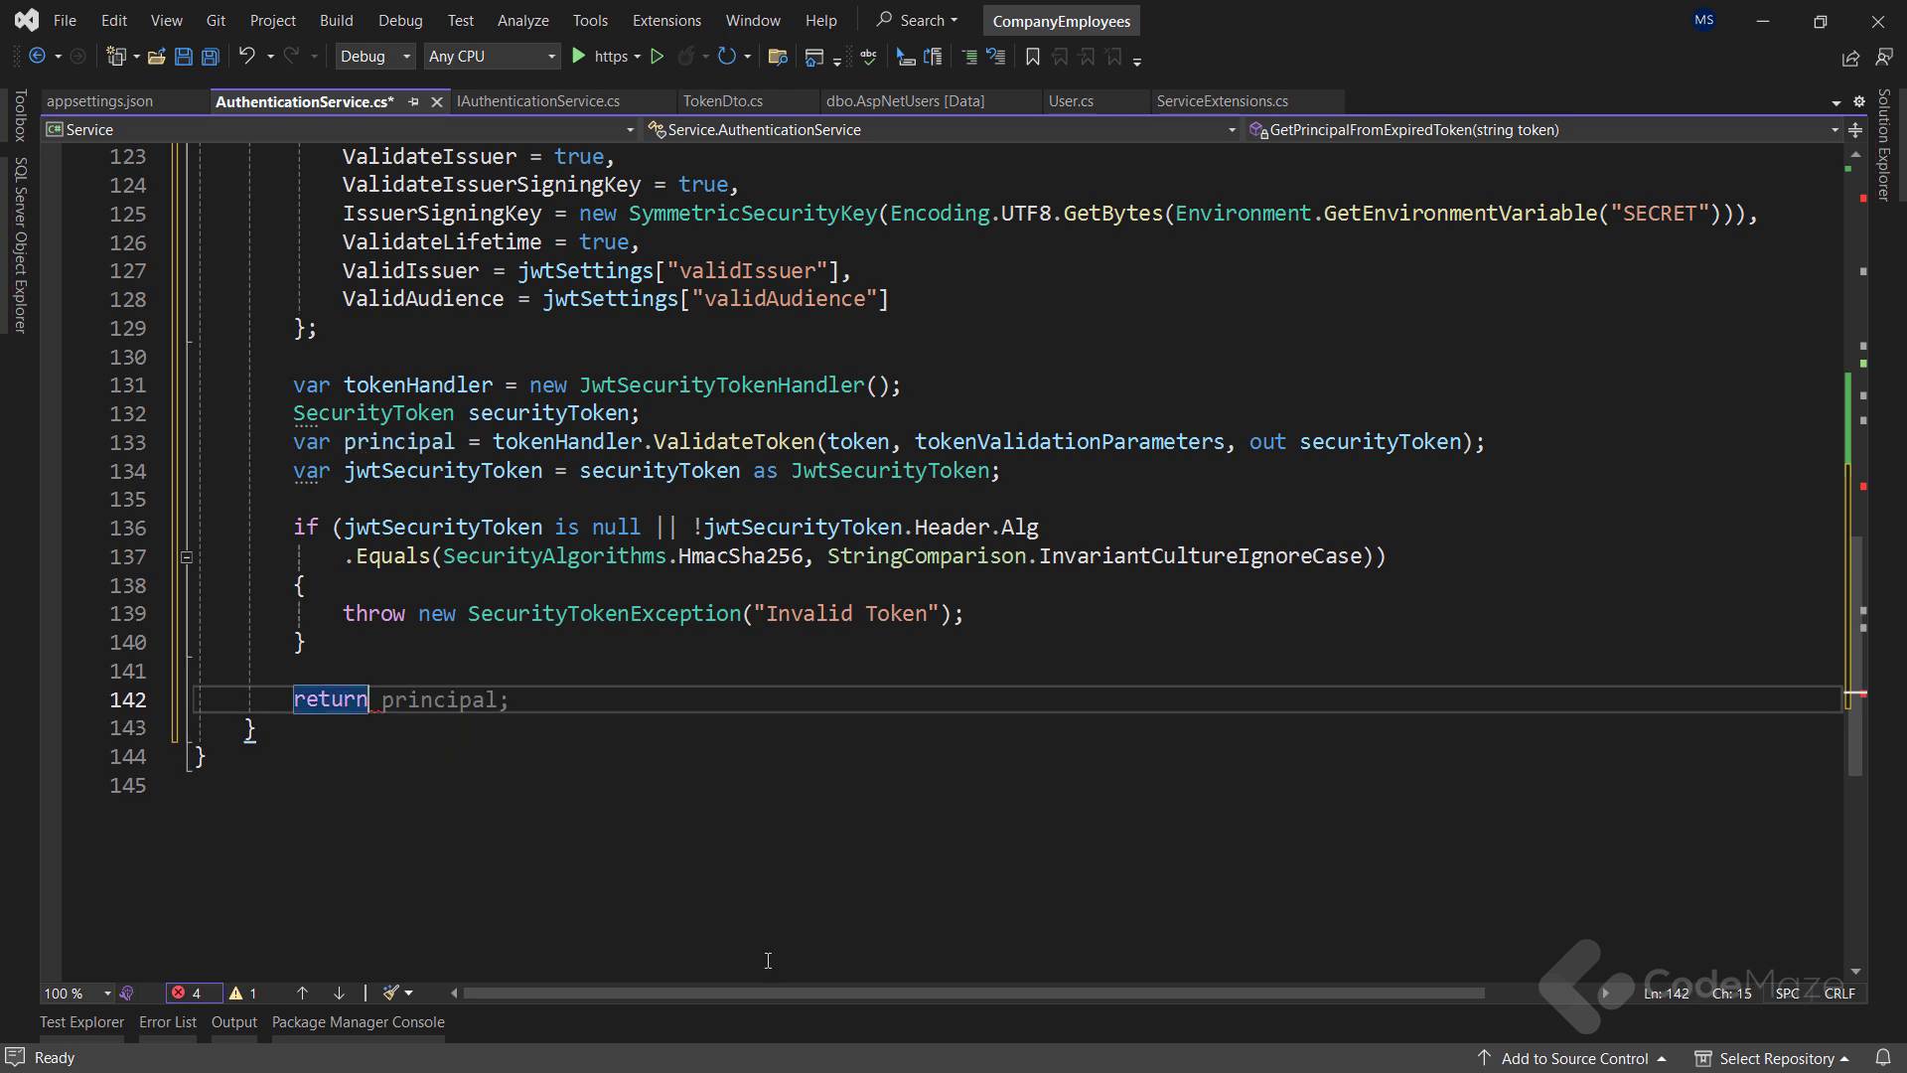
{"action": "key", "text": "ctrl+s"}
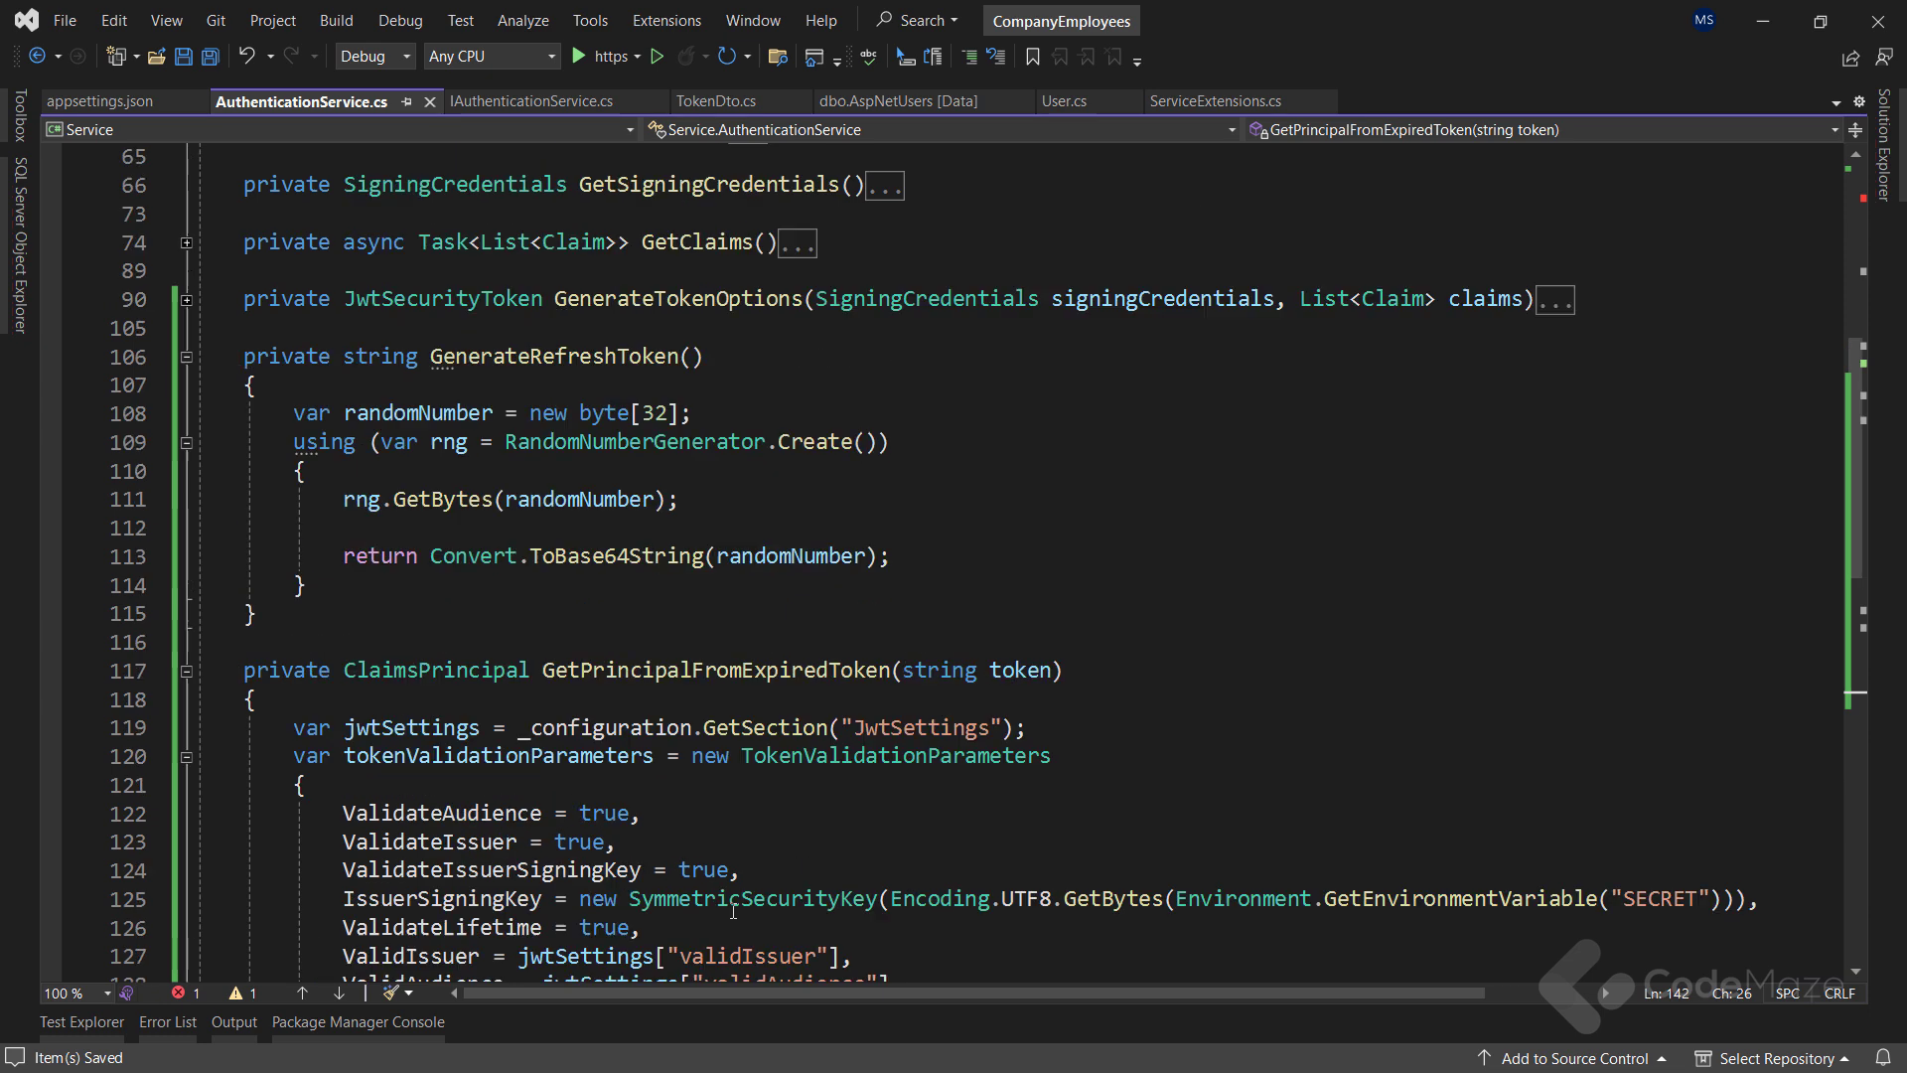
{"action": "scroll", "scroll_direction": "up", "scroll_amount": 3}
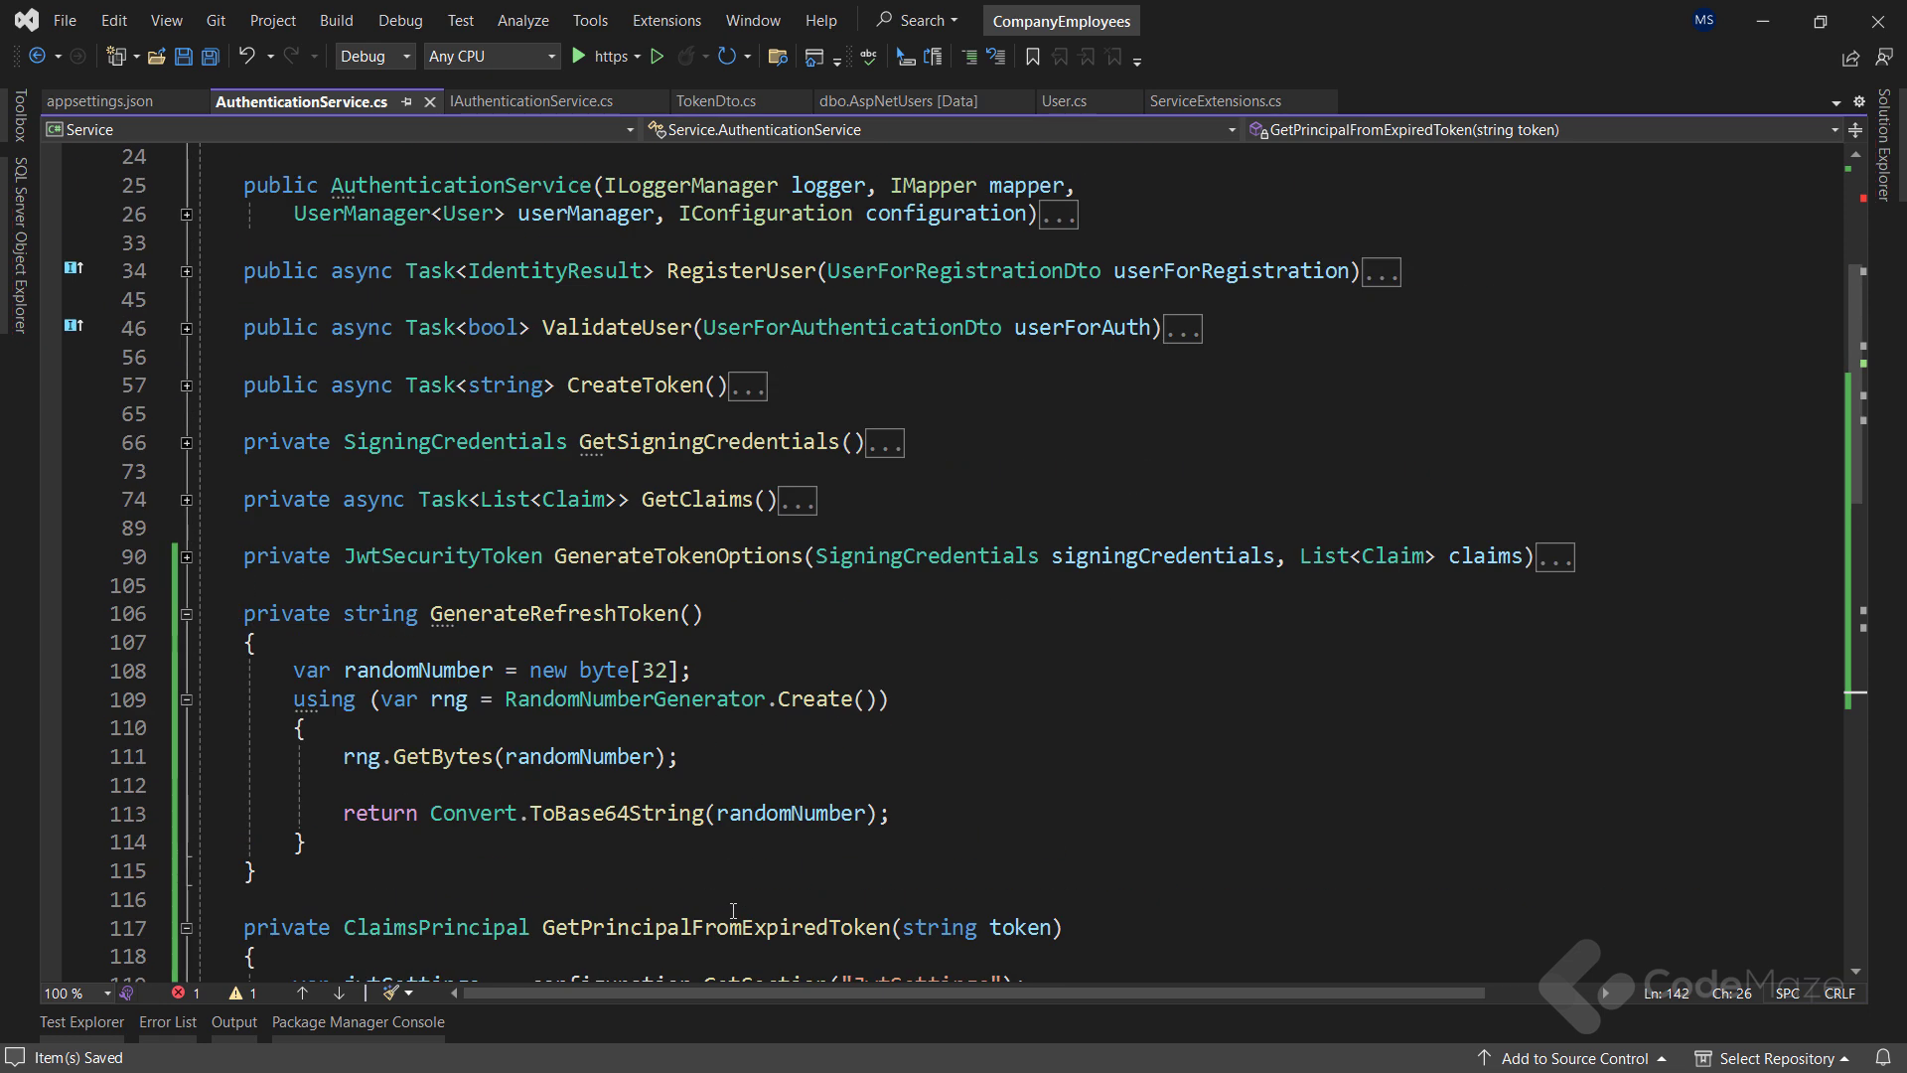
{"action": "mouse_move", "coordinate": [179, 394]}
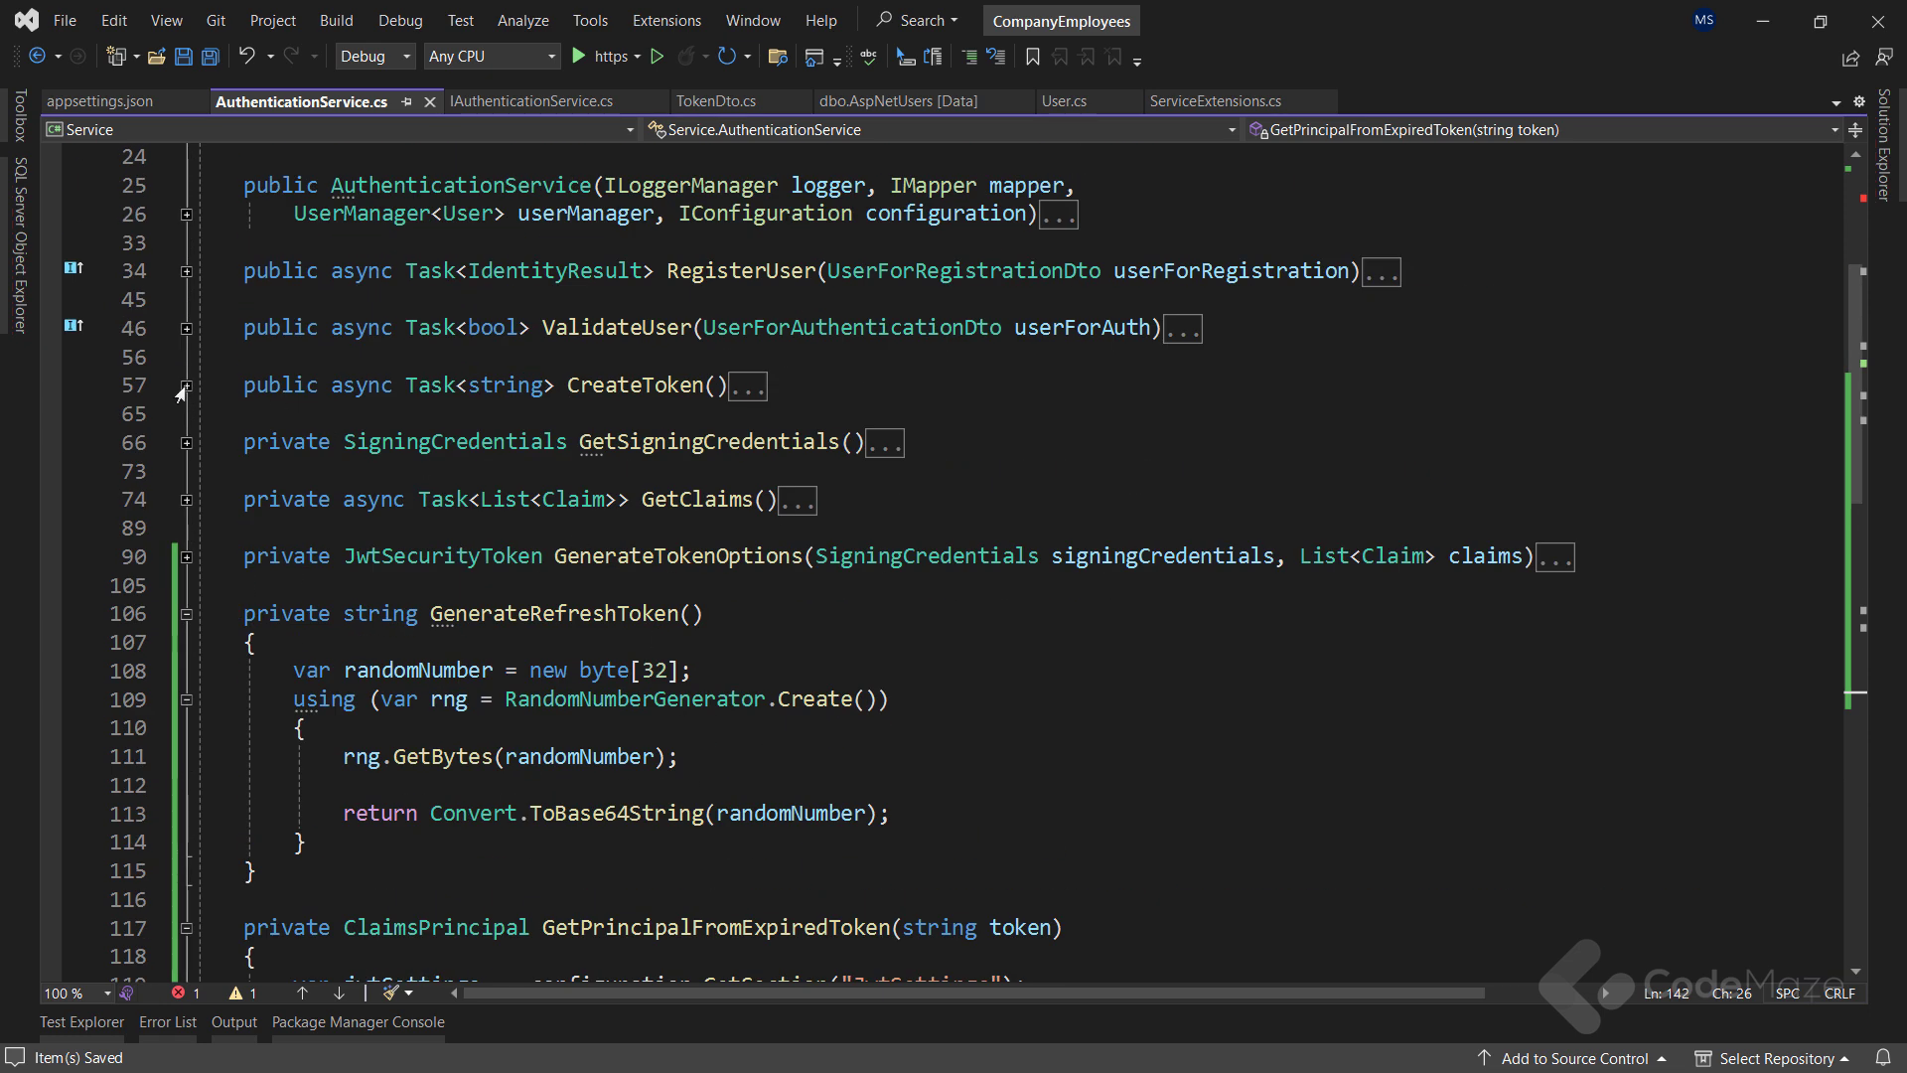
{"action": "left_click", "coordinate": [747, 386]}
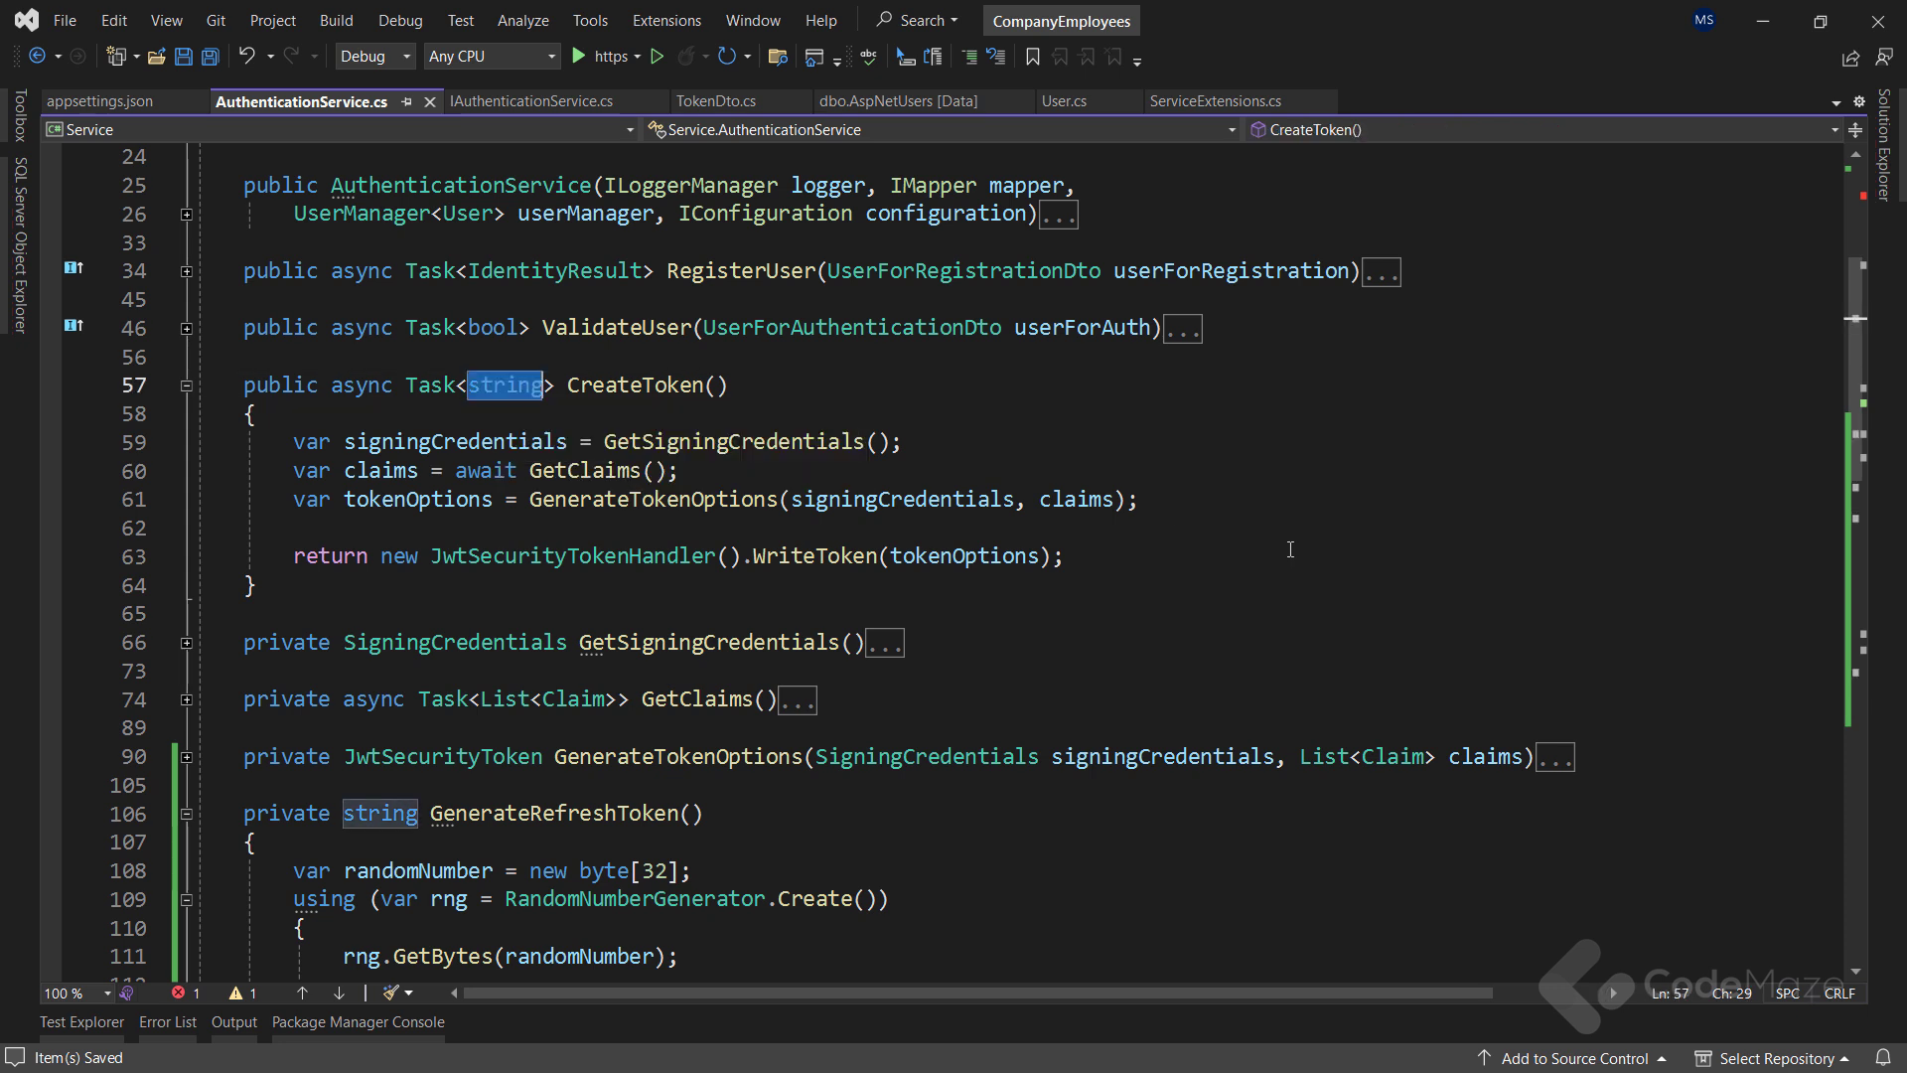
Add a bool populateExp parameter to CreateToken and select the old return line
{"action": "type", "text": "TokenDto"}
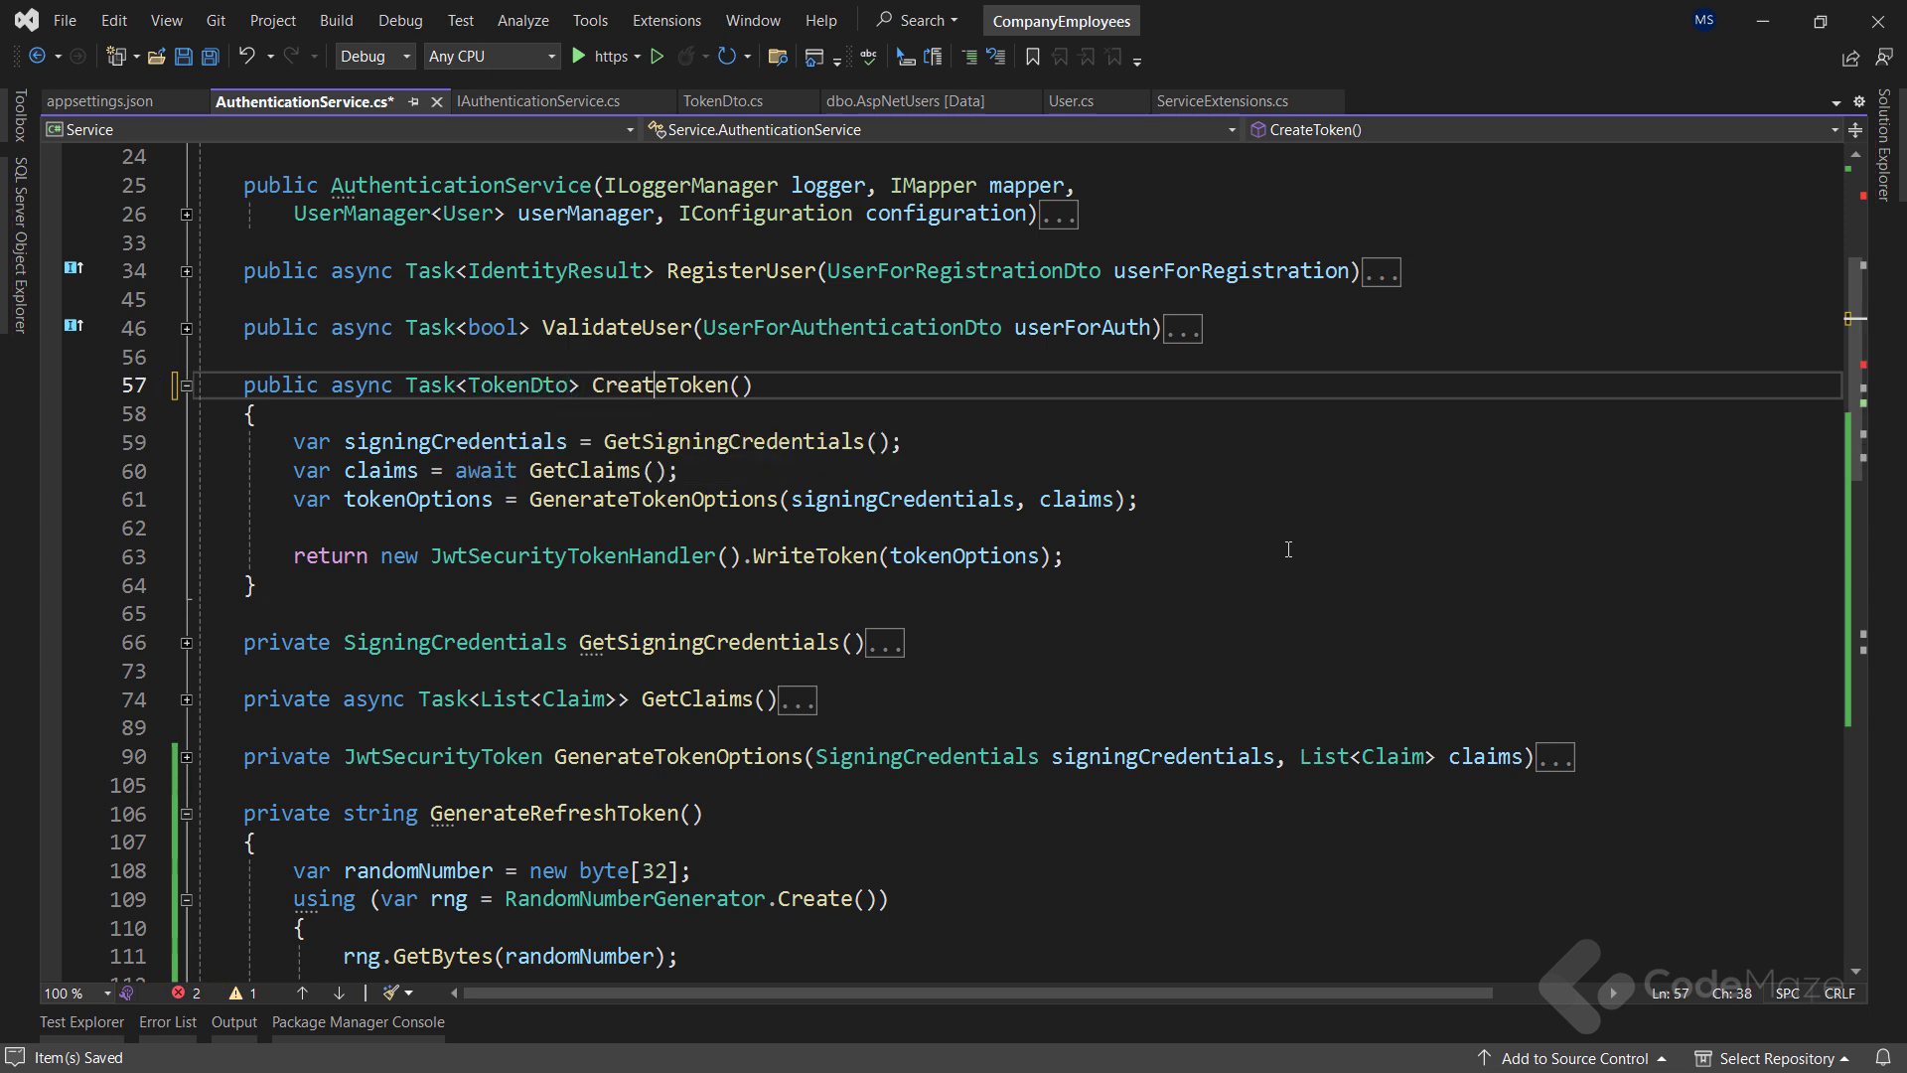
{"action": "type", "text": "bool"}
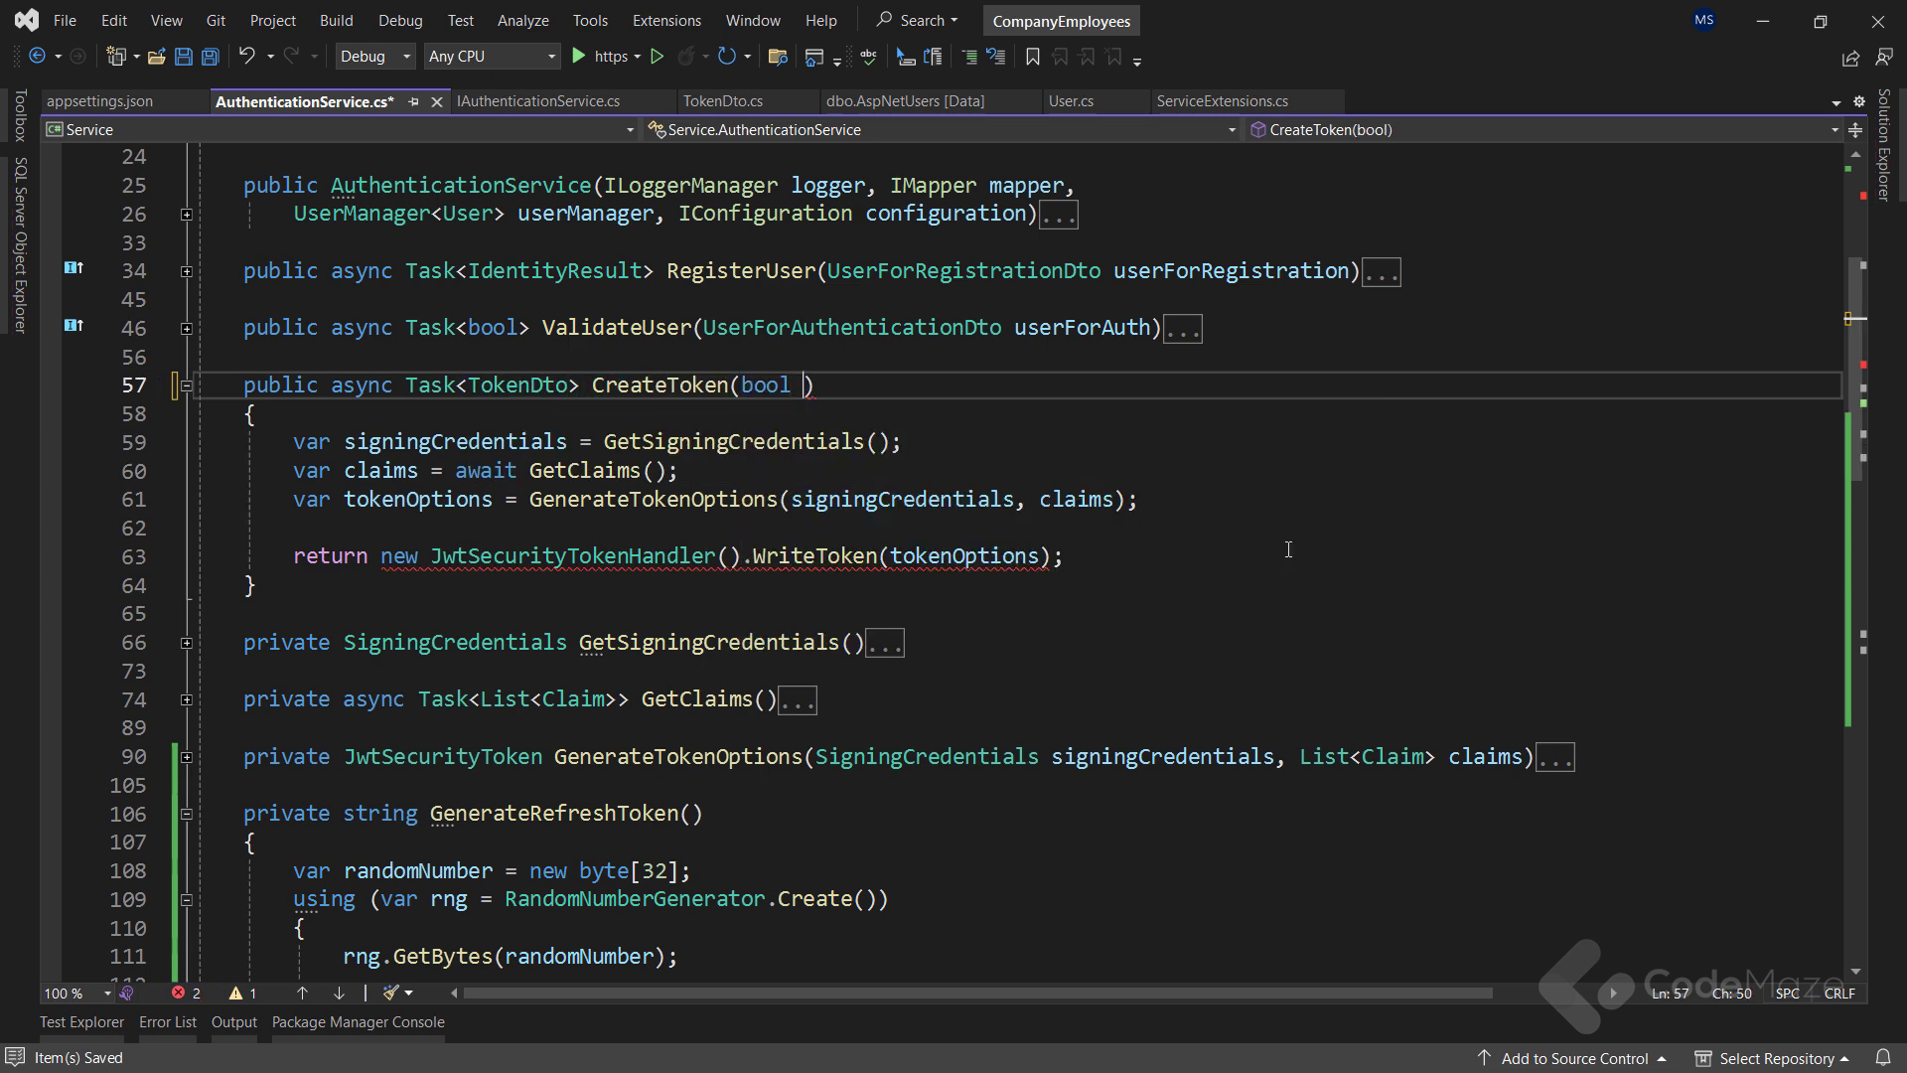
{"action": "type", "text": "populateExp"}
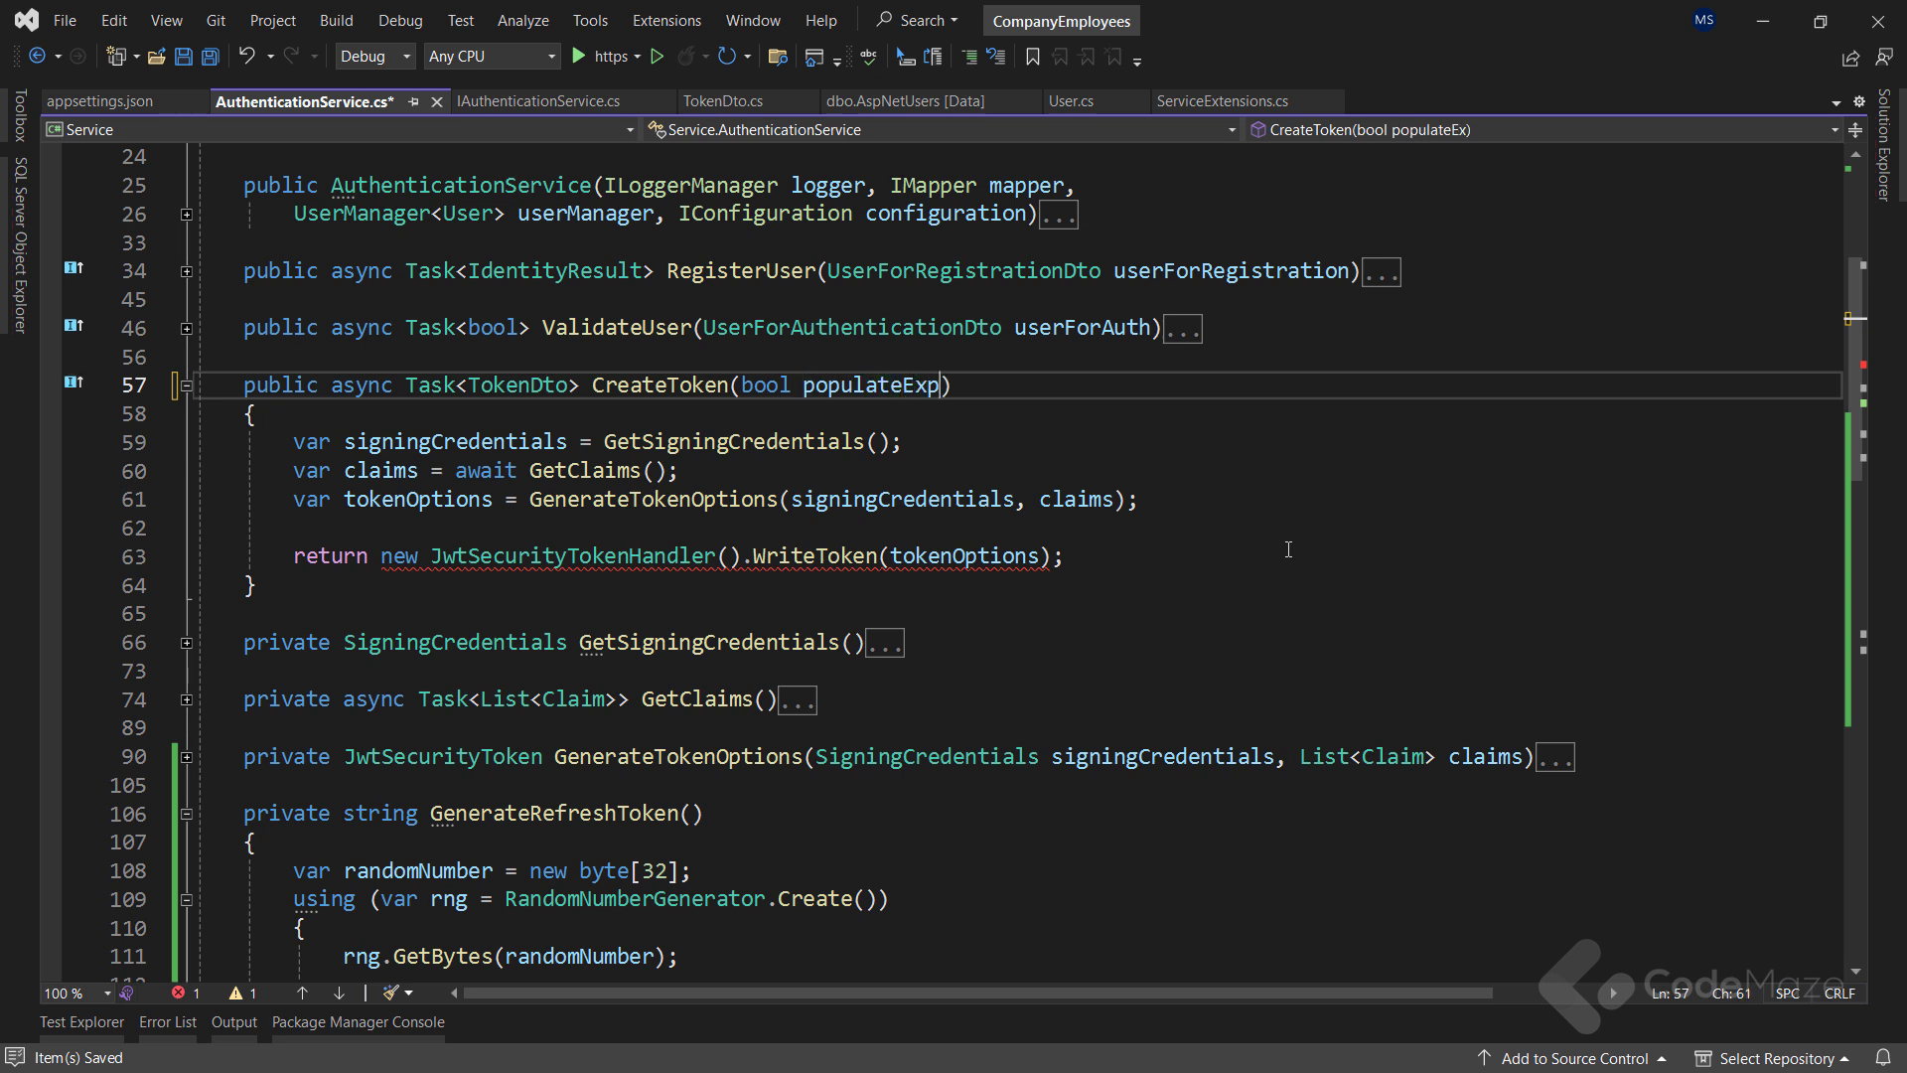
{"action": "left_click_drag", "start_coordinate": [390, 557], "coordinate": [1061, 556]}
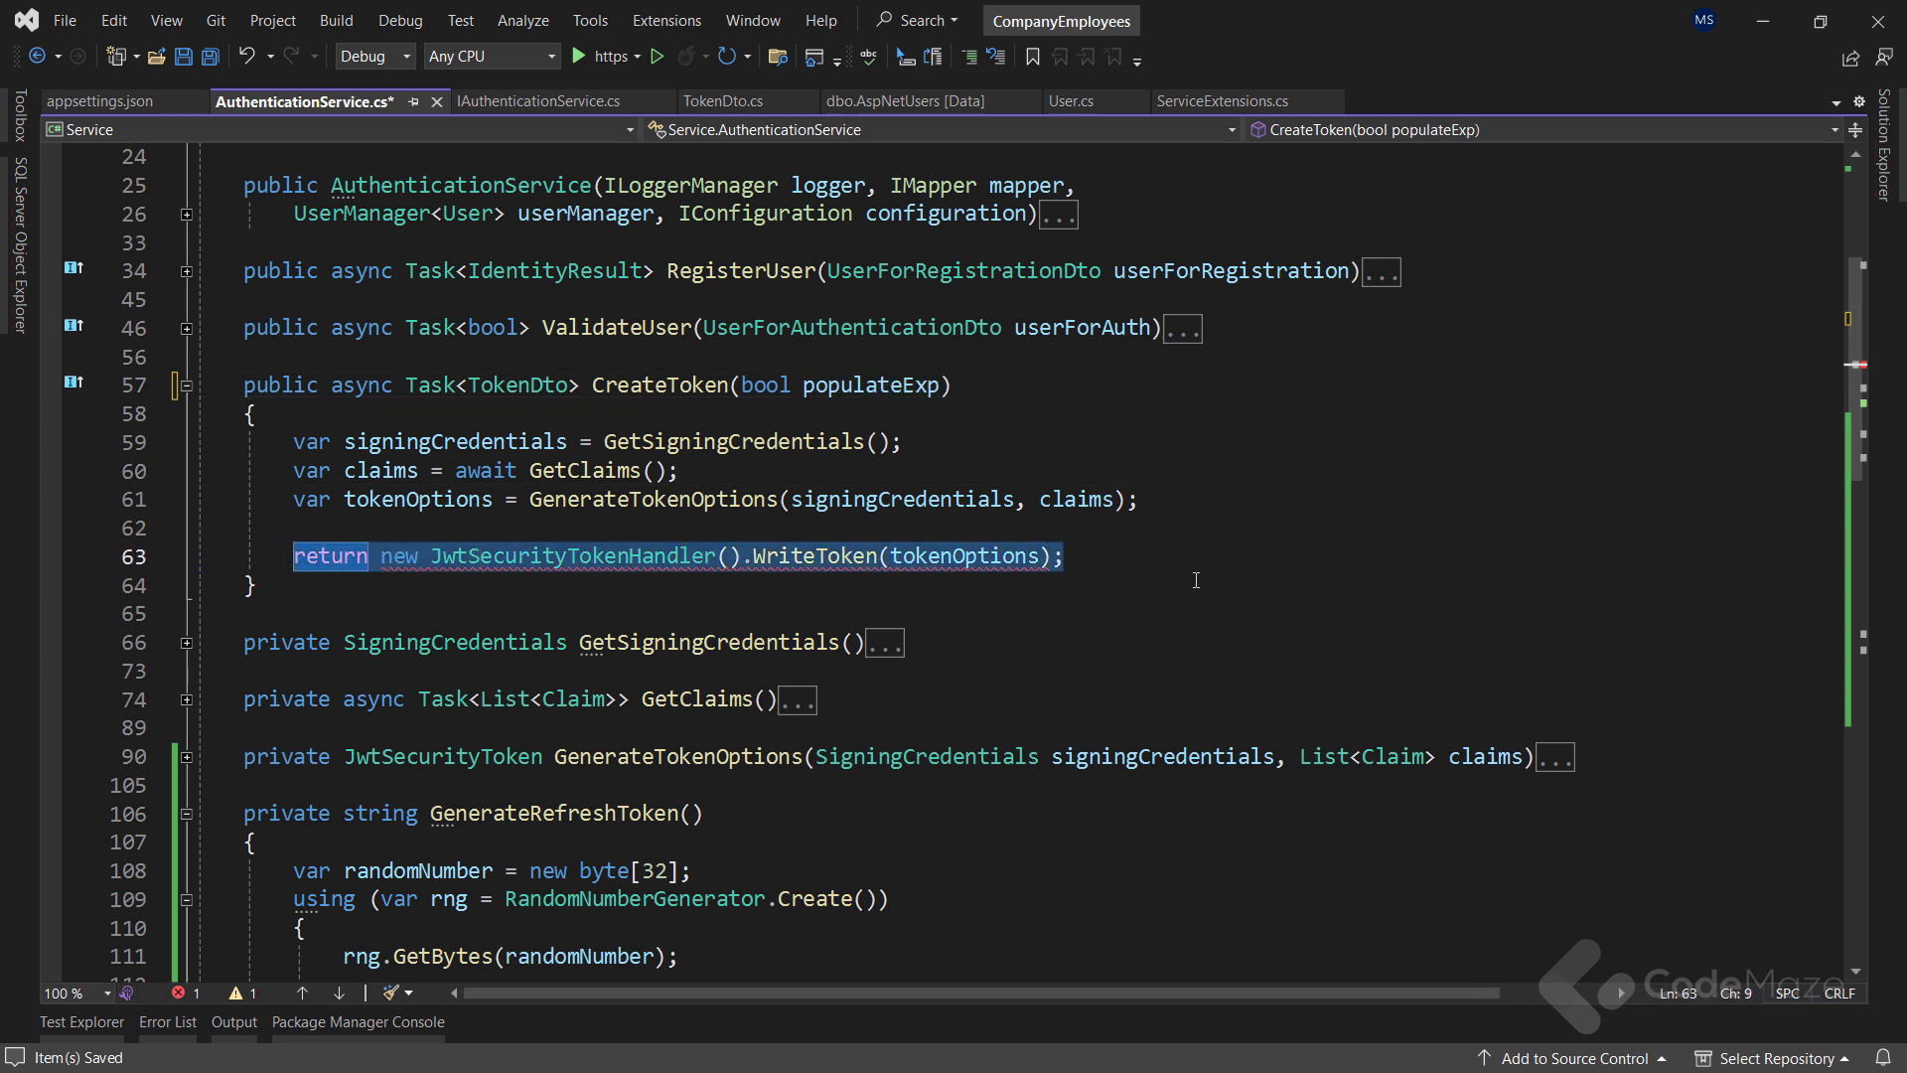
Generate a refresh token with GenerateRefreshToken() and assign it to _user.RefreshToken
{"action": "type", "text": "var refre"}
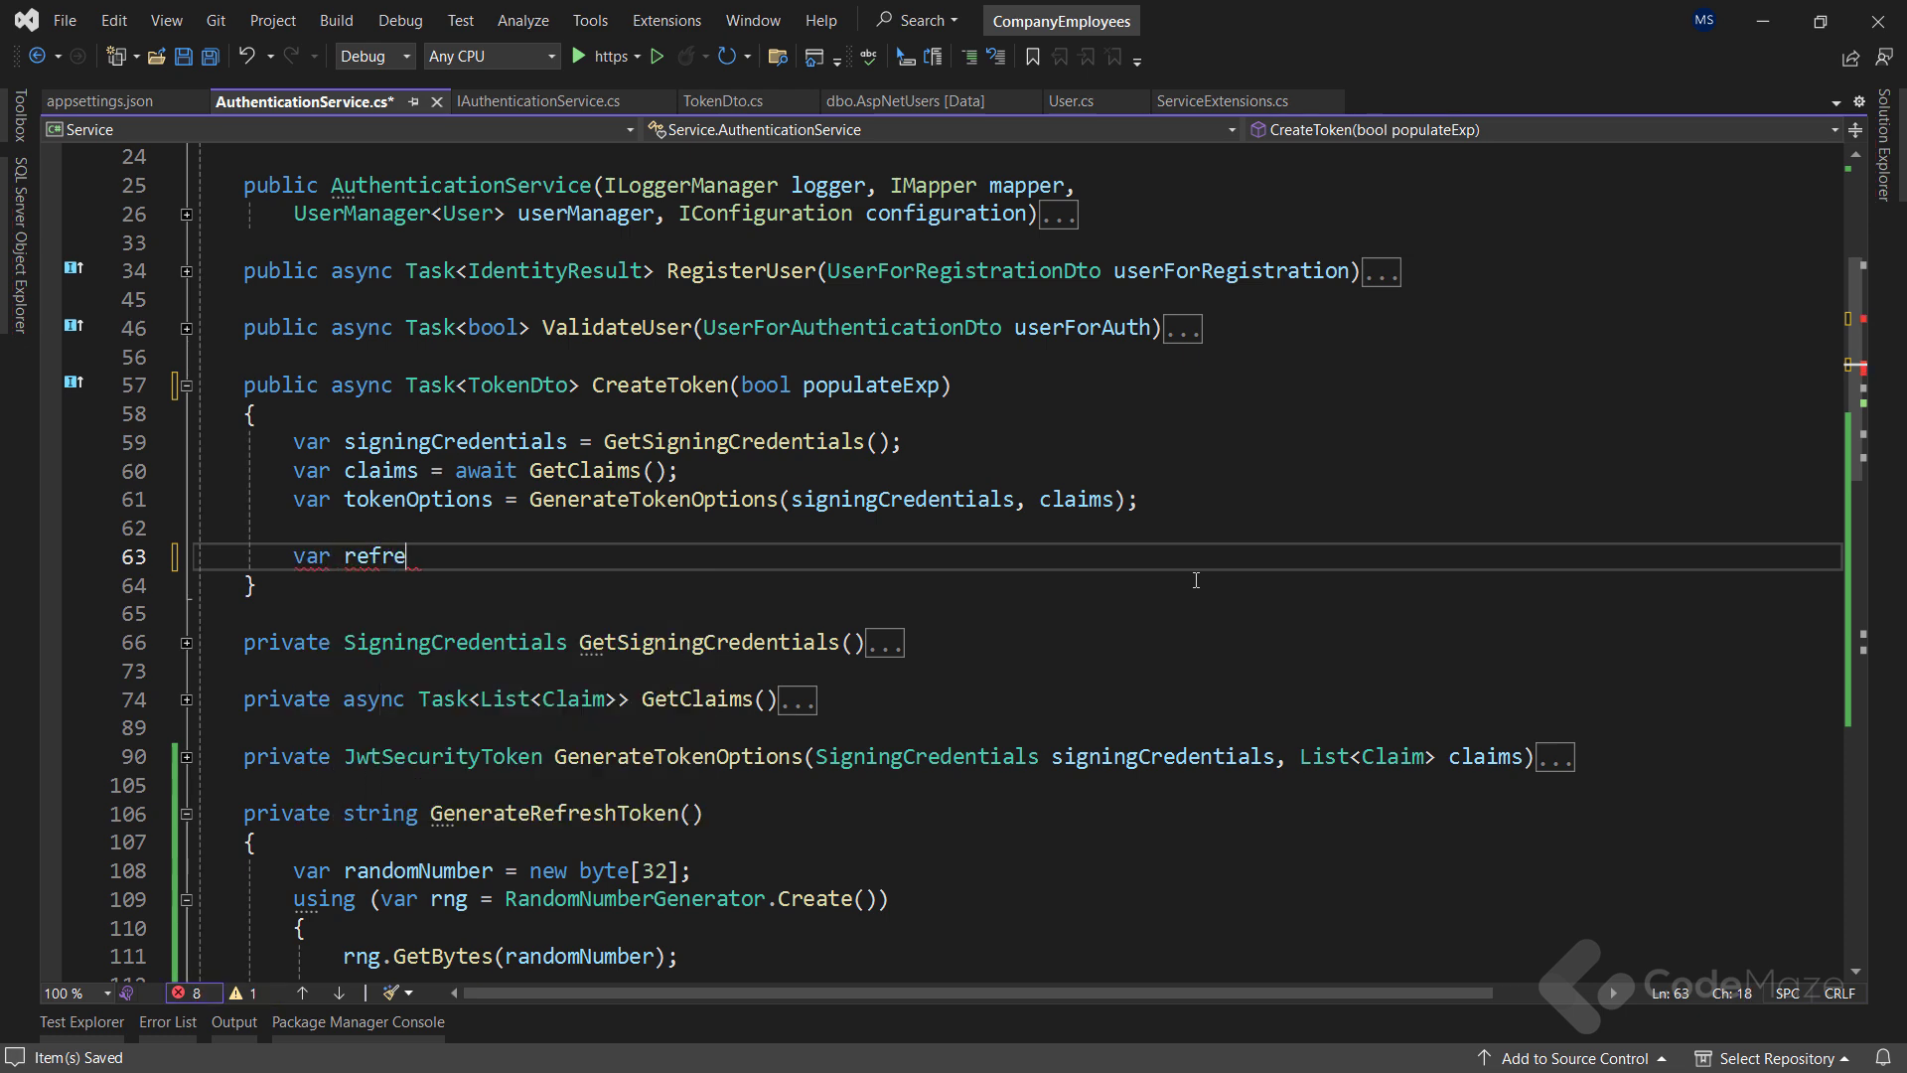
{"action": "type", "text": "shToken ="}
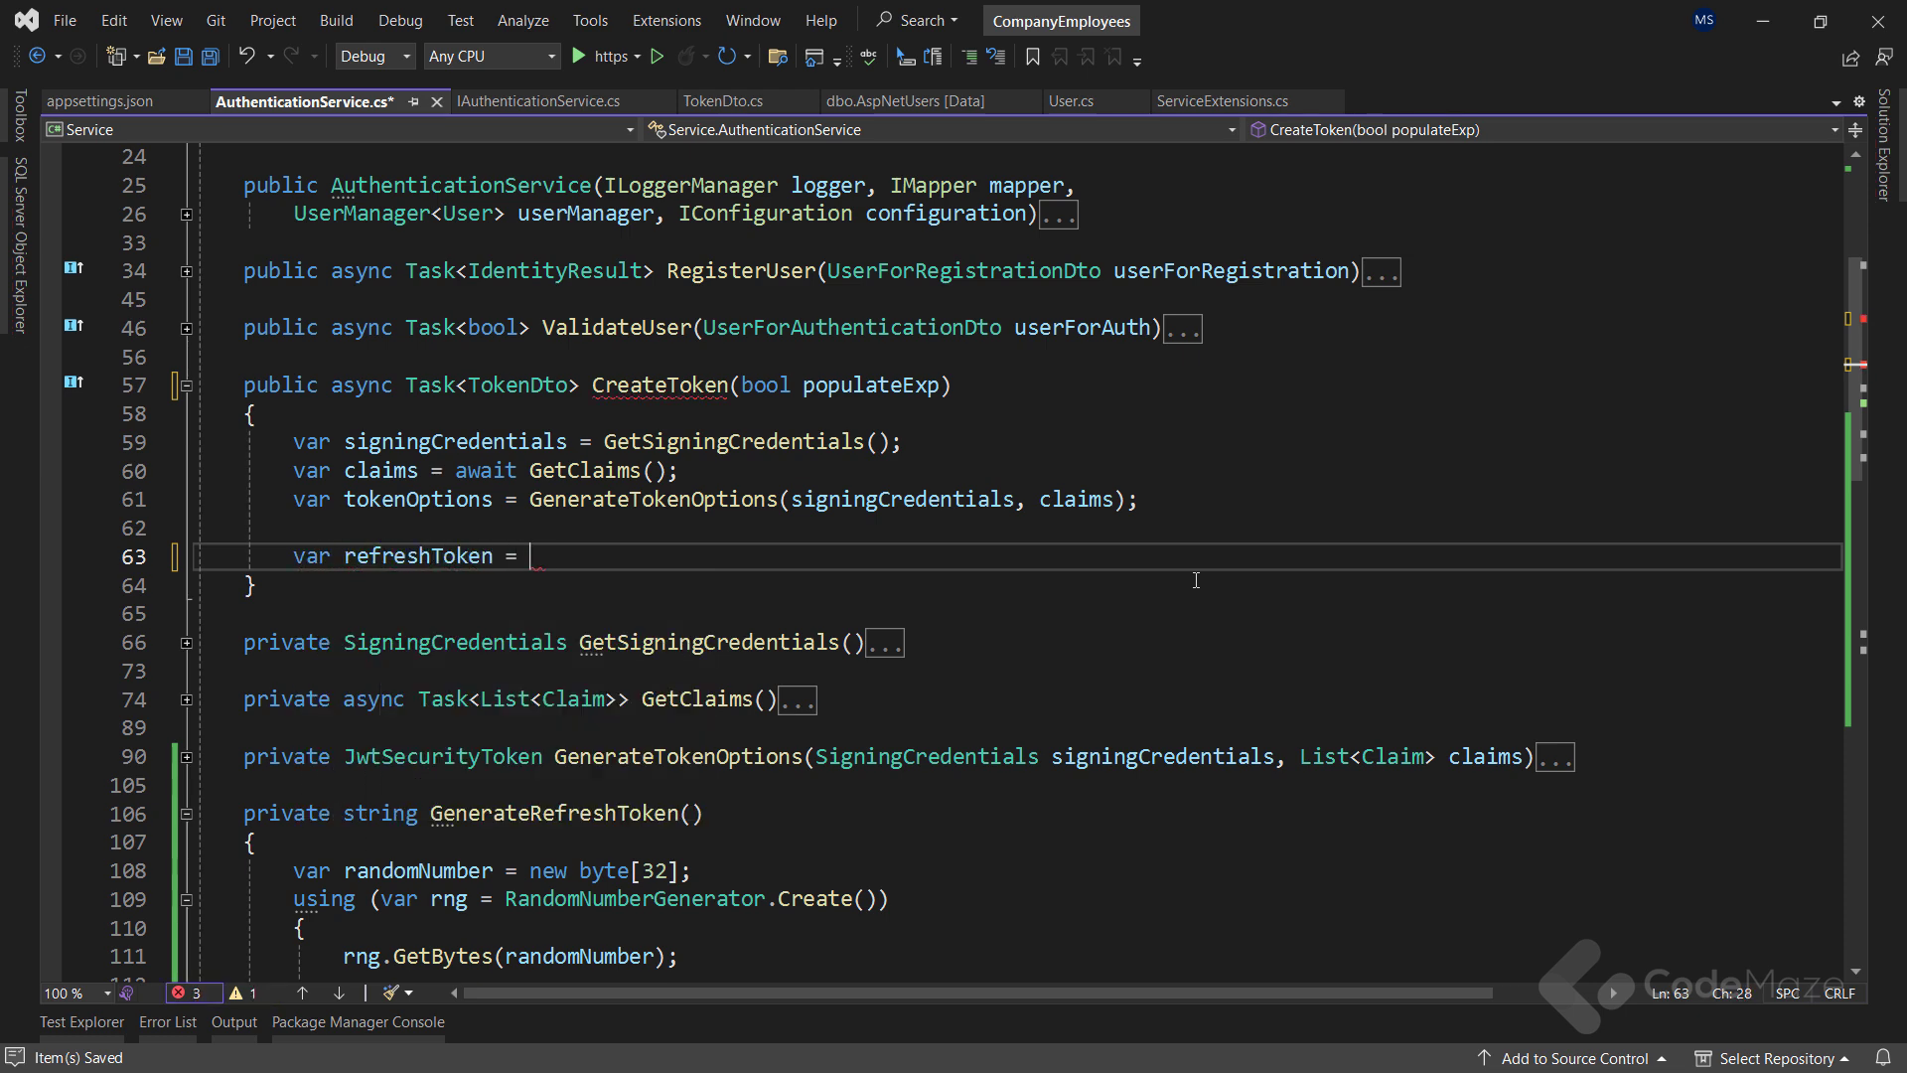
{"action": "type", "text": "GenerateRefreshToken()"}
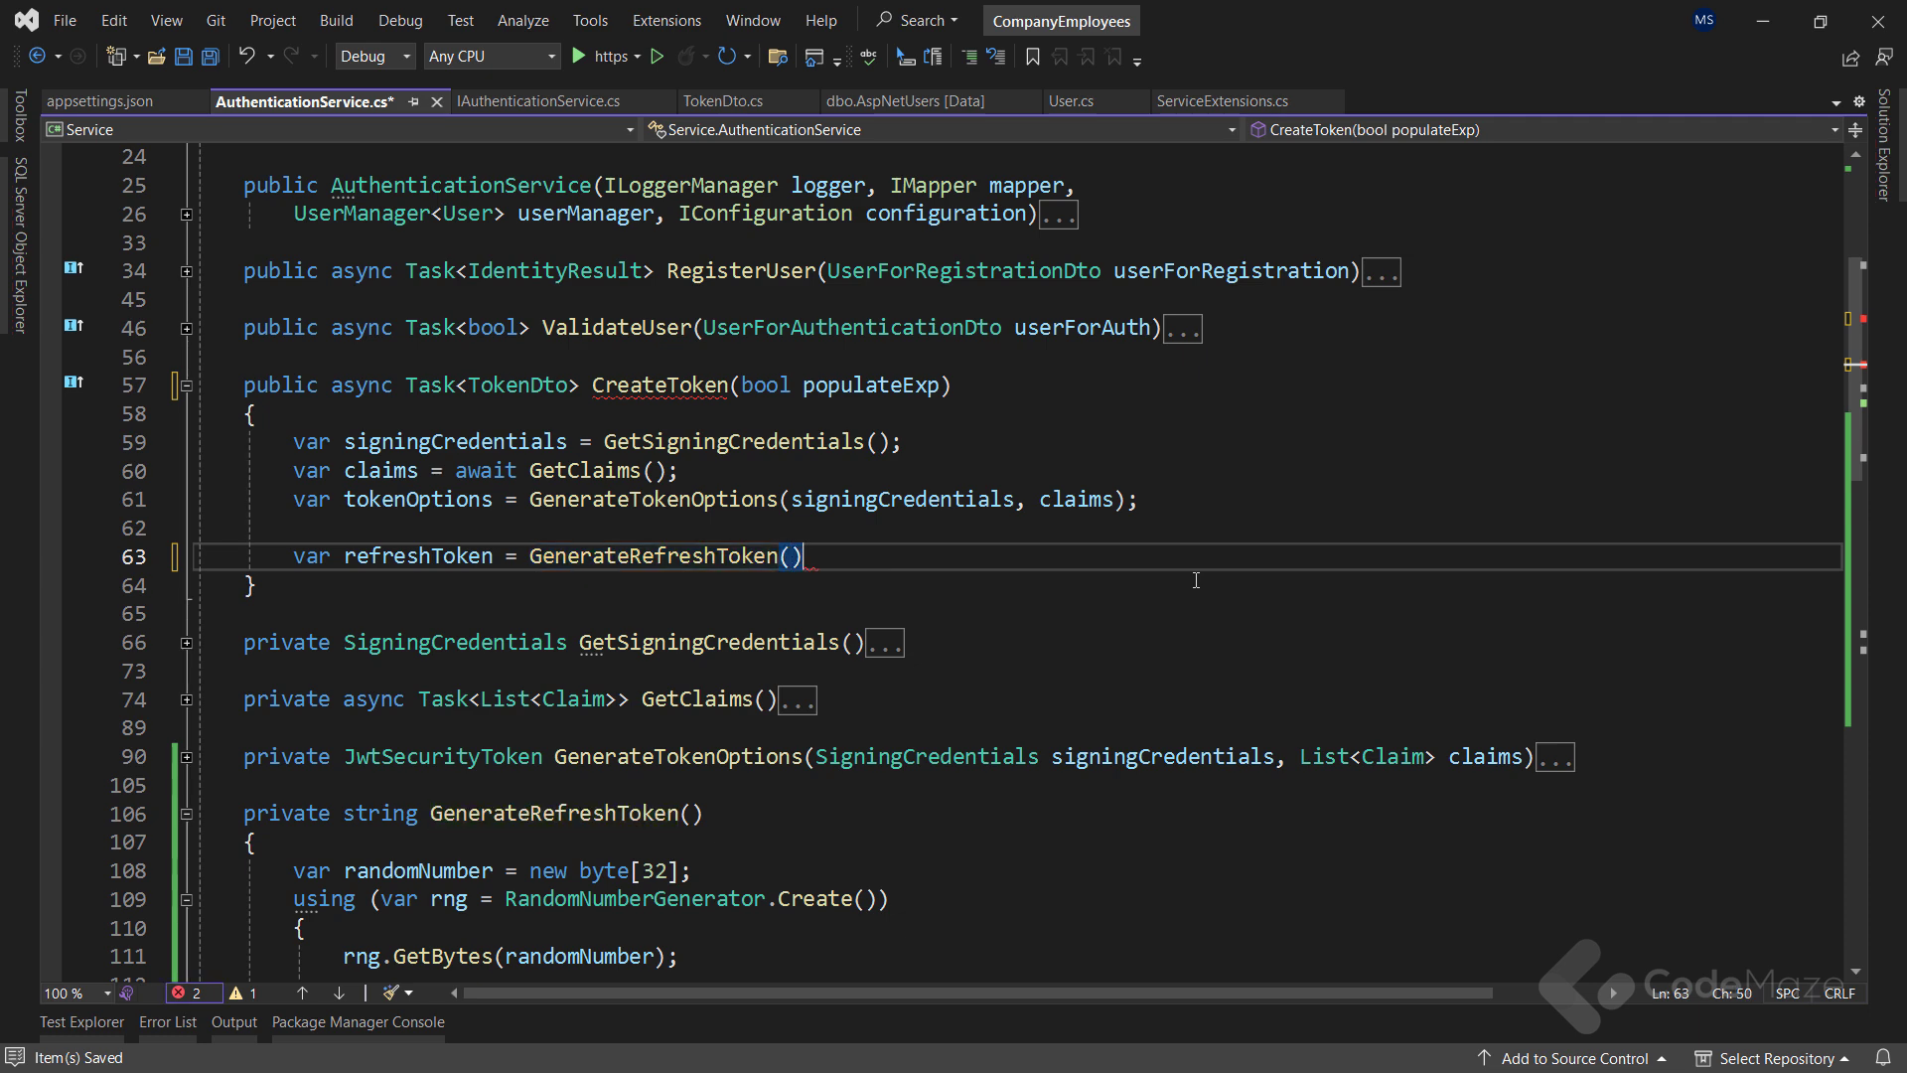
{"action": "key", "text": "enter"}
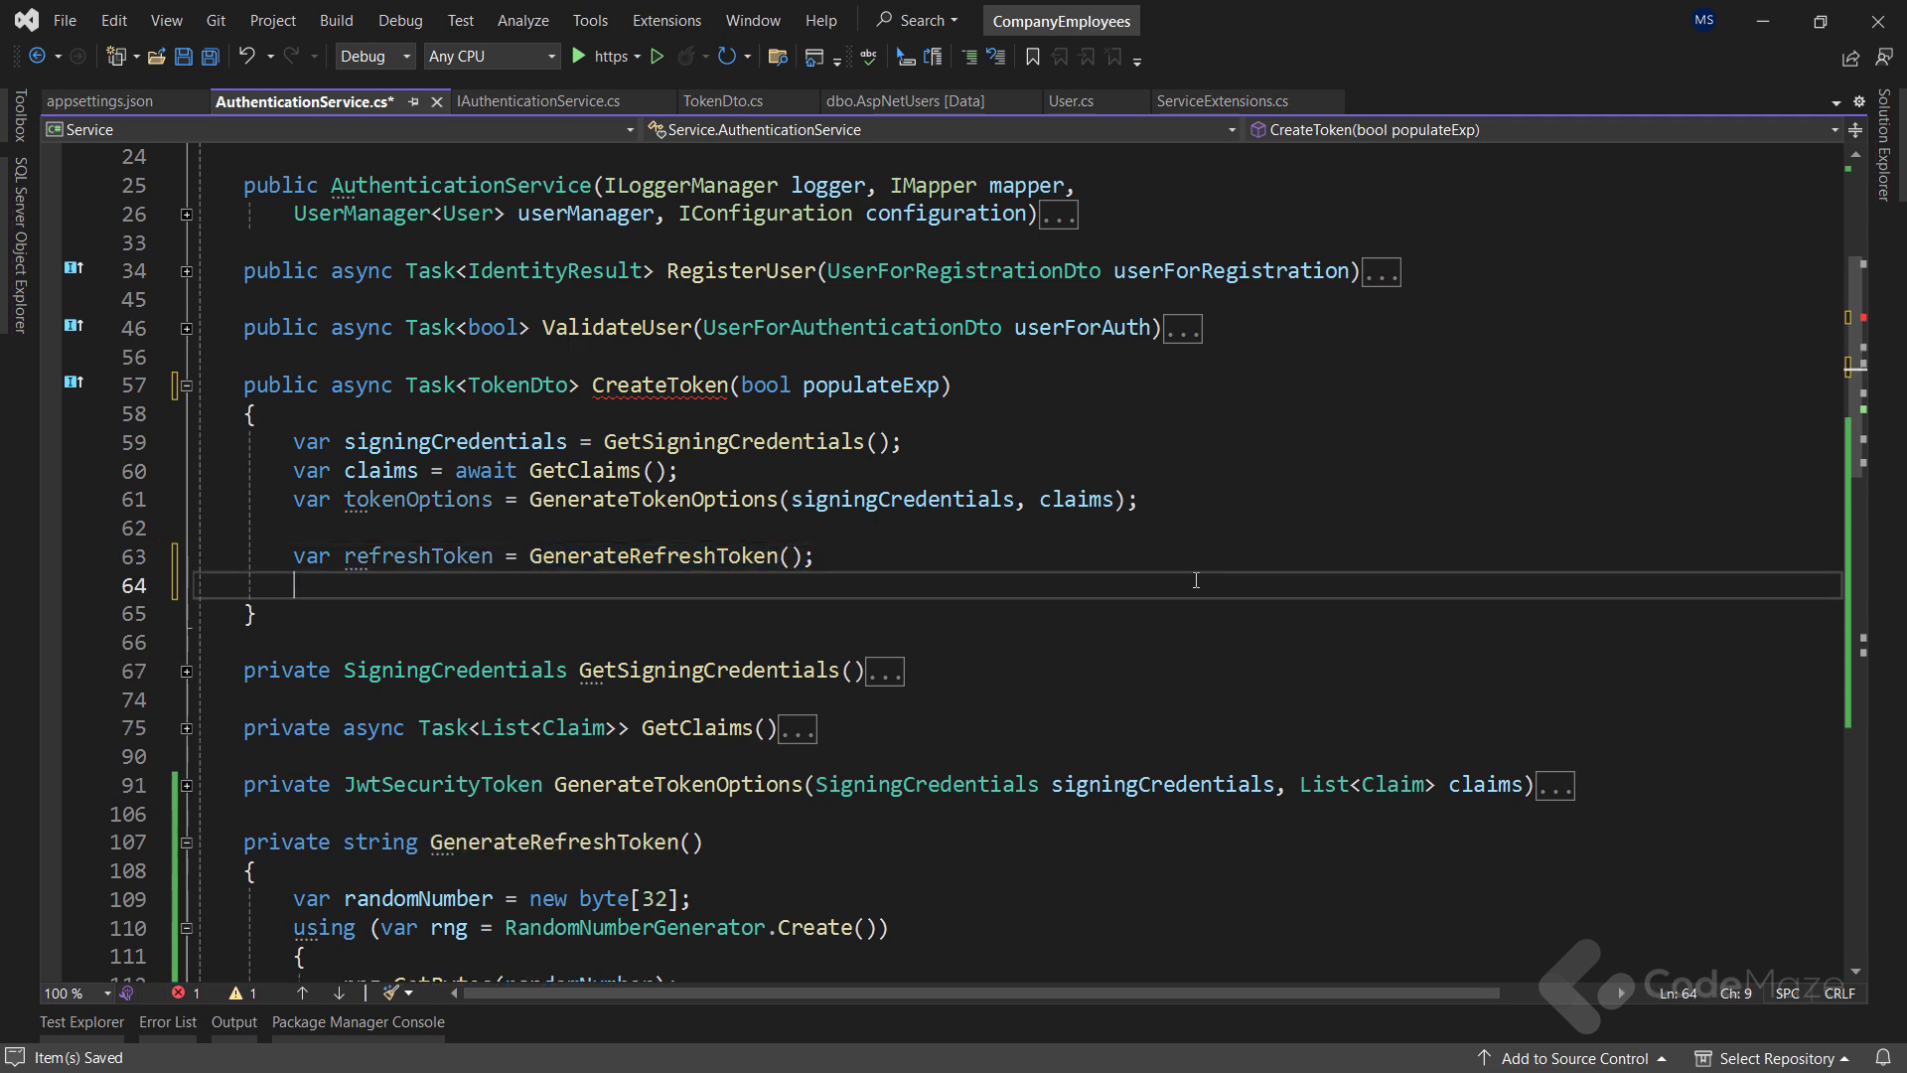
{"action": "type", "text": "_user"}
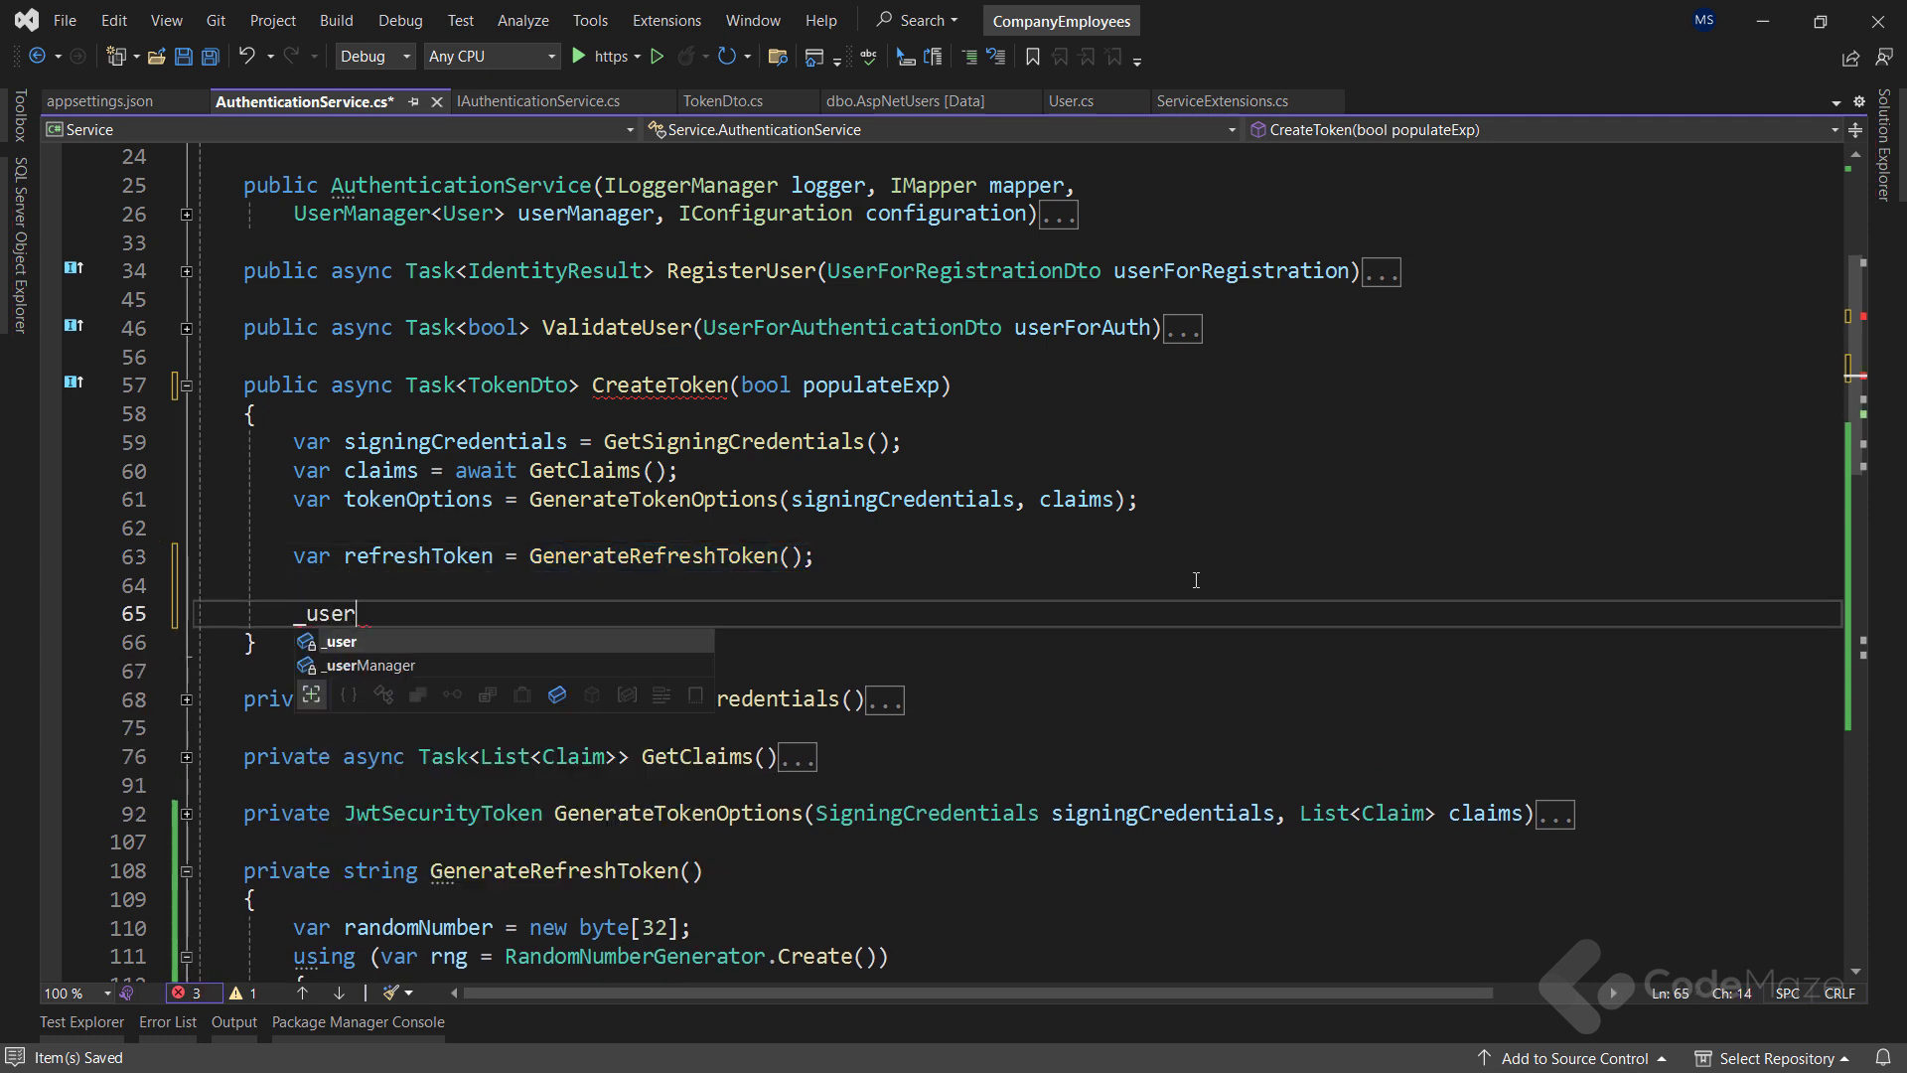
{"action": "type", "text": ".RefreshToken = refreshToken;"}
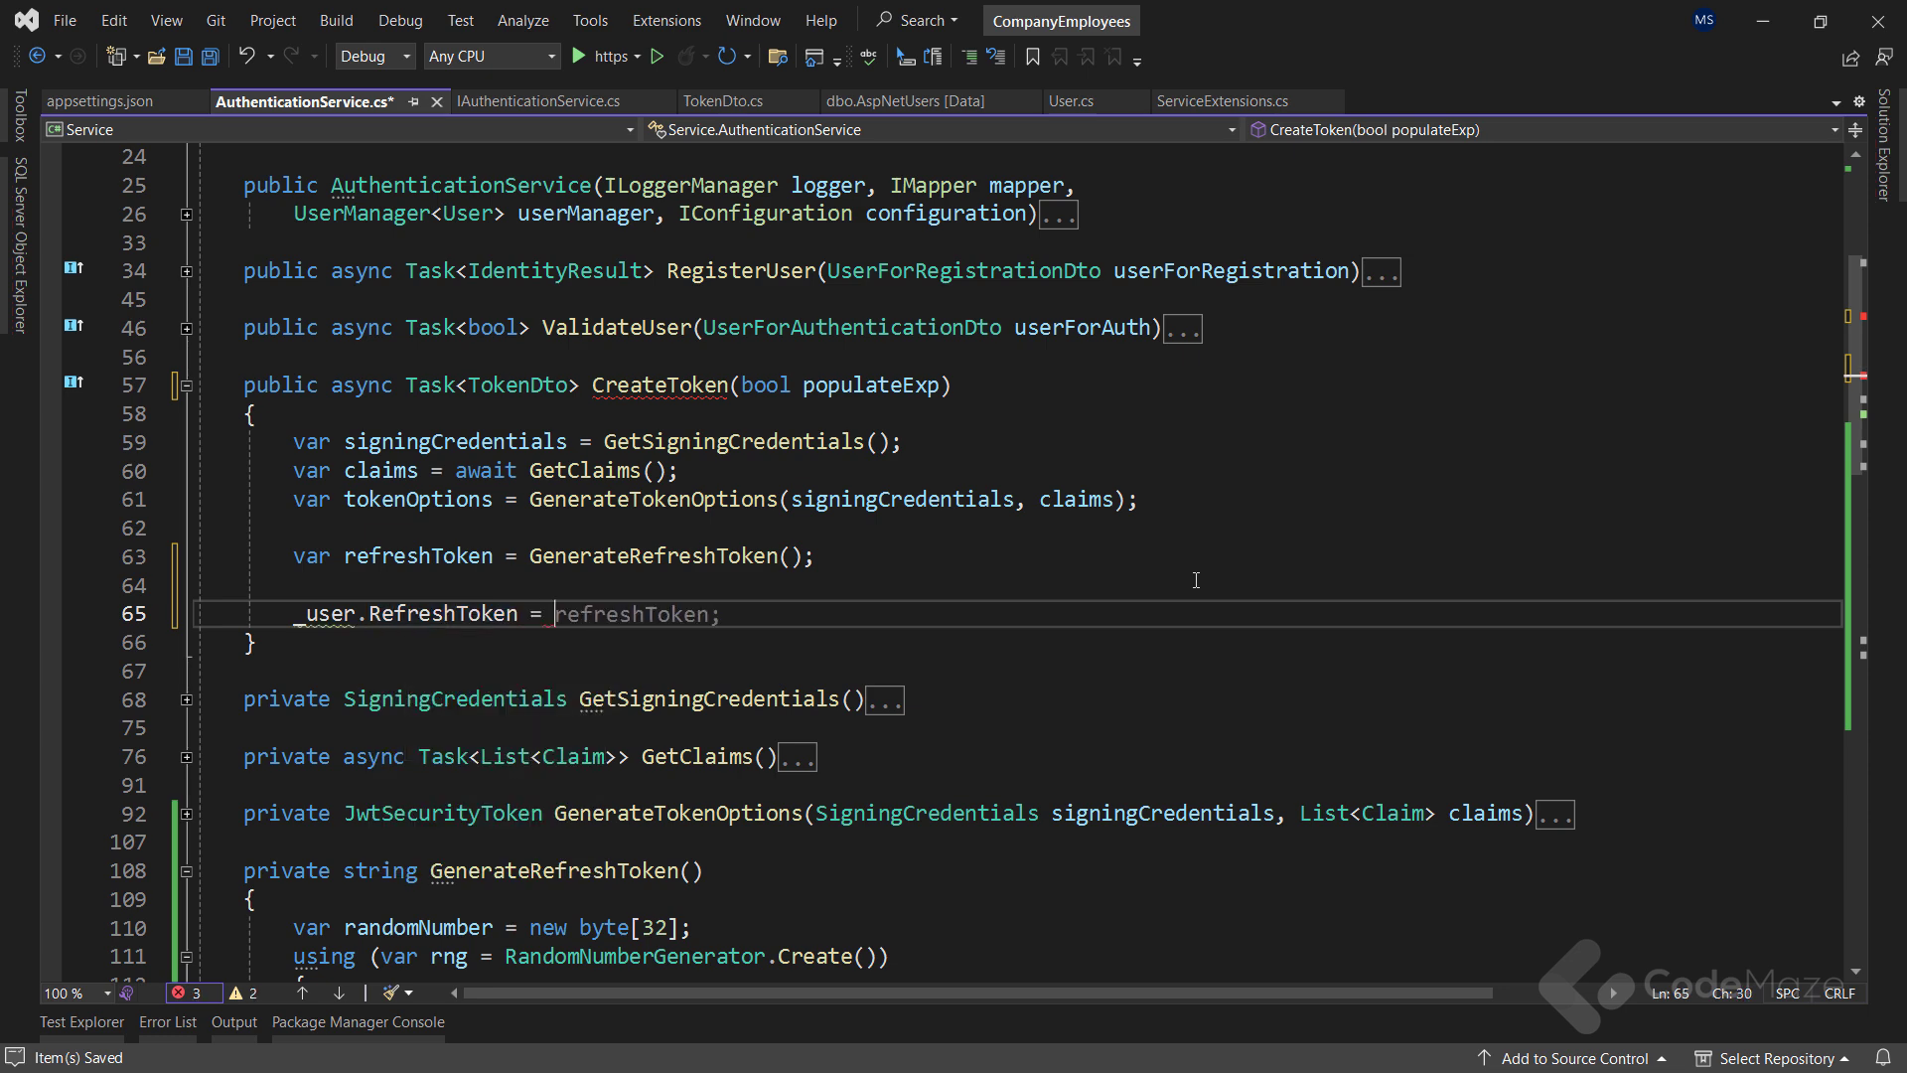
When populateExp is true, set RefreshTokenExpiryTime to DateTime.Now.AddDays(7)
{"action": "double_click", "coordinate": [628, 613]}
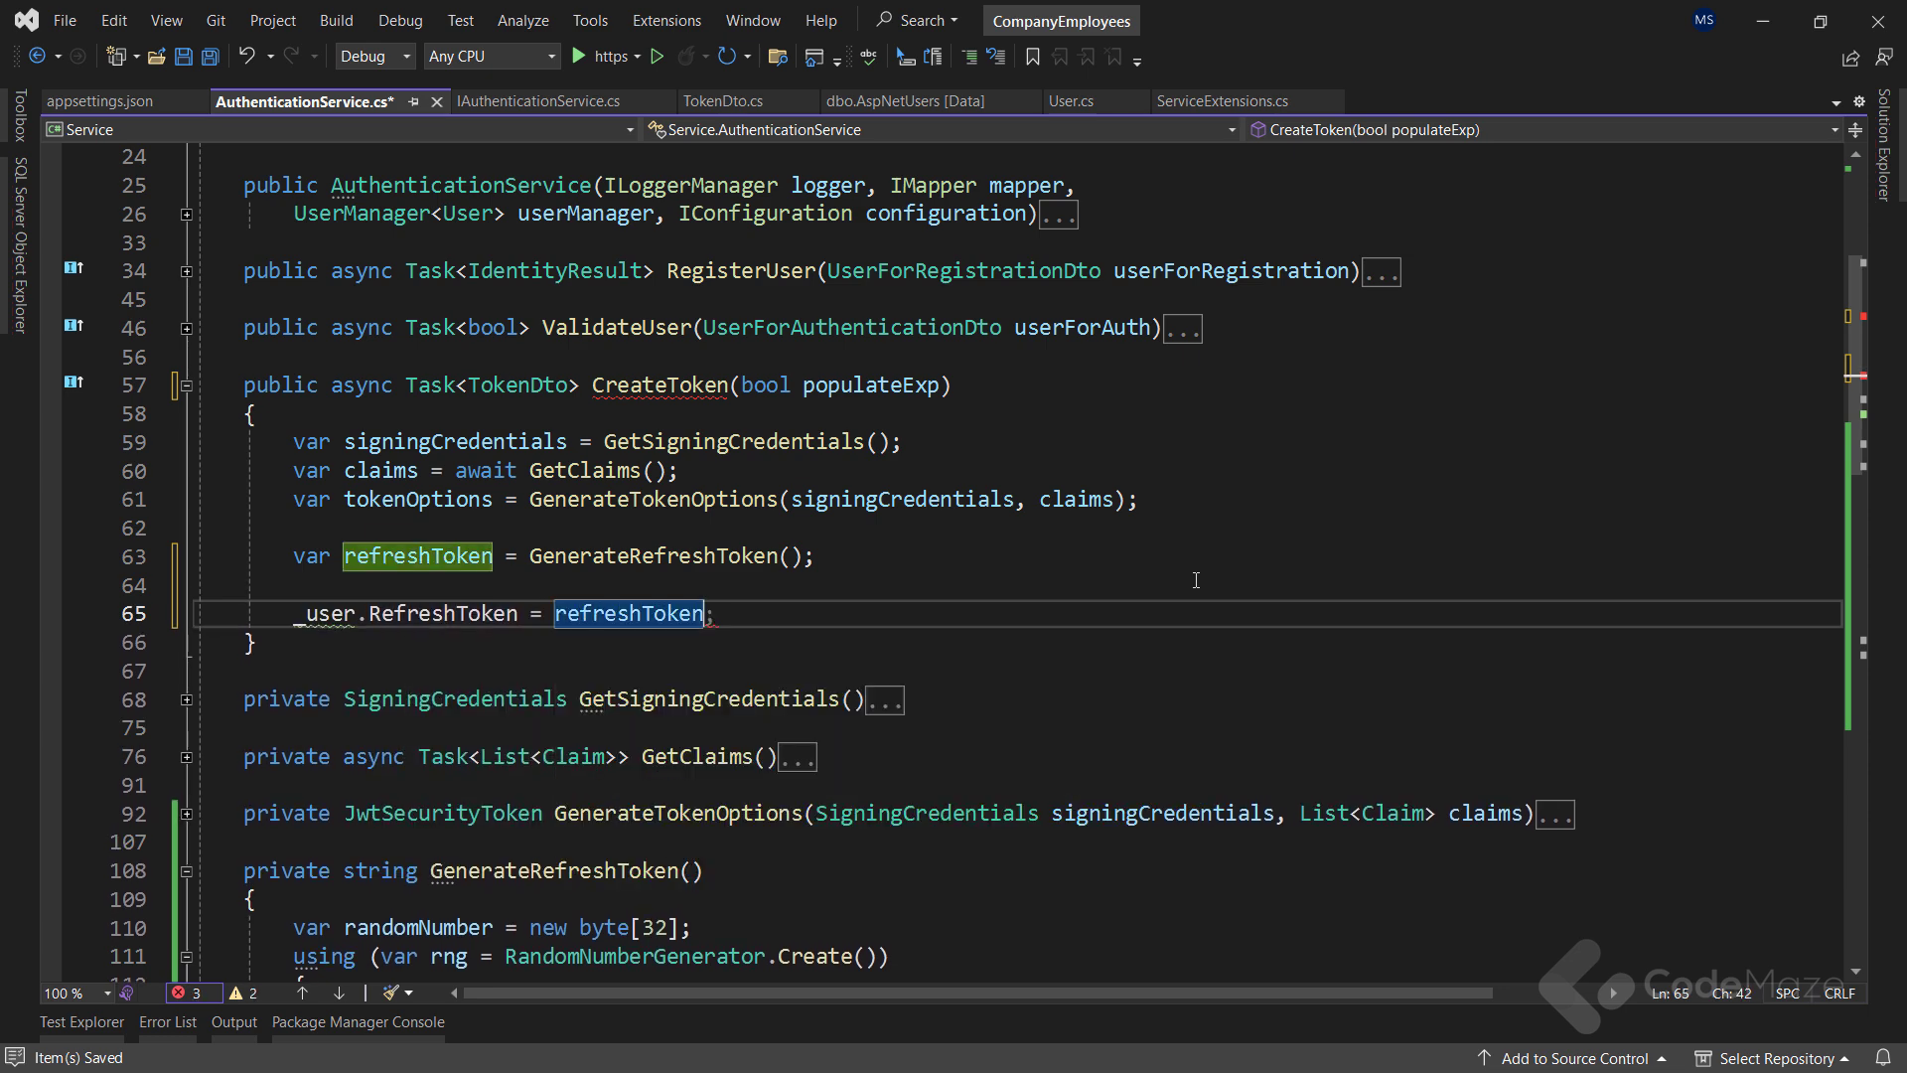
{"action": "type", "text": "i"}
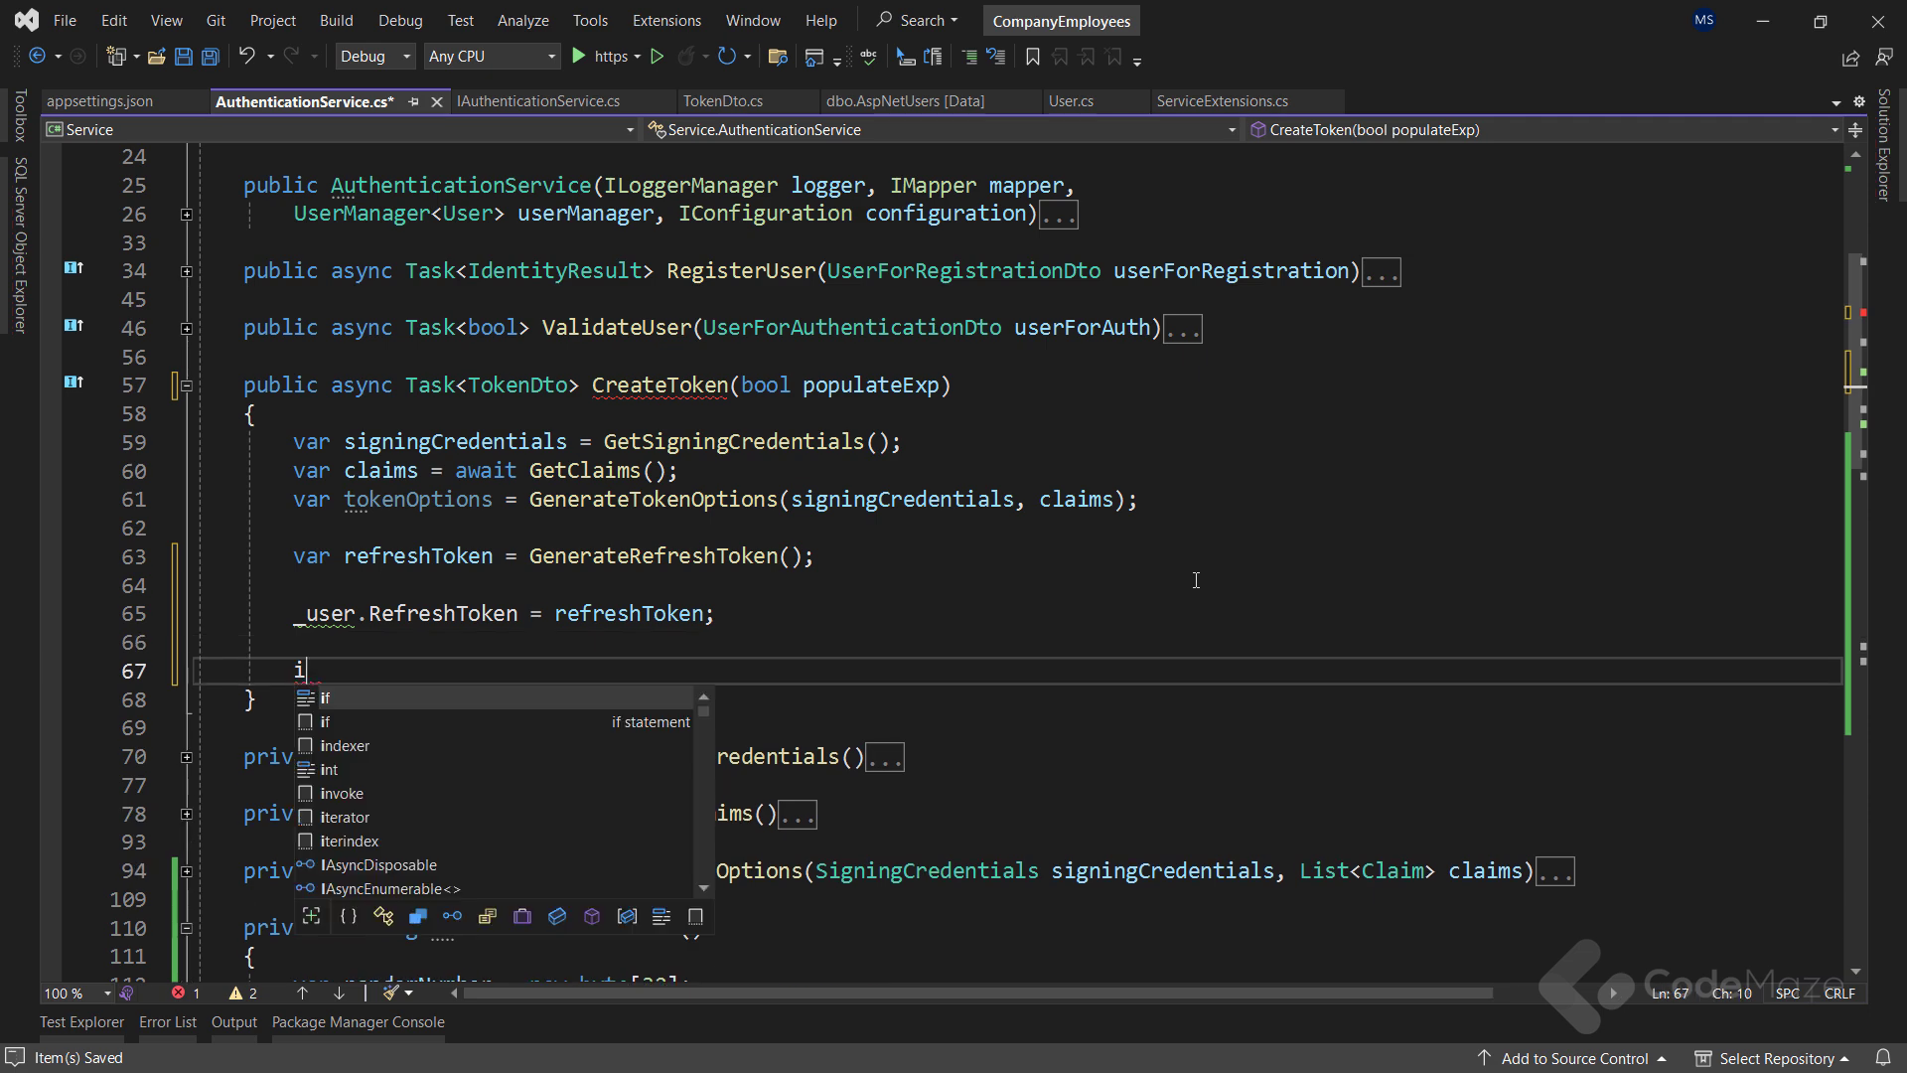
{"action": "type", "text": "f (populateExp"}
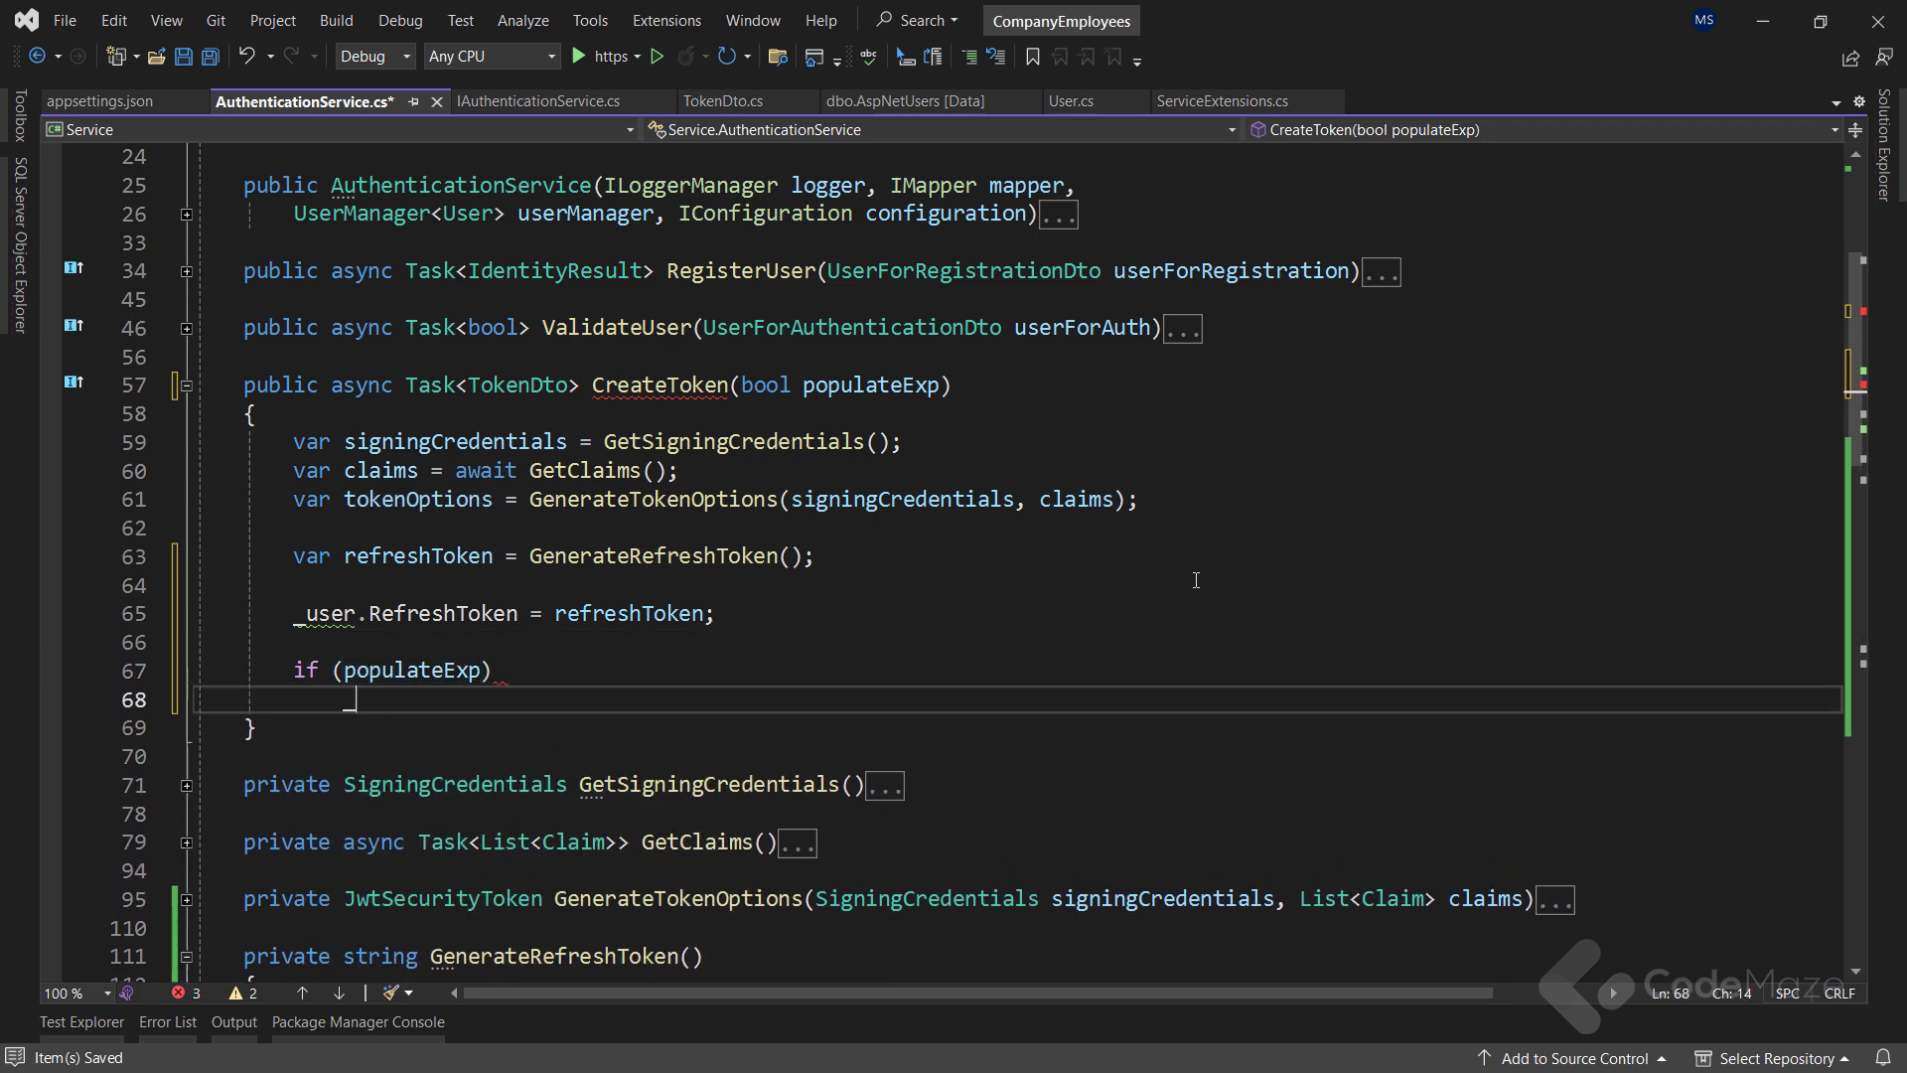
{"action": "type", "text": "_user."}
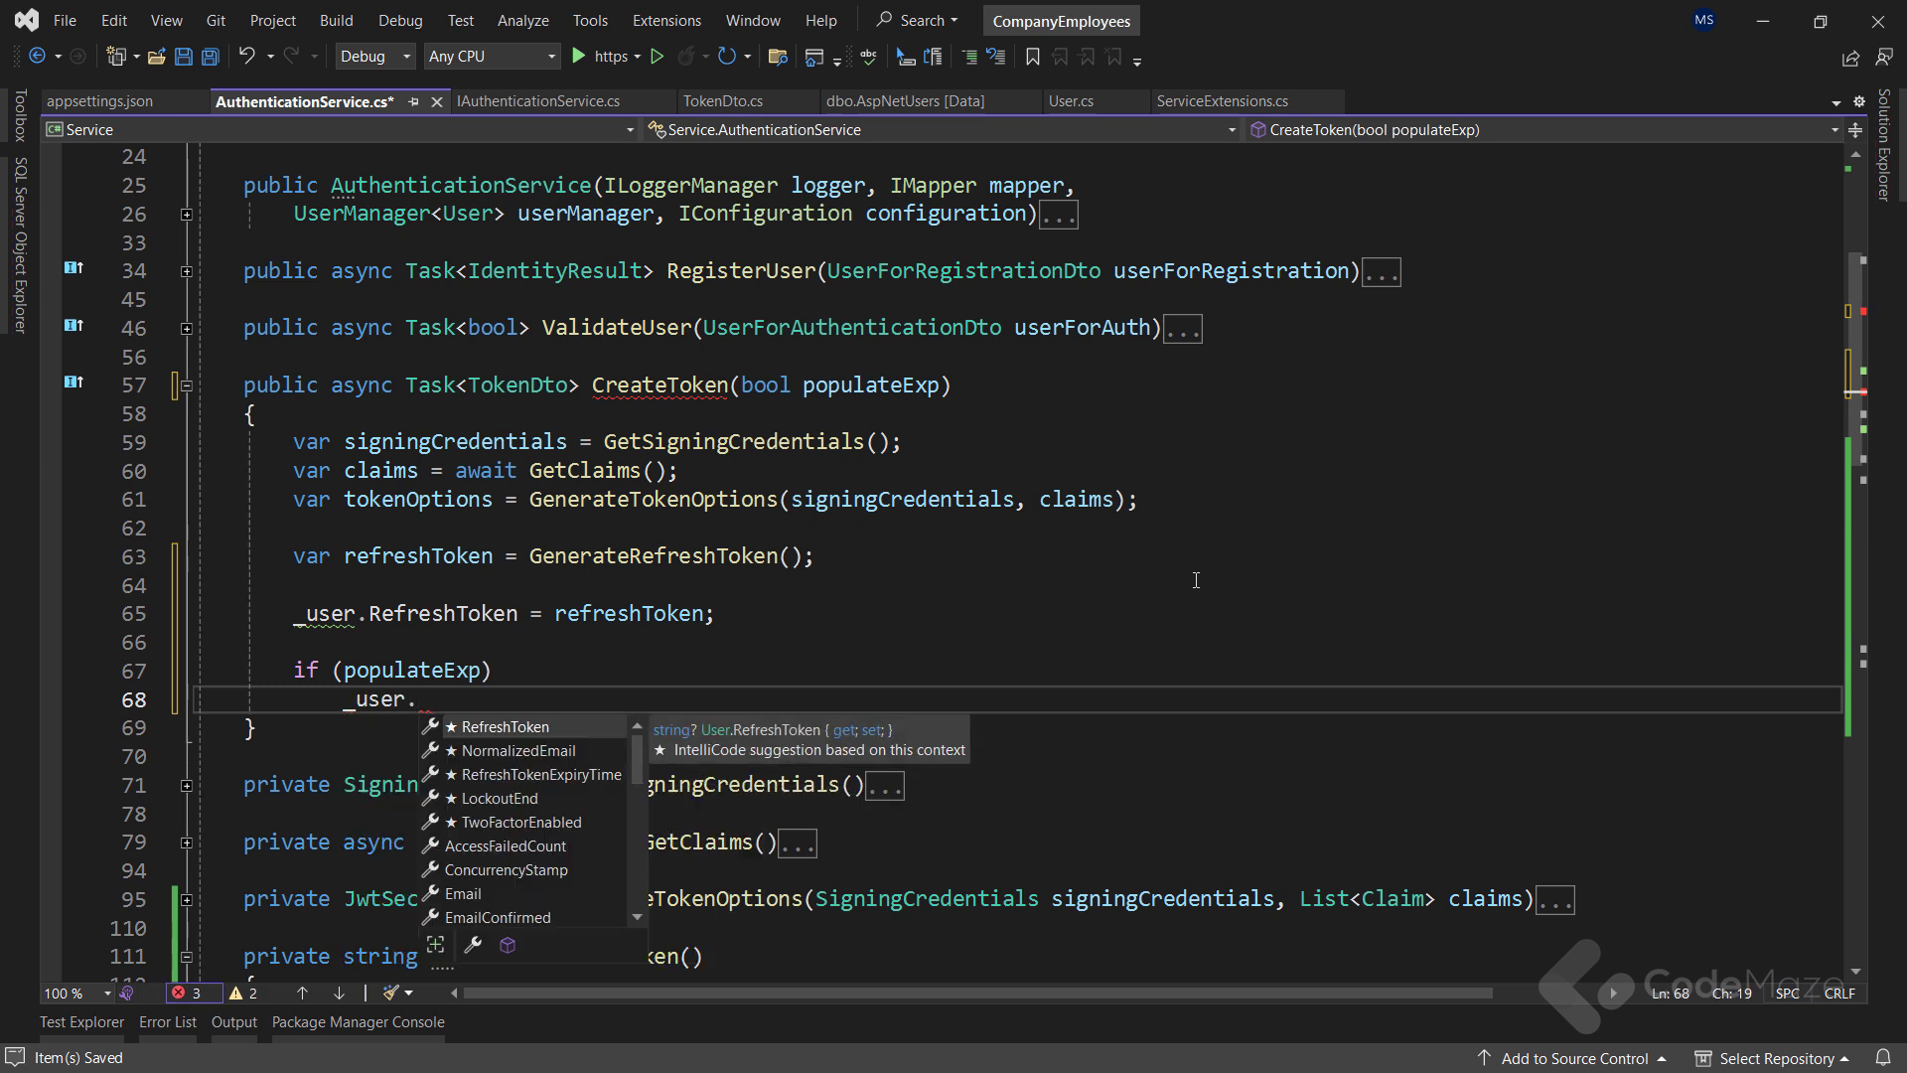
{"action": "type", "text": "RefreshTokenExpiryTime = D"}
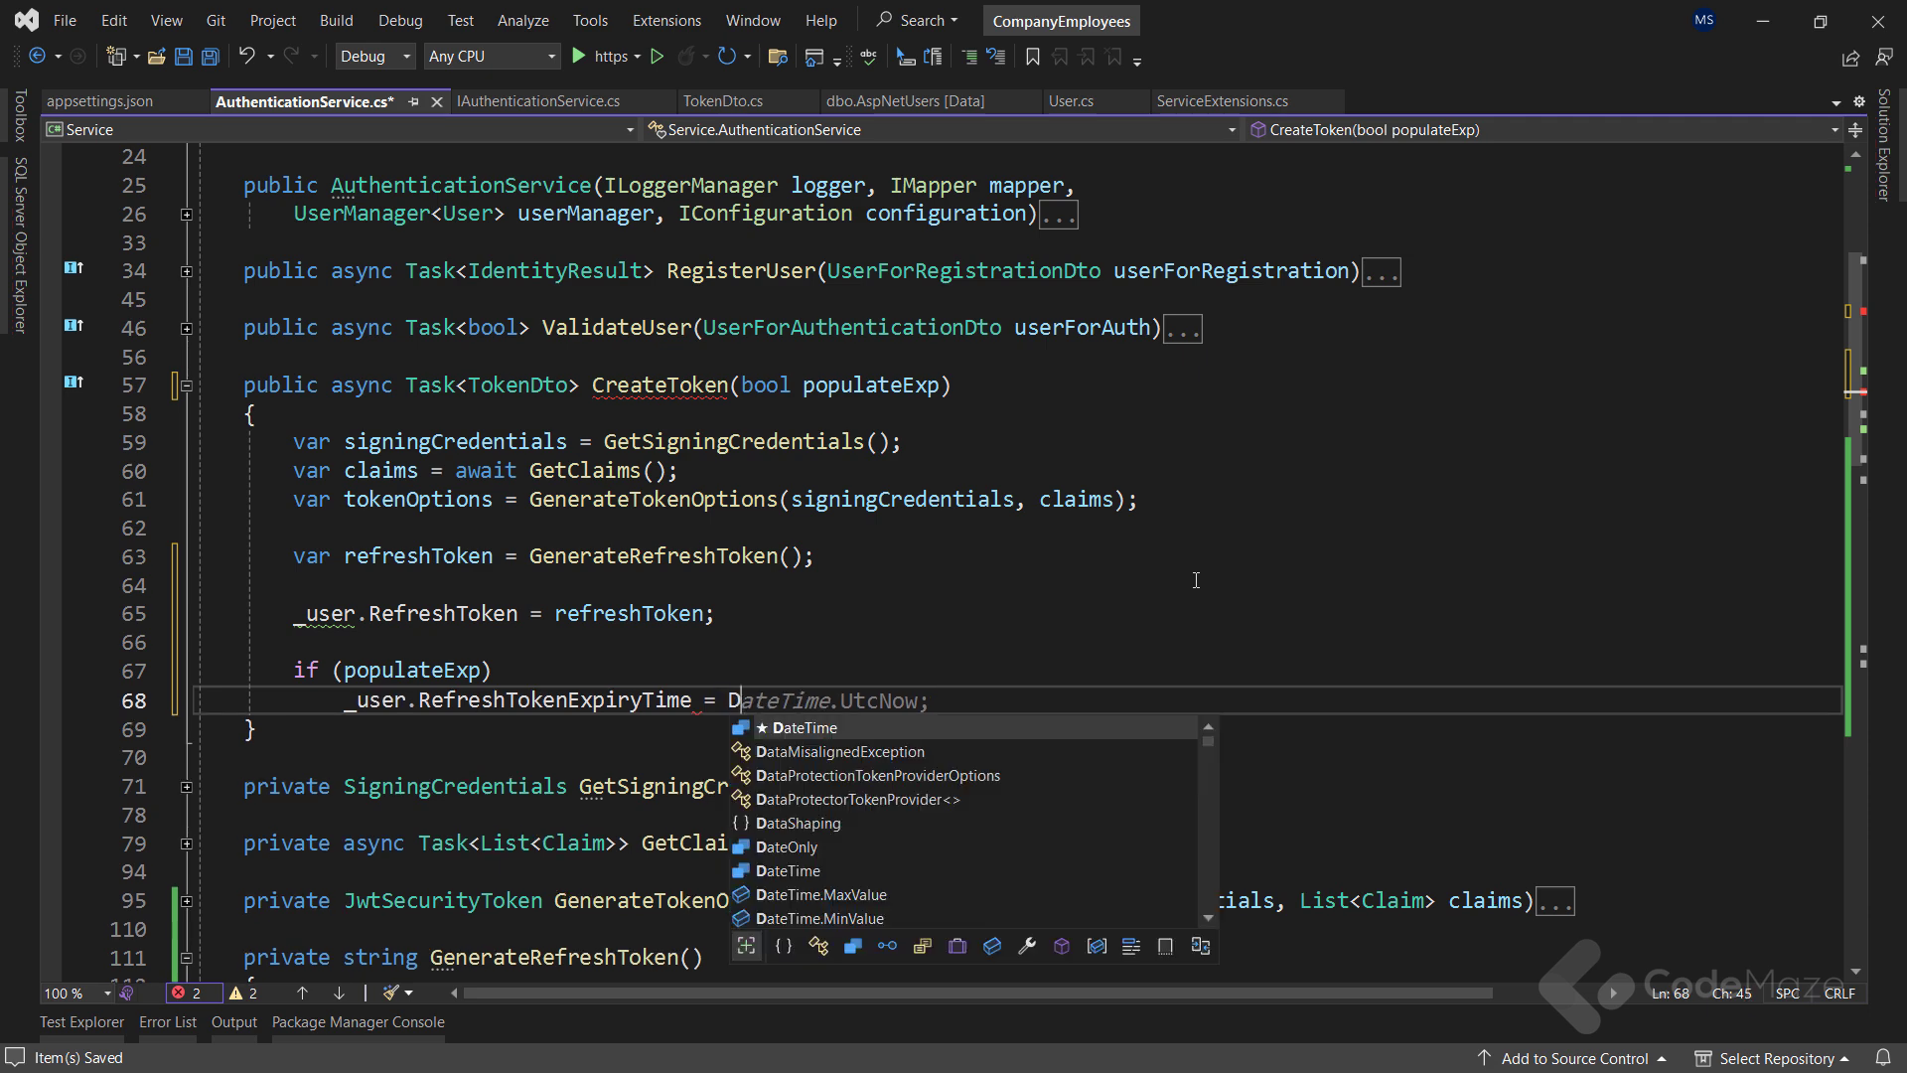
{"action": "type", "text": "ateTime.Now."}
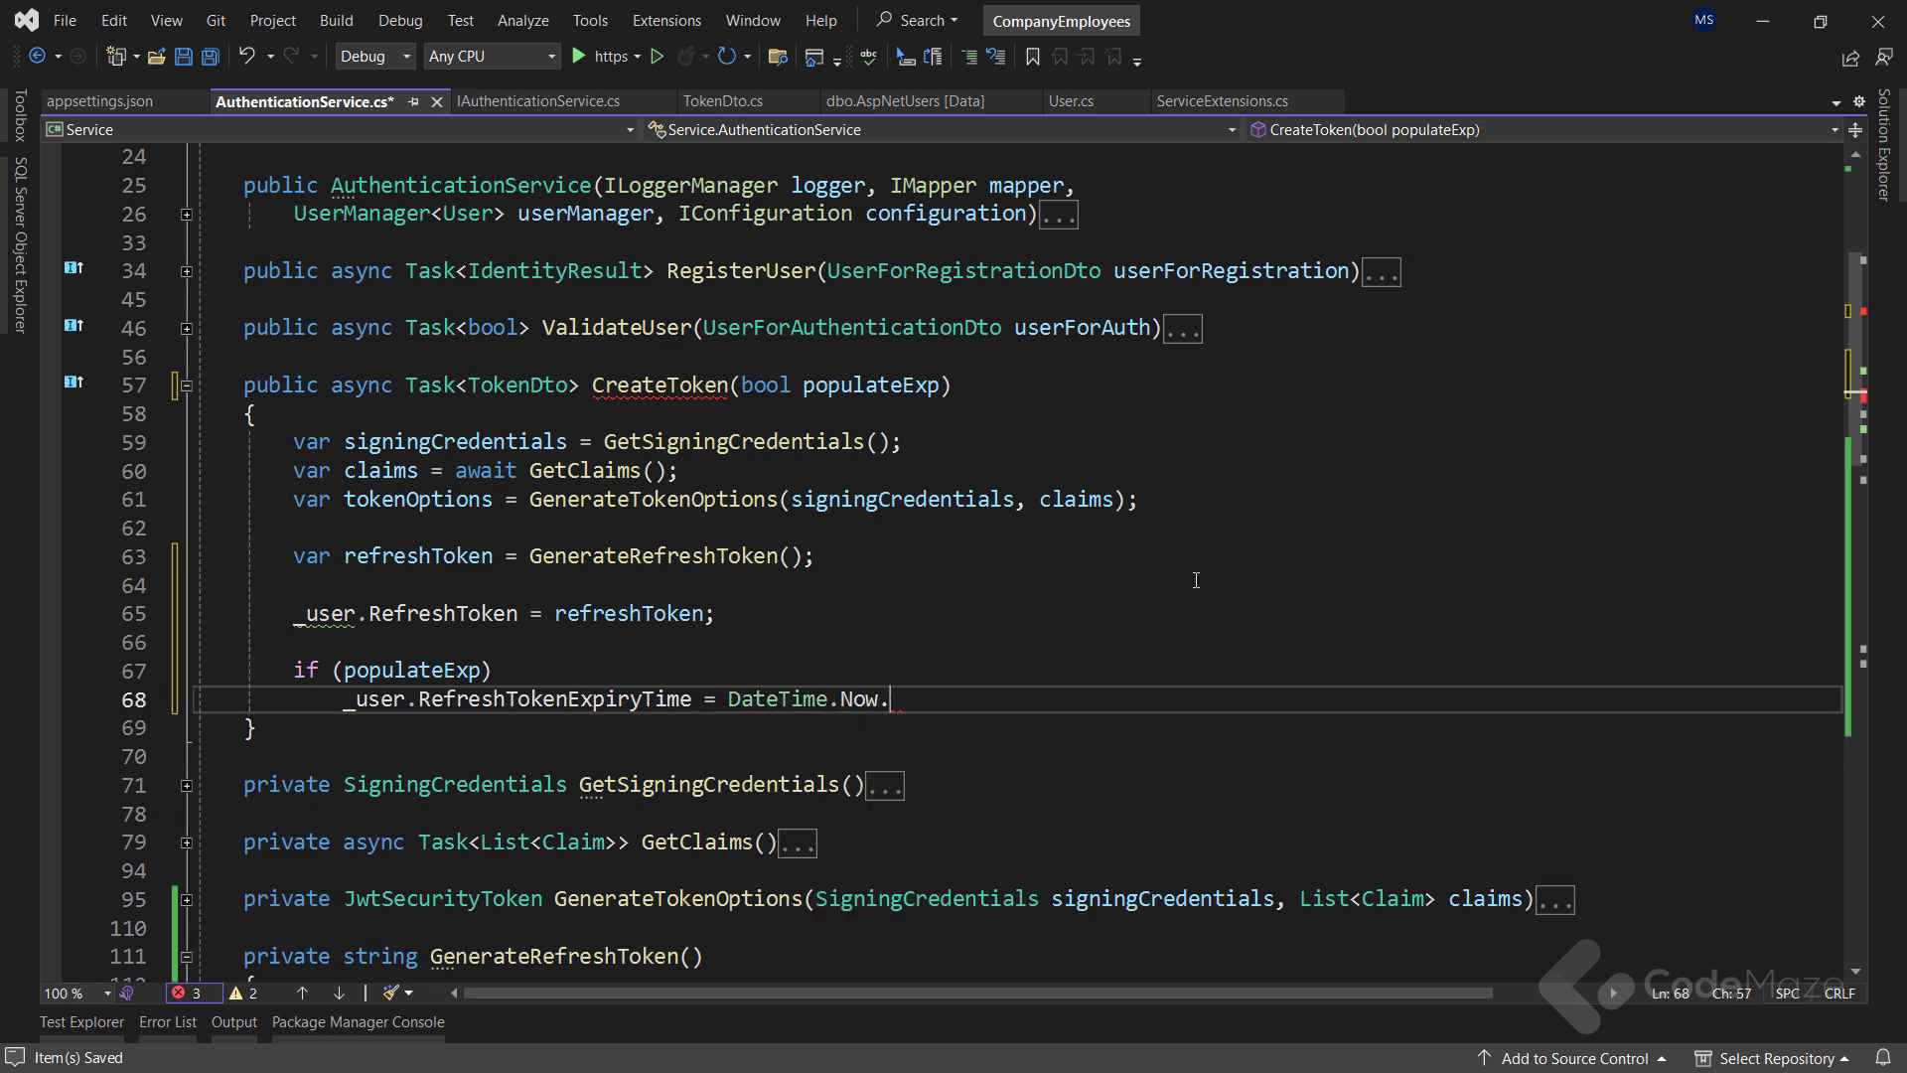
{"action": "type", "text": "AddDays(7"}
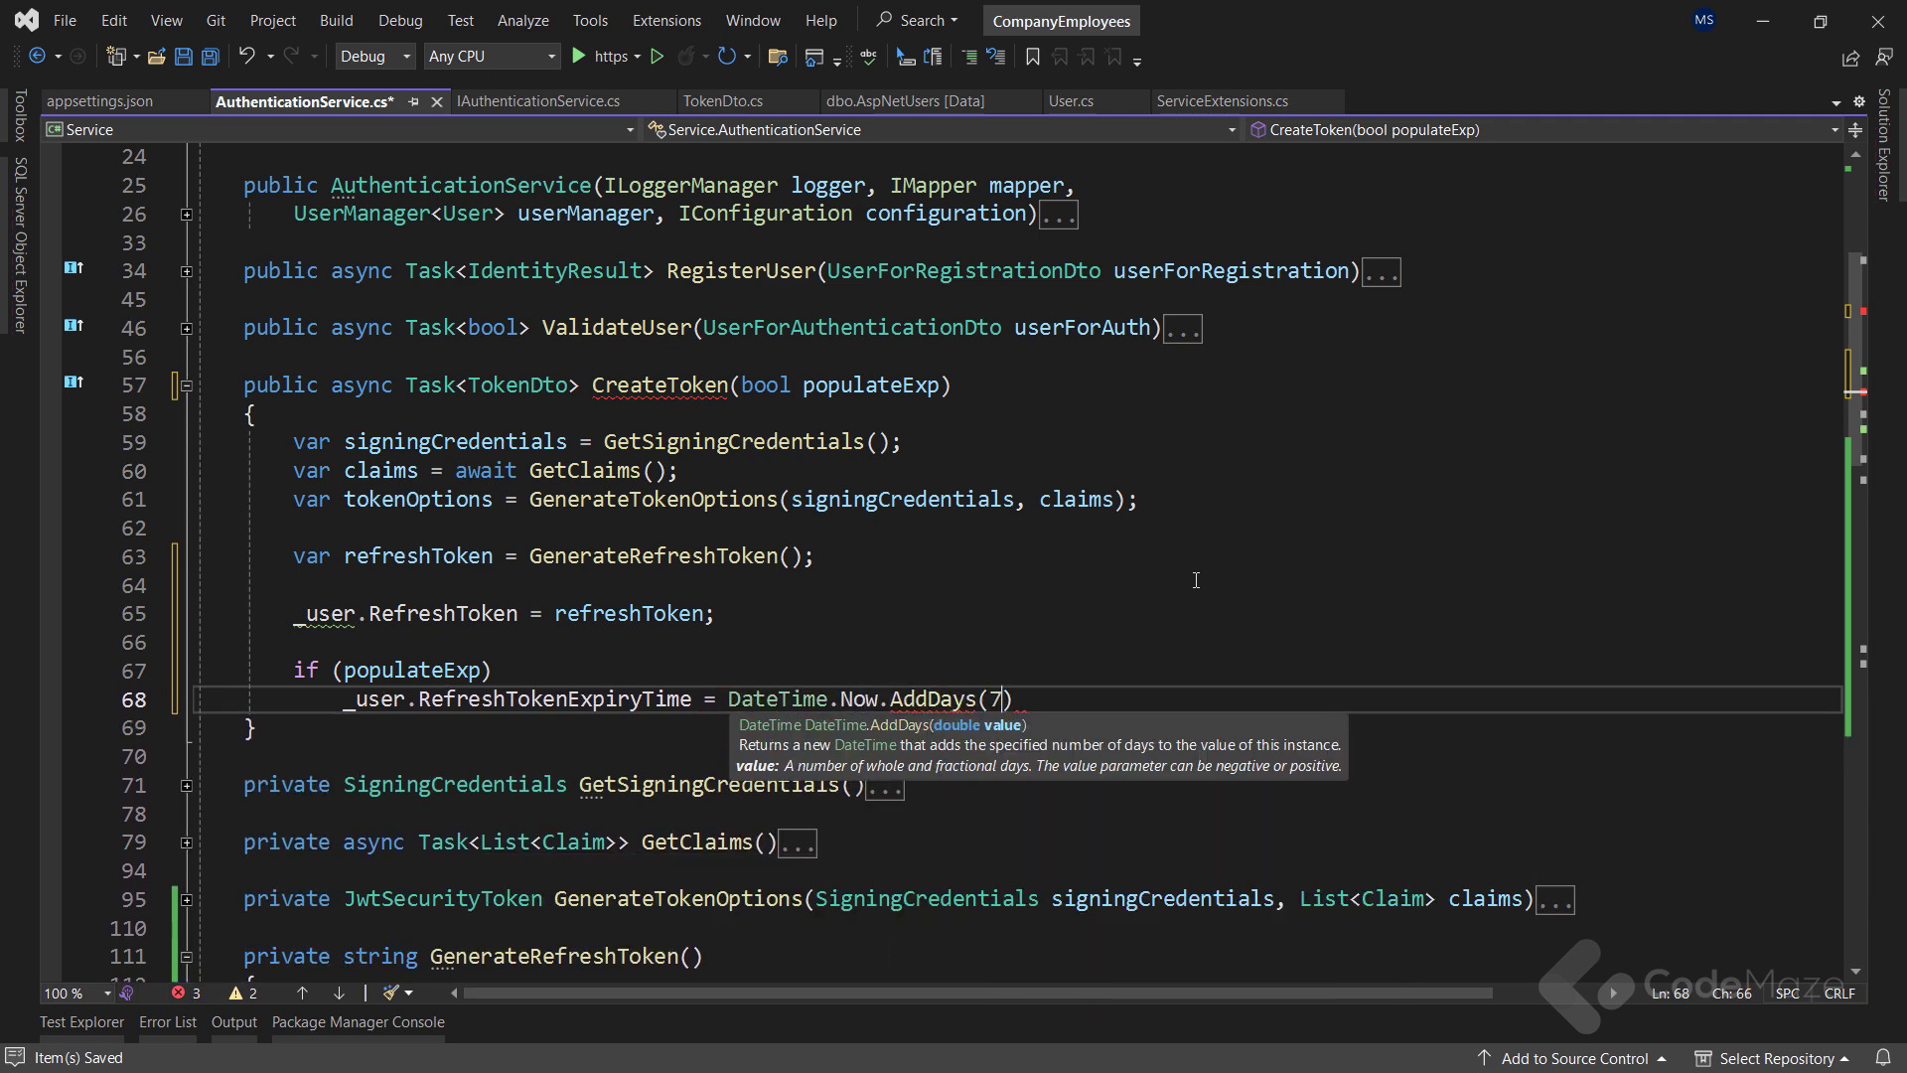
Save the user via UpdateAsync, write the access token, and return new TokenDto(accessToken, refreshToken)
{"action": "type", "text": "a"}
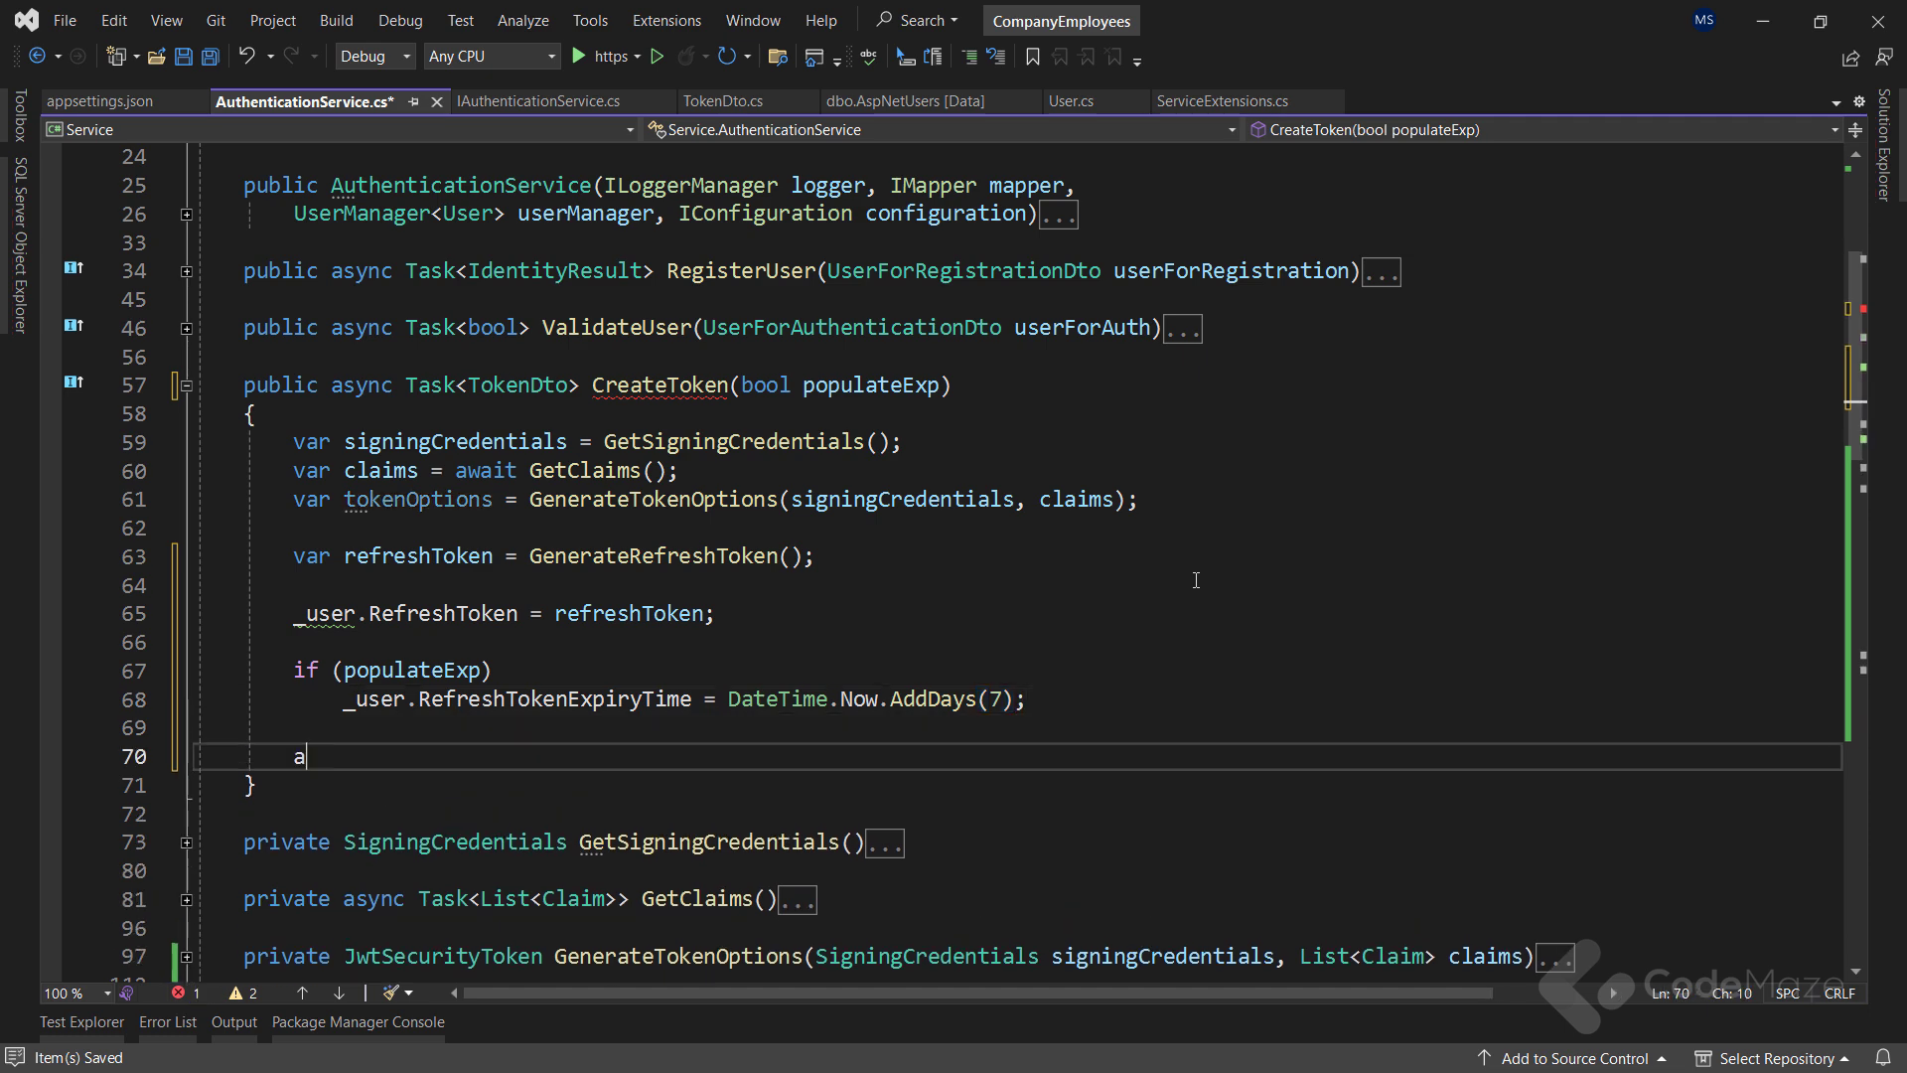
{"action": "type", "text": "wait _userma"}
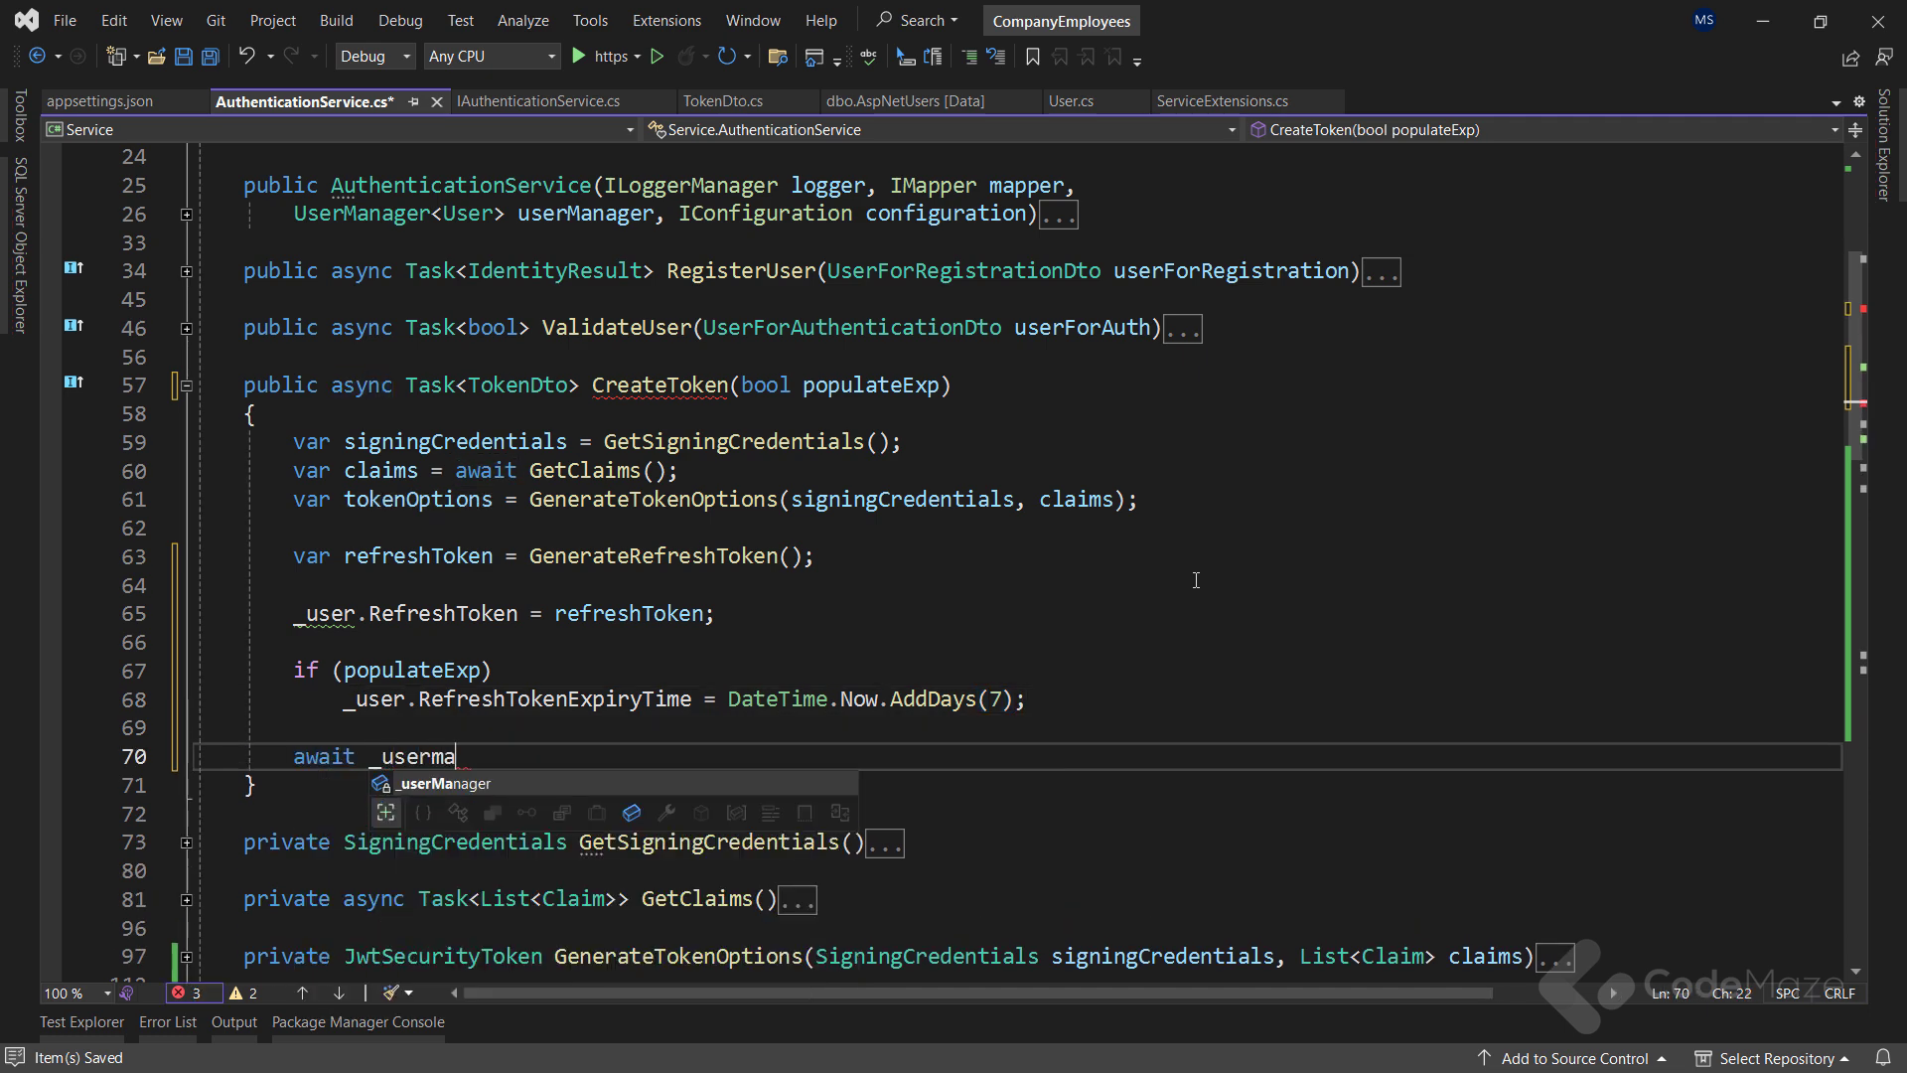
{"action": "type", "text": "nager.updateAsync(_user);"}
{"action": "type", "text": "var accessTo"}
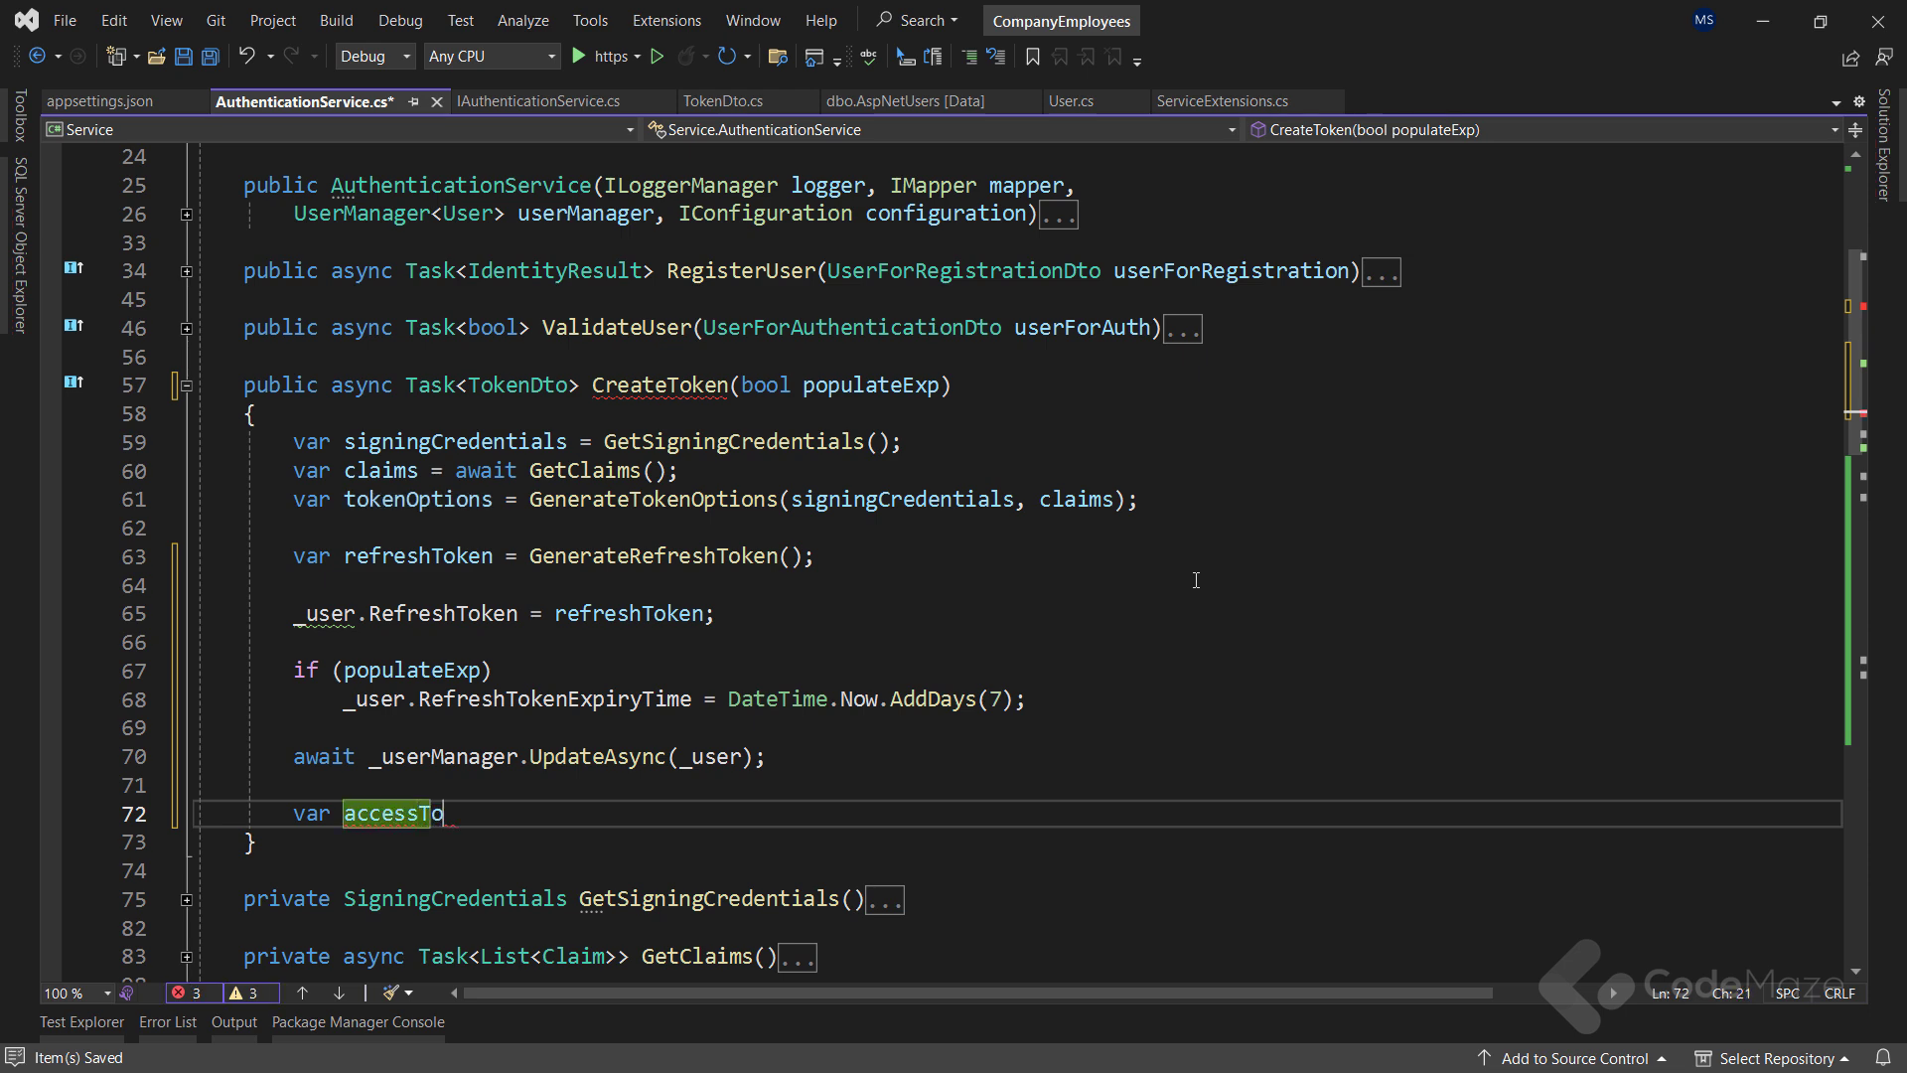
{"action": "type", "text": "ken = new"}
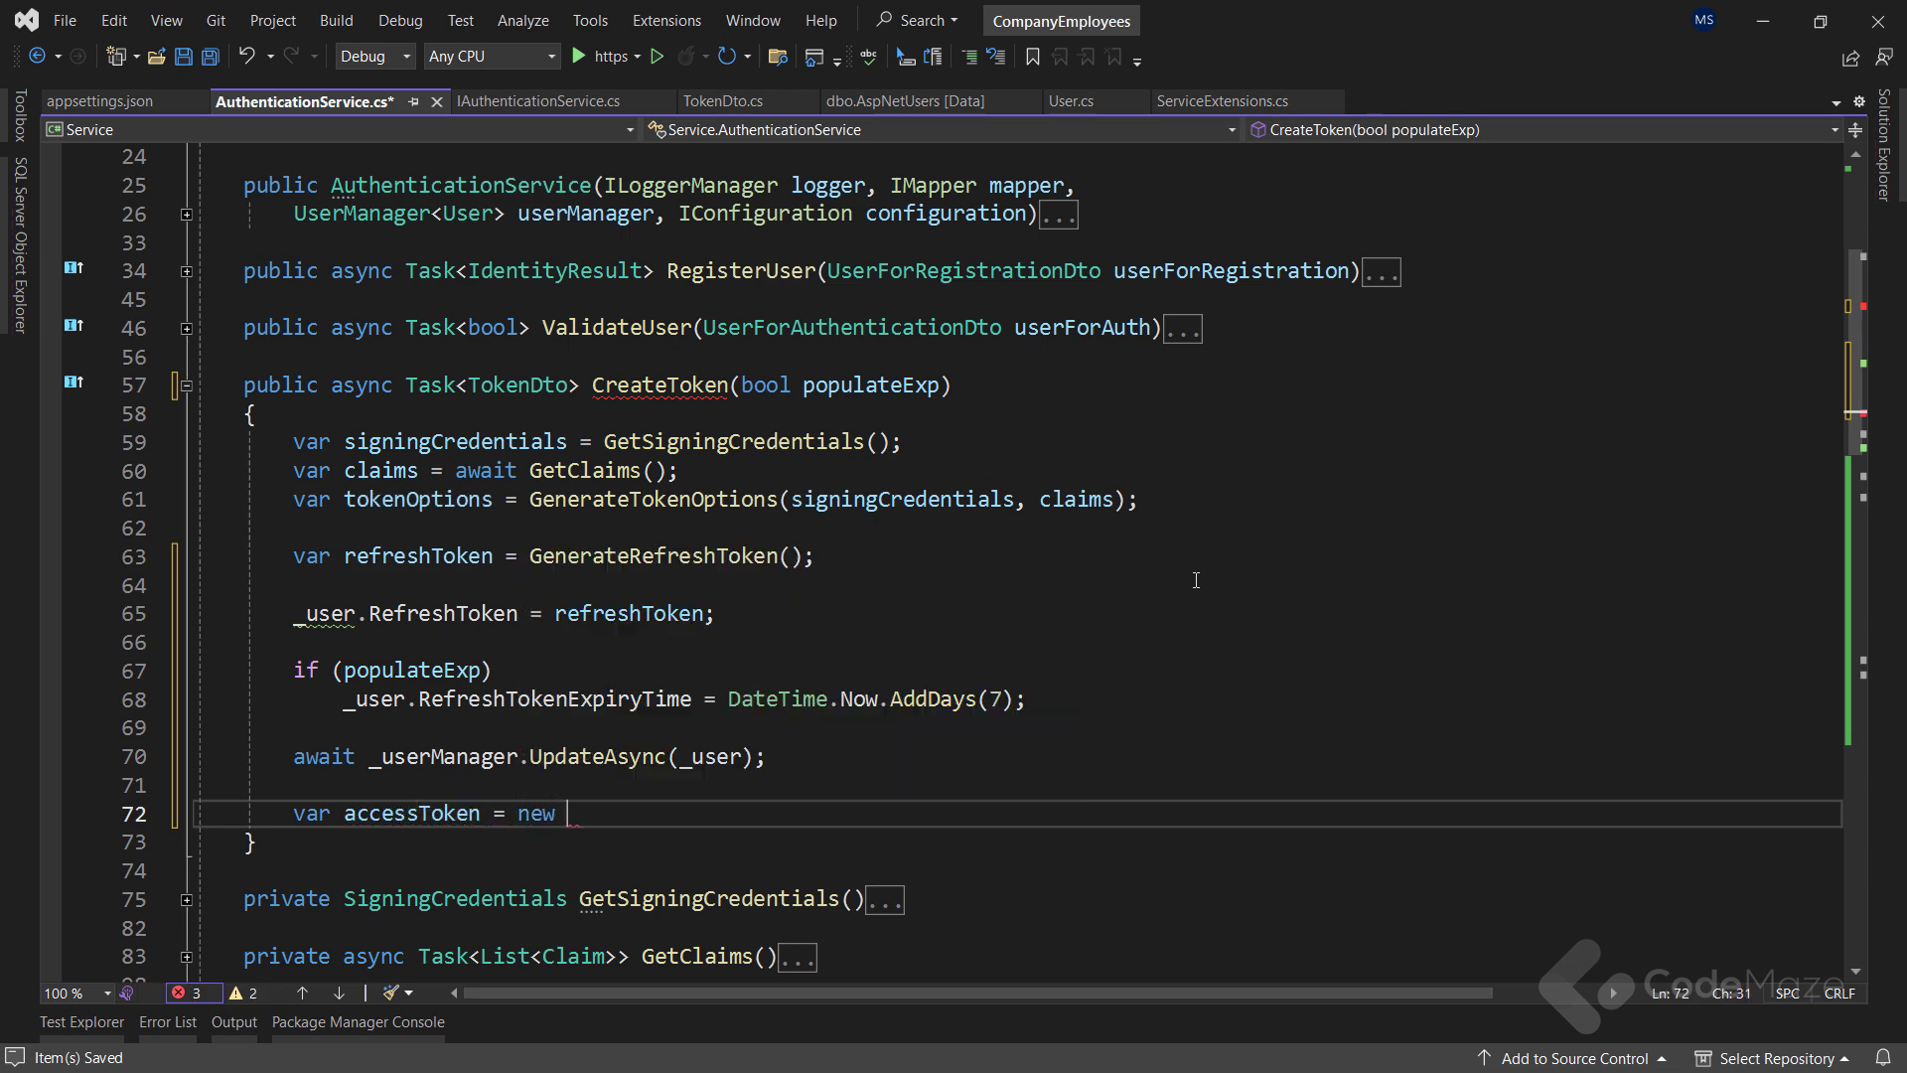
{"action": "type", "text": "JwtSecurt"}
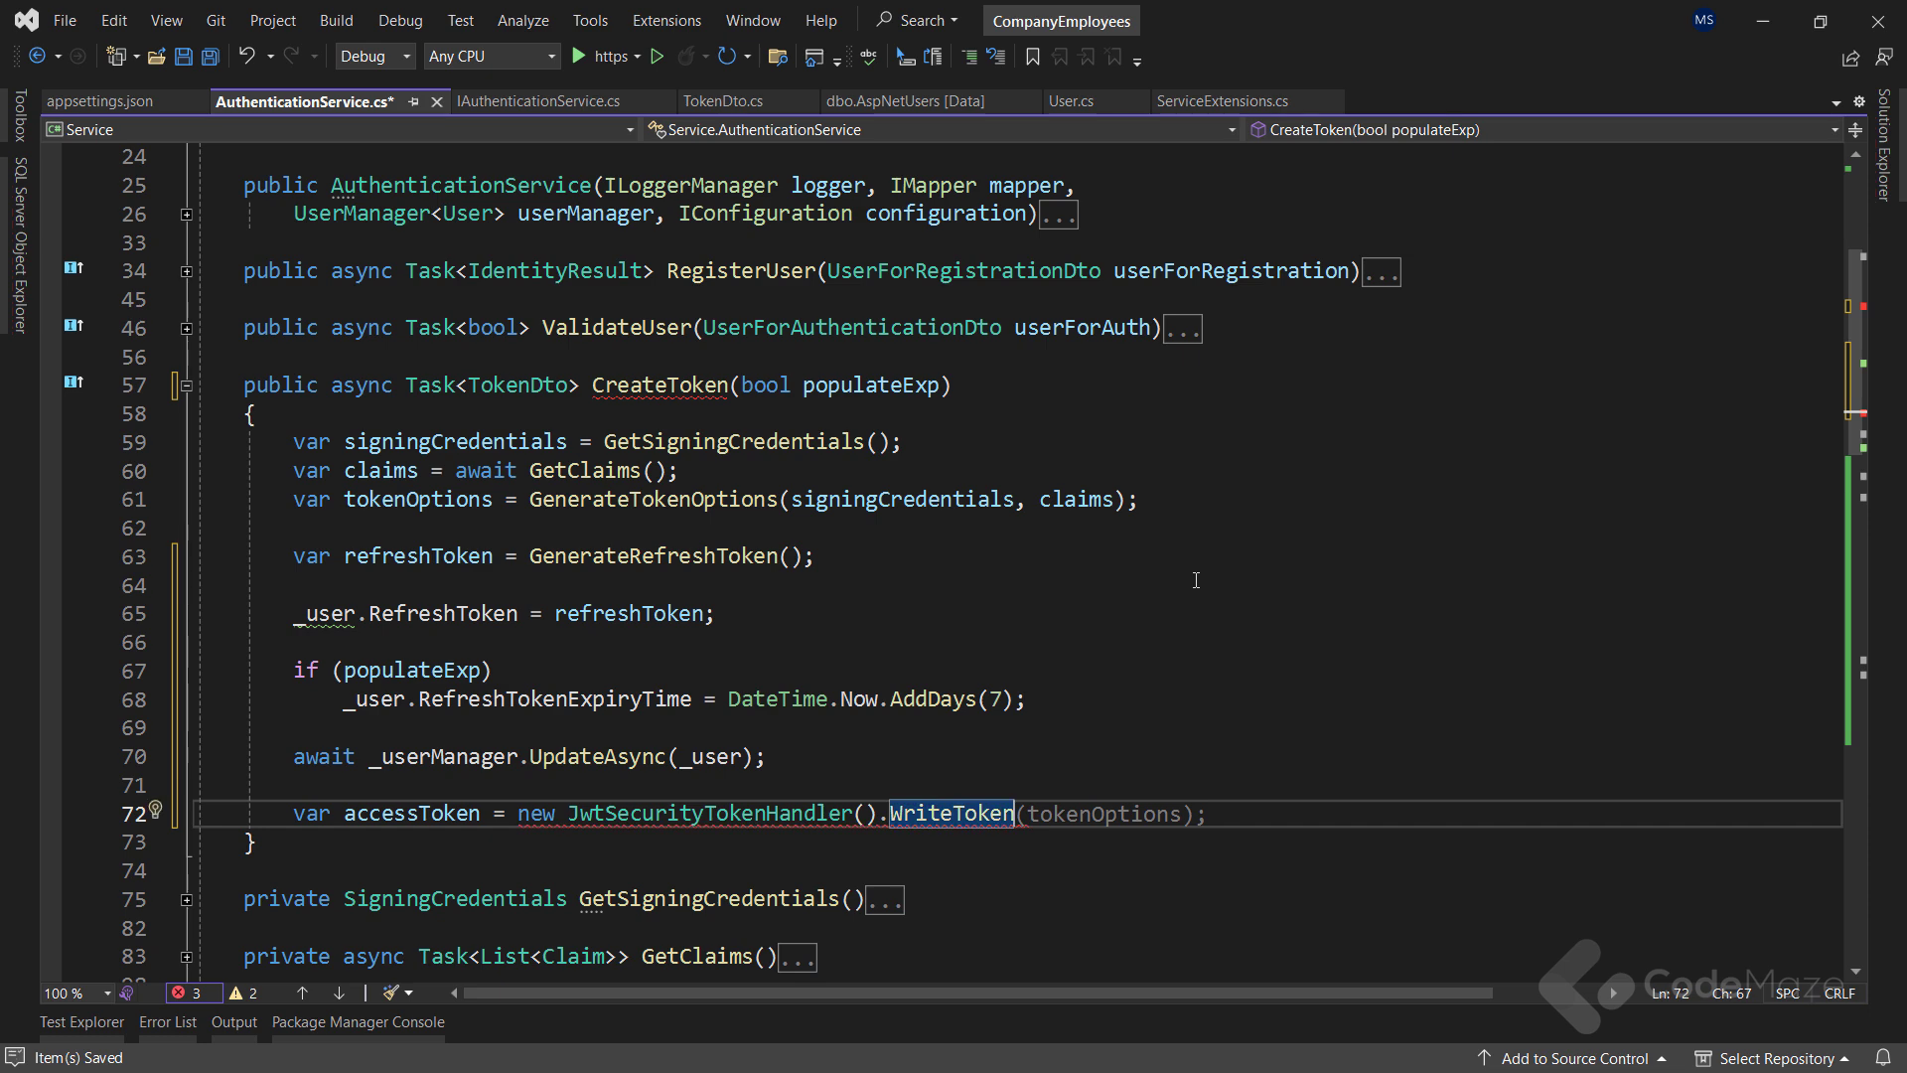
{"action": "key", "text": "enter"}
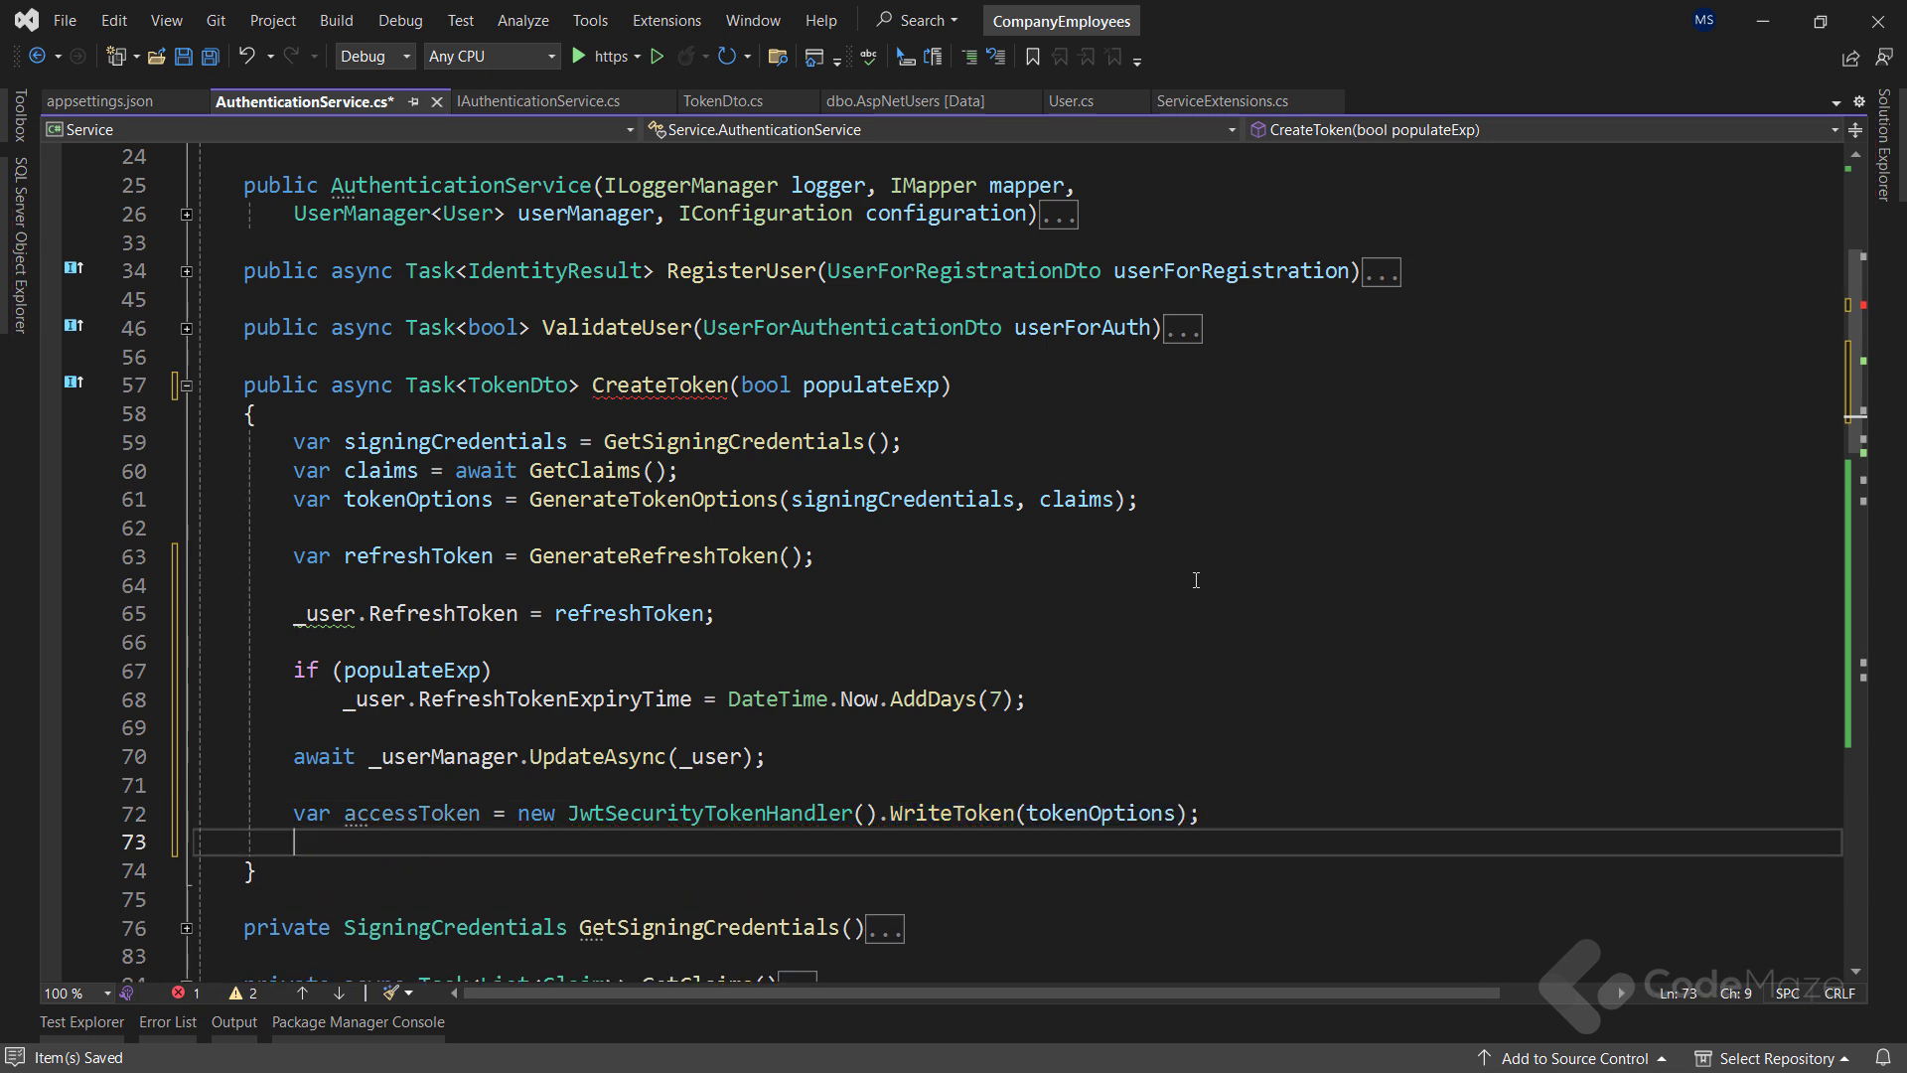
{"action": "type", "text": "return new T"}
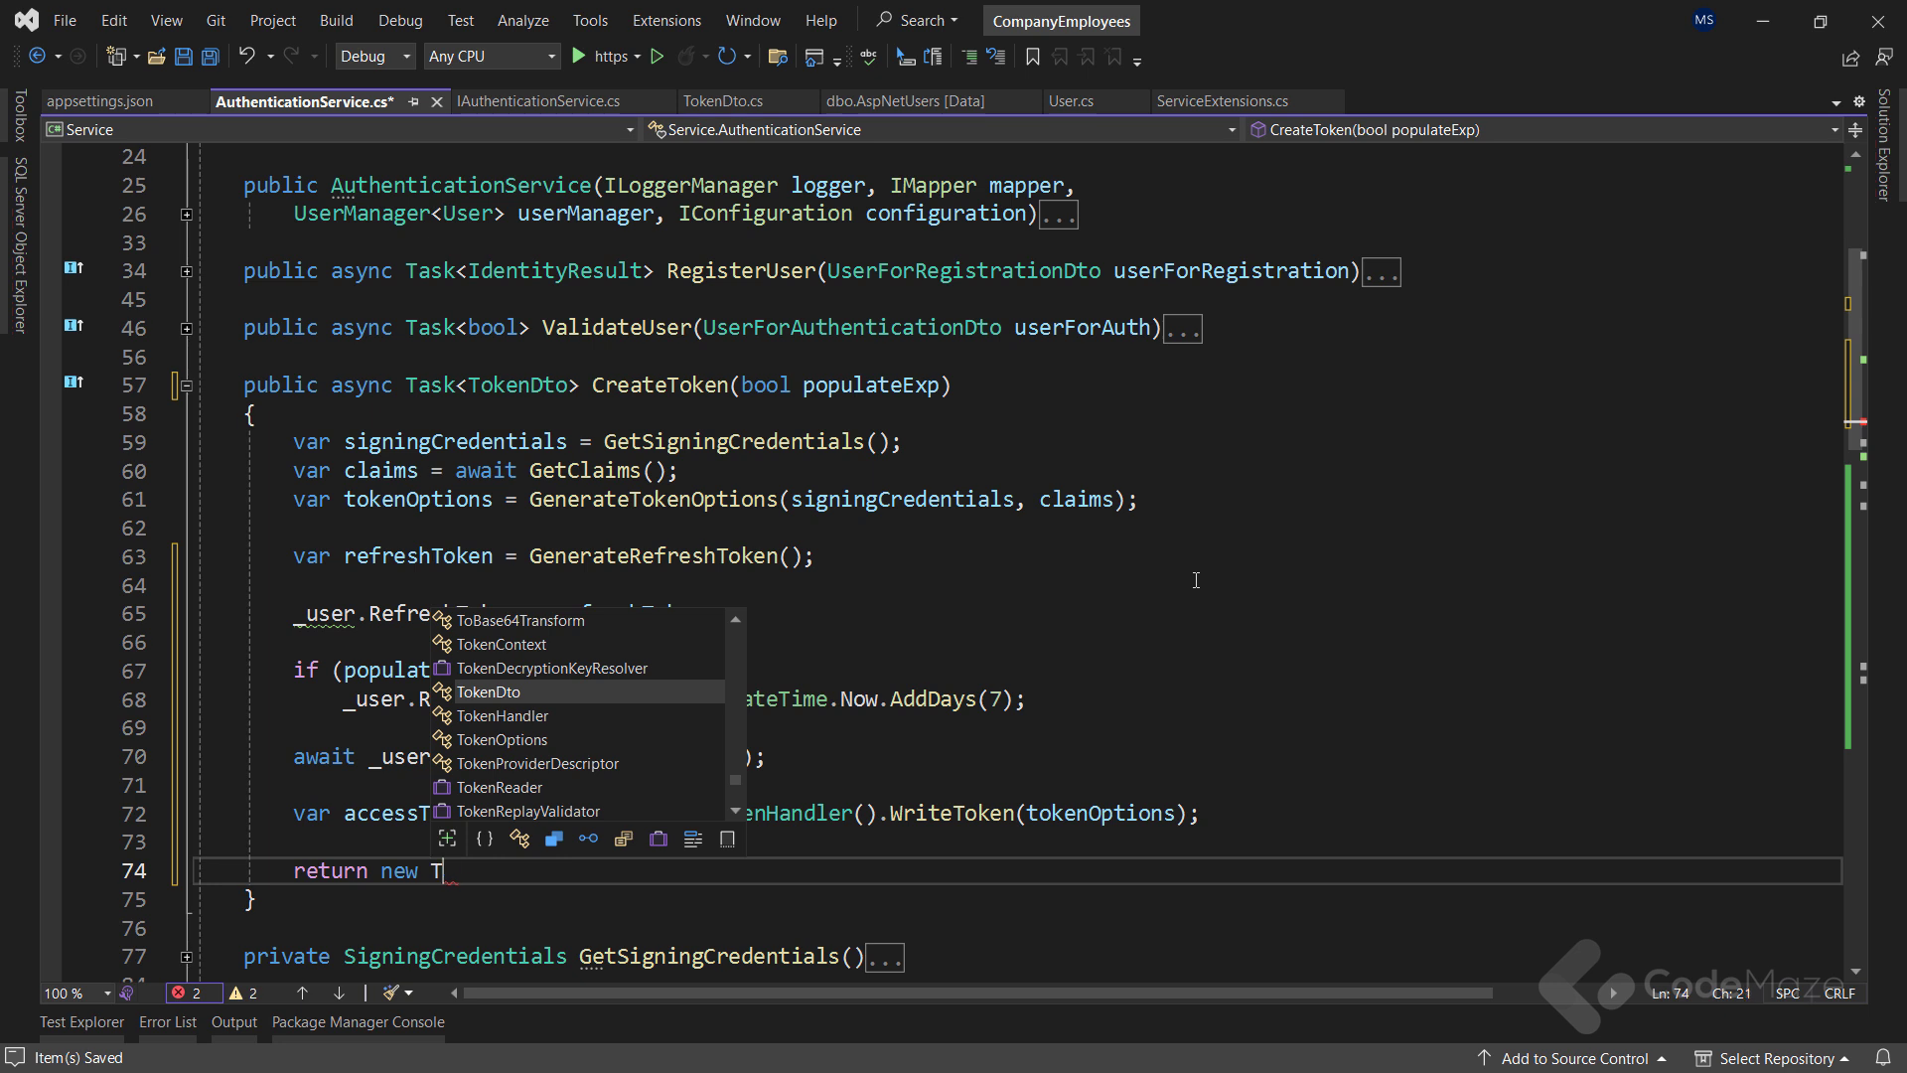
{"action": "type", "text": "okenDto(access"}
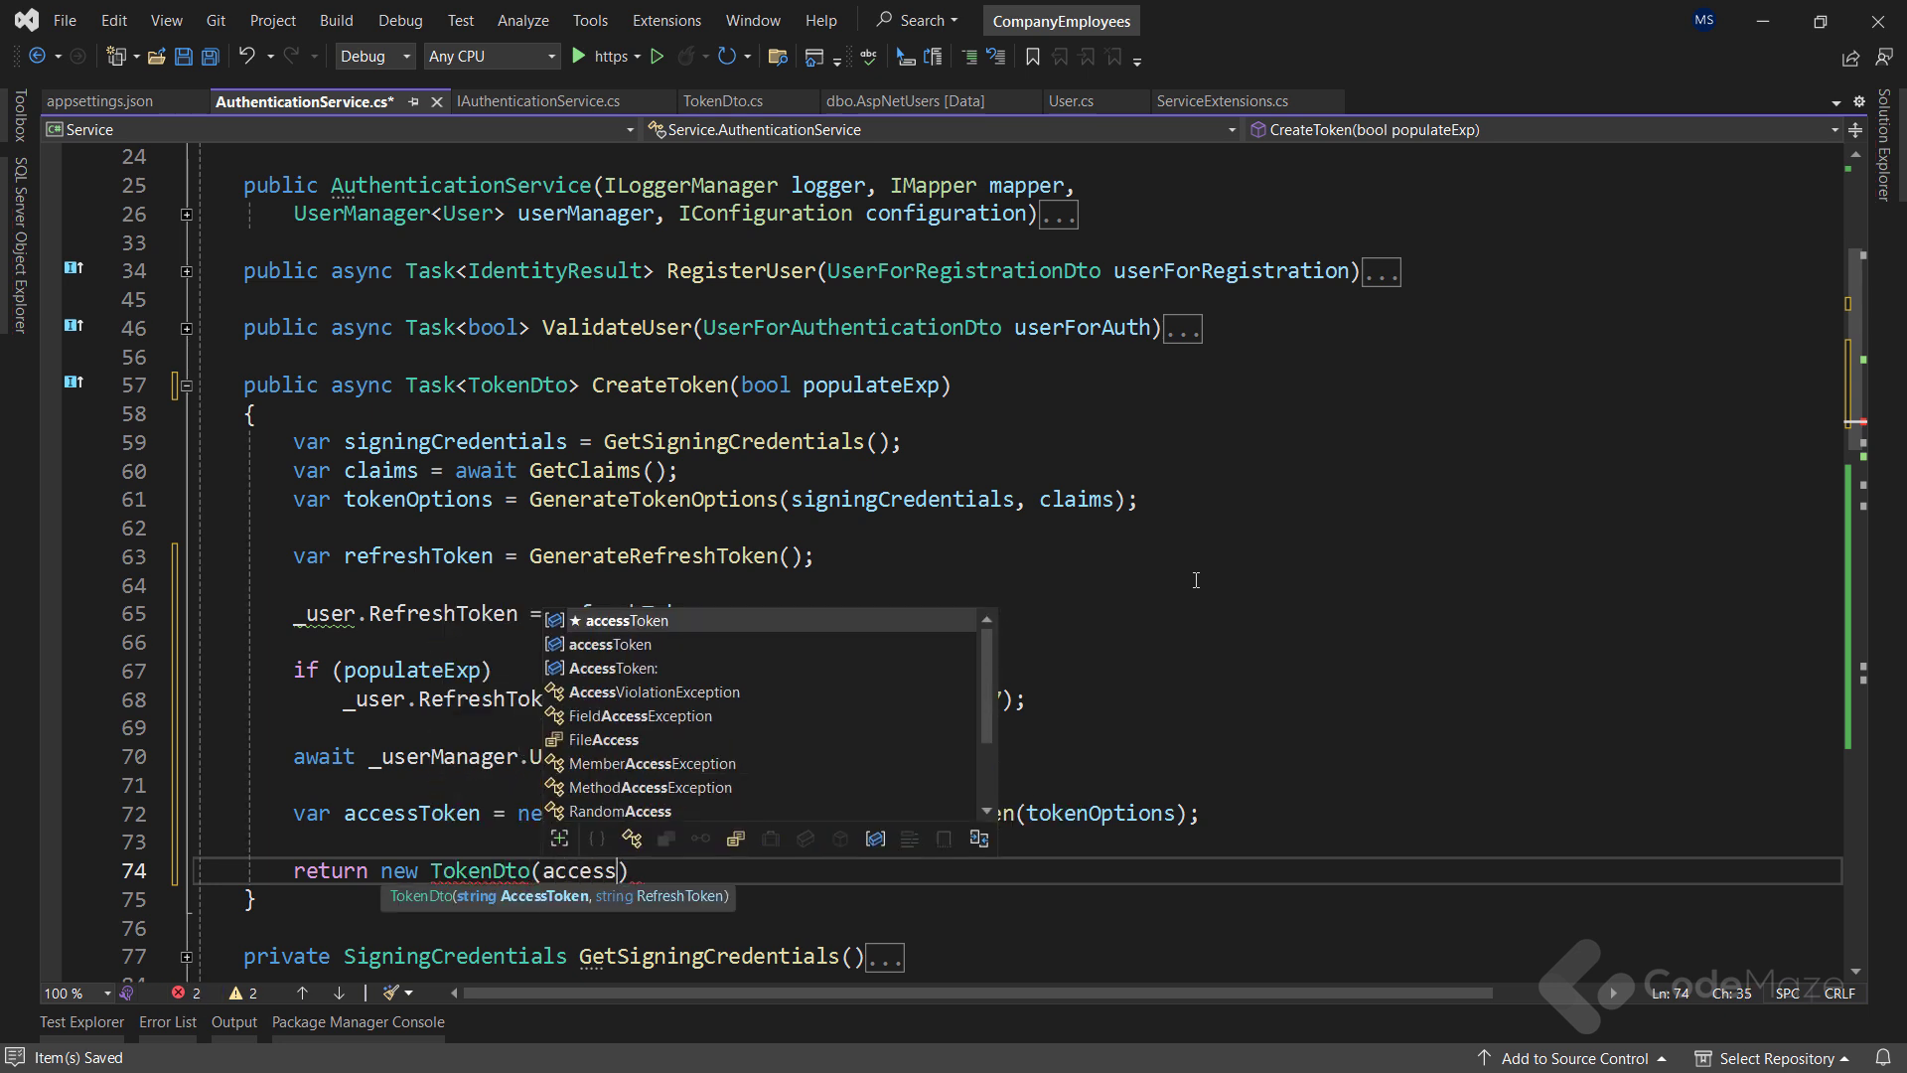
{"action": "type", "text": "Token, refreshToken"}
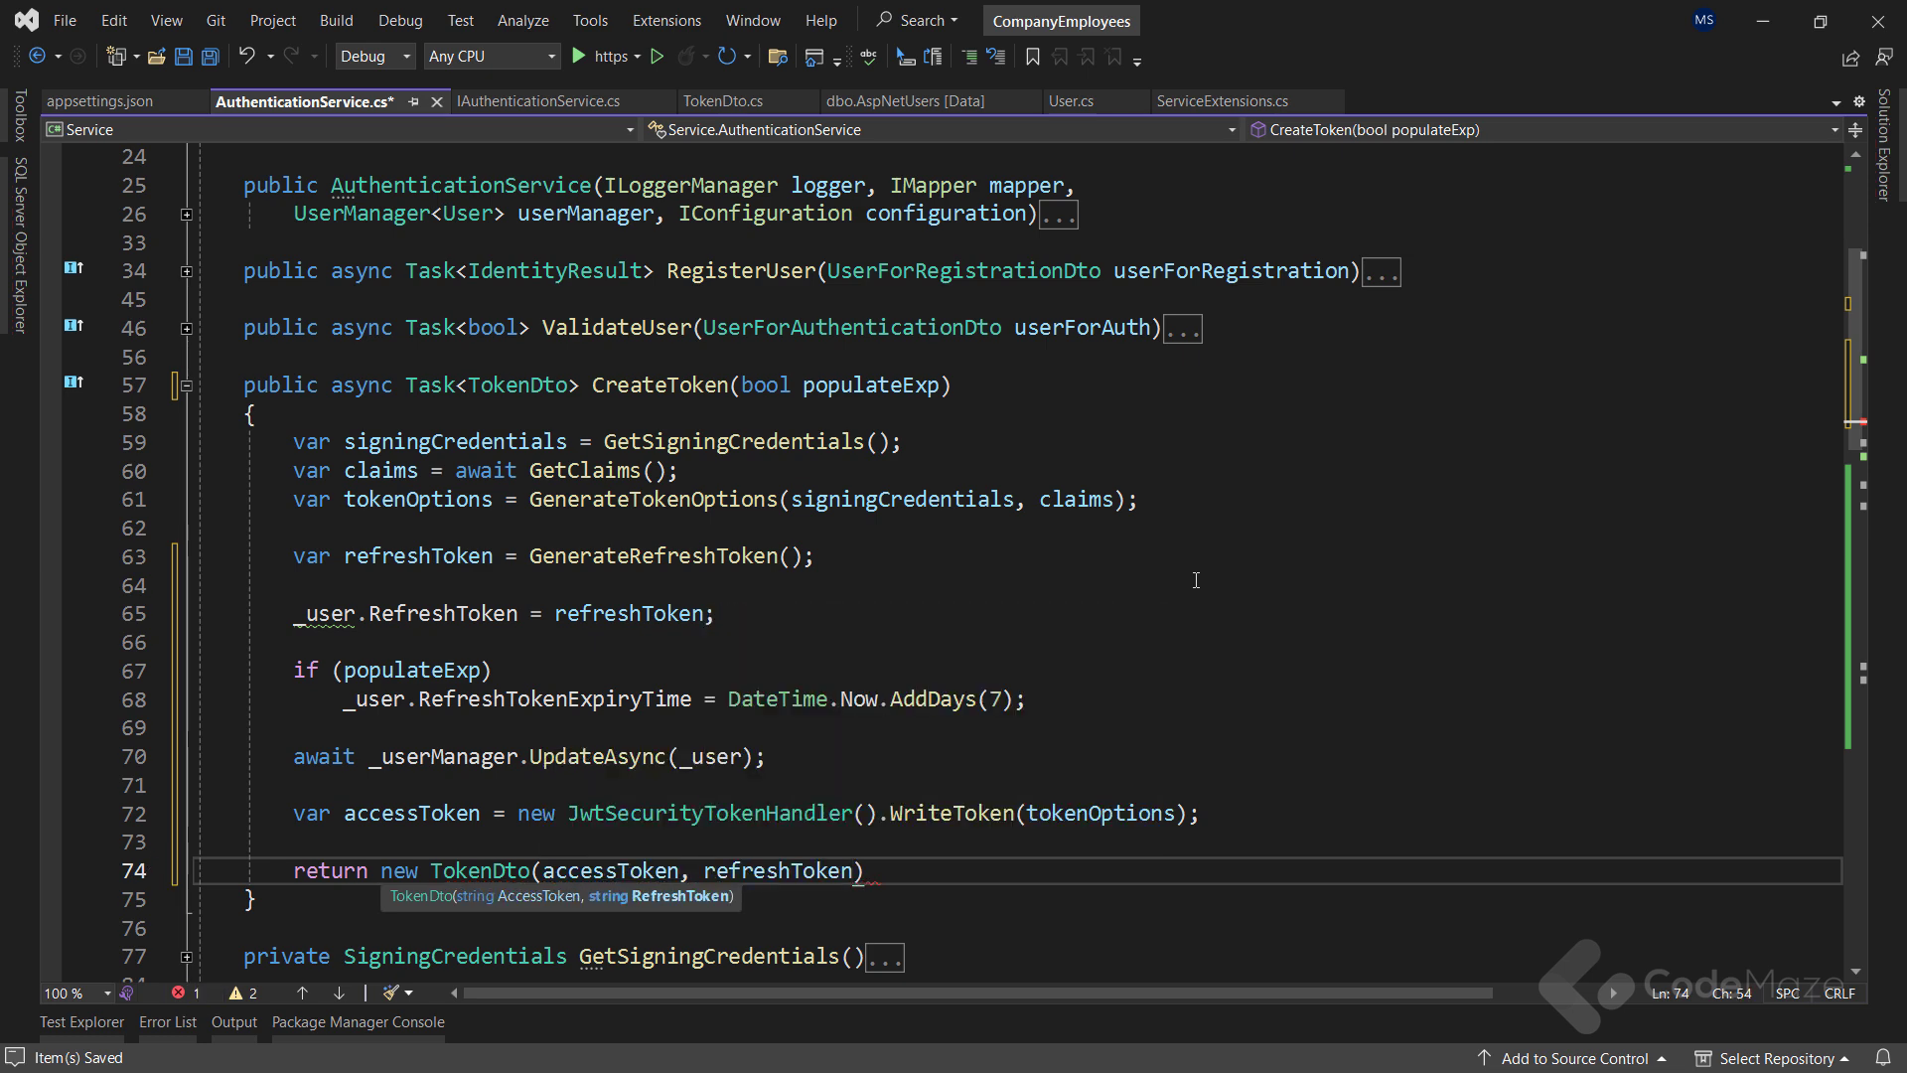
Open AuthenticationController; have Authenticate return Ok(tokenDto) from CreateToken(populateExp: true)
{"action": "type", "text": "appsett"}
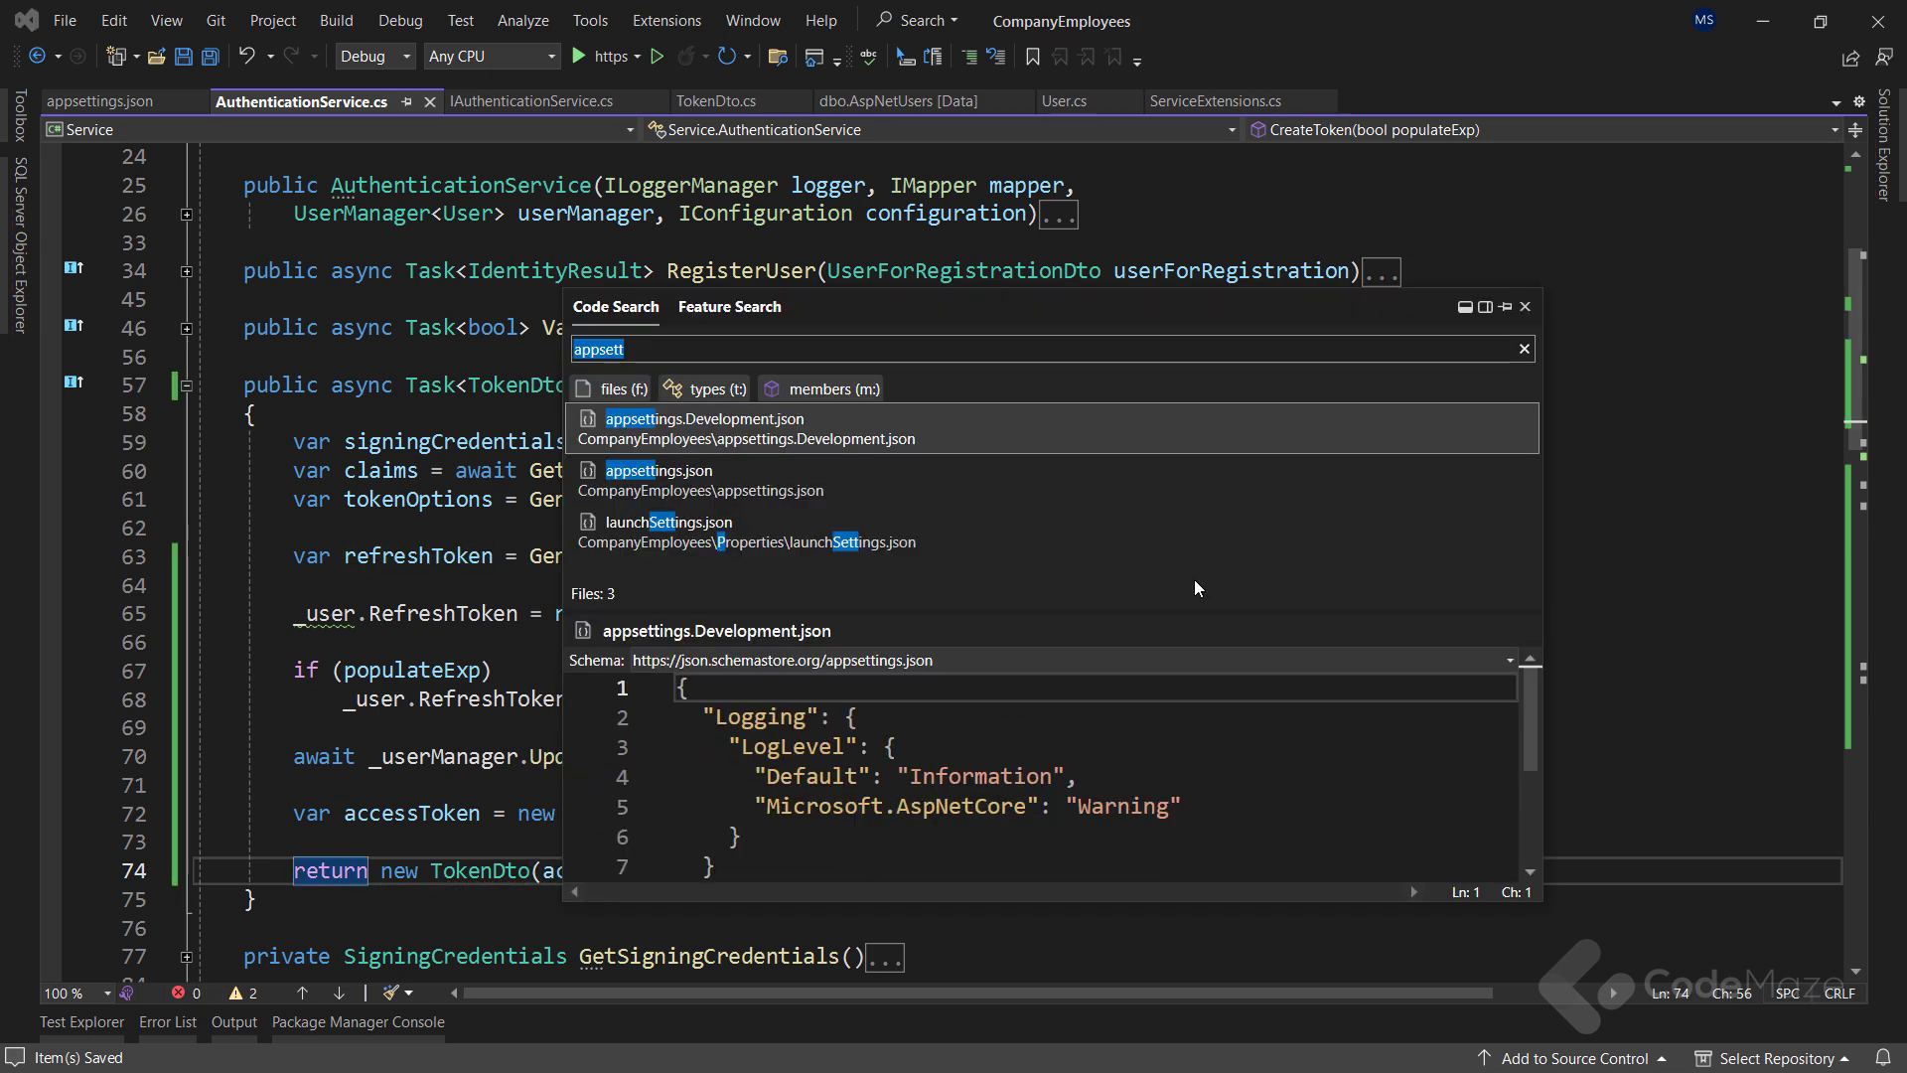
{"action": "type", "text": "authentica"}
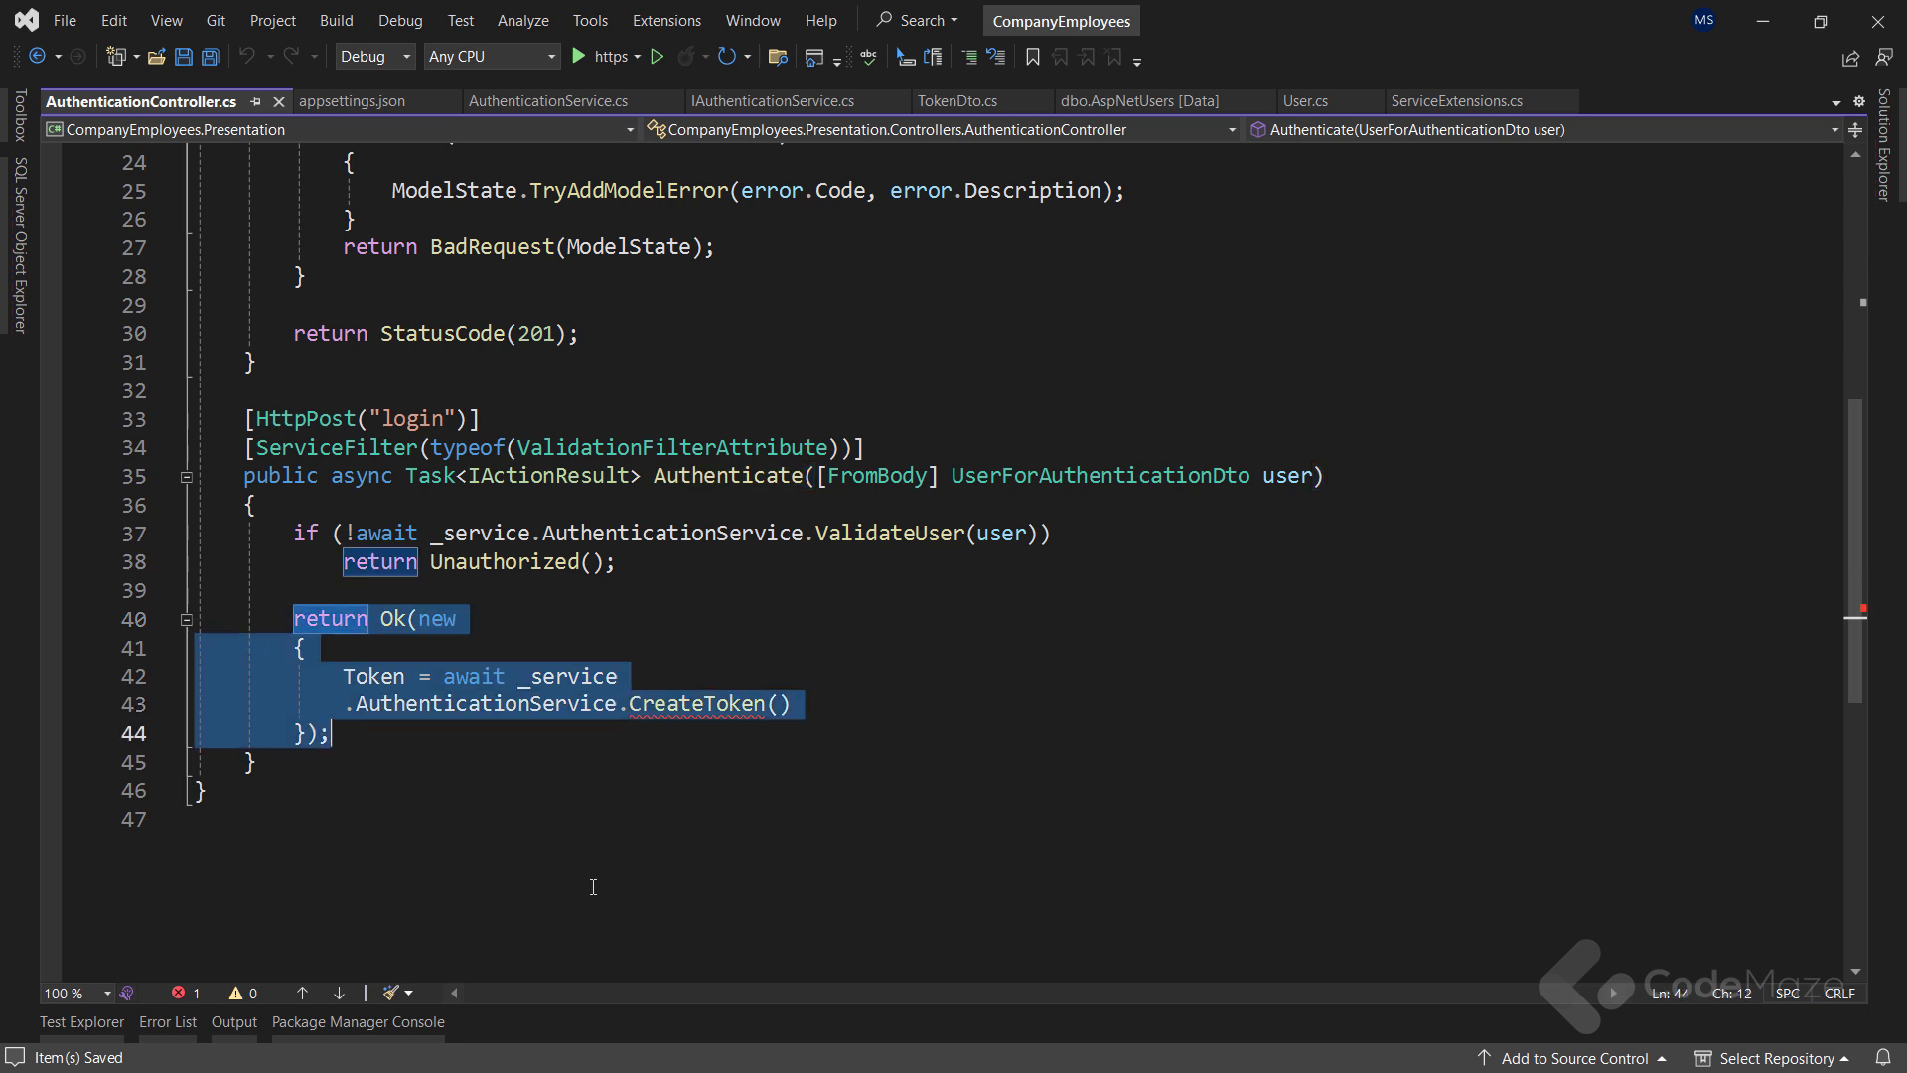
{"action": "type", "text": "var token"}
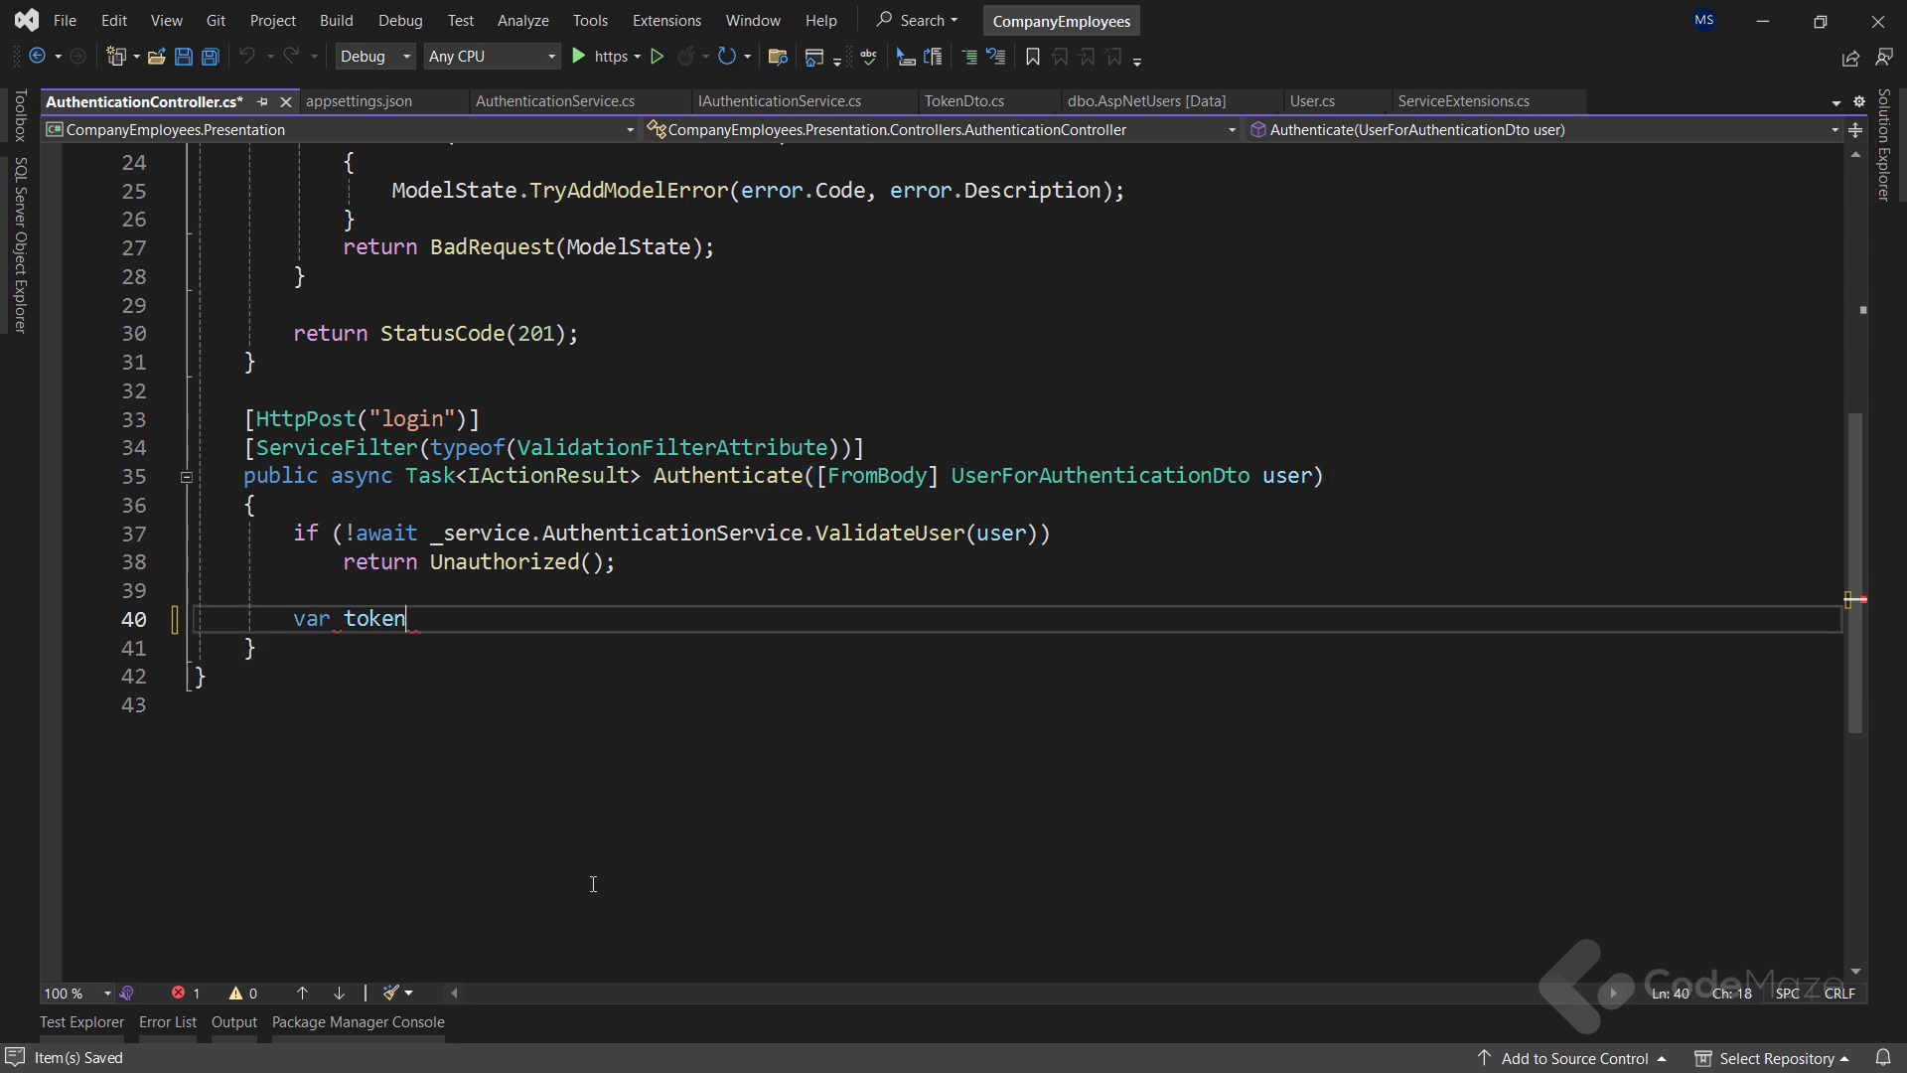
{"action": "type", "text": "Dto = a"}
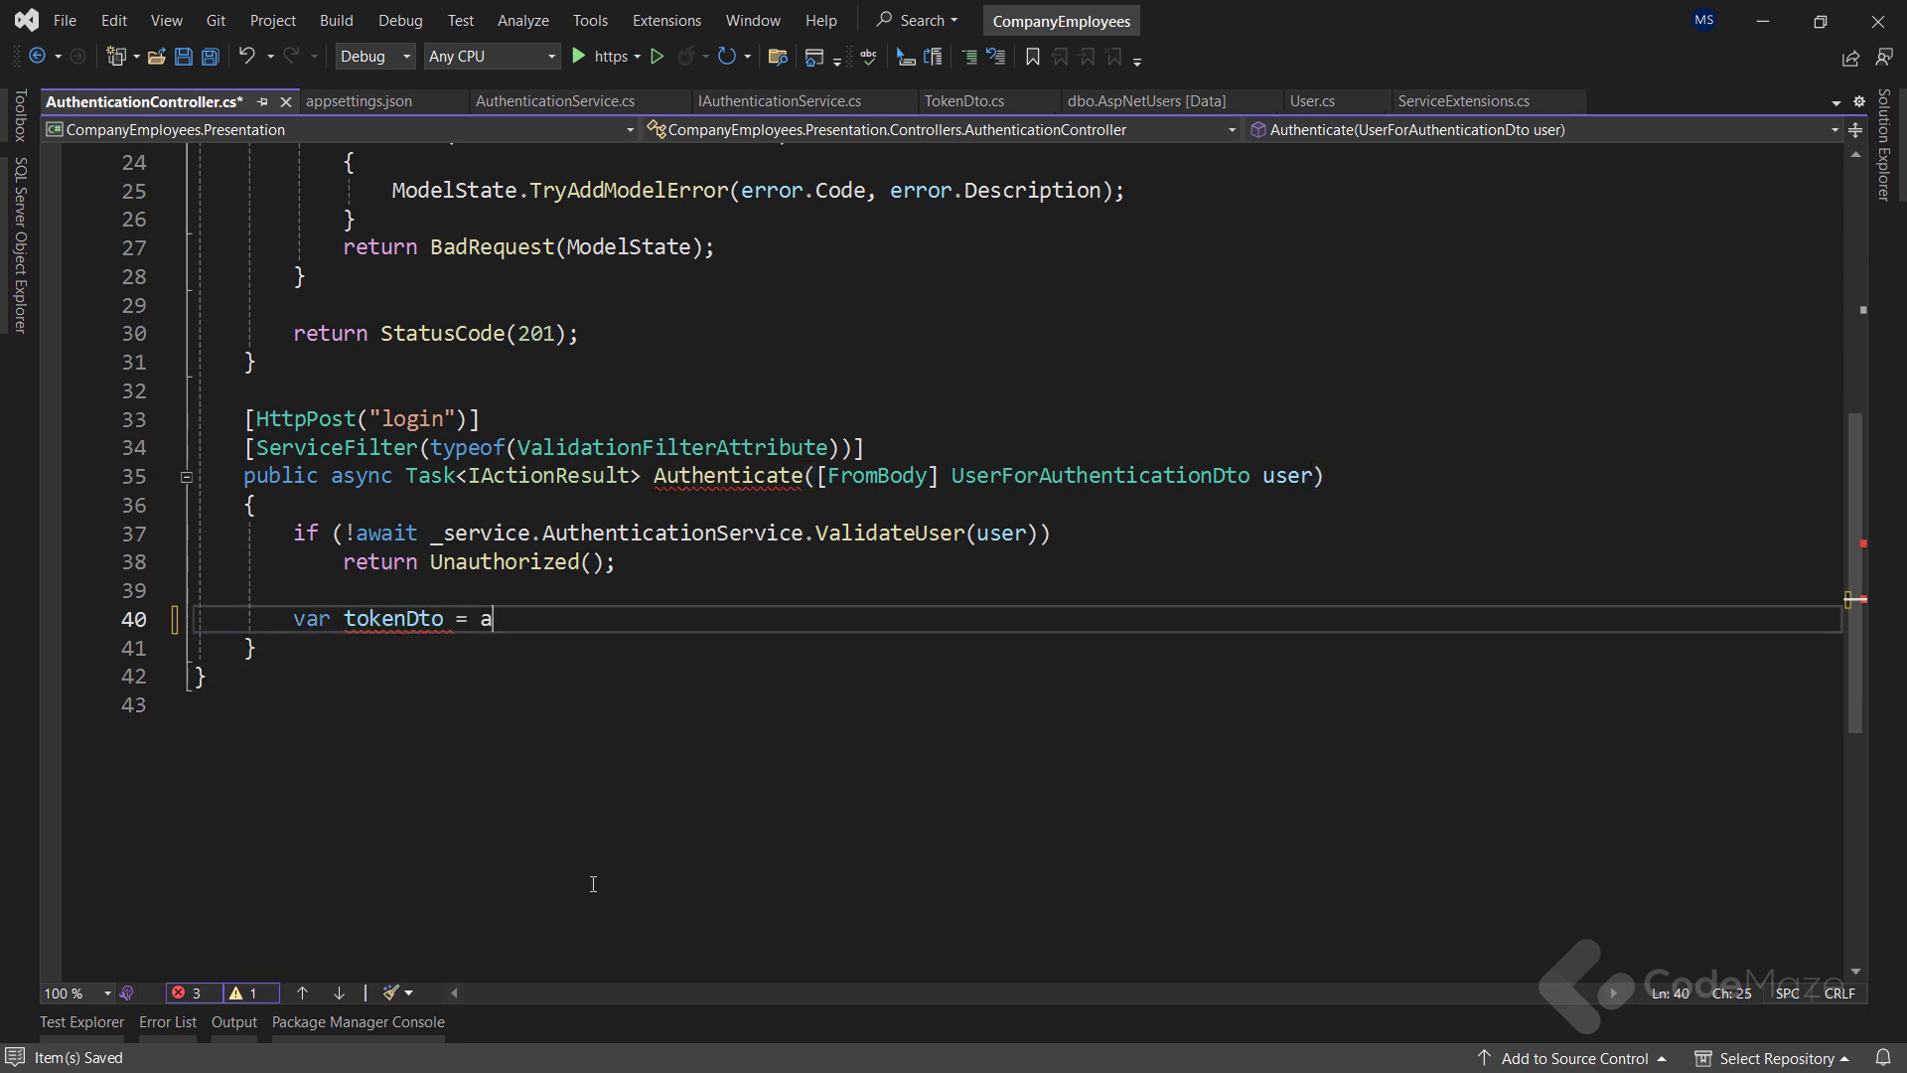
{"action": "type", "text": "wait _service."}
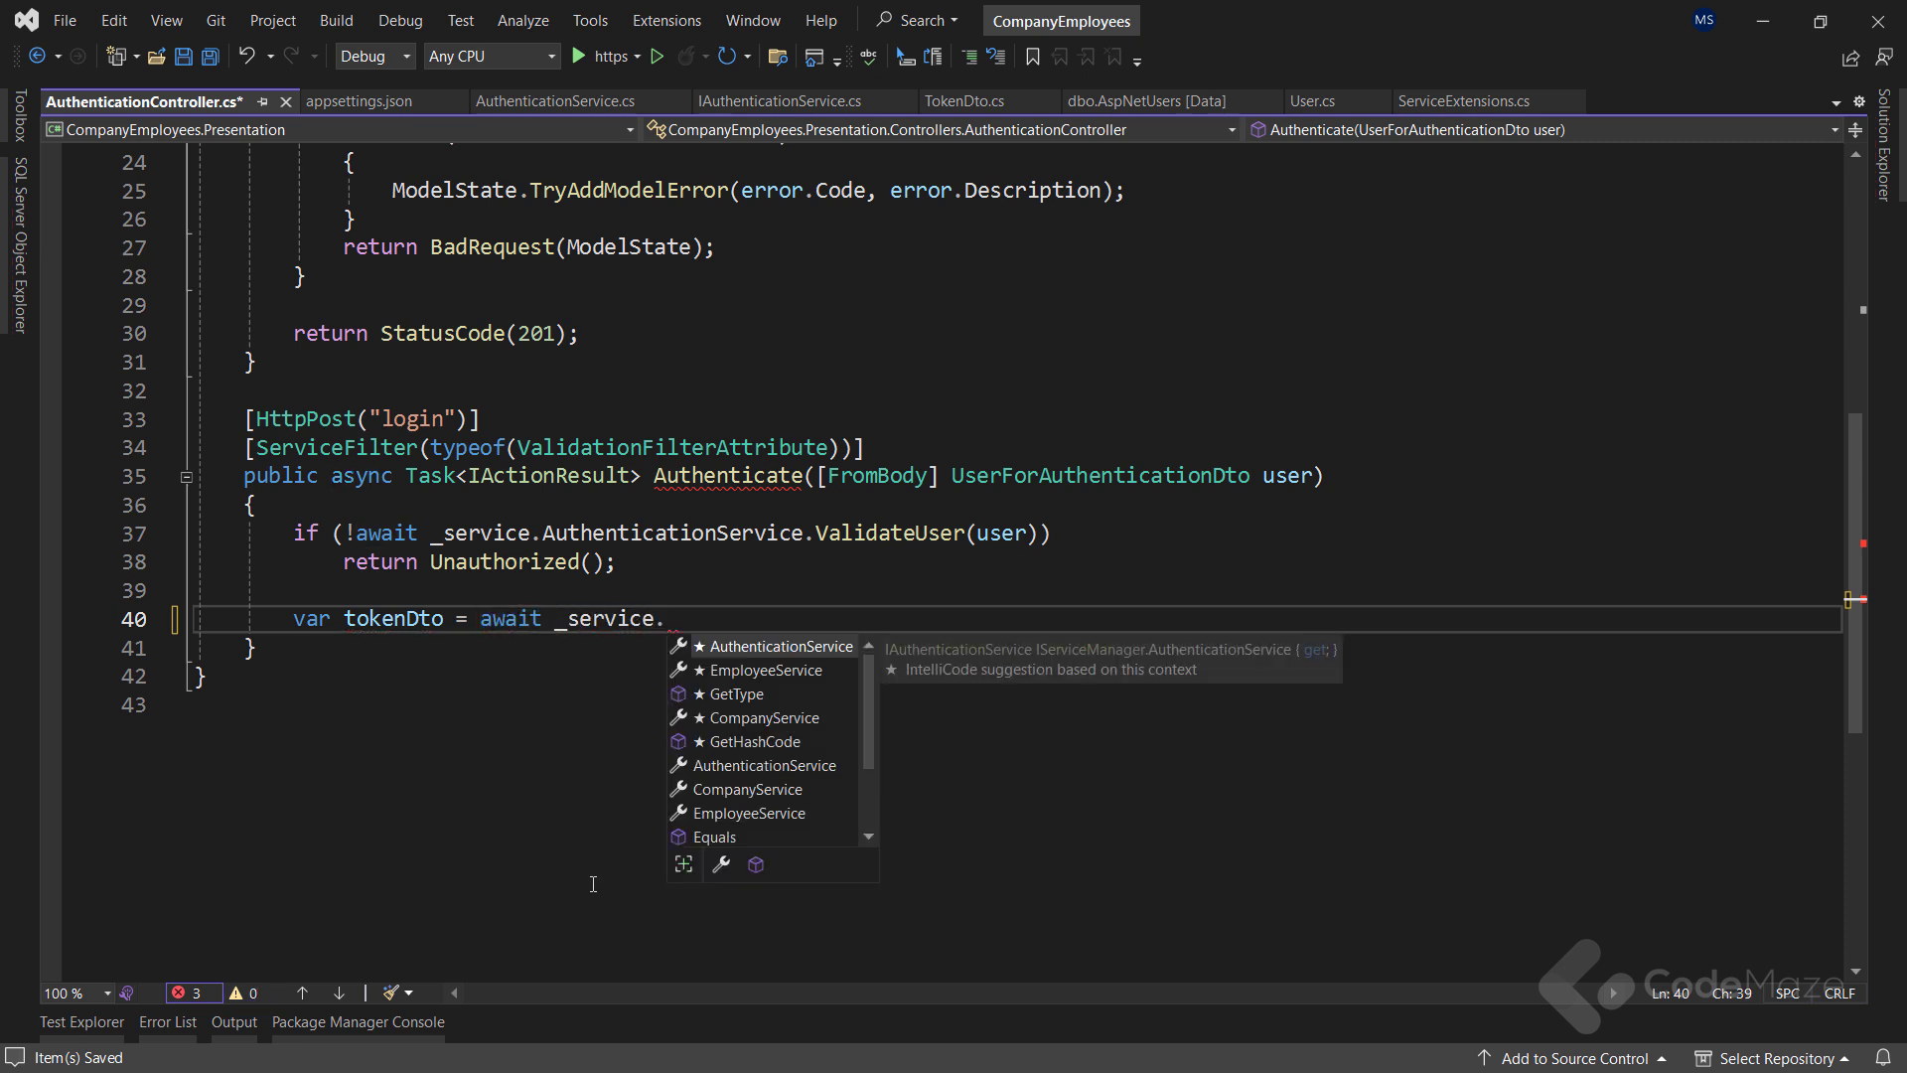
{"action": "type", "text": "AuthenticationService.createToken(populateExp: true);"}
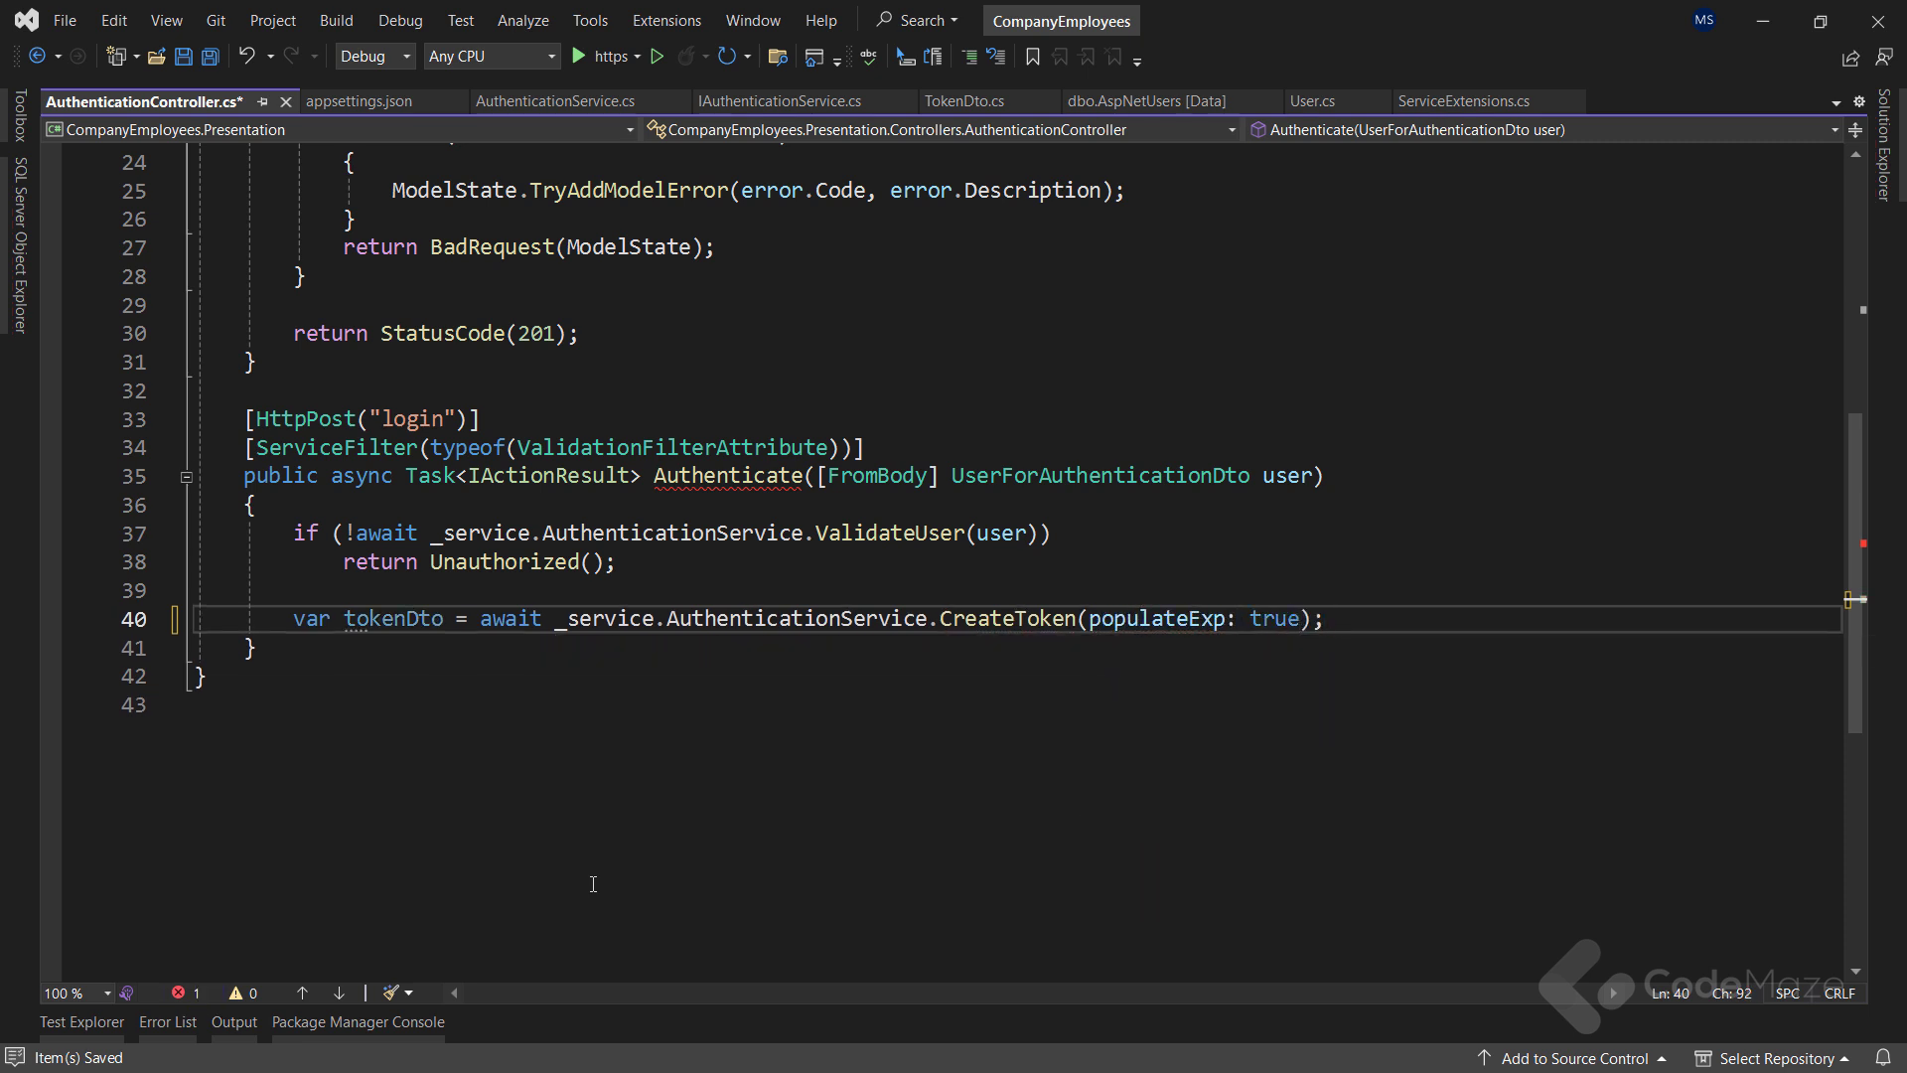
{"action": "type", "text": "return"}
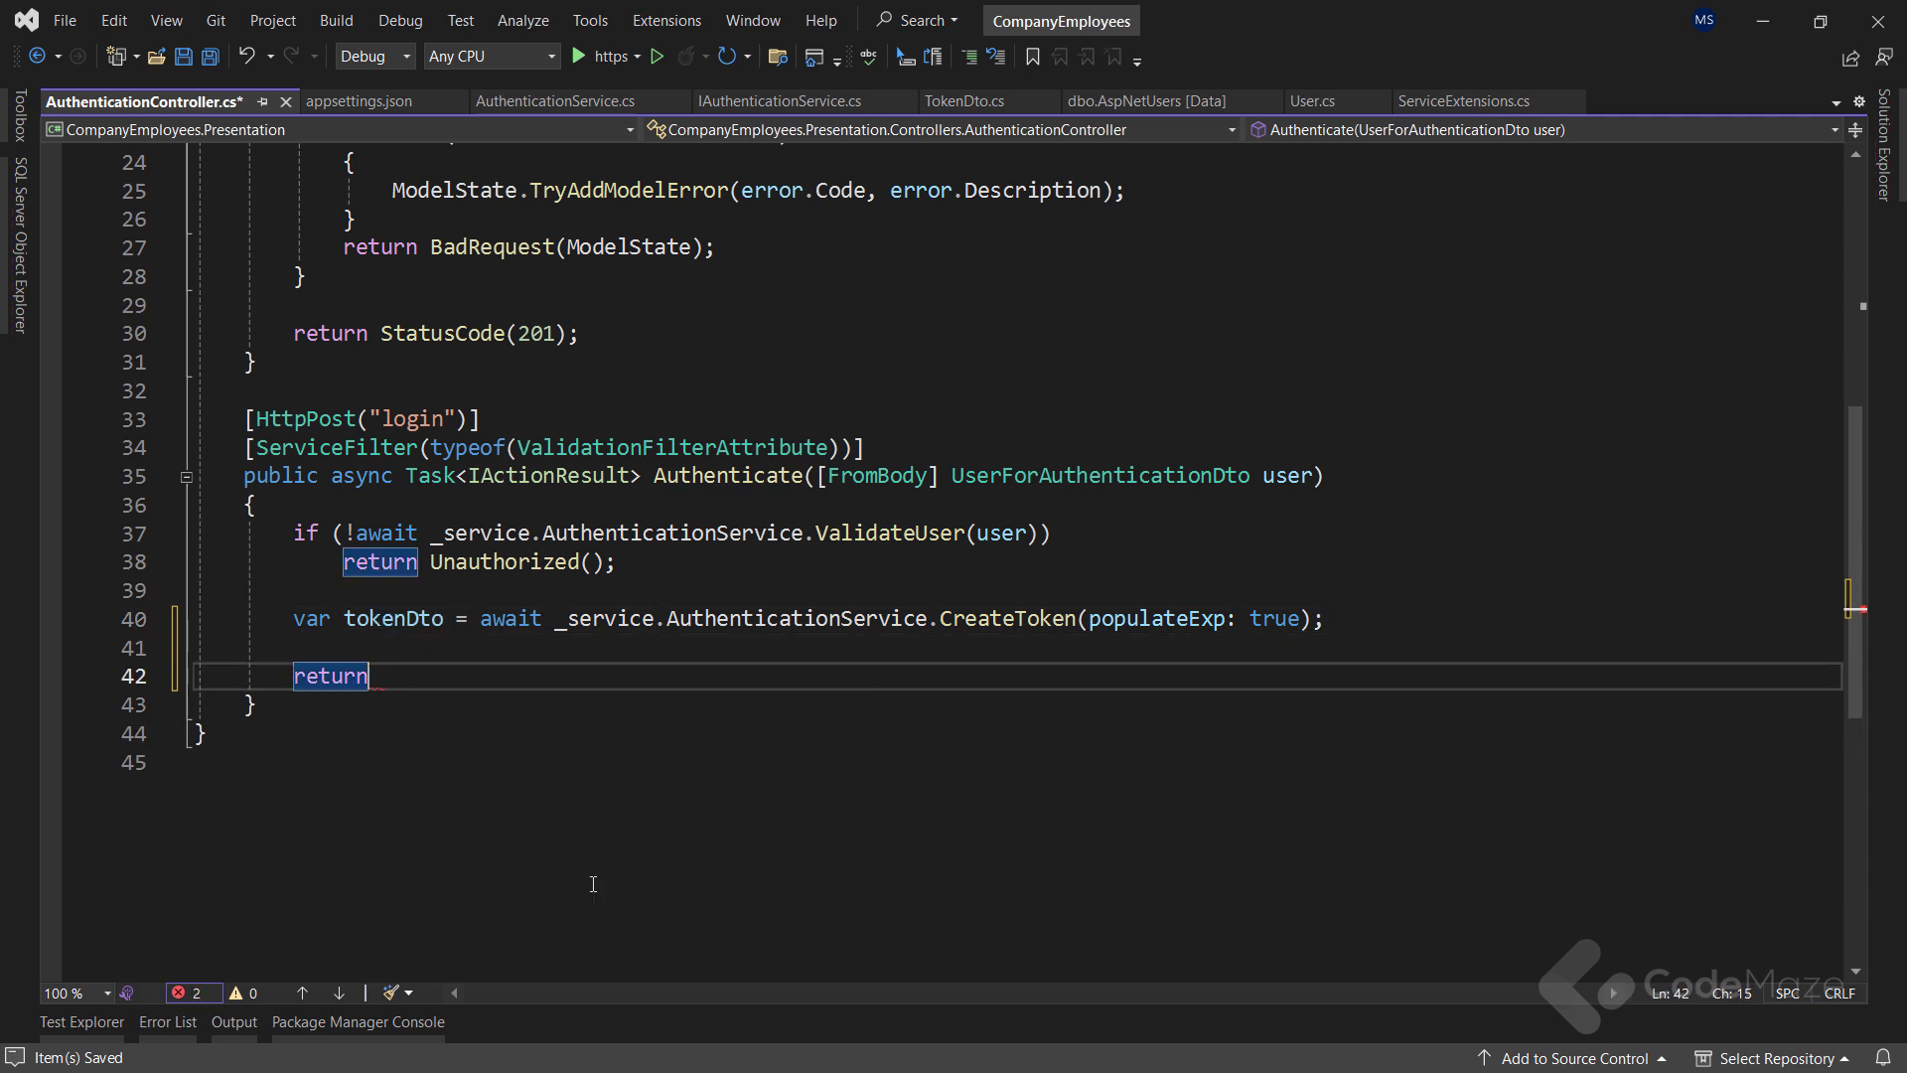
{"action": "type", "text": "Ok(tokenDto);"}
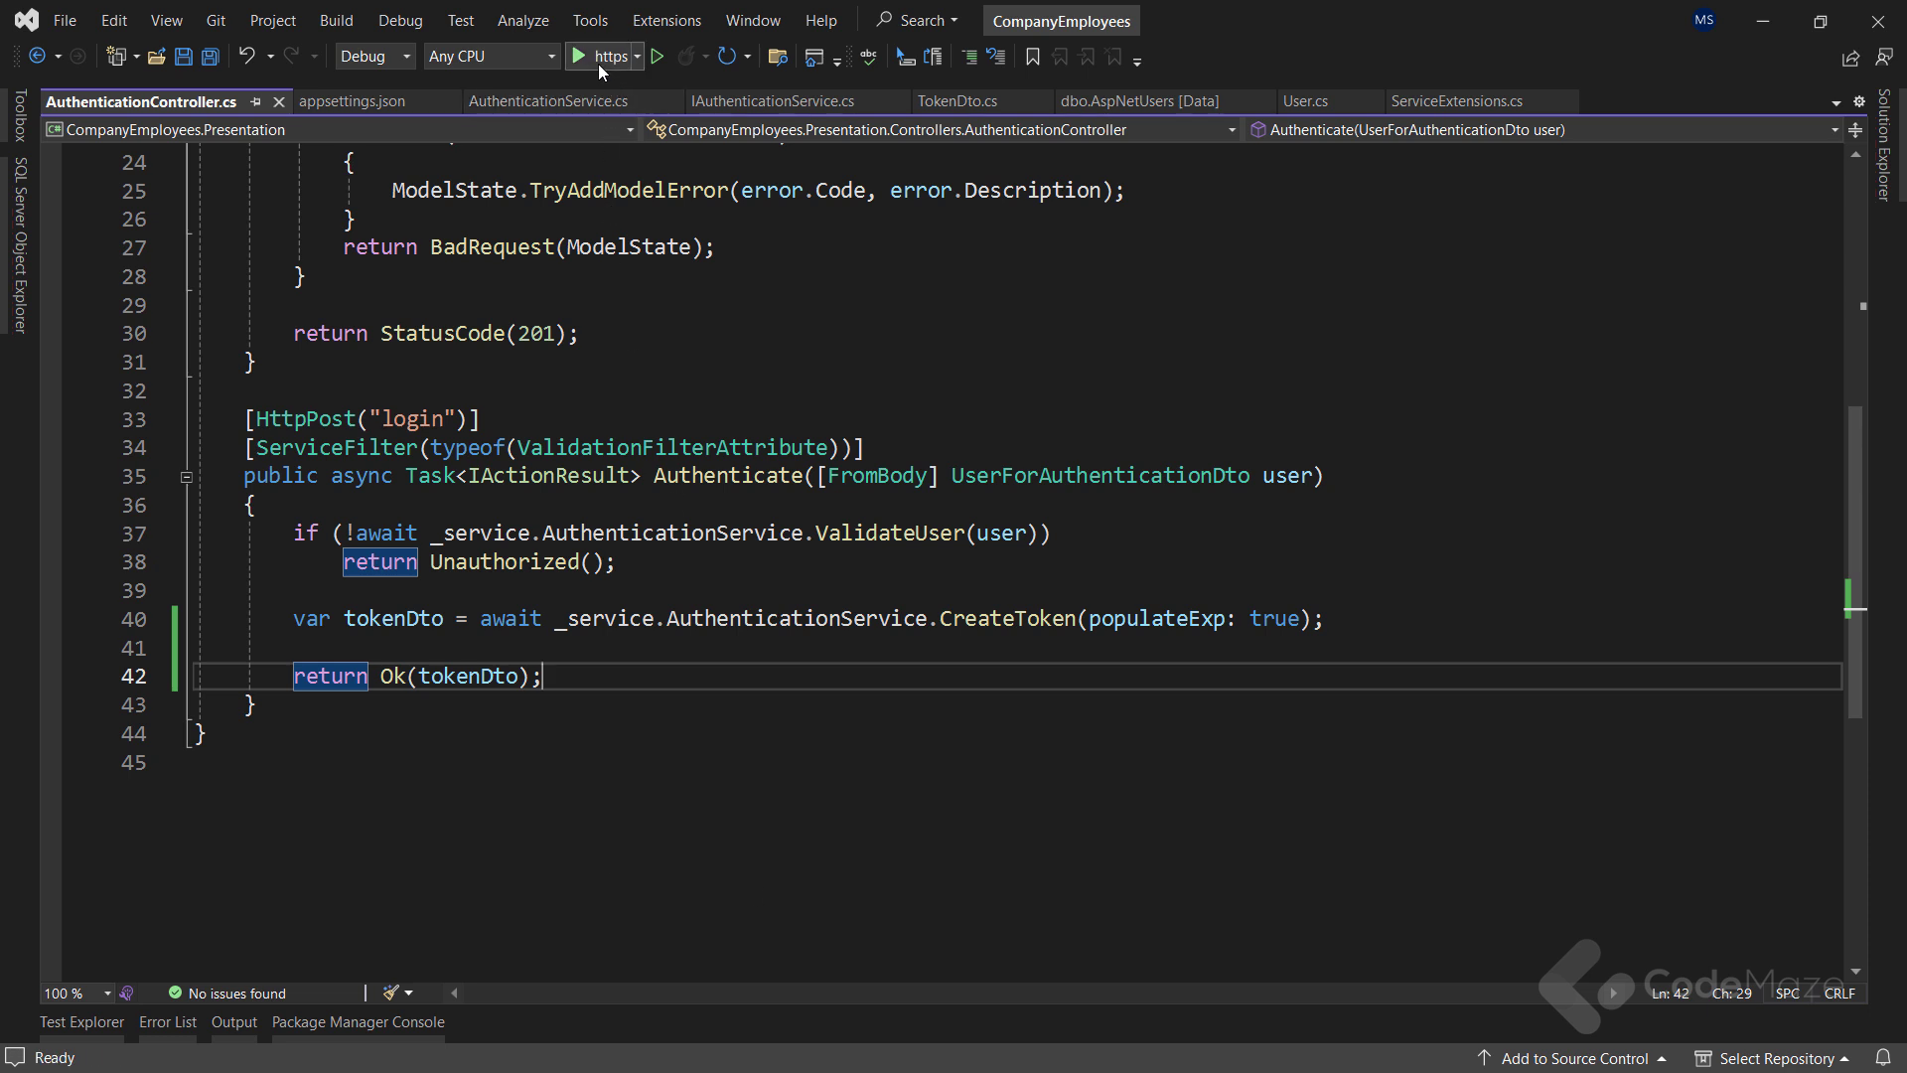
Run the API in debug mode and send JDoe's POST Authenticate login request
{"action": "left_click", "coordinate": [581, 56]}
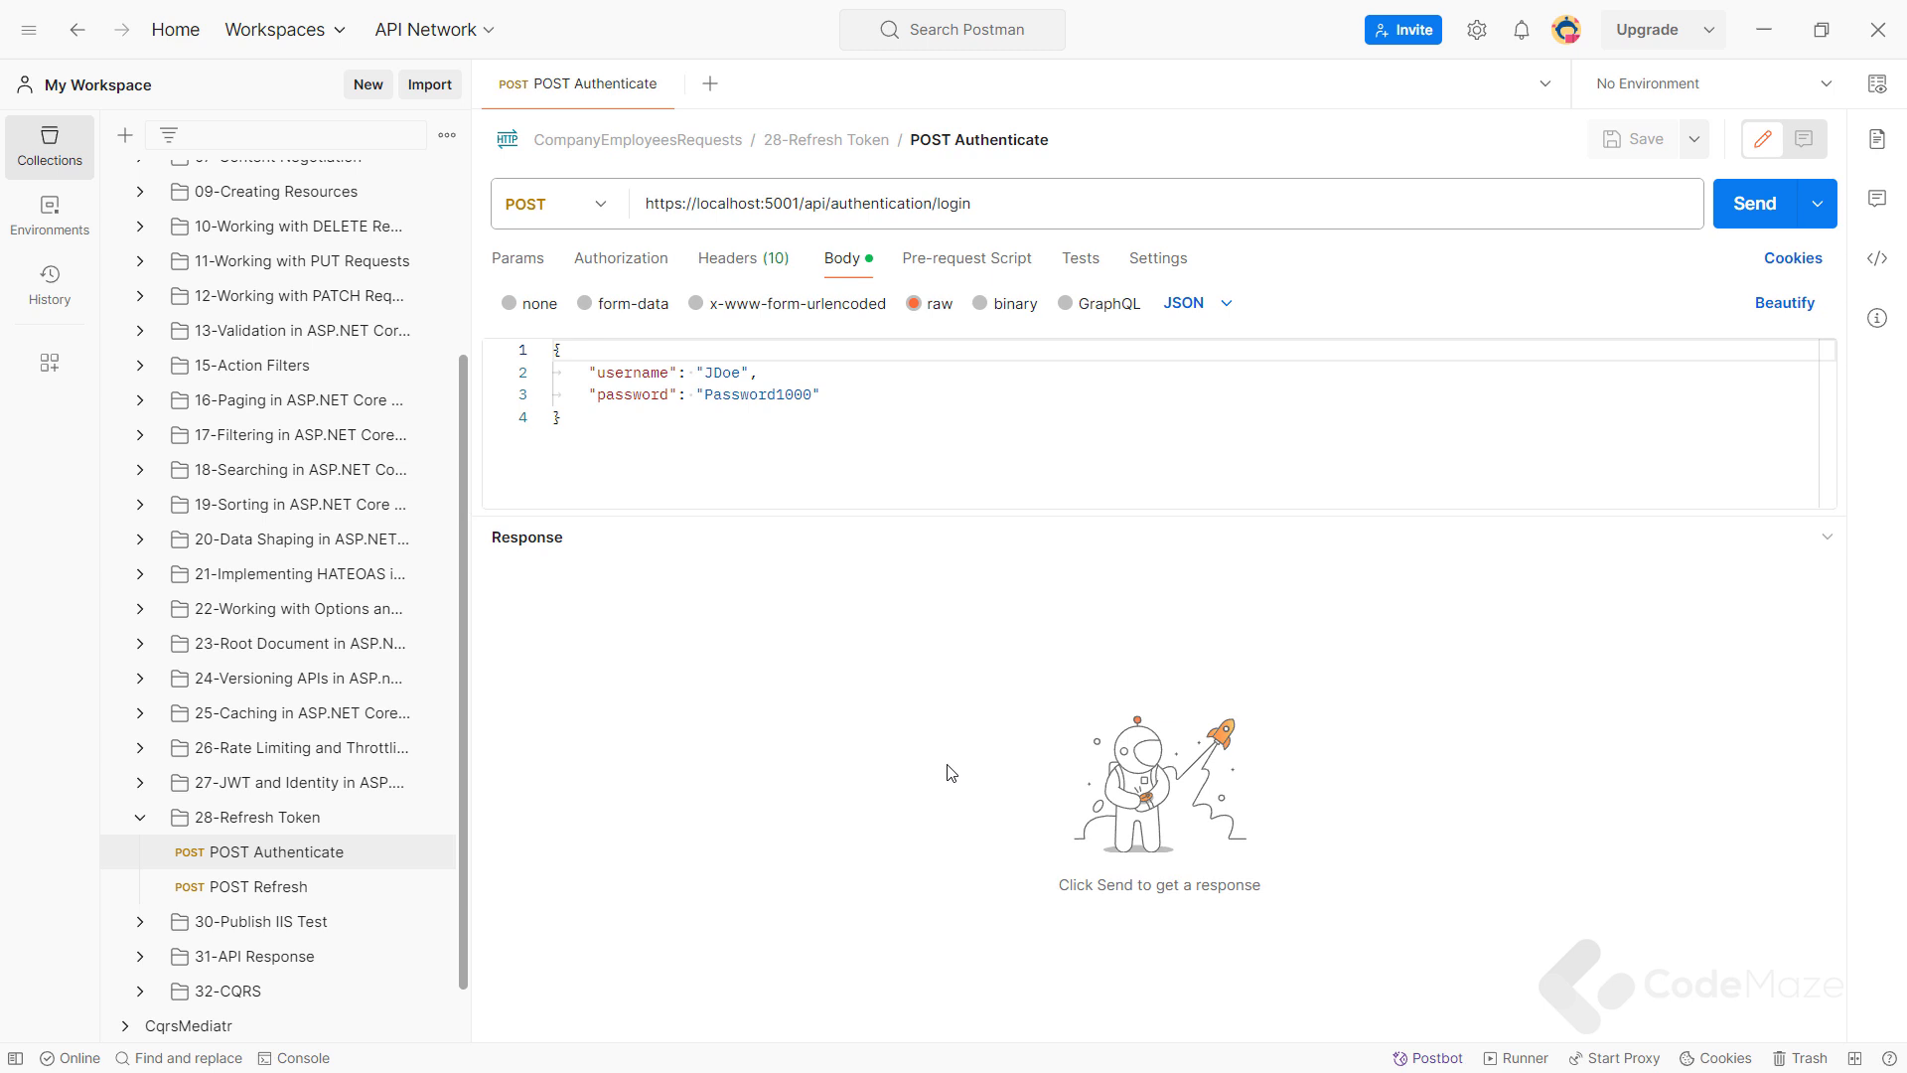
{"action": "left_click", "coordinate": [1755, 203]}
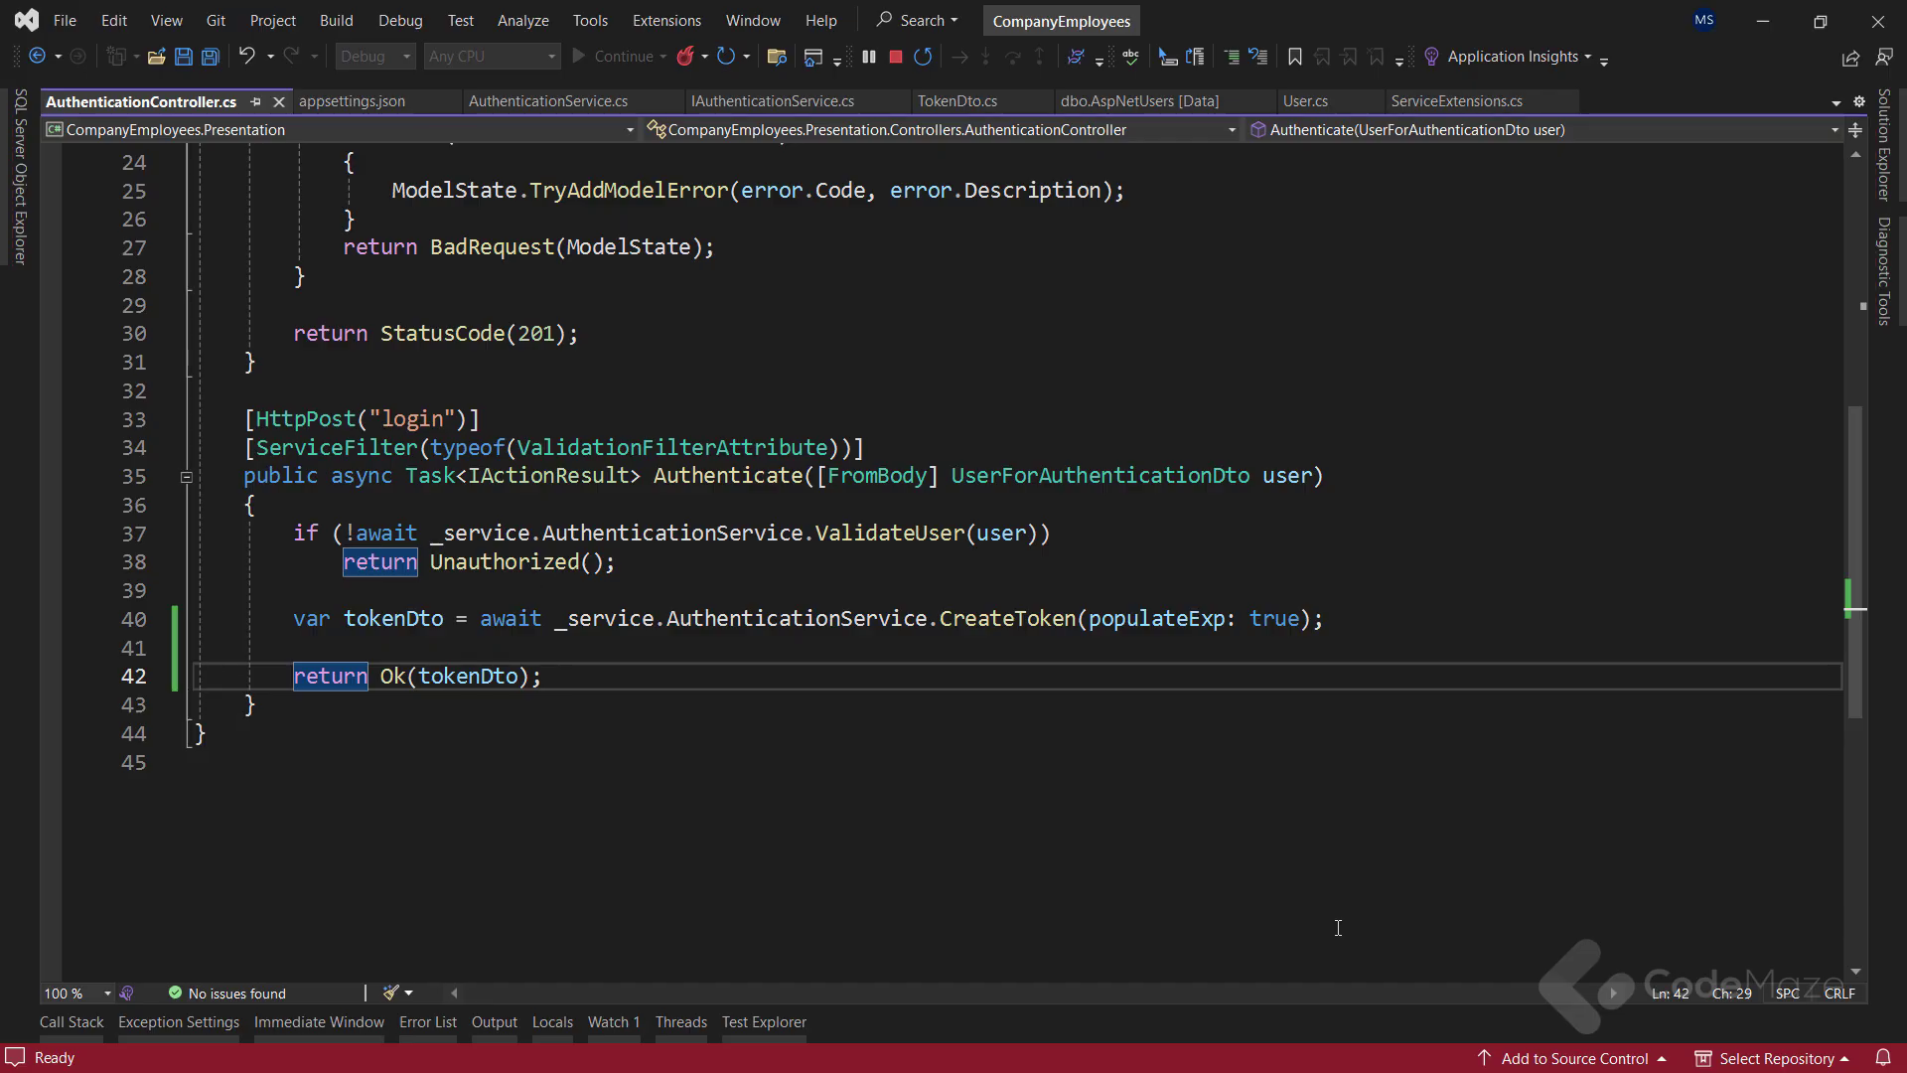
{"action": "left_click", "coordinate": [1131, 102]}
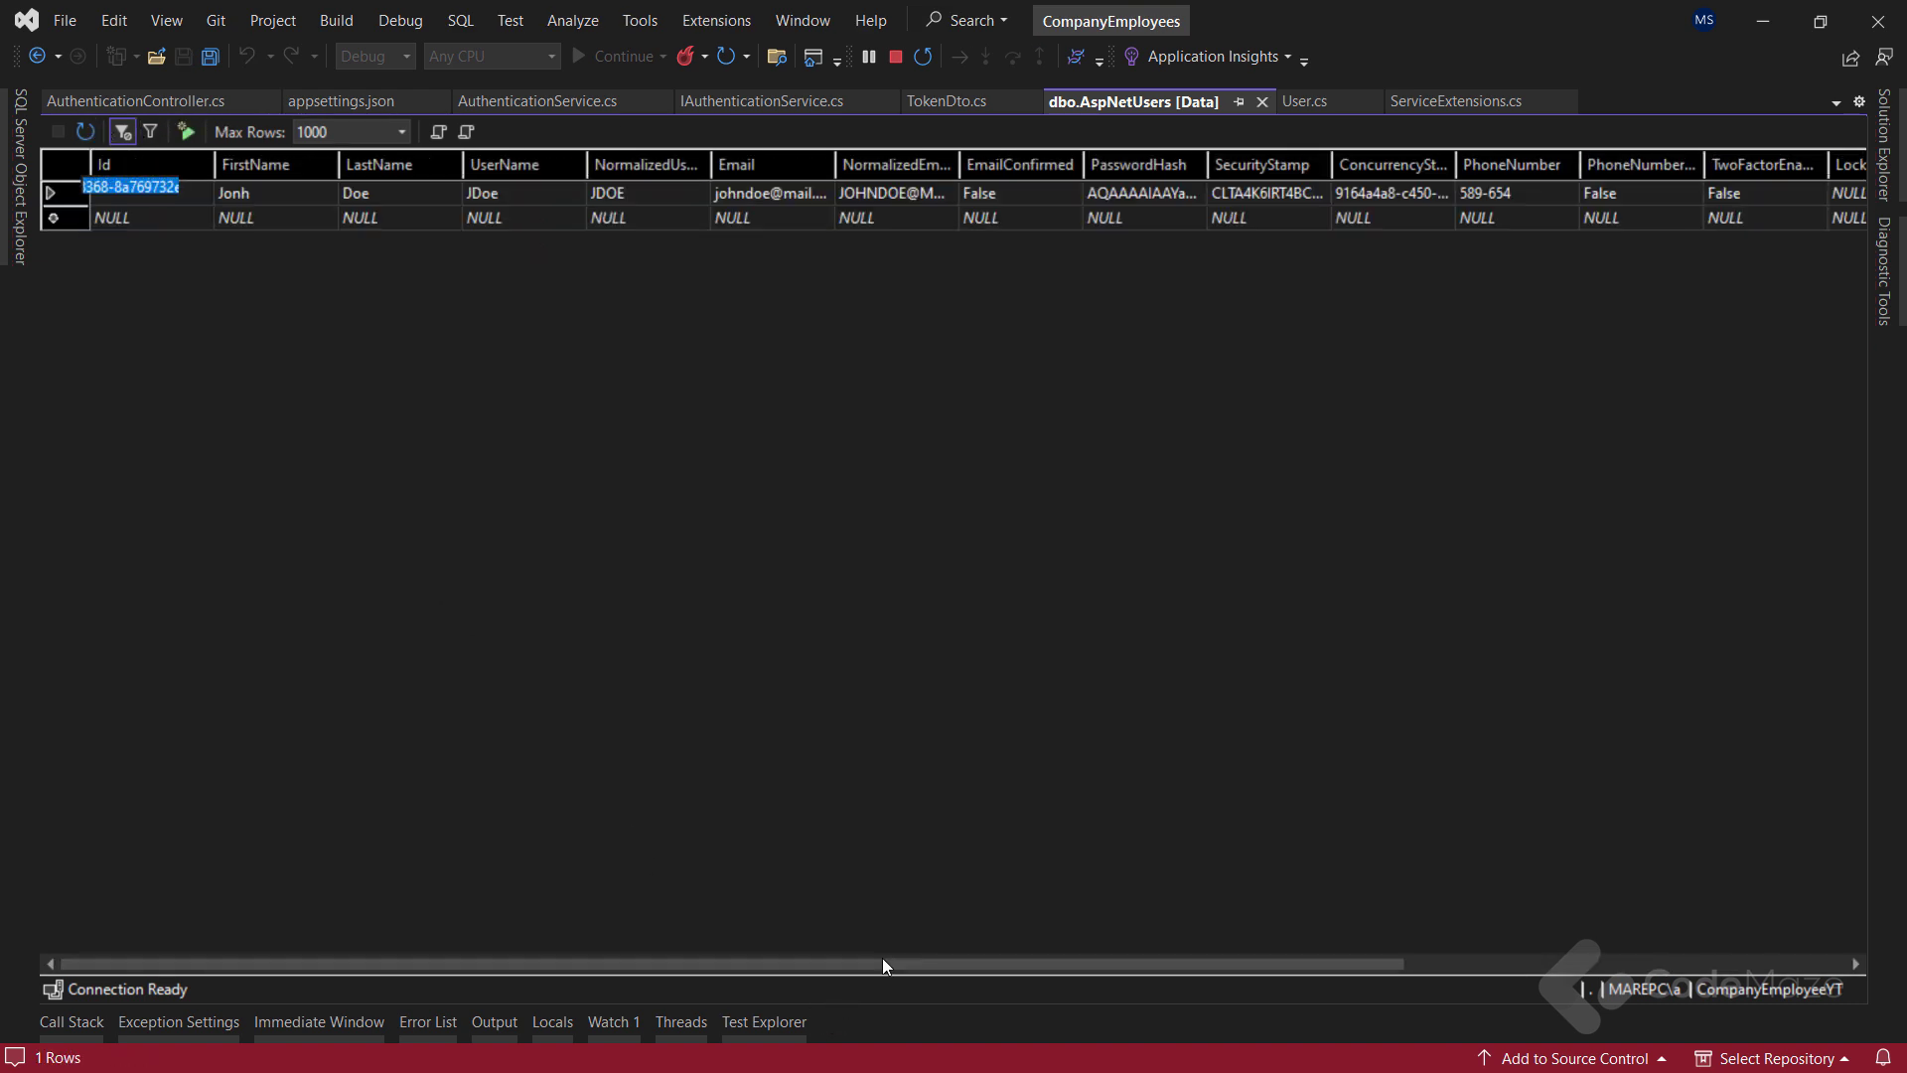
{"action": "scroll", "scroll_direction": "right", "scroll_amount": 3}
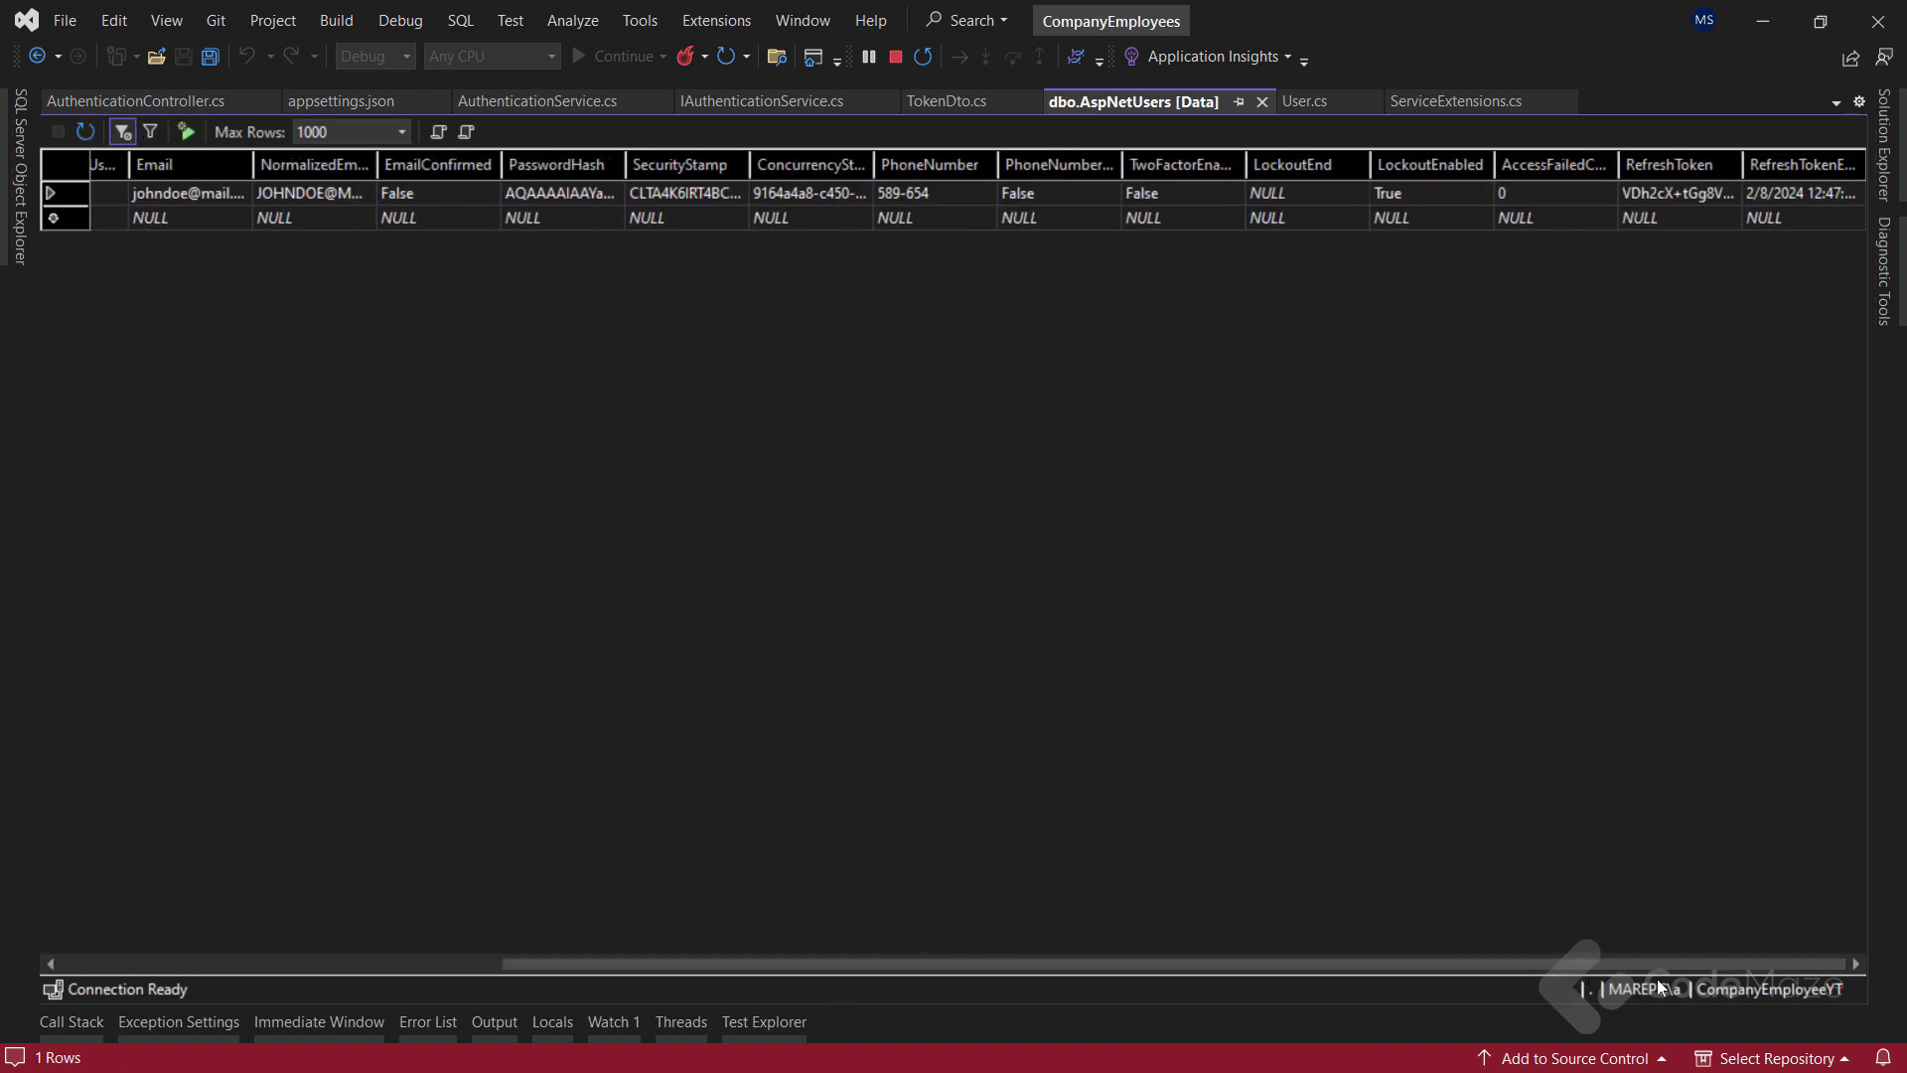
{"action": "mouse_move", "coordinate": [1586, 258]}
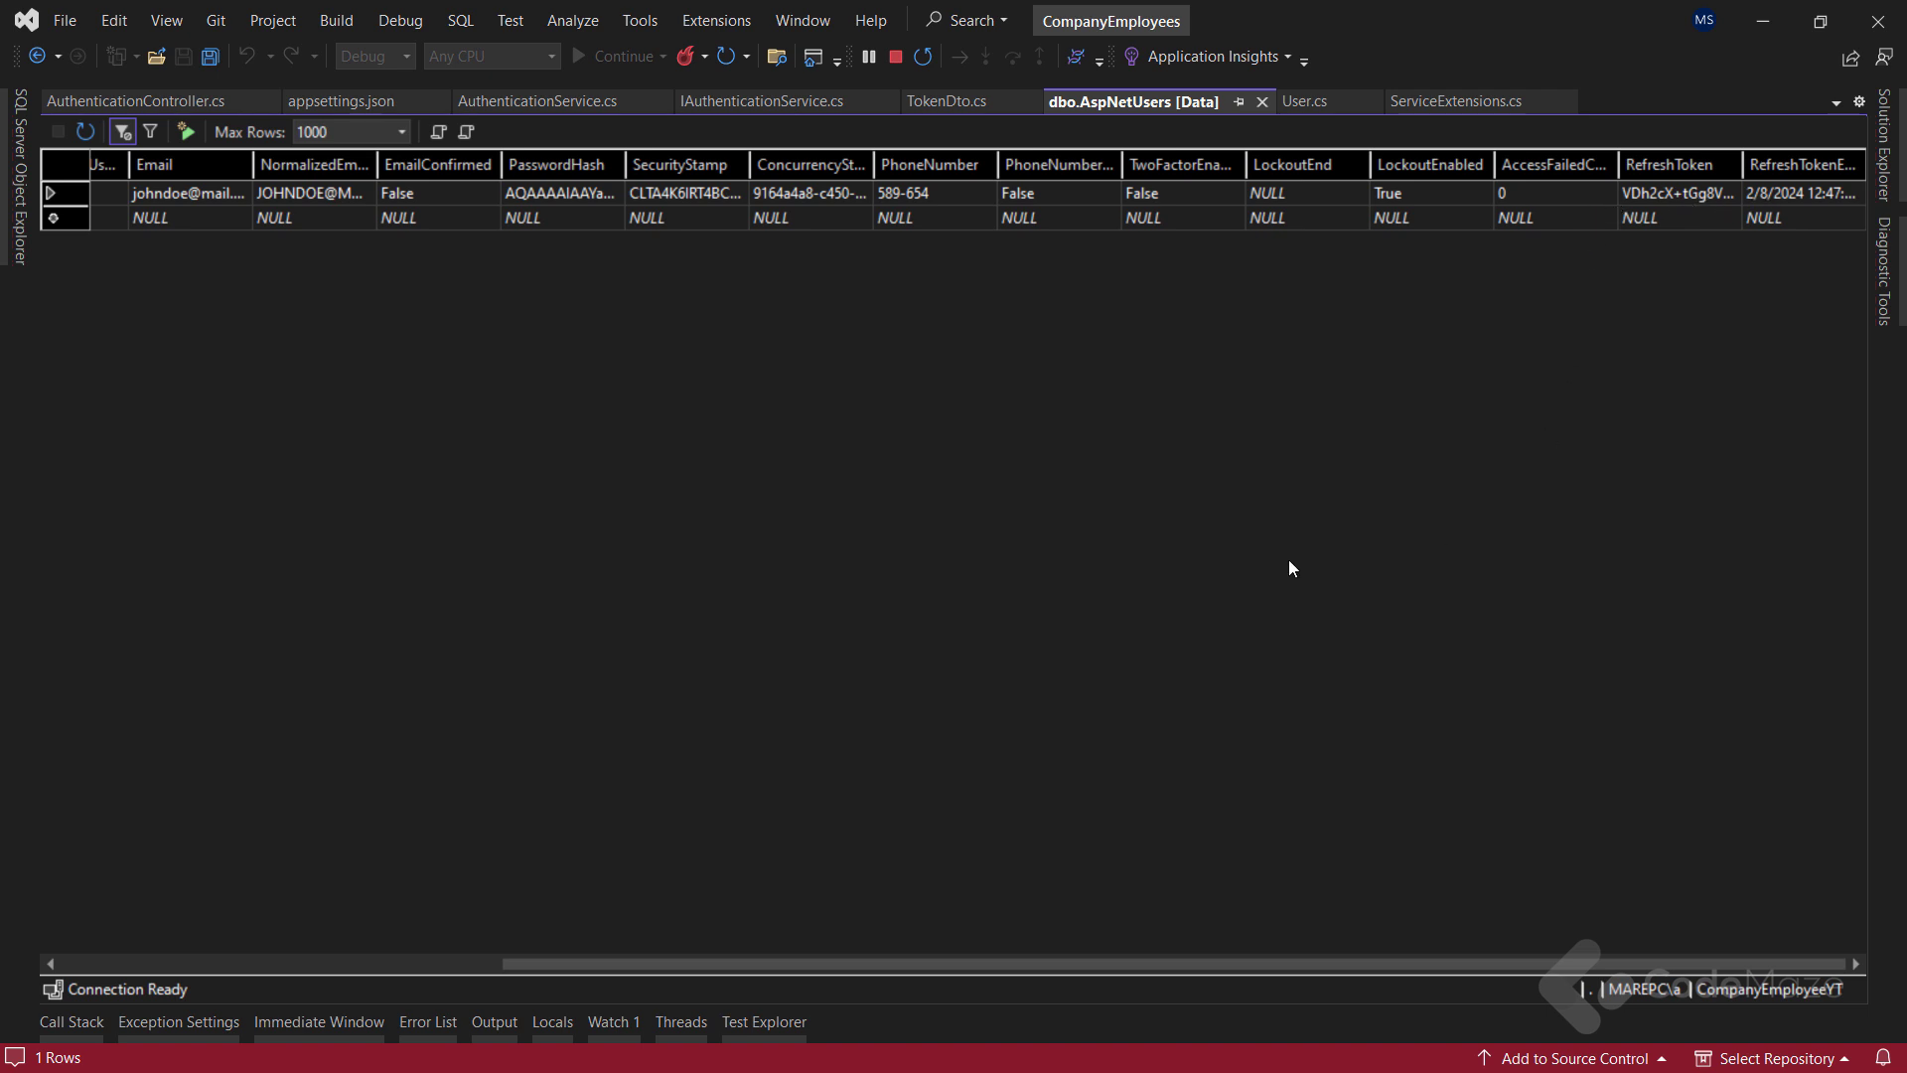
{"action": "left_click", "coordinate": [142, 101]}
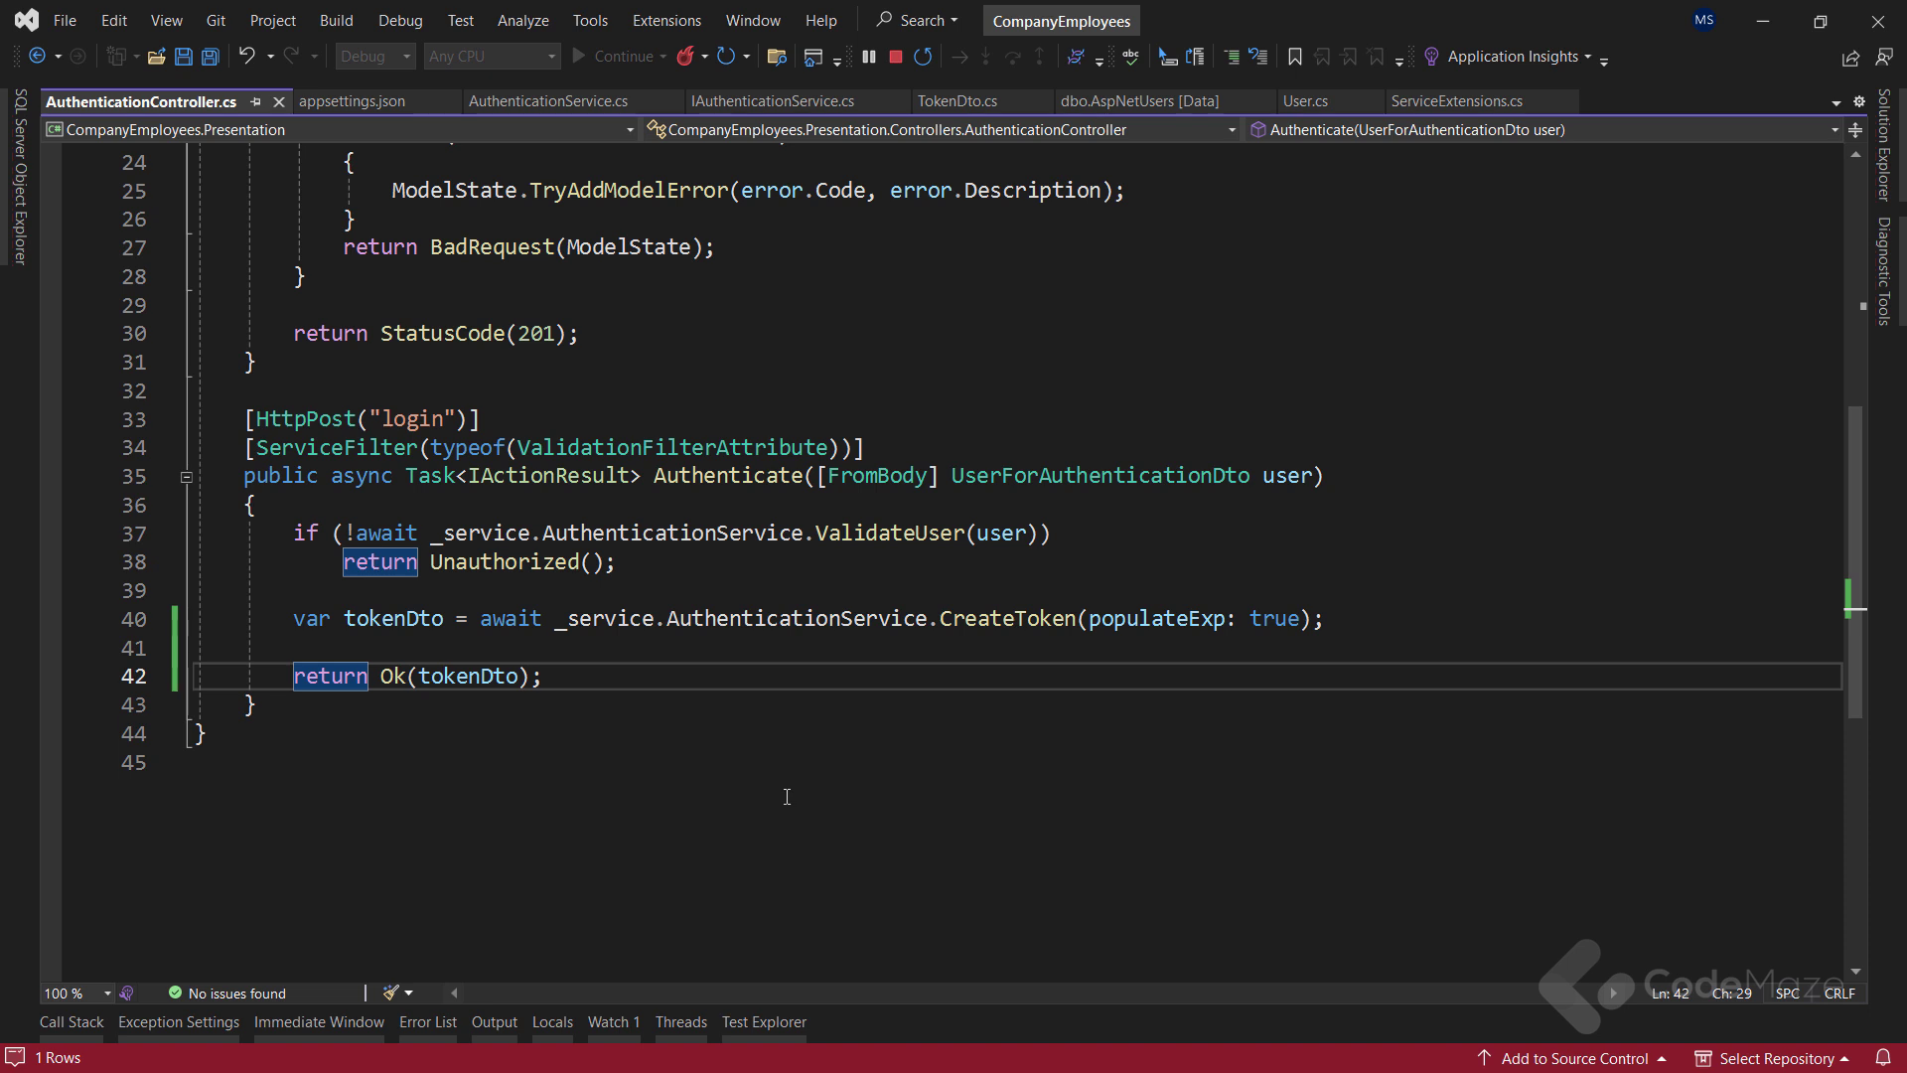
{"action": "left_click", "coordinate": [542, 677]}
{"action": "type", "text": "tokencon"}
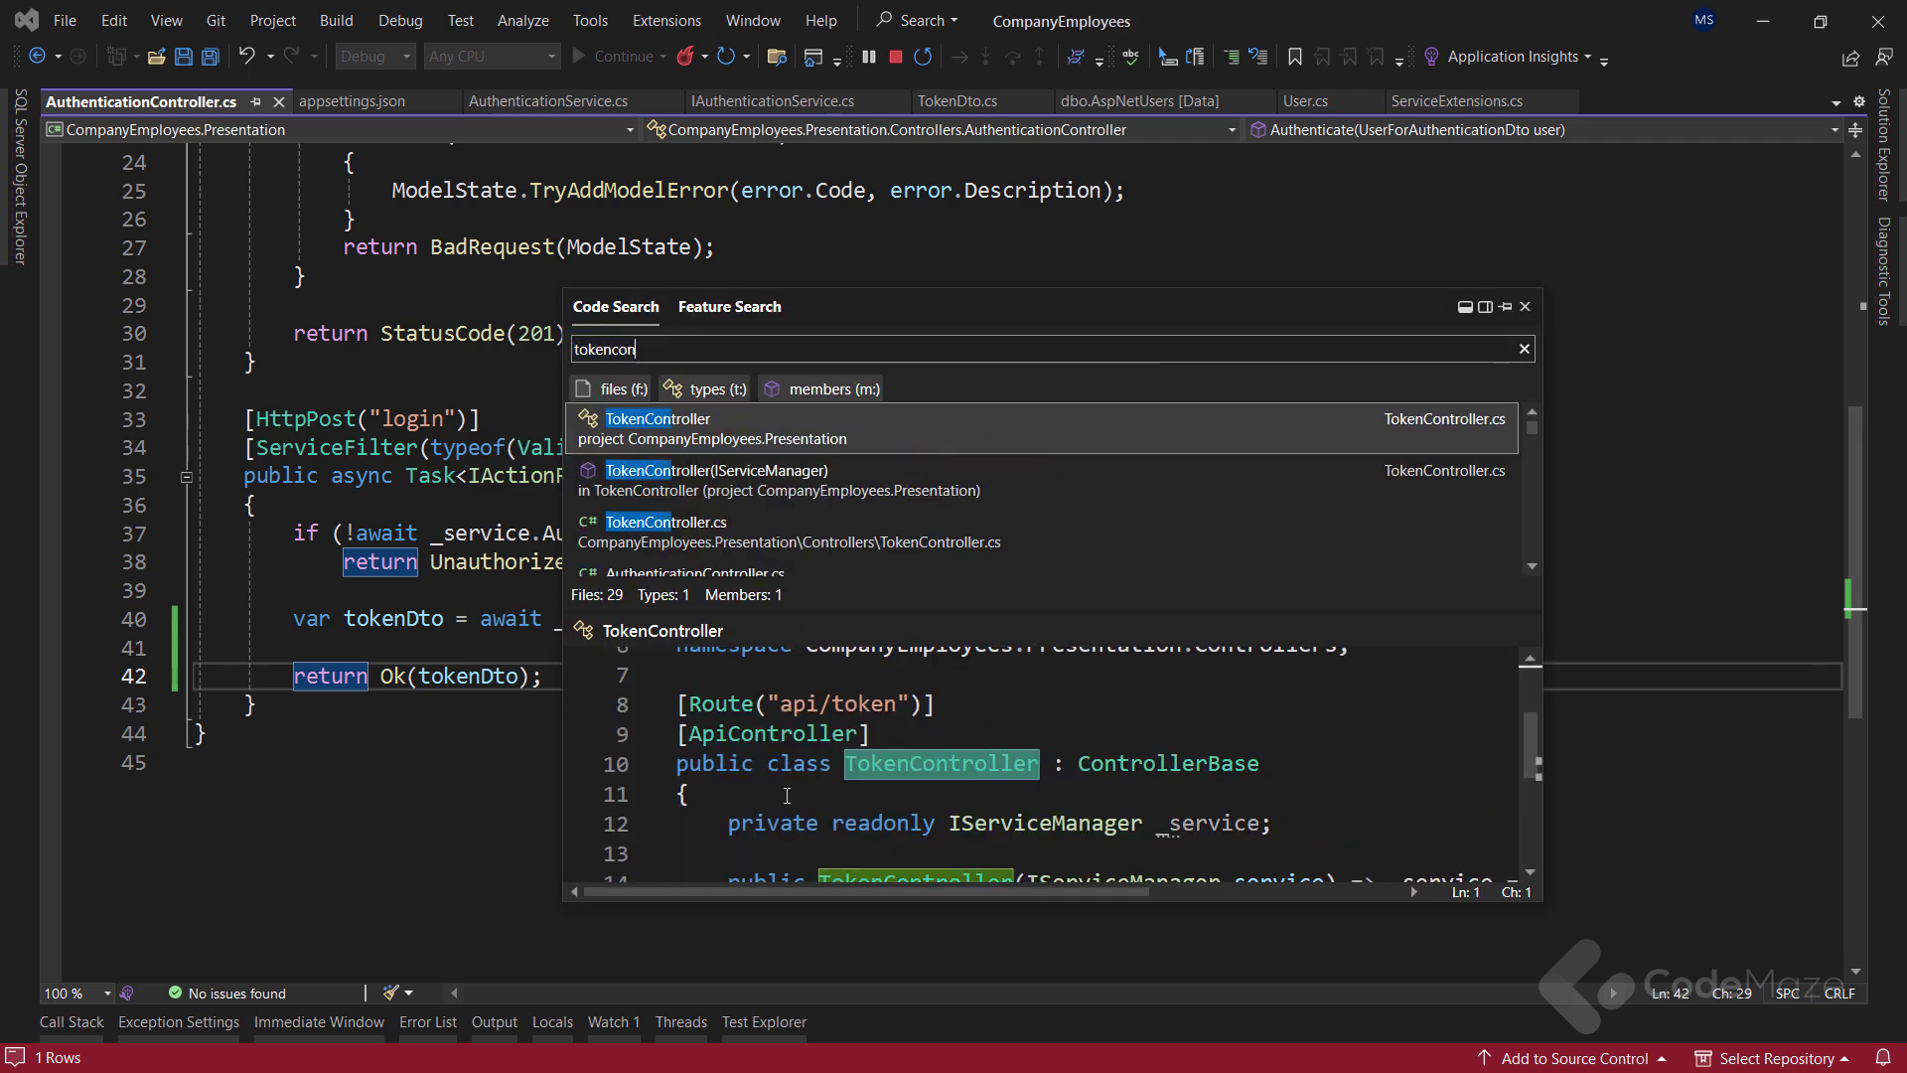
Choose TokenController.cs from the Code Search results
{"action": "left_click", "coordinate": [655, 418]}
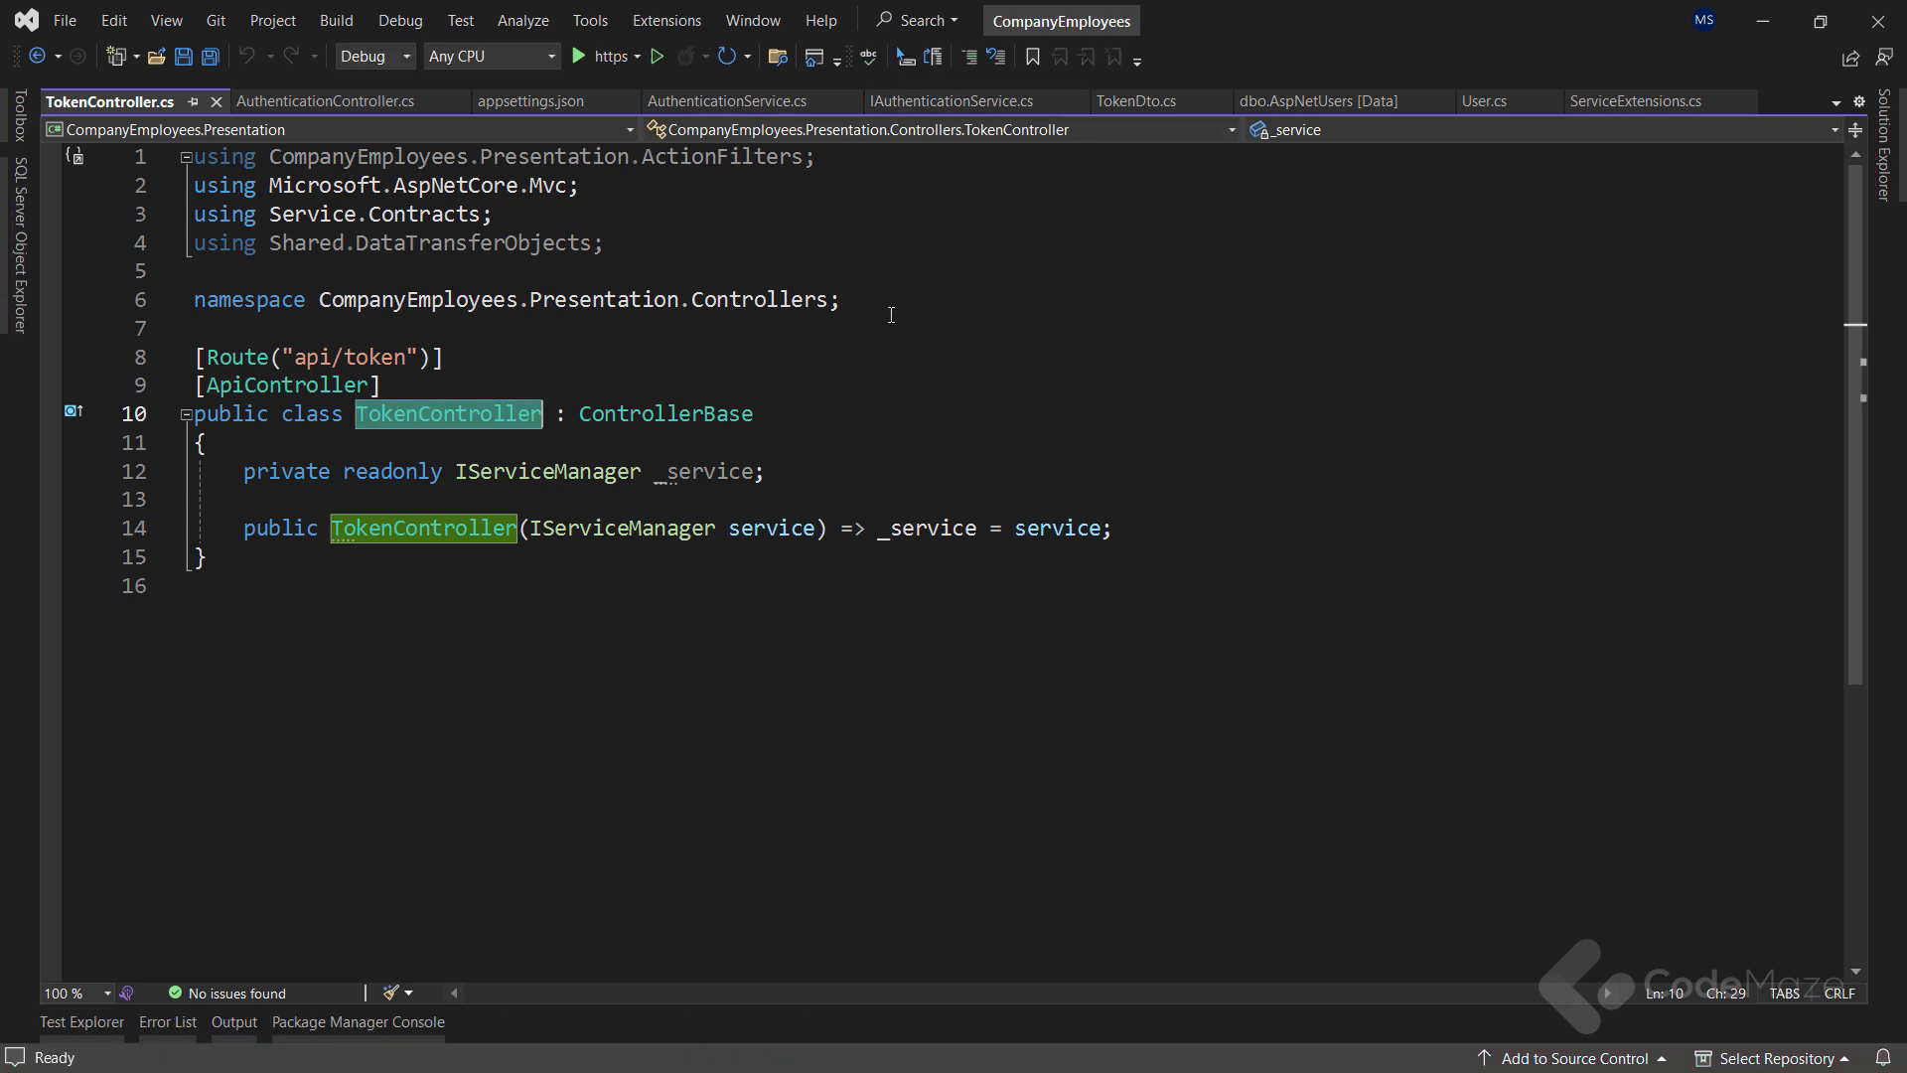
Declare Task<TokenDto> RefreshToken(TokenDto tokenDto) in IAuthenticationService, then return to AuthenticationService.cs
{"action": "left_click", "coordinate": [949, 102]}
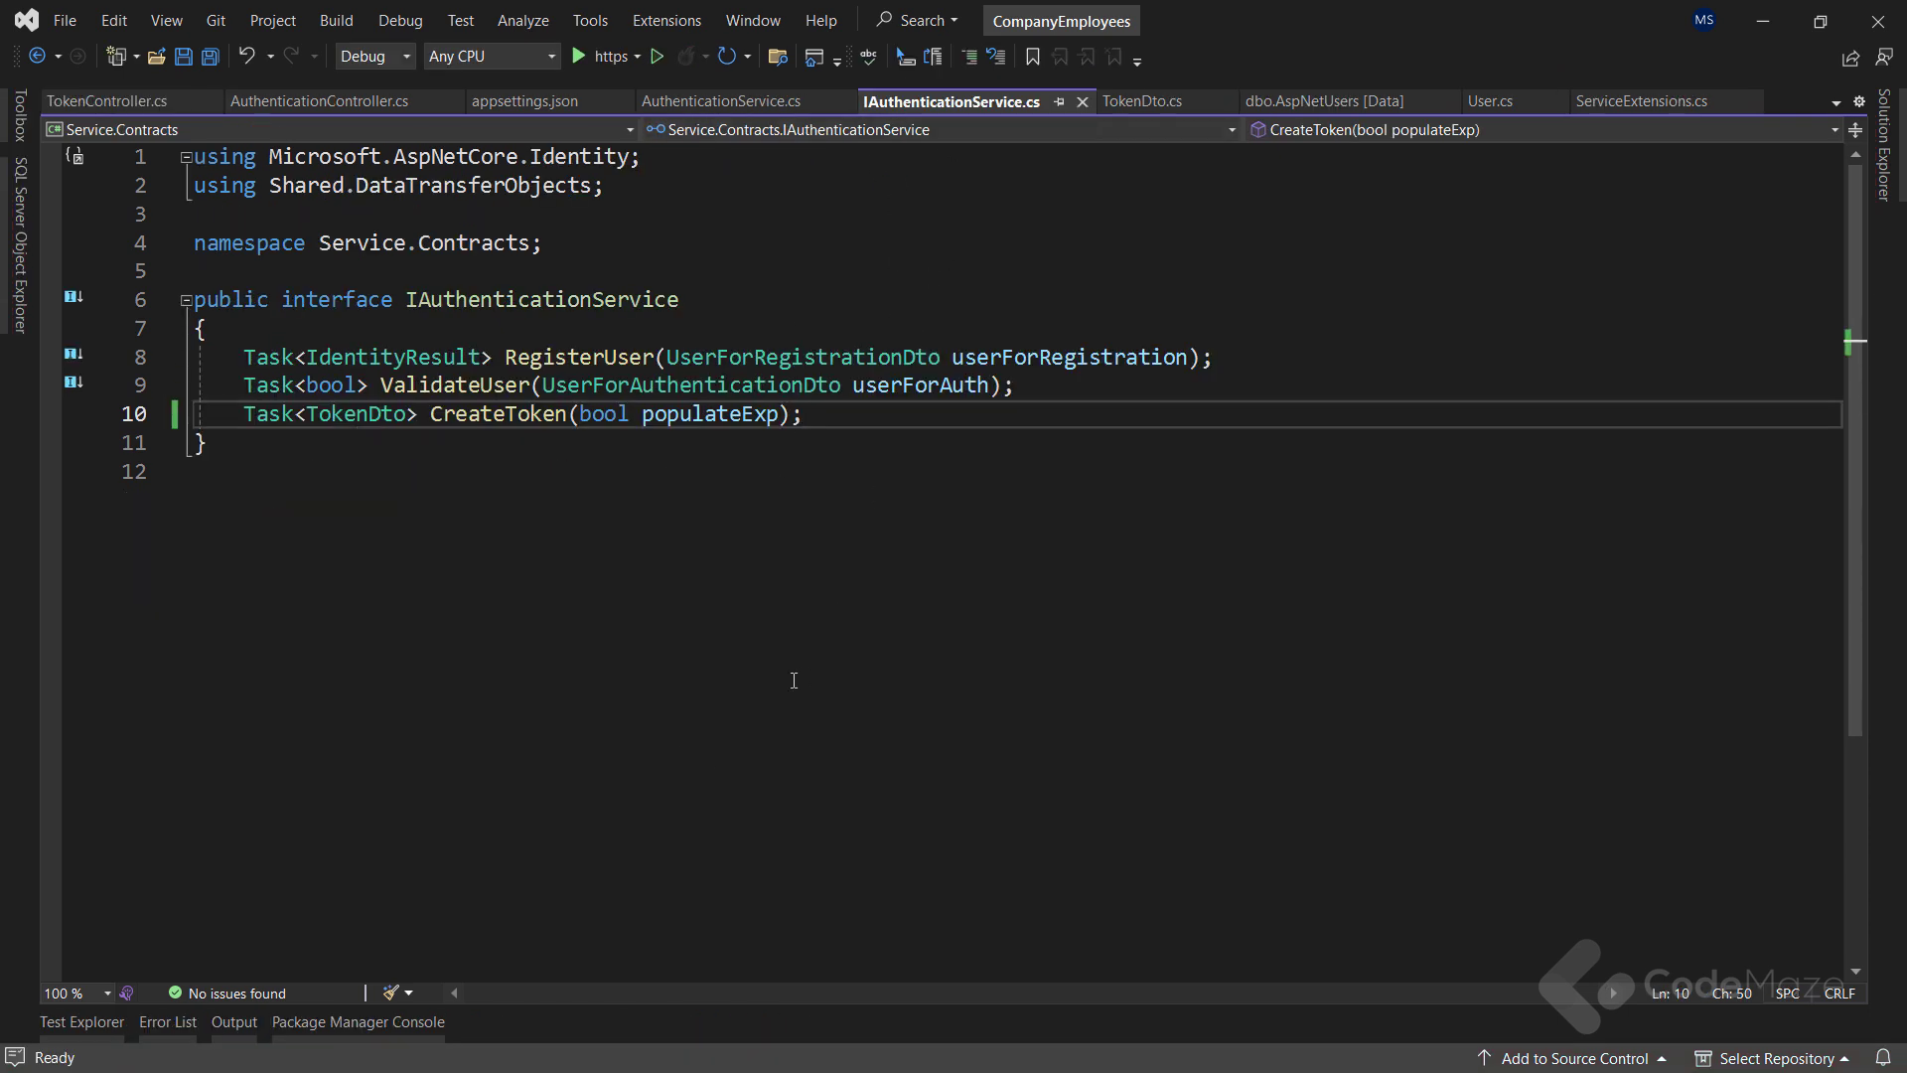
{"action": "mouse_move", "coordinate": [1039, 794]}
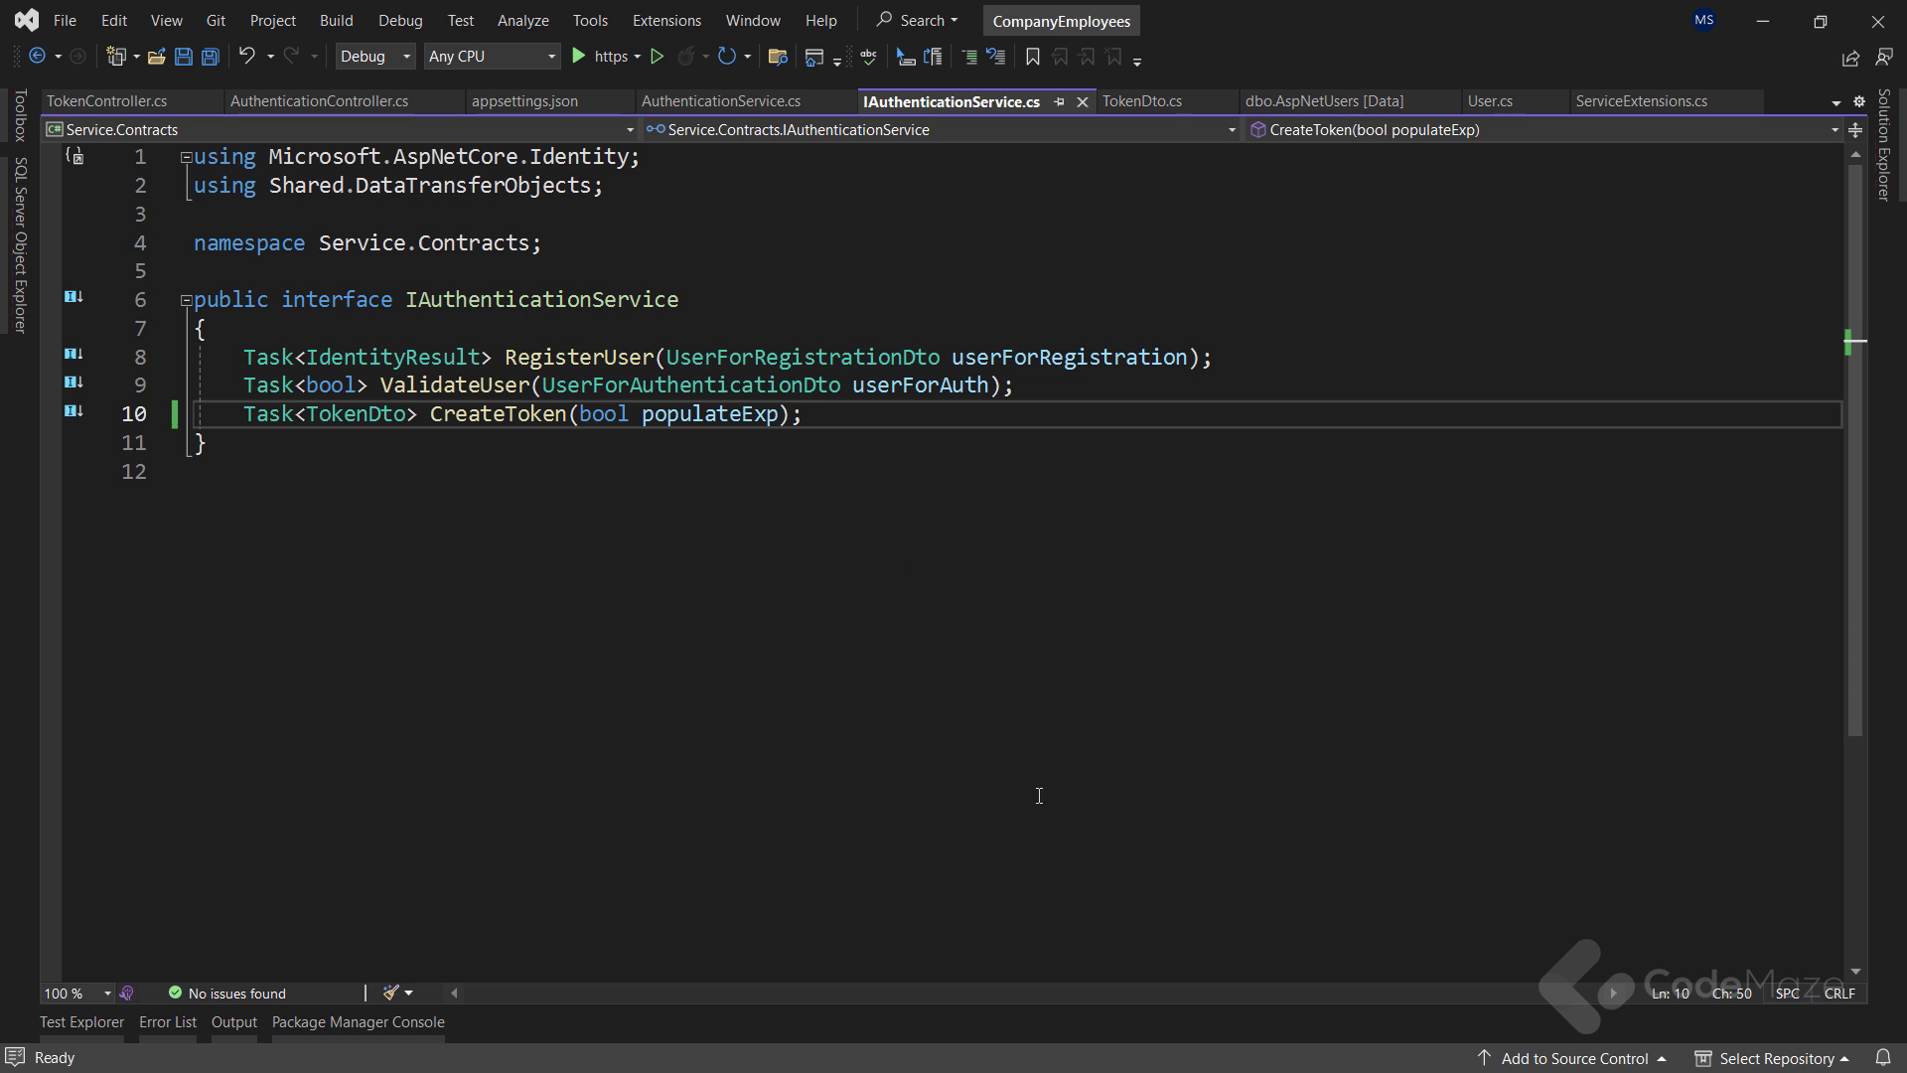
{"action": "type", "text": "Task<>"}
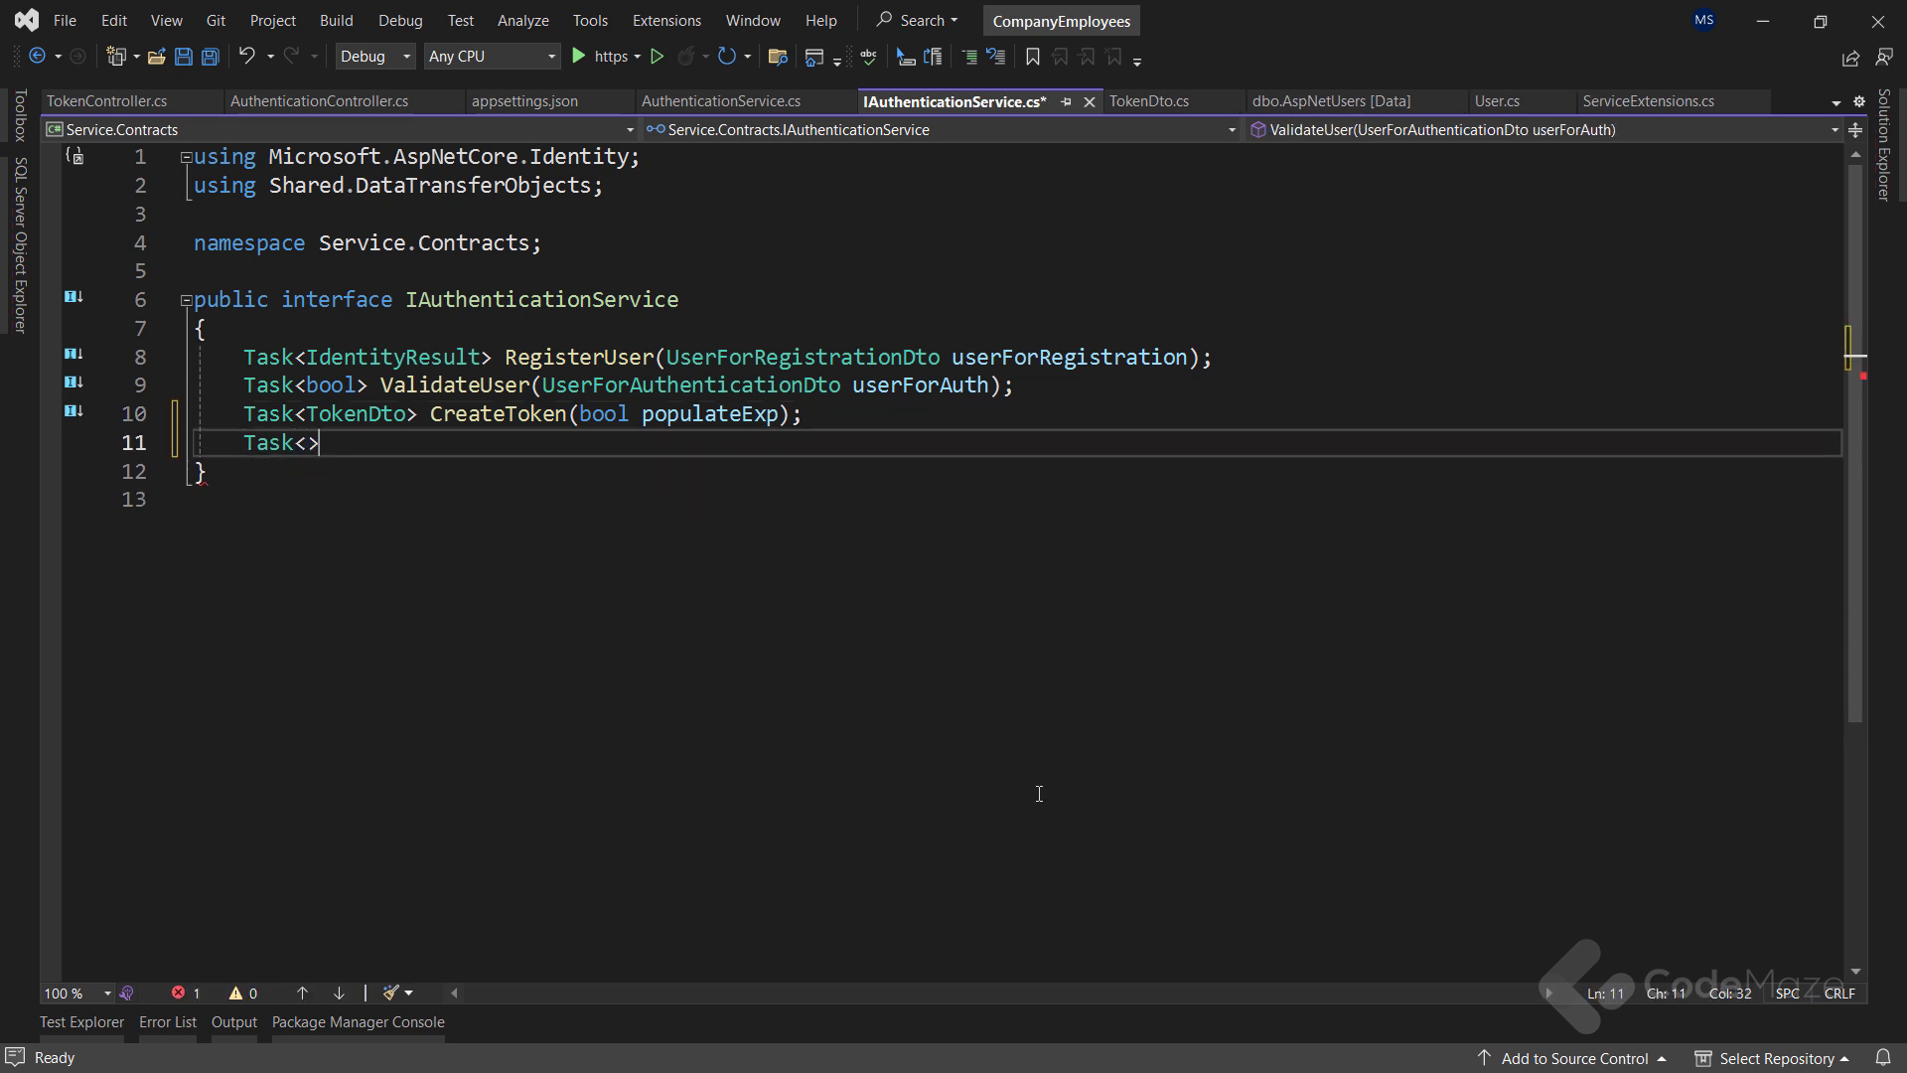
{"action": "type", "text": "TokenDto"}
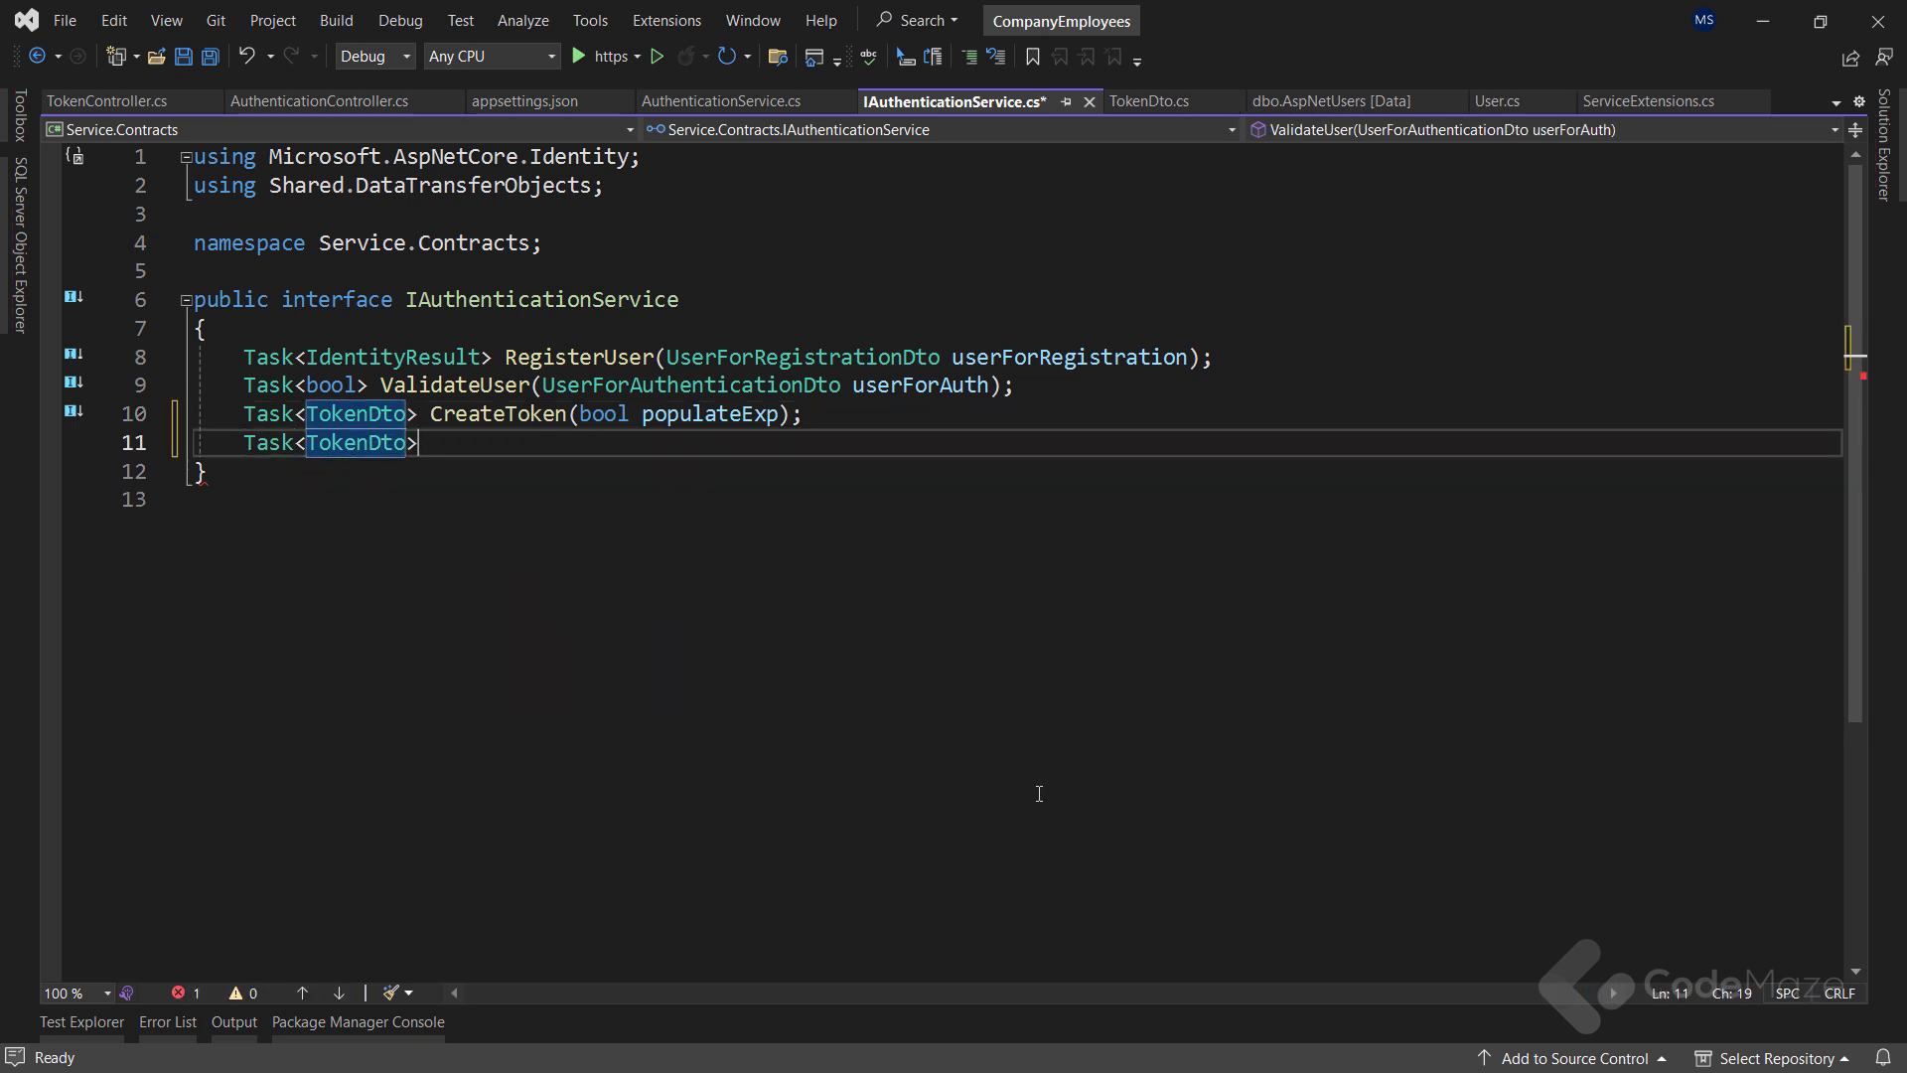
{"action": "type", "text": "RefreshToken(TokenDto tokenDto);"}
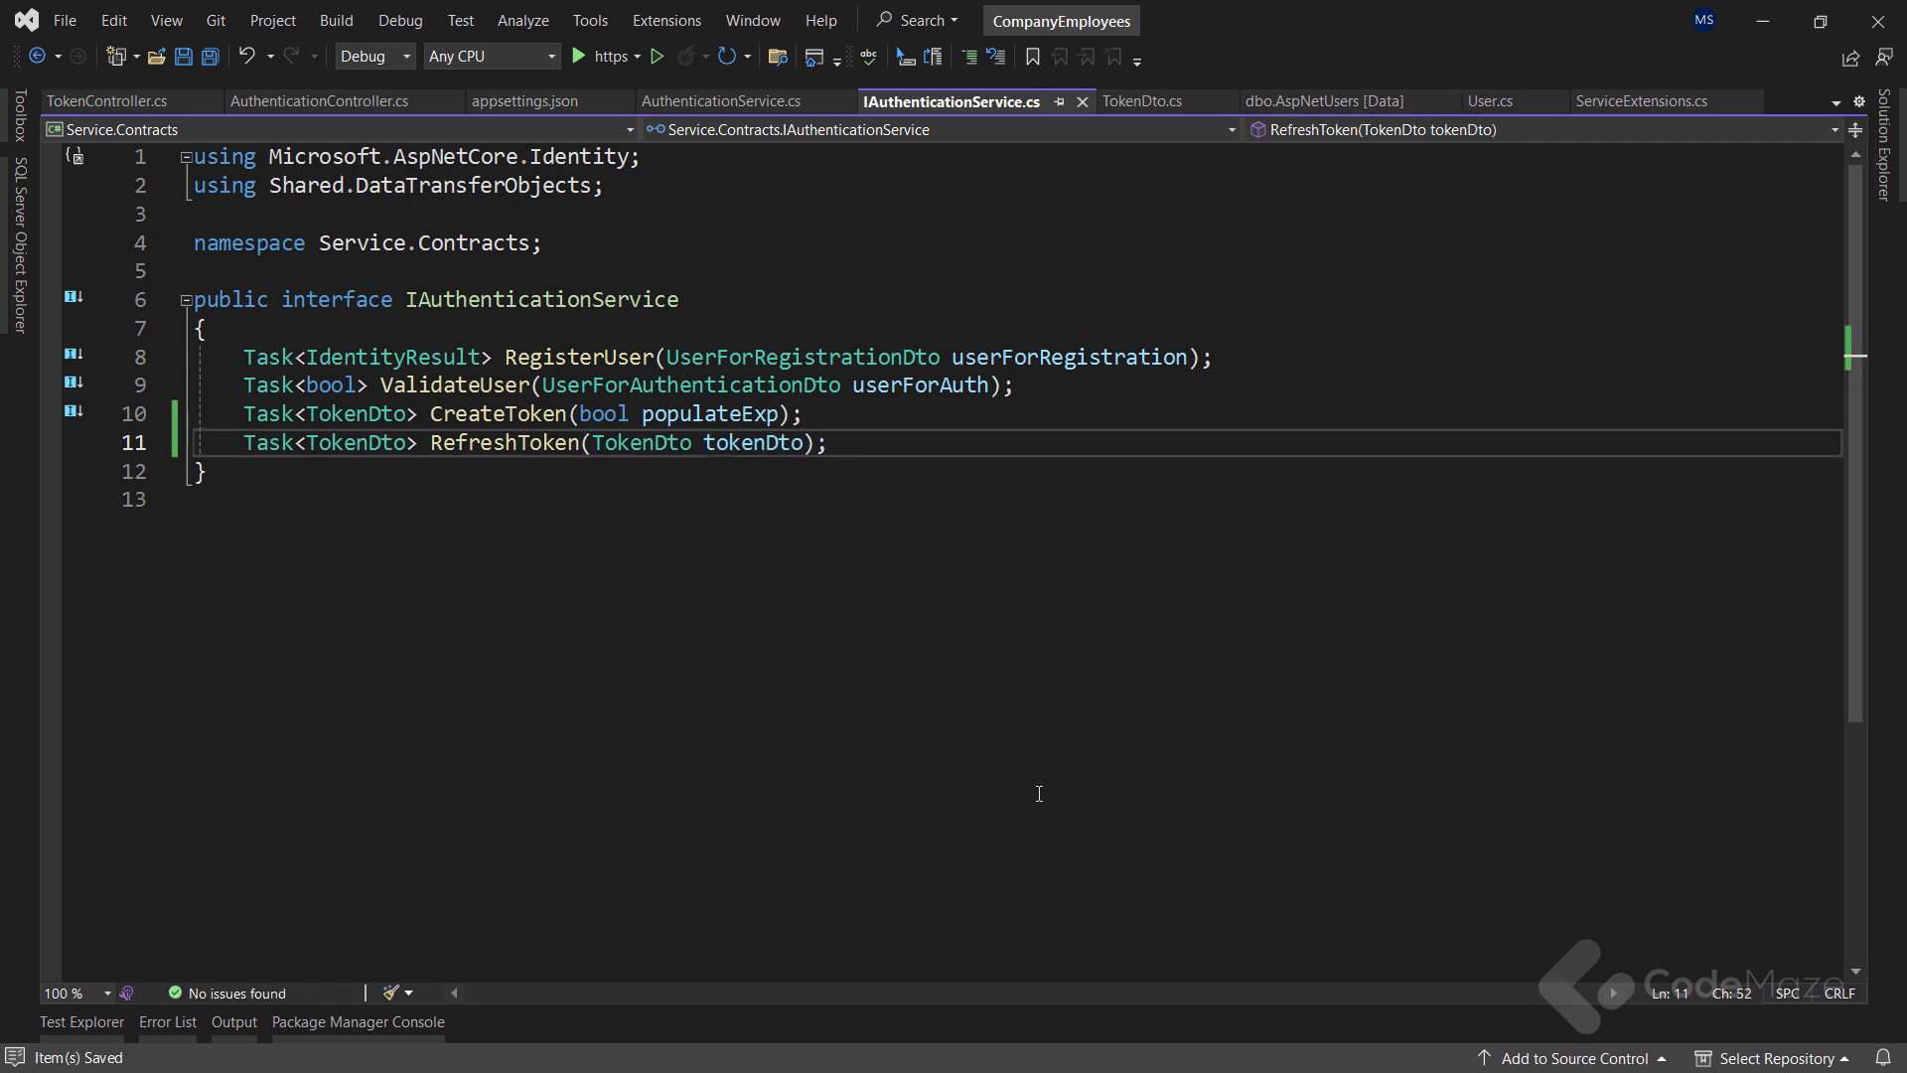
{"action": "mouse_move", "coordinate": [674, 170]}
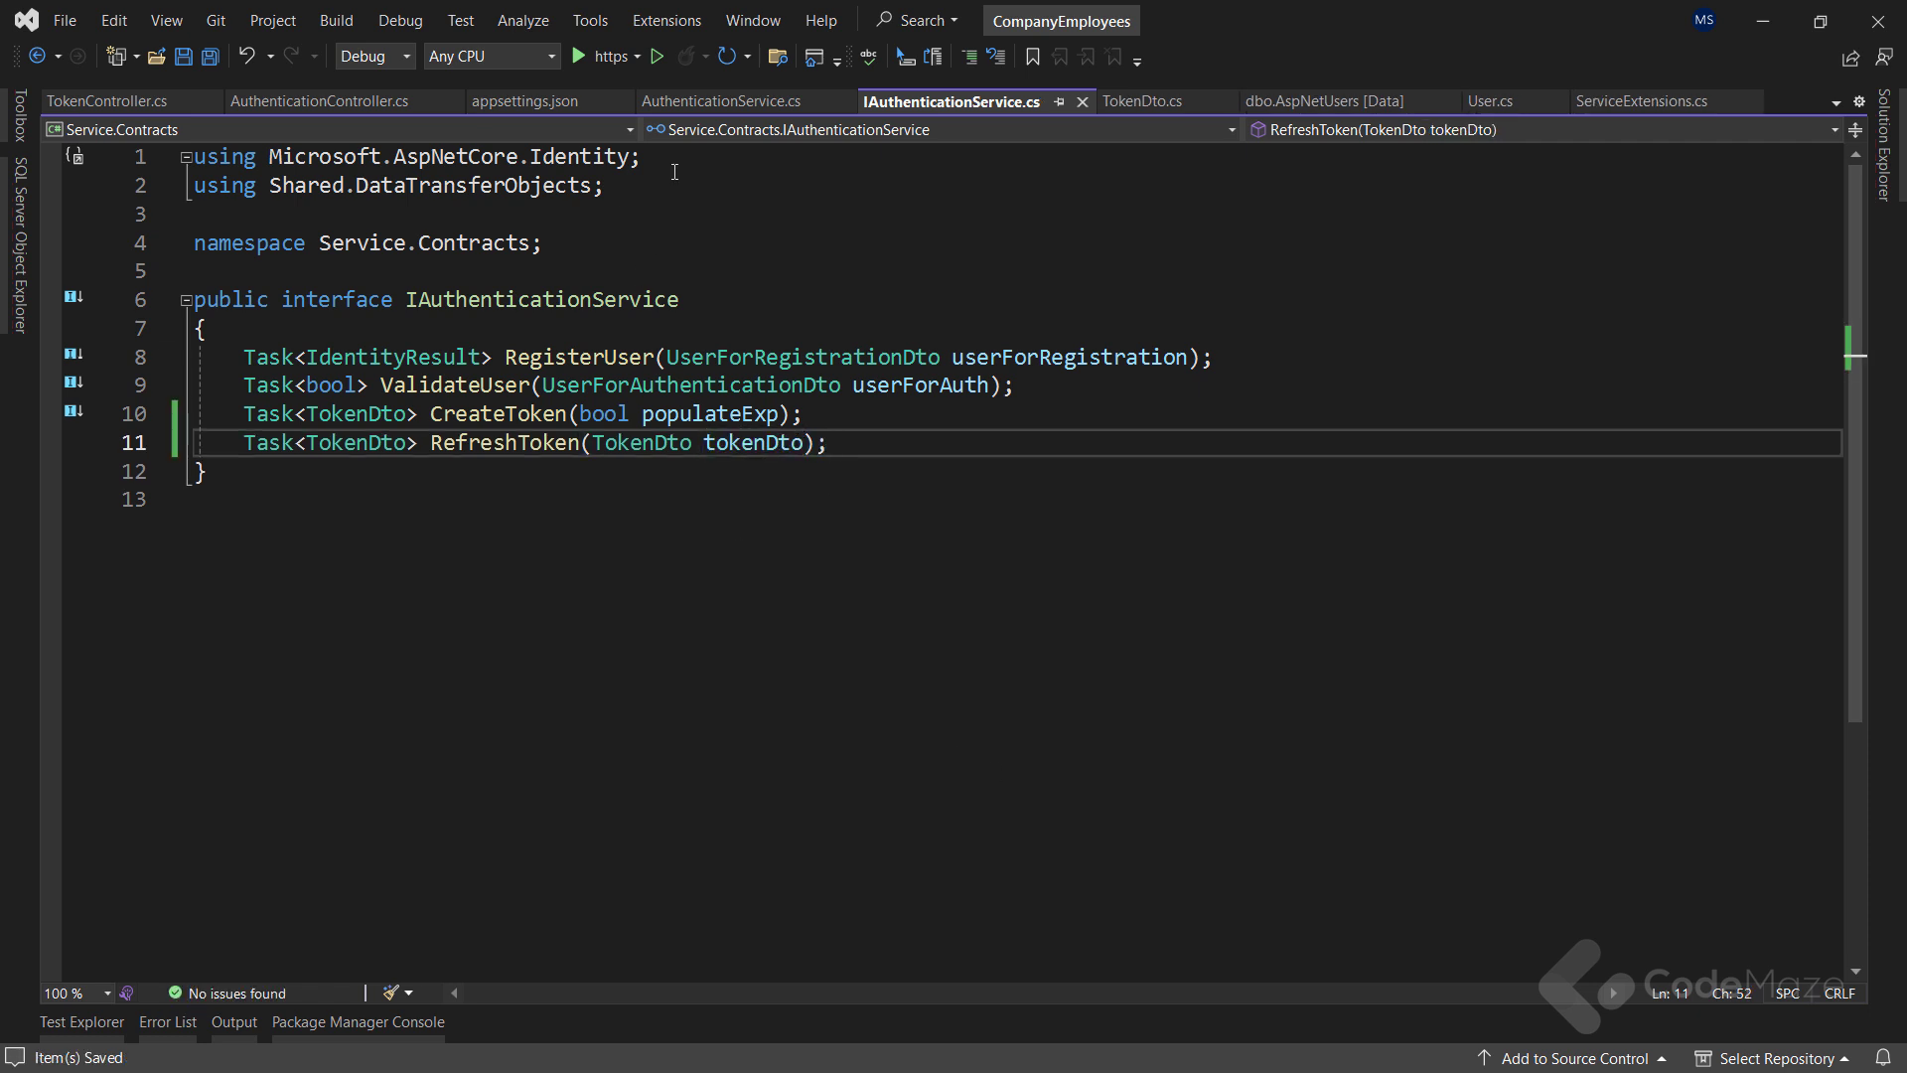
{"action": "left_click", "coordinate": [725, 101]}
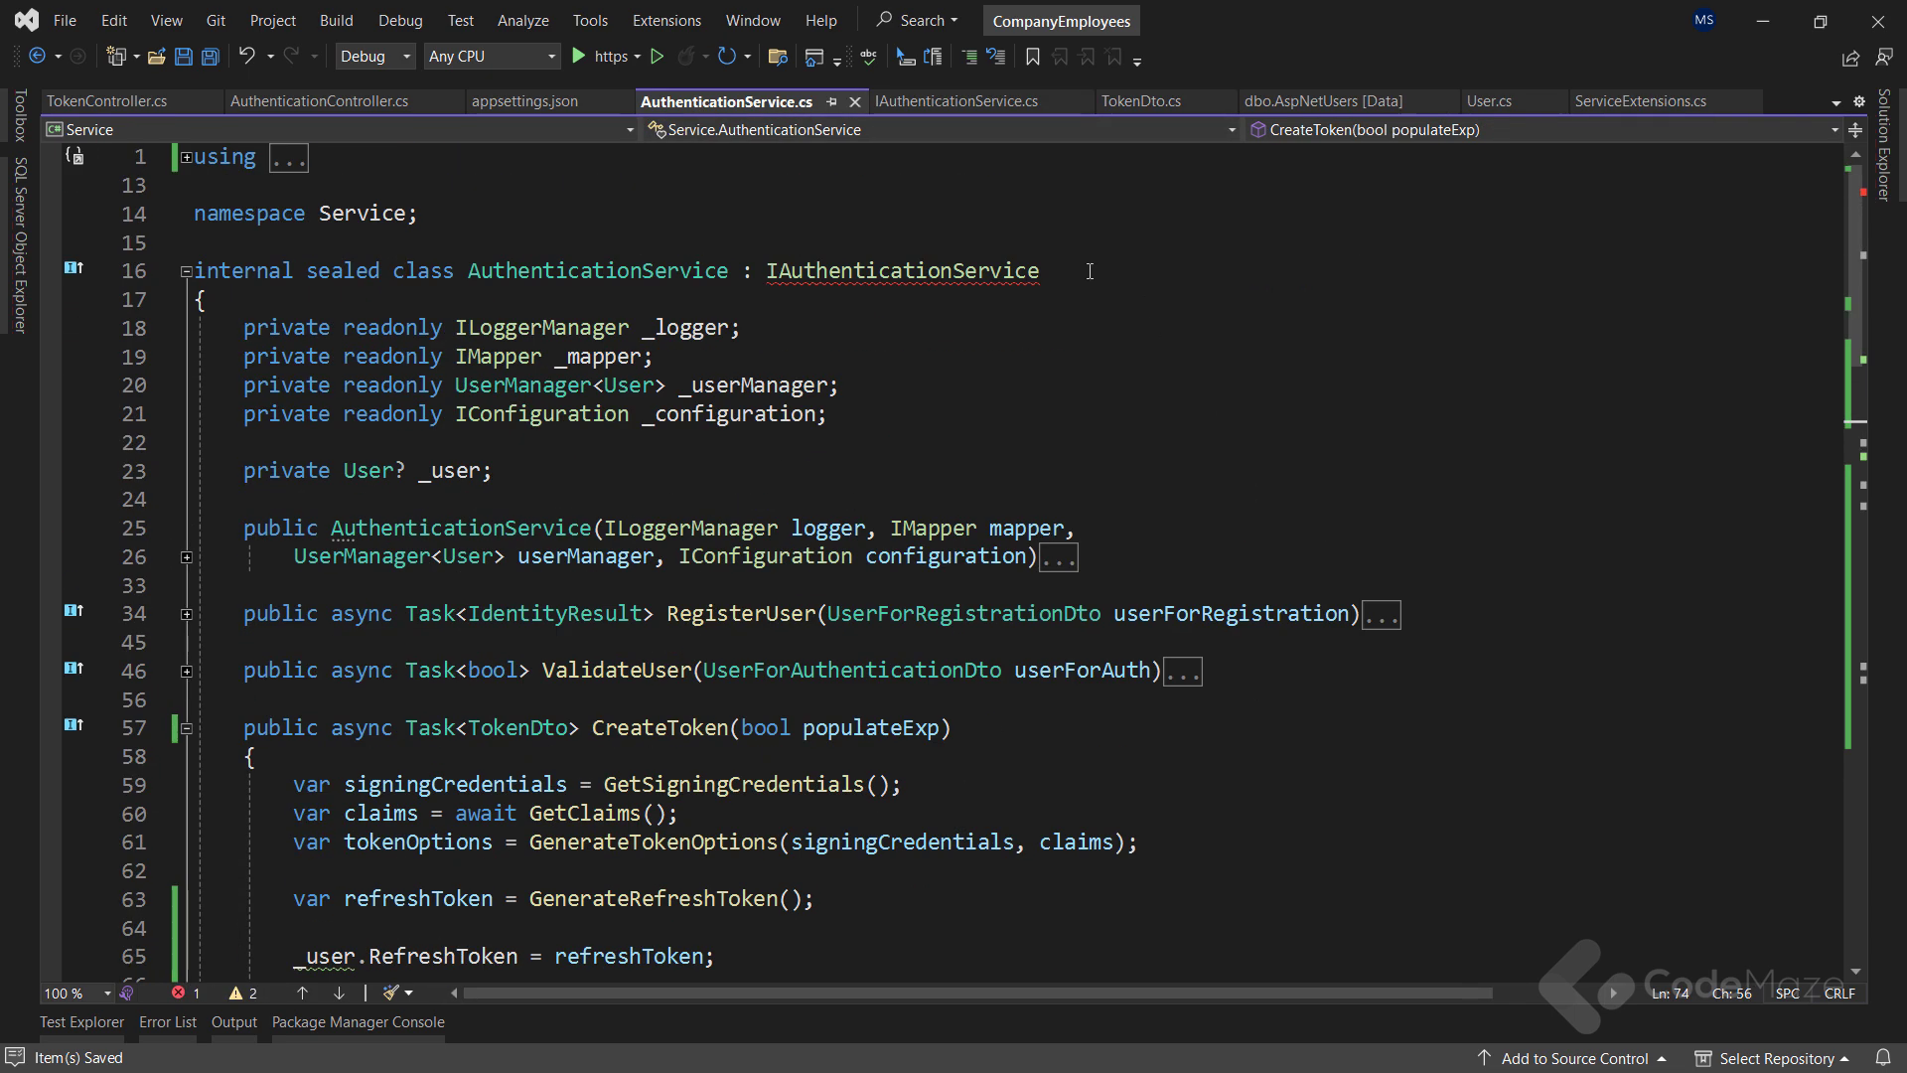
Generate an async RefreshToken stub that gets the principal from the expired AccessToken
{"action": "left_click", "coordinate": [903, 270]}
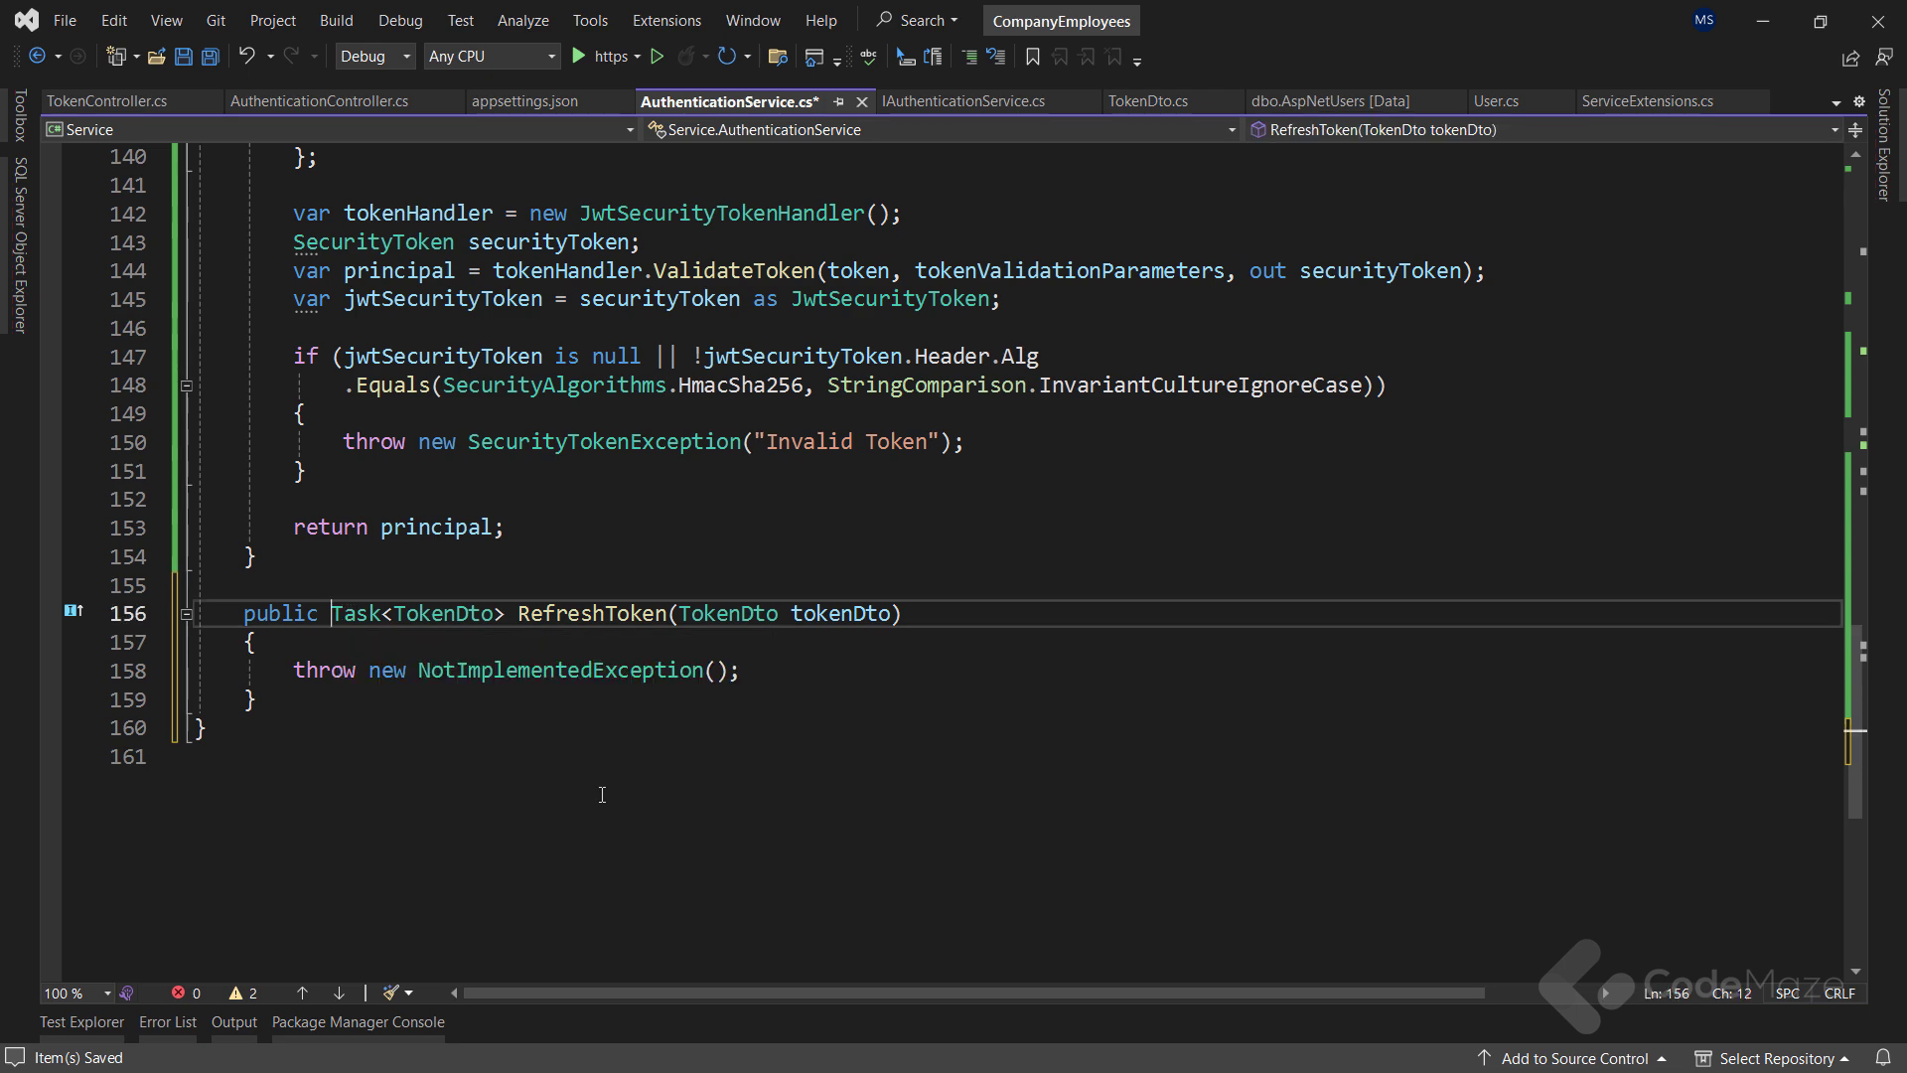
{"action": "type", "text": "async"}
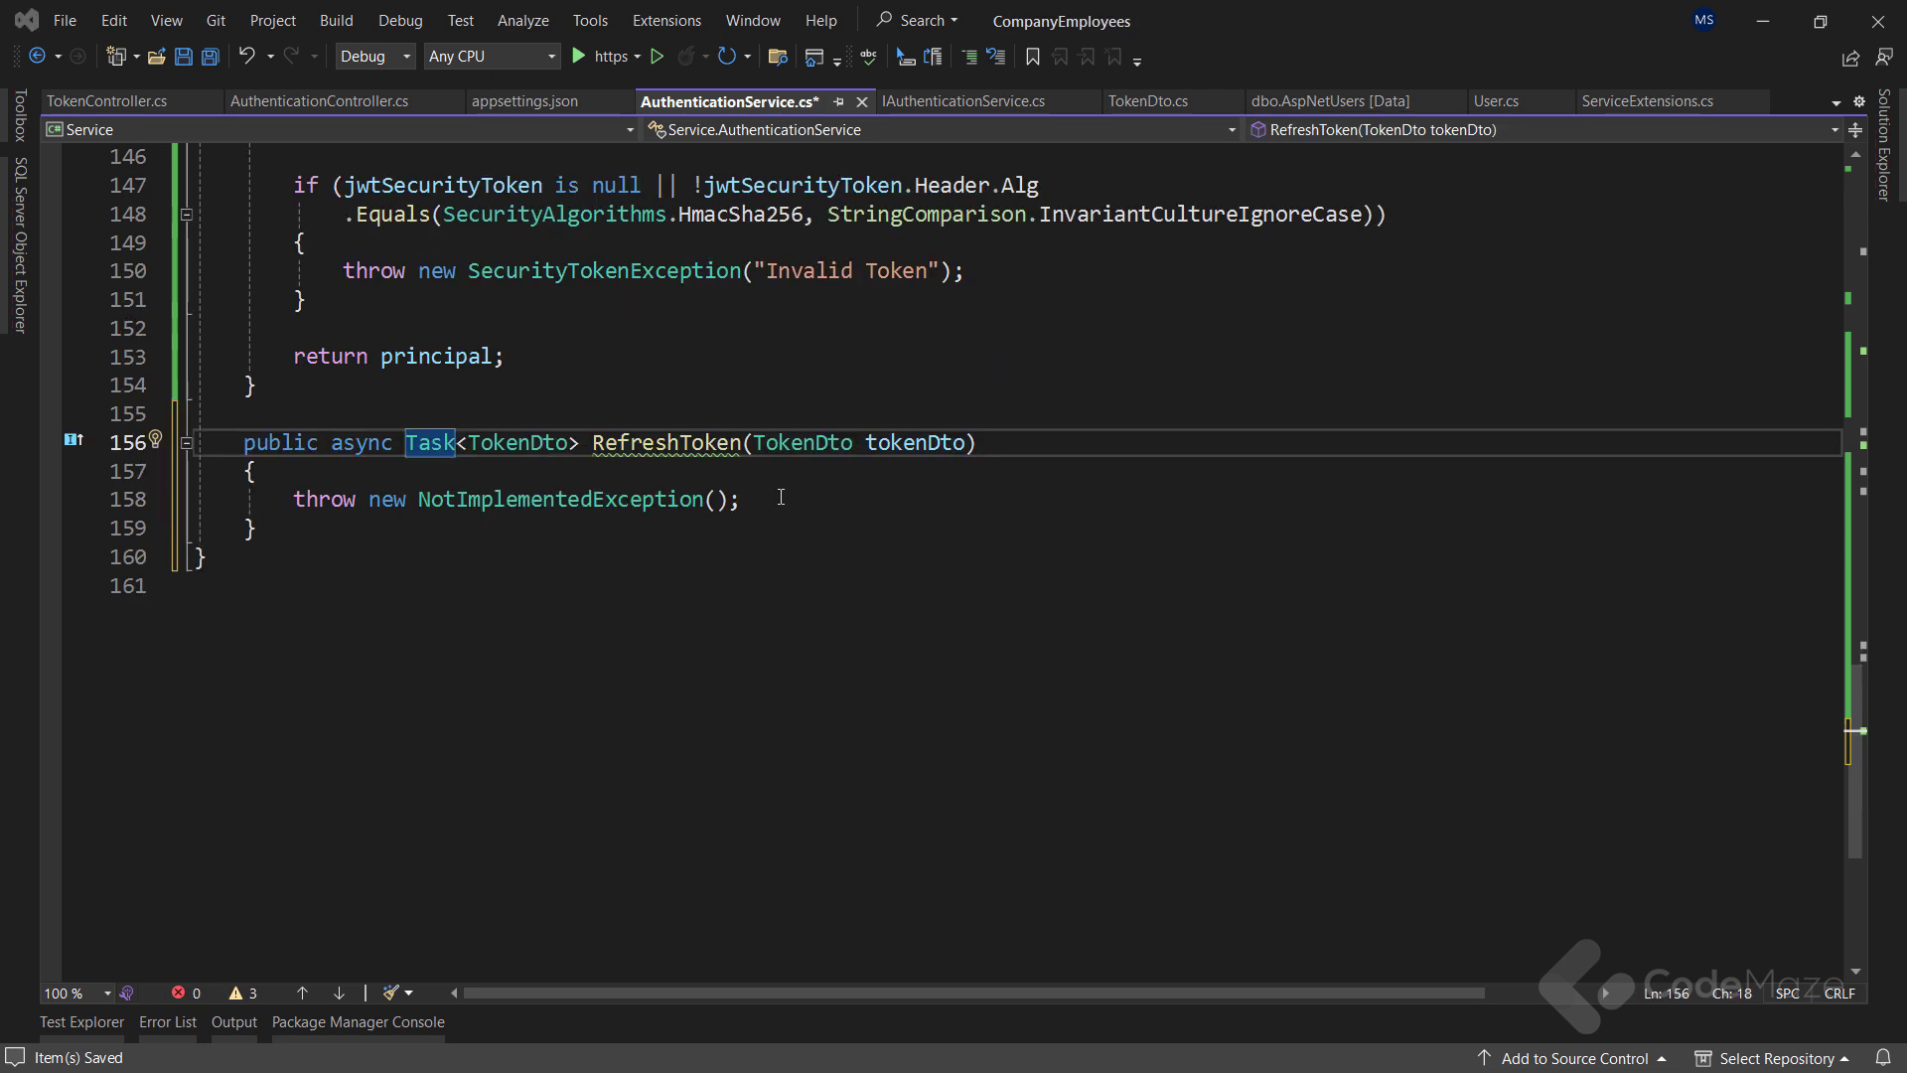
{"action": "type", "text": "v"}
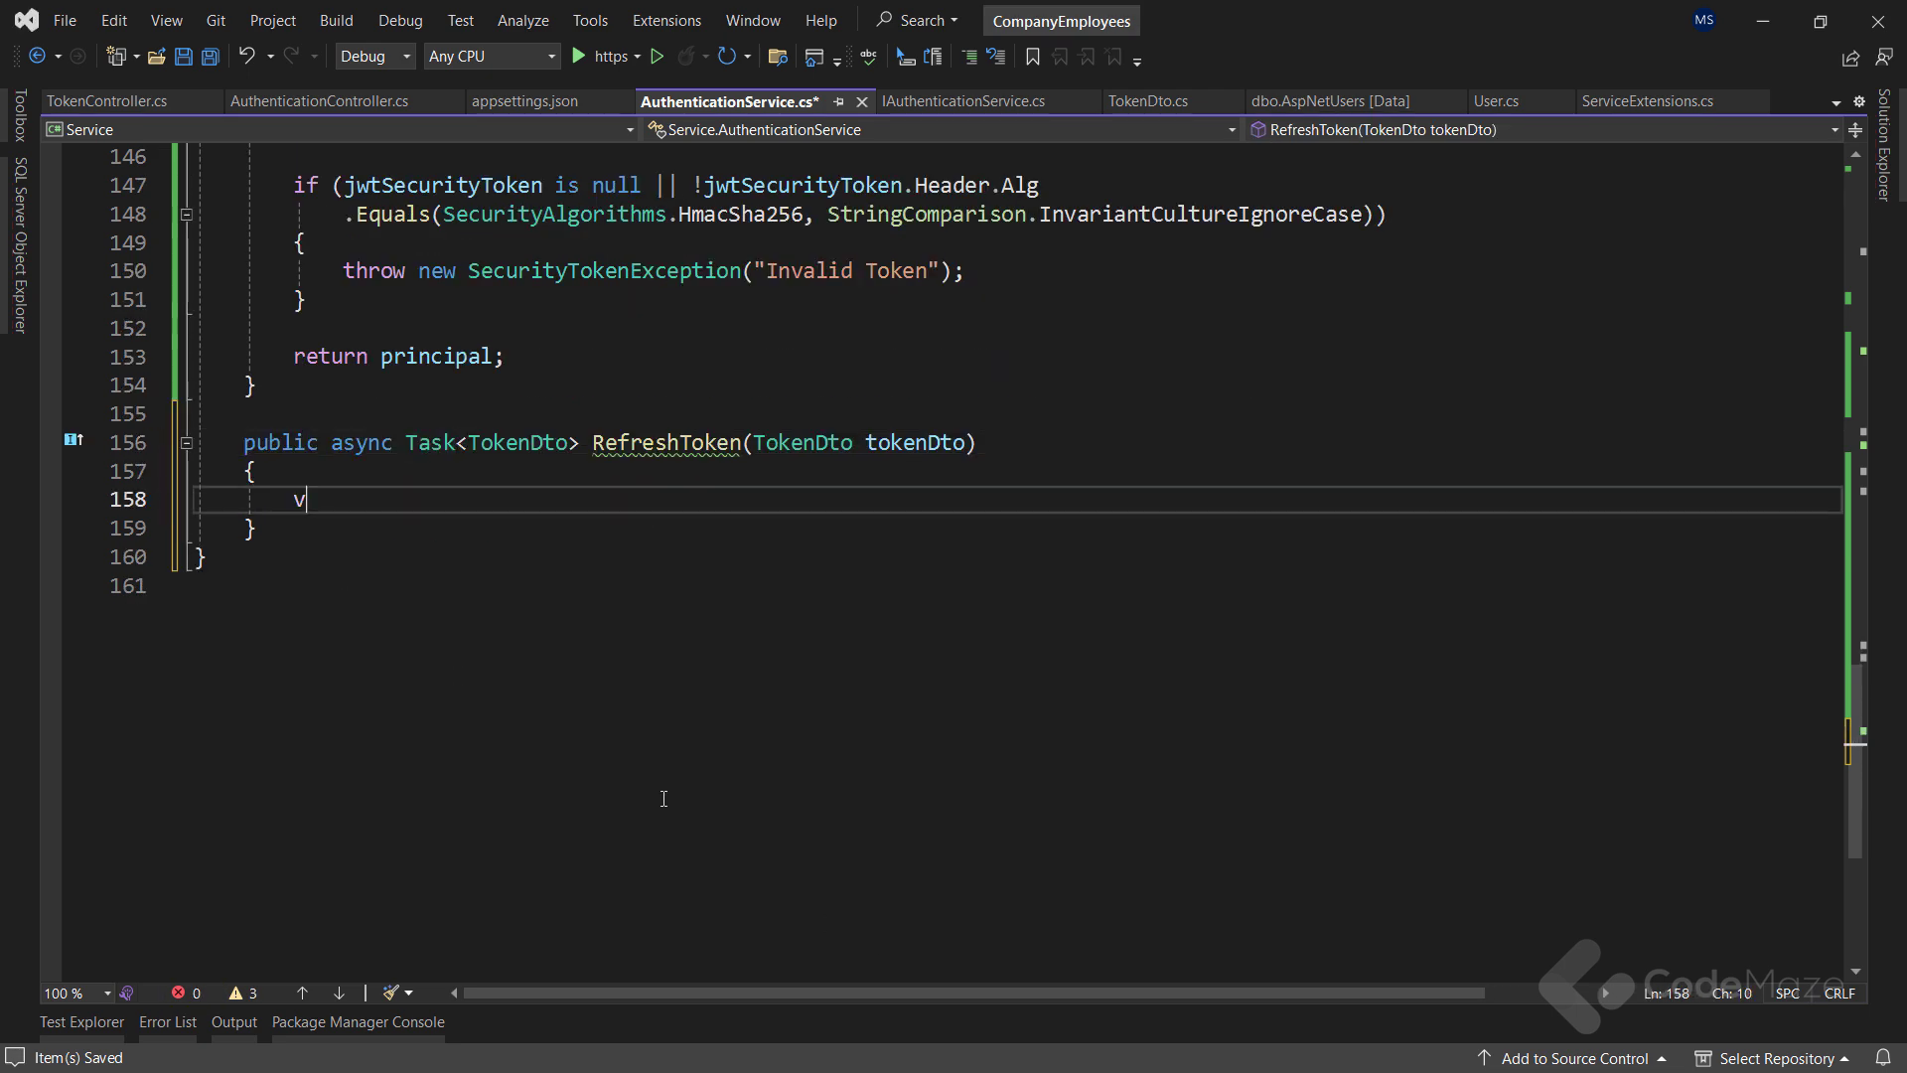
{"action": "type", "text": "ar principal ="}
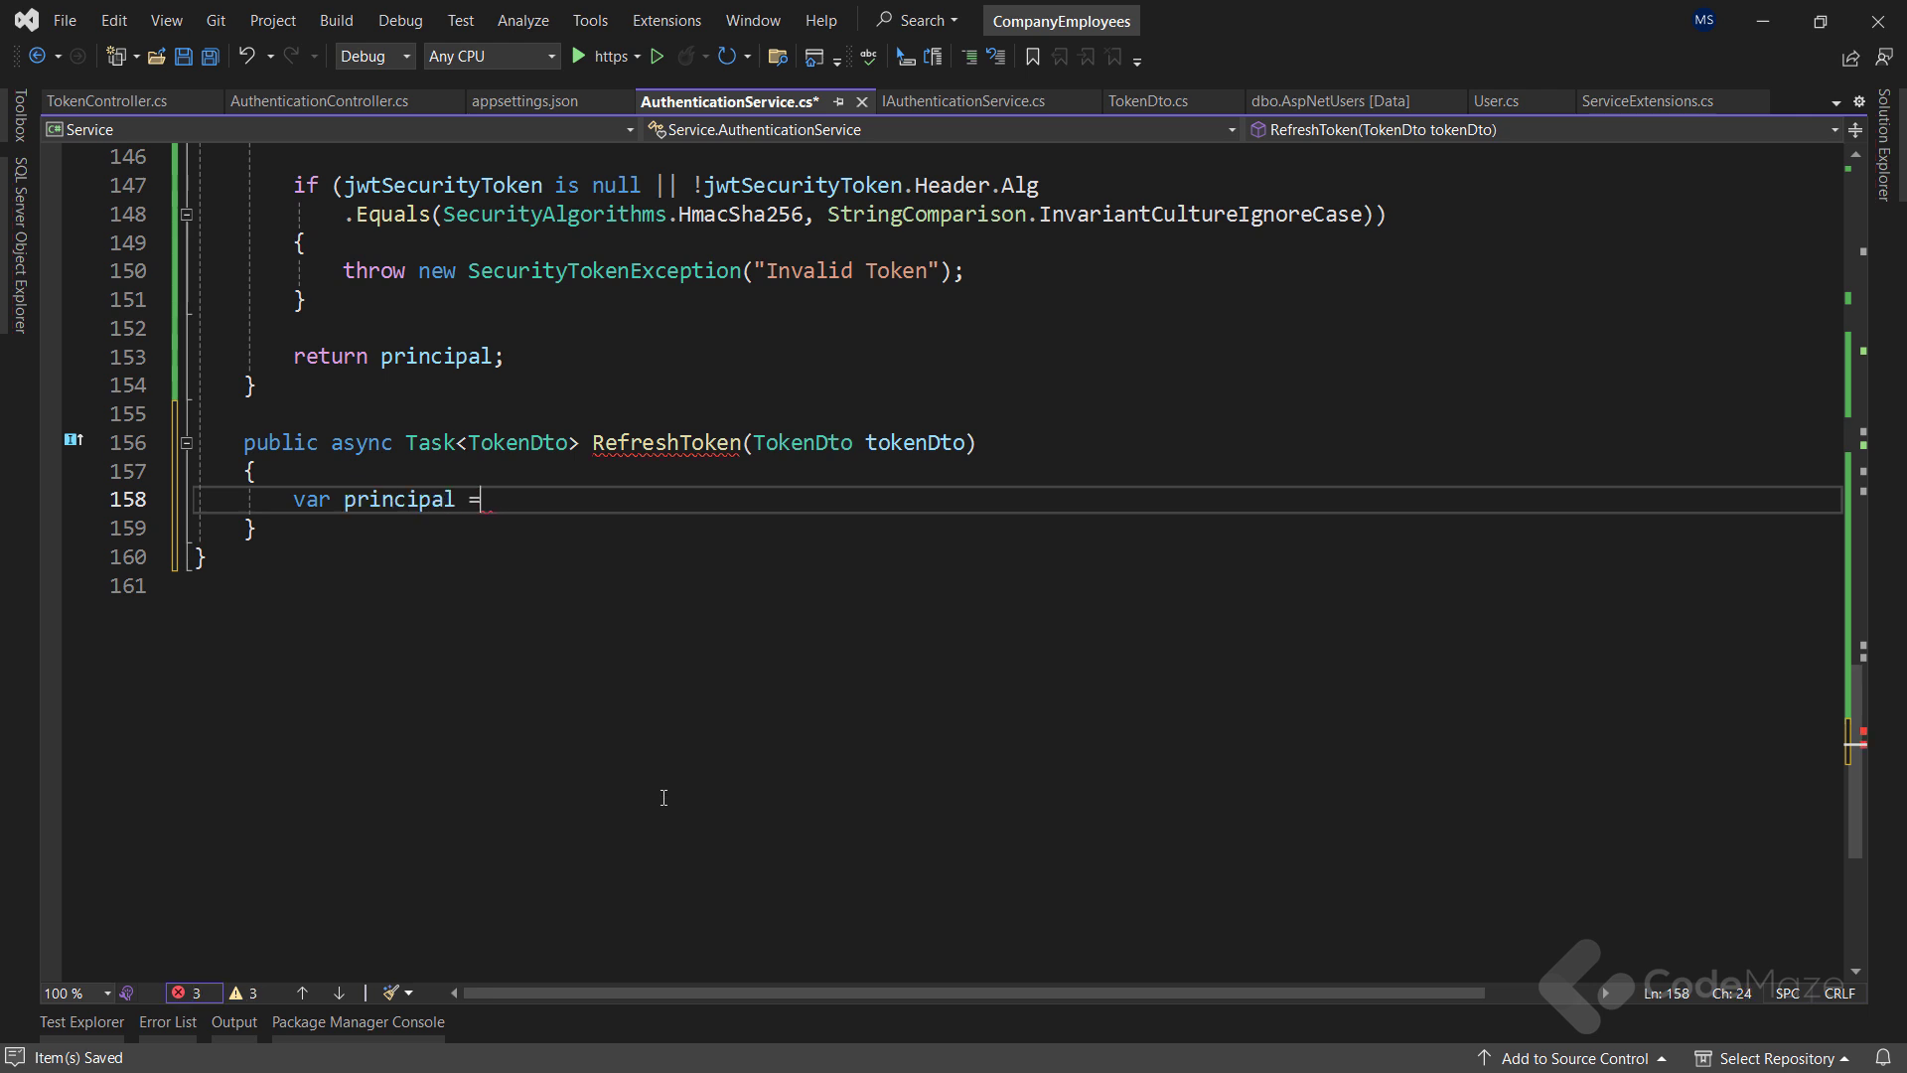
{"action": "type", "text": "GetPrincipalFromExpiredToken(tokenDto."}
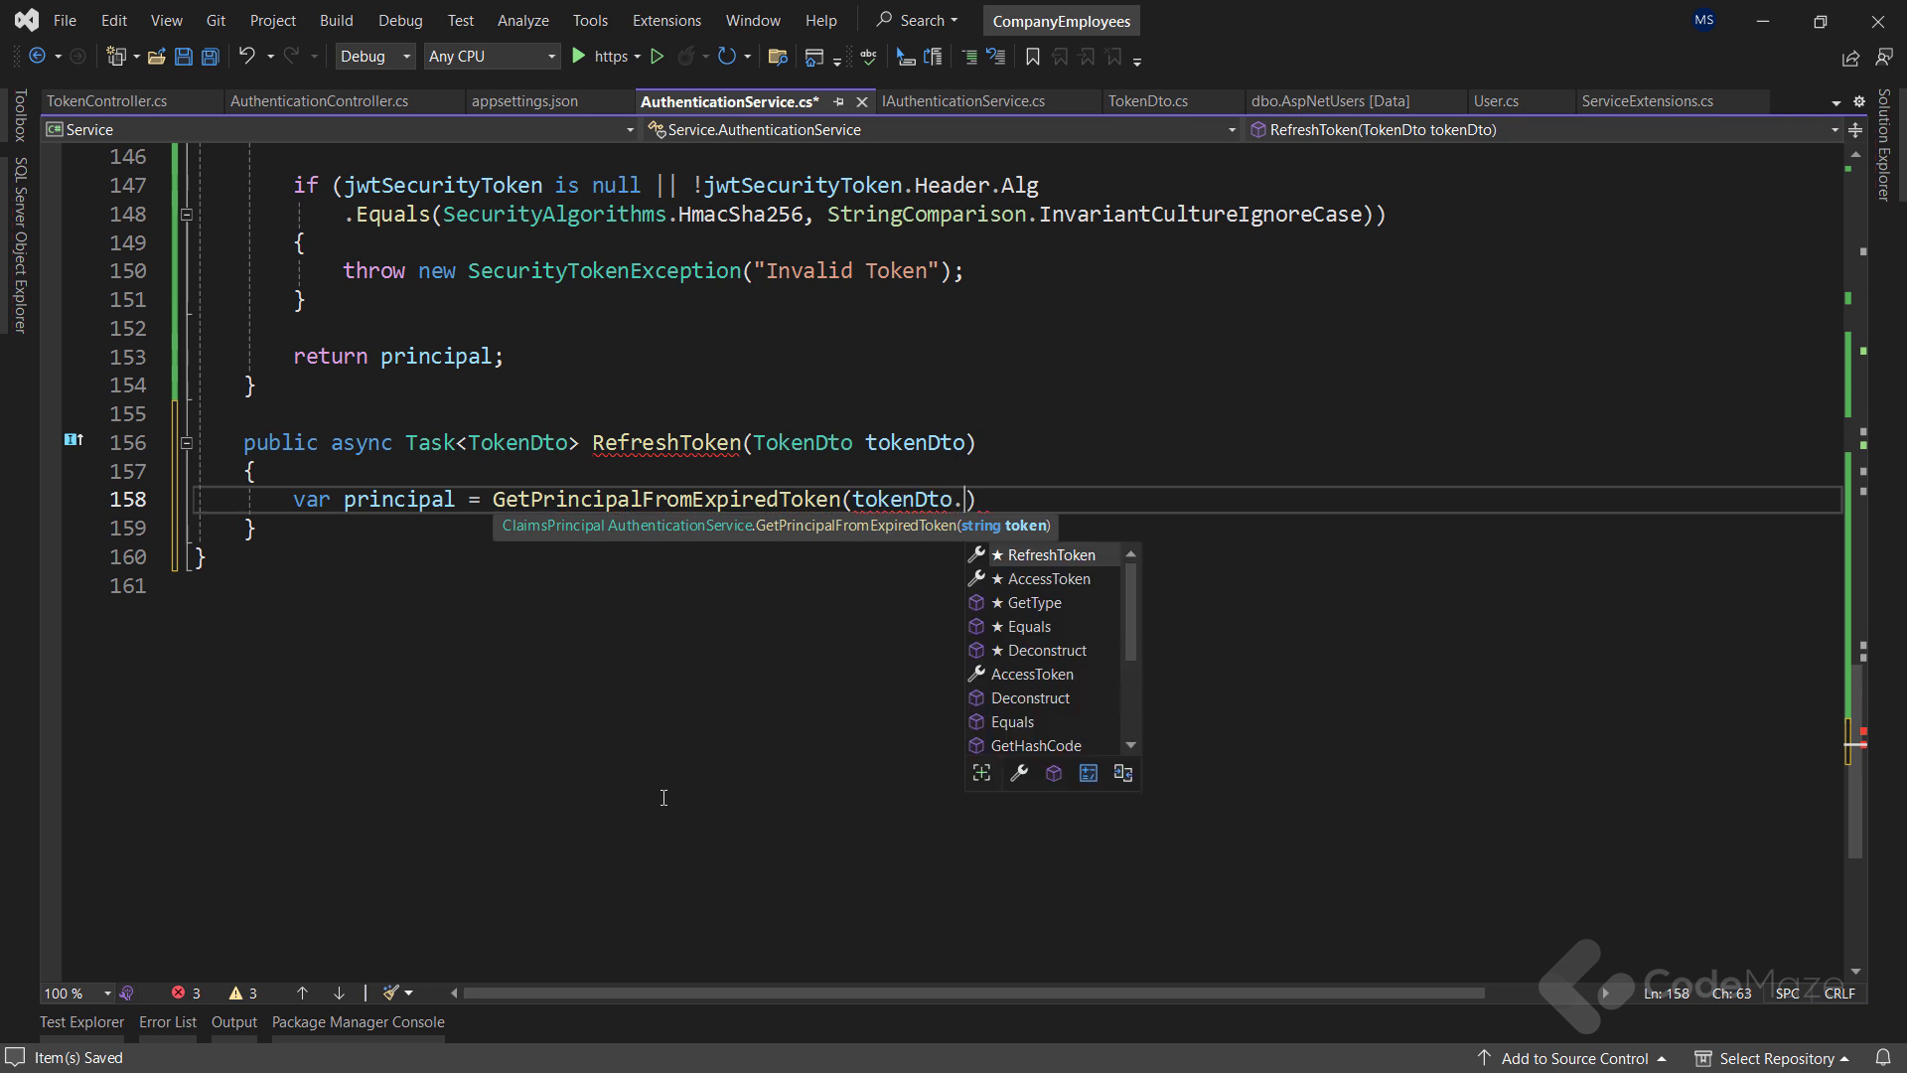
{"action": "type", "text": "AccessToken);"}
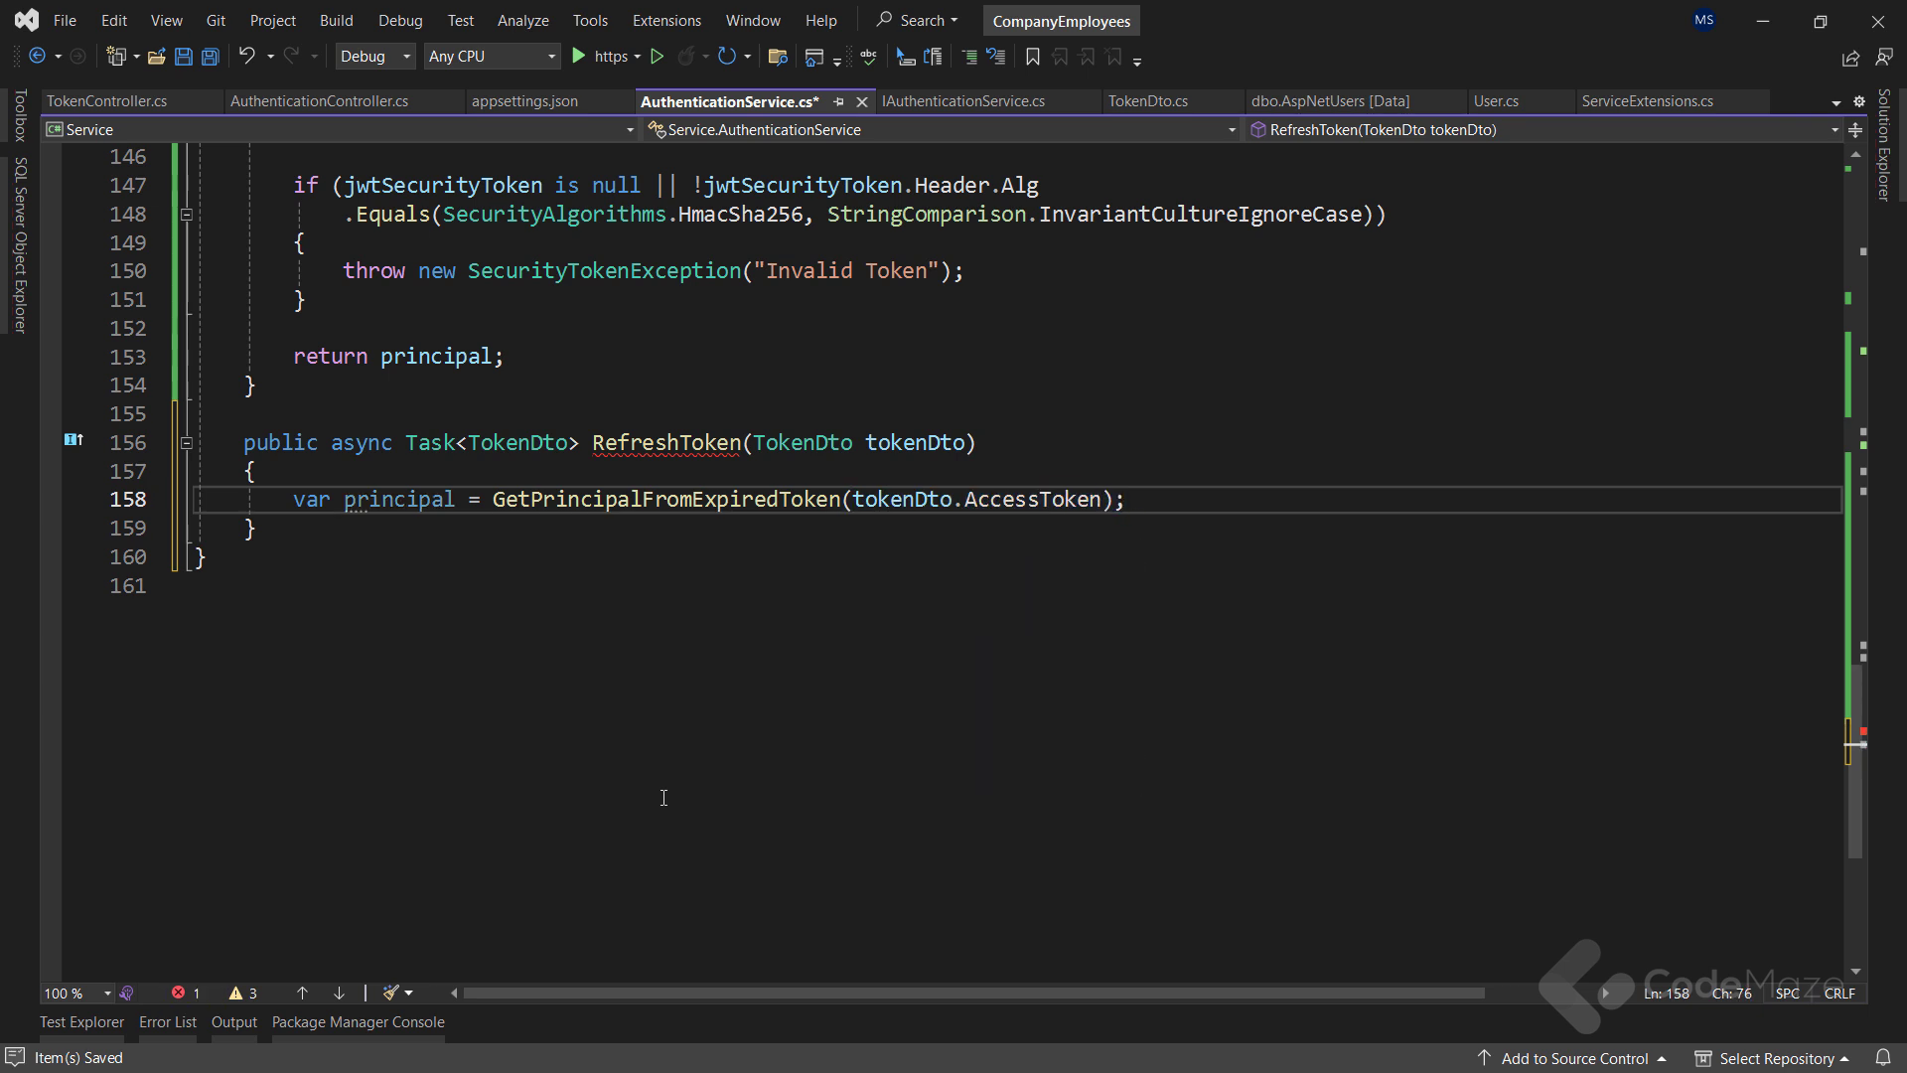
Look up the user with FindByNameAsync(principal.Identity.Name)
{"action": "type", "text": "var user = await _userMa"}
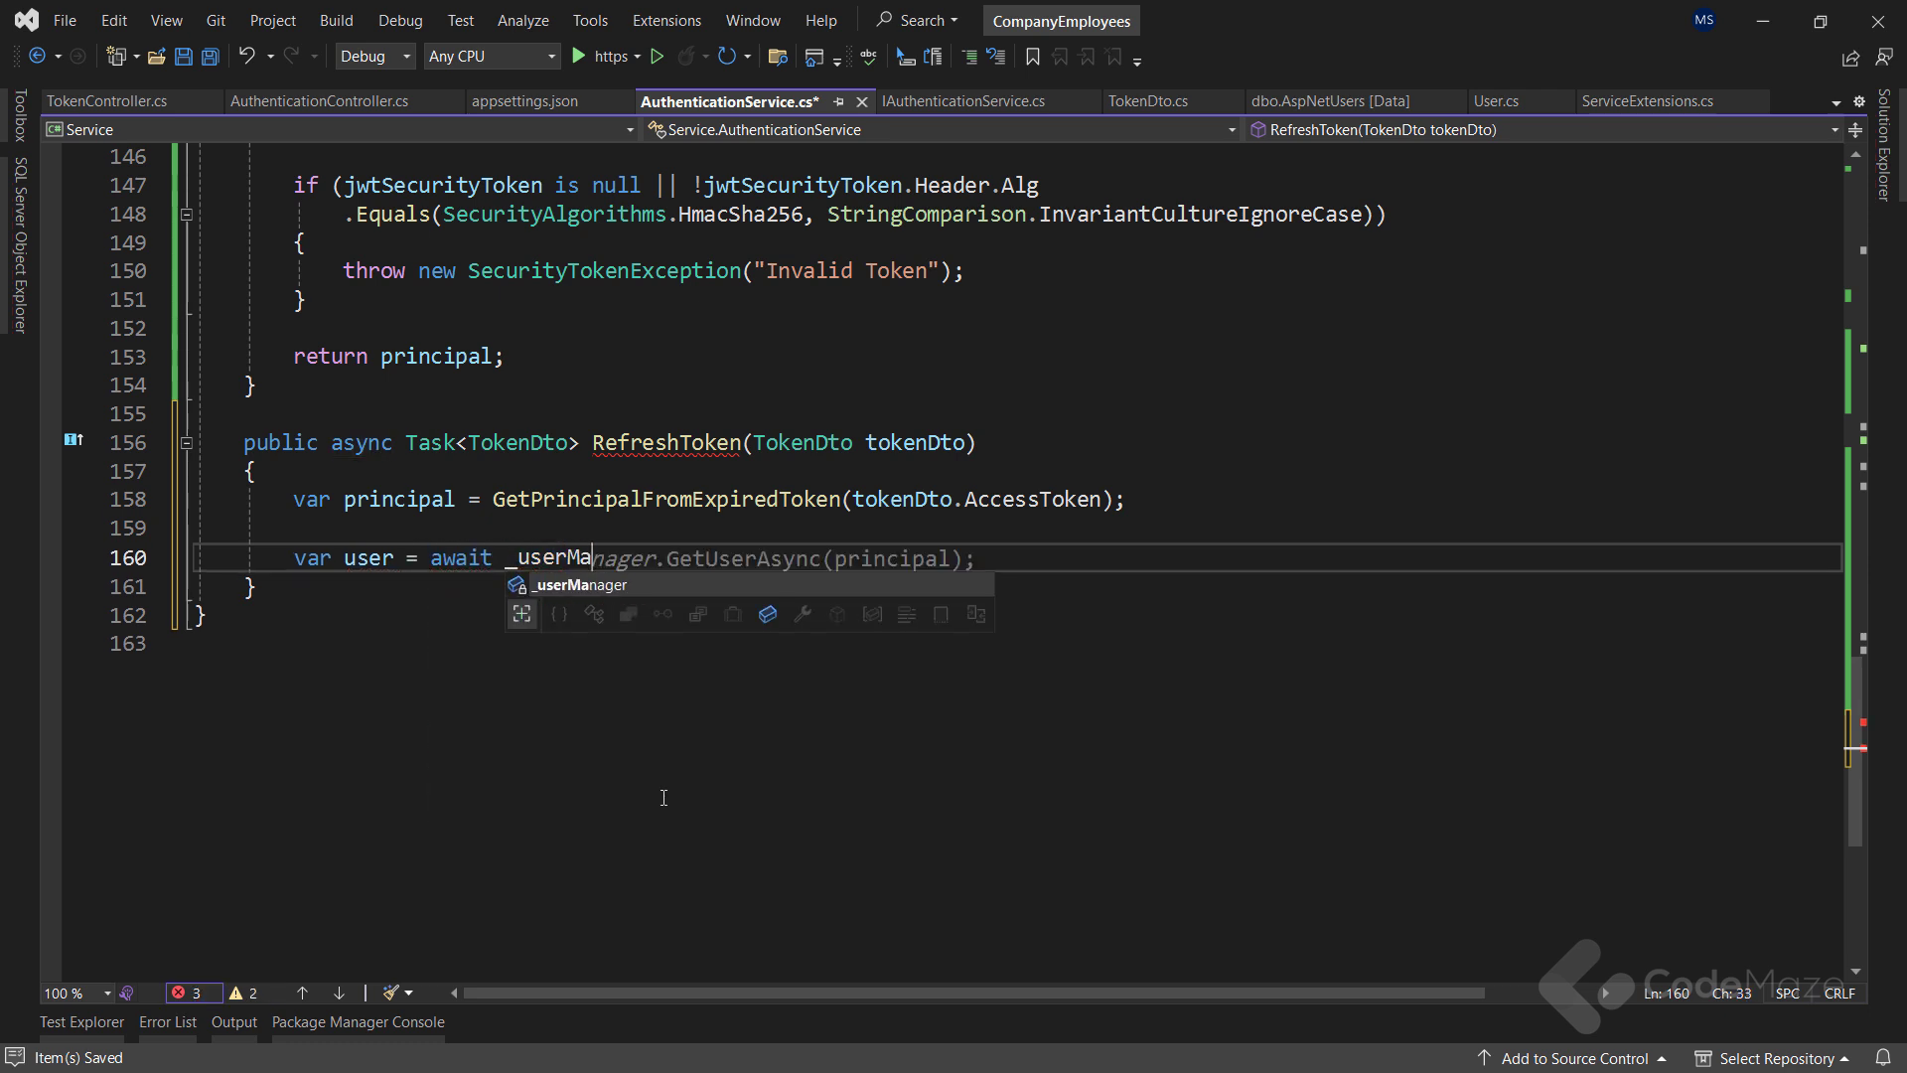
{"action": "type", "text": ".FindByNameAsync()"}
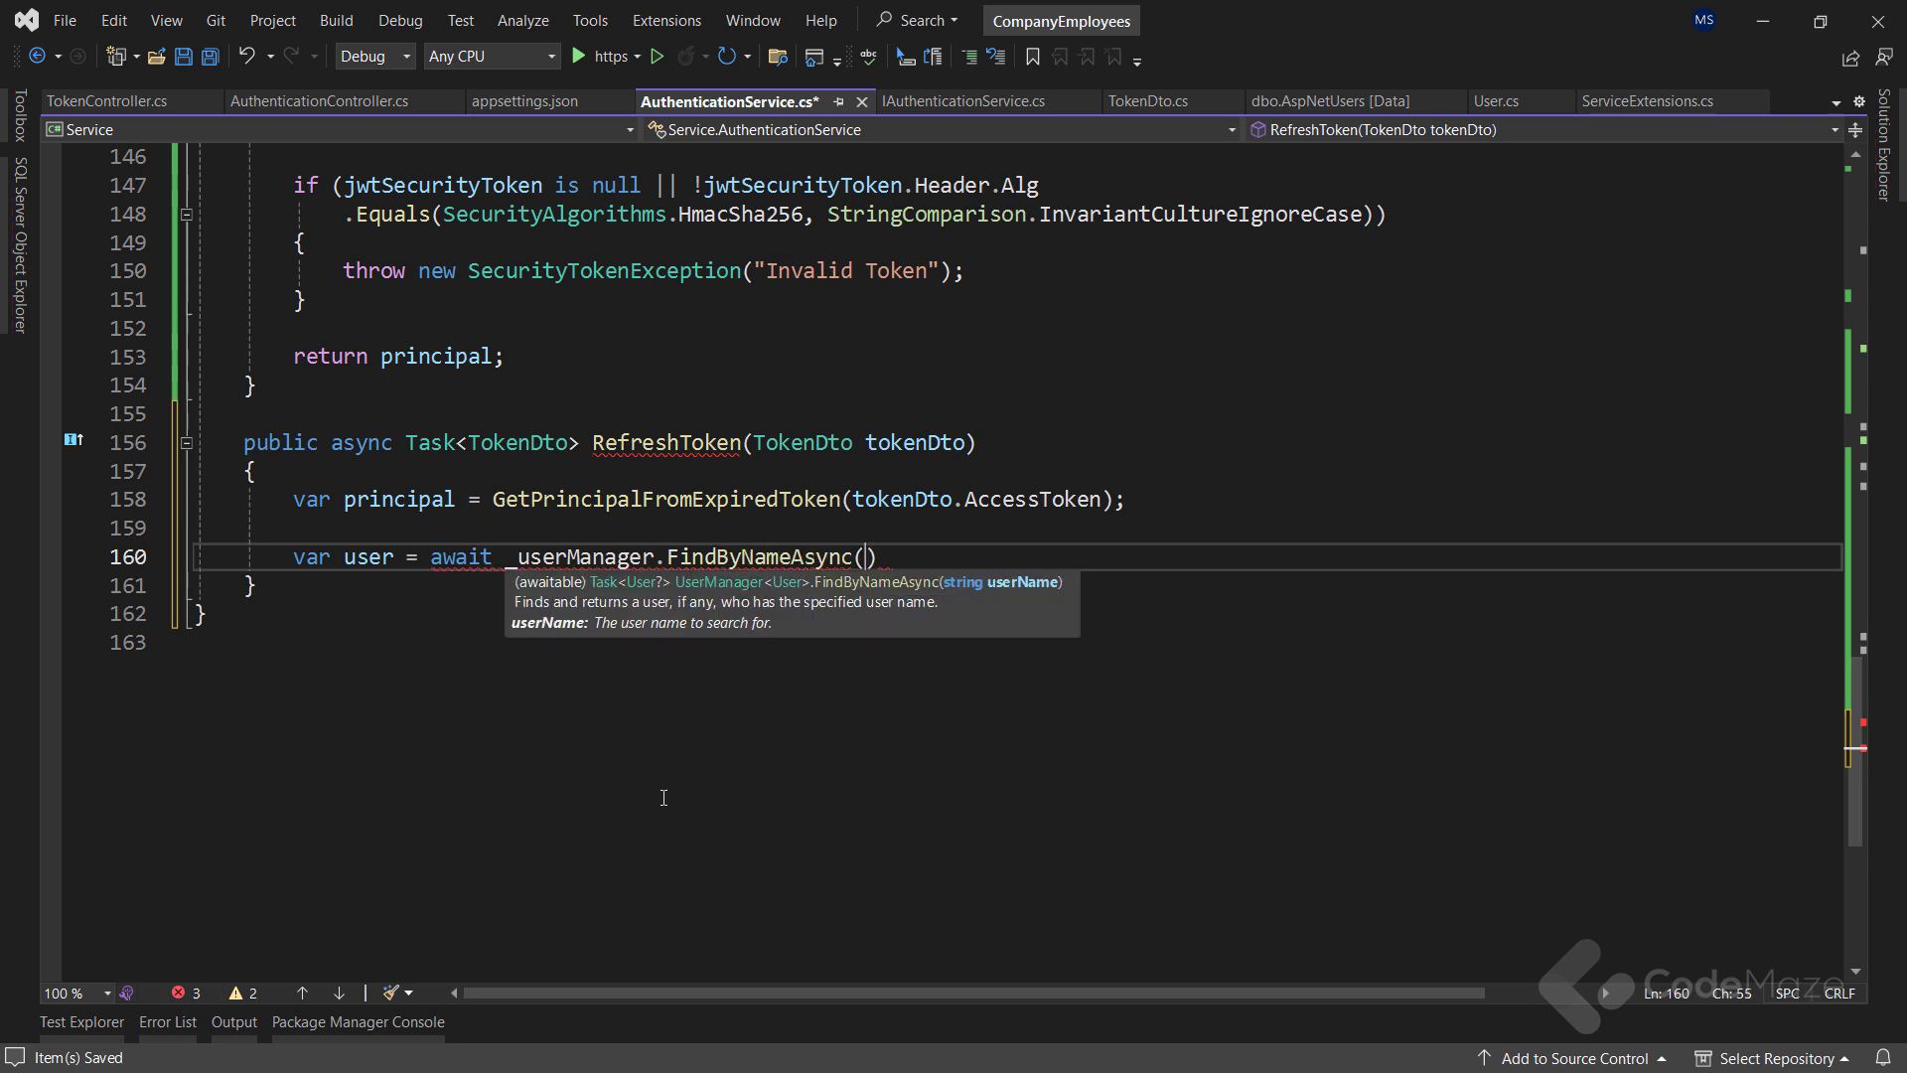
{"action": "type", "text": "principal."}
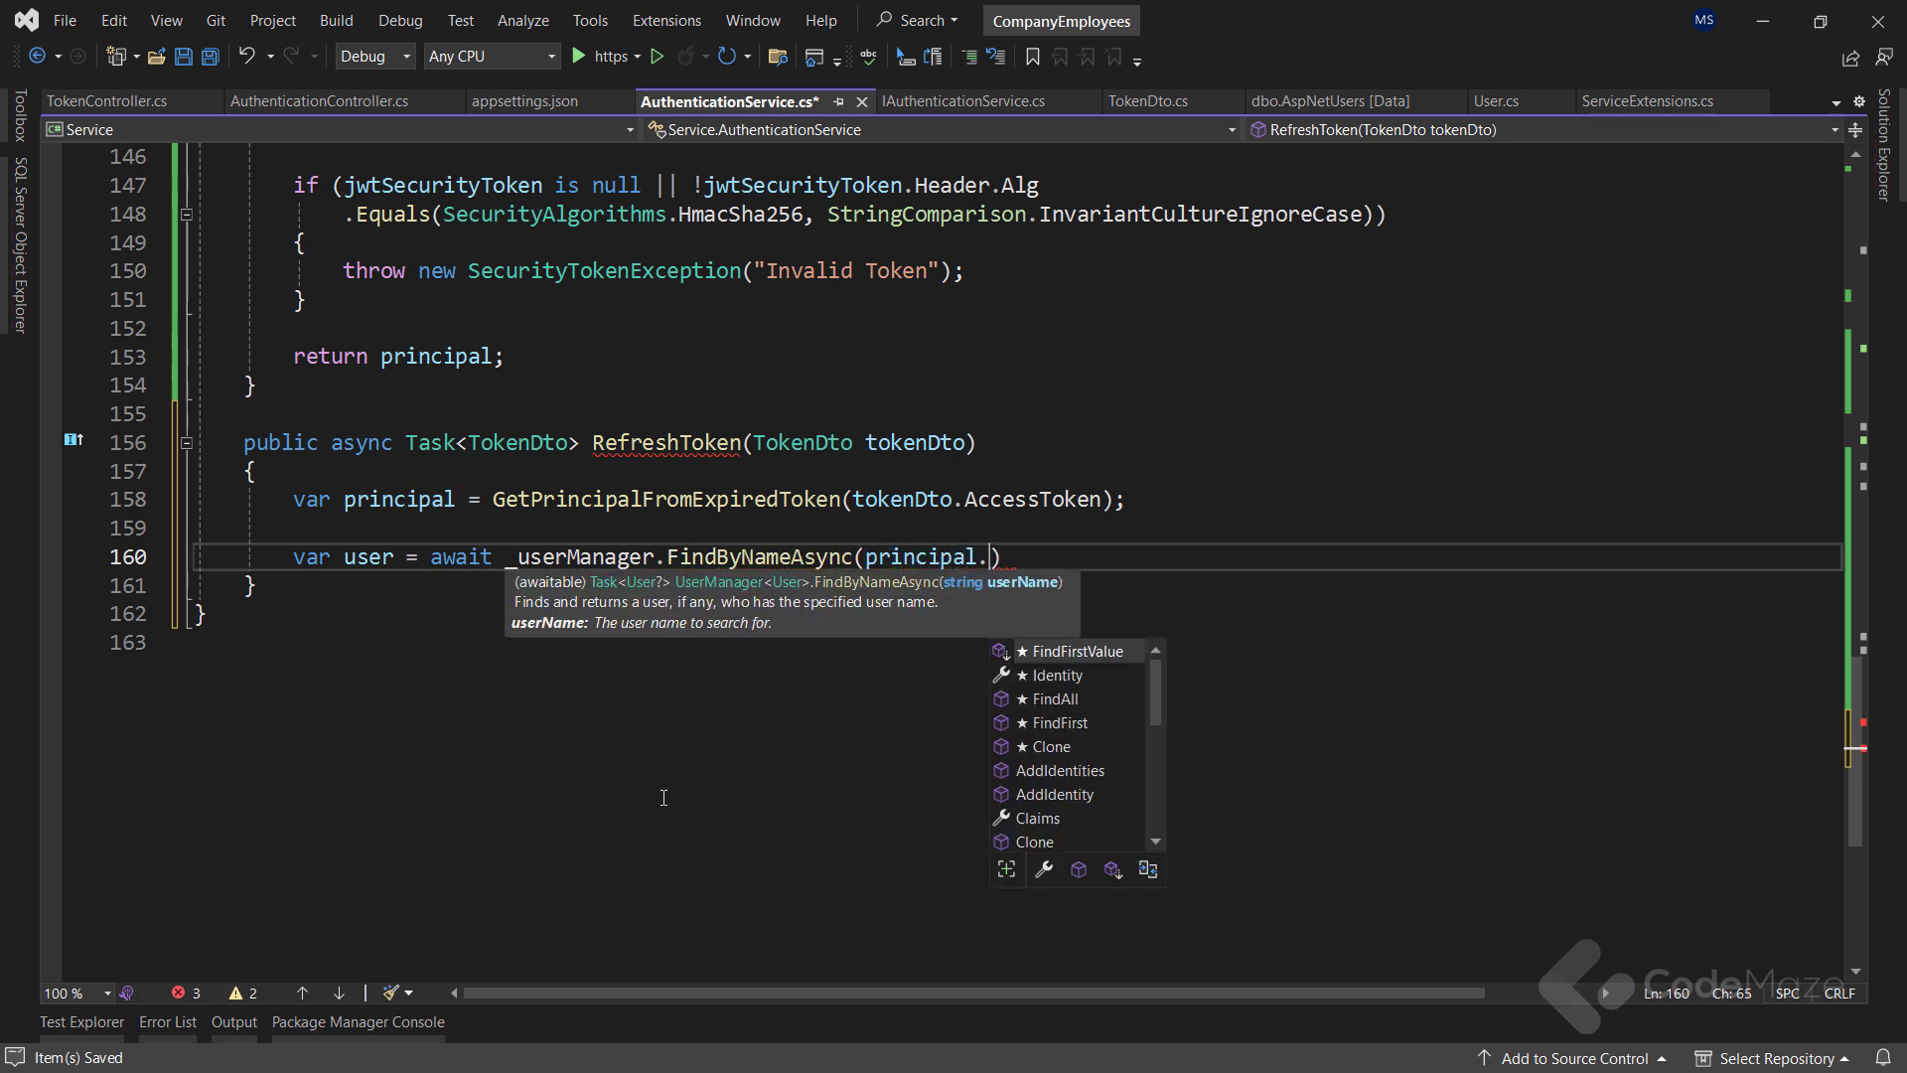
{"action": "type", "text": "Identity.Name"}
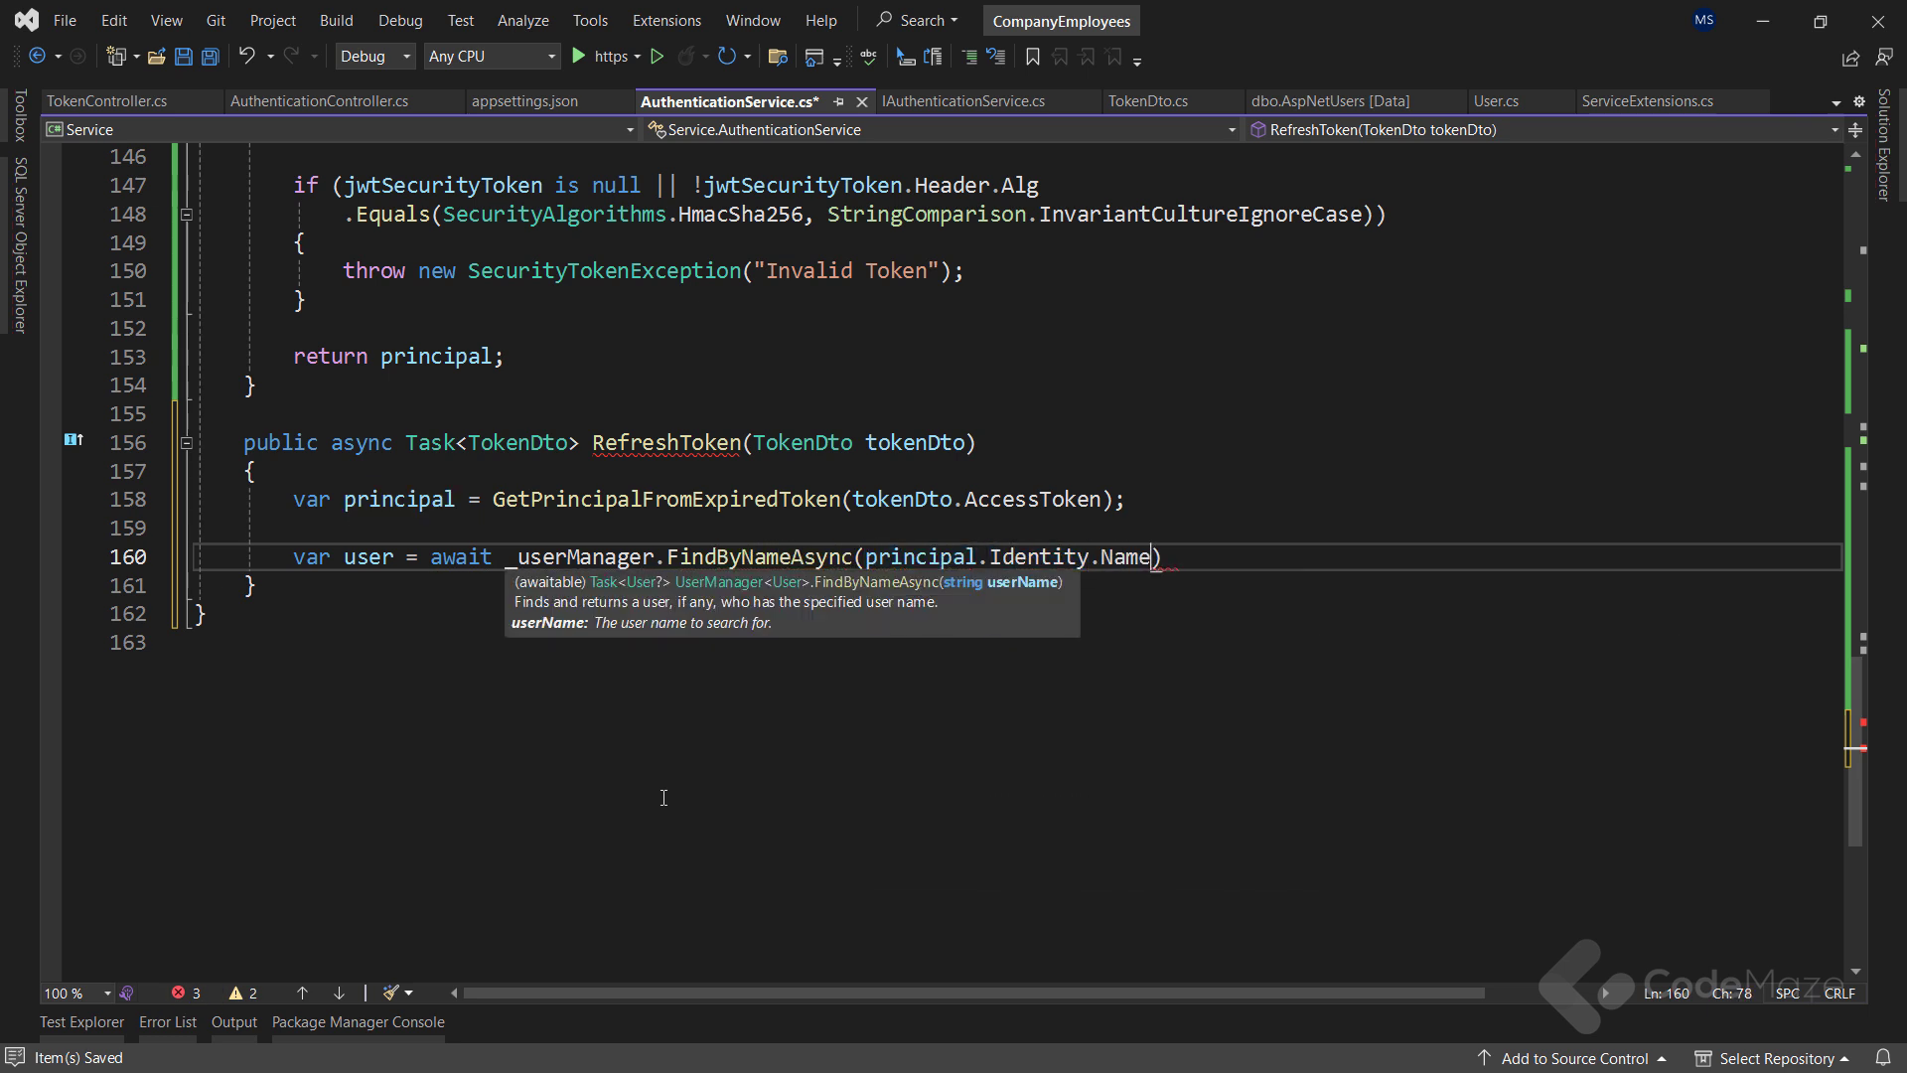
{"action": "type", "text": ";"}
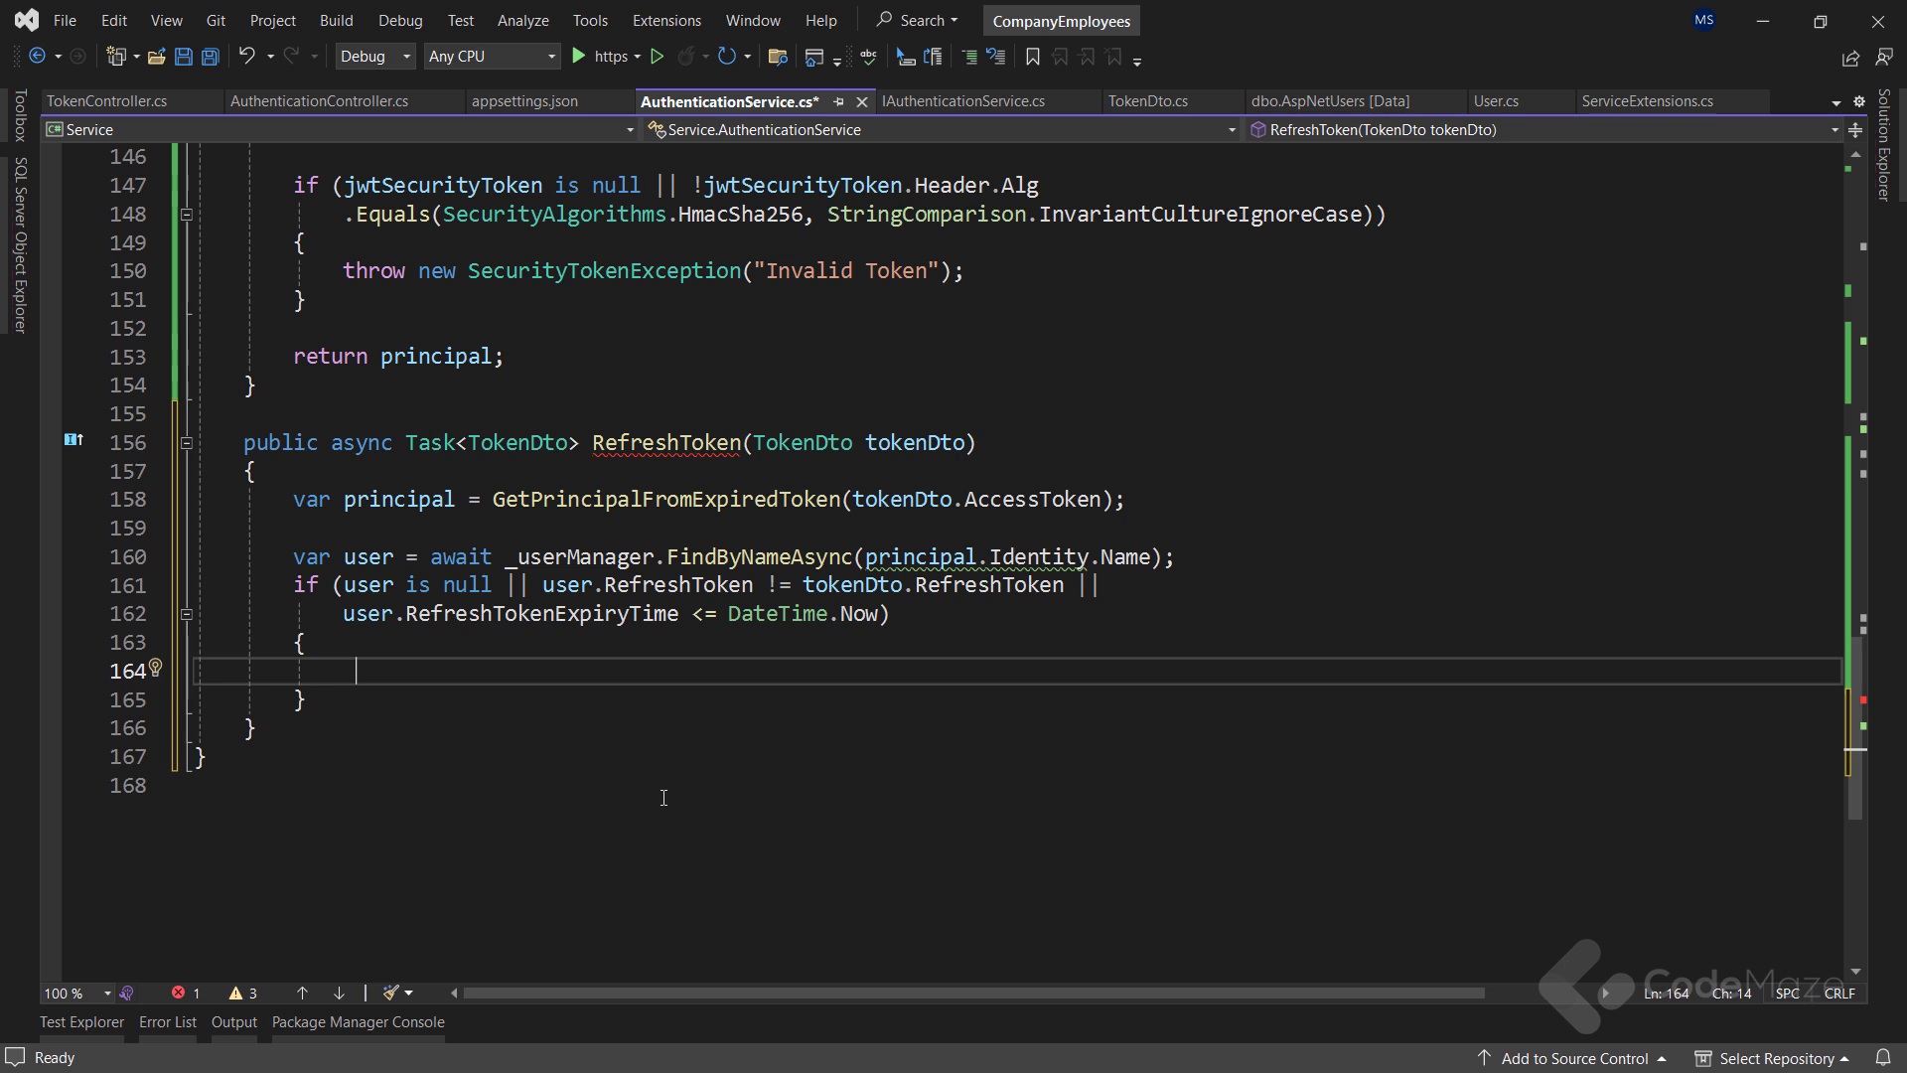
Throw a new RefreshTokenBadRequest exception when the refresh check fails
{"action": "type", "text": "throw new Refres"}
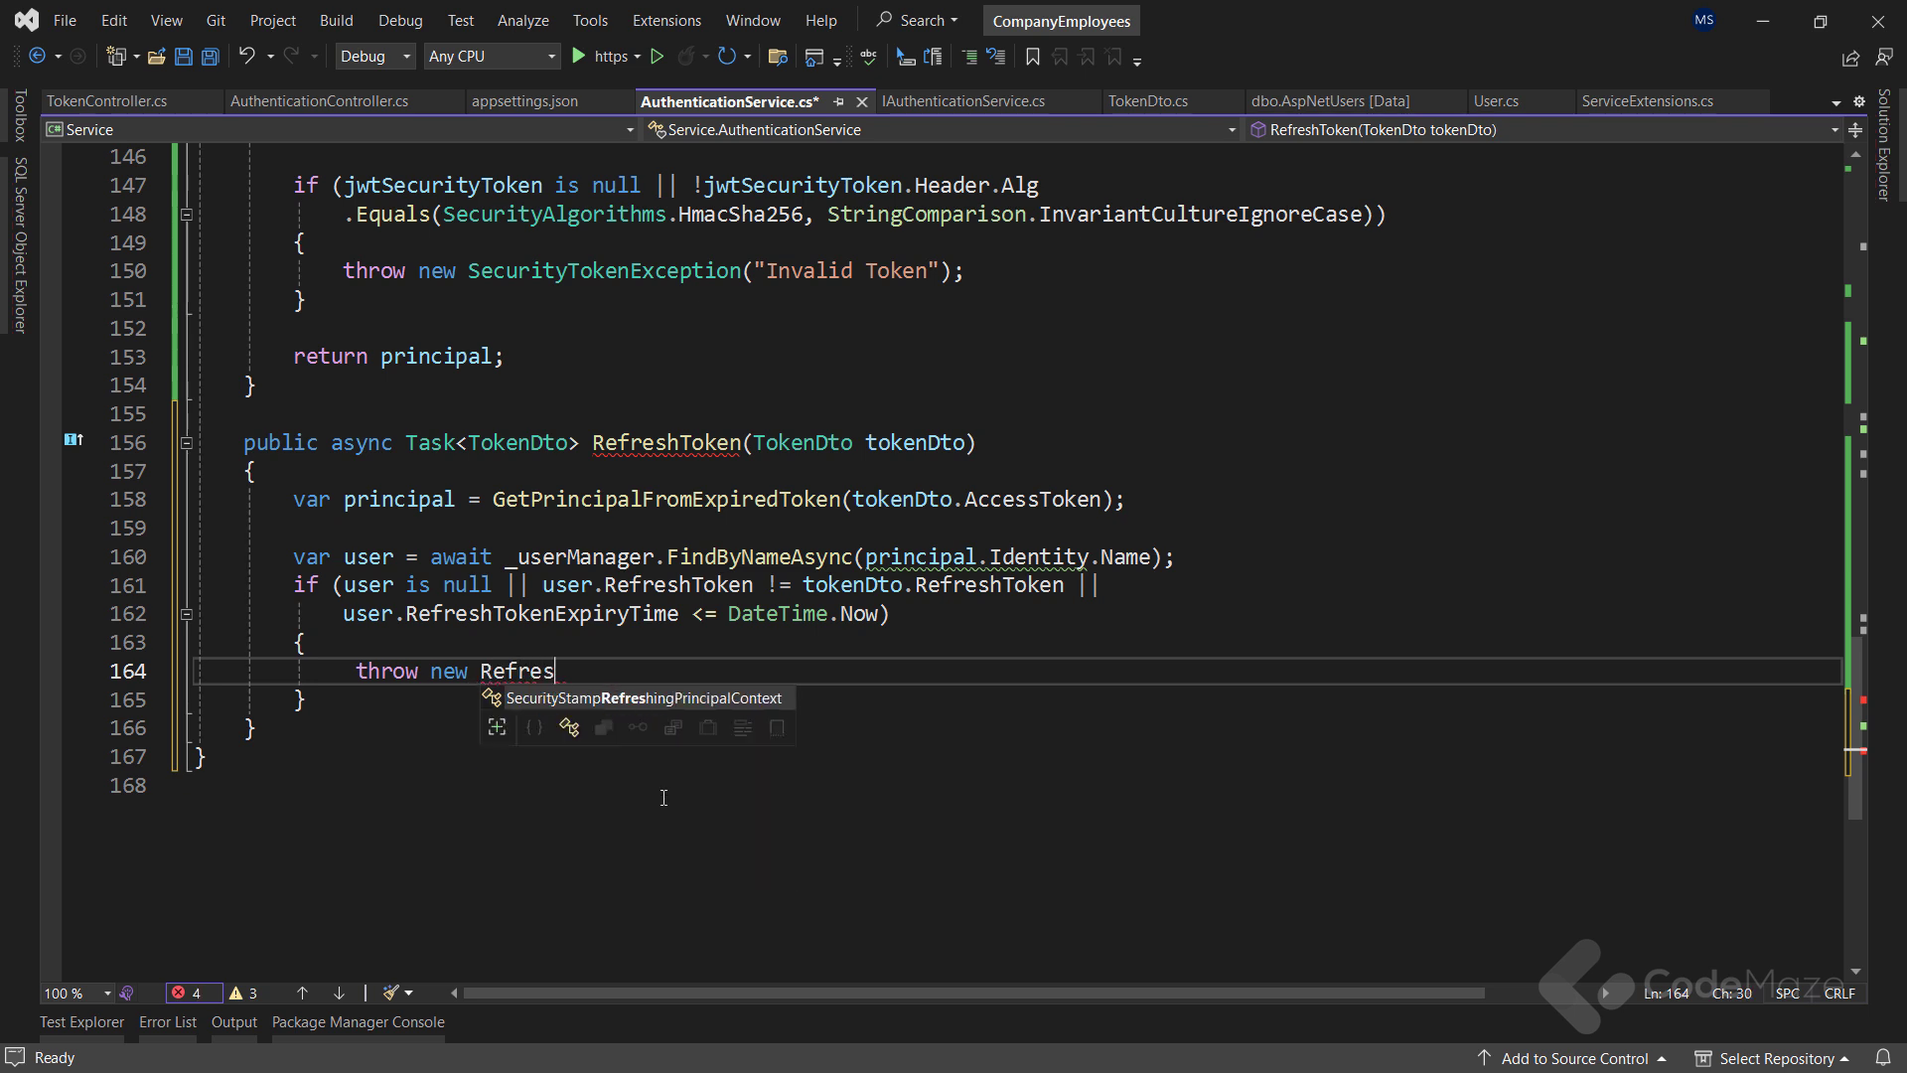
{"action": "type", "text": "hTokenBadRequest();"}
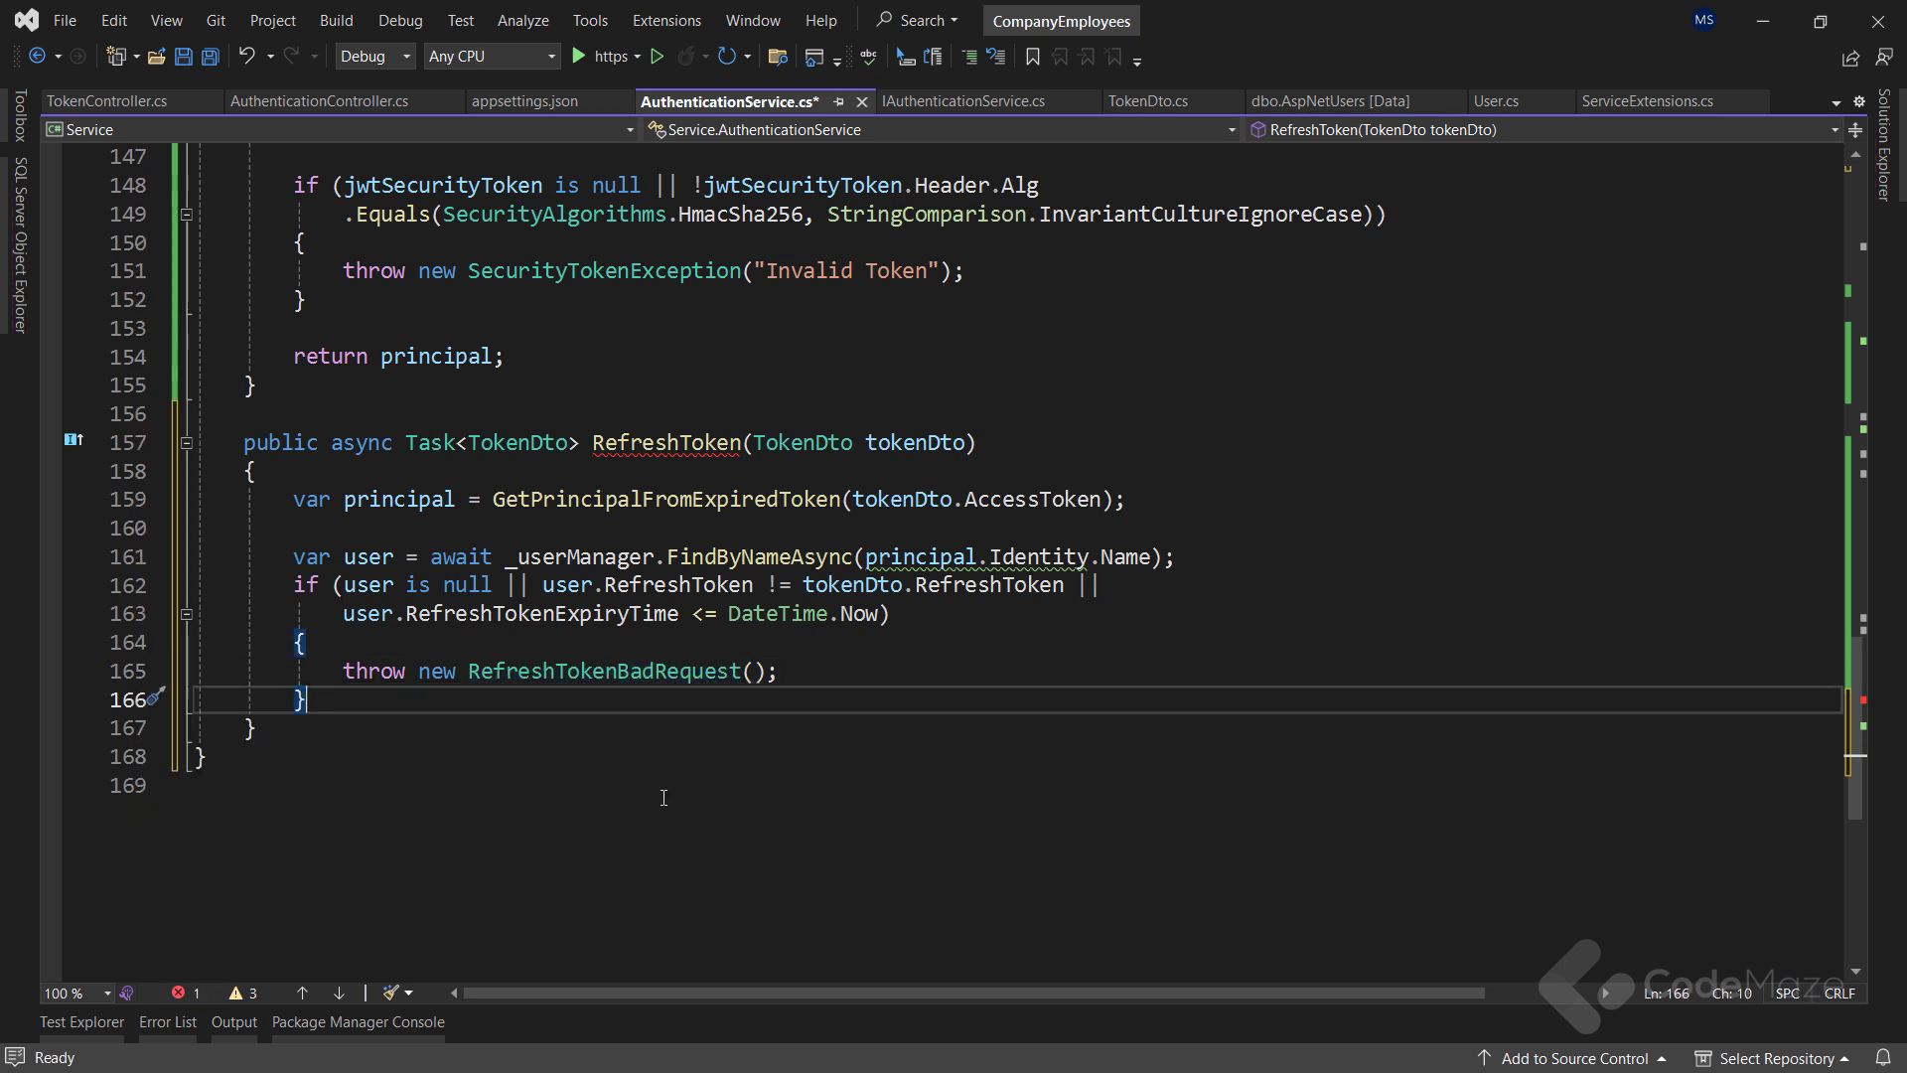
{"action": "type", "text": "return tokenDto;"}
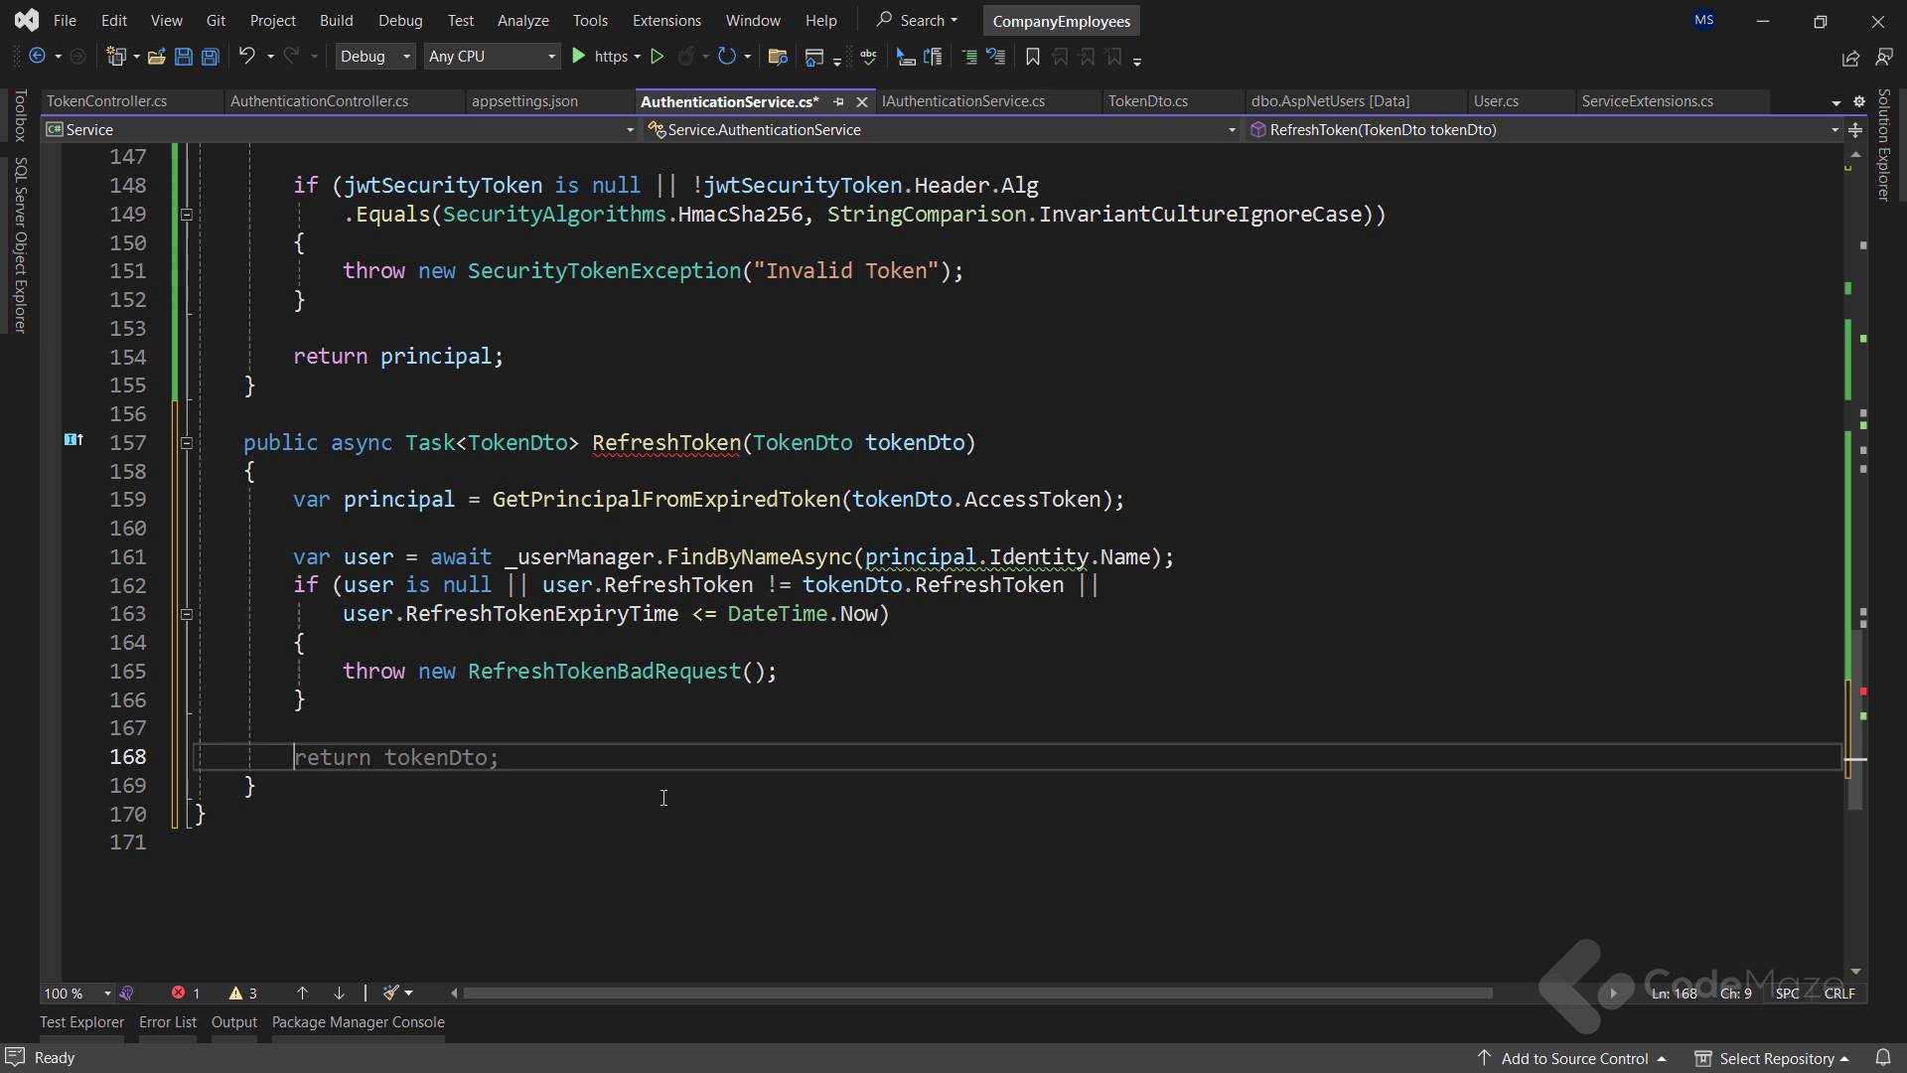
Assign _user = user, return await CreateToken(populateExp: false), and save the file
{"action": "type", "text": "_user"}
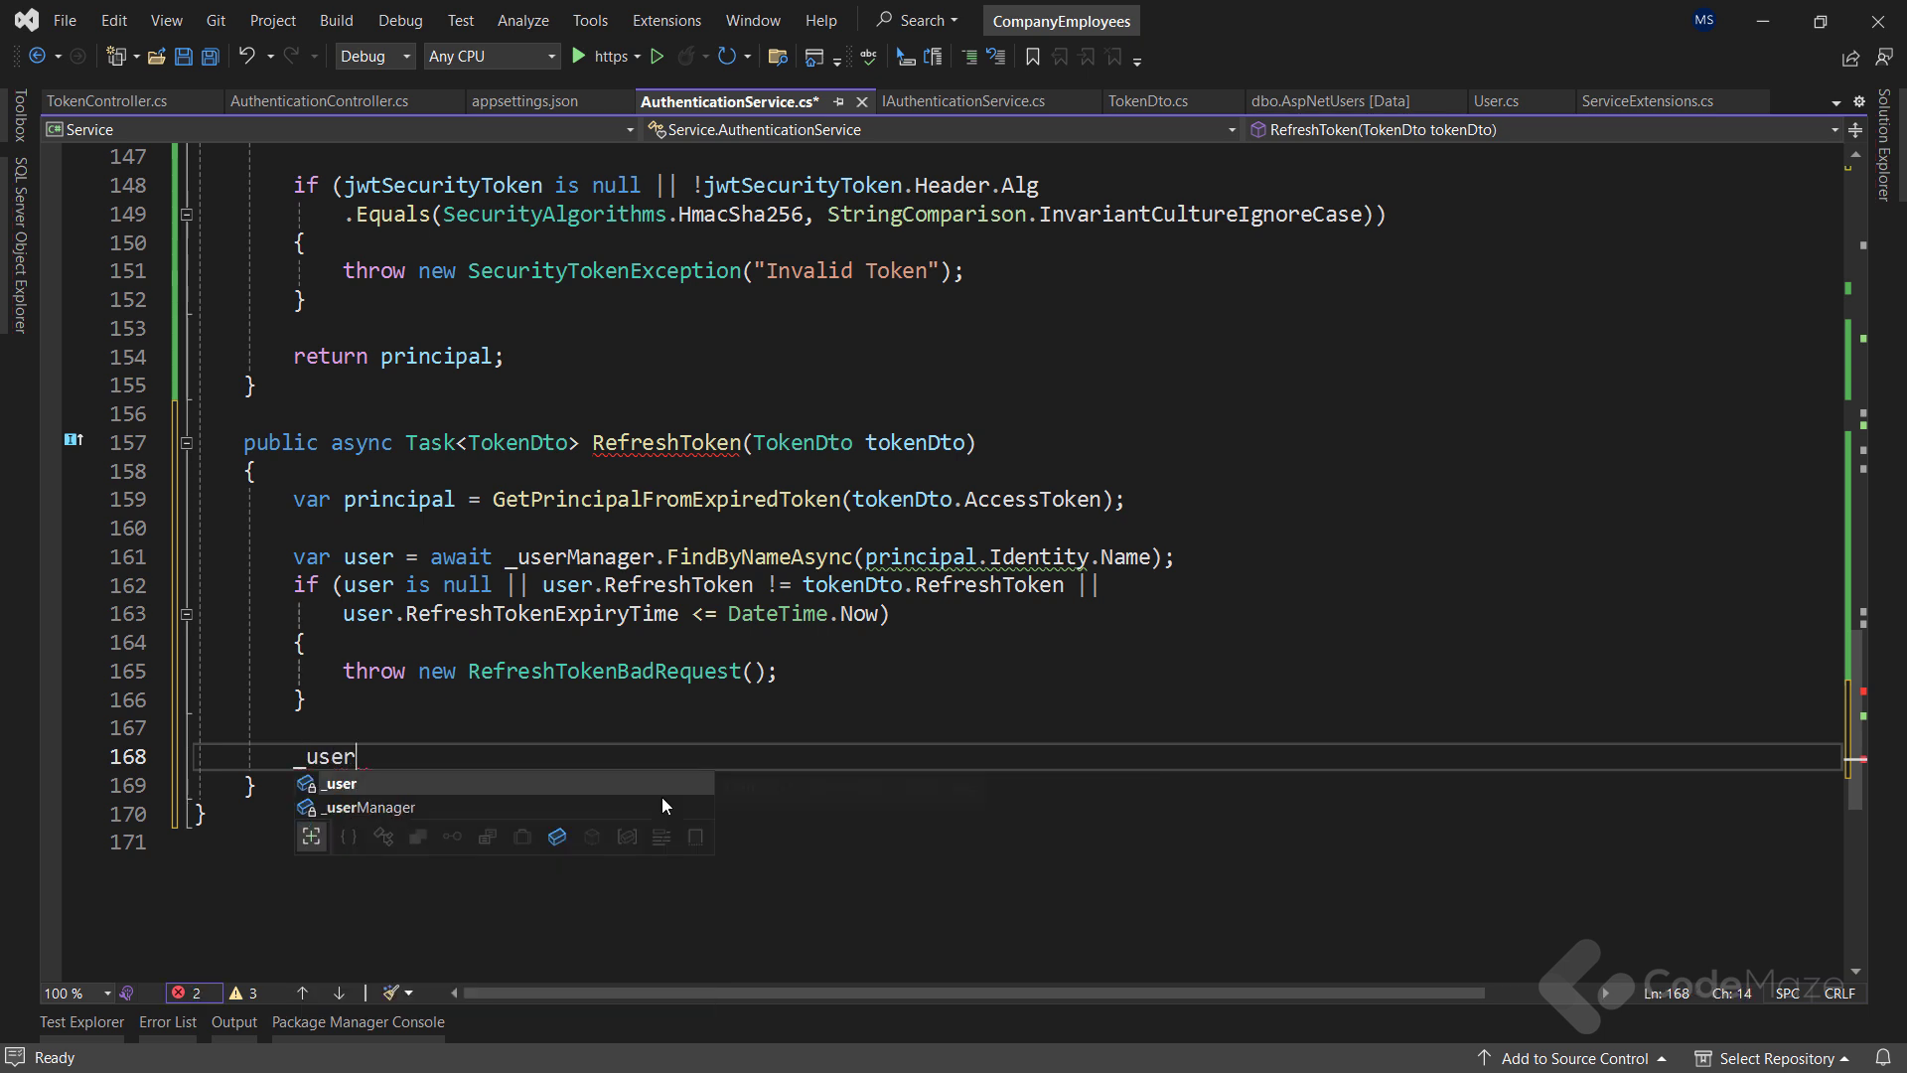
{"action": "type", "text": "= user"}
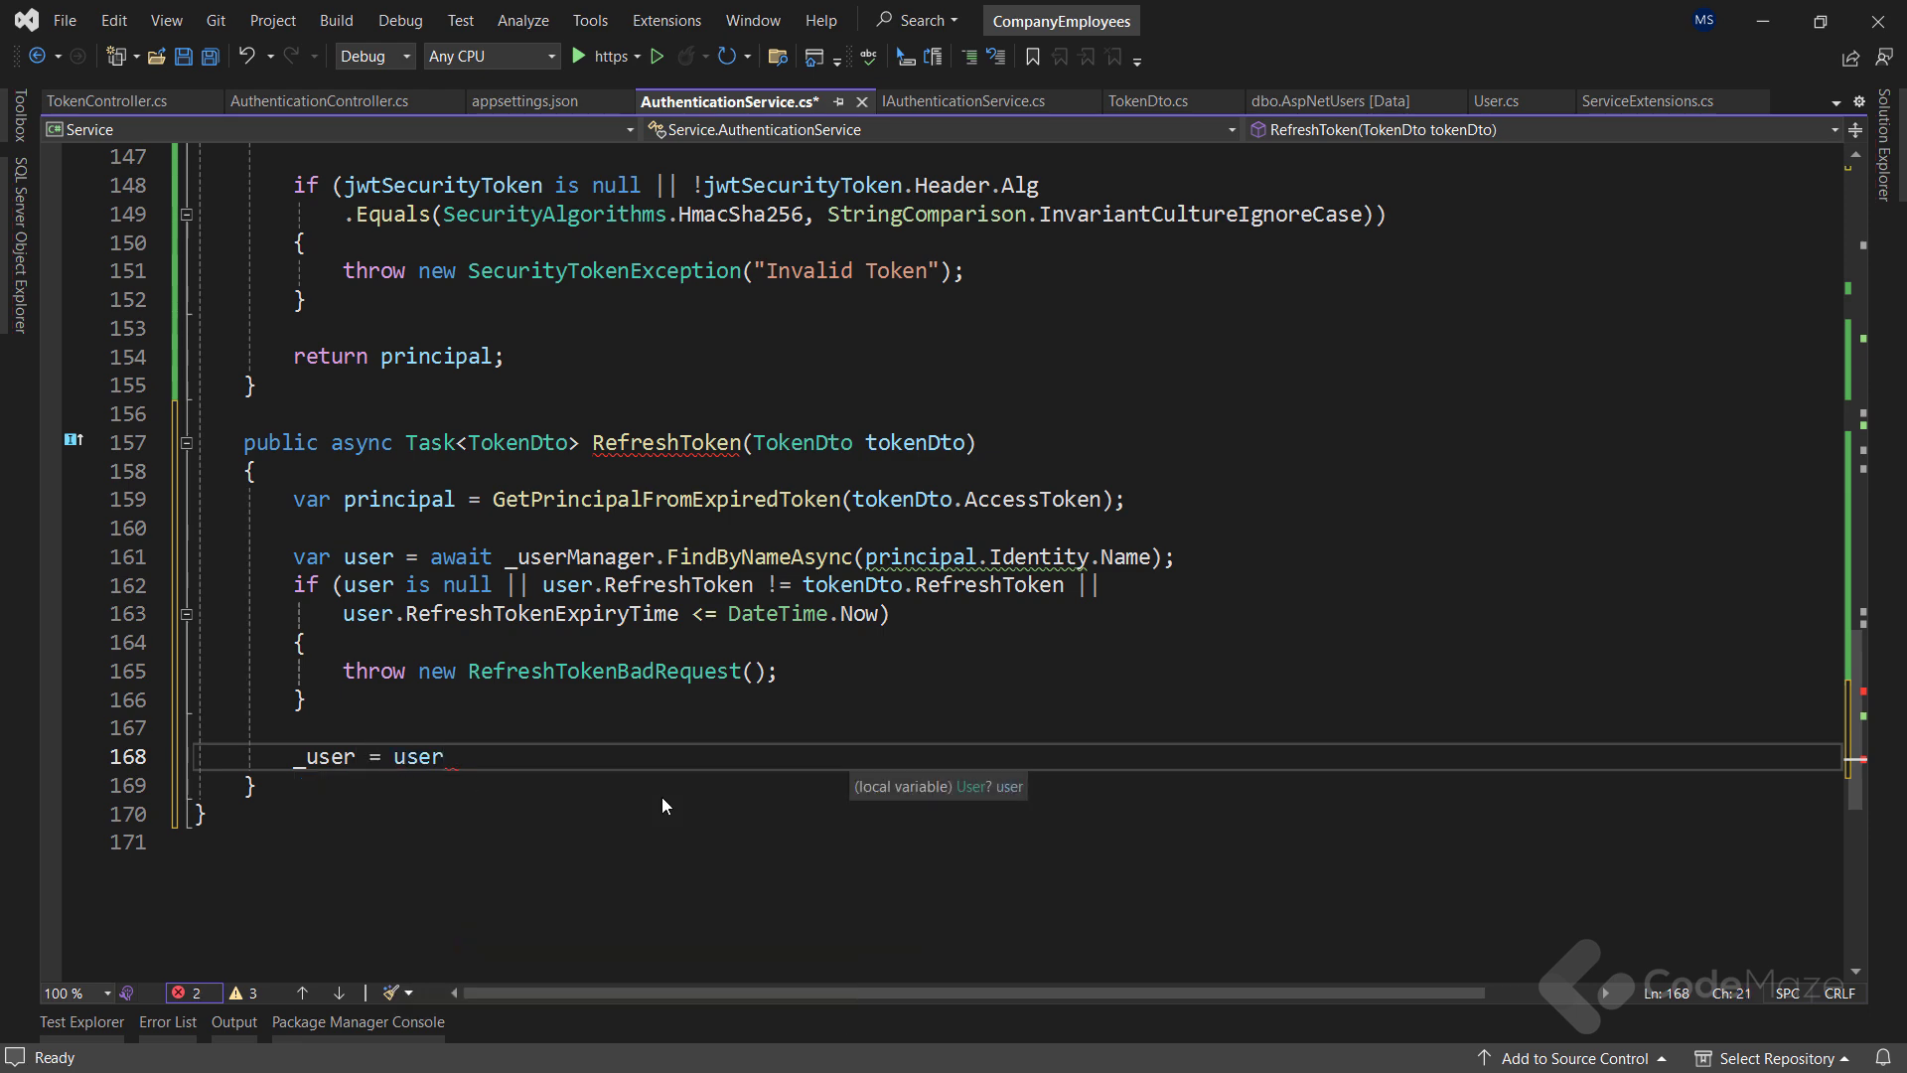
{"action": "type", "text": "return tokenDto;"}
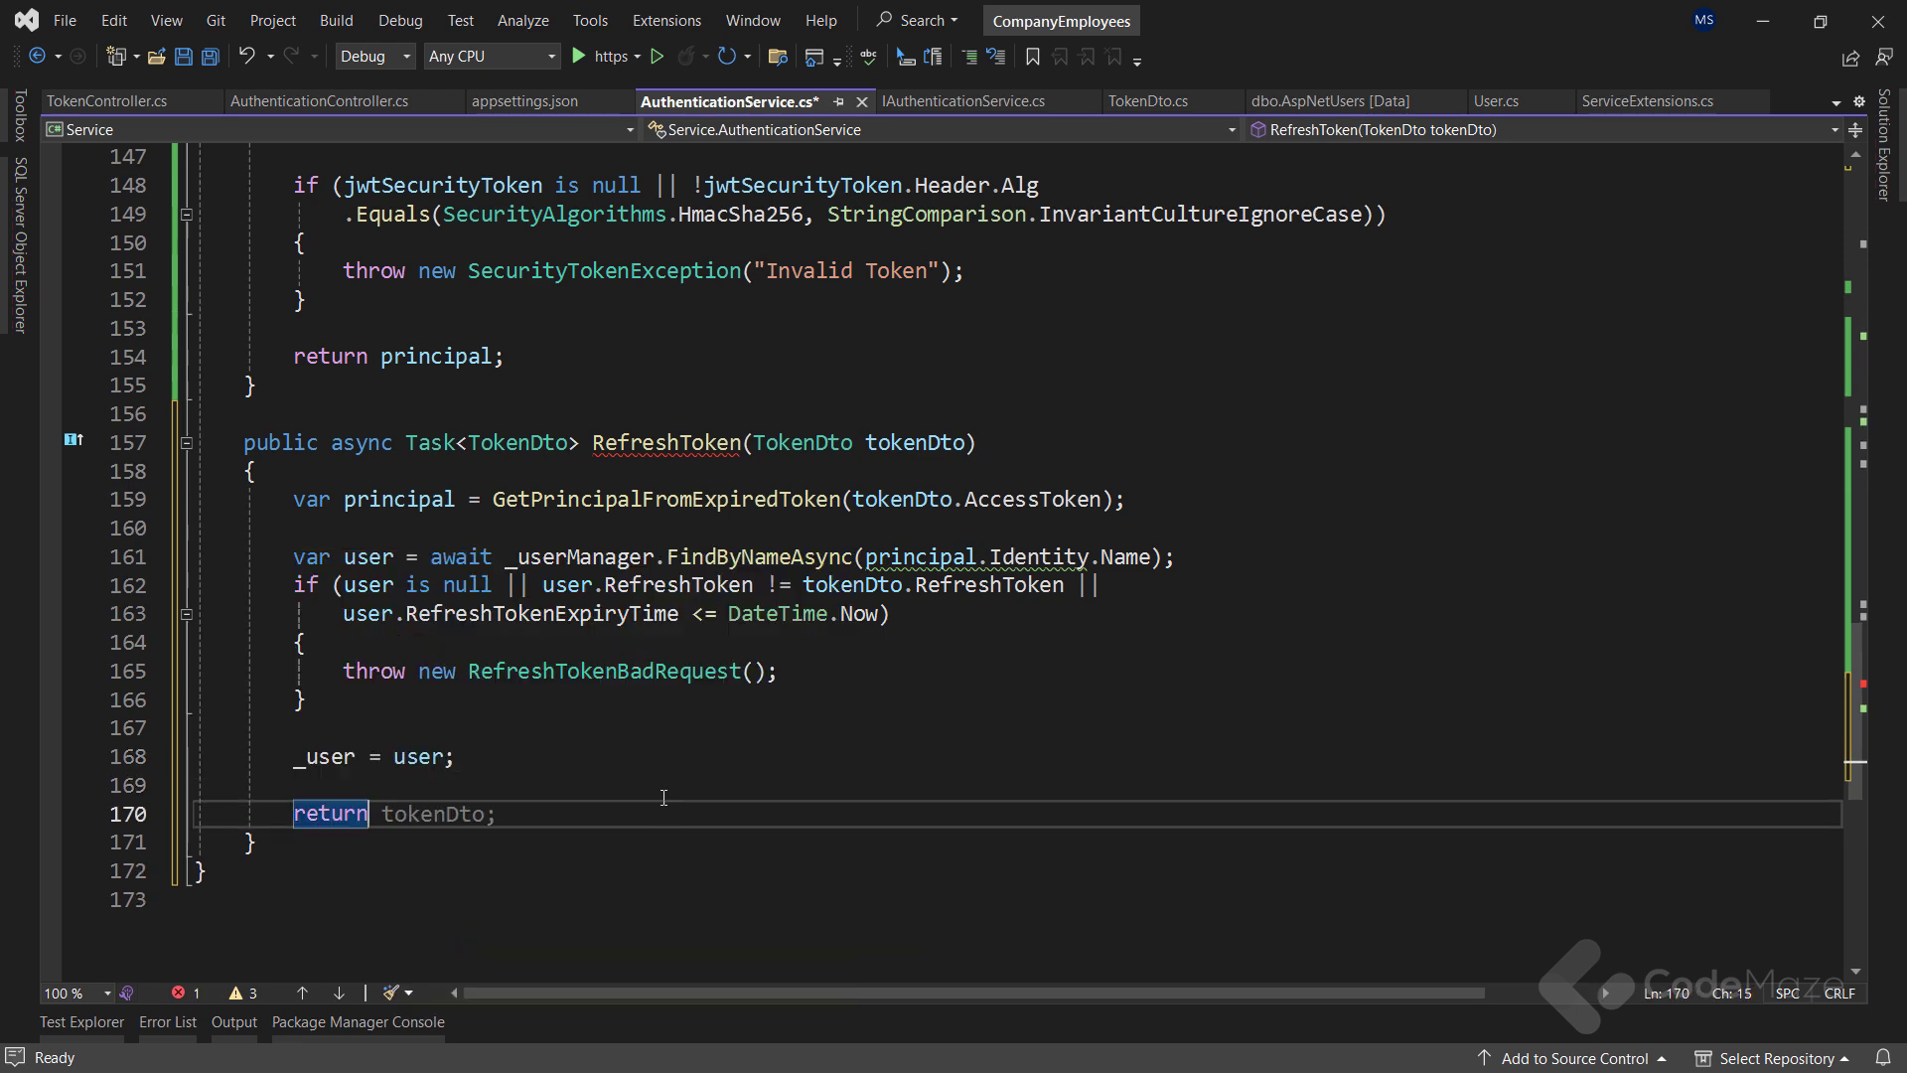
{"action": "type", "text": "await CreateT"}
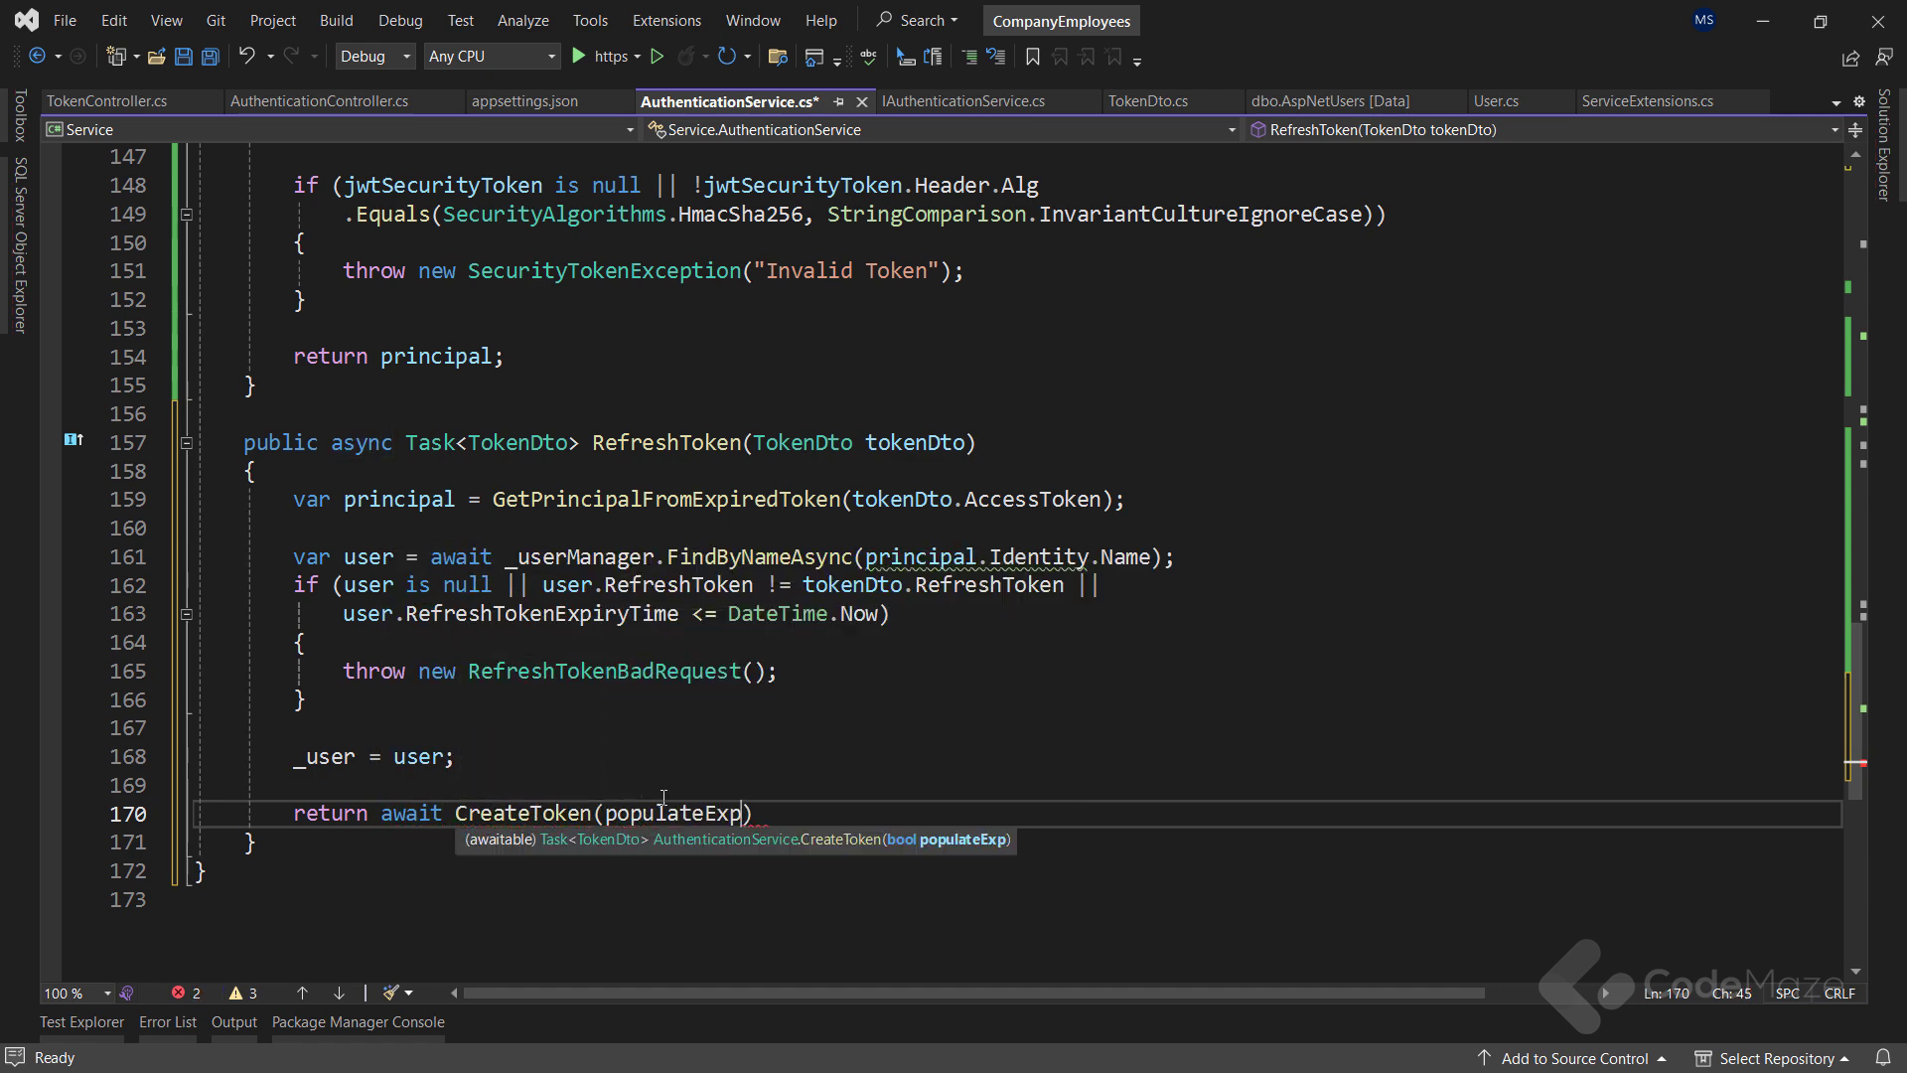
{"action": "type", "text": ": false"}
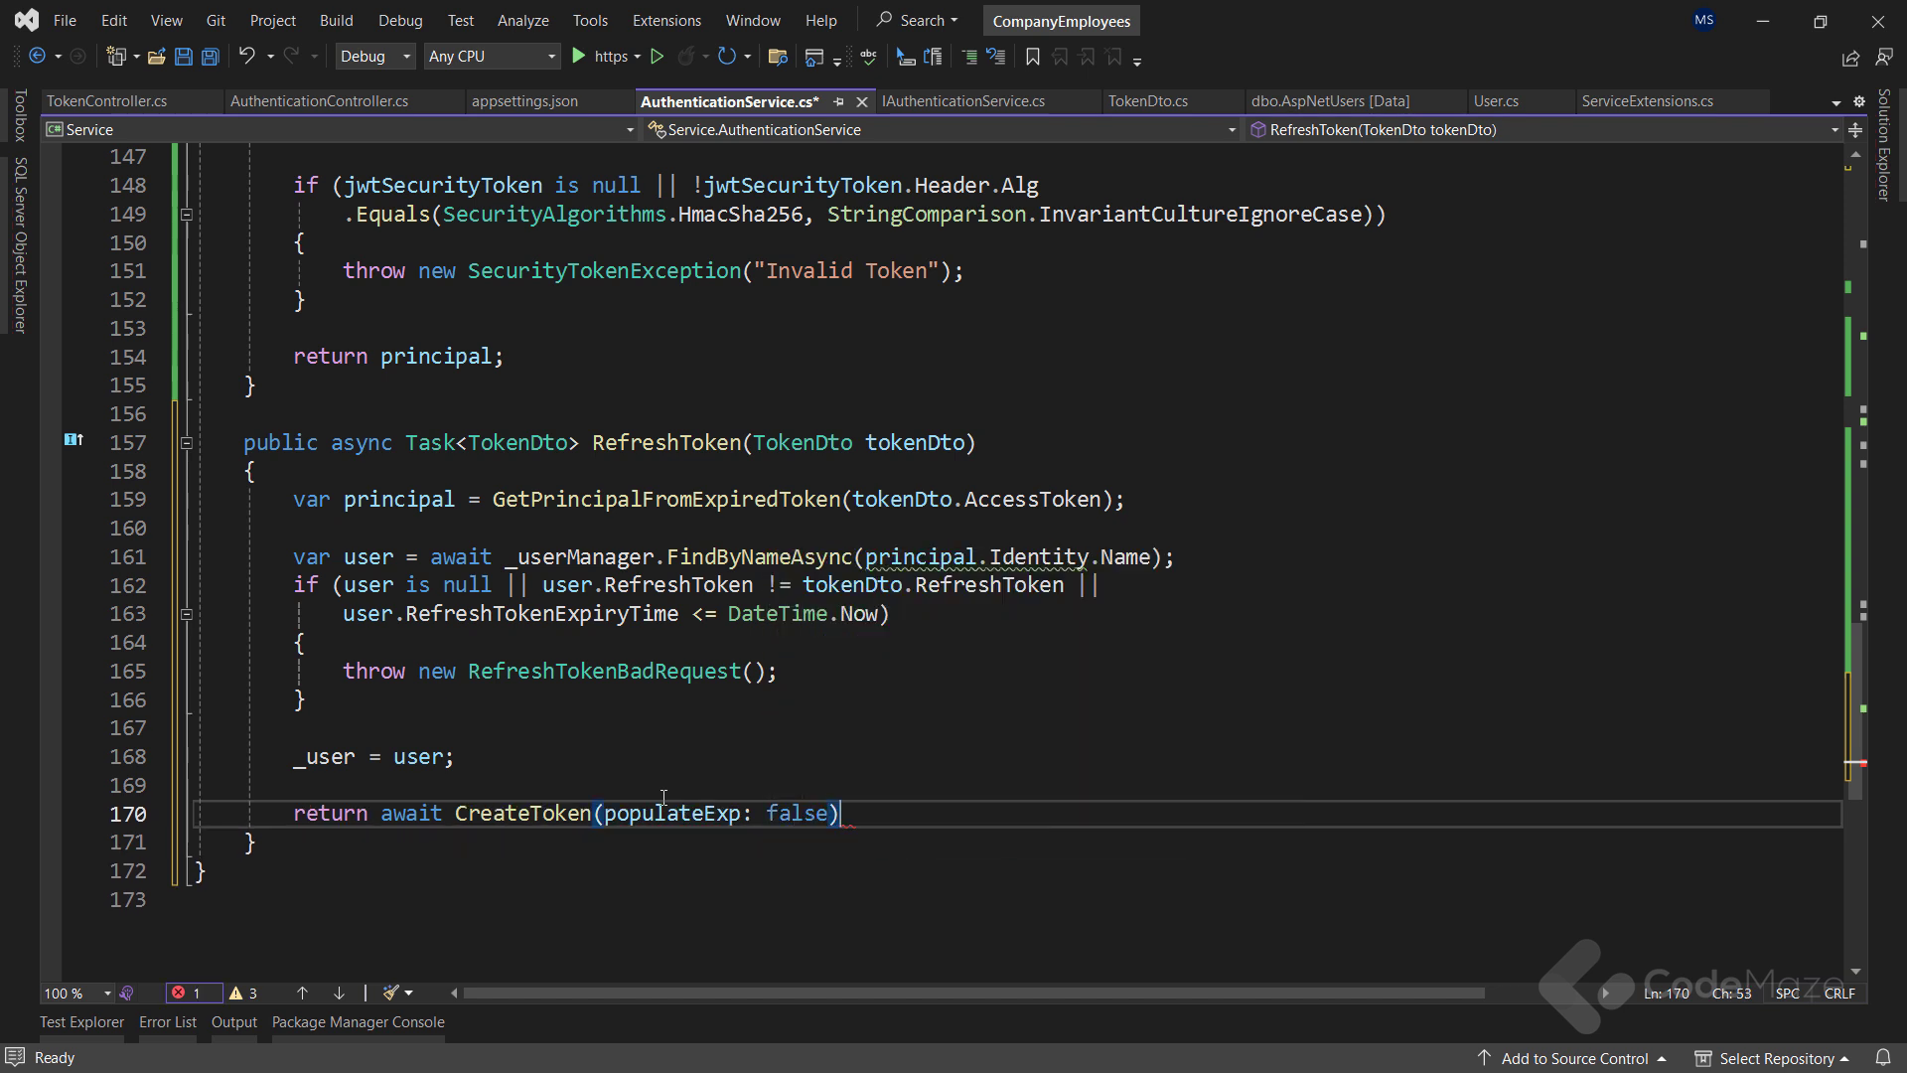
{"action": "type", "text": ";"}
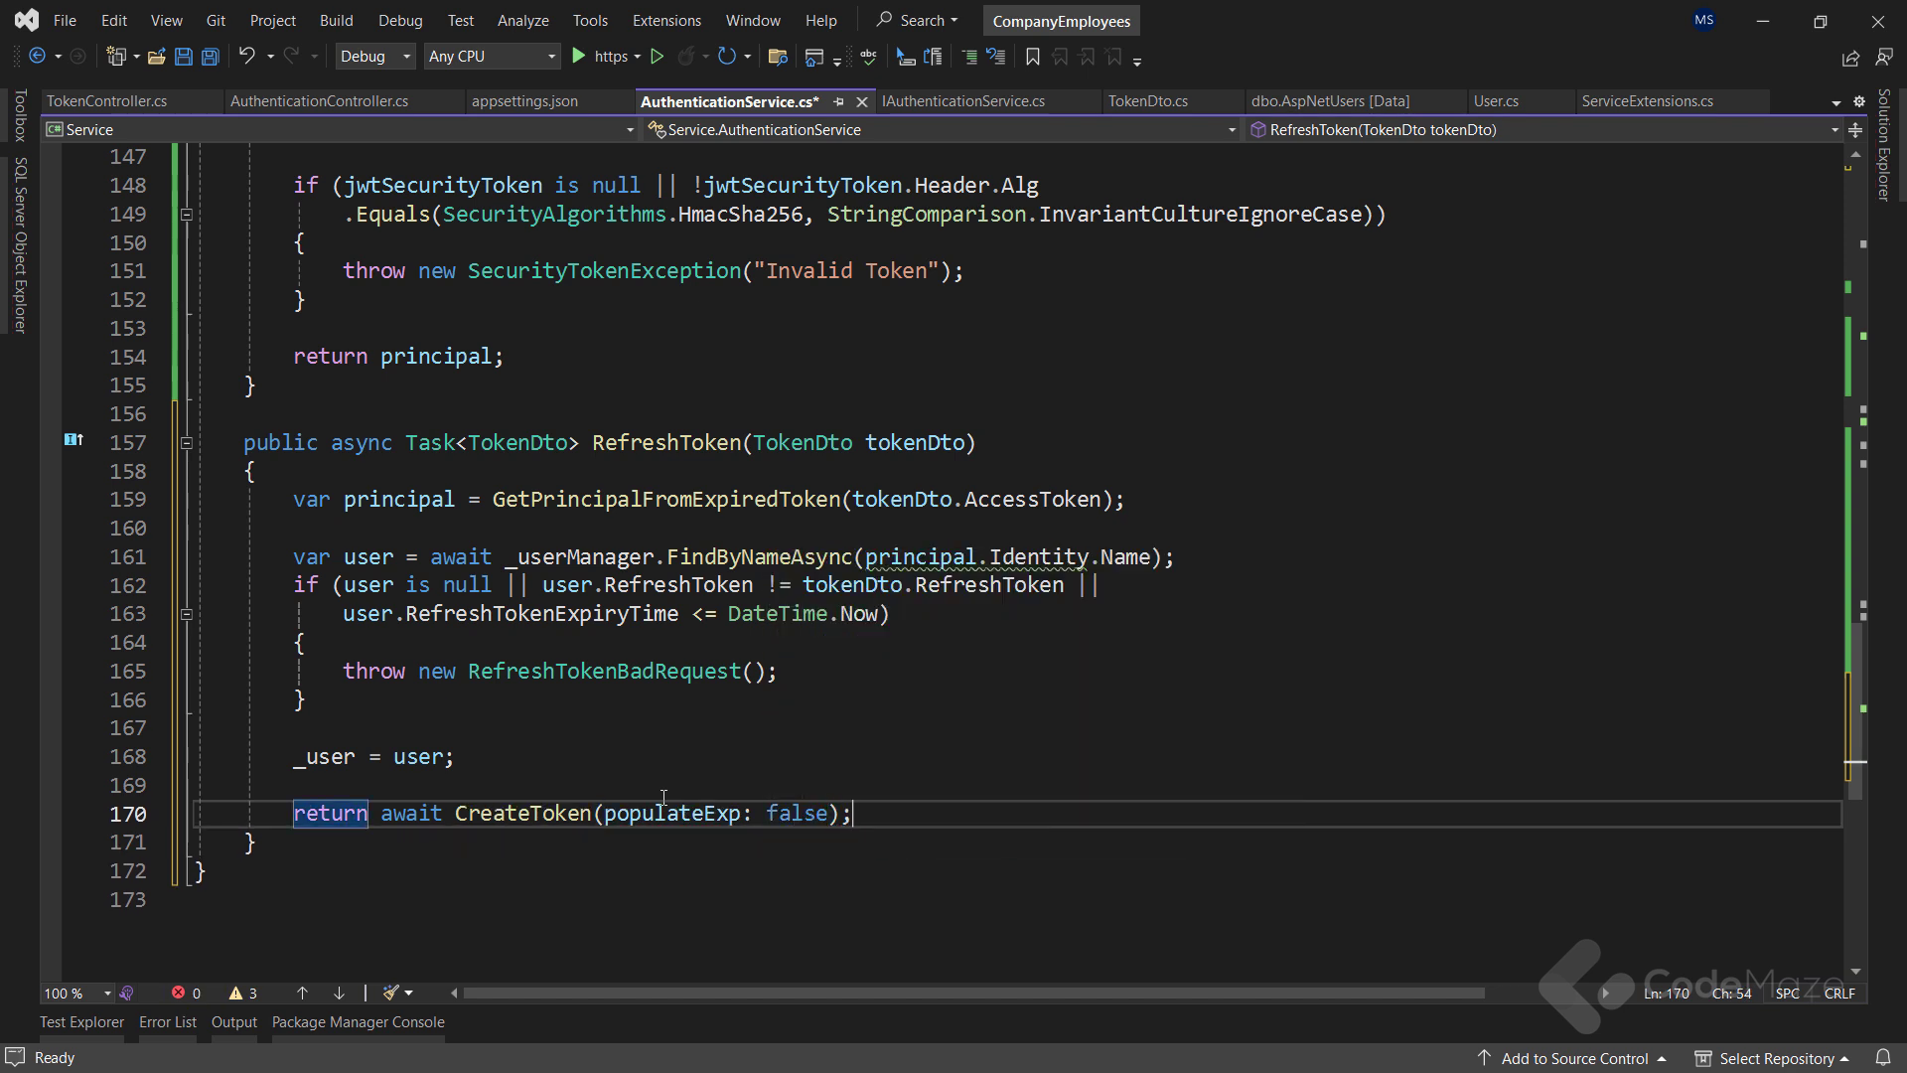
{"action": "key", "text": "ctrl+s"}
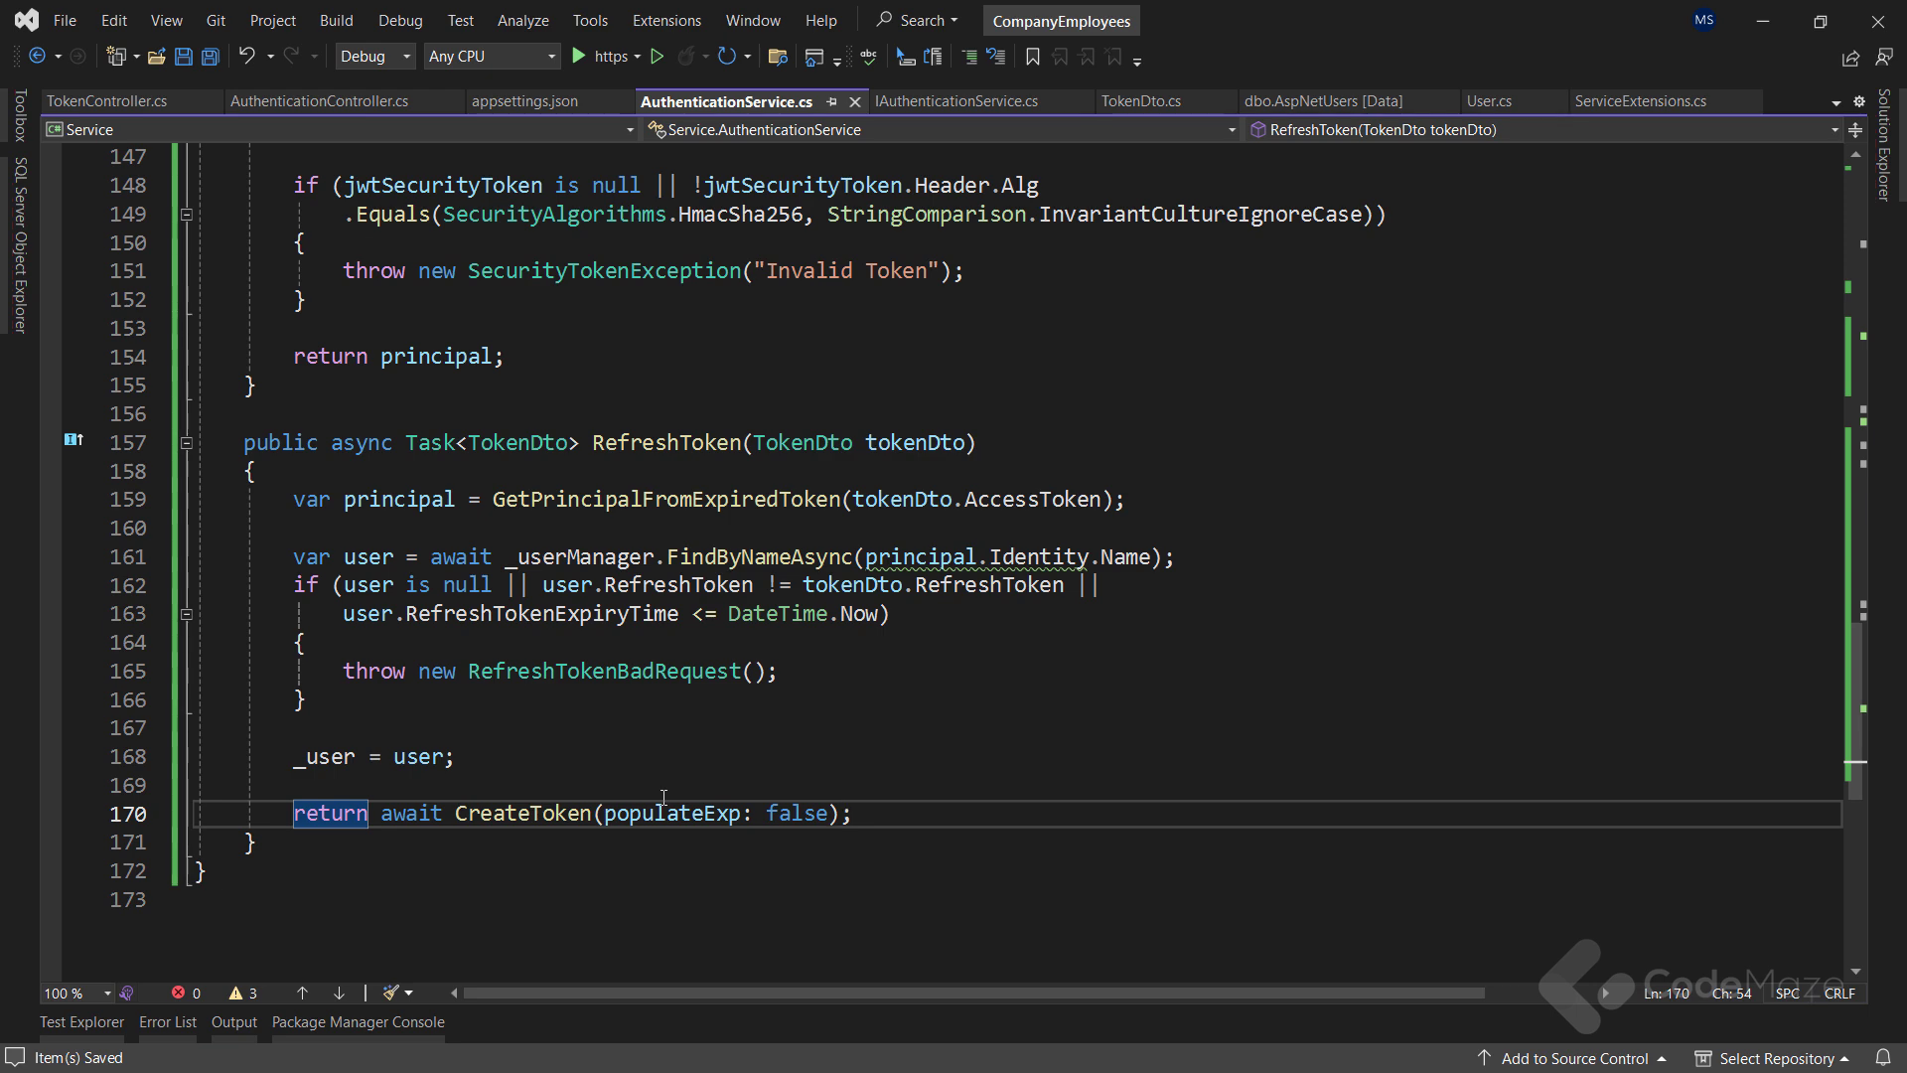
In TokenController, add a POST "refresh" Refresh action below the constructor returning Ok(tokenDtoToReturn)
{"action": "left_click", "coordinate": [109, 101]}
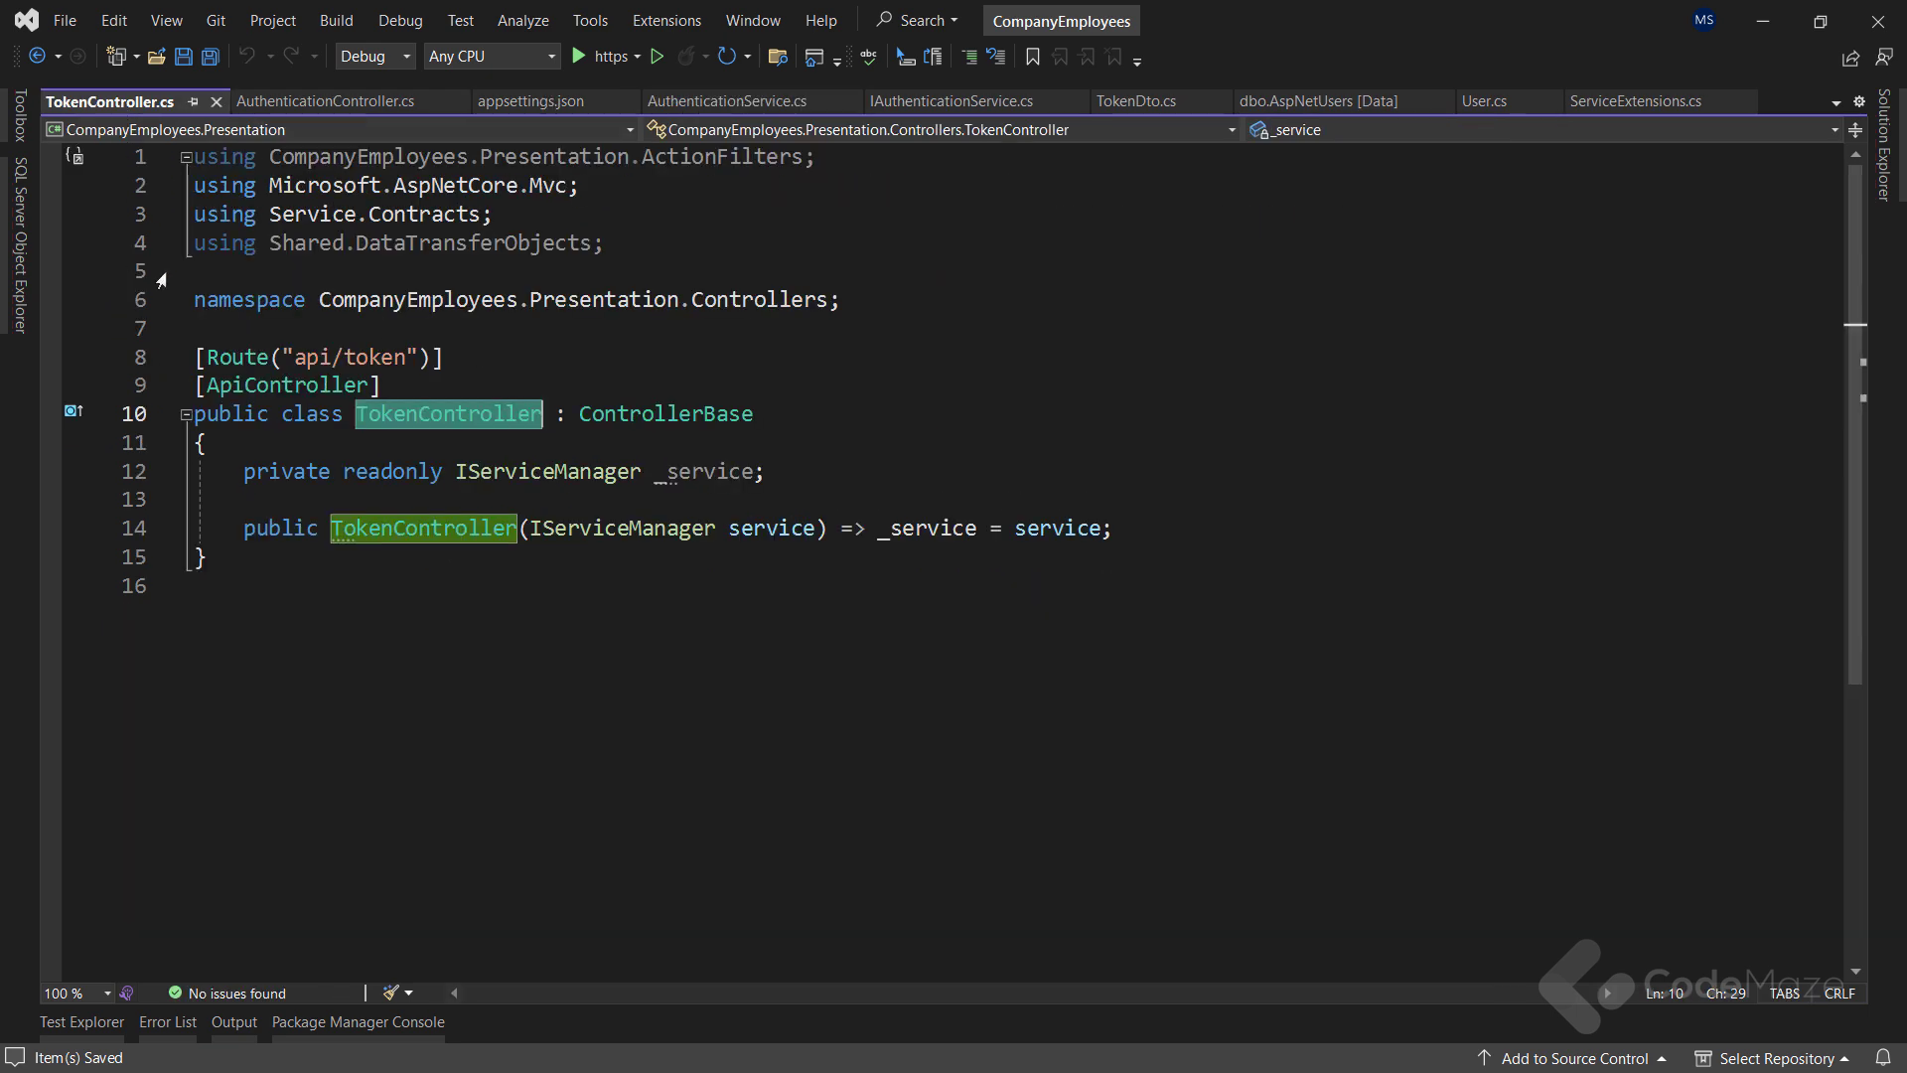
{"action": "key", "text": "enter"}
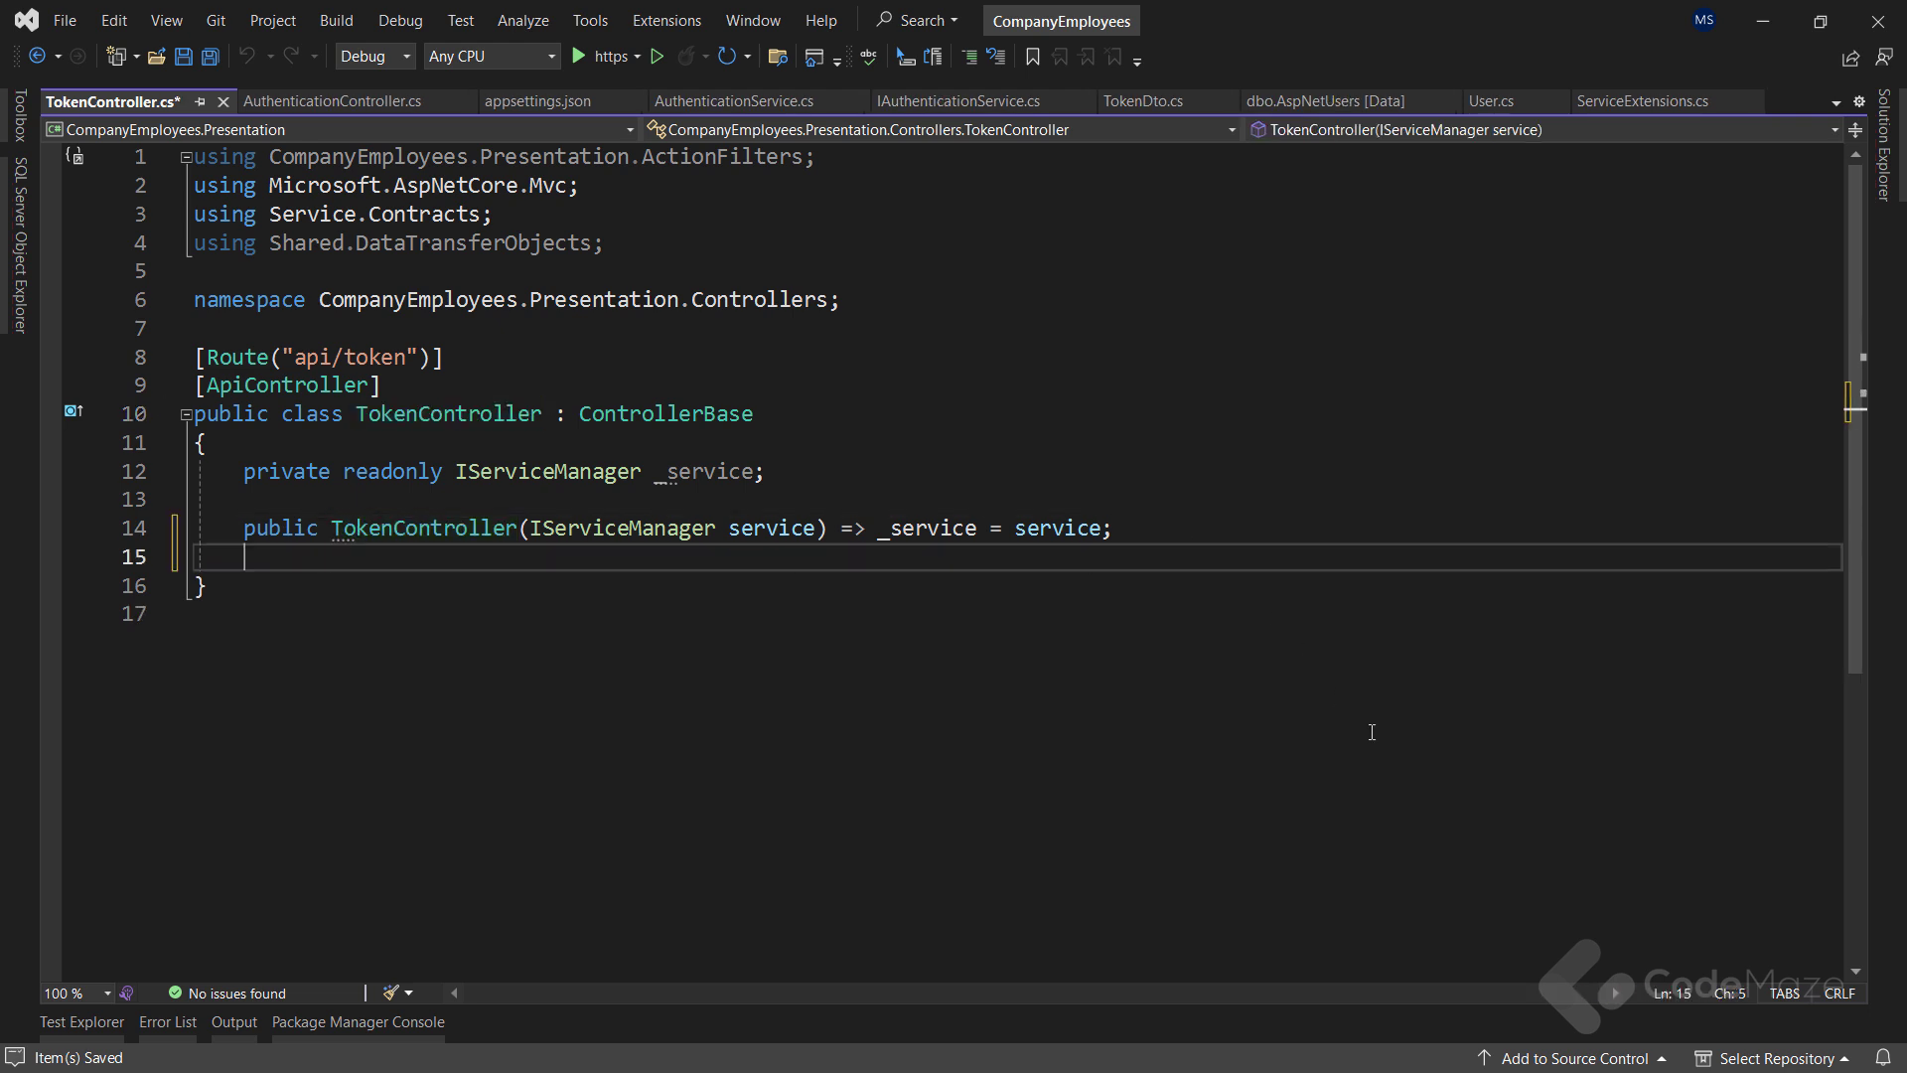
{"action": "key", "text": "enter"}
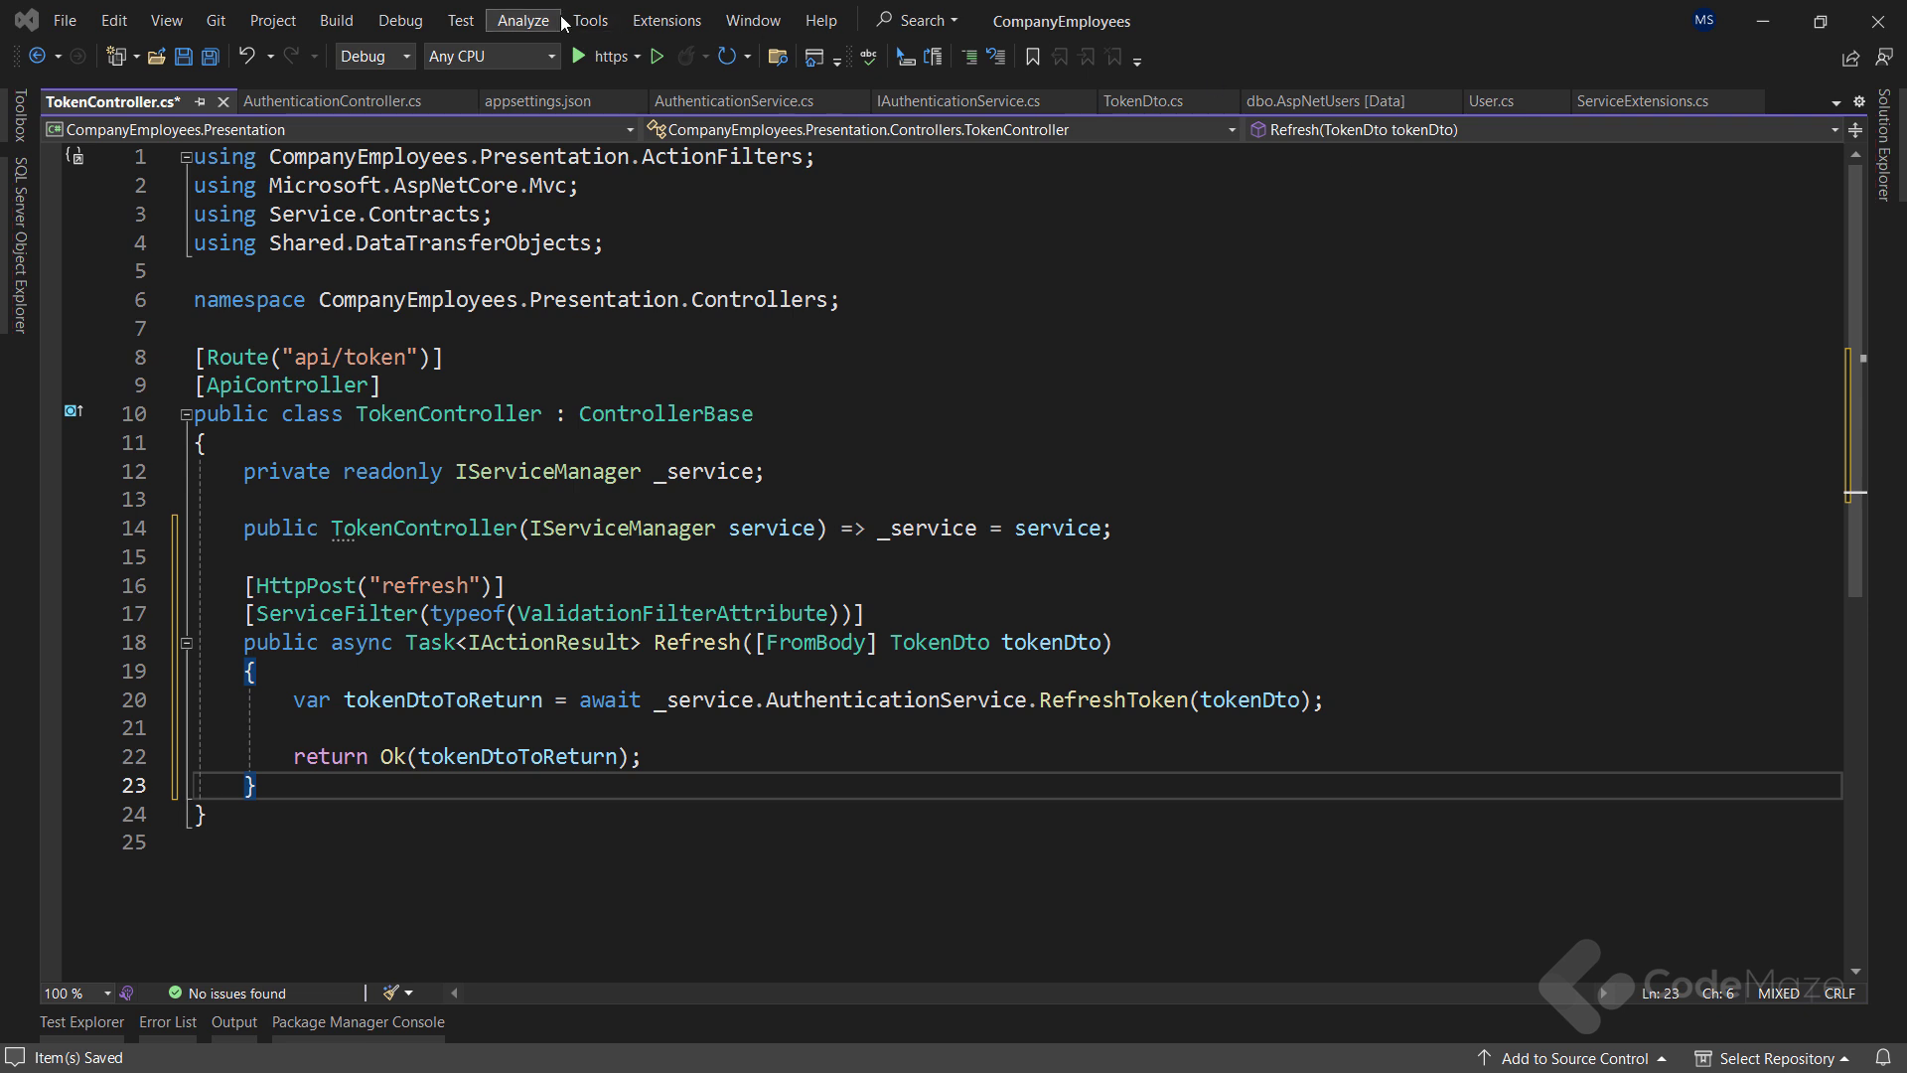
Review Postman's POST Refresh request to api/token/refresh with both tokens, then return to Visual Studio
{"action": "left_click", "coordinate": [620, 56]}
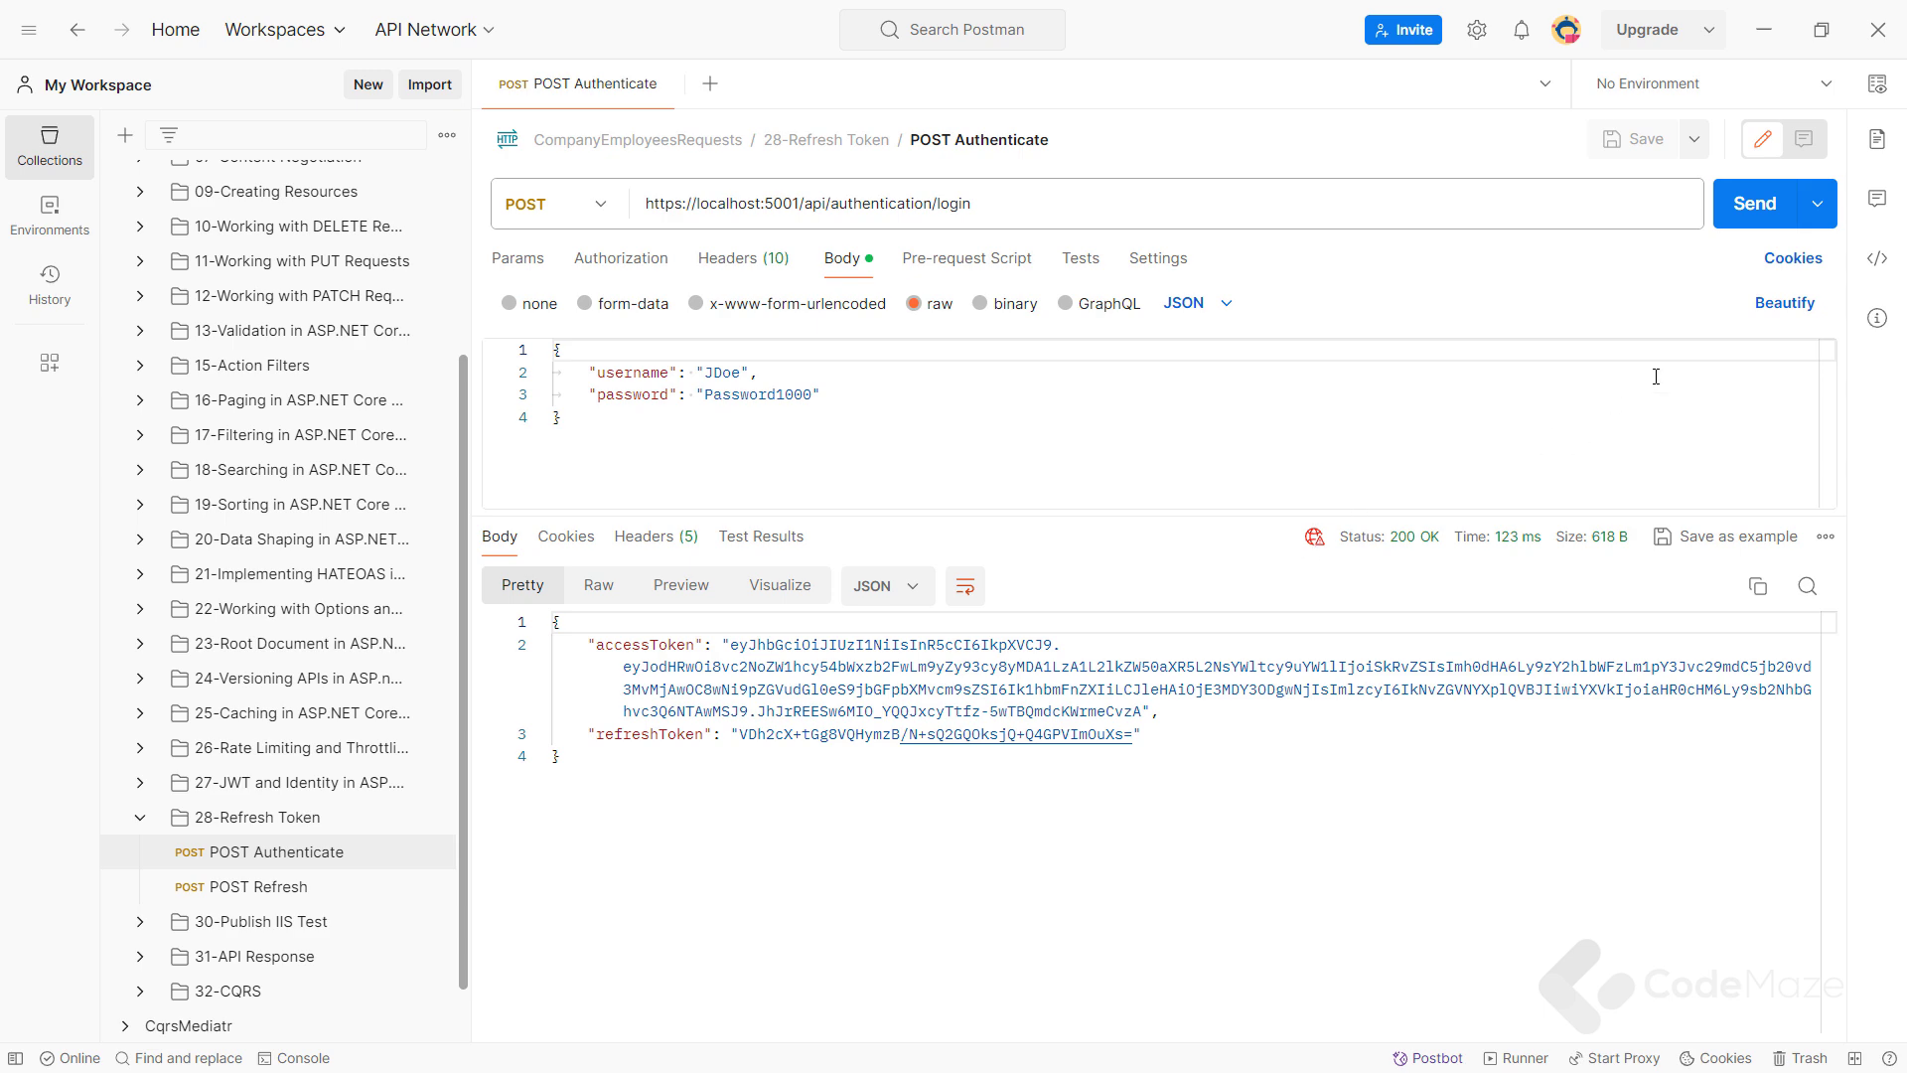
{"action": "left_click", "coordinate": [1756, 202]}
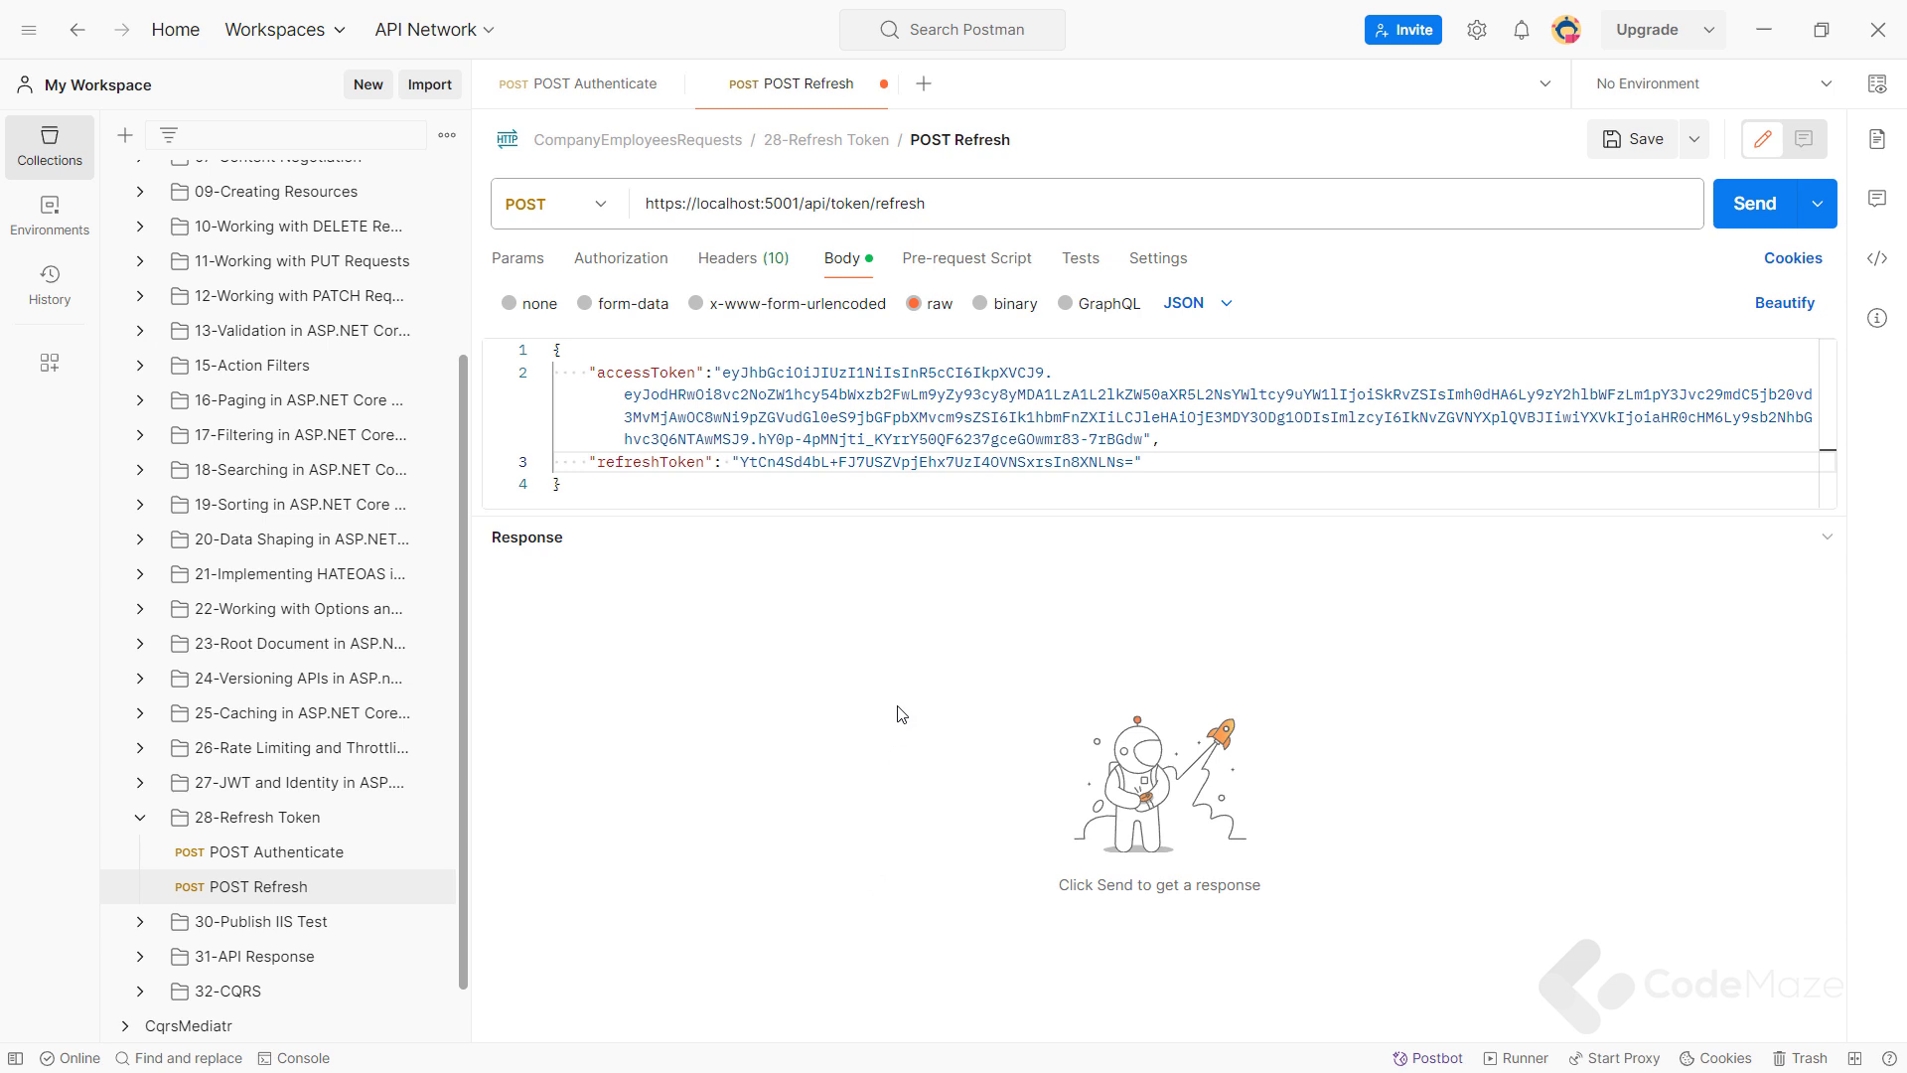
{"action": "mouse_move", "coordinate": [1706, 296]}
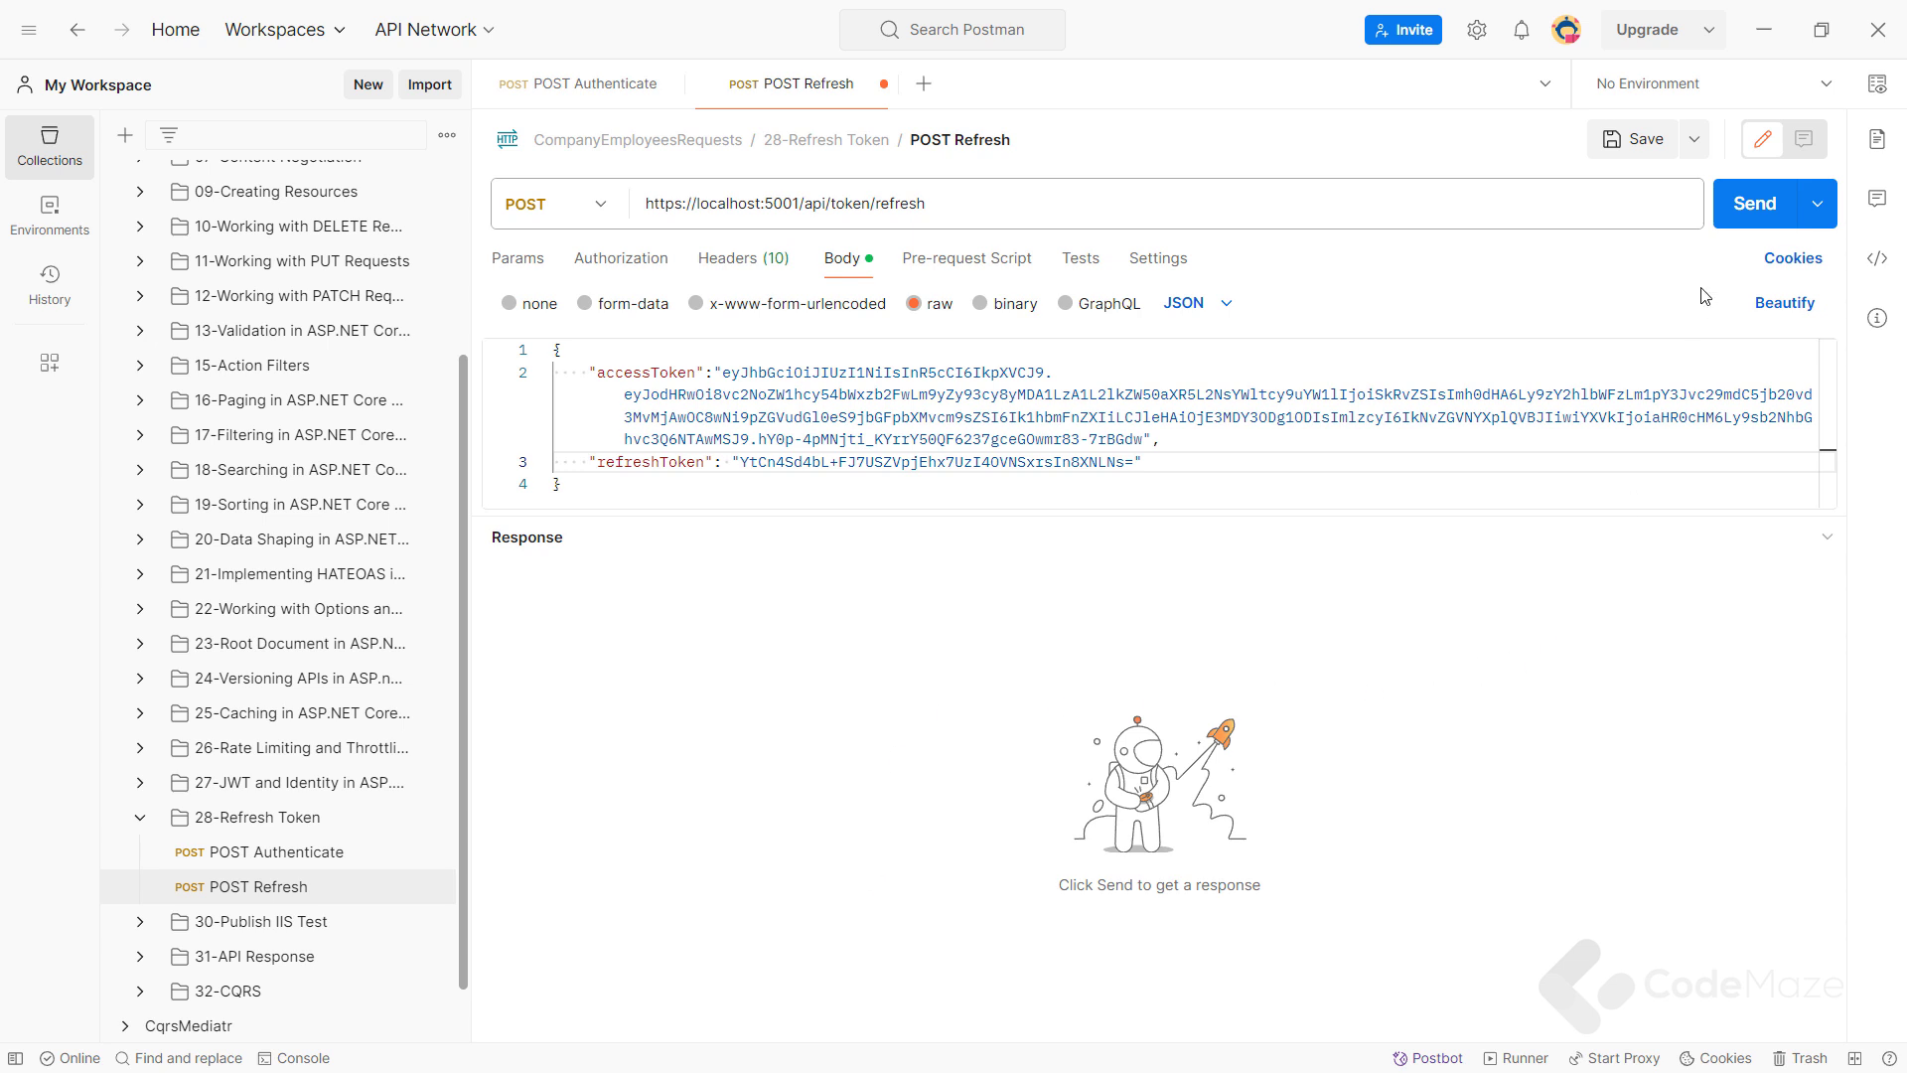
{"action": "left_click", "coordinate": [1756, 203]}
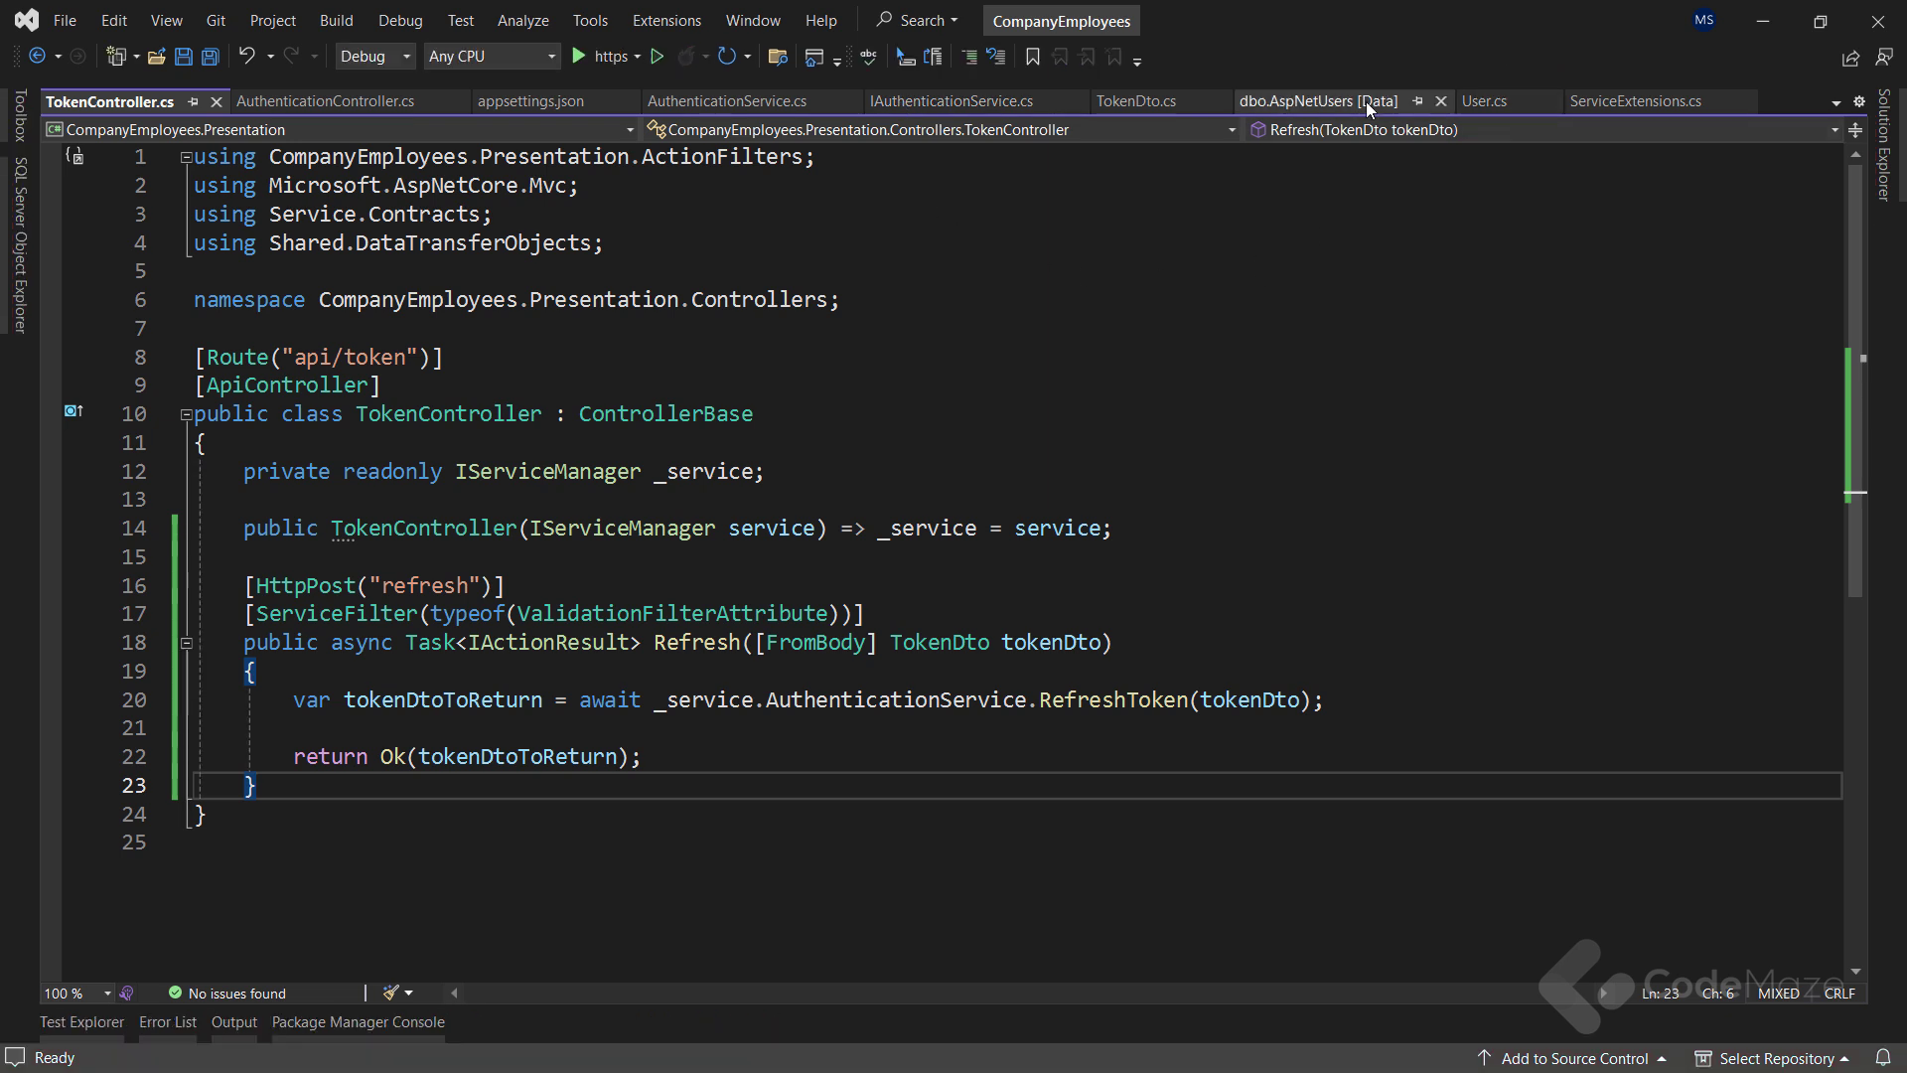
{"action": "left_click", "coordinate": [1318, 101]}
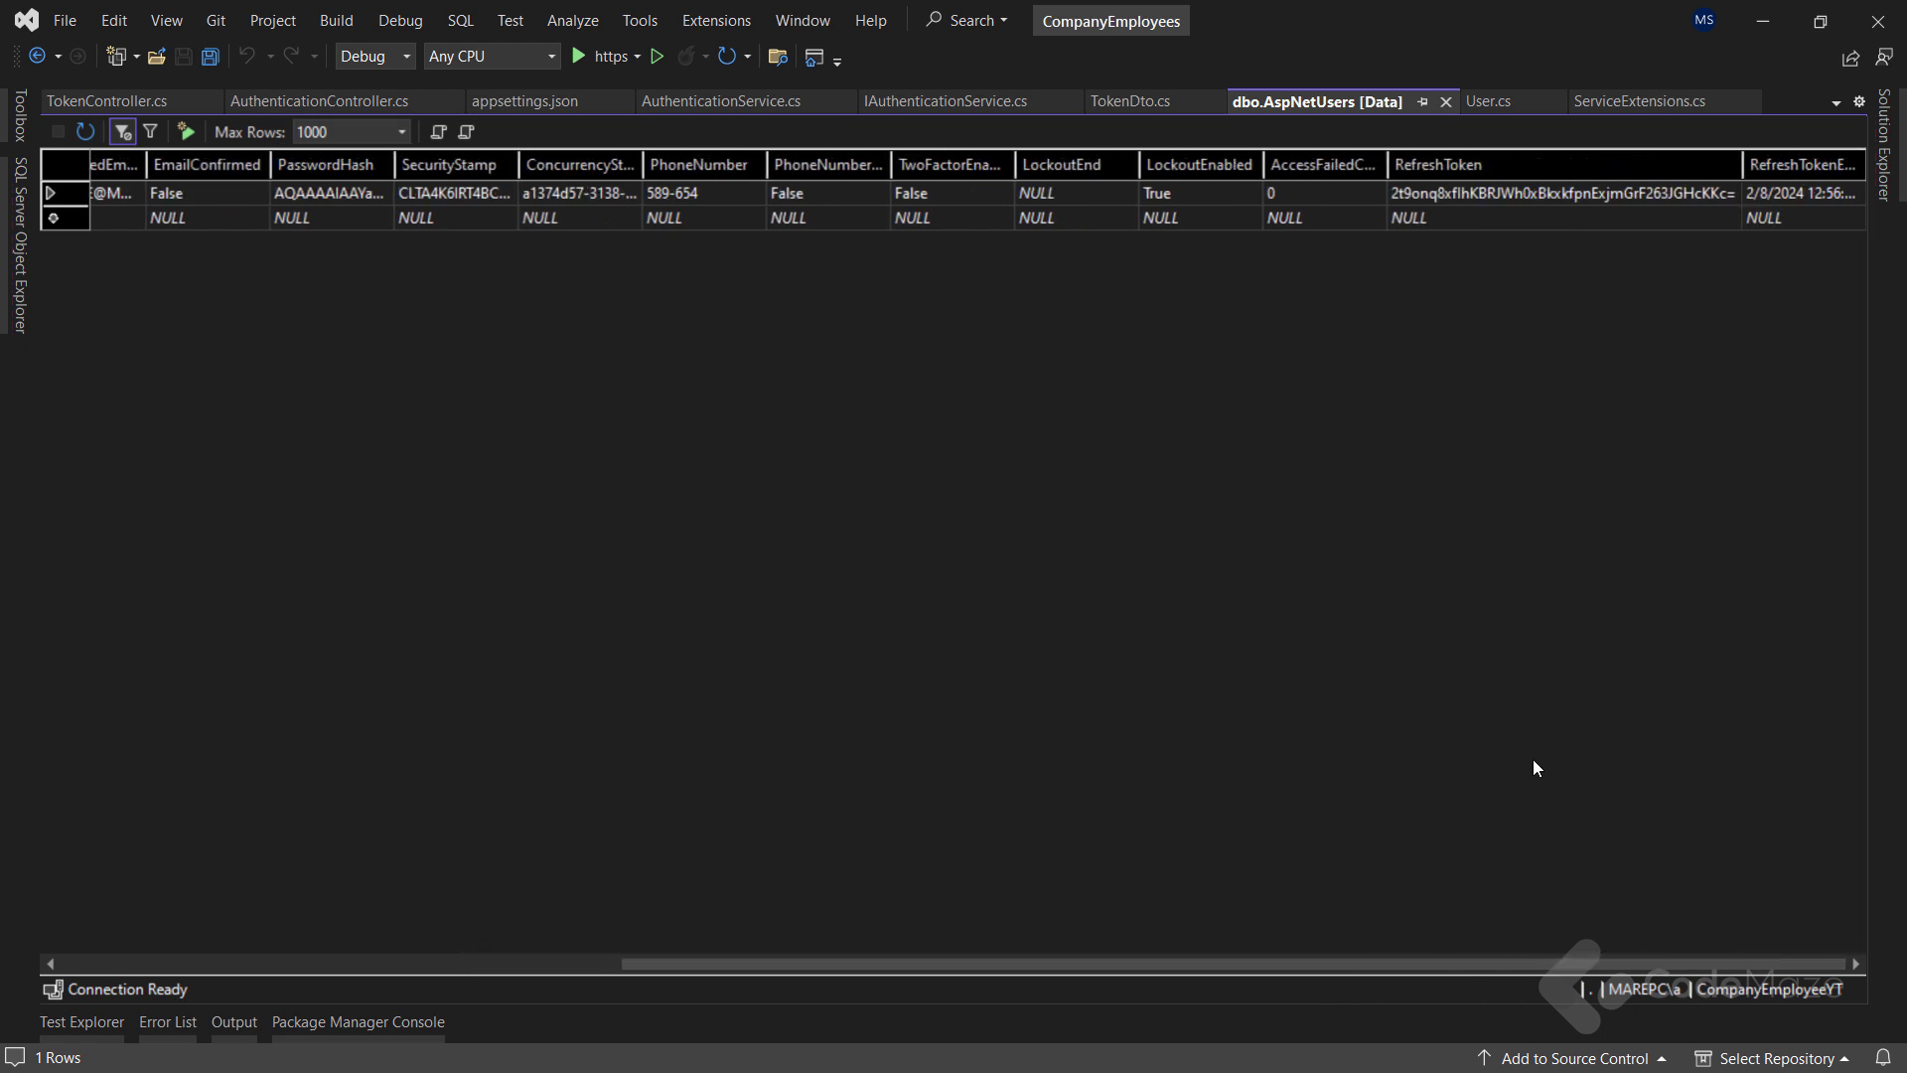
{"action": "mouse_move", "coordinate": [647, 394]}
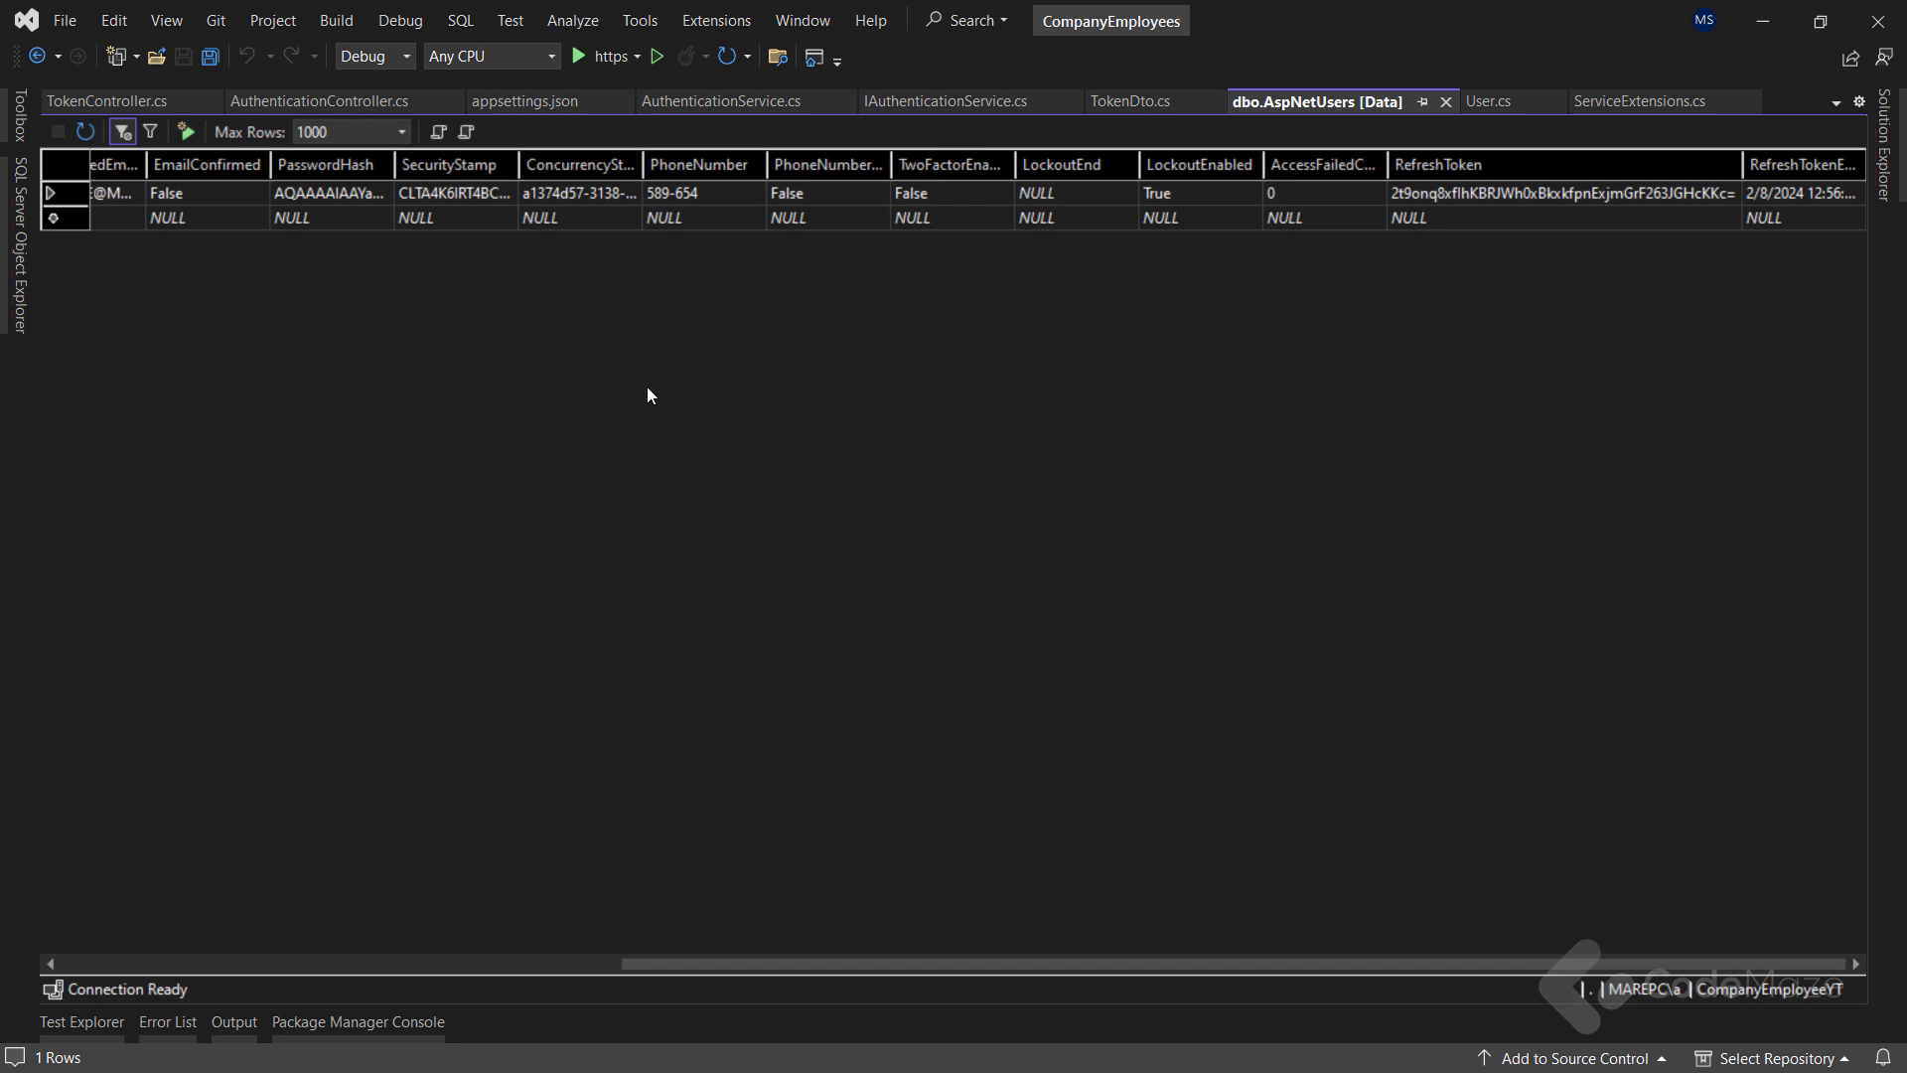
{"action": "left_click", "coordinate": [108, 101]}
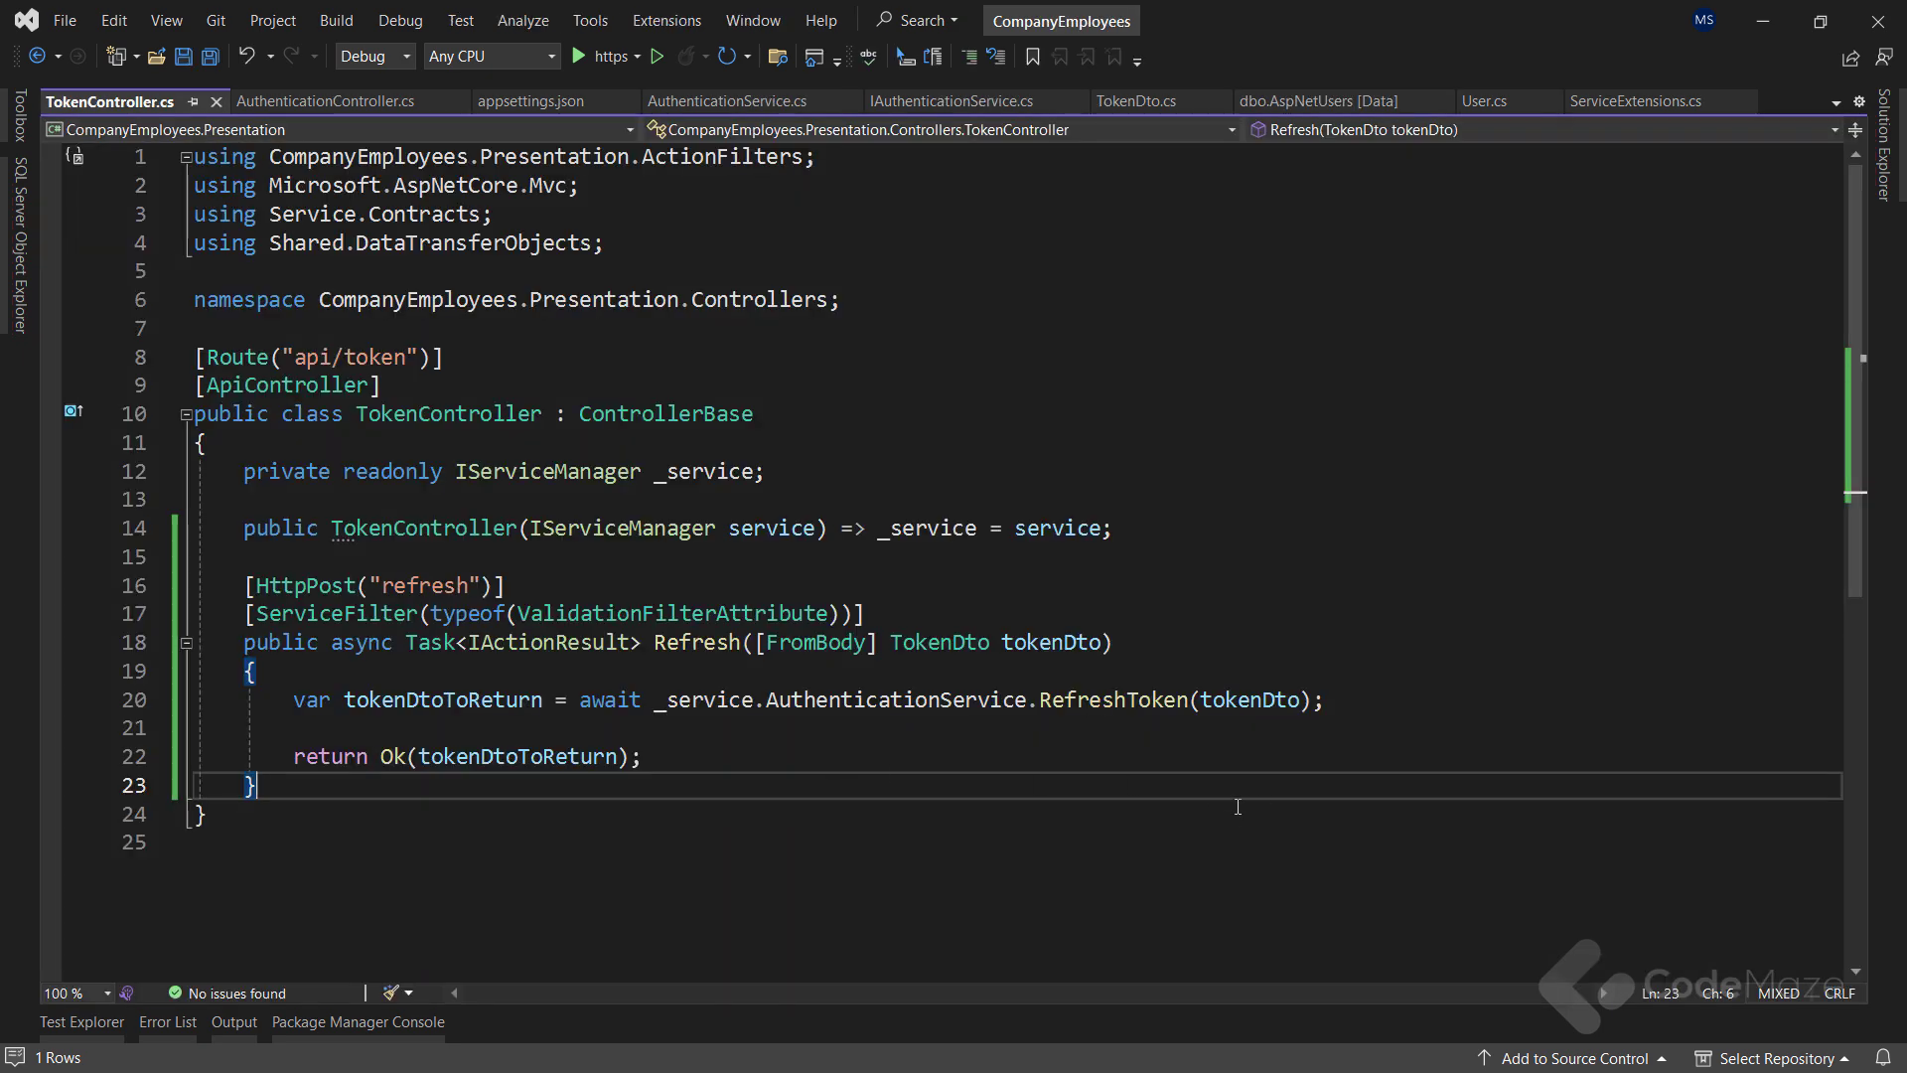